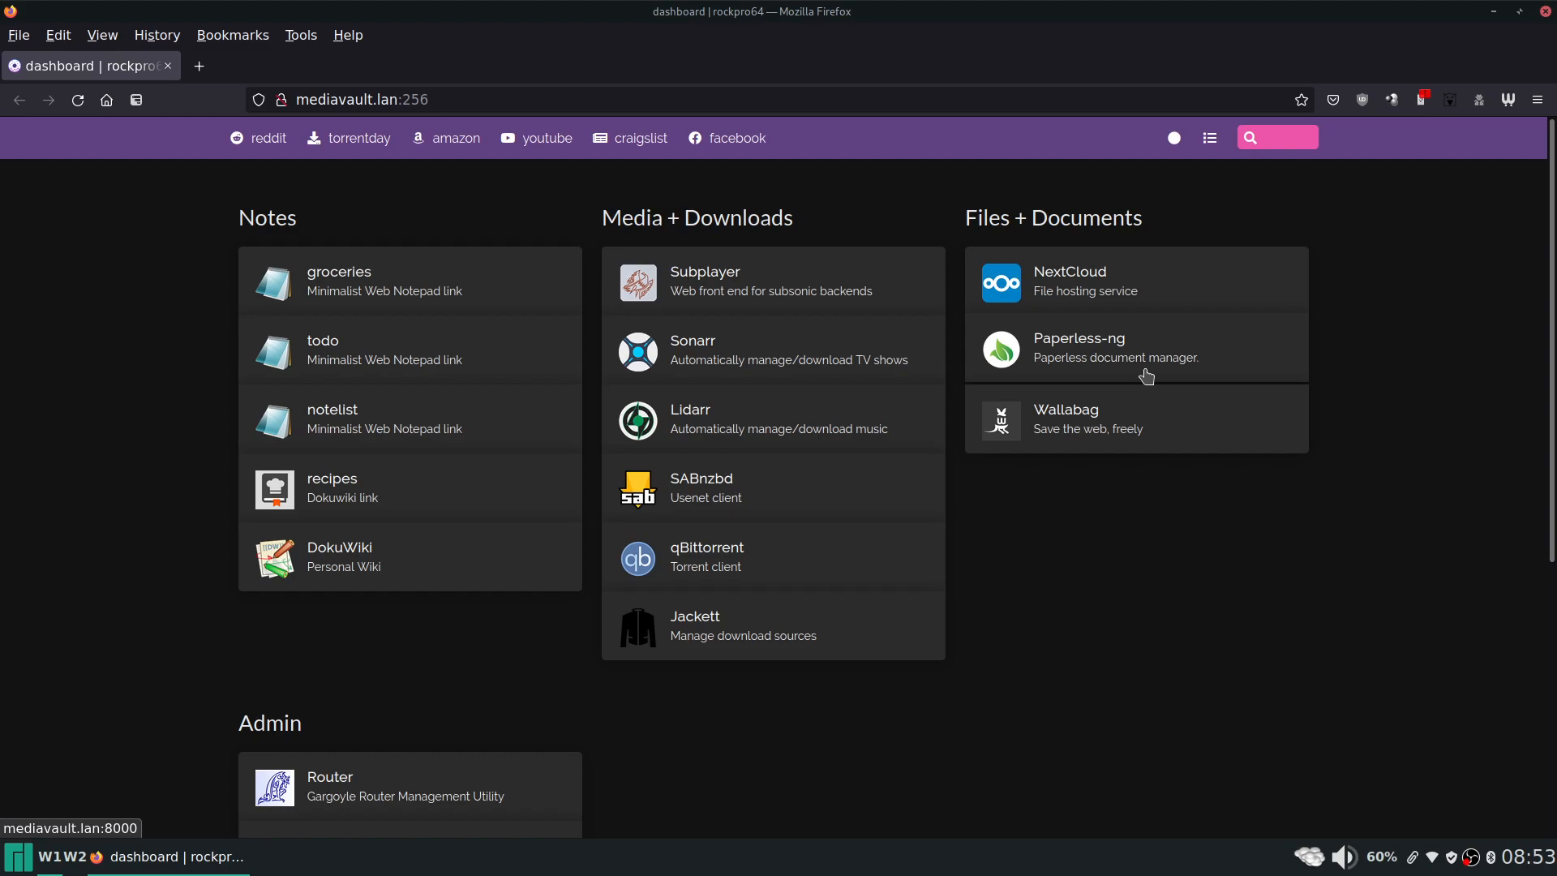
{"action": "mouse_move", "coordinate": [1134, 360]}
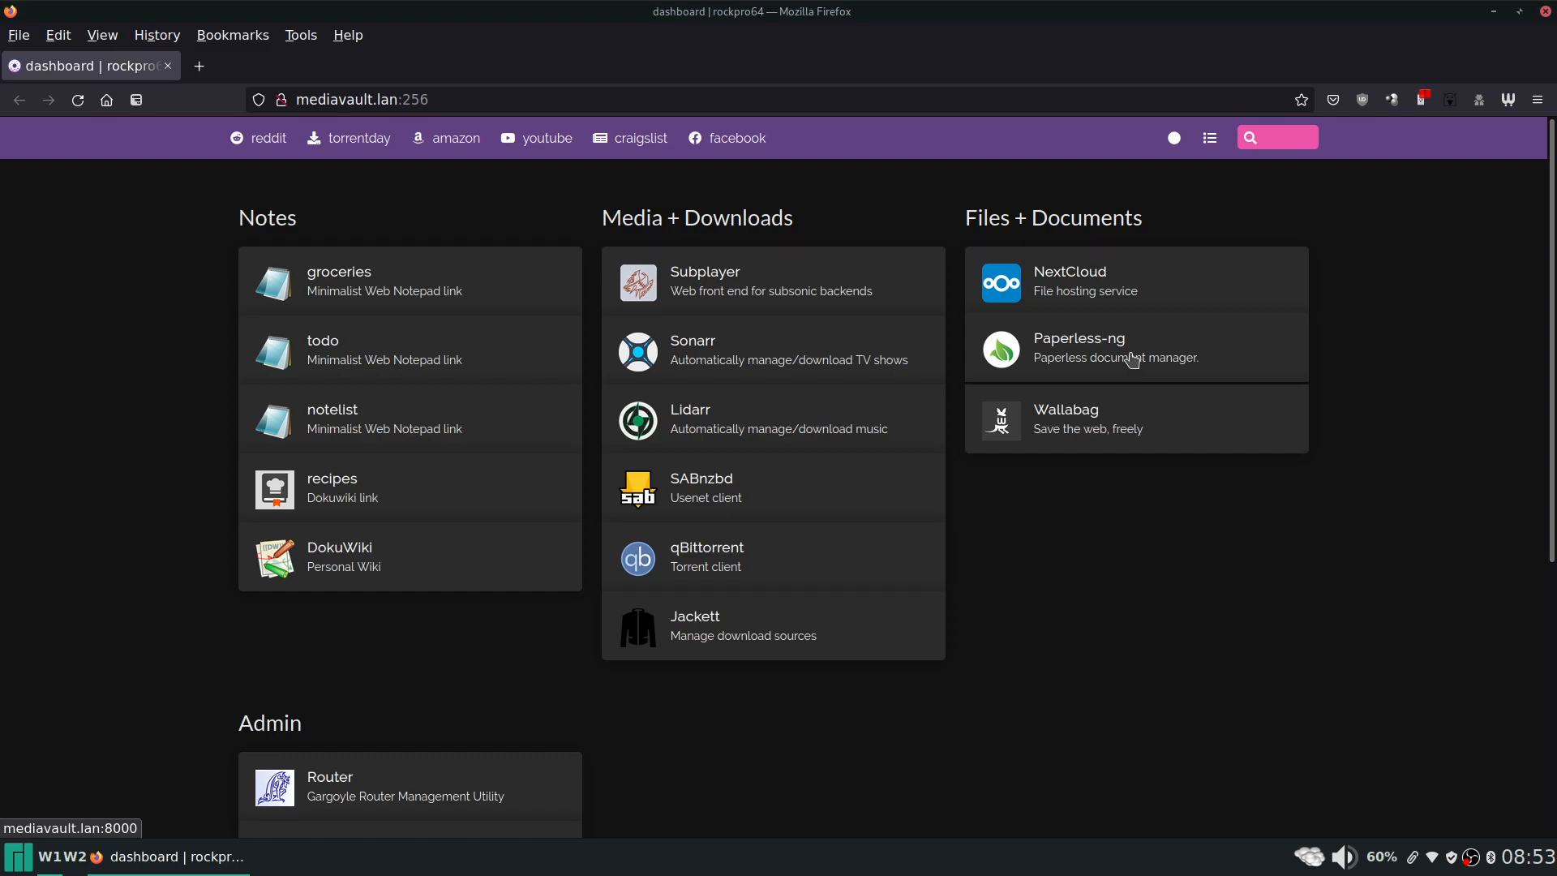
- Open Paperless-ng from its link, landing on the dashboard reporting 12 documents
{"action": "left_click", "coordinate": [1078, 348]}
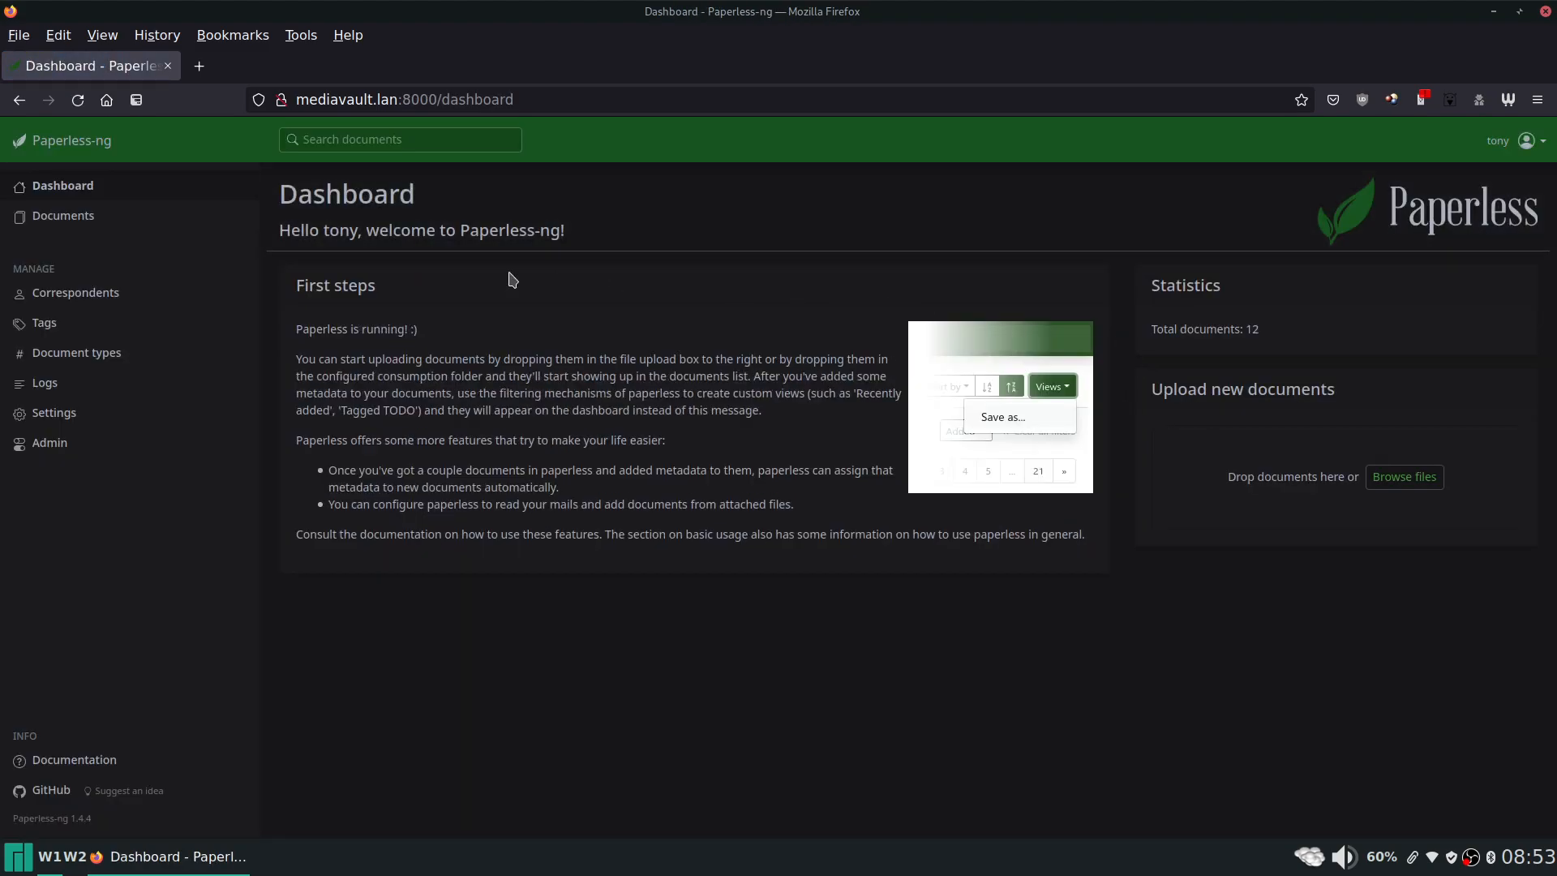
{"action": "mouse_move", "coordinate": [821, 276]}
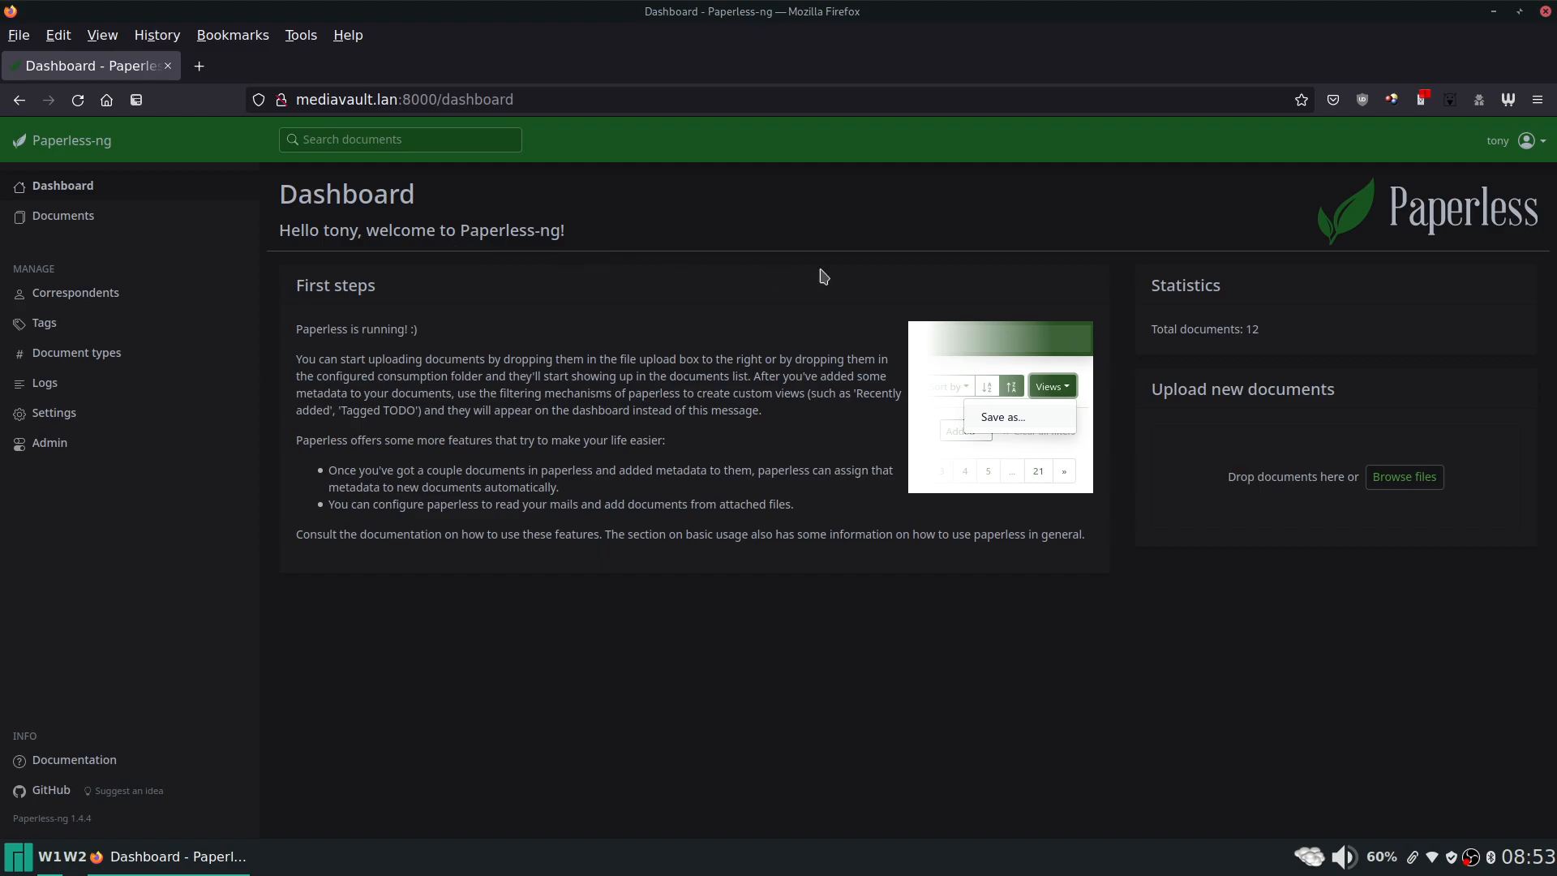
{"action": "mouse_move", "coordinate": [1154, 328]}
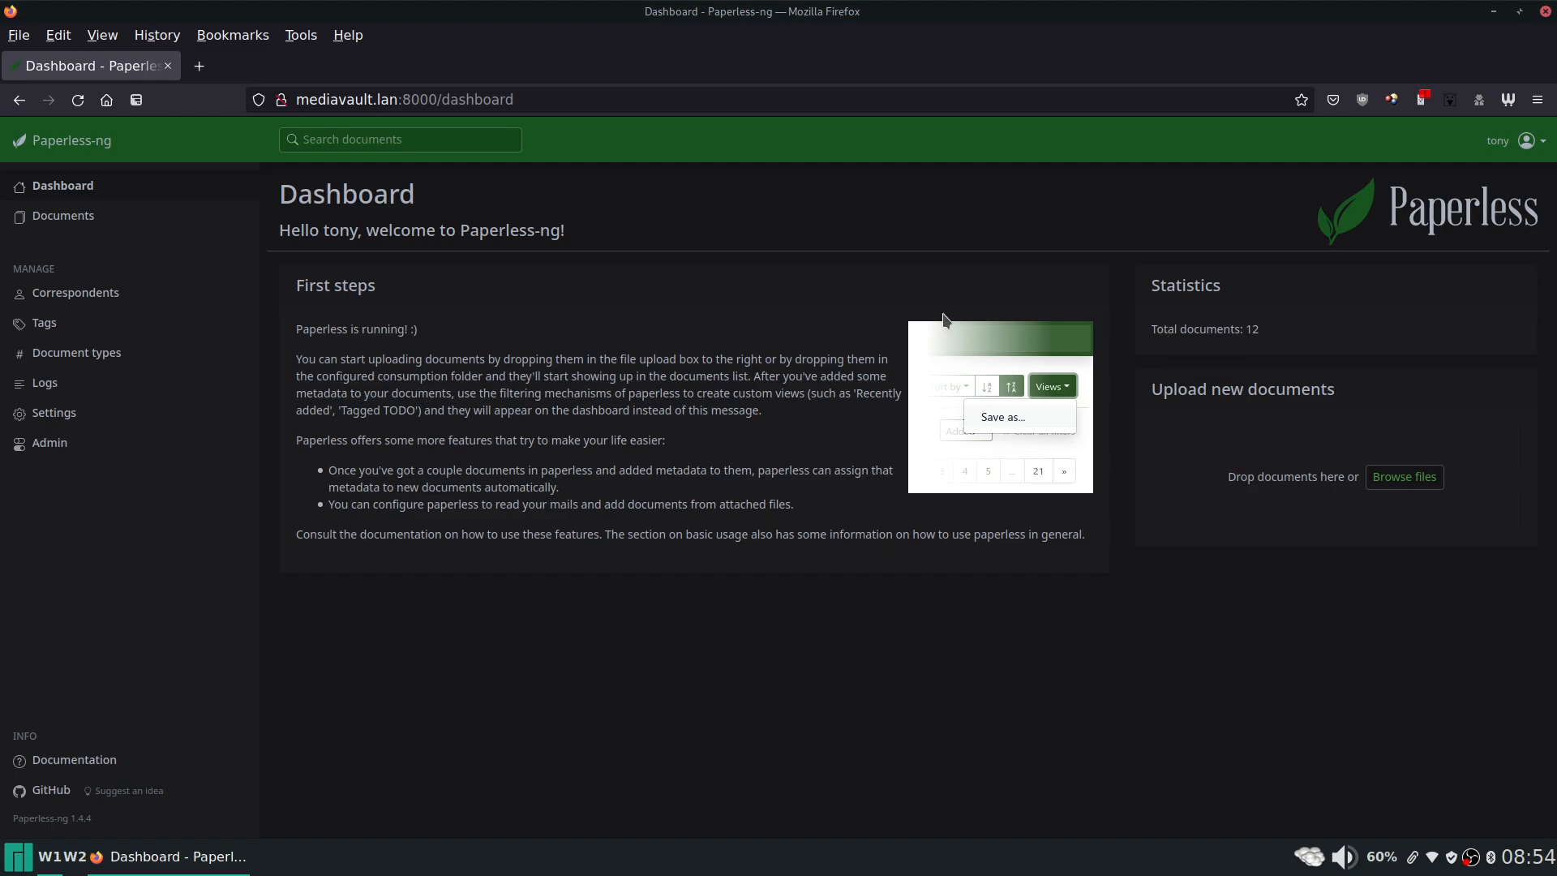
{"action": "mouse_move", "coordinate": [81, 222]}
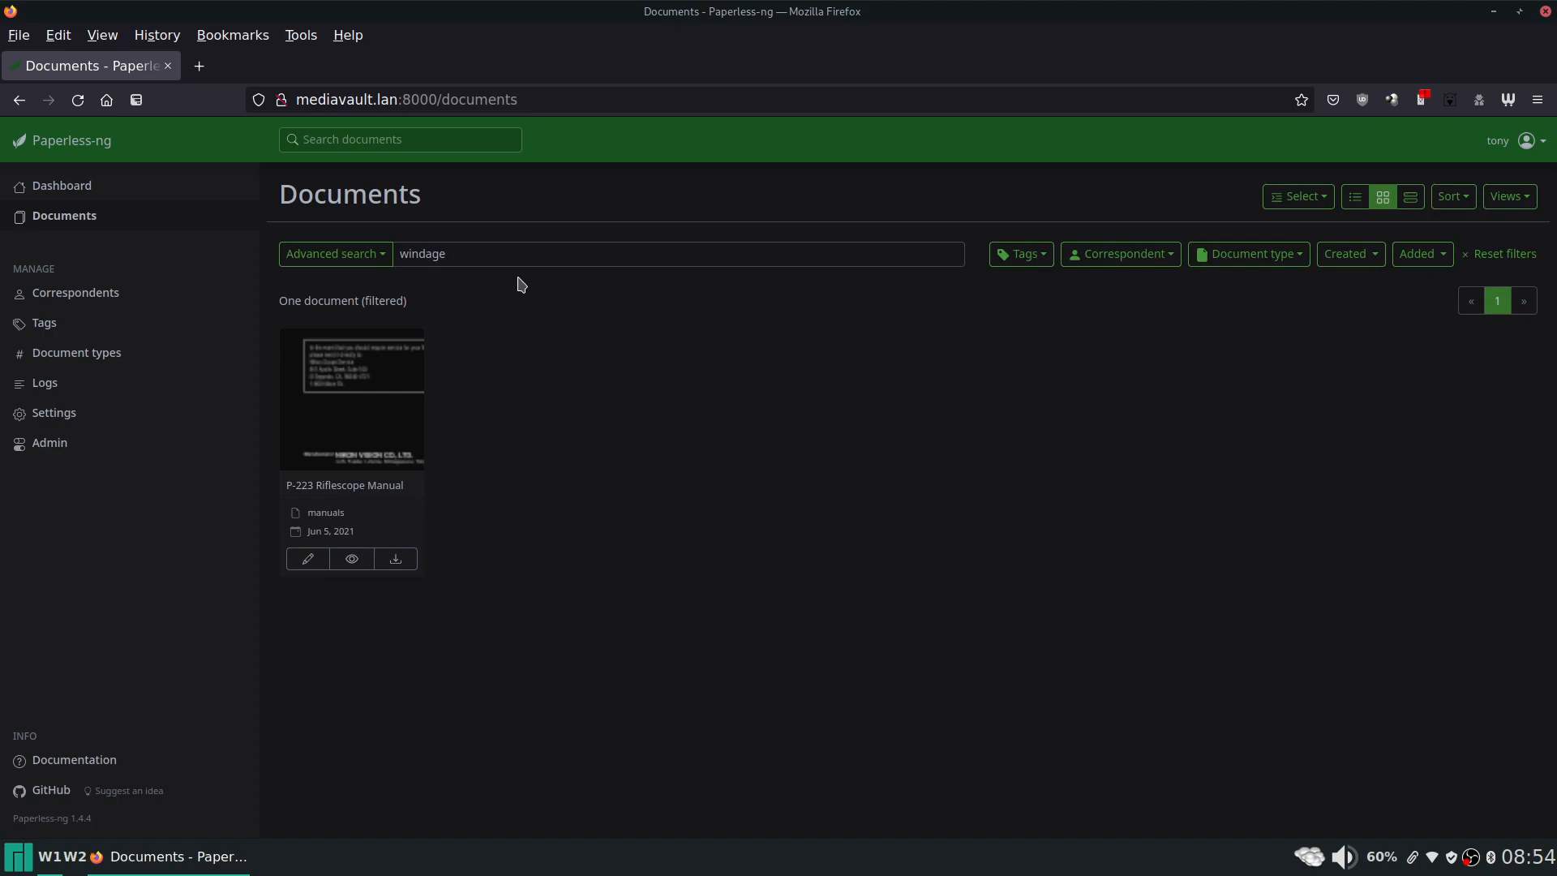
{"action": "mouse_move", "coordinate": [1121, 276]}
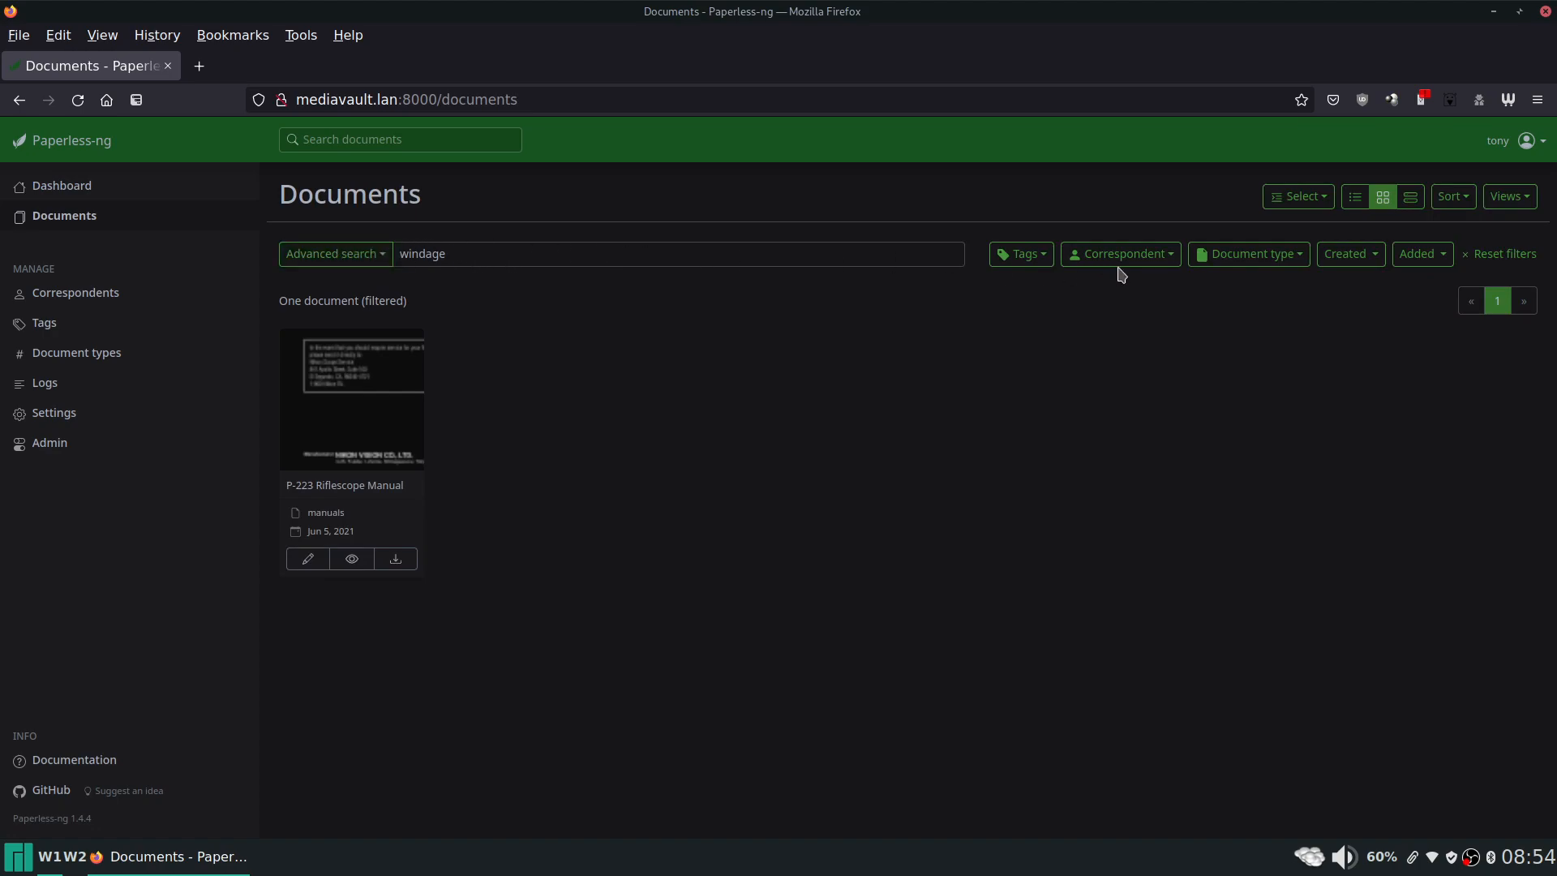
{"action": "mouse_move", "coordinate": [386, 312]}
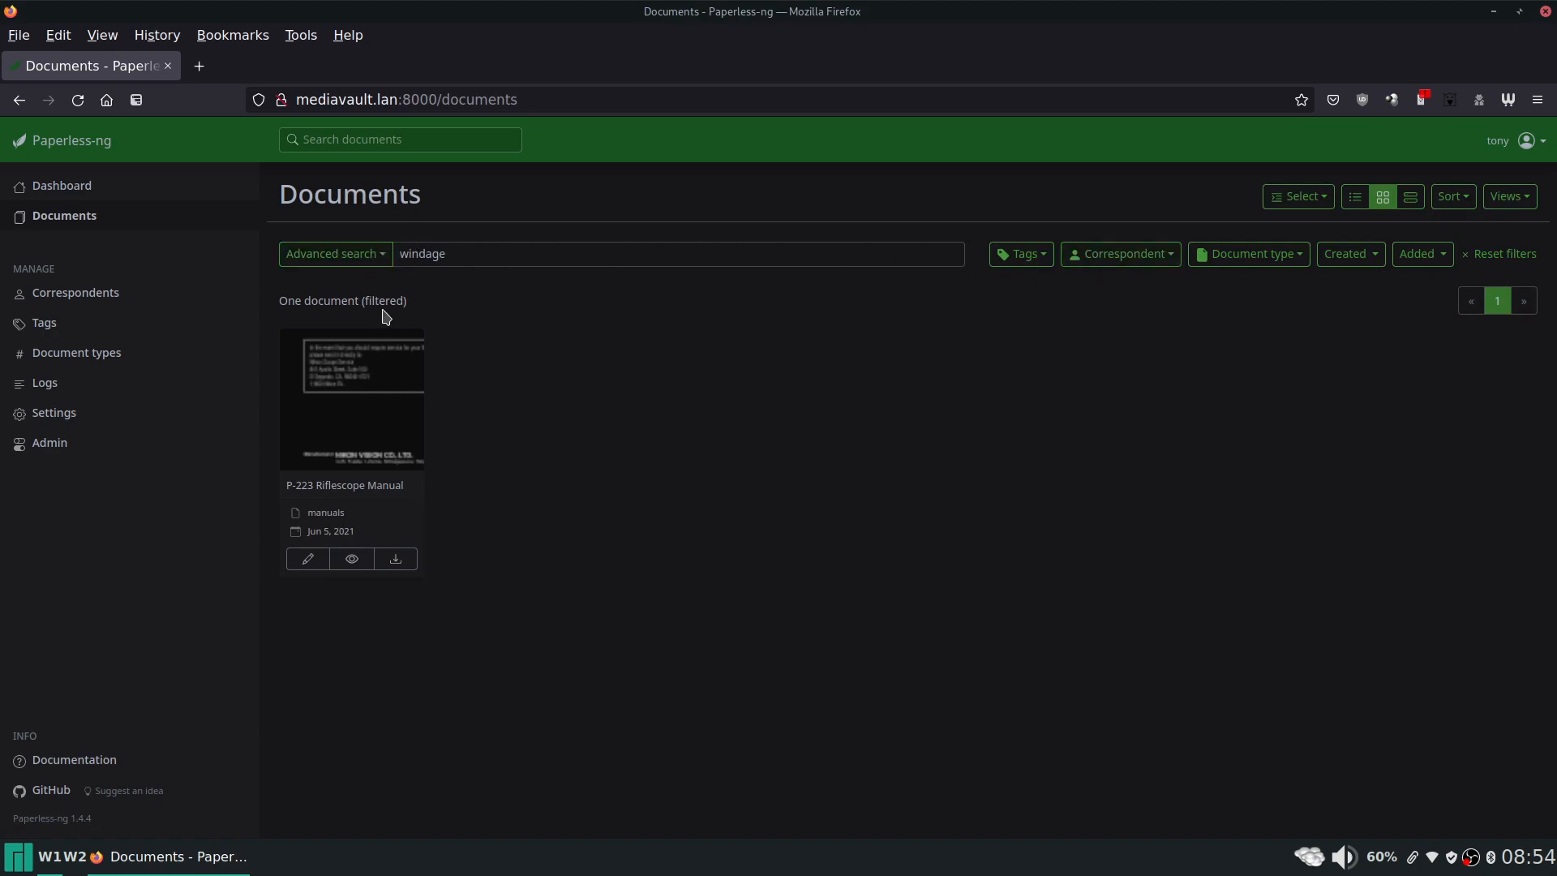
{"action": "mouse_move", "coordinate": [613, 310]}
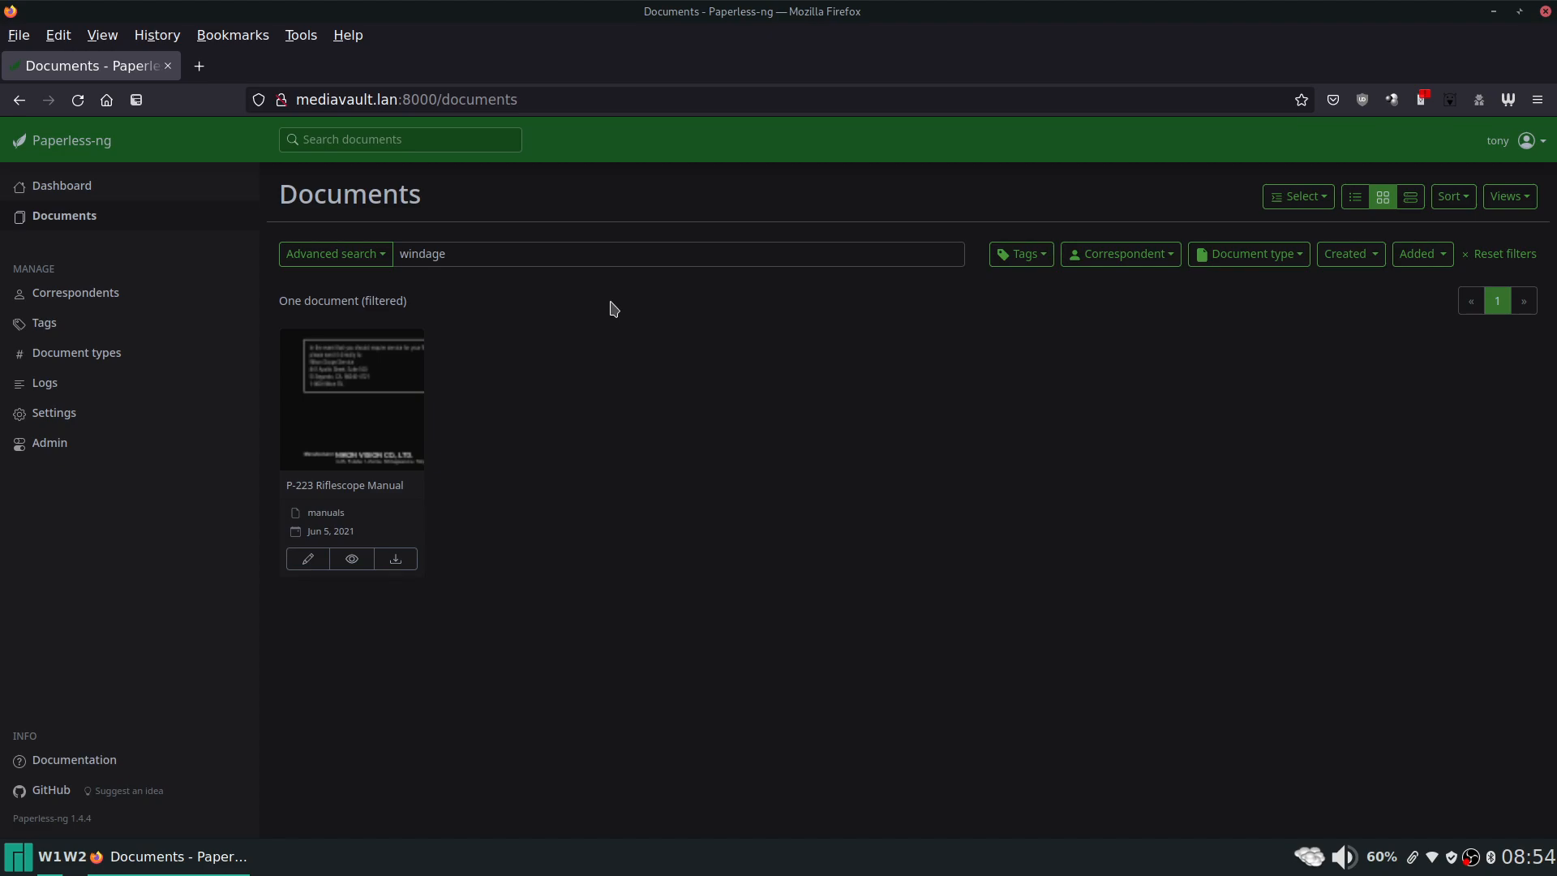
{"action": "mouse_move", "coordinate": [1500, 258]}
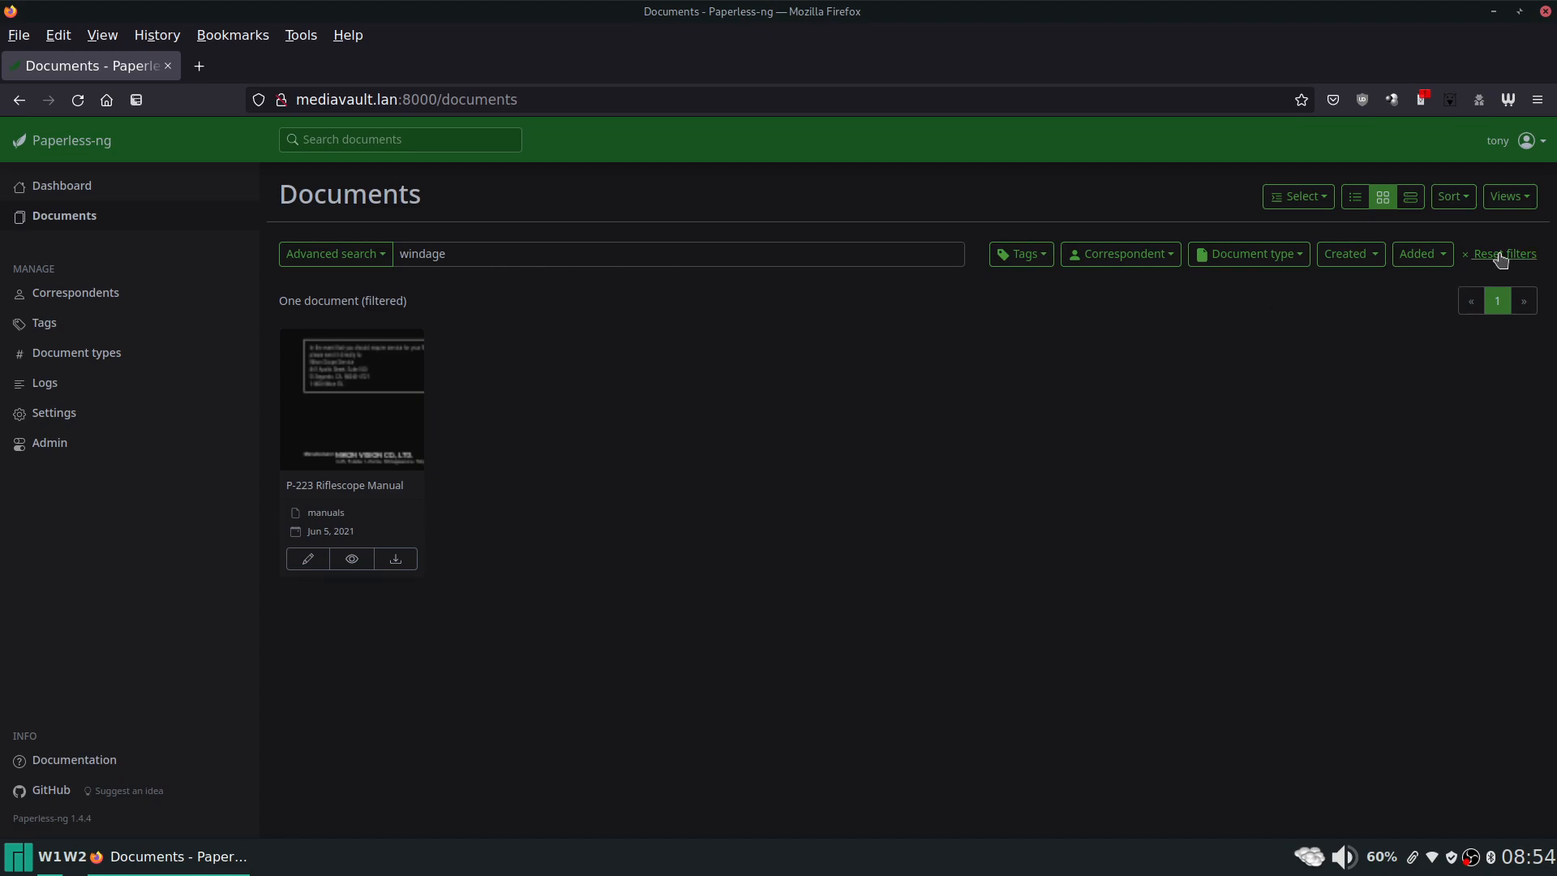
- Clear the windage search filter so all 12 documents are listed
{"action": "left_click", "coordinate": [1505, 253]}
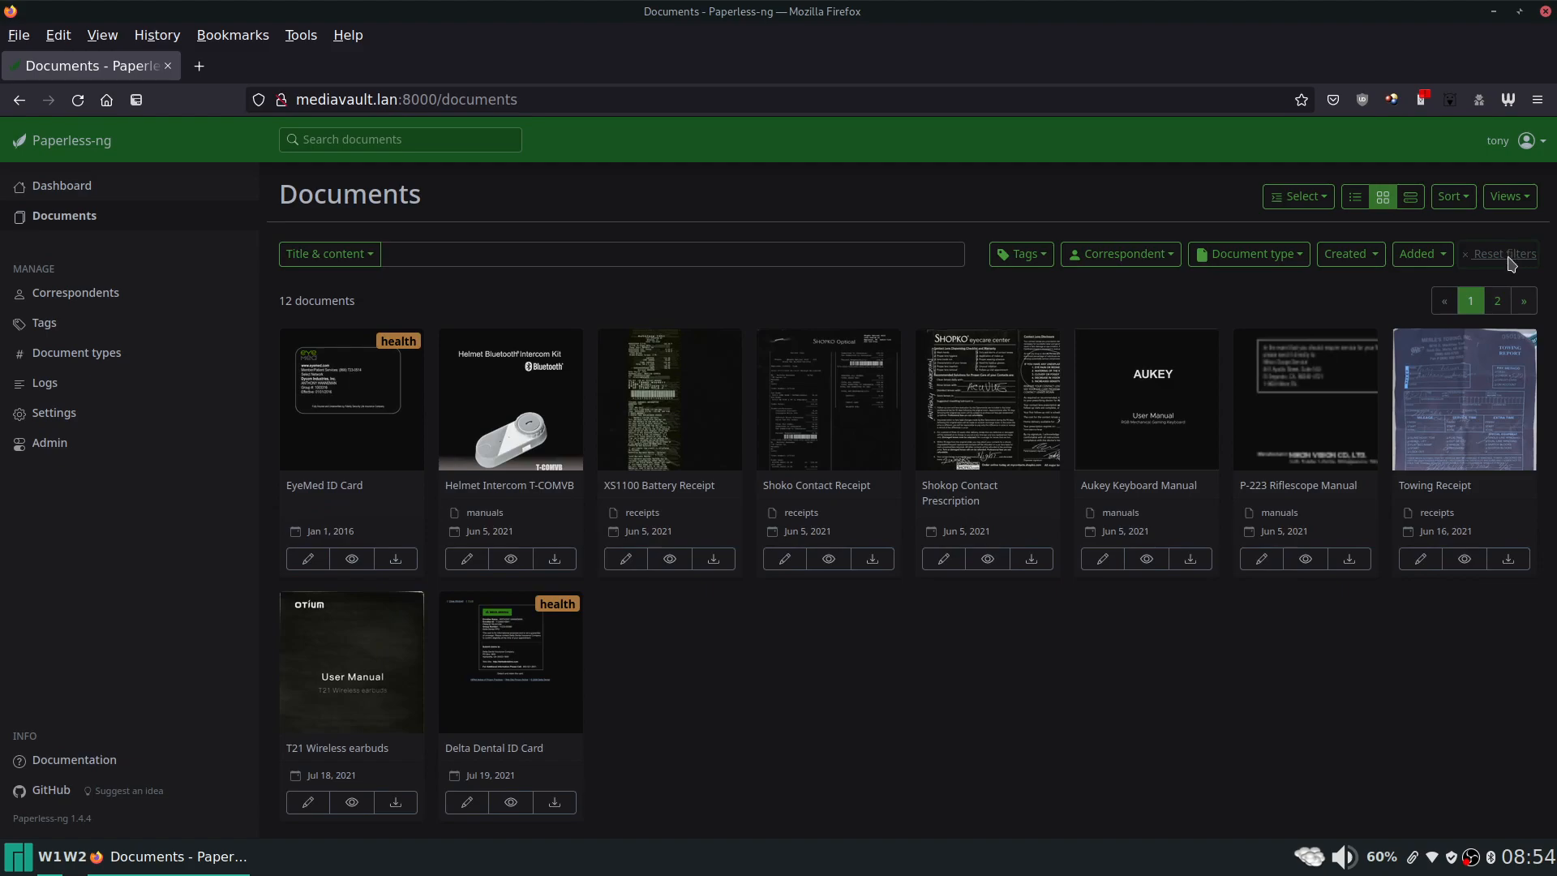
{"action": "mouse_move", "coordinate": [1114, 687]}
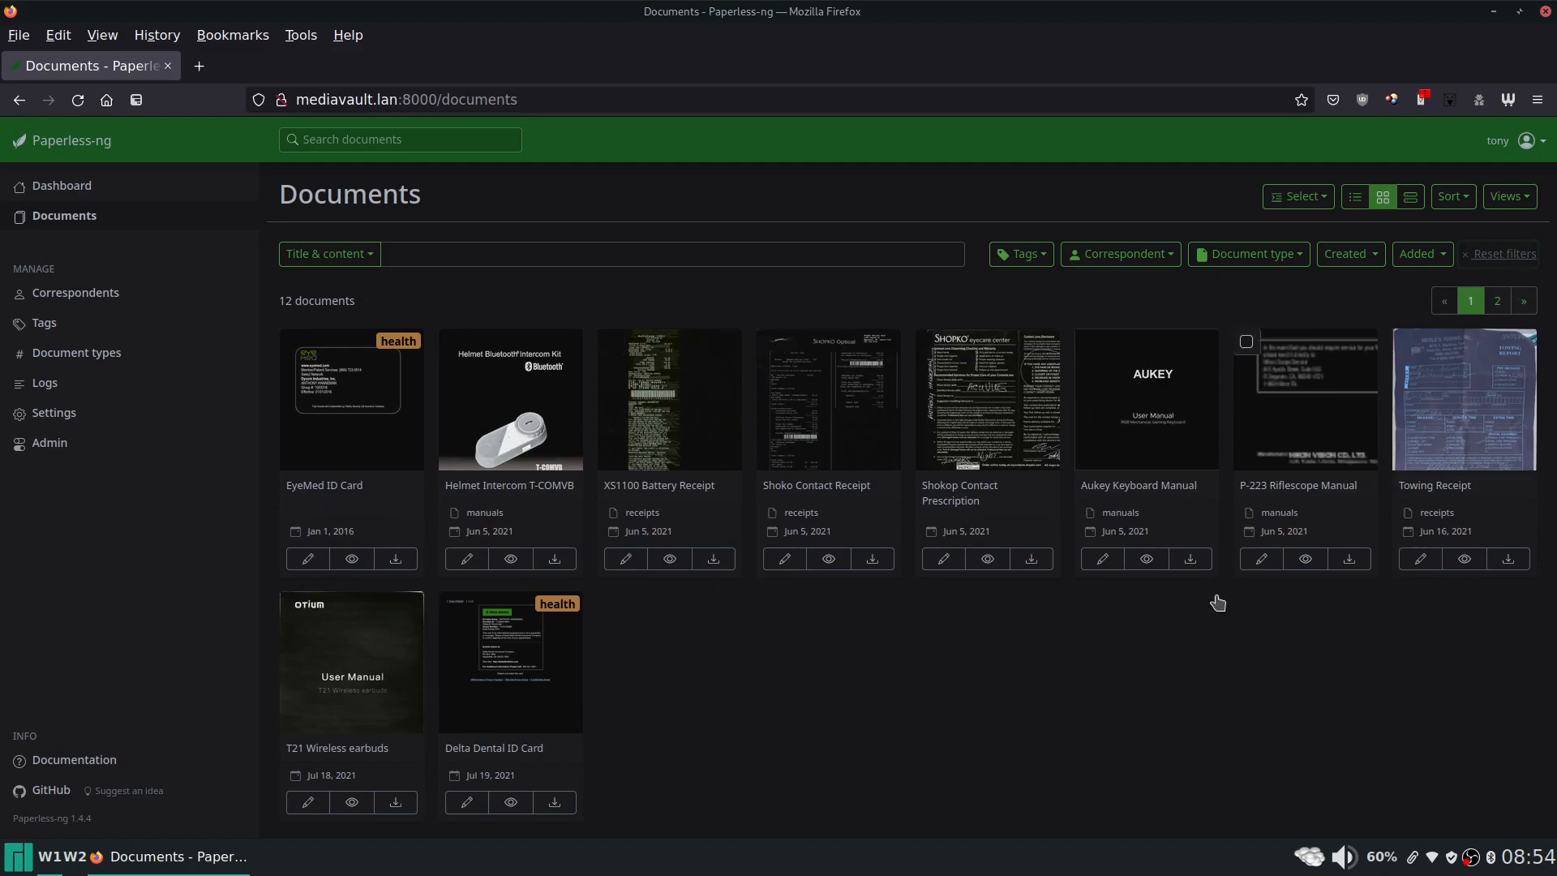
{"action": "mouse_move", "coordinate": [734, 697]}
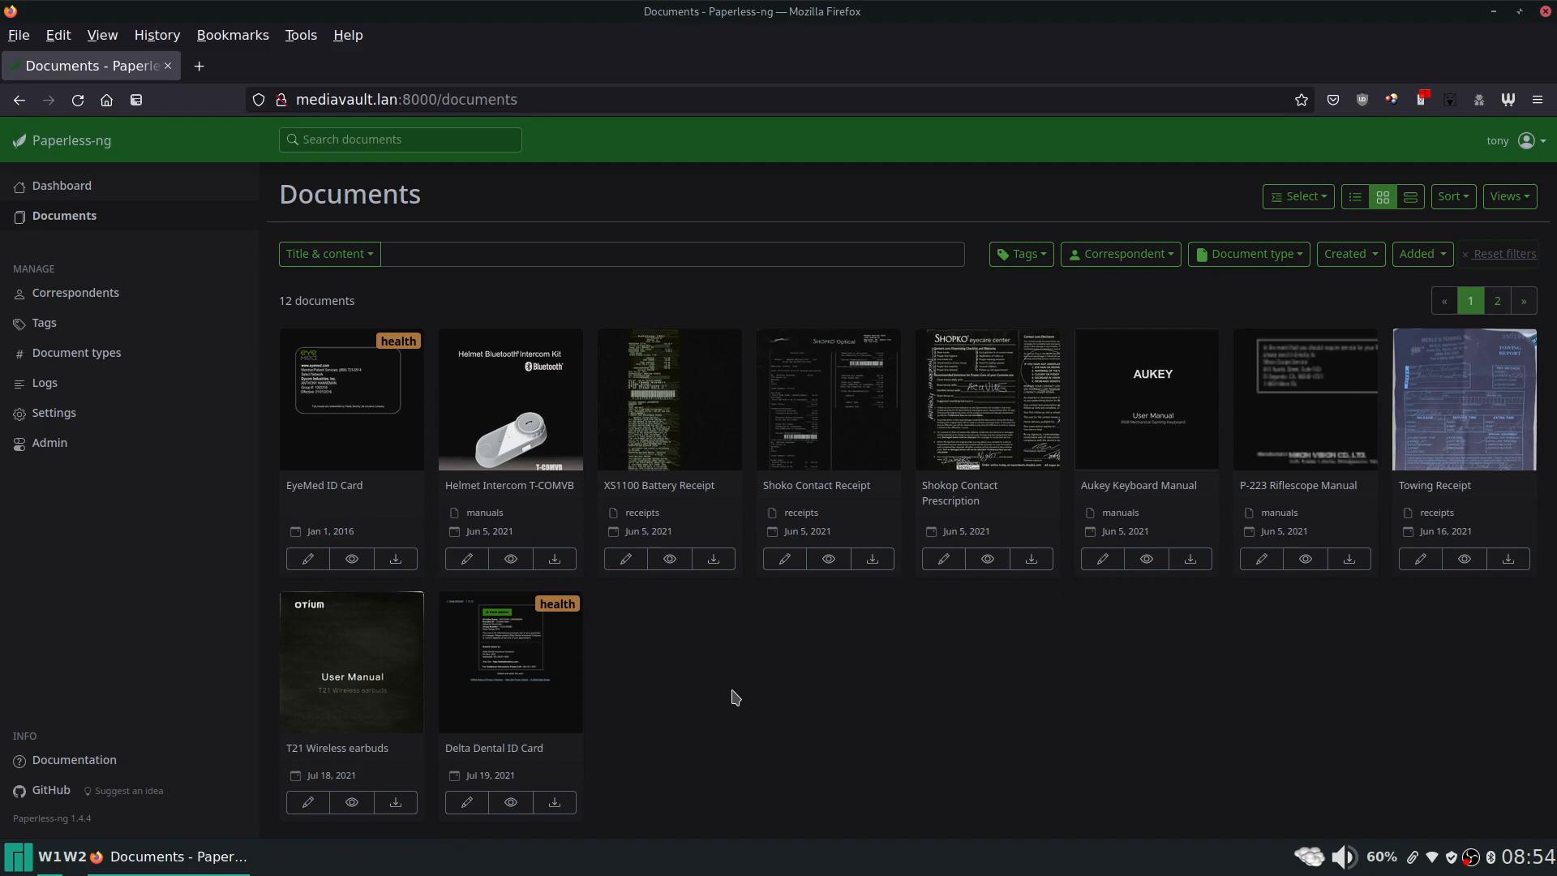
{"action": "mouse_move", "coordinate": [898, 705]}
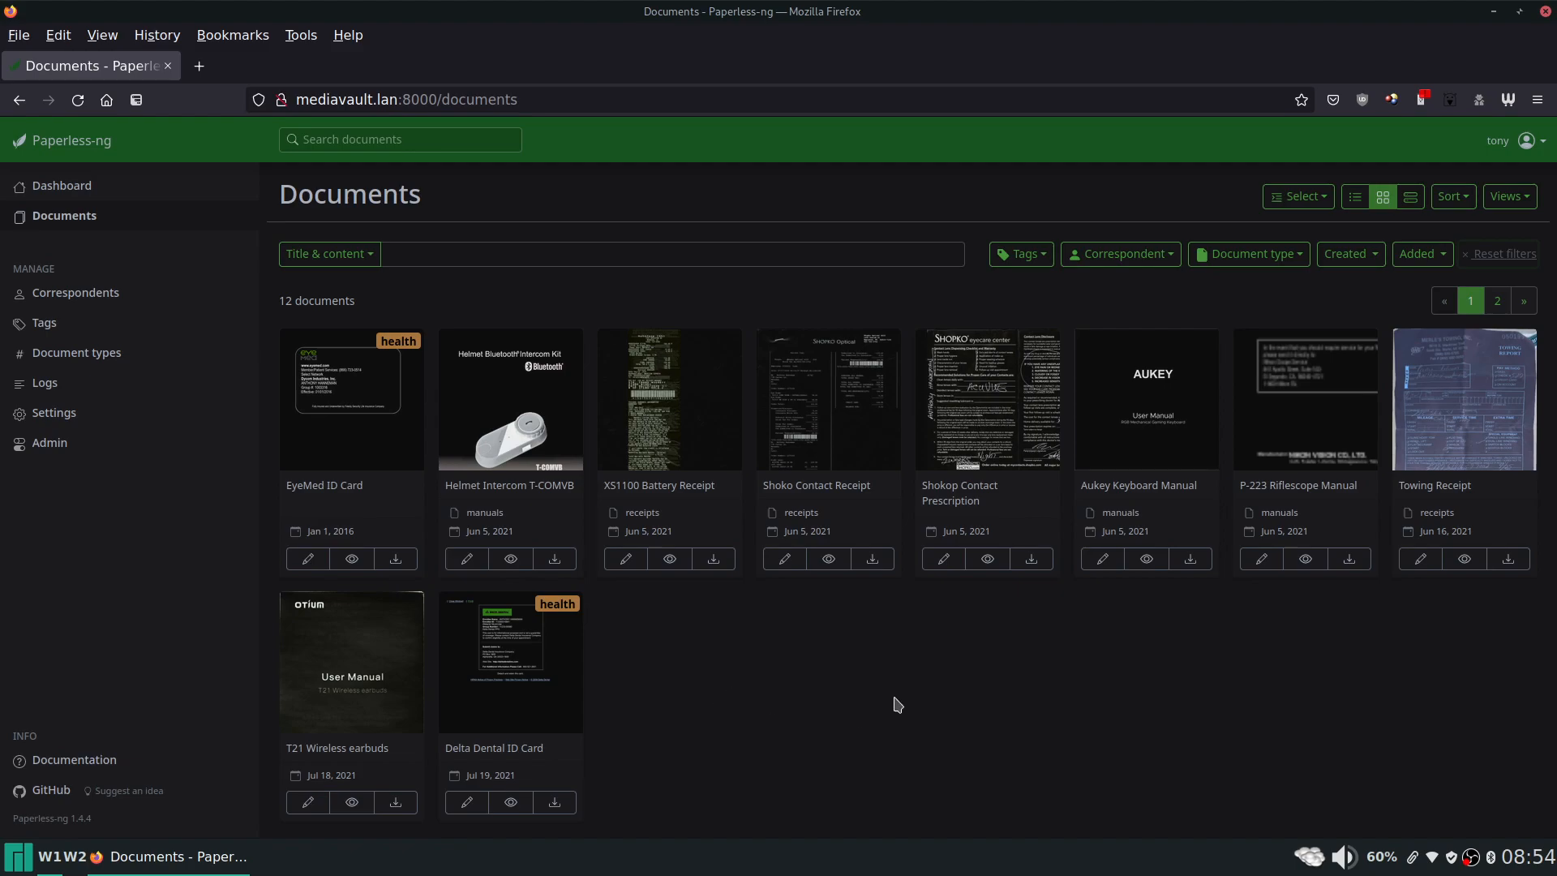
{"action": "mouse_move", "coordinate": [889, 692]}
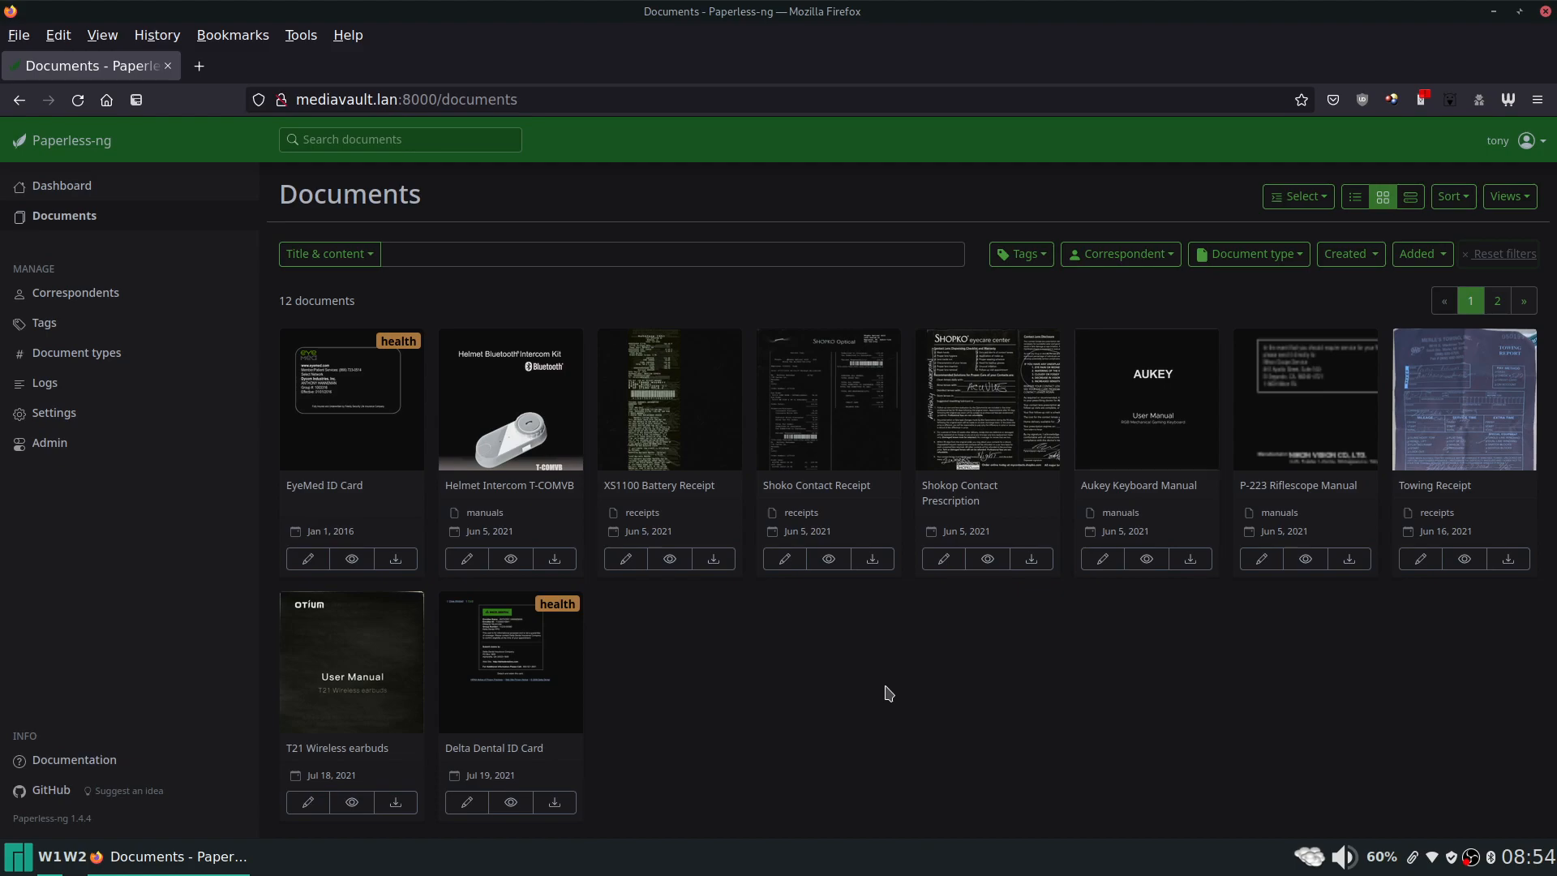
{"action": "mouse_move", "coordinate": [884, 691]}
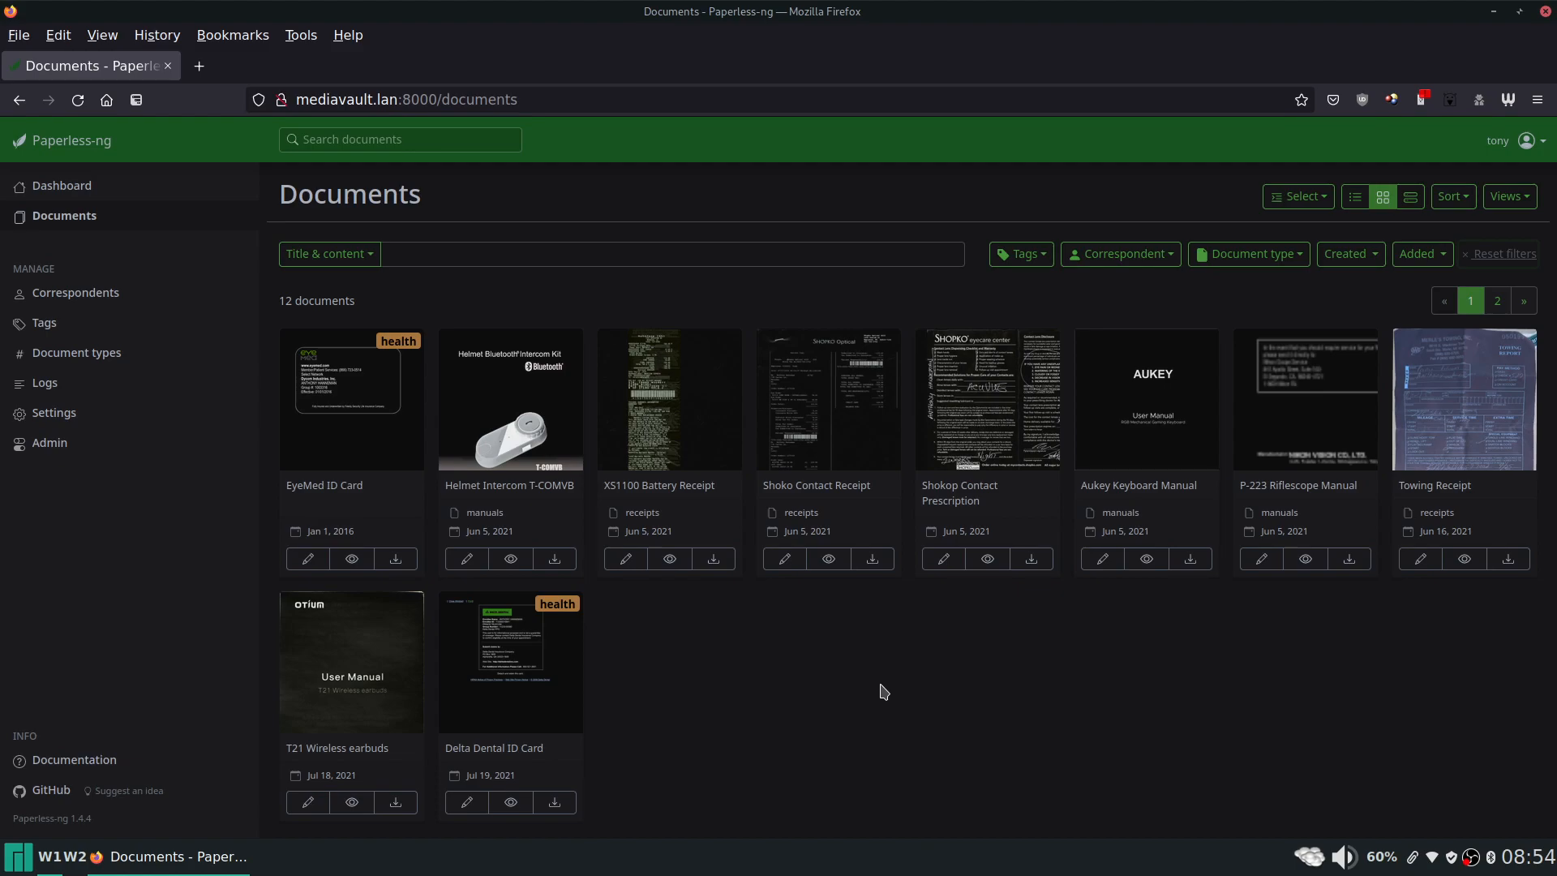
{"action": "mouse_move", "coordinate": [890, 681]}
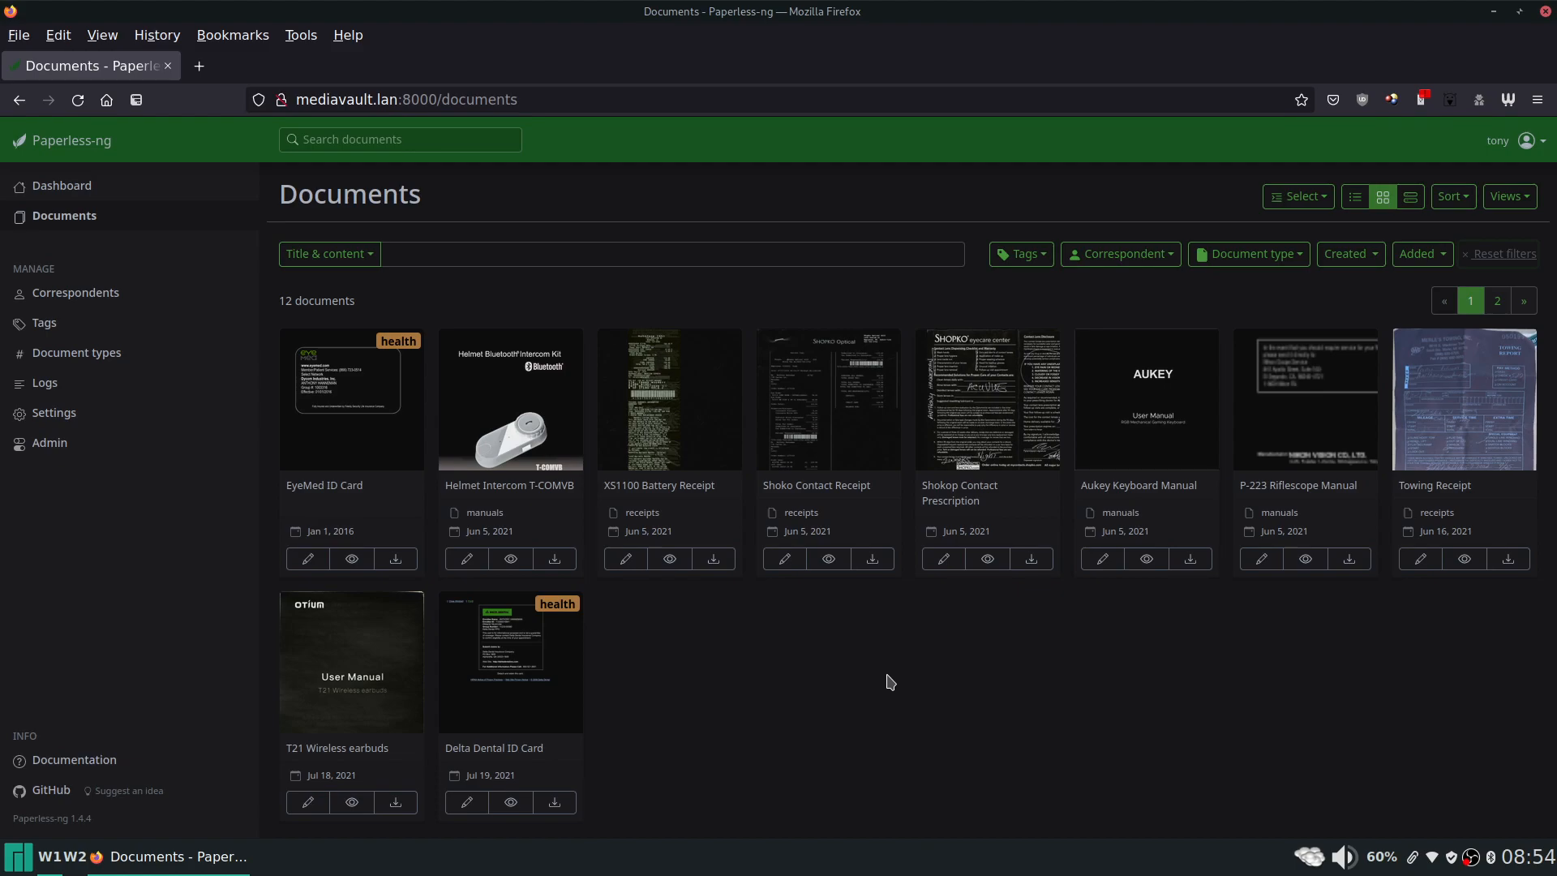
{"action": "mouse_move", "coordinate": [898, 675]}
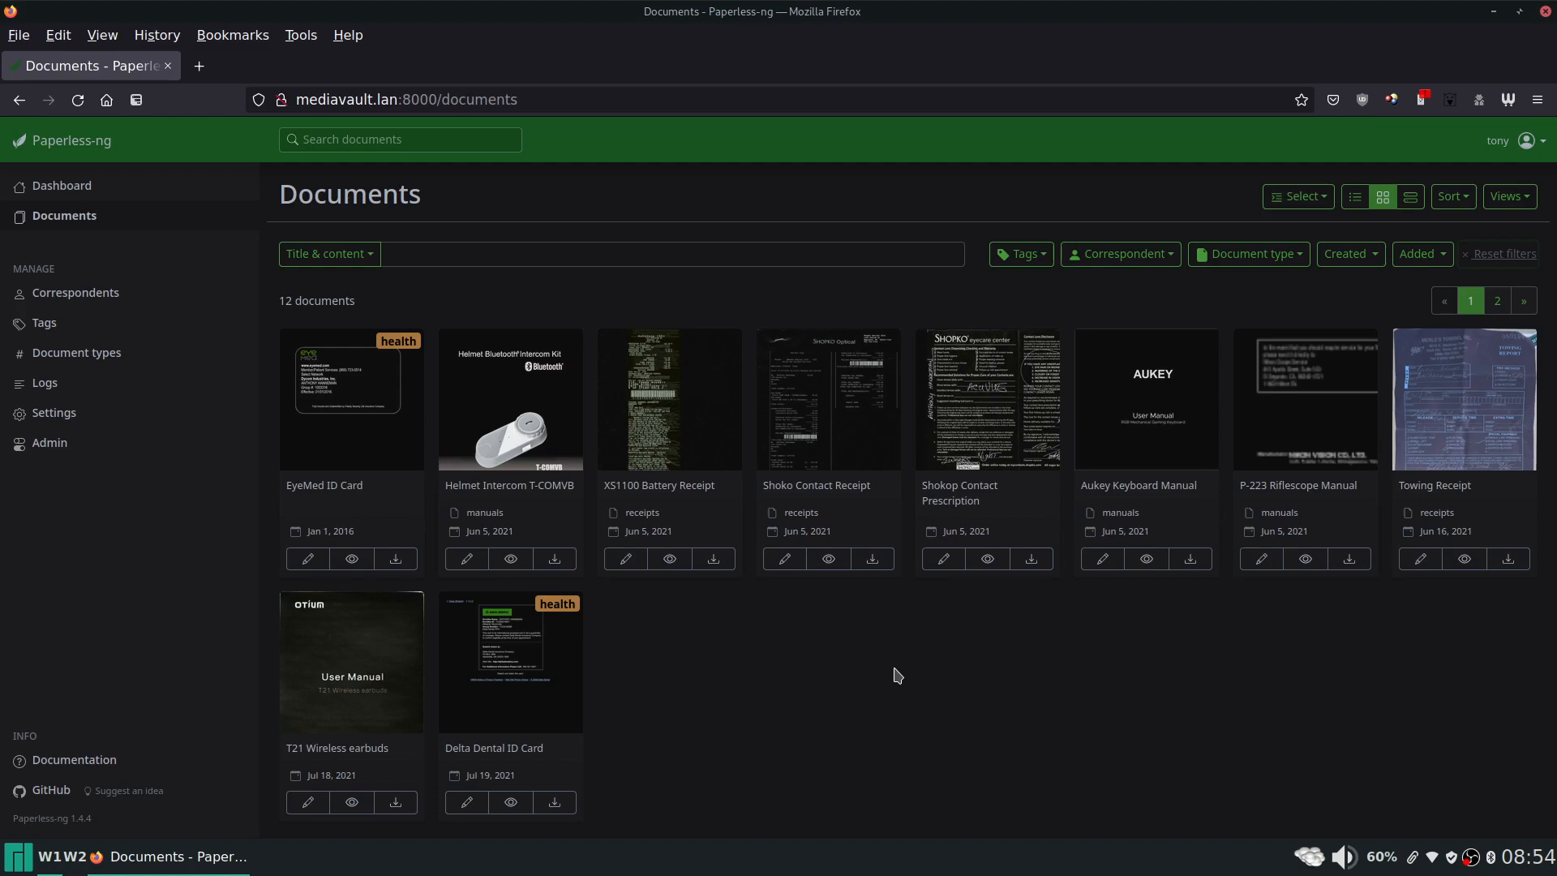
{"action": "left_click", "coordinate": [669, 559]}
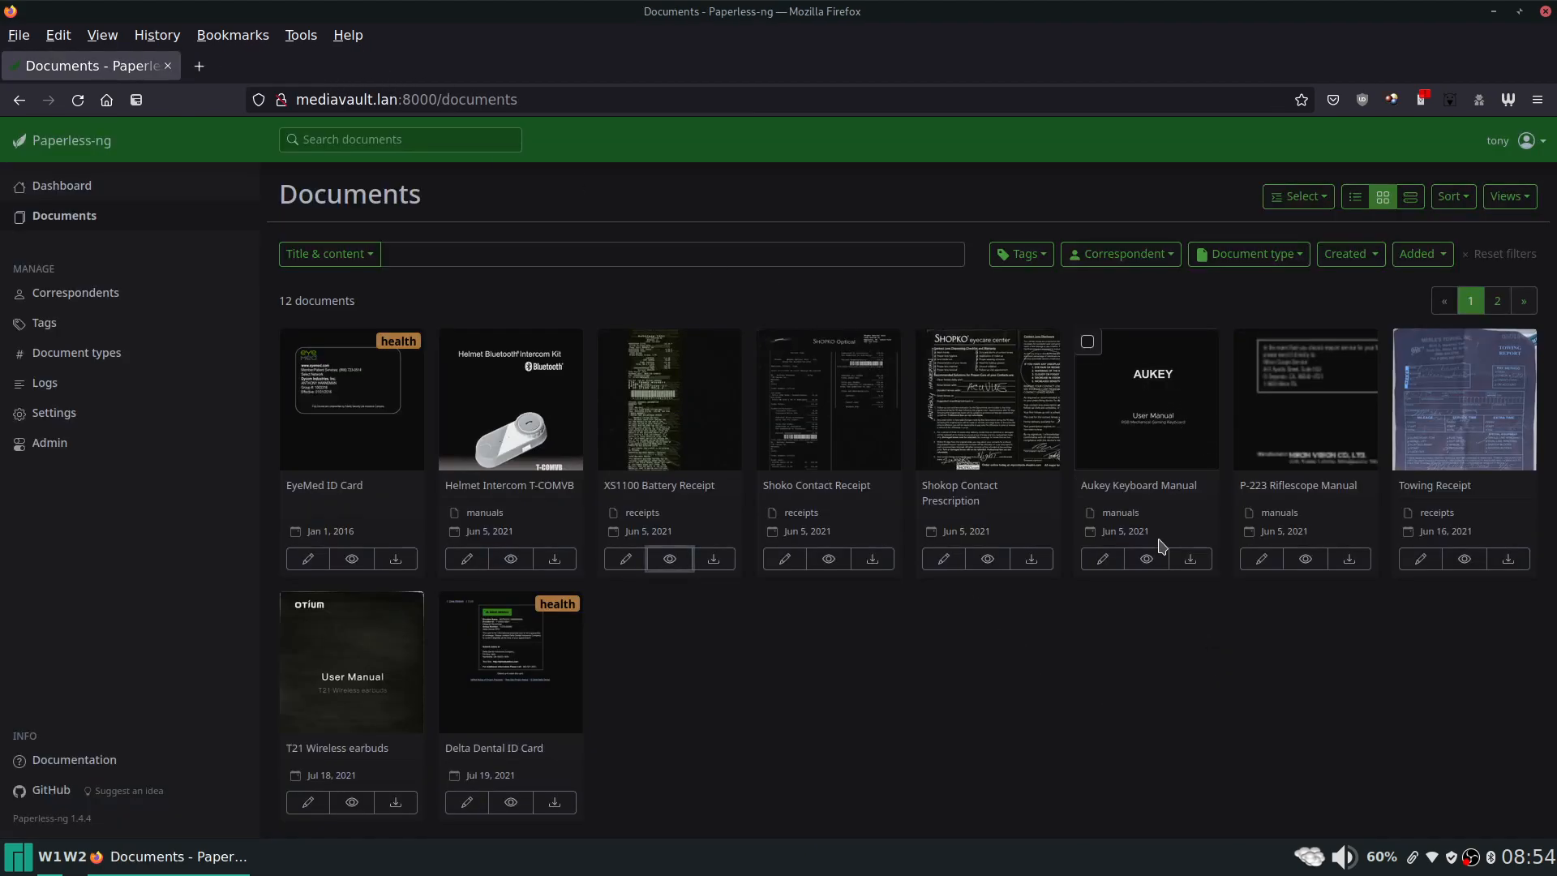
{"action": "mouse_move", "coordinate": [709, 564]}
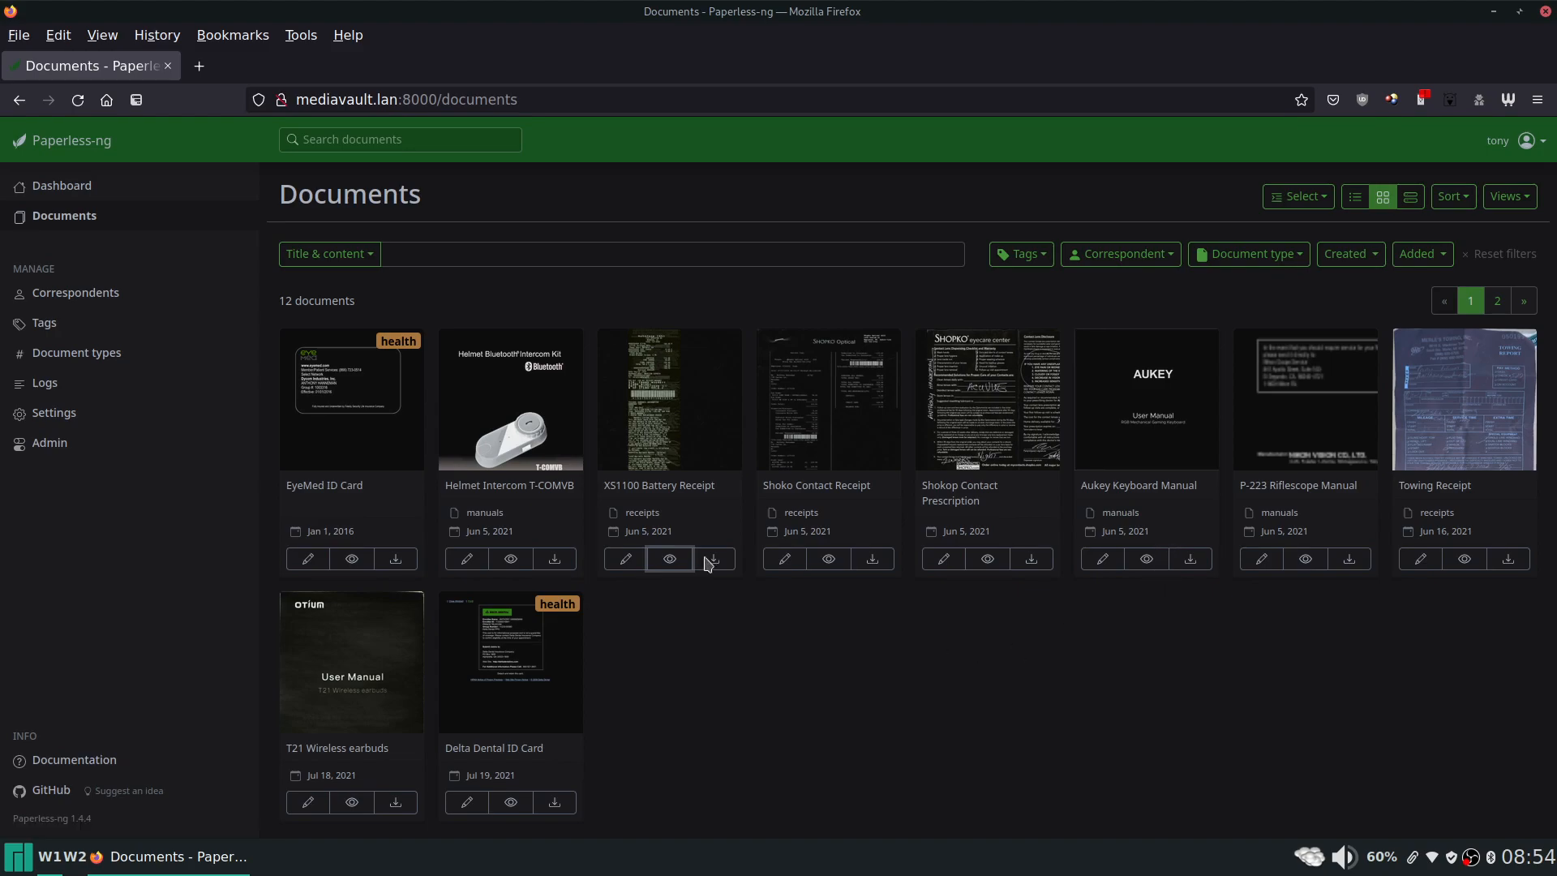
{"action": "mouse_move", "coordinate": [665, 403]}
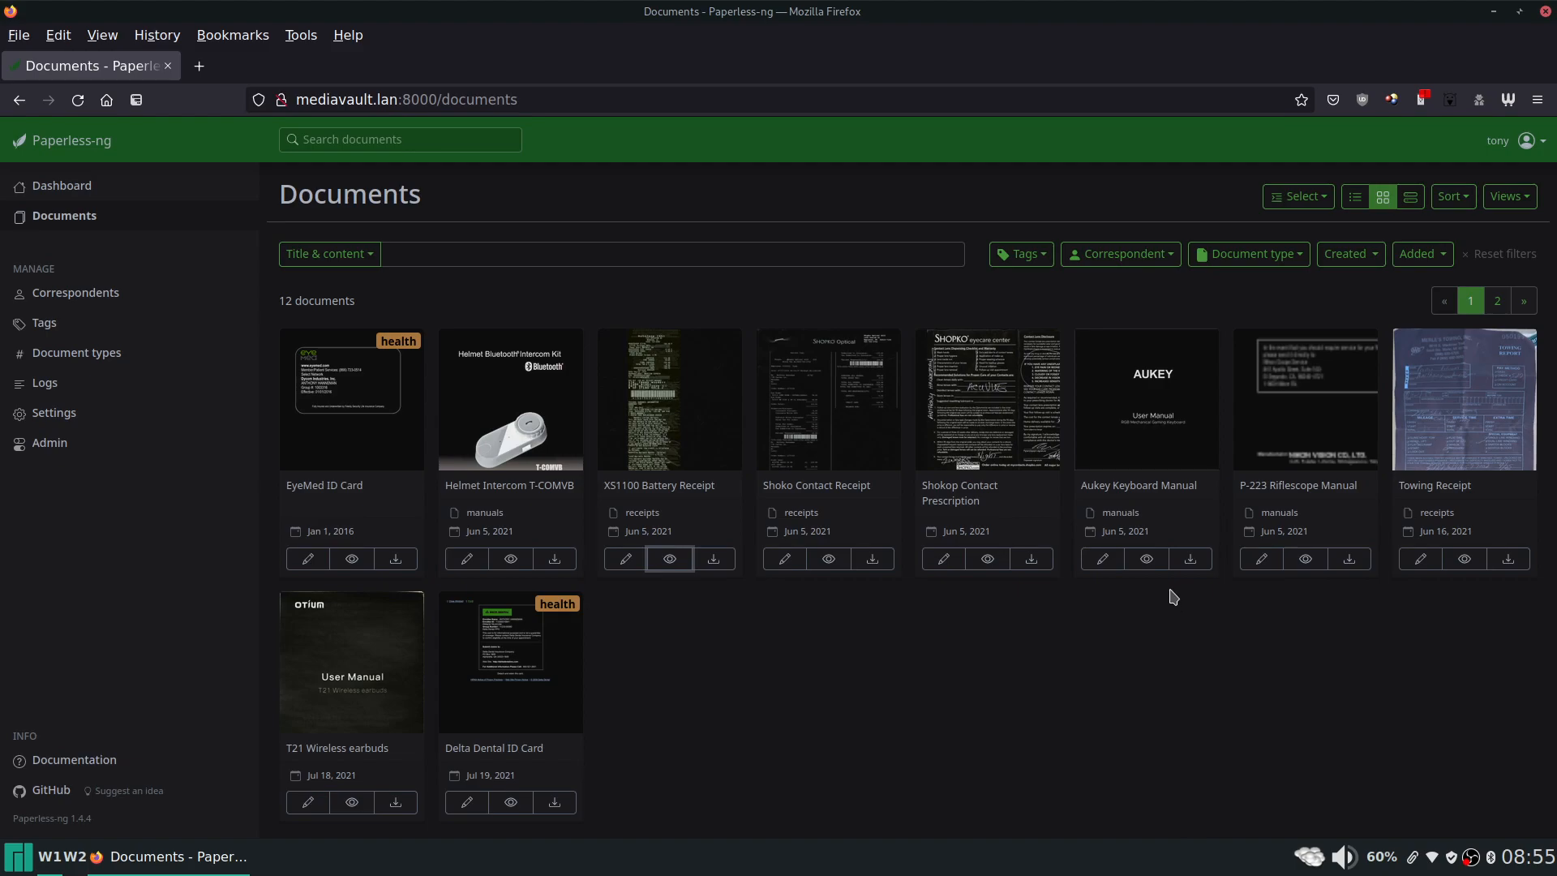
- Open the Aukey Keyboard Manual PDF in a new tab and scroll to page 13
{"action": "left_click", "coordinate": [1146, 559]}
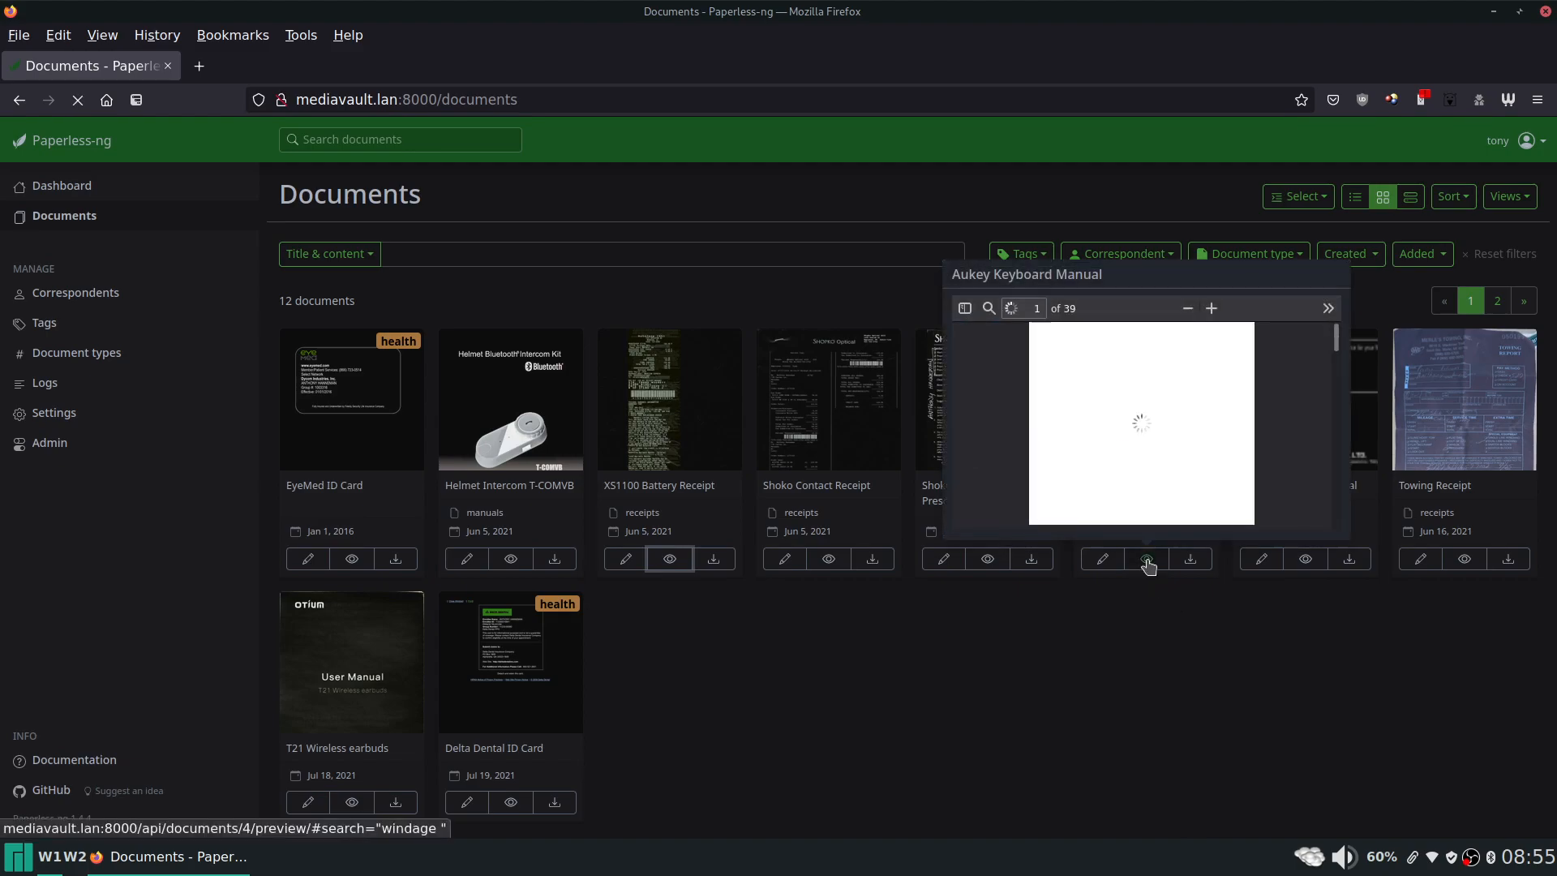
{"action": "left_click", "coordinate": [1148, 559]}
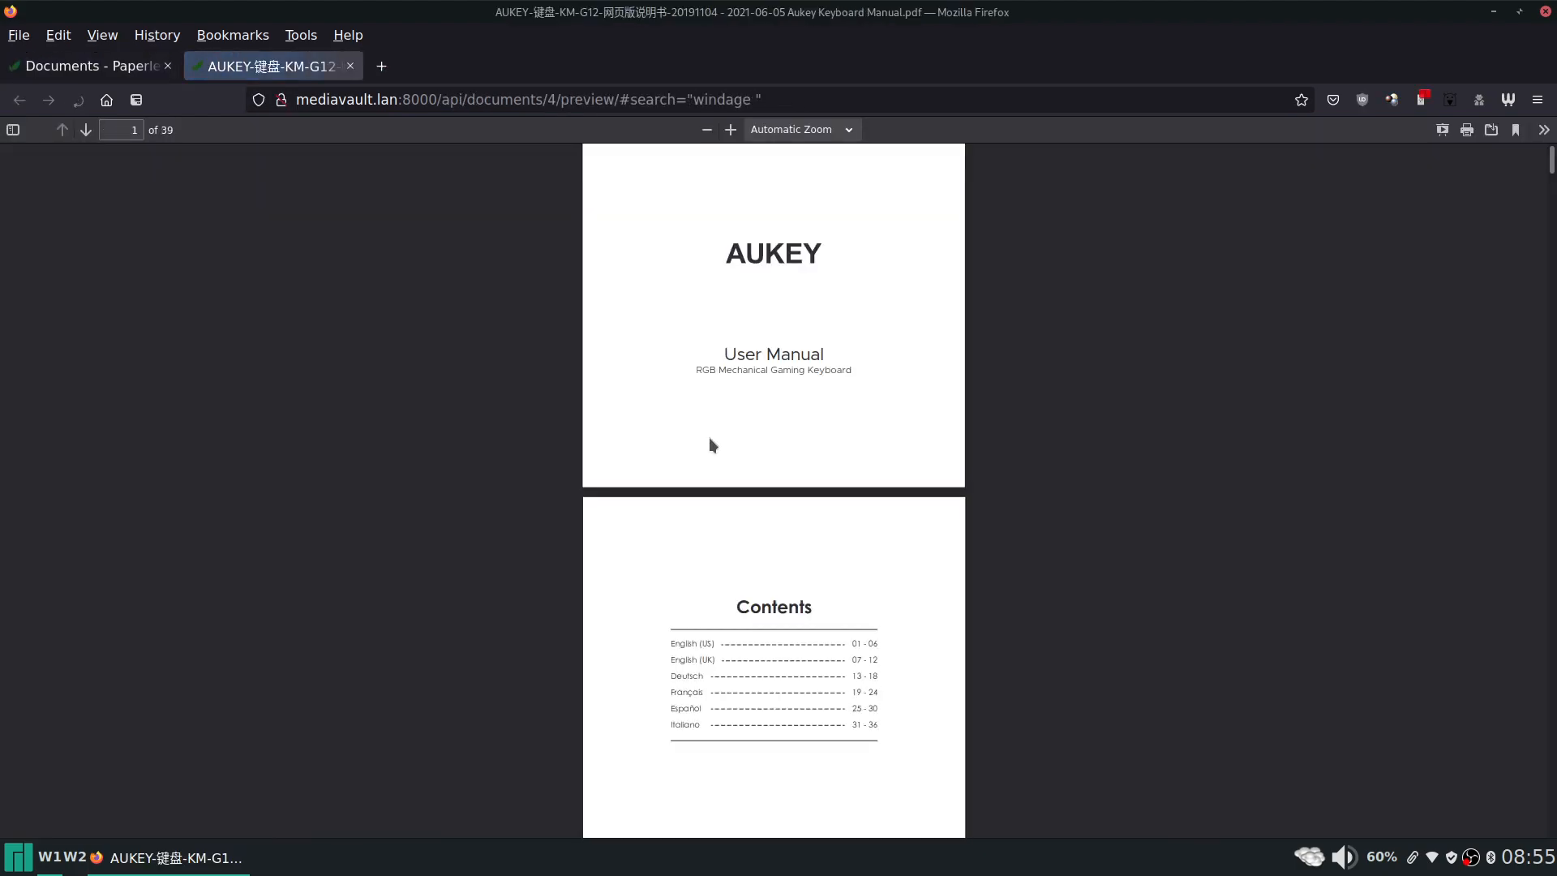
{"action": "scroll", "scroll_direction": "down", "scroll_amount": 3}
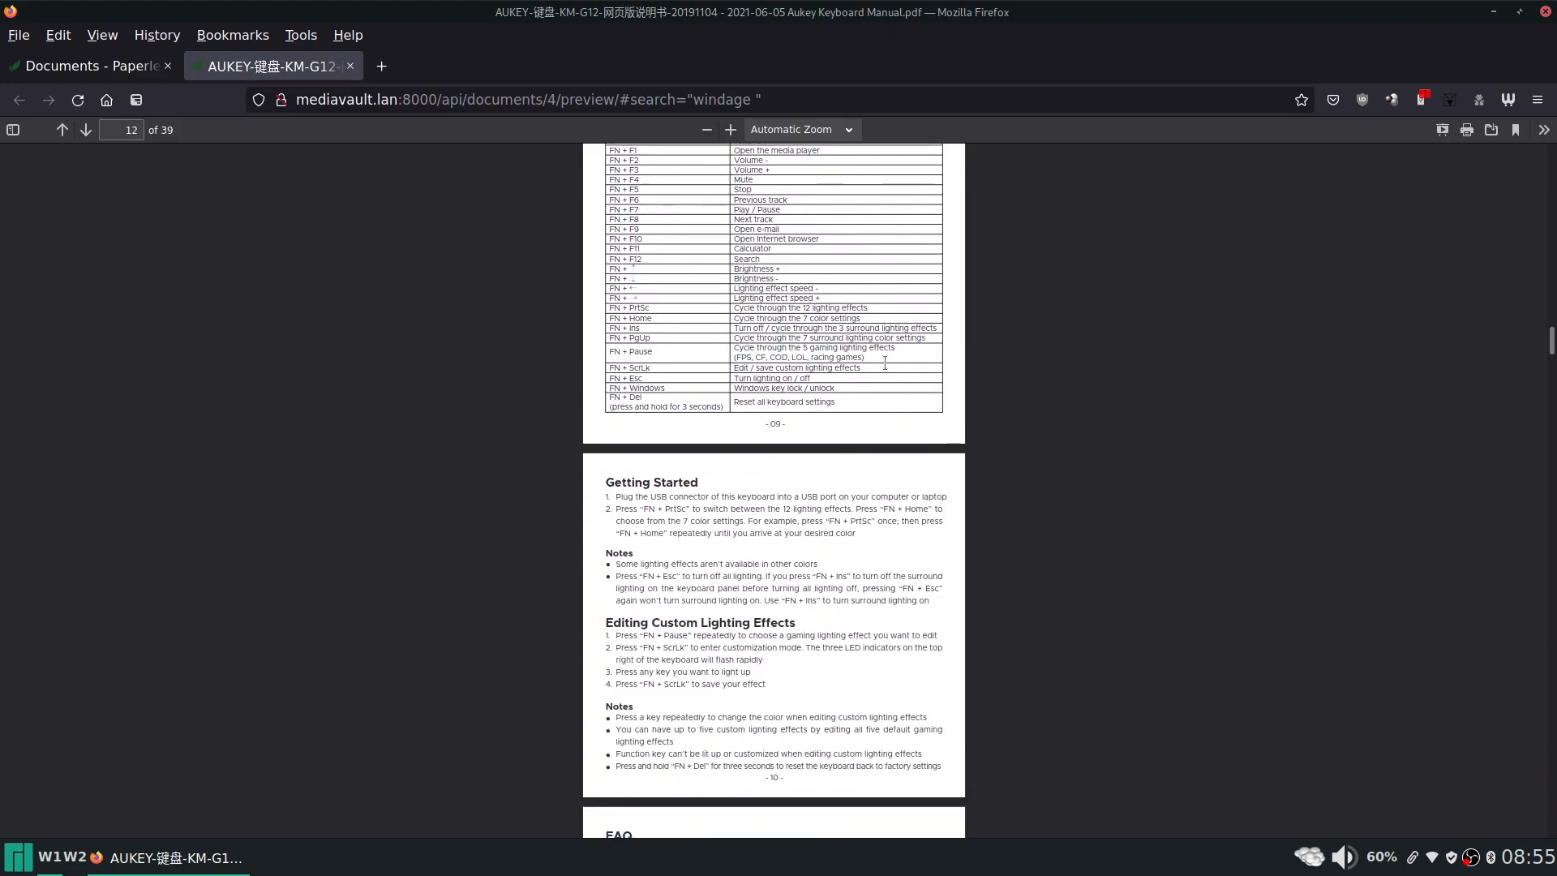
{"action": "scroll", "scroll_direction": "down", "scroll_amount": 3}
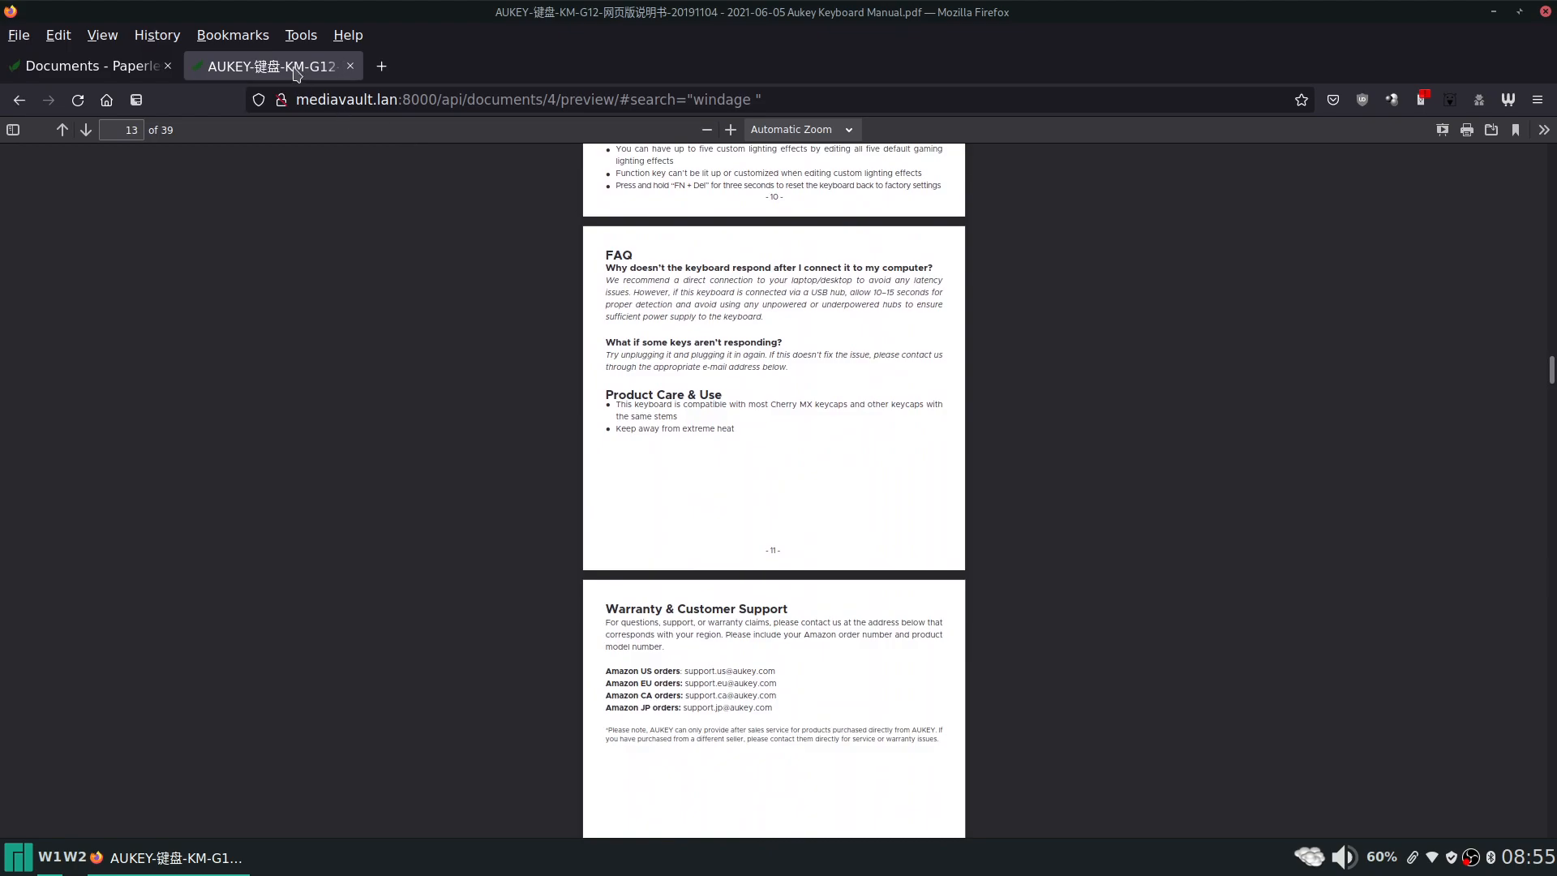
- Close the Aukey Keyboard Manual tab, returning to the 12-document list
{"action": "left_click", "coordinate": [89, 66]}
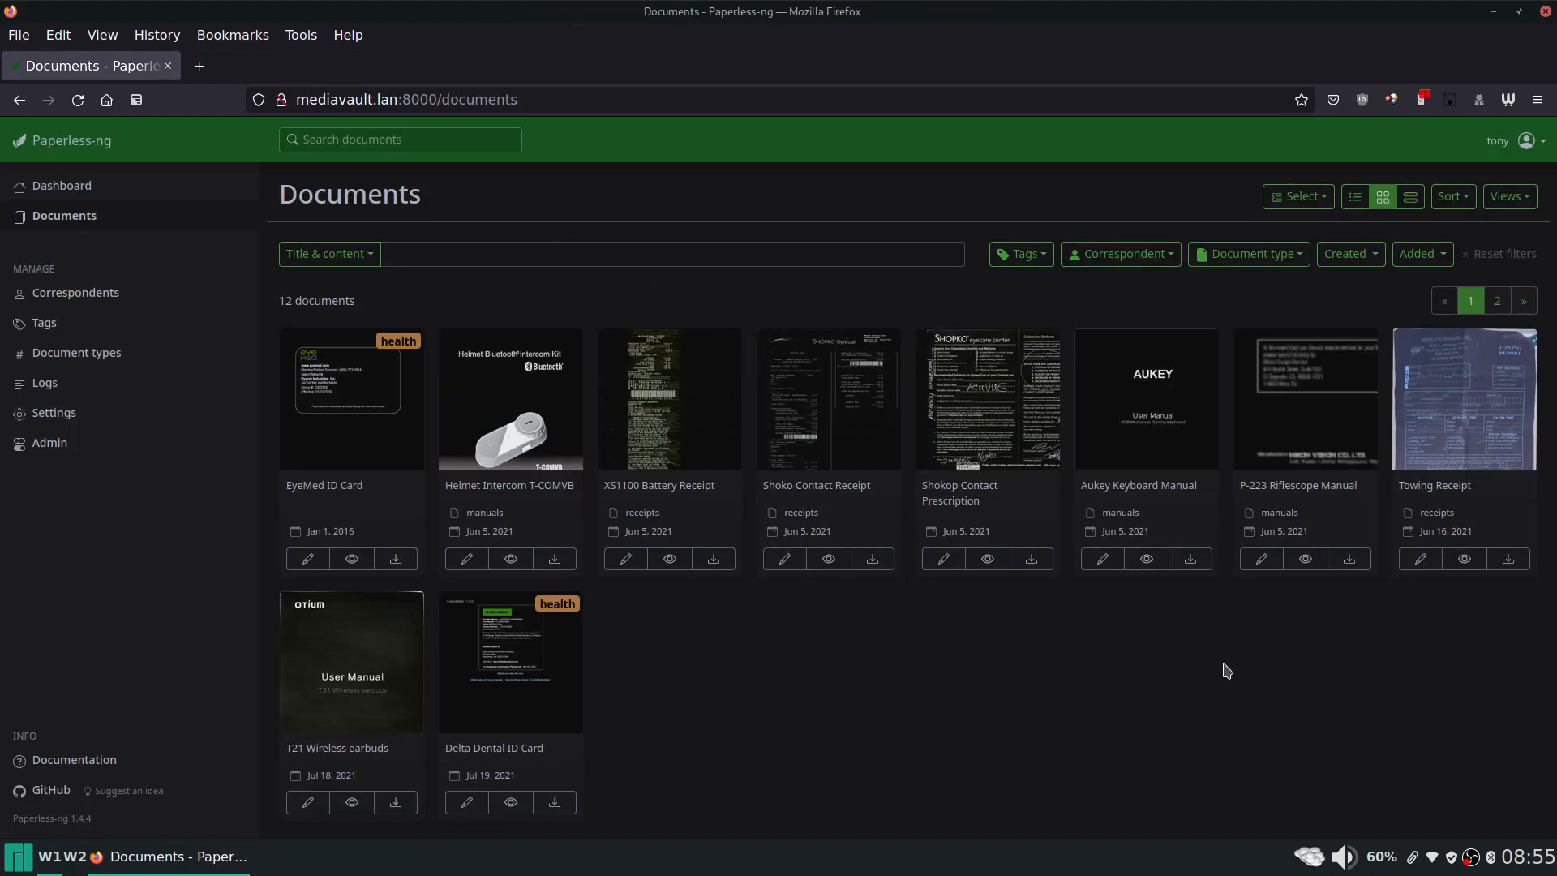
{"action": "mouse_move", "coordinate": [1153, 605]}
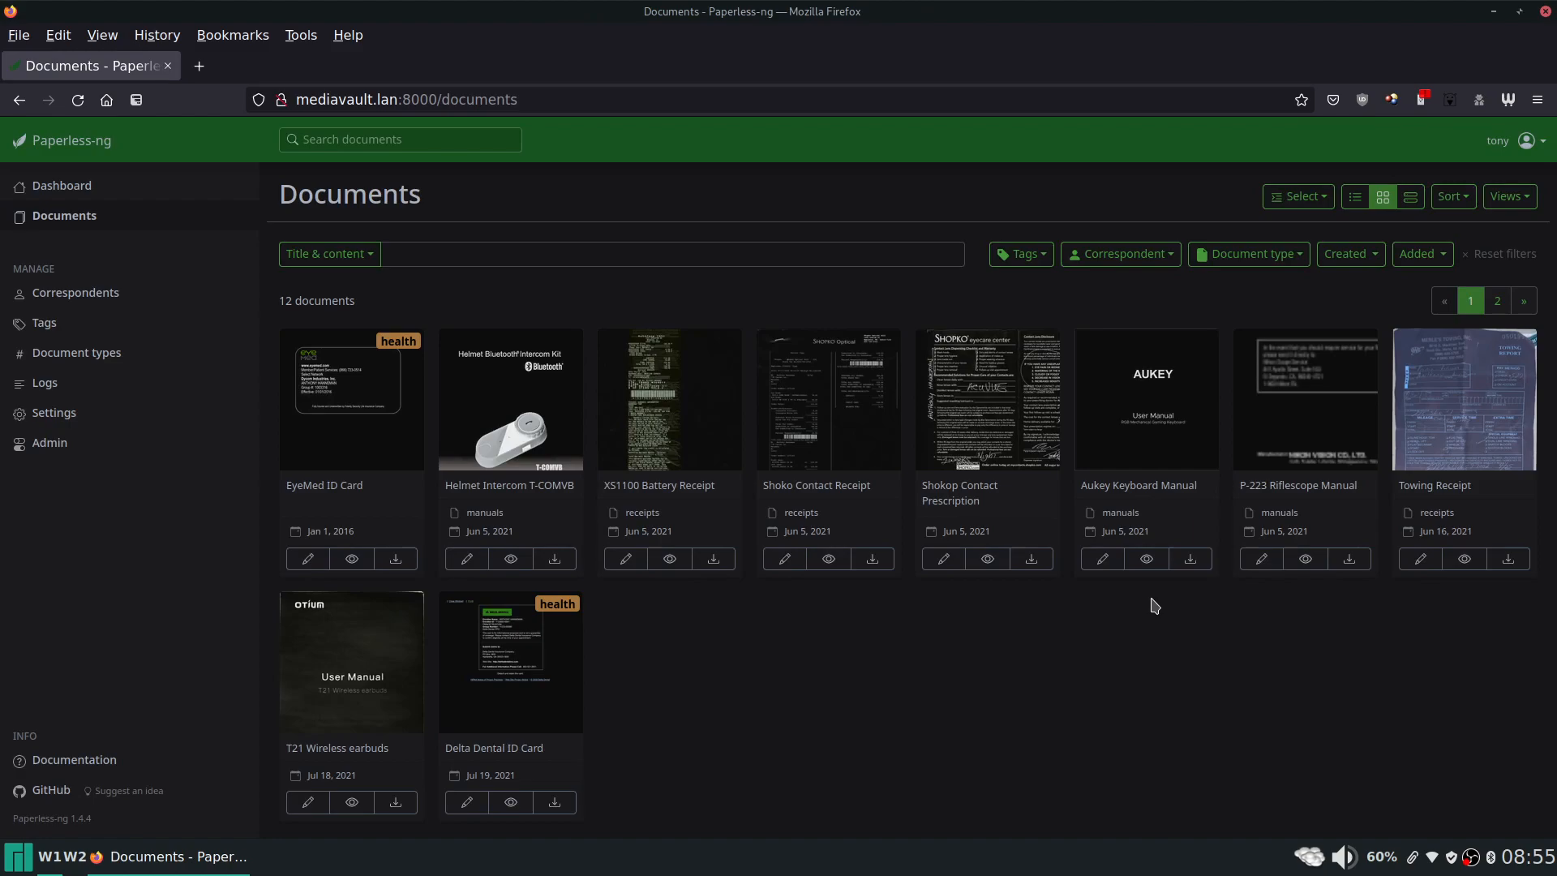
{"action": "mouse_move", "coordinate": [1165, 610]}
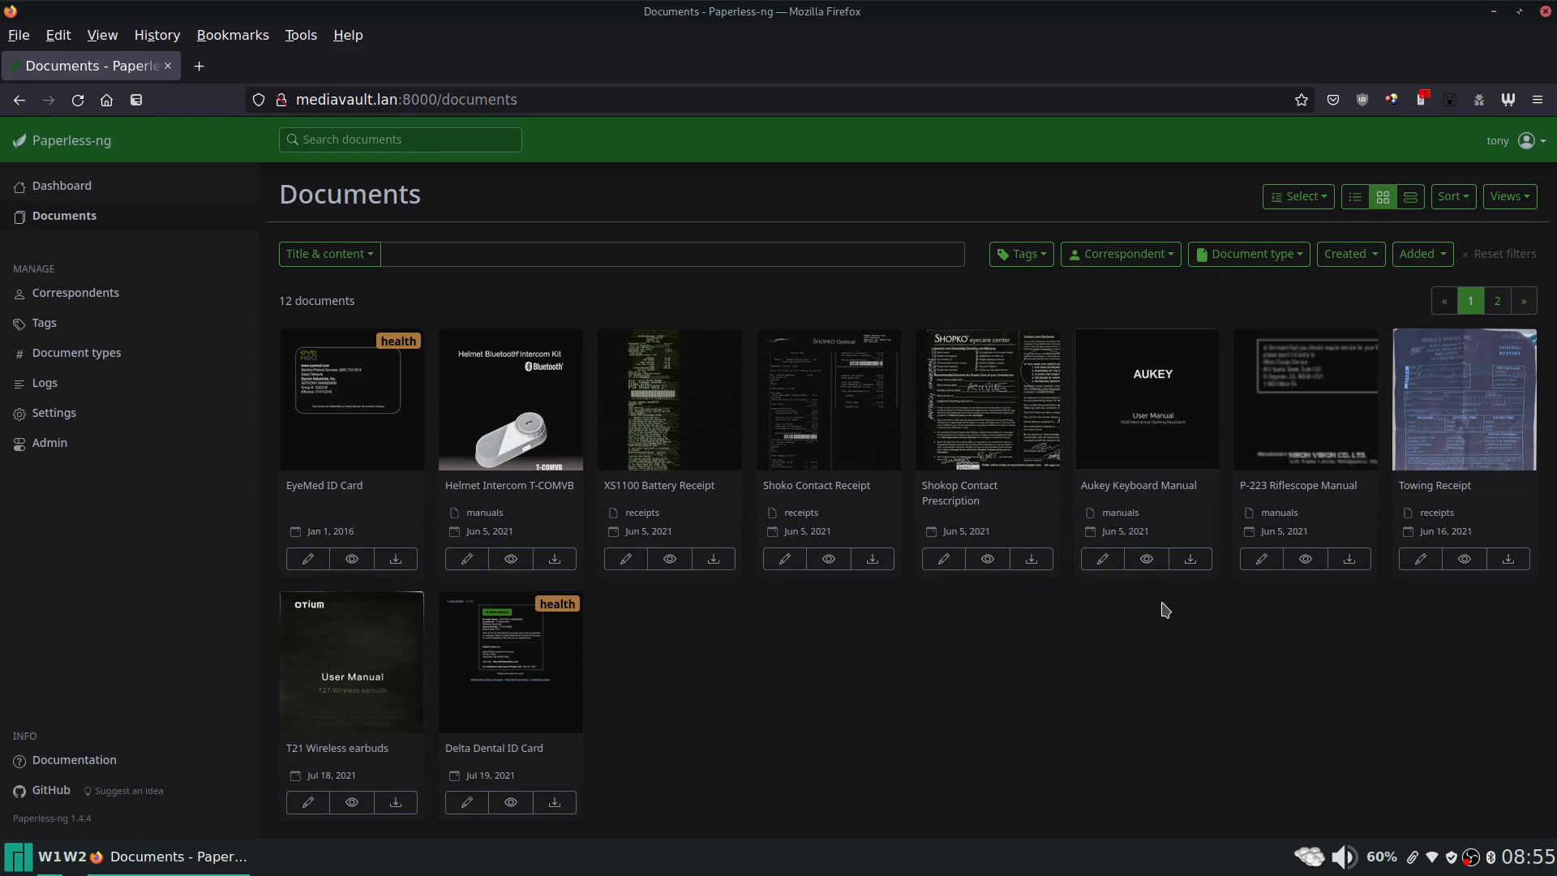
{"action": "mouse_move", "coordinate": [1188, 610]}
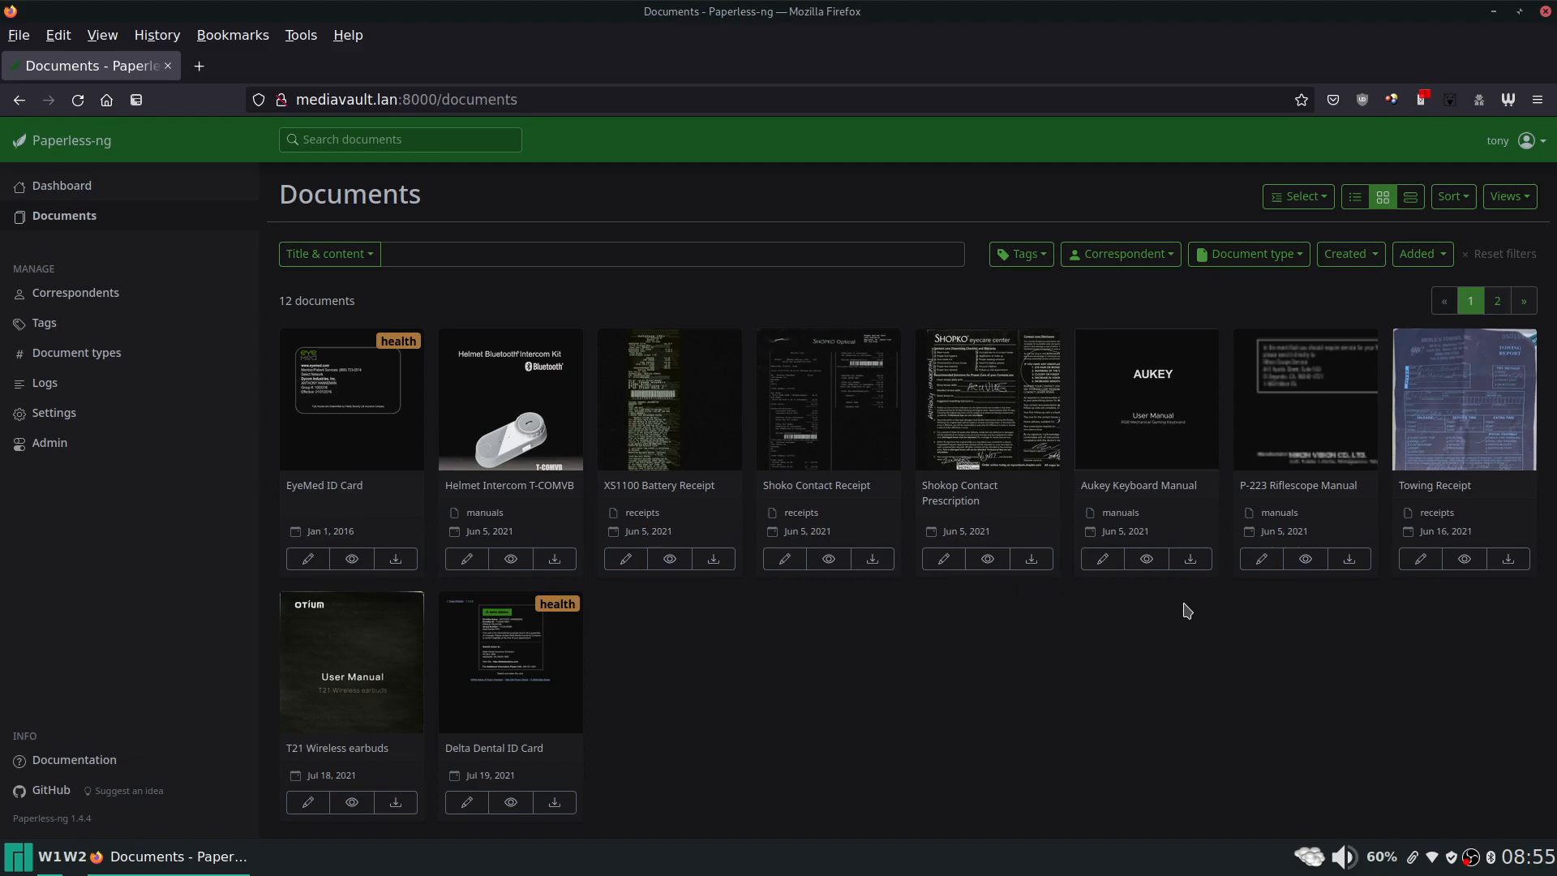
{"action": "mouse_move", "coordinate": [1175, 612]}
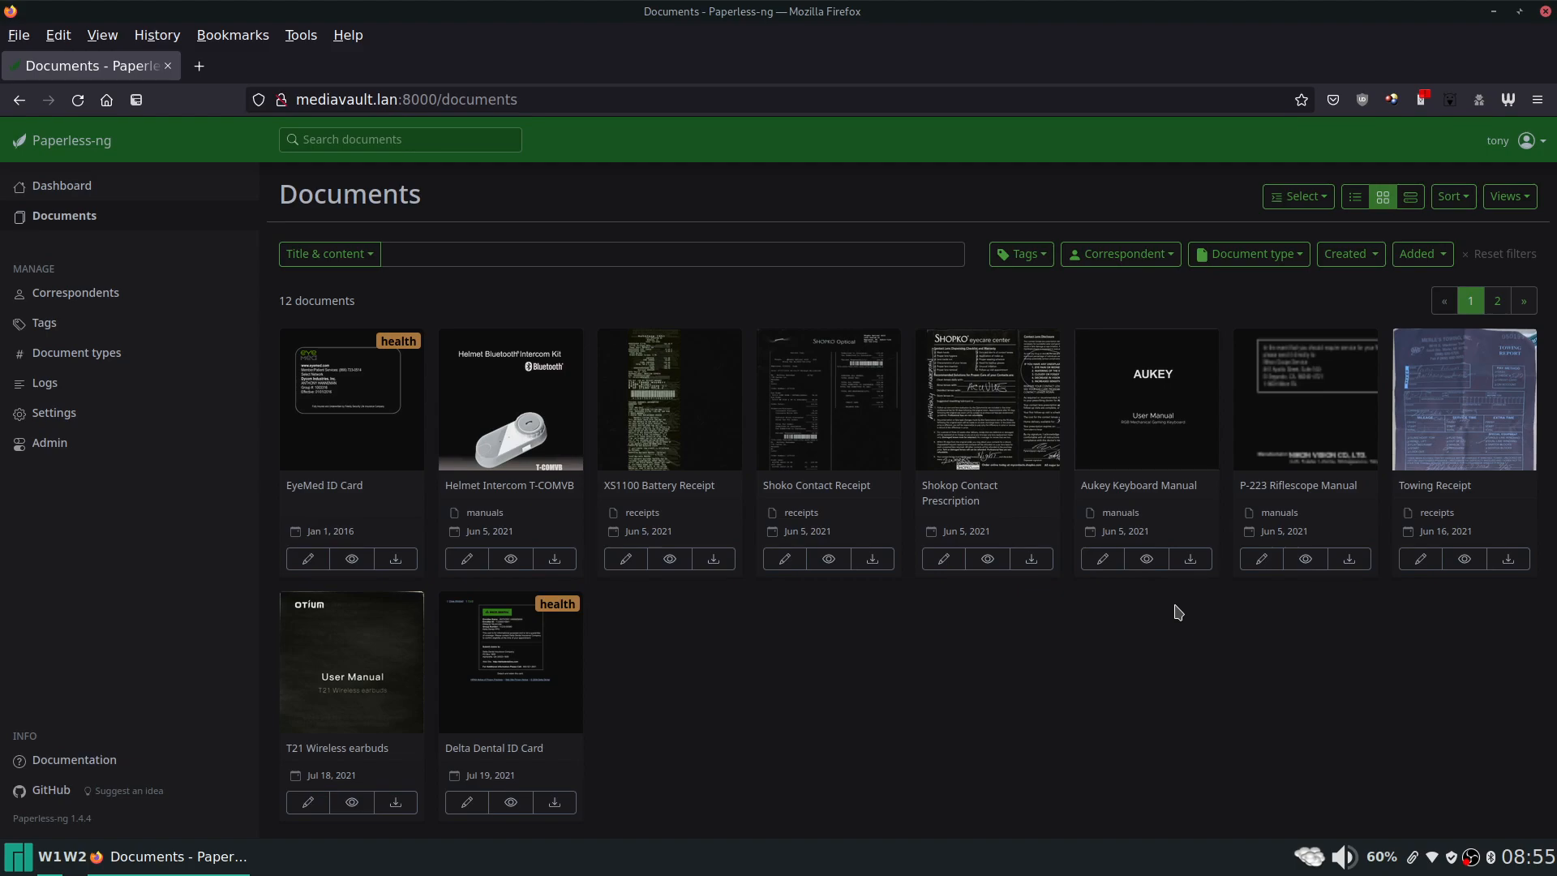
{"action": "mouse_move", "coordinate": [480, 235]}
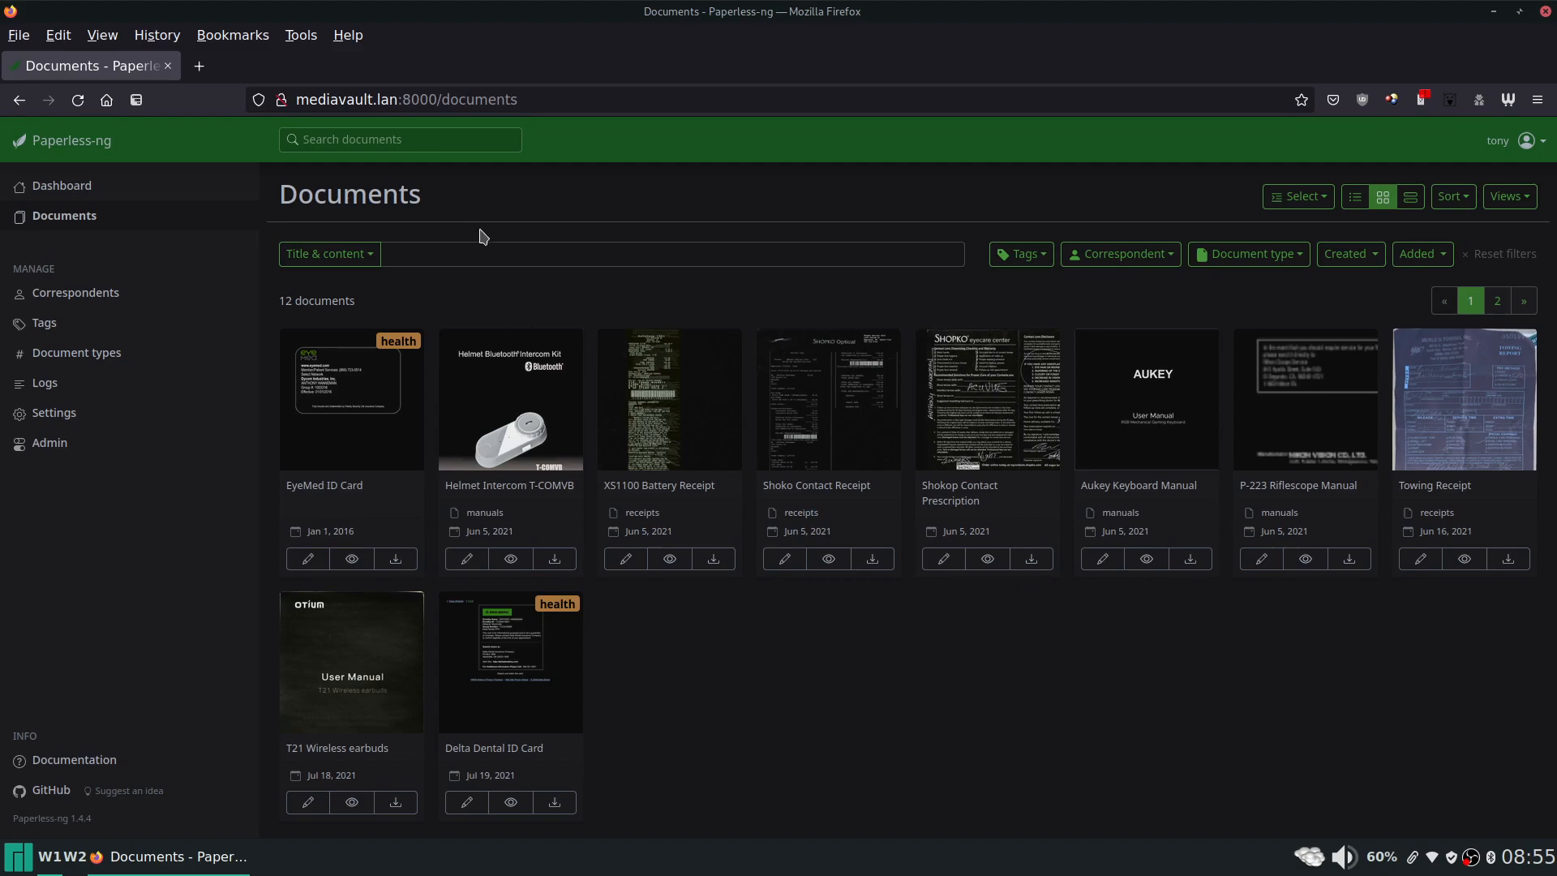
- Search title and content for 'WINDA' and preview the matching P-223 Riflescope Manual
{"action": "left_click", "coordinate": [476, 253]}
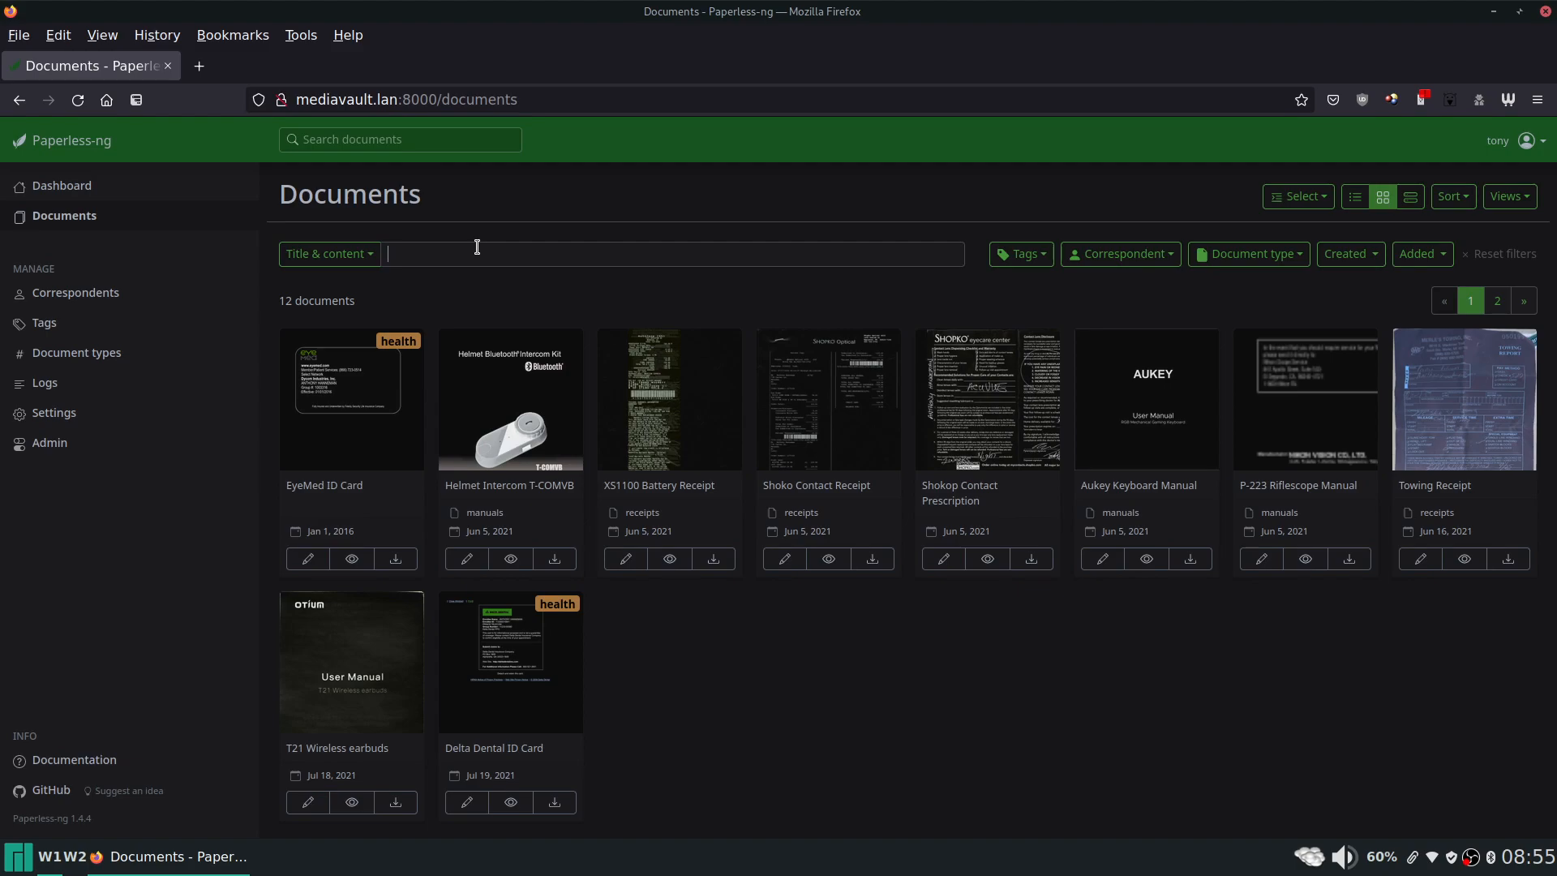
{"action": "type", "text": "WINDA"}
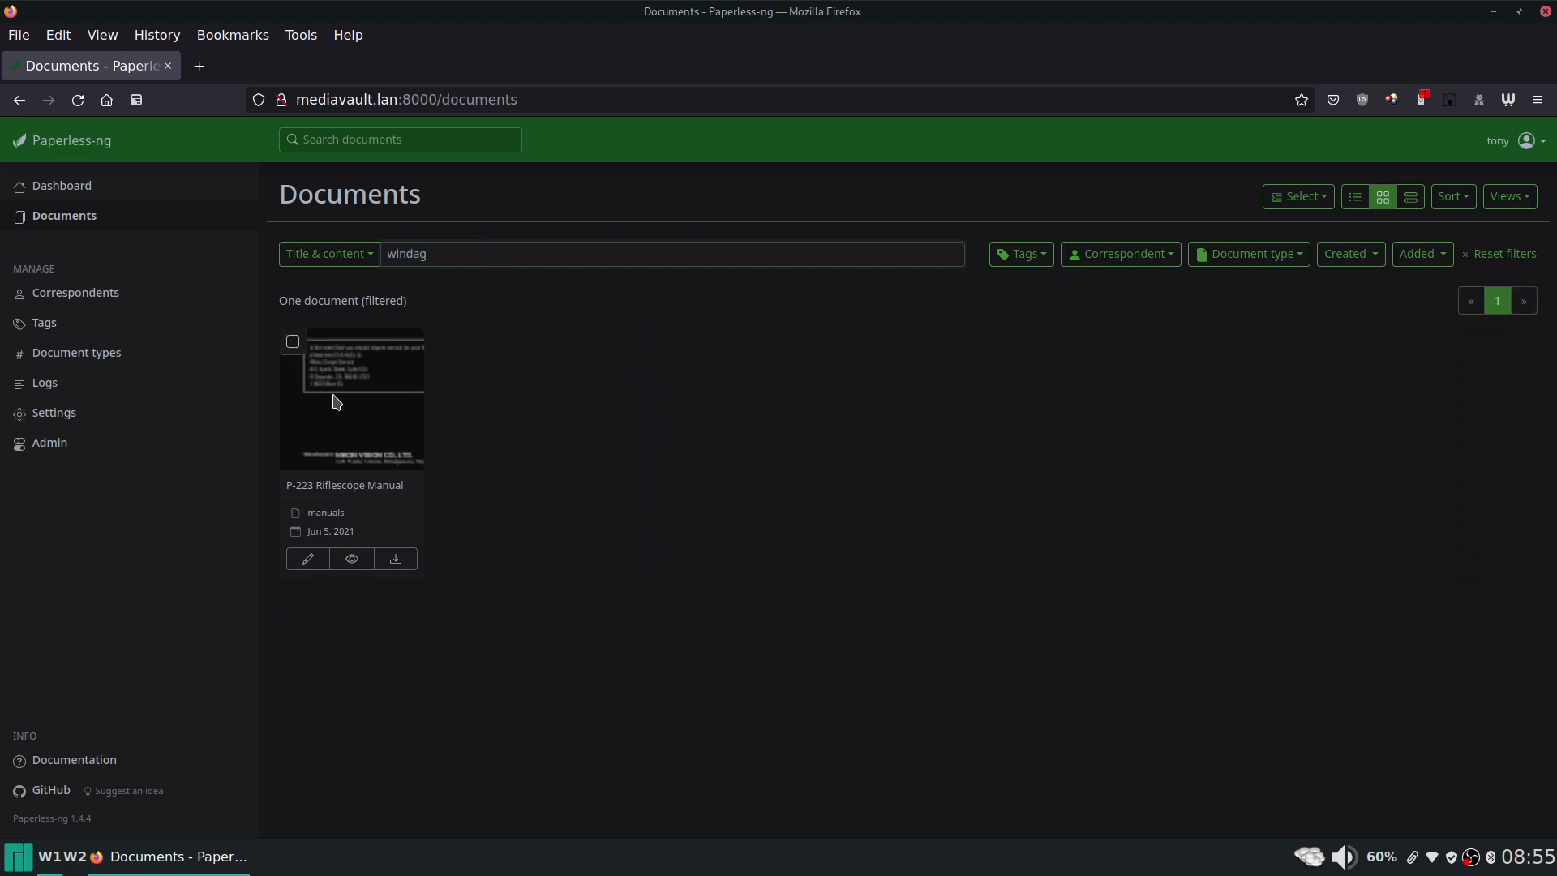
{"action": "left_click", "coordinate": [351, 559]}
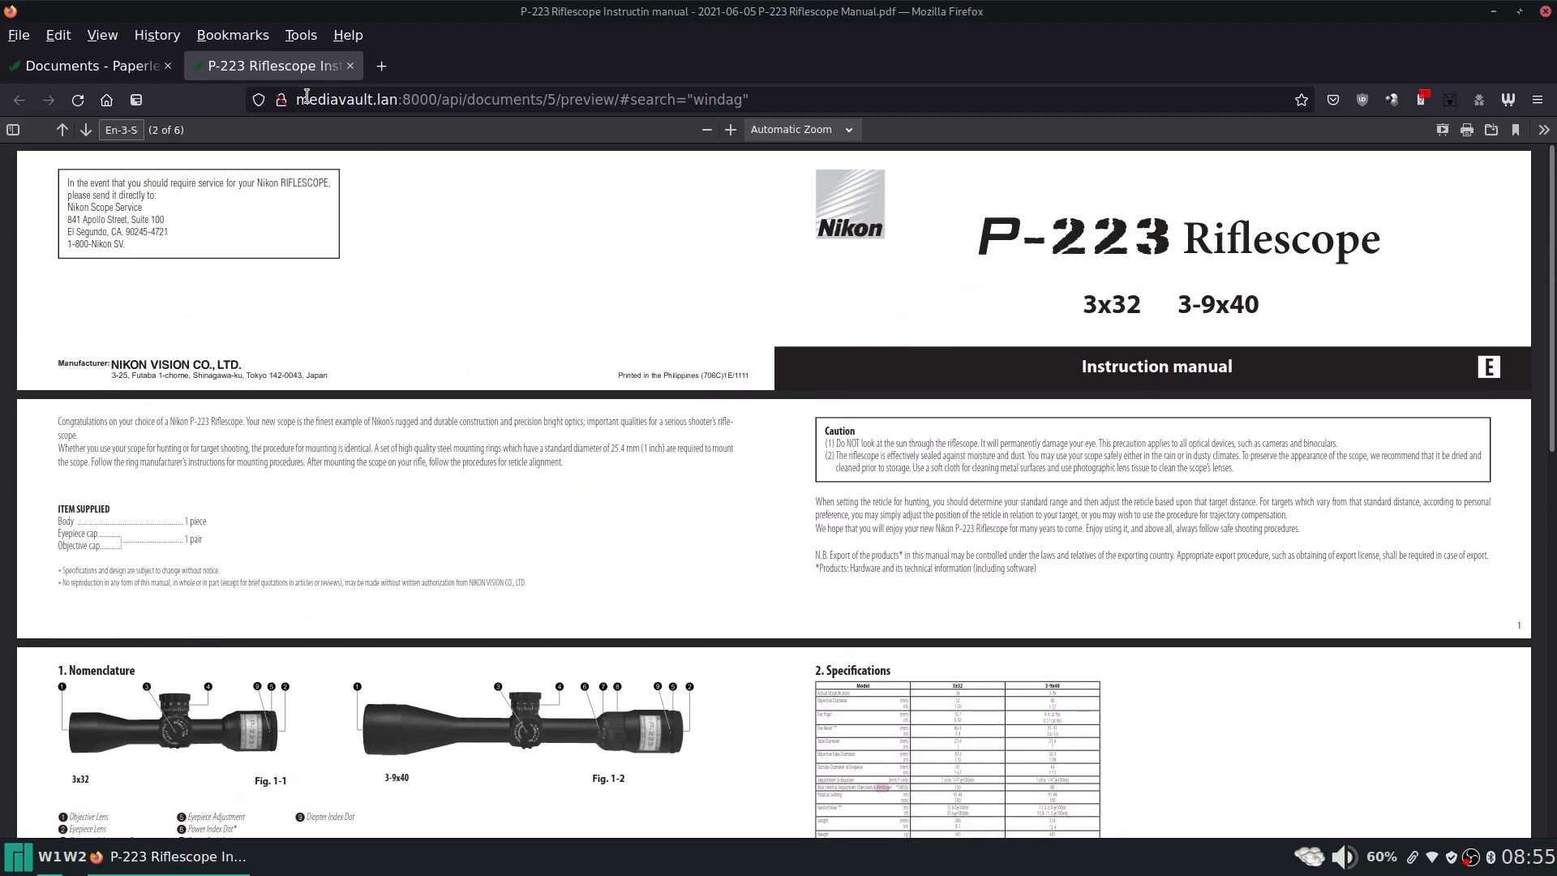
{"action": "mouse_move", "coordinate": [288, 66]}
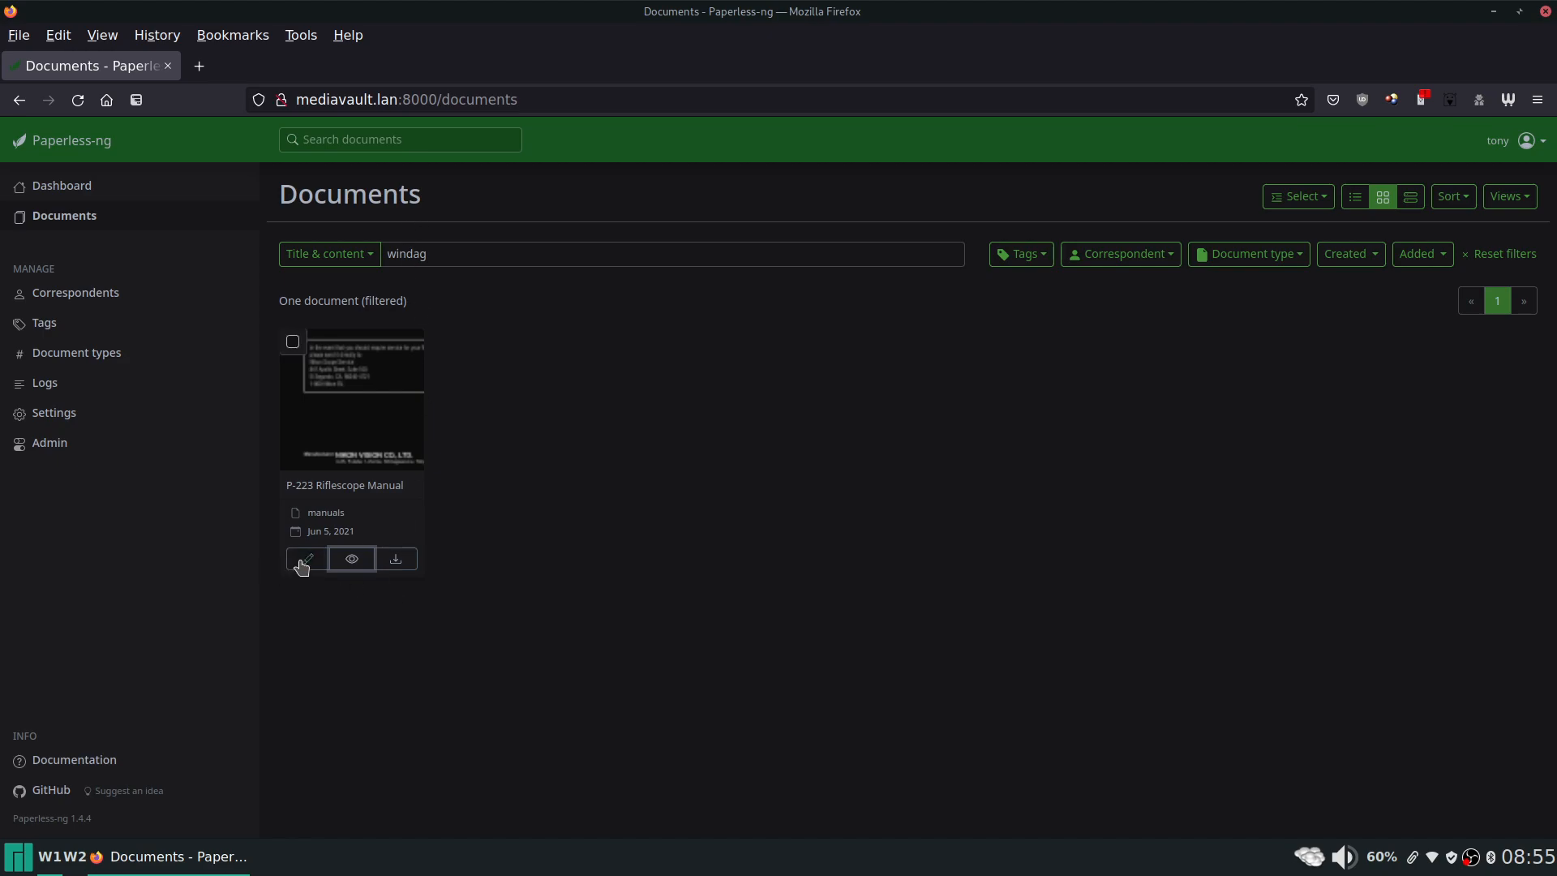
- Open the P-223 Riflescope Manual's detail page and select the Archive serial number field
{"action": "left_click", "coordinate": [305, 559]}
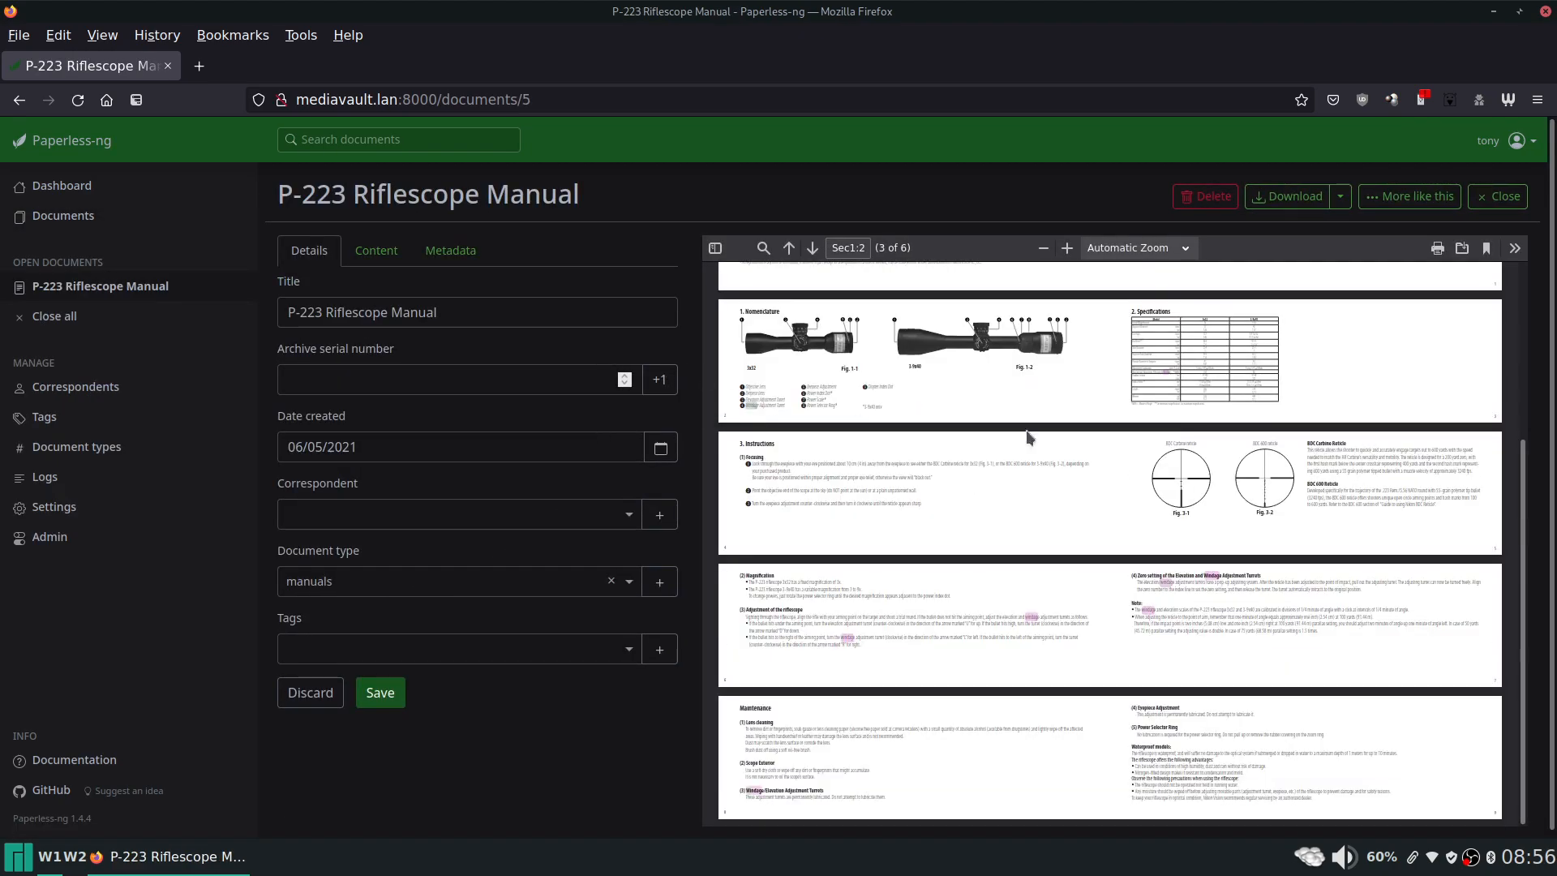
{"action": "mouse_move", "coordinate": [321, 338]}
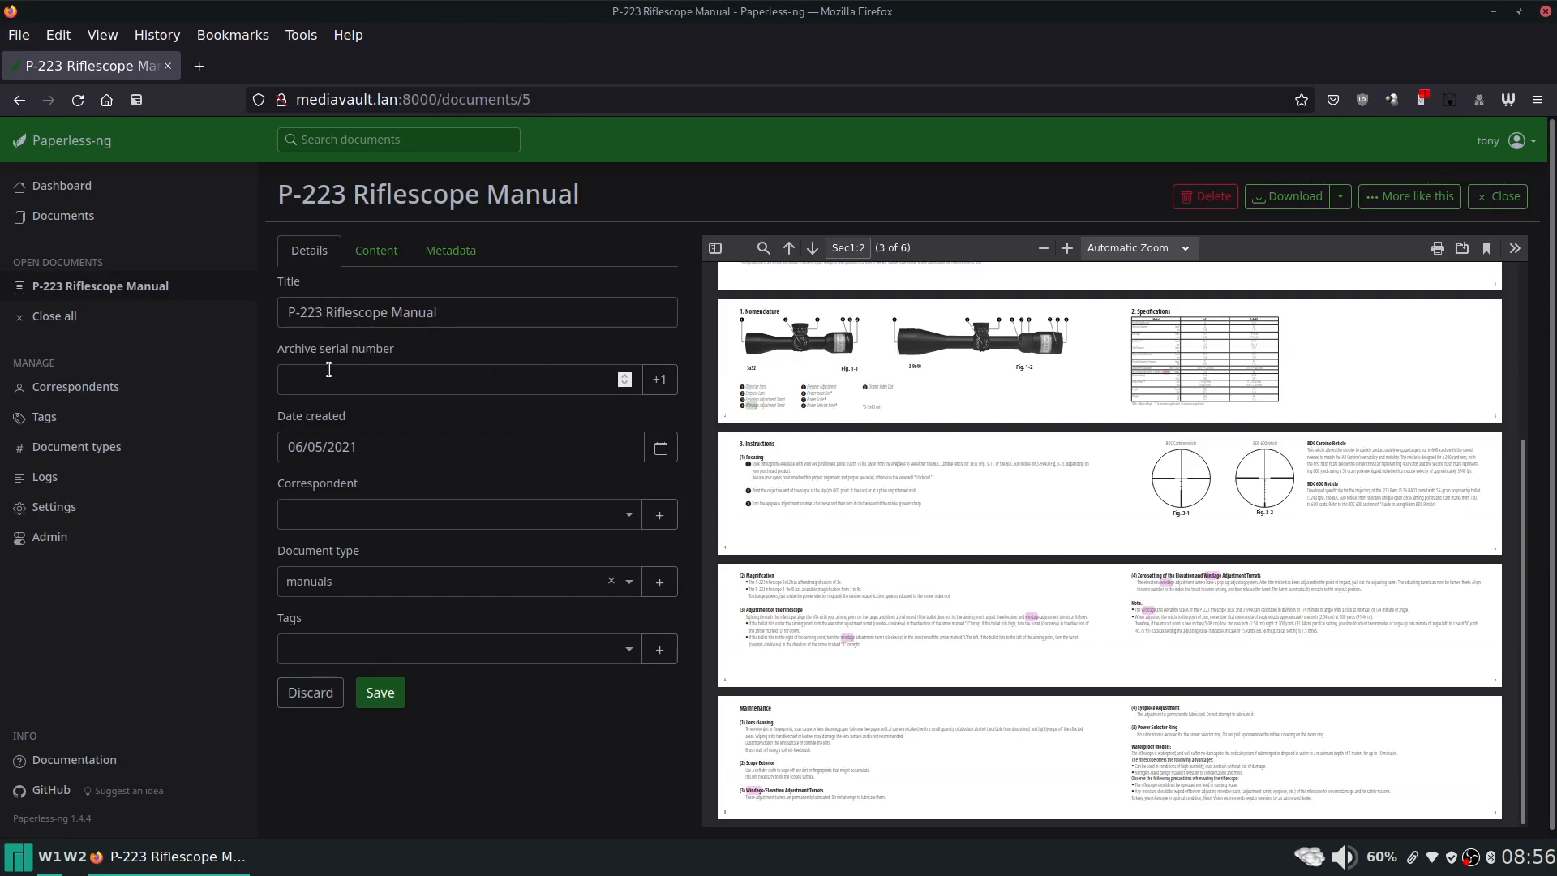
{"action": "left_click", "coordinate": [412, 379]}
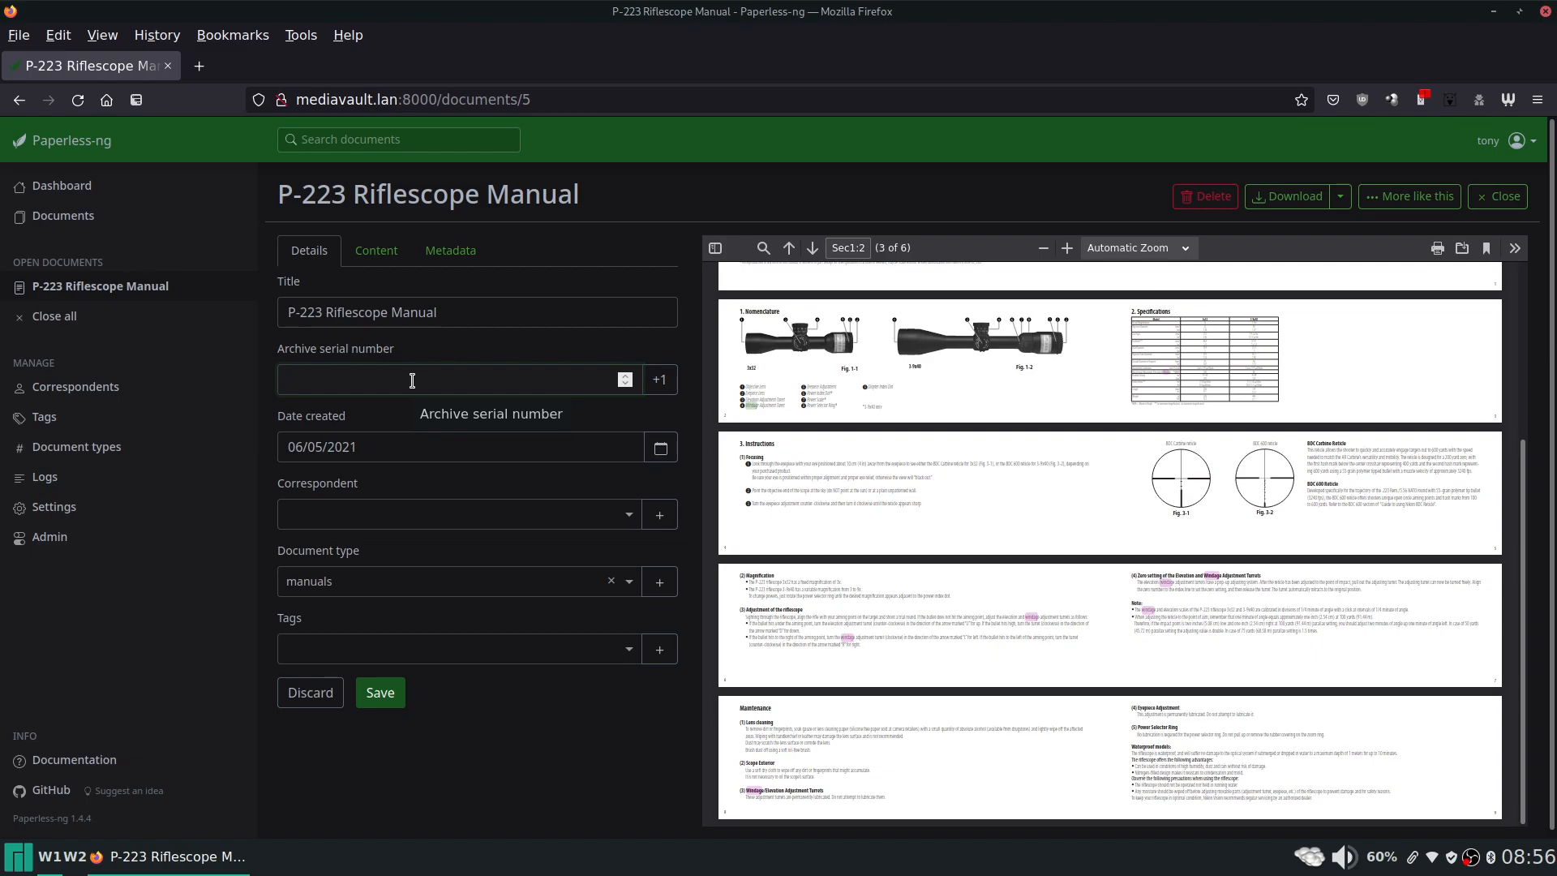
{"action": "left_click", "coordinate": [412, 379]}
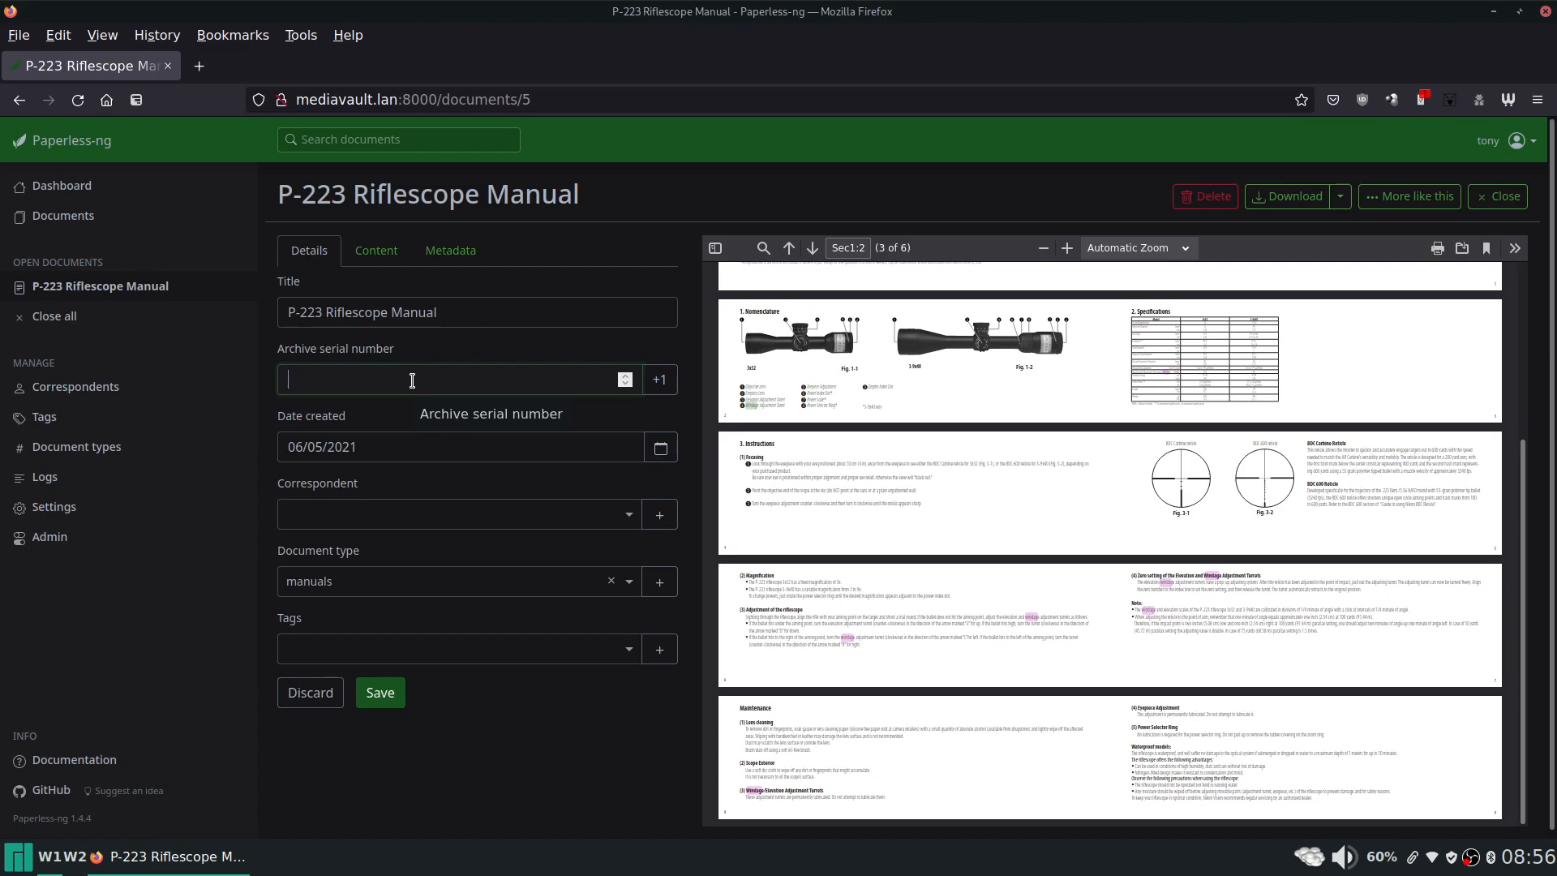
{"action": "mouse_move", "coordinate": [399, 527]}
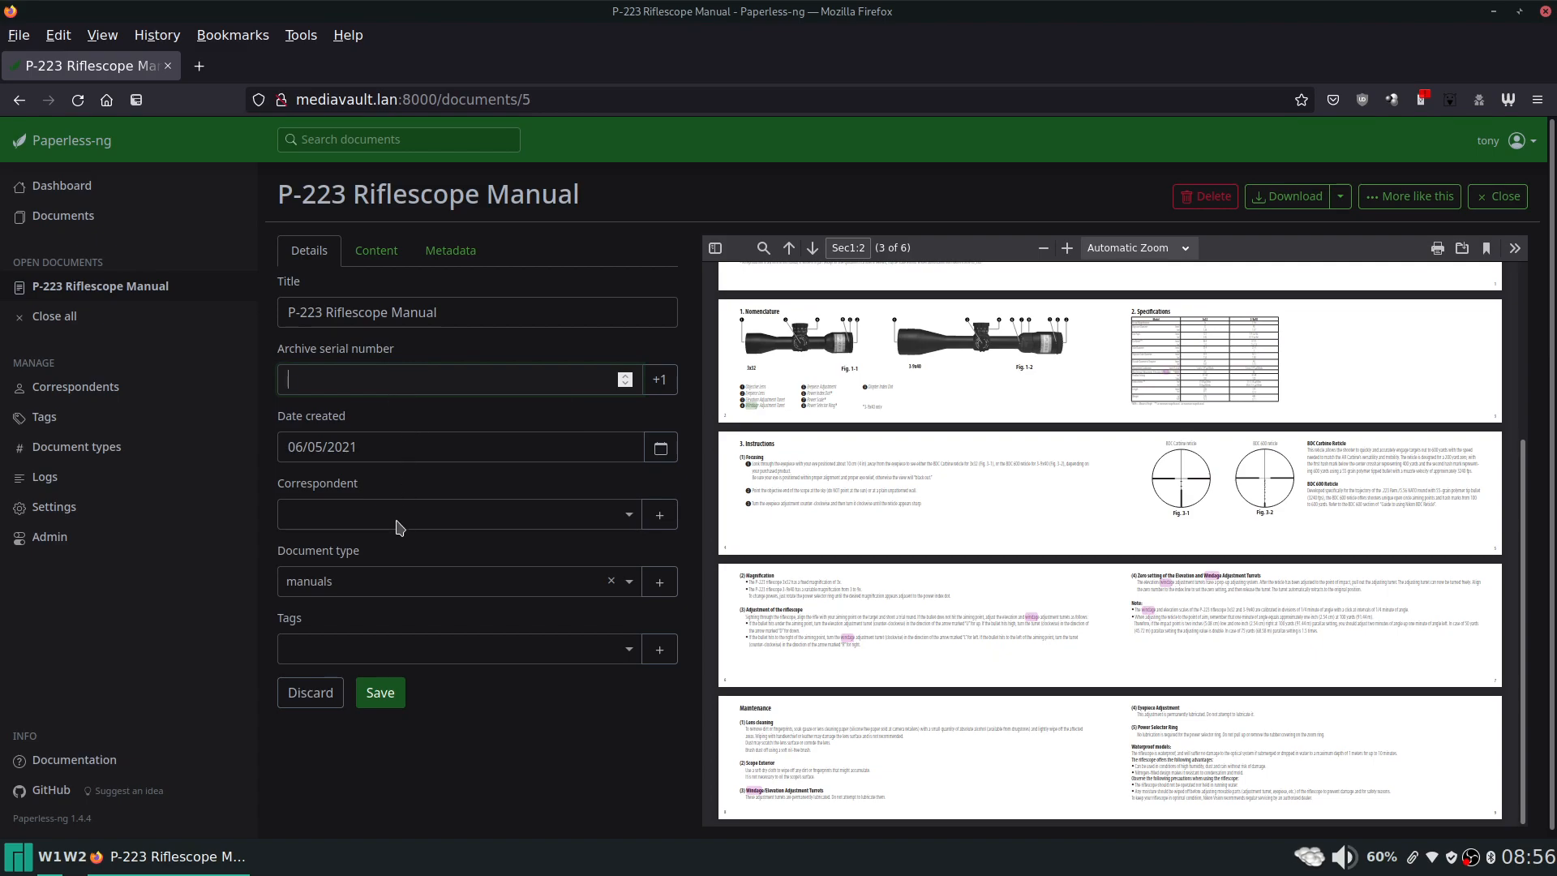
{"action": "left_click", "coordinate": [629, 581]}
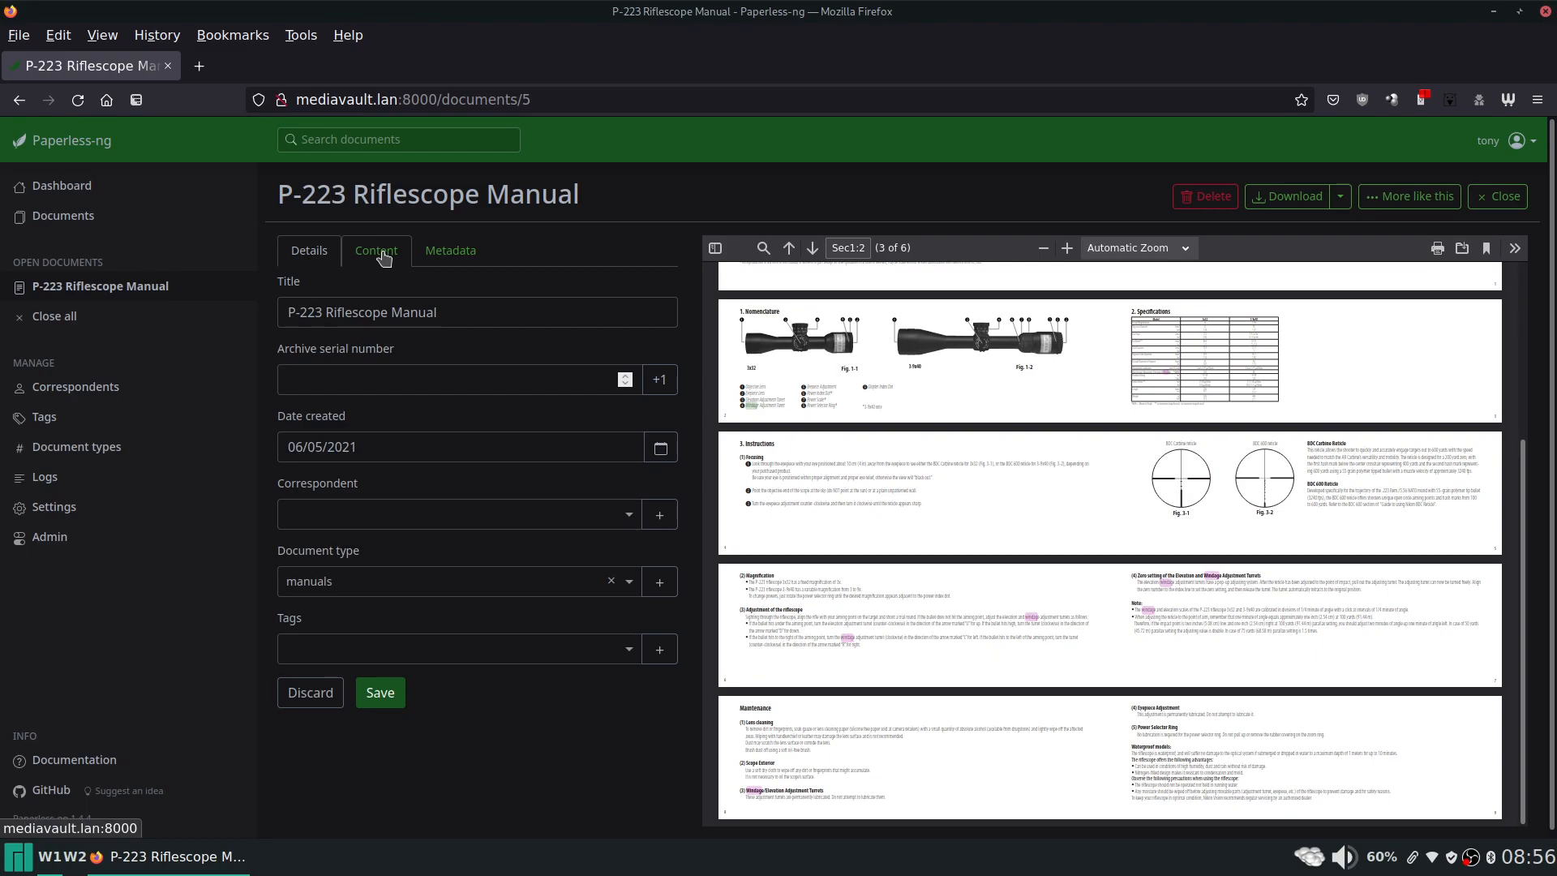
- Show the P-223 Riflescope Manual's Content tab and scroll through its OCR text
{"action": "left_click", "coordinate": [376, 249]}
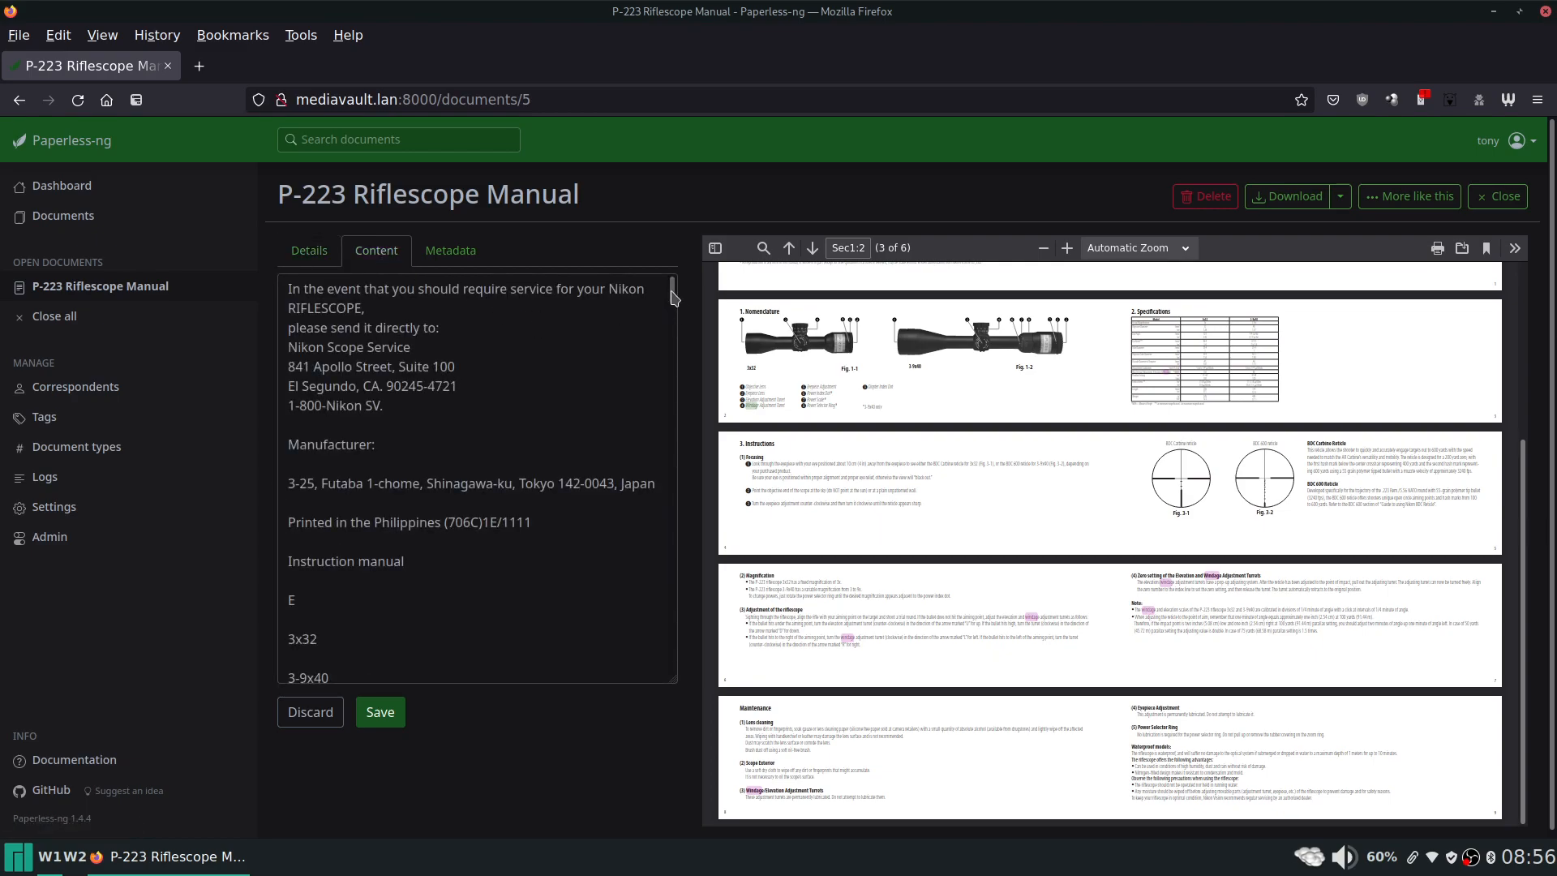
{"action": "scroll", "scroll_direction": "down", "scroll_amount": 3}
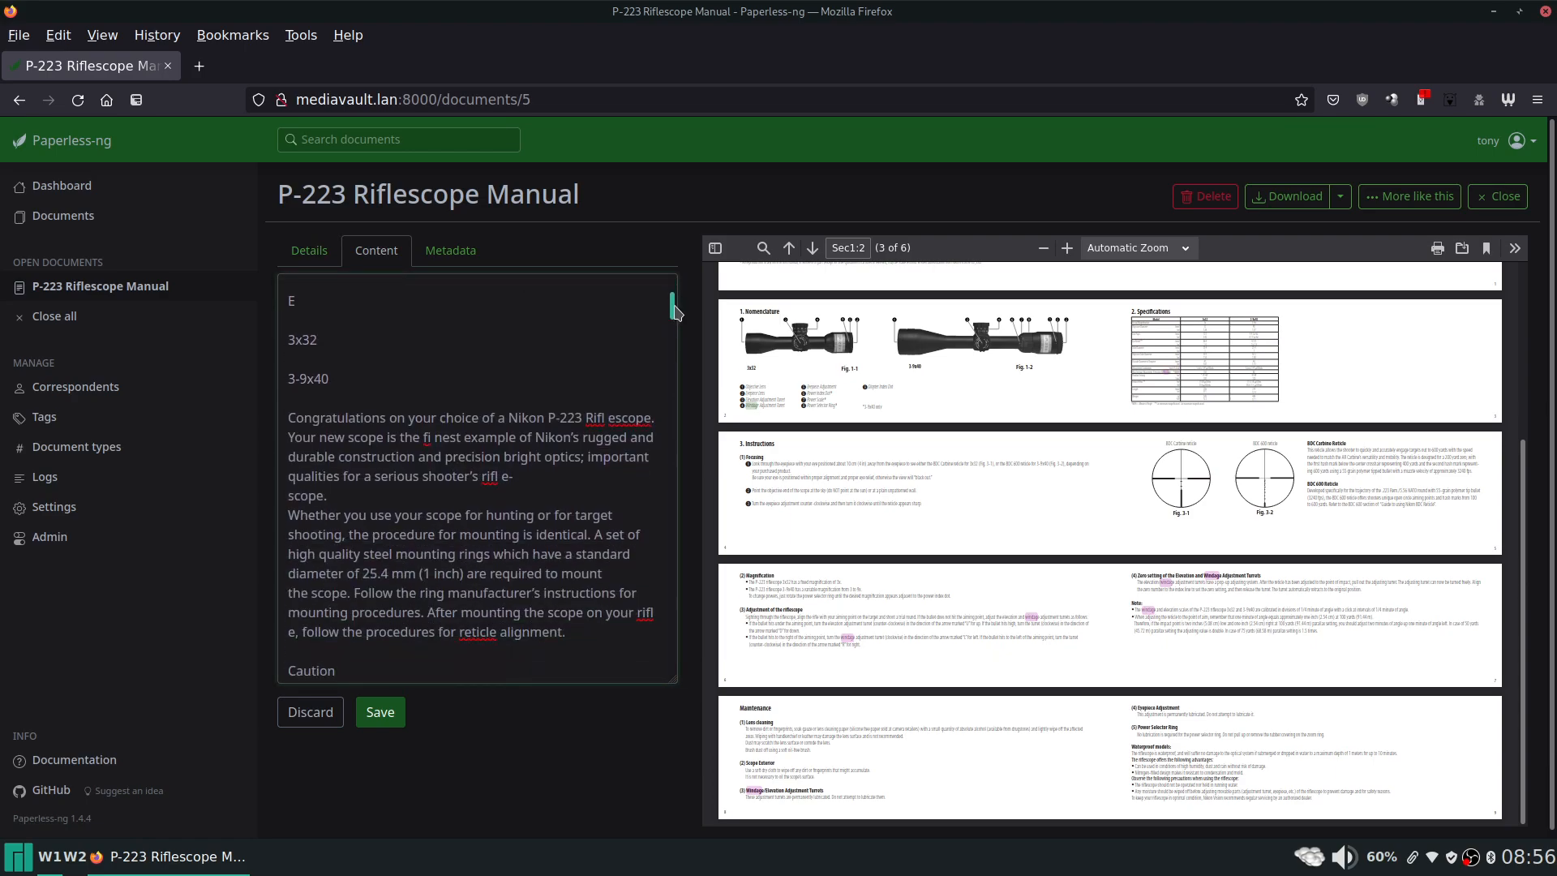
{"action": "scroll", "scroll_direction": "down", "scroll_amount": 3}
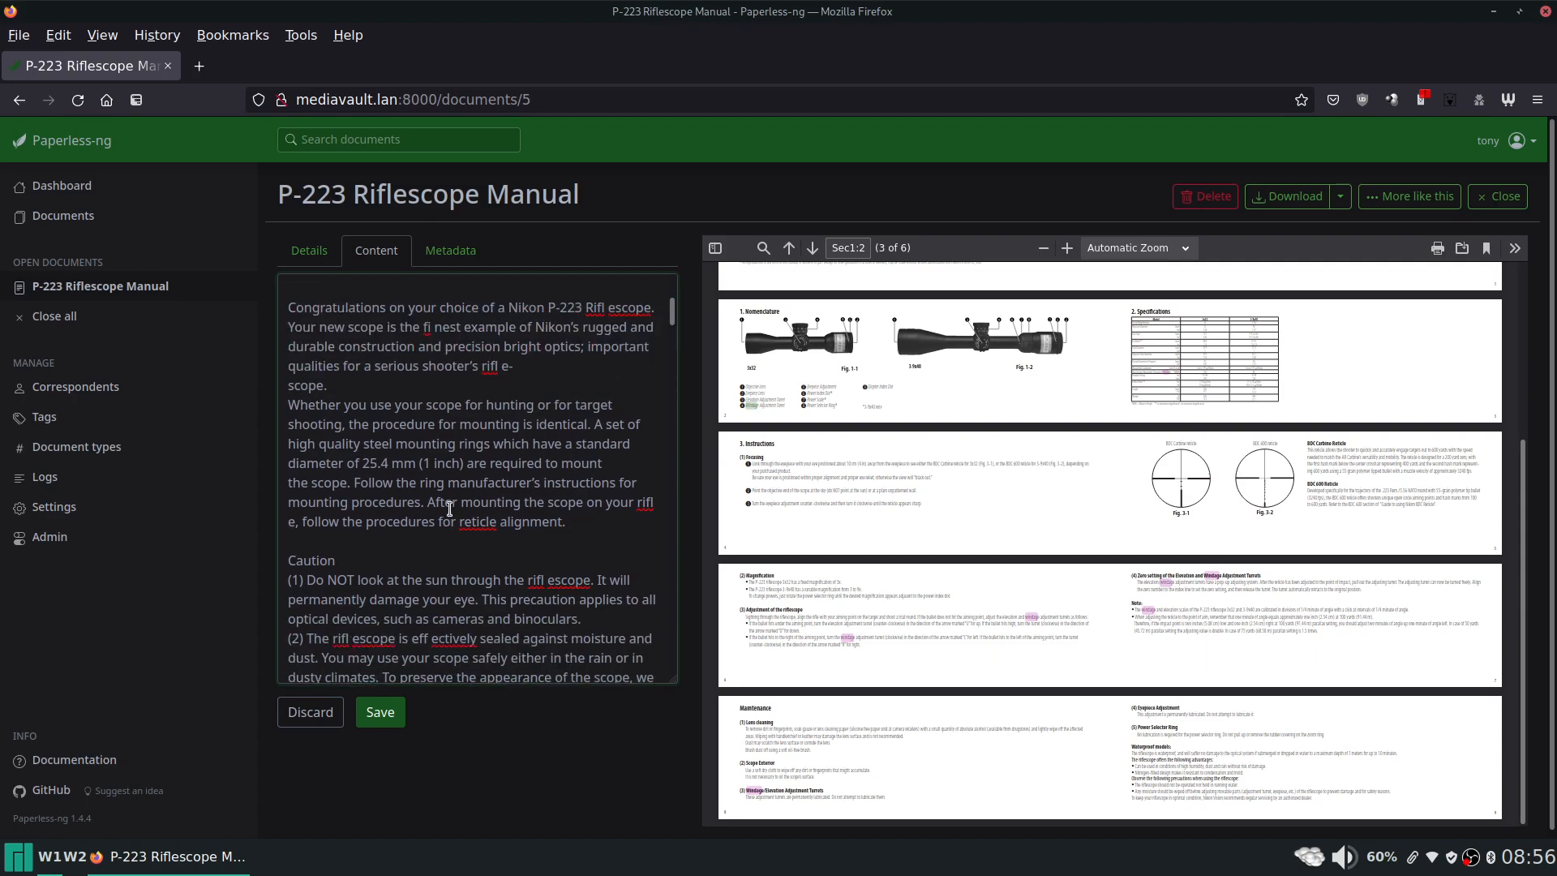
{"action": "scroll", "scroll_direction": "down", "scroll_amount": 3}
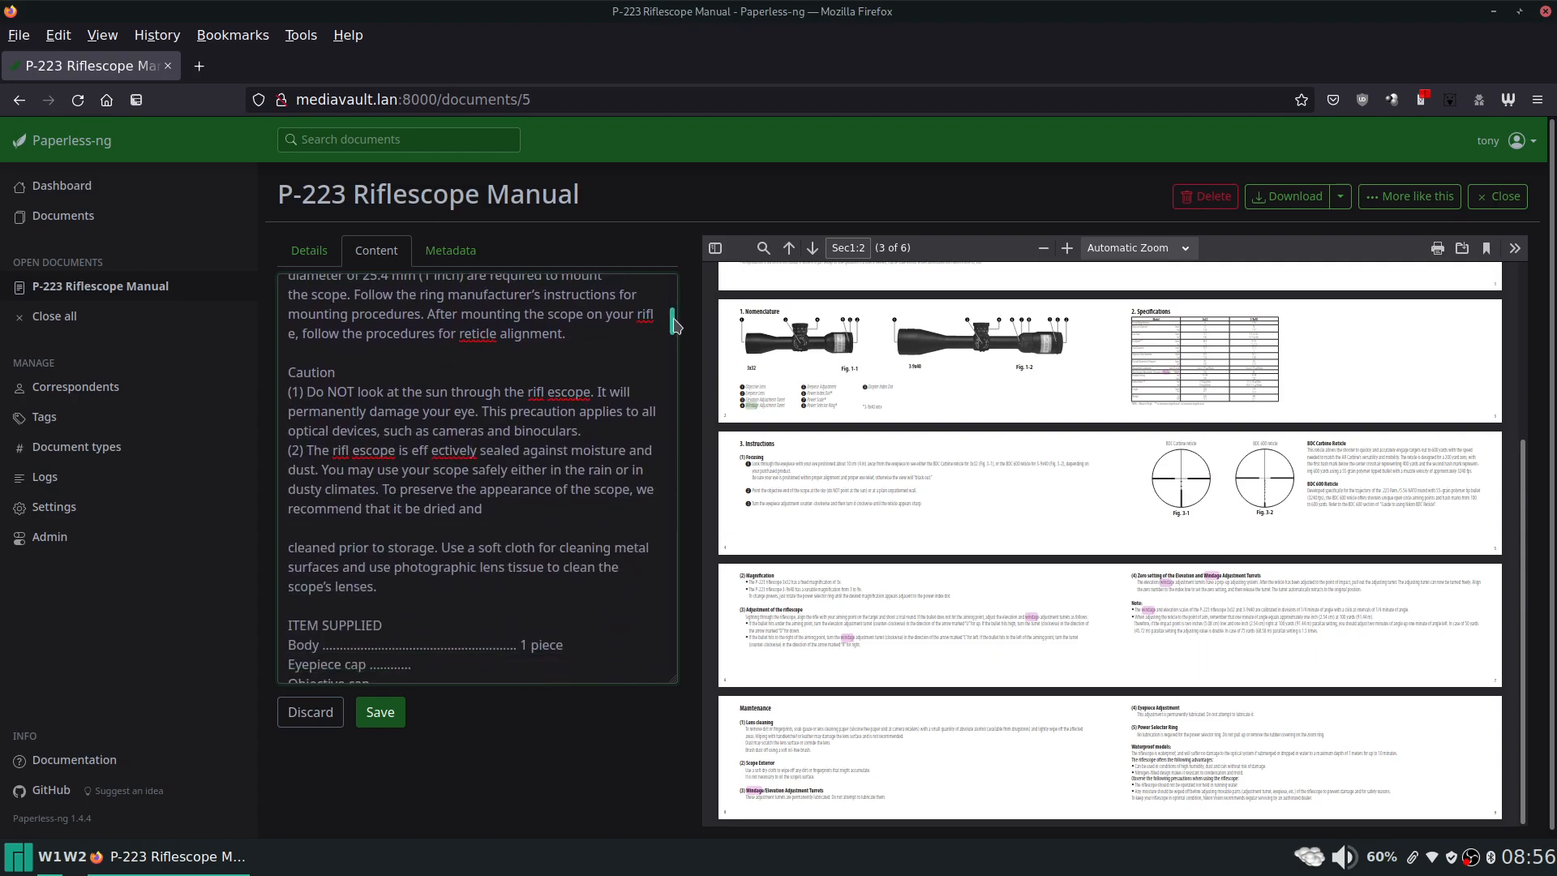
{"action": "scroll", "scroll_direction": "down", "scroll_amount": 3}
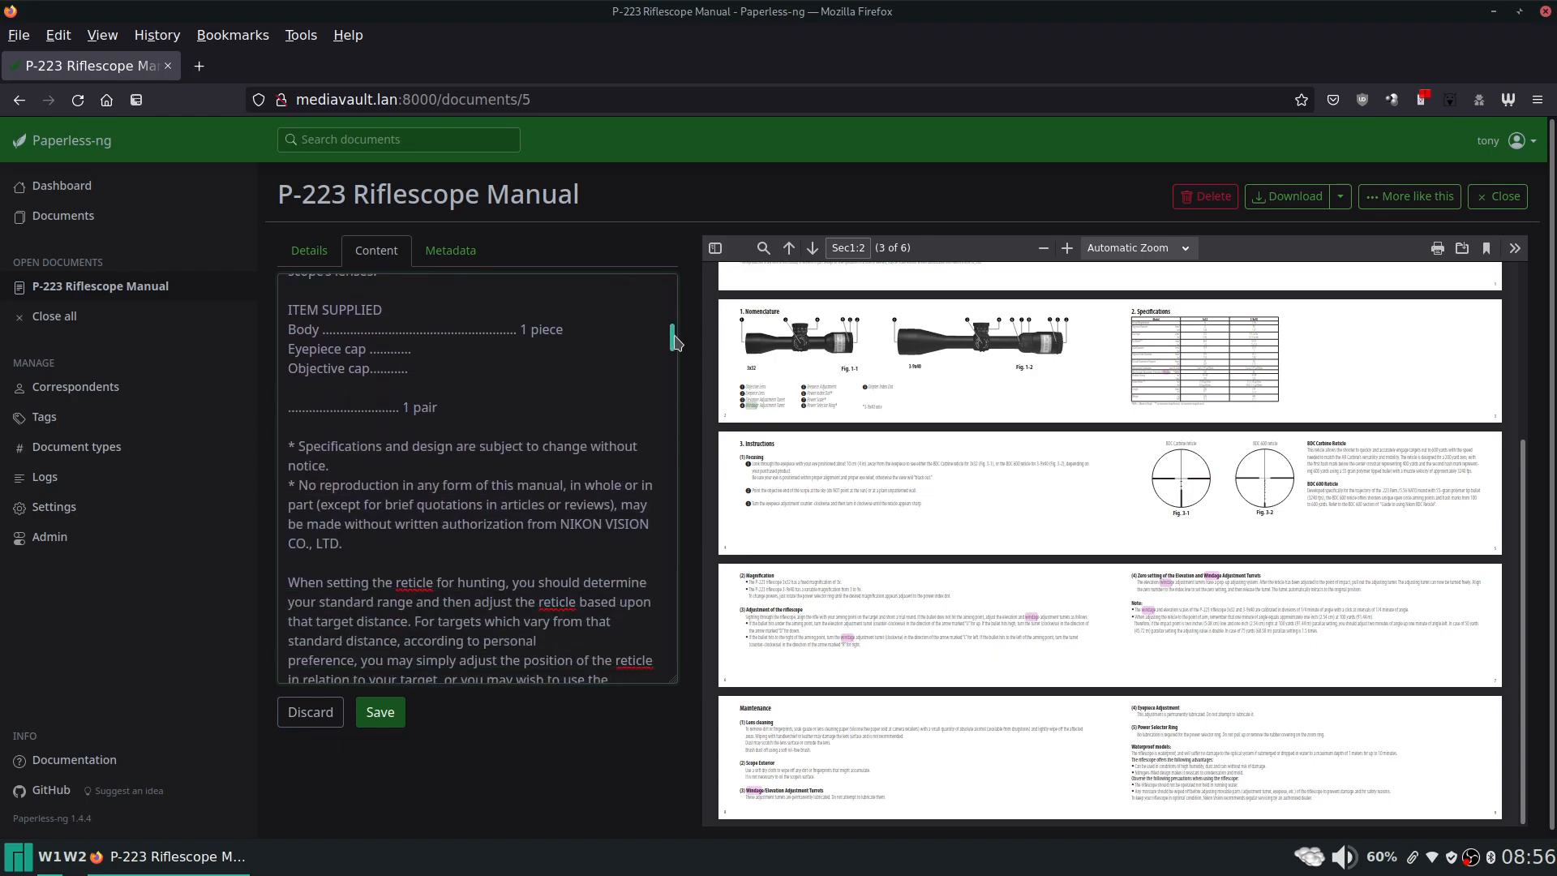
{"action": "scroll", "scroll_direction": "down", "scroll_amount": 3}
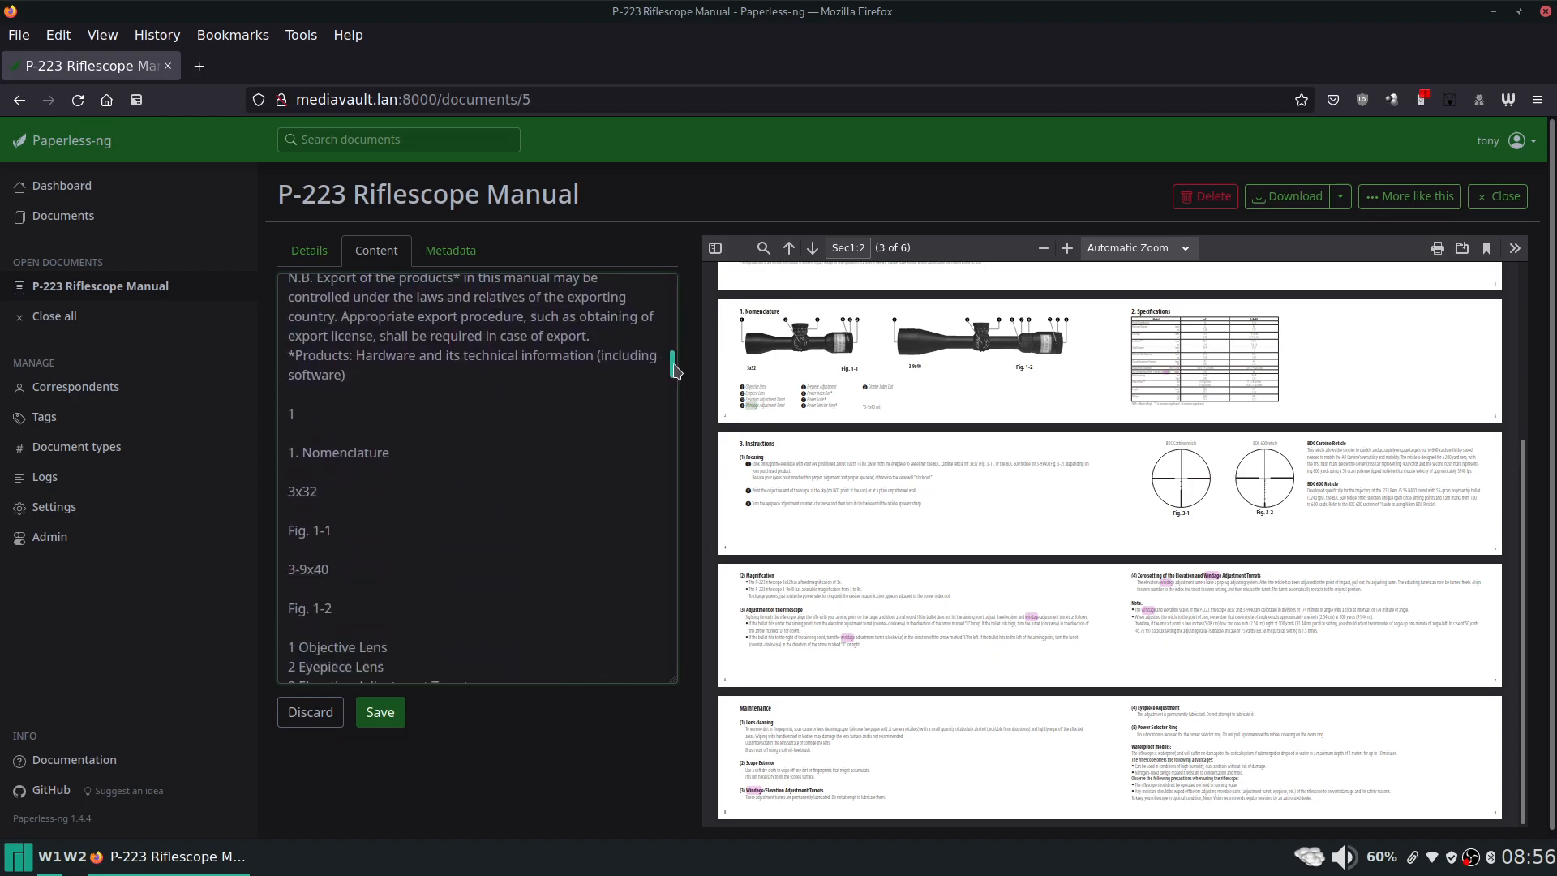
{"action": "scroll", "scroll_direction": "down", "scroll_amount": 3}
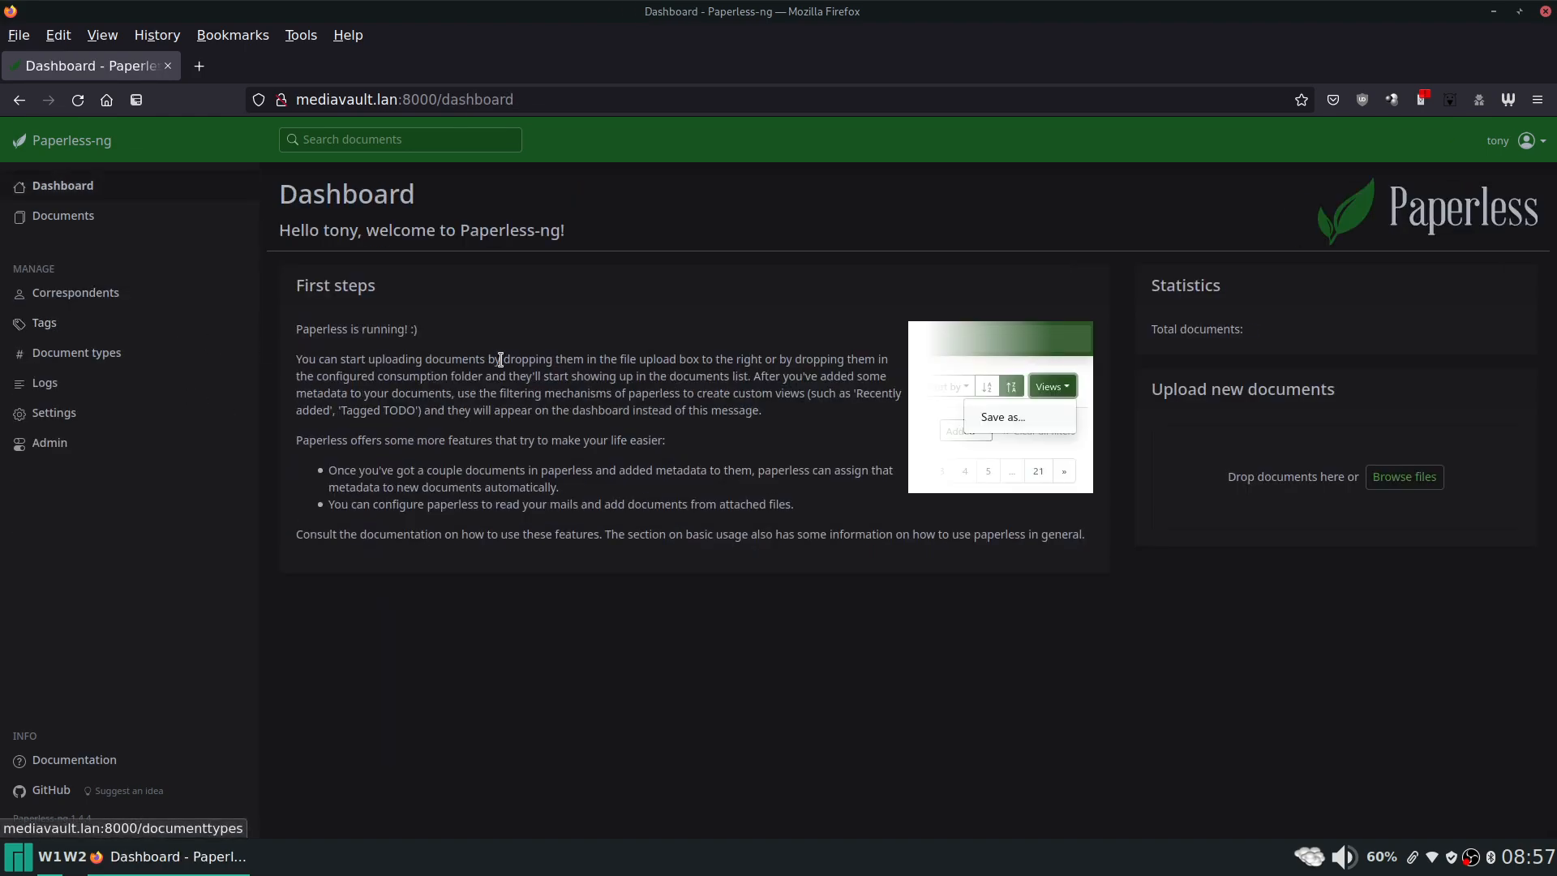
- Go to Documents in the sidebar and reset the windag filter
{"action": "left_click", "coordinate": [63, 215]}
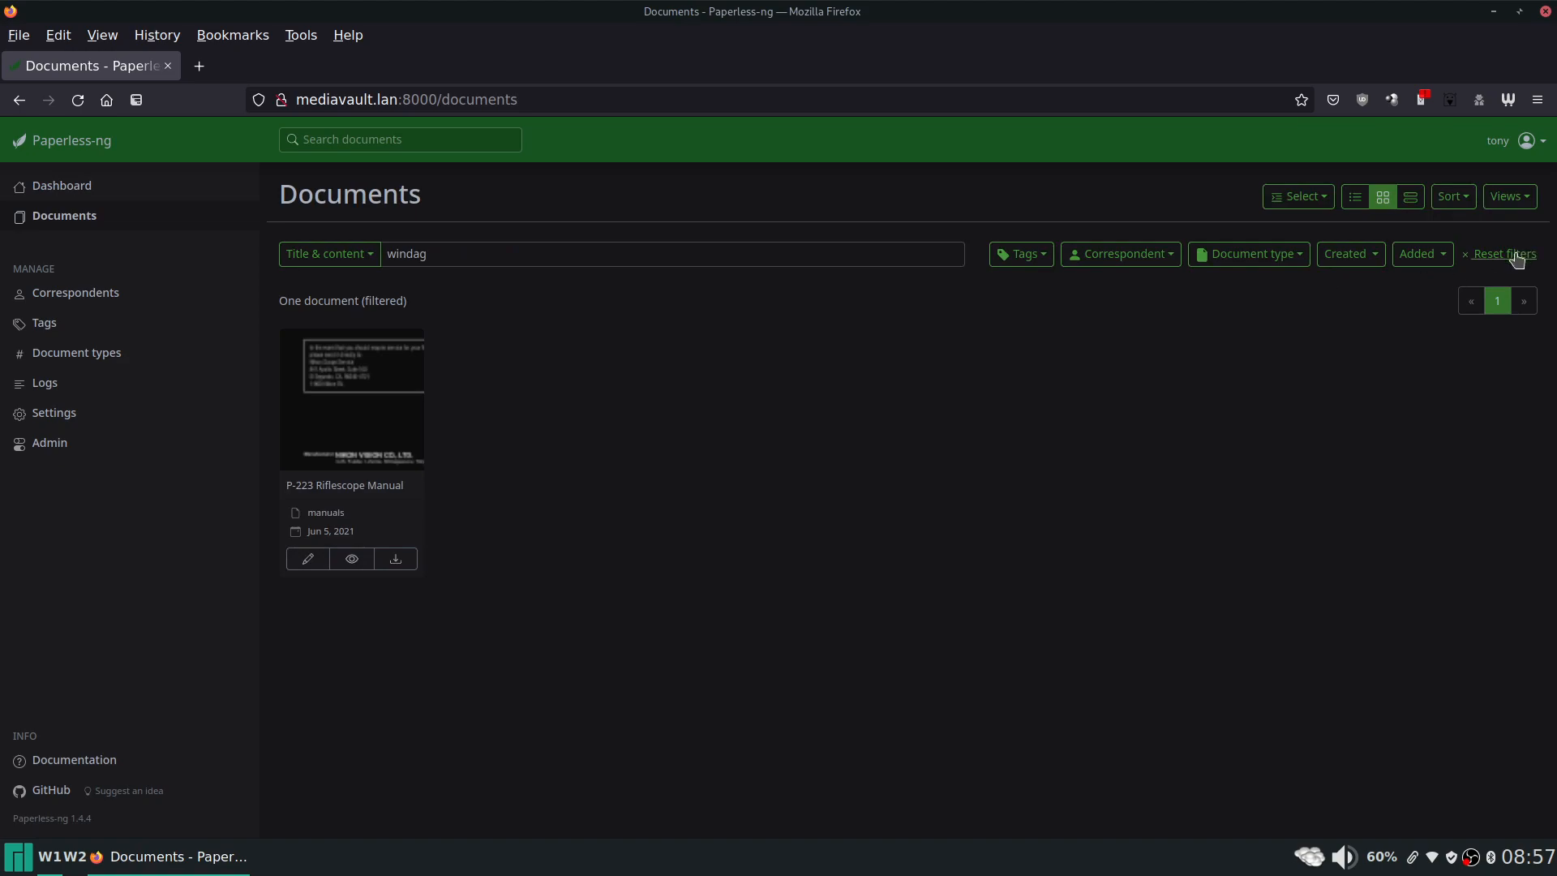
{"action": "left_click", "coordinate": [1504, 253]}
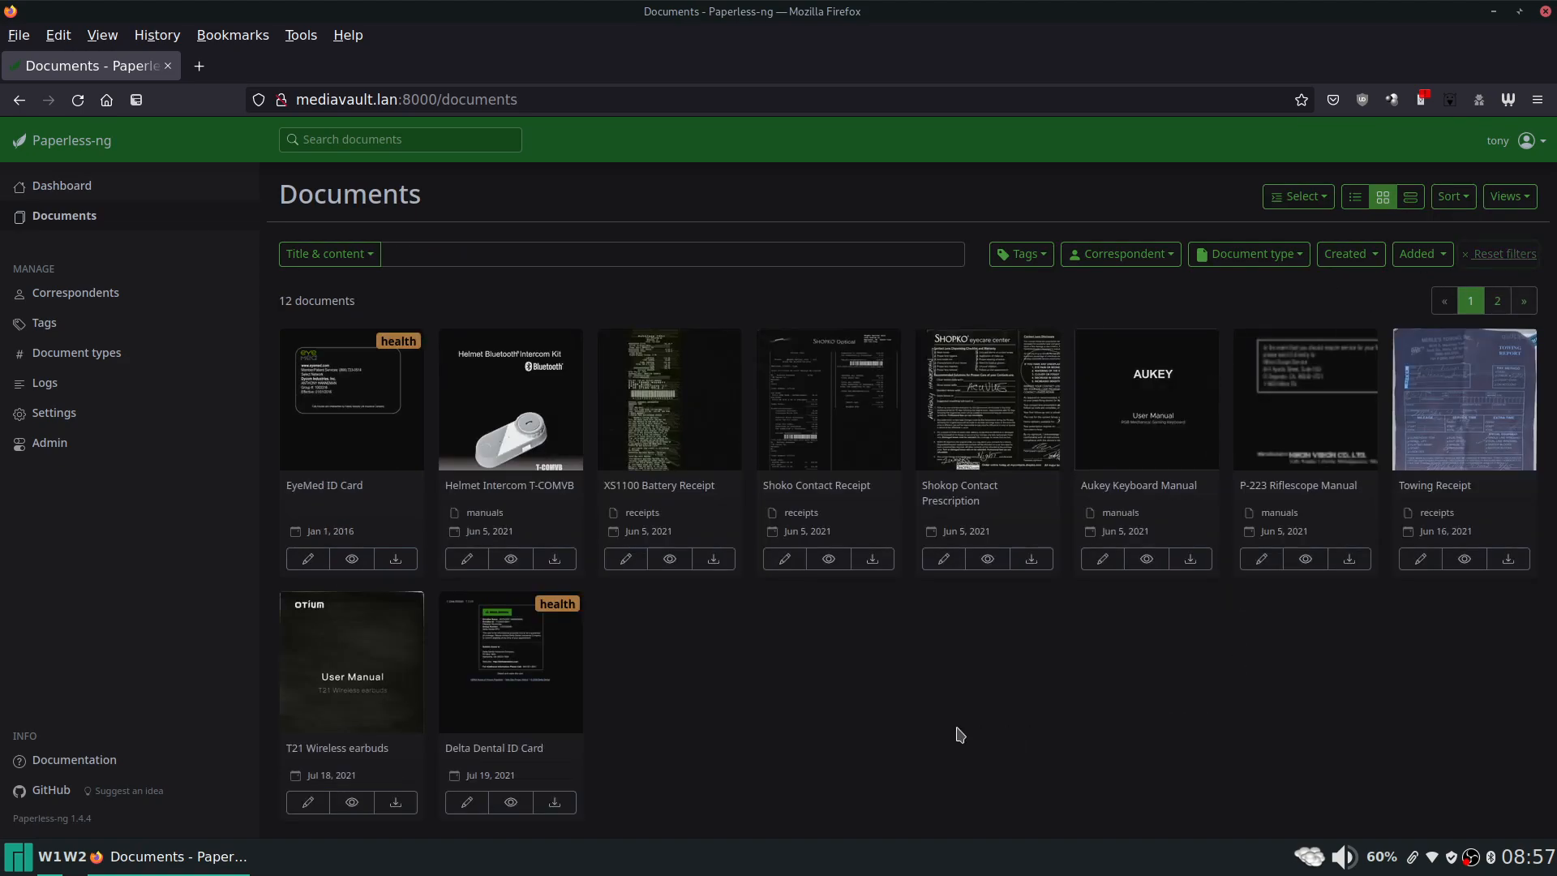
{"action": "mouse_move", "coordinate": [869, 720]}
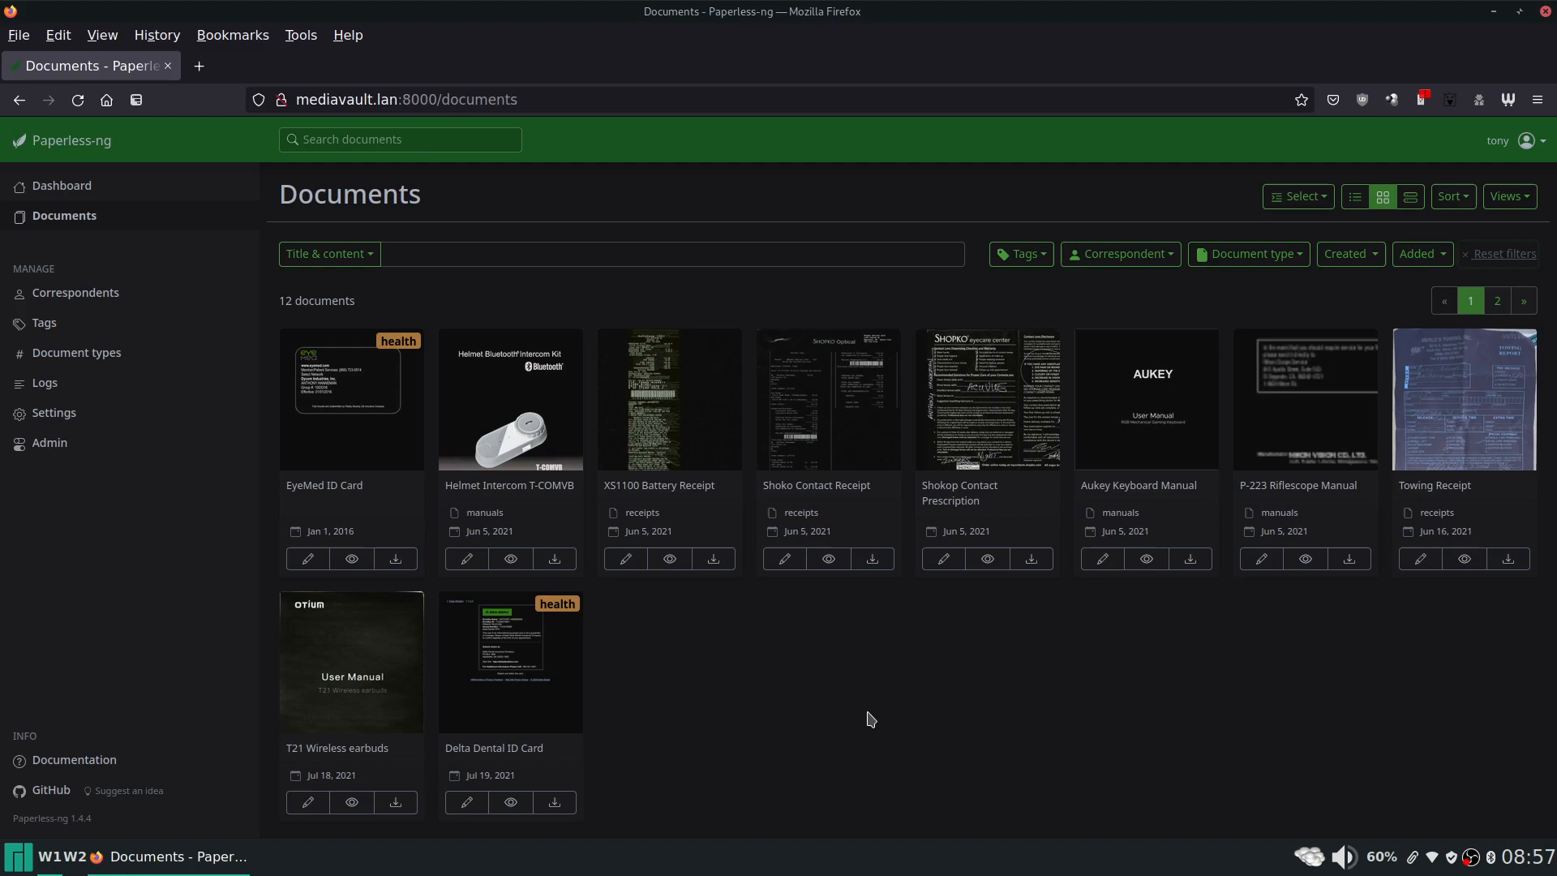
{"action": "mouse_move", "coordinate": [1177, 710]}
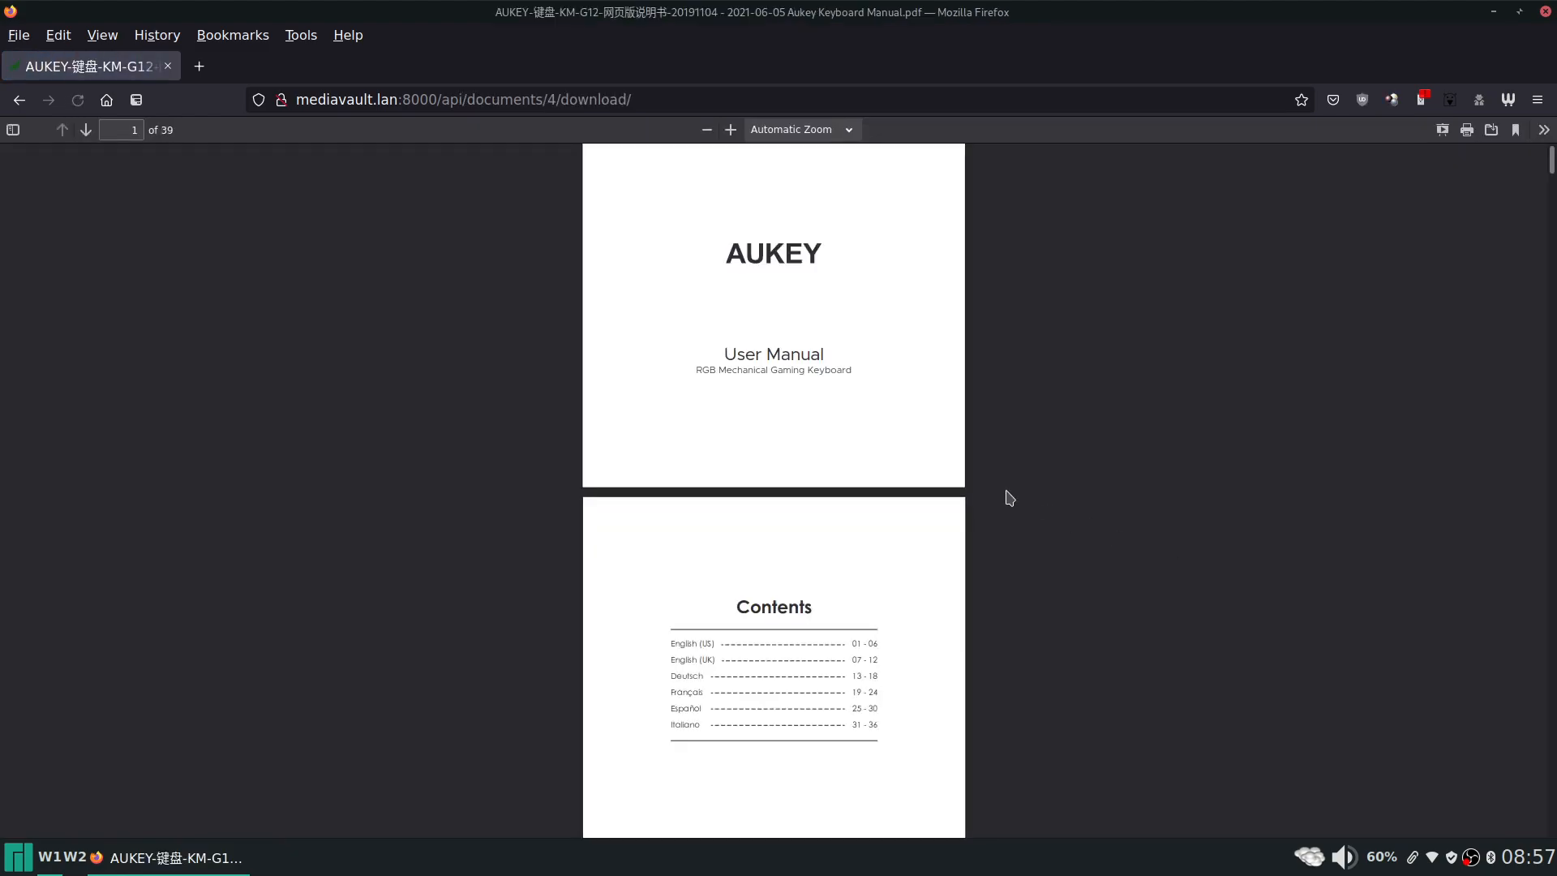
{"action": "scroll", "scroll_direction": "down", "scroll_amount": 3}
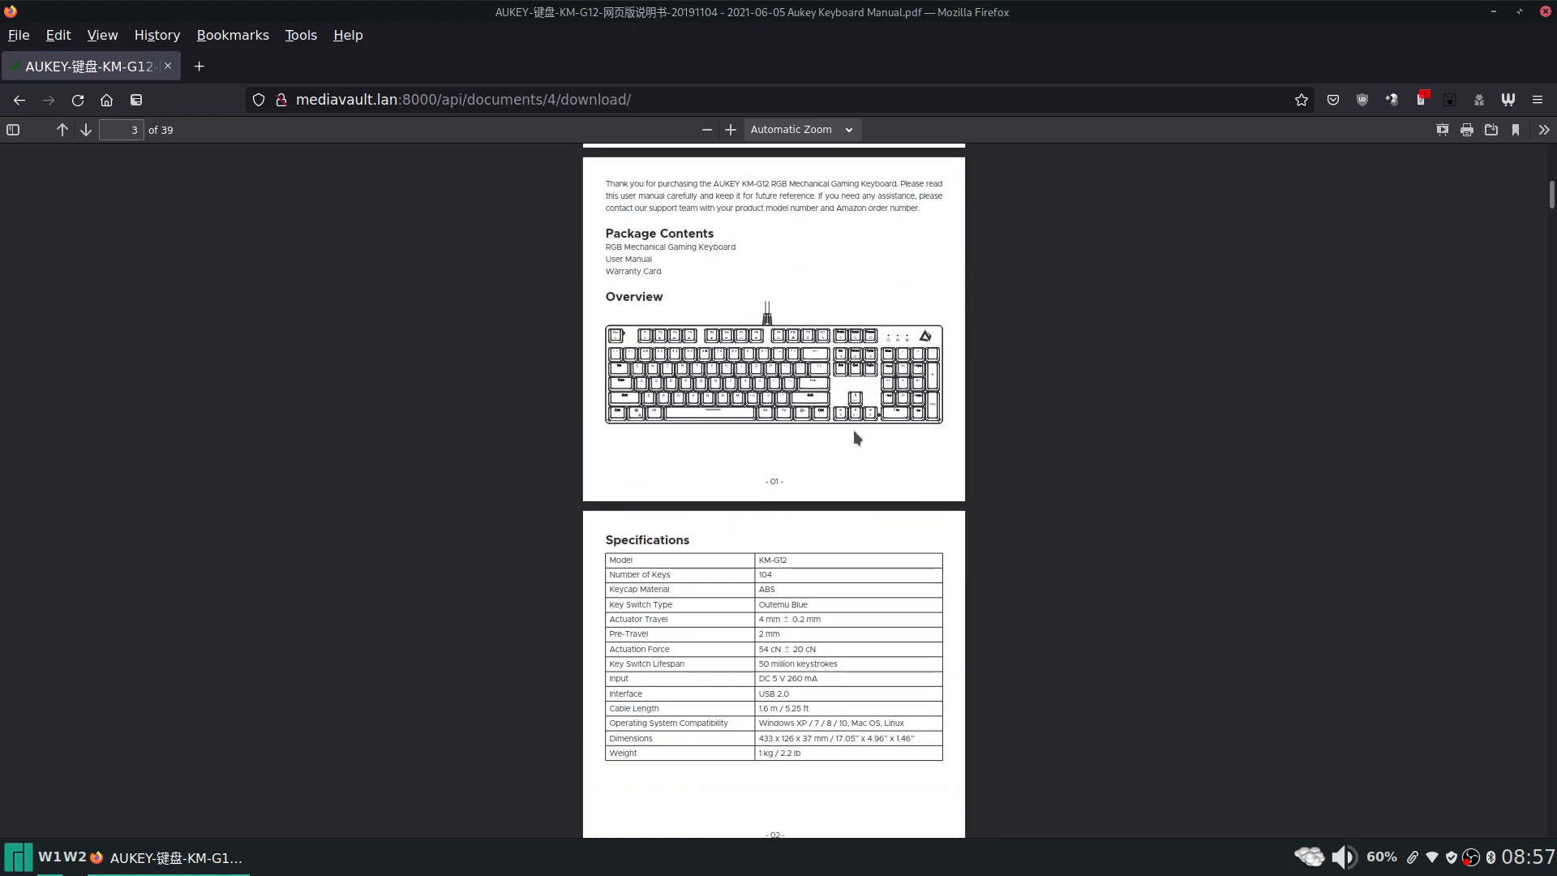
{"action": "mouse_move", "coordinate": [837, 405]}
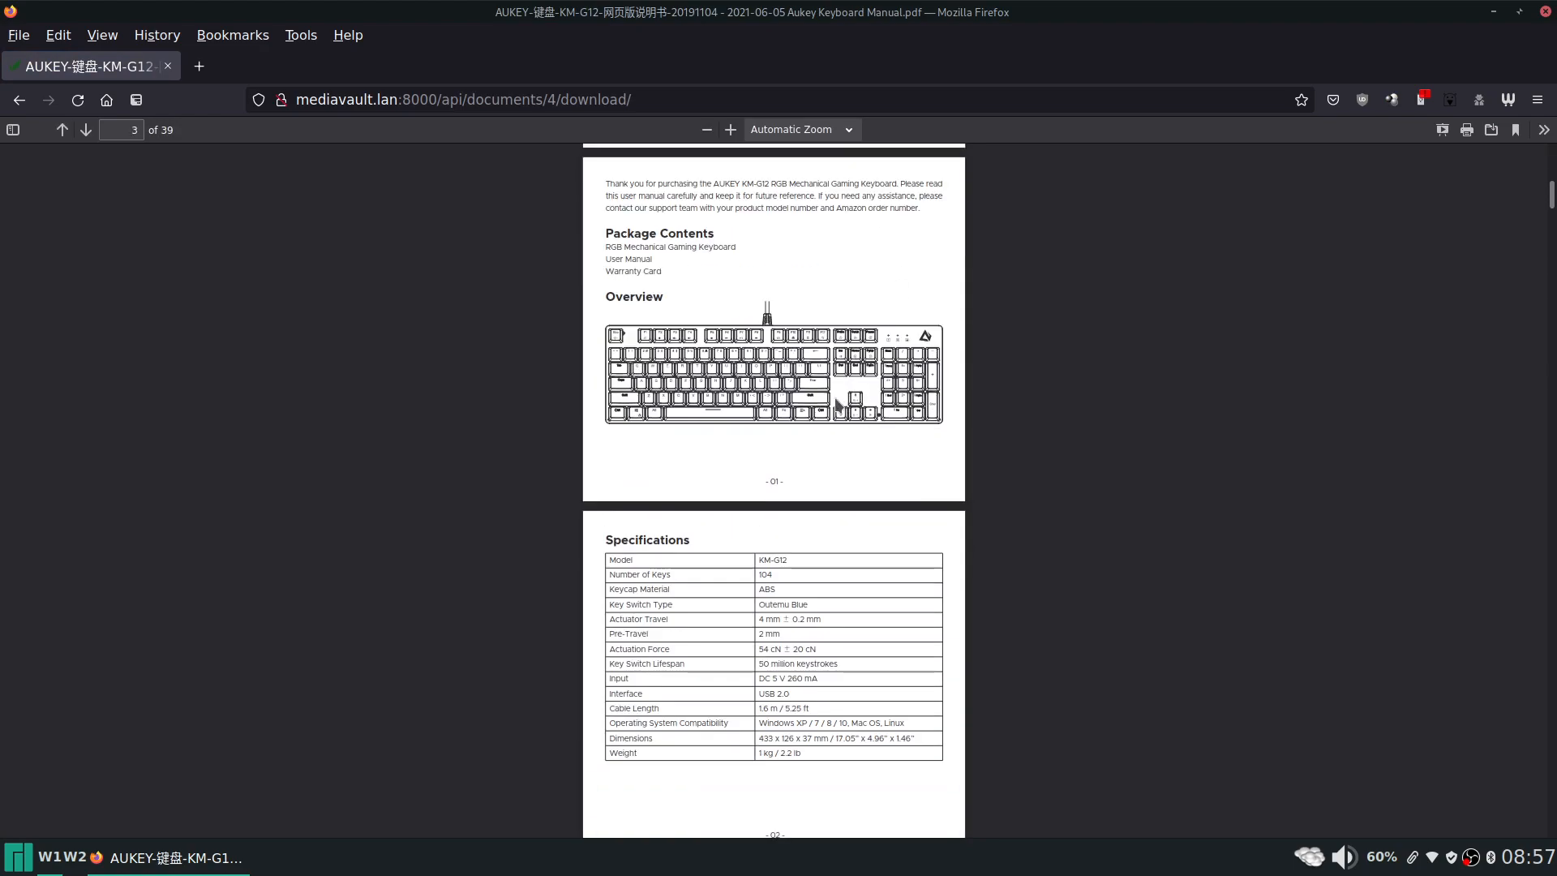
{"action": "scroll", "scroll_direction": "down", "scroll_amount": 3}
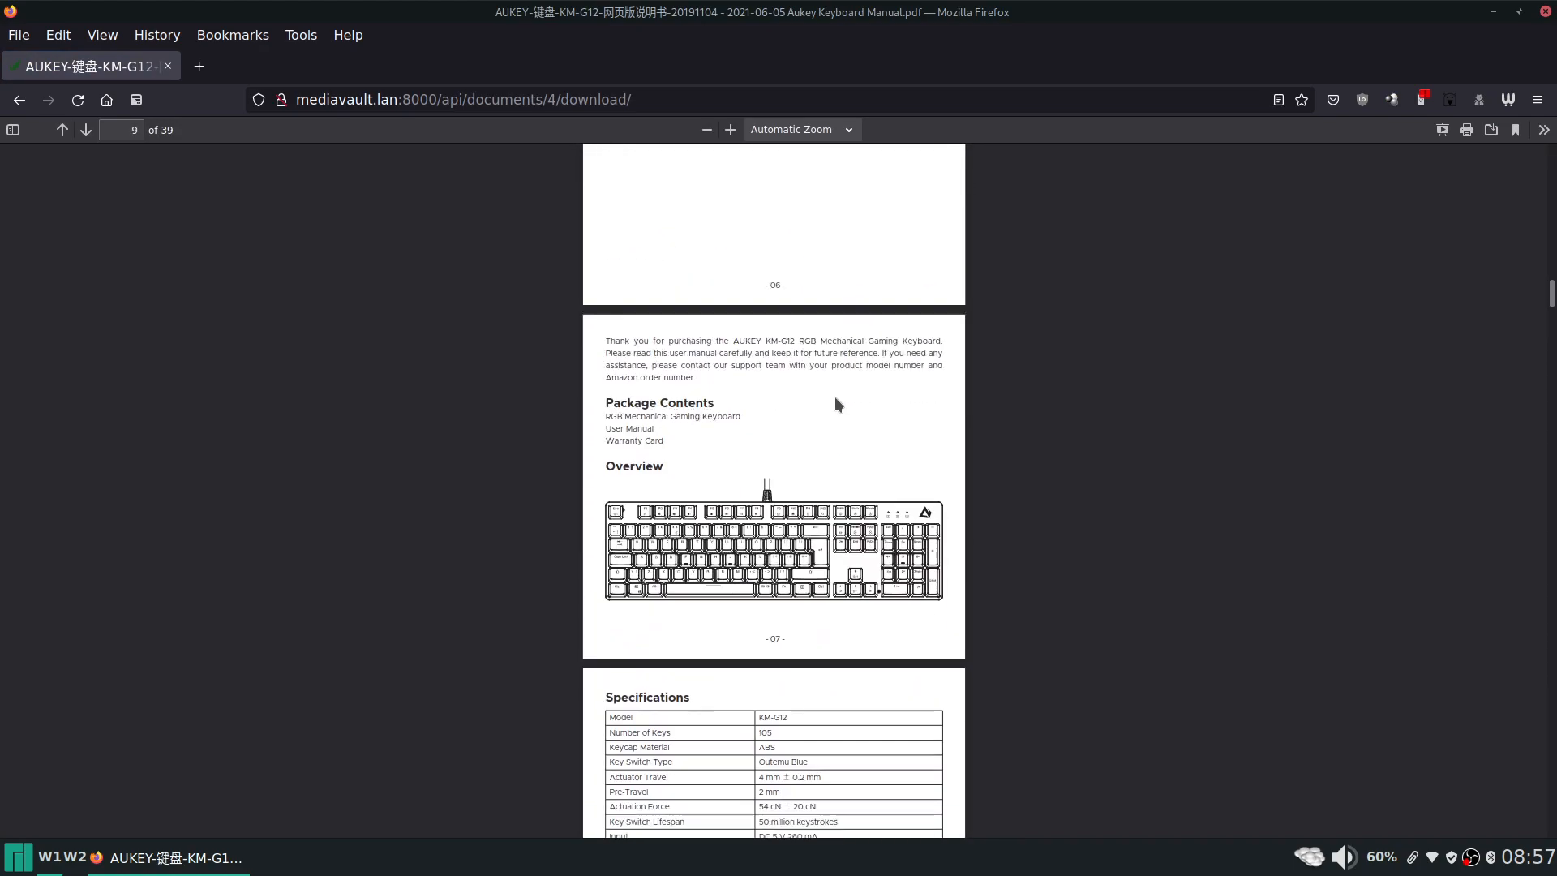
{"action": "left_click", "coordinate": [18, 35]}
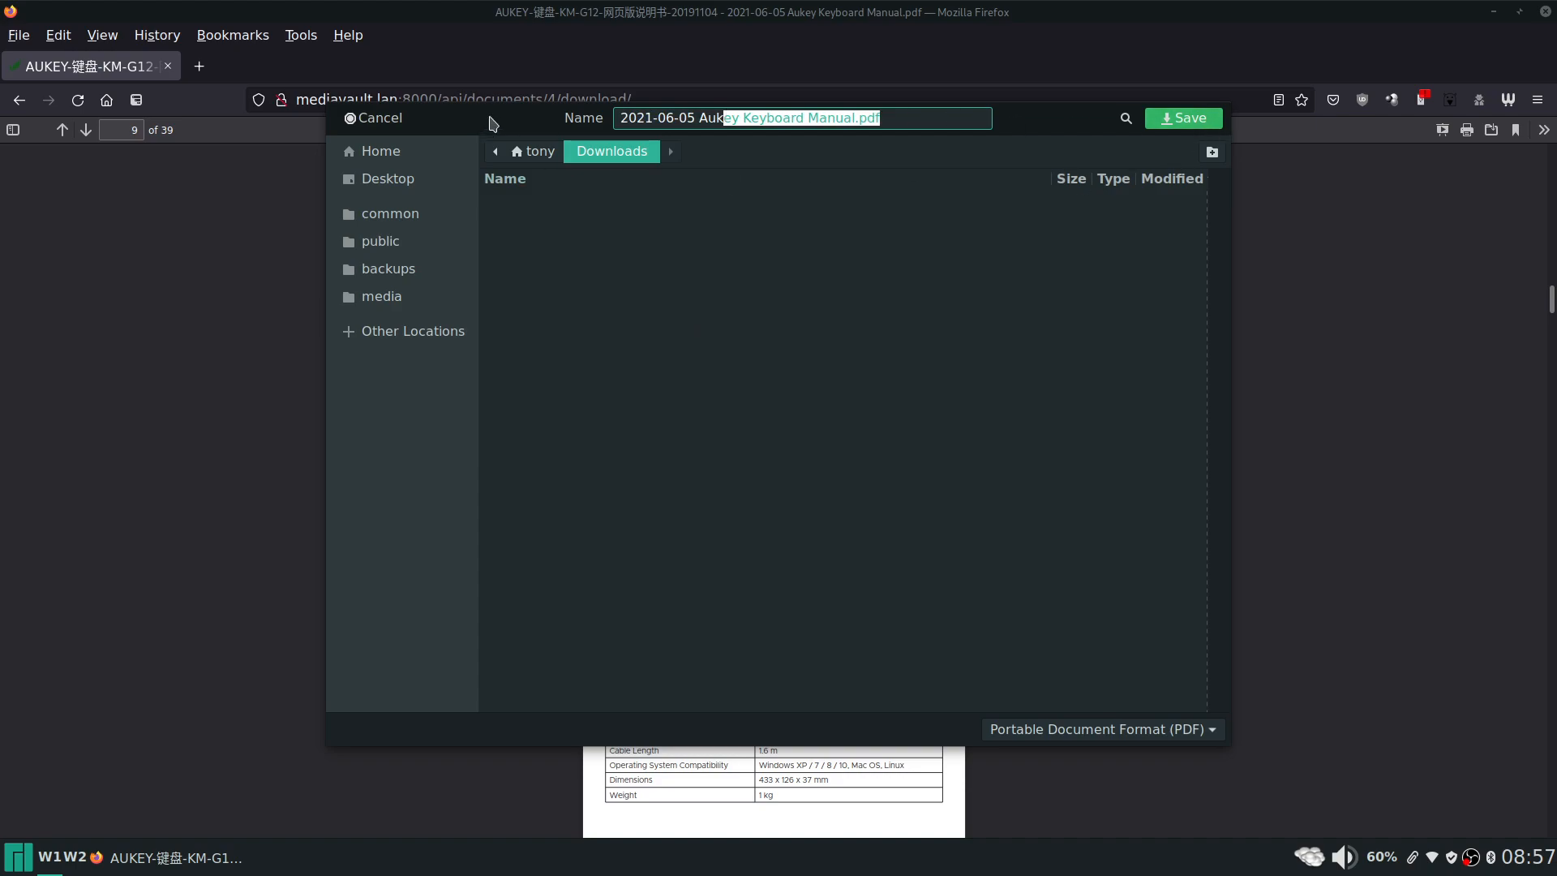
{"action": "left_click", "coordinate": [372, 118]}
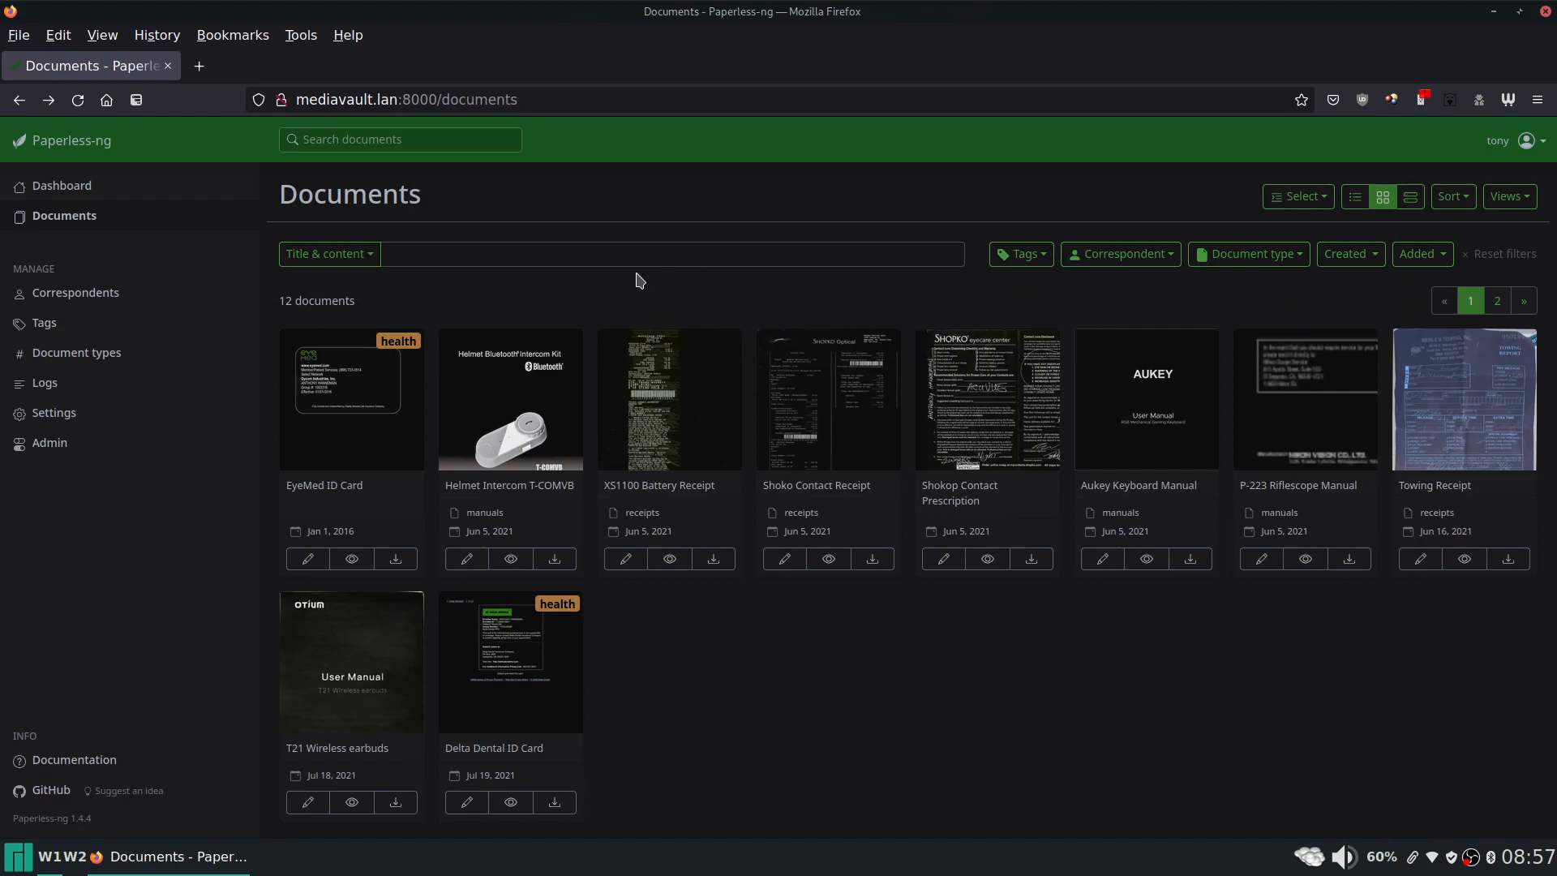
- Search Google Play for 'paperless' in a new tab and open the Paperless app page
{"action": "left_click", "coordinate": [198, 66]}
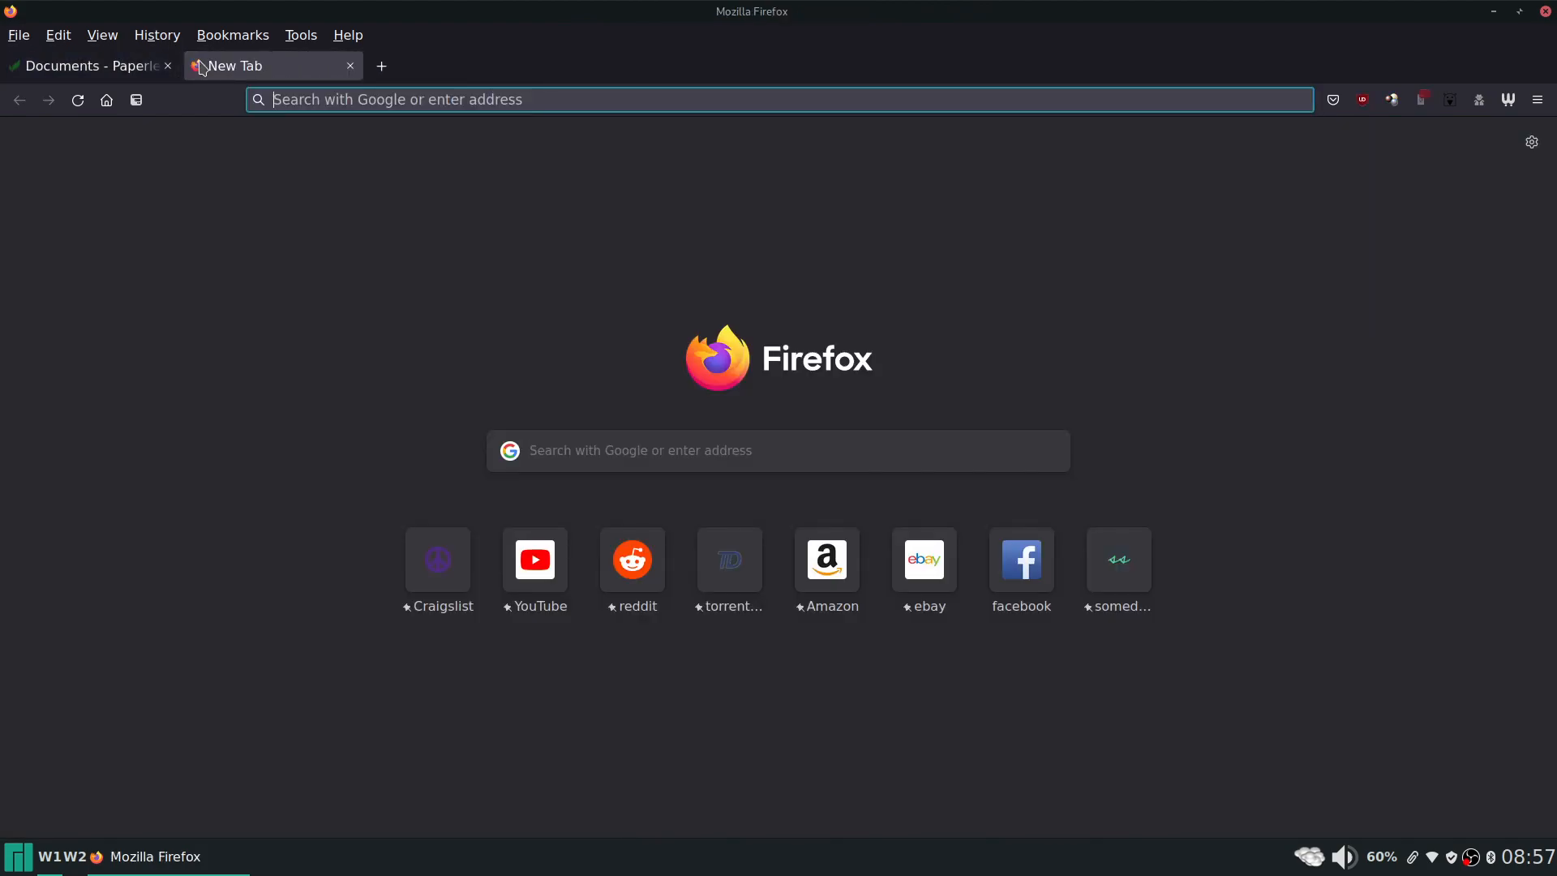
{"action": "type", "text": "play.google.com/store"}
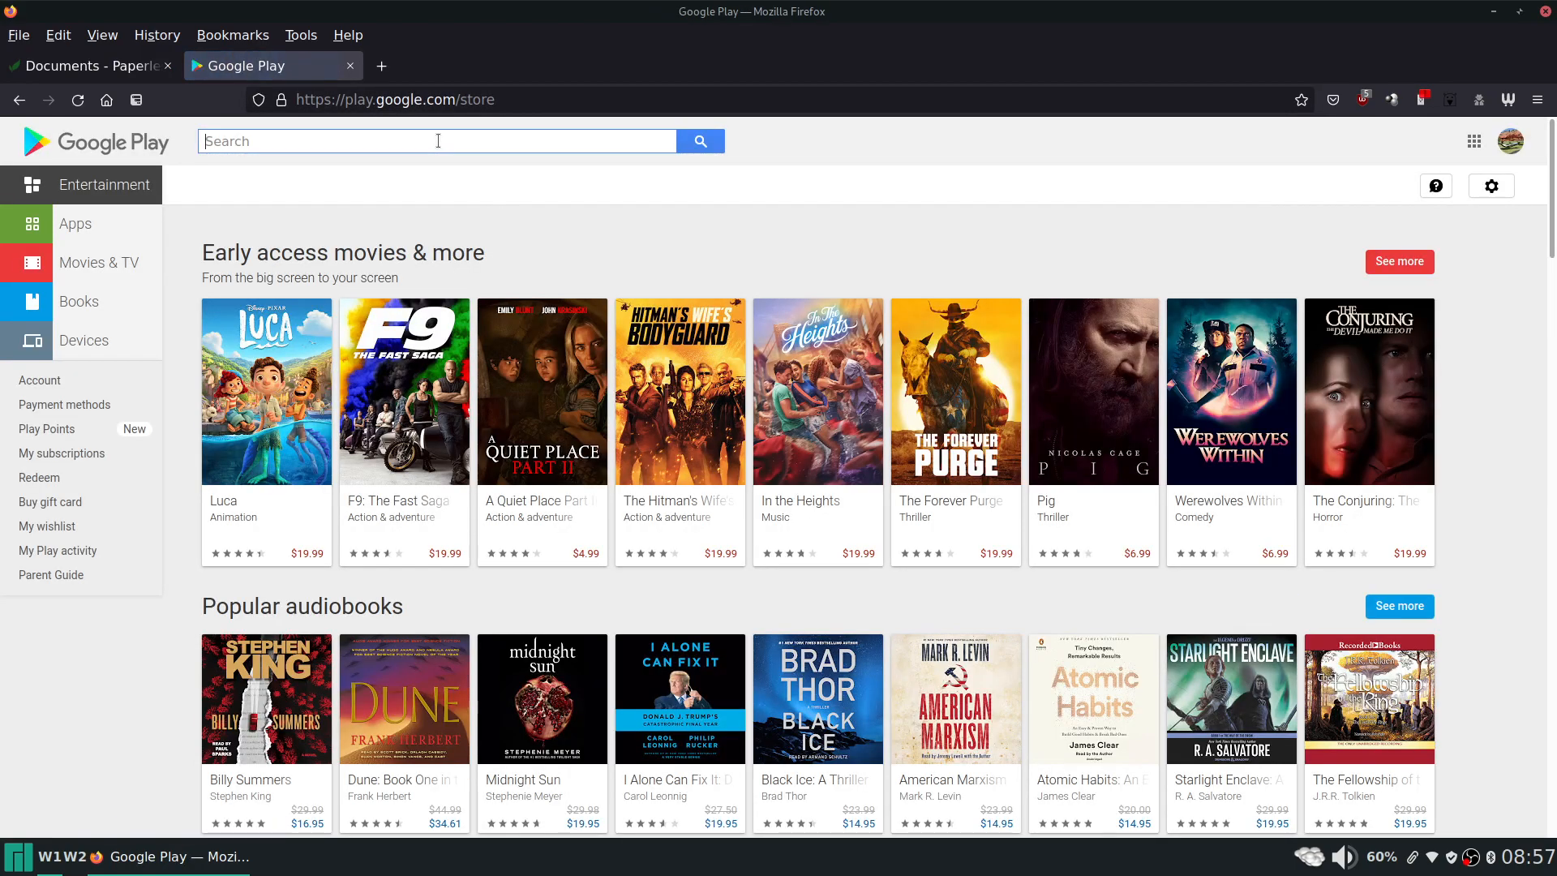
{"action": "type", "text": "paperless"}
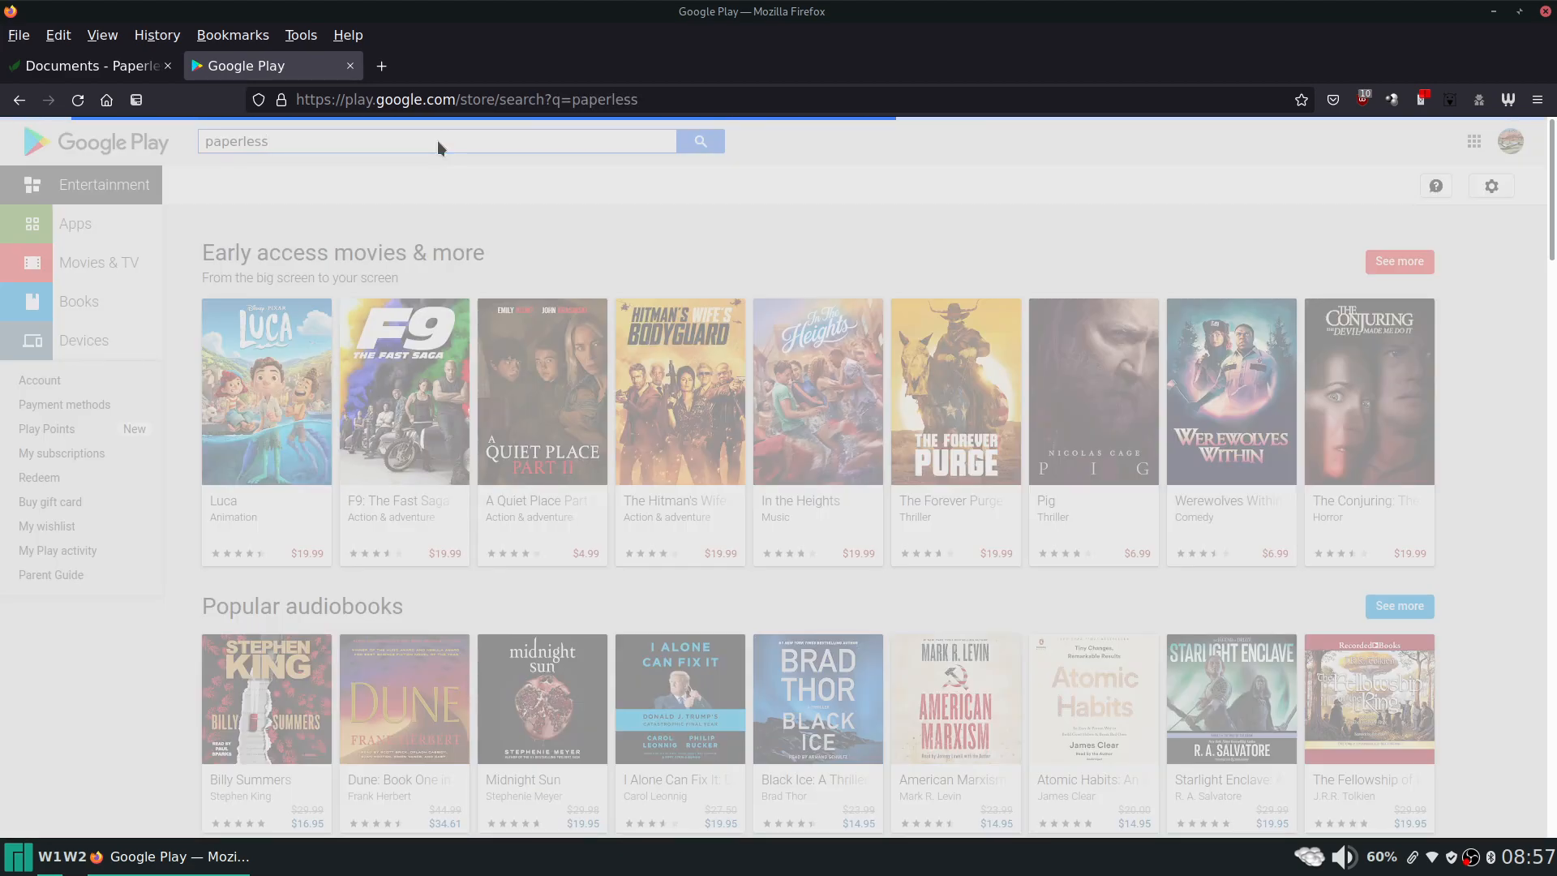
{"action": "left_click", "coordinate": [700, 141]}
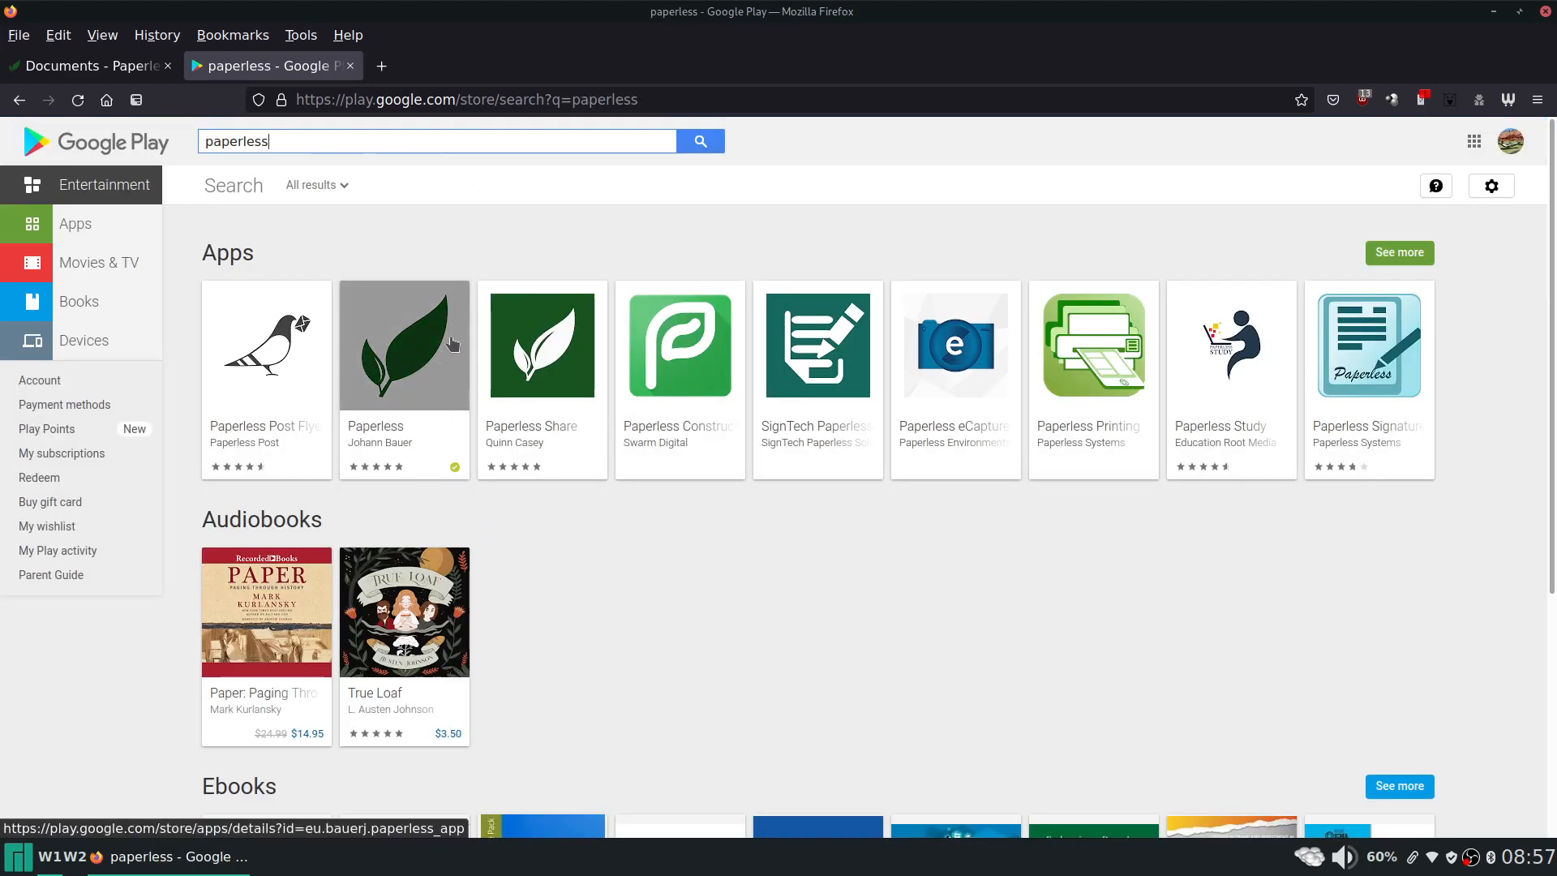
{"action": "left_click", "coordinate": [404, 345]}
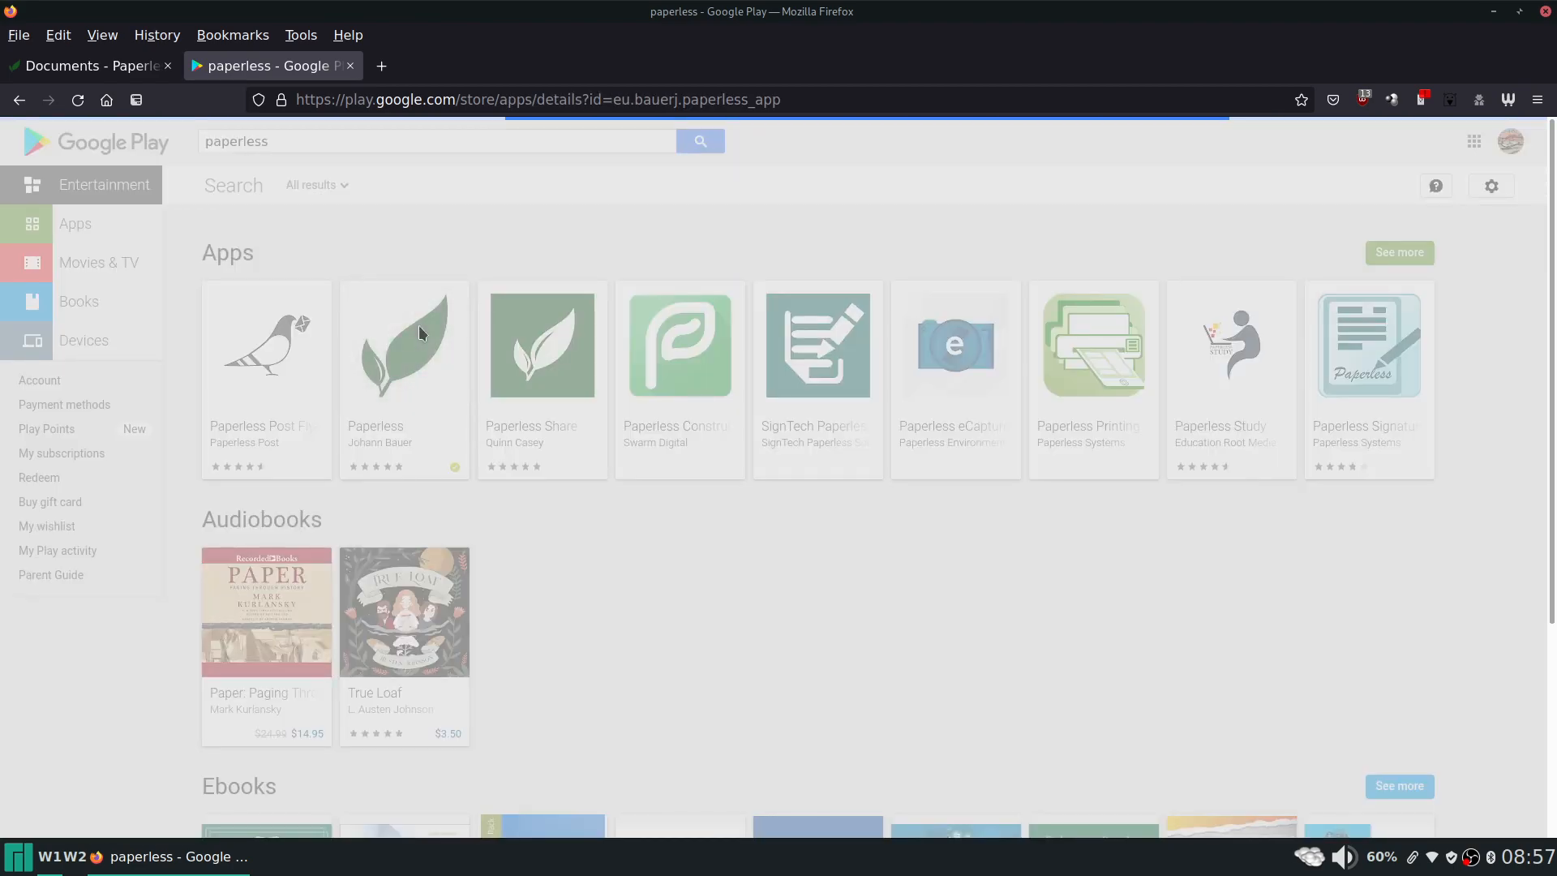
{"action": "left_click", "coordinate": [403, 345]}
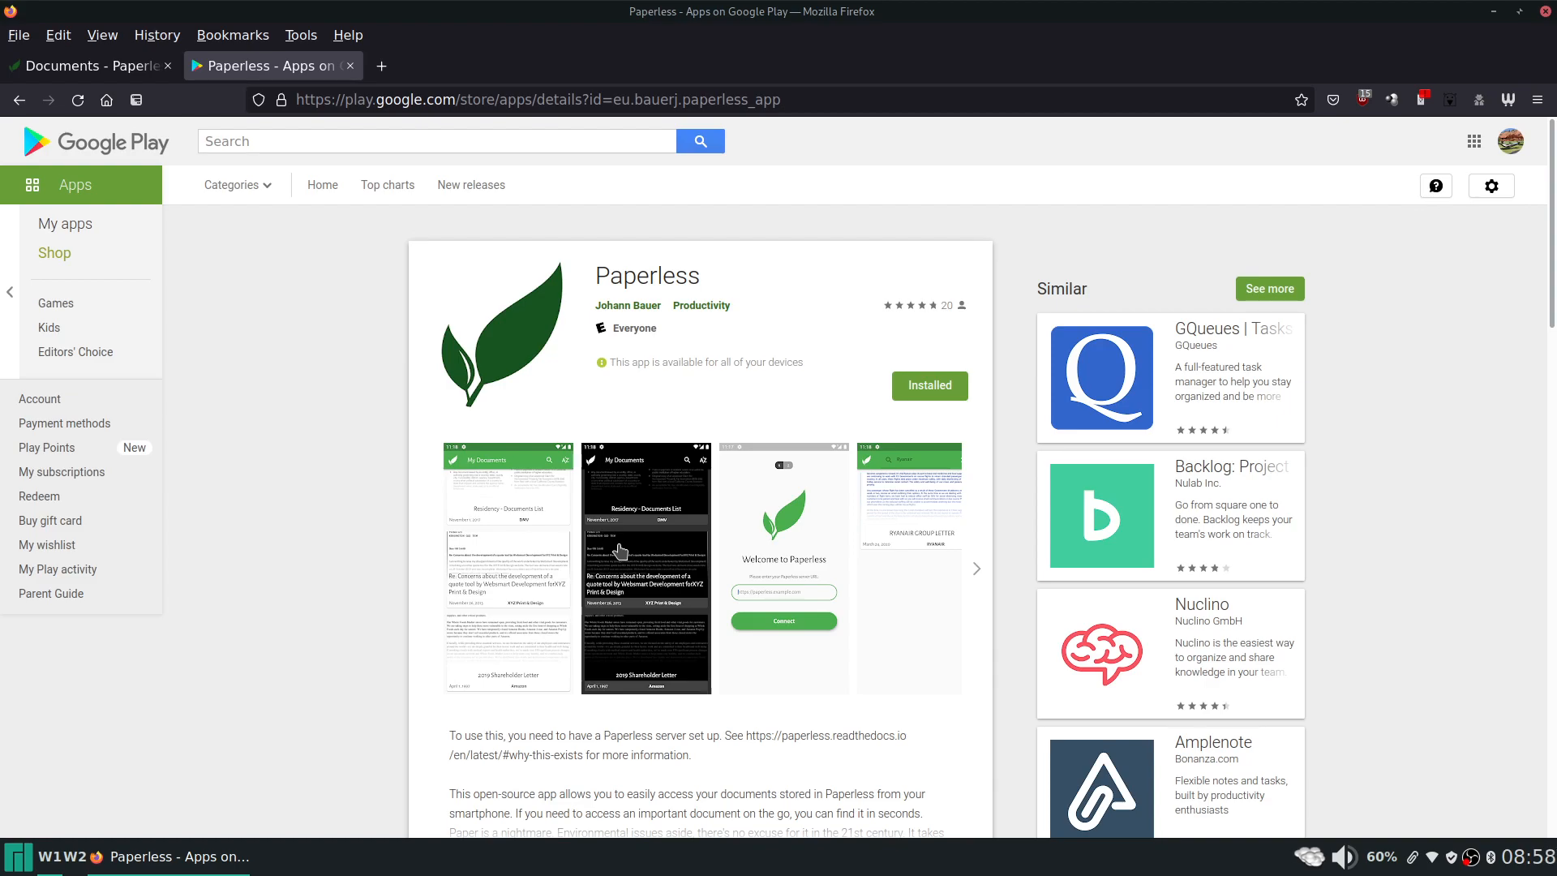
{"action": "mouse_move", "coordinate": [266, 55]}
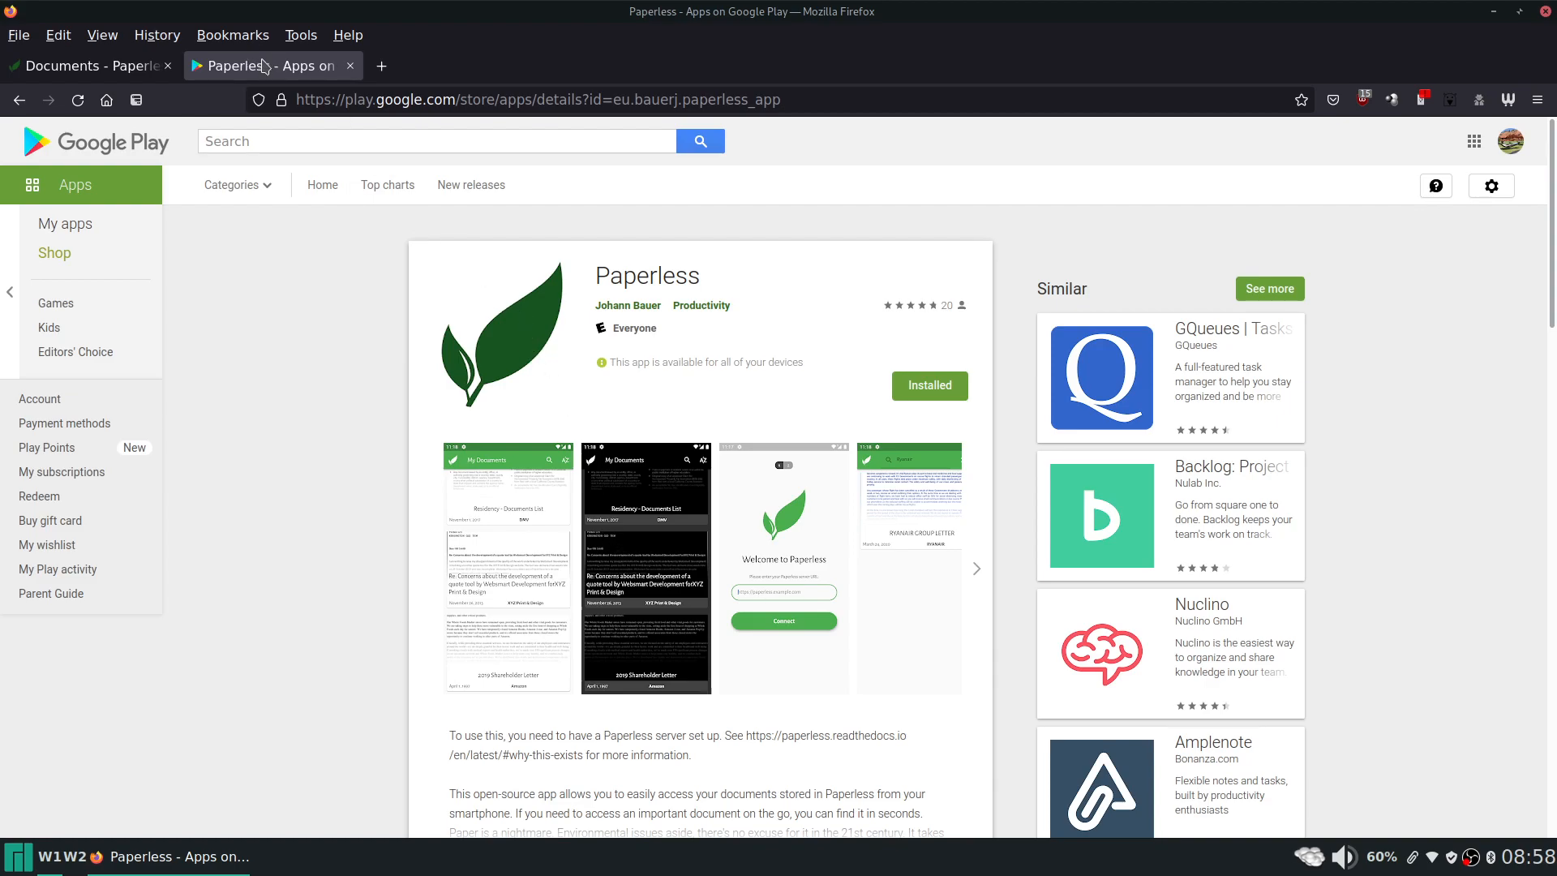
{"action": "mouse_move", "coordinate": [264, 66]}
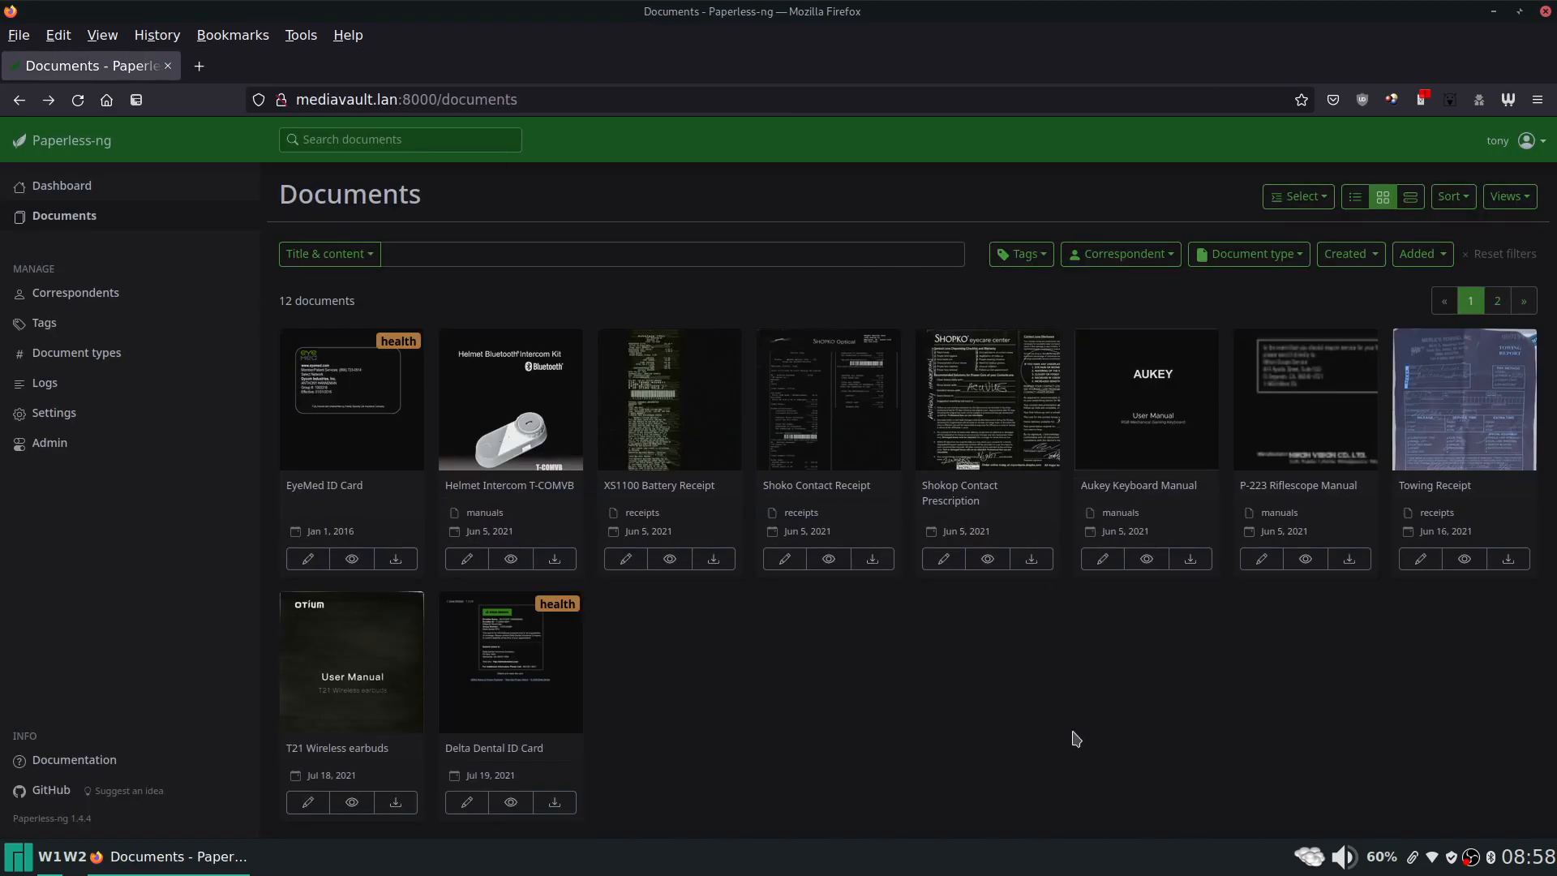
{"action": "mouse_move", "coordinate": [1049, 713]}
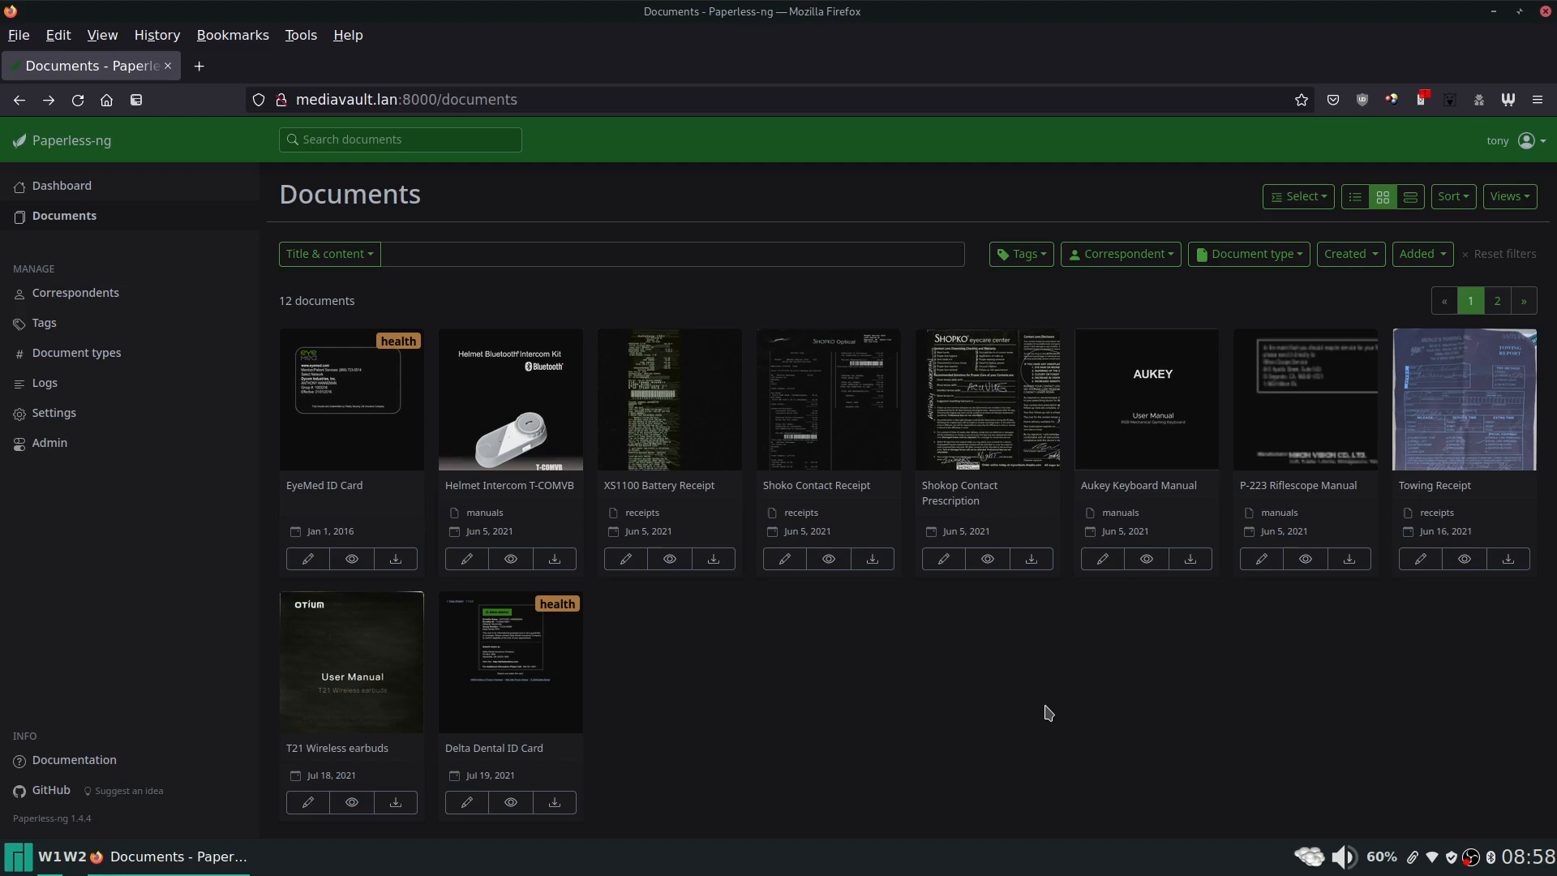
{"action": "mouse_move", "coordinate": [1295, 673]}
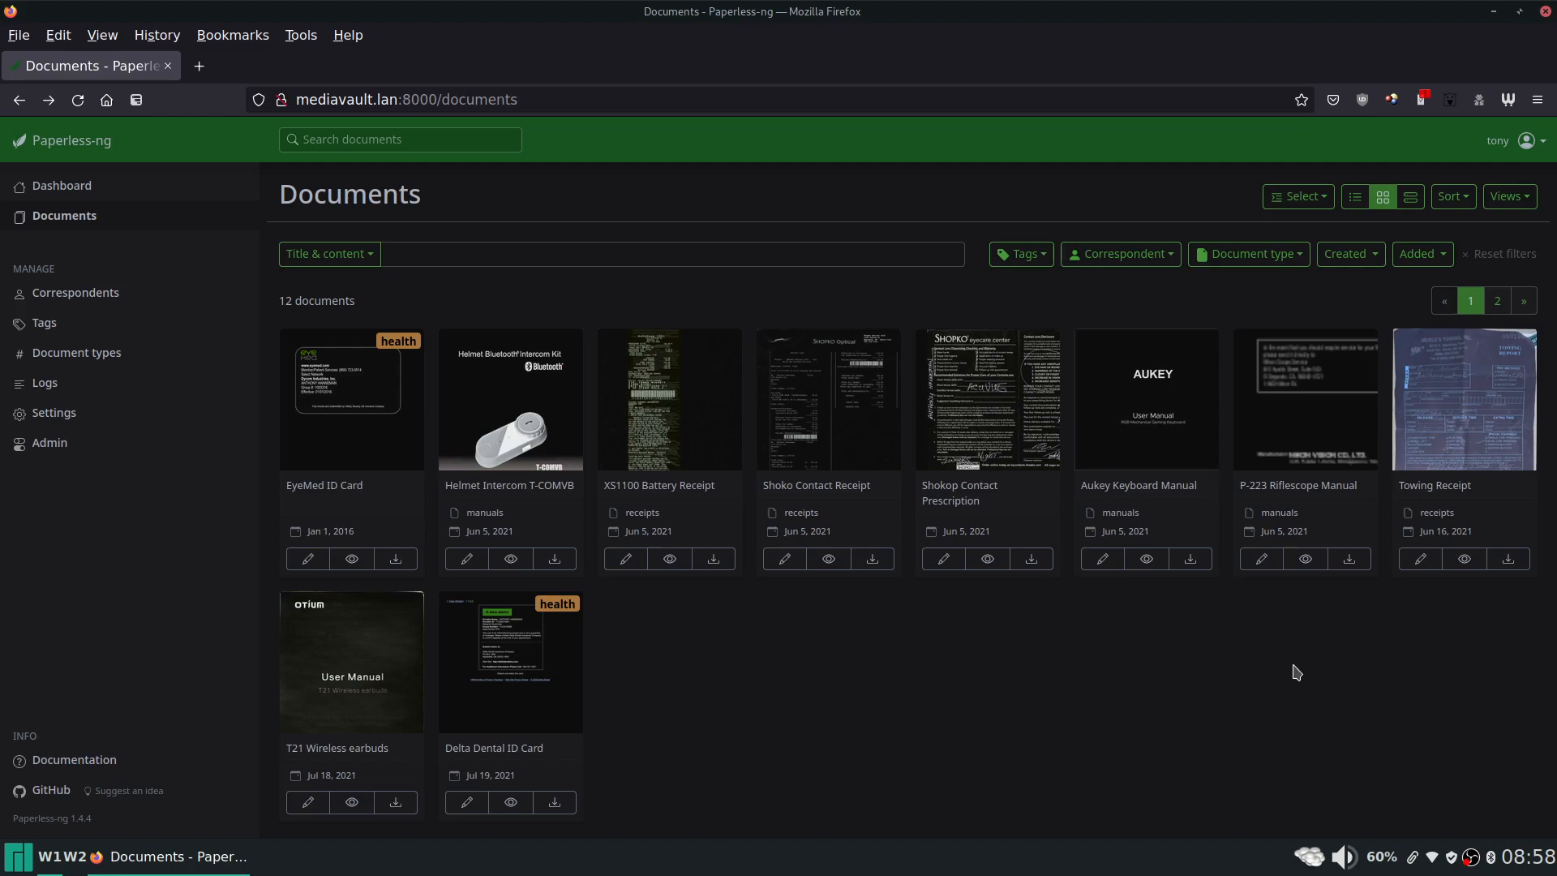
{"action": "mouse_move", "coordinate": [1304, 673]}
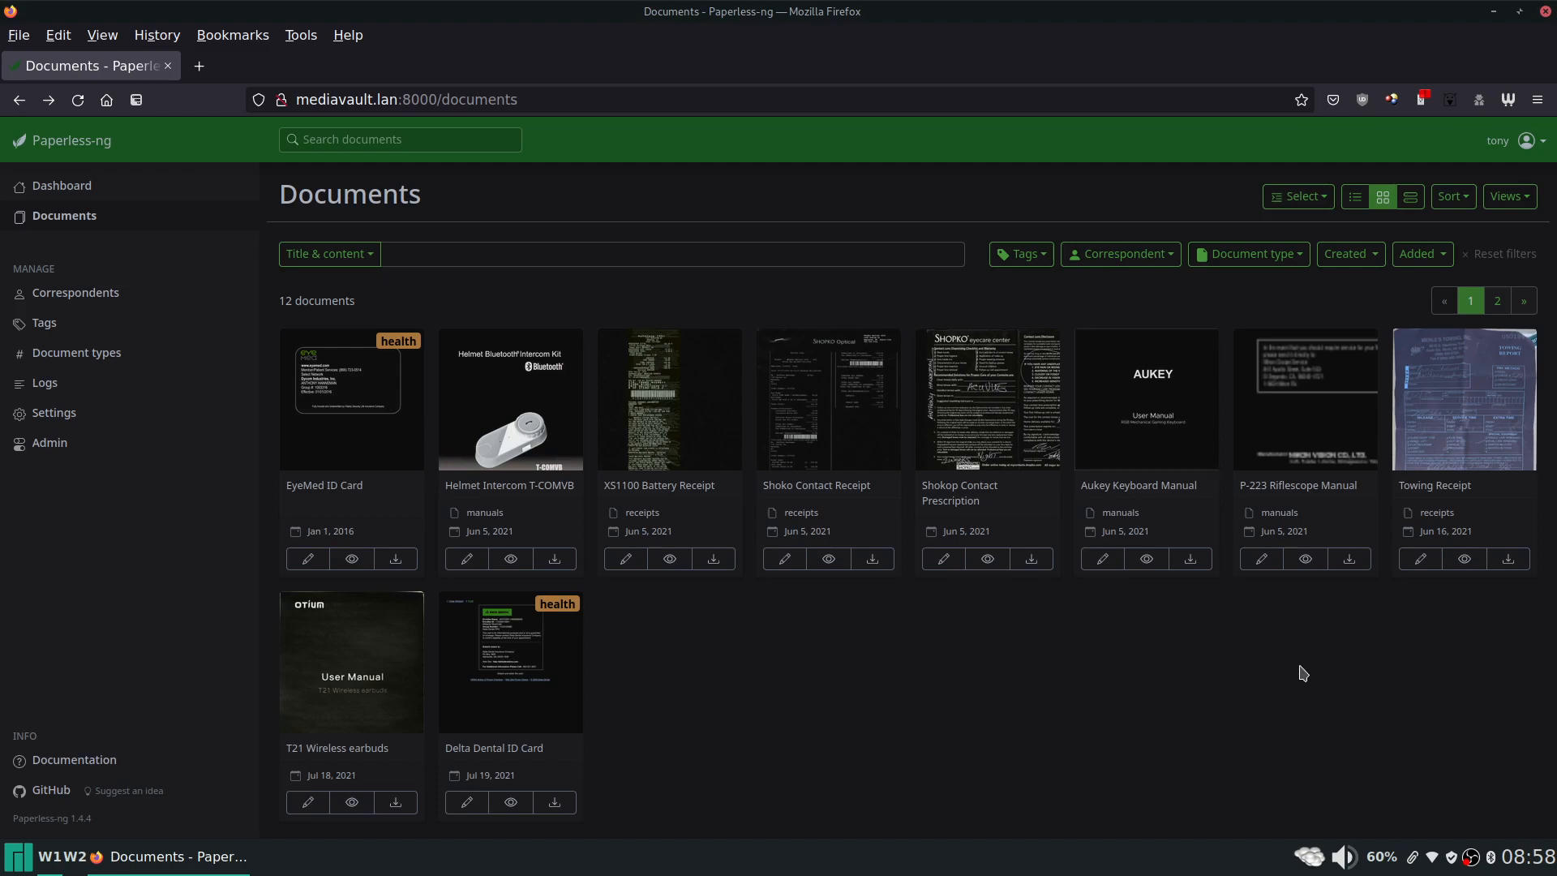
{"action": "mouse_move", "coordinate": [1194, 310]}
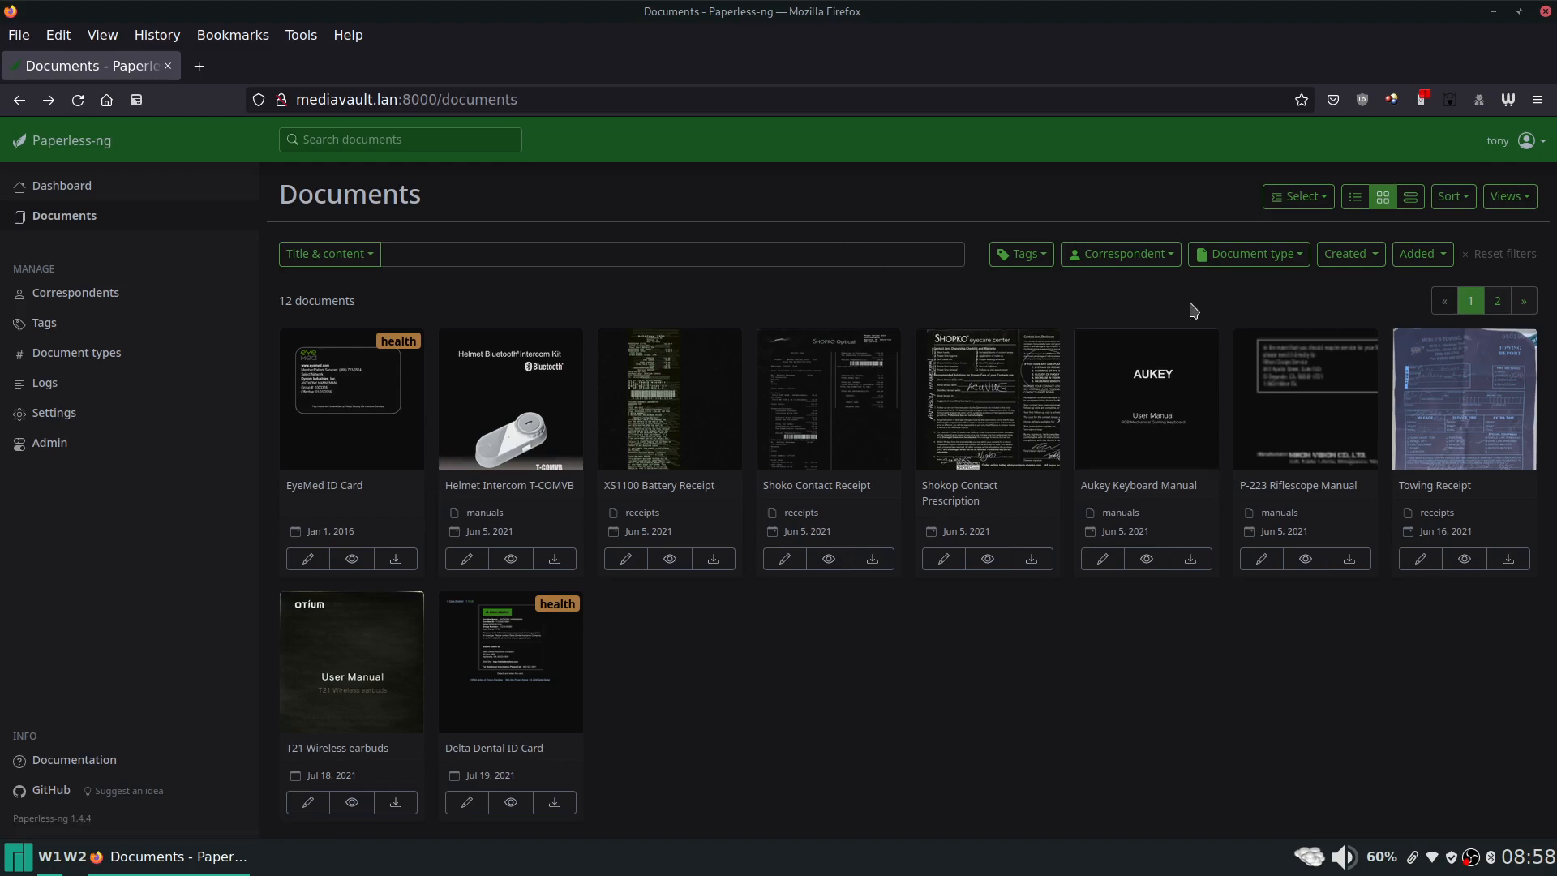
{"action": "mouse_move", "coordinate": [1269, 753]}
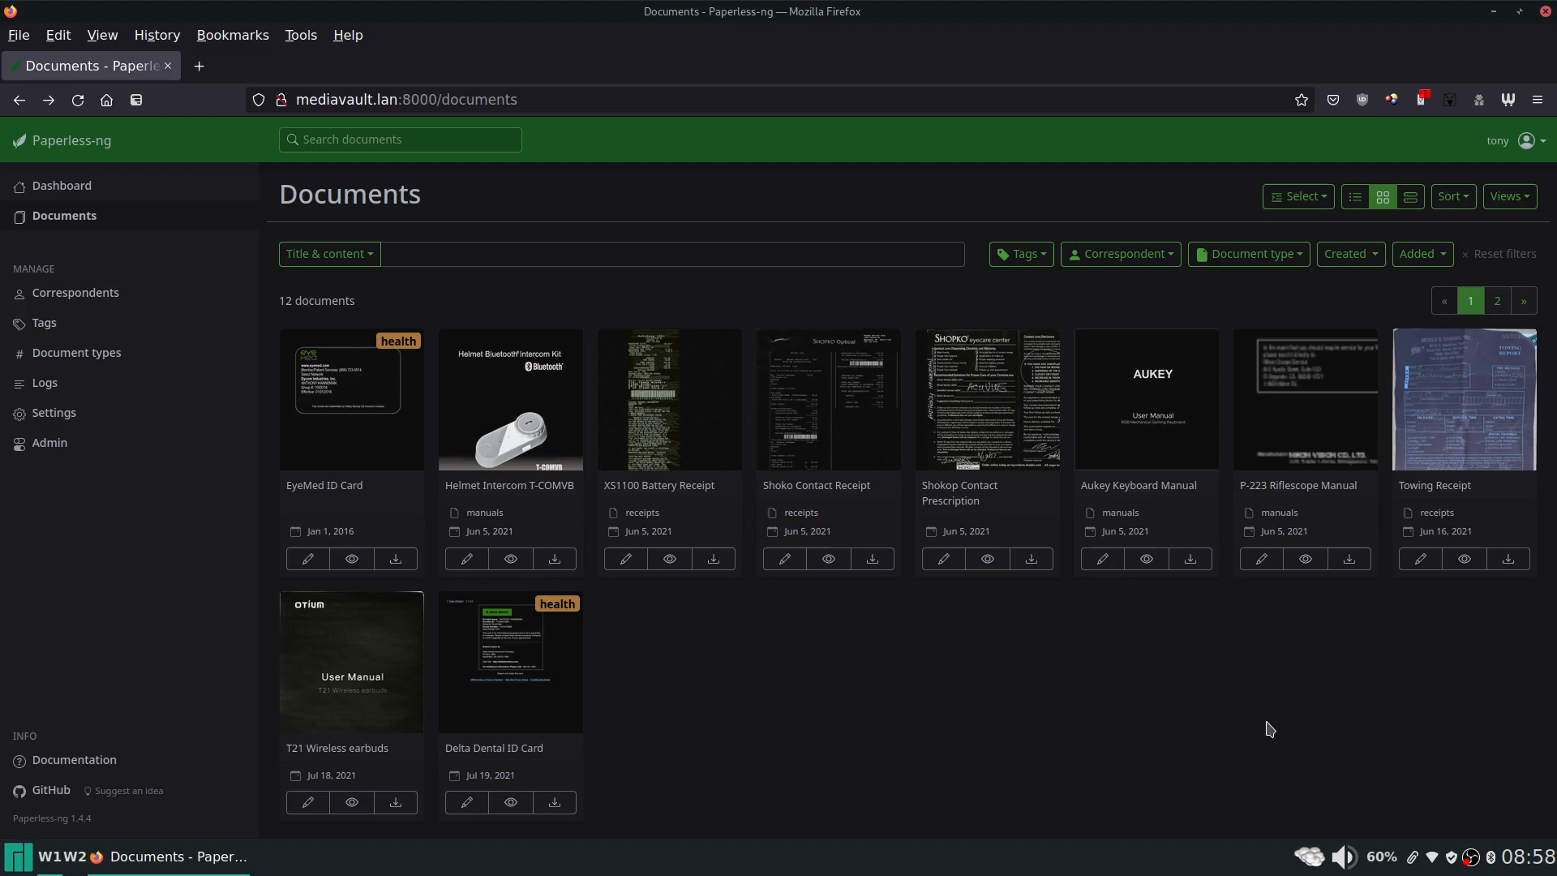
{"action": "mouse_move", "coordinate": [1277, 725]}
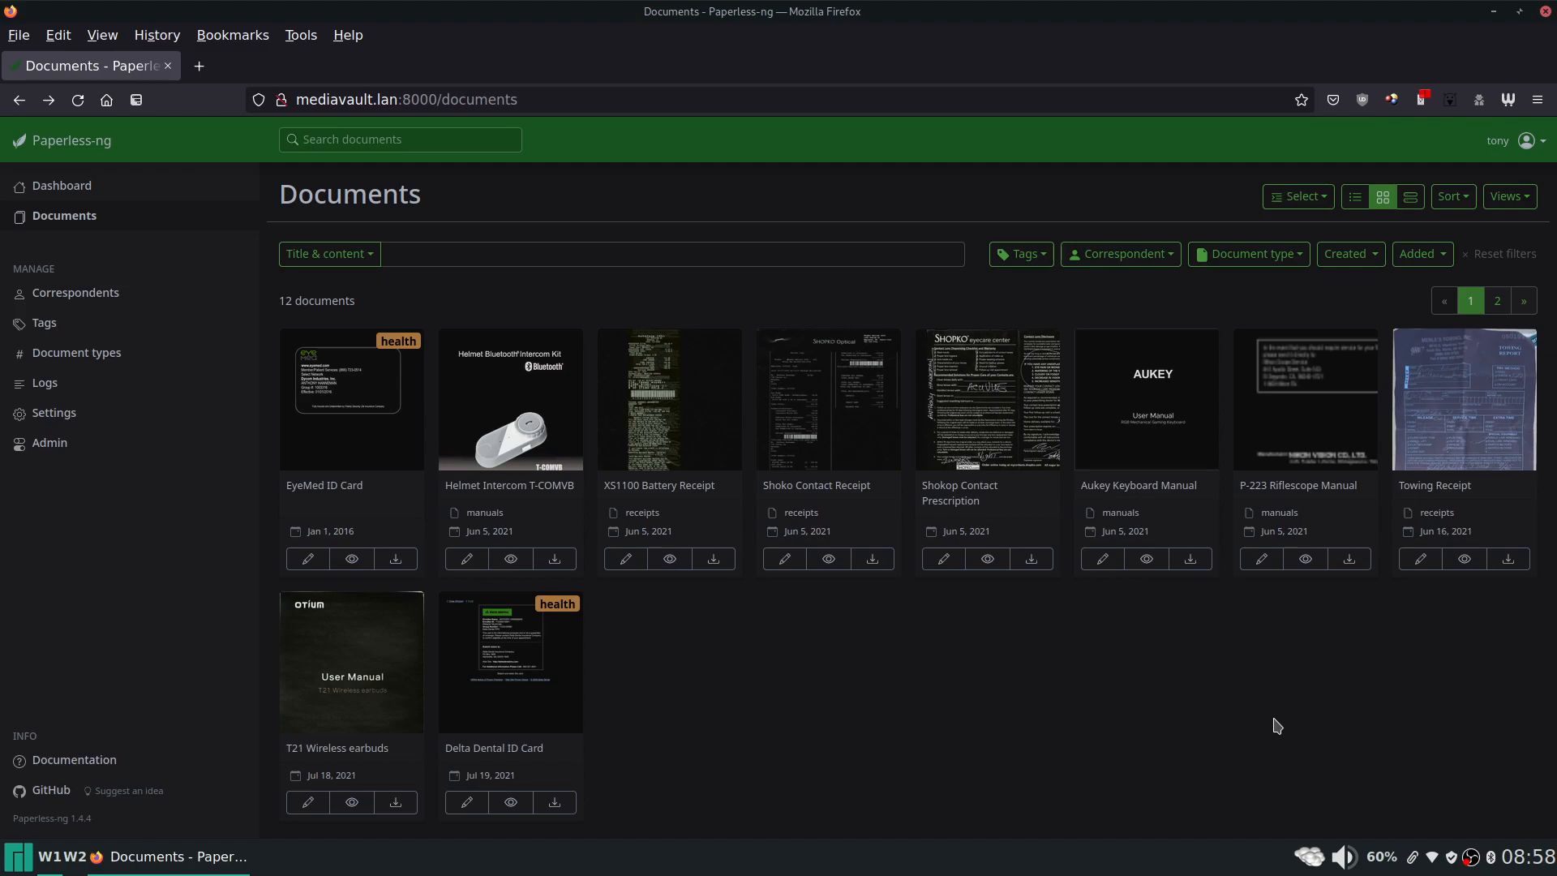
{"action": "mouse_move", "coordinate": [1419, 665]}
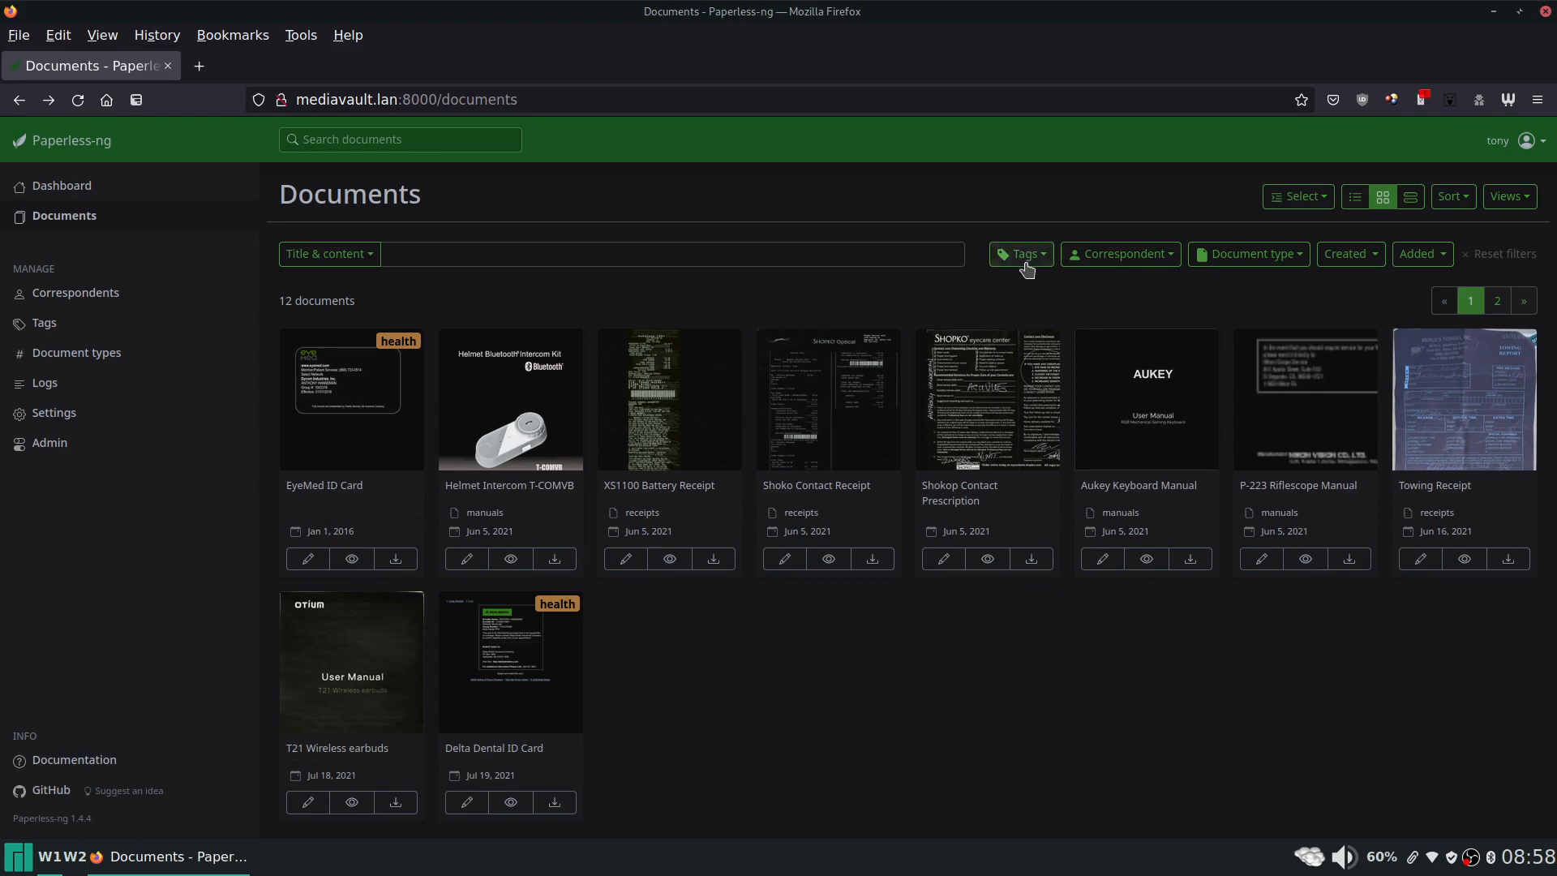
{"action": "mouse_move", "coordinate": [1214, 269]}
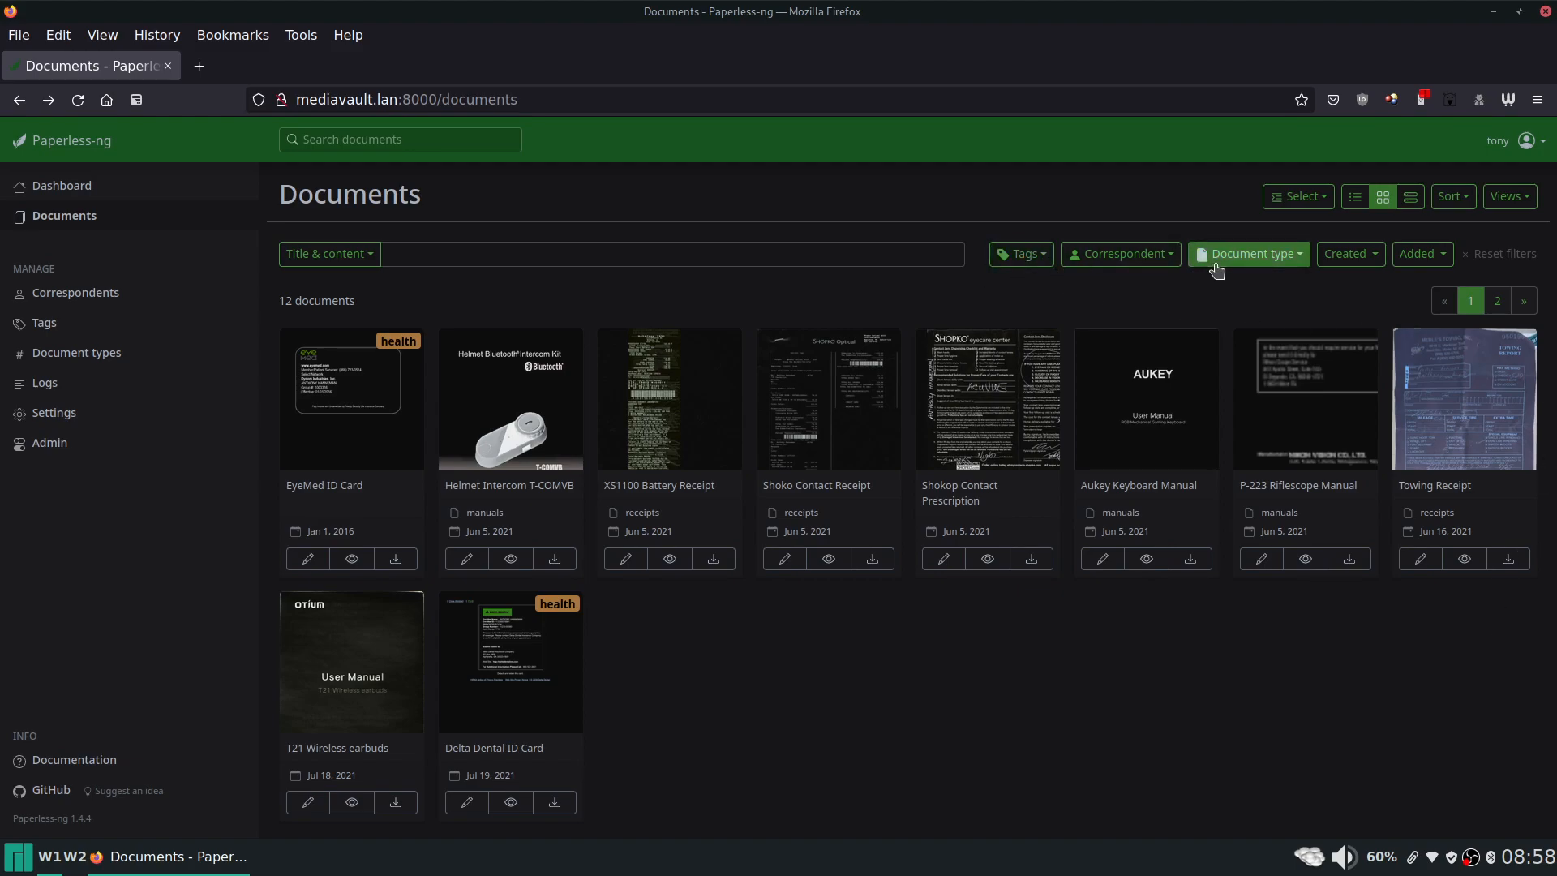
{"action": "mouse_move", "coordinate": [1021, 275]}
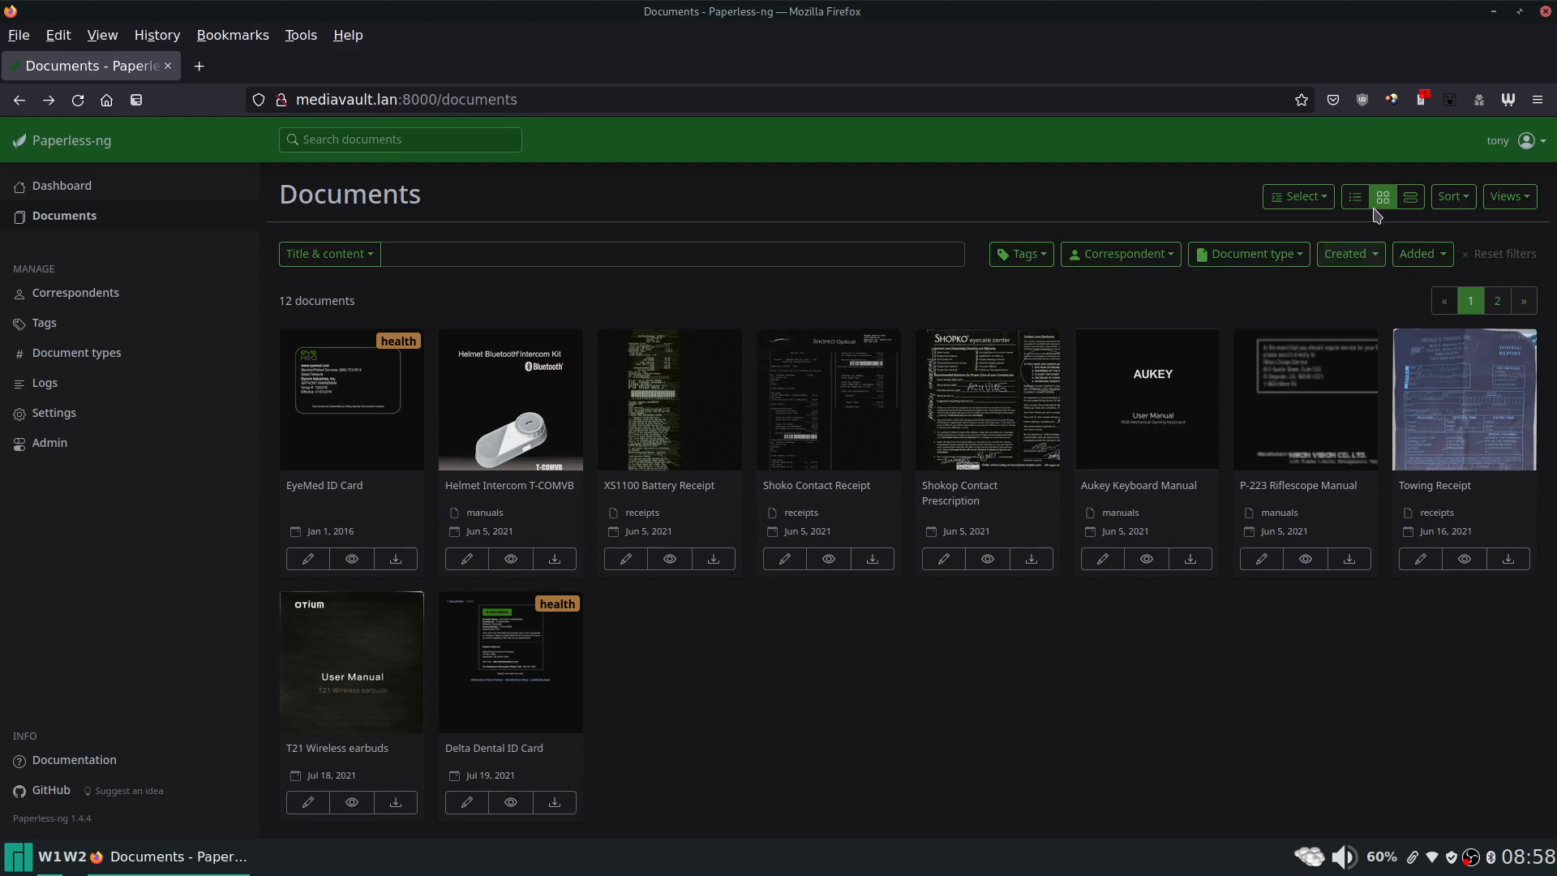
- Switch the document view from table to small cards to large cards, then go to the dashboard
{"action": "left_click", "coordinate": [1355, 196]}
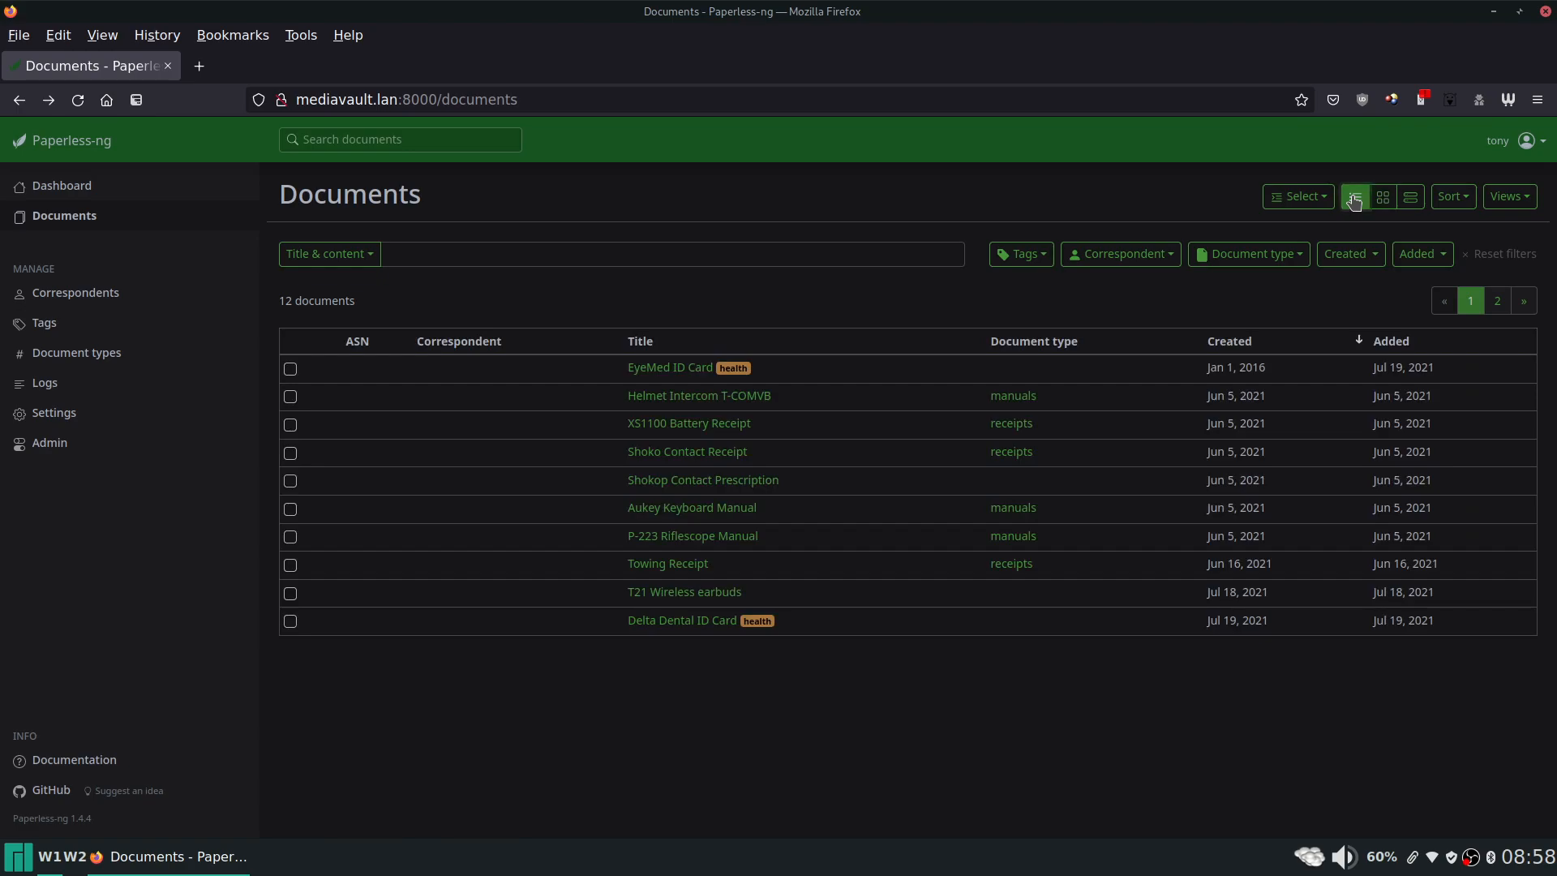
{"action": "left_click", "coordinate": [1383, 197]}
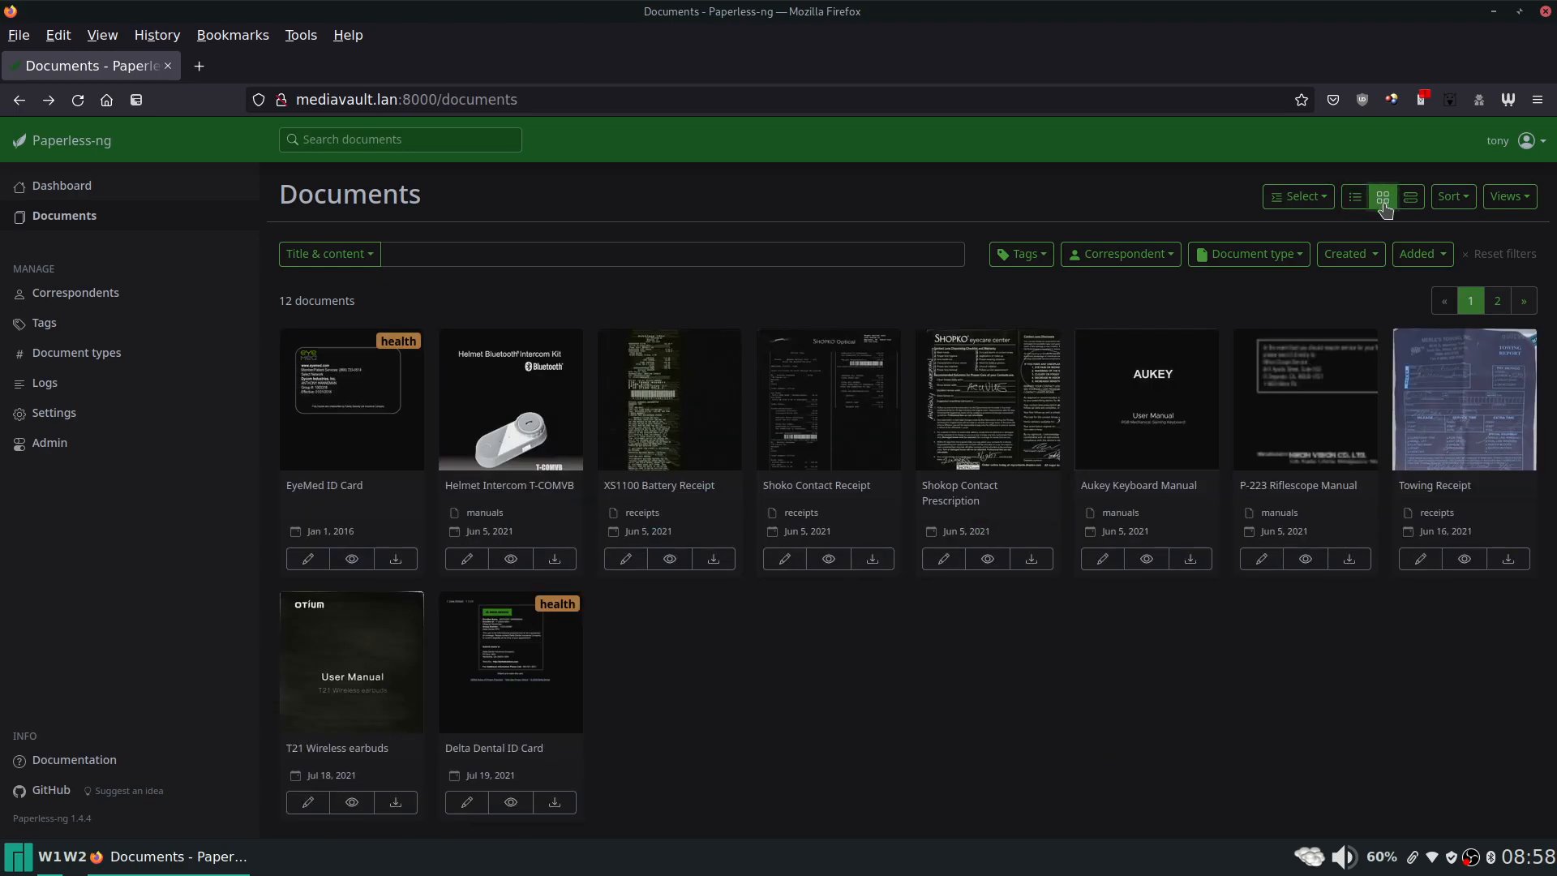
{"action": "left_click", "coordinate": [1400, 196]}
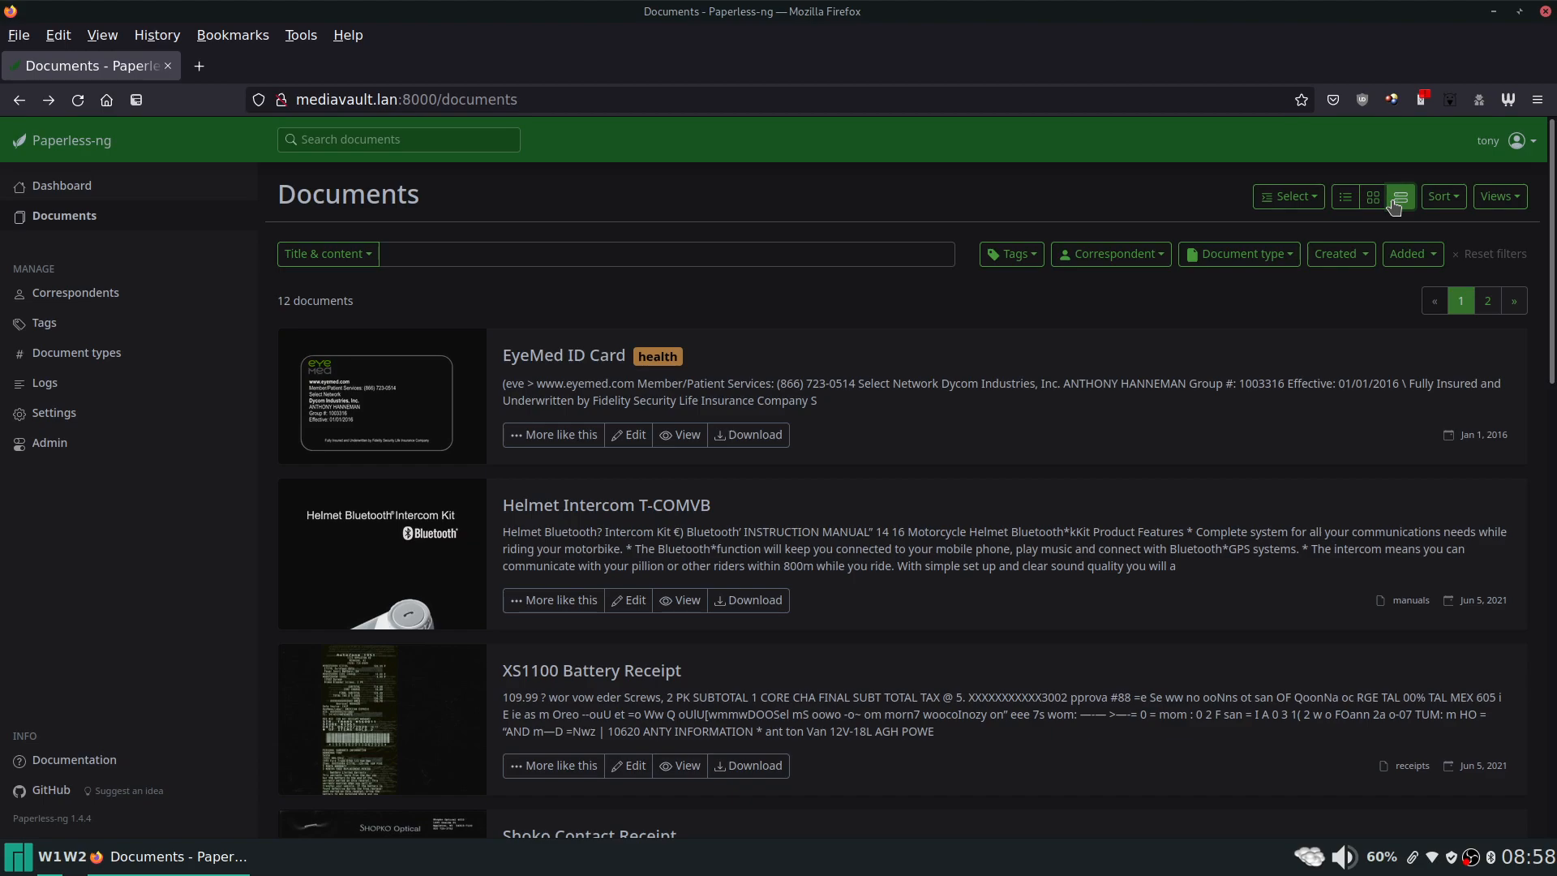
{"action": "mouse_move", "coordinate": [73, 193]}
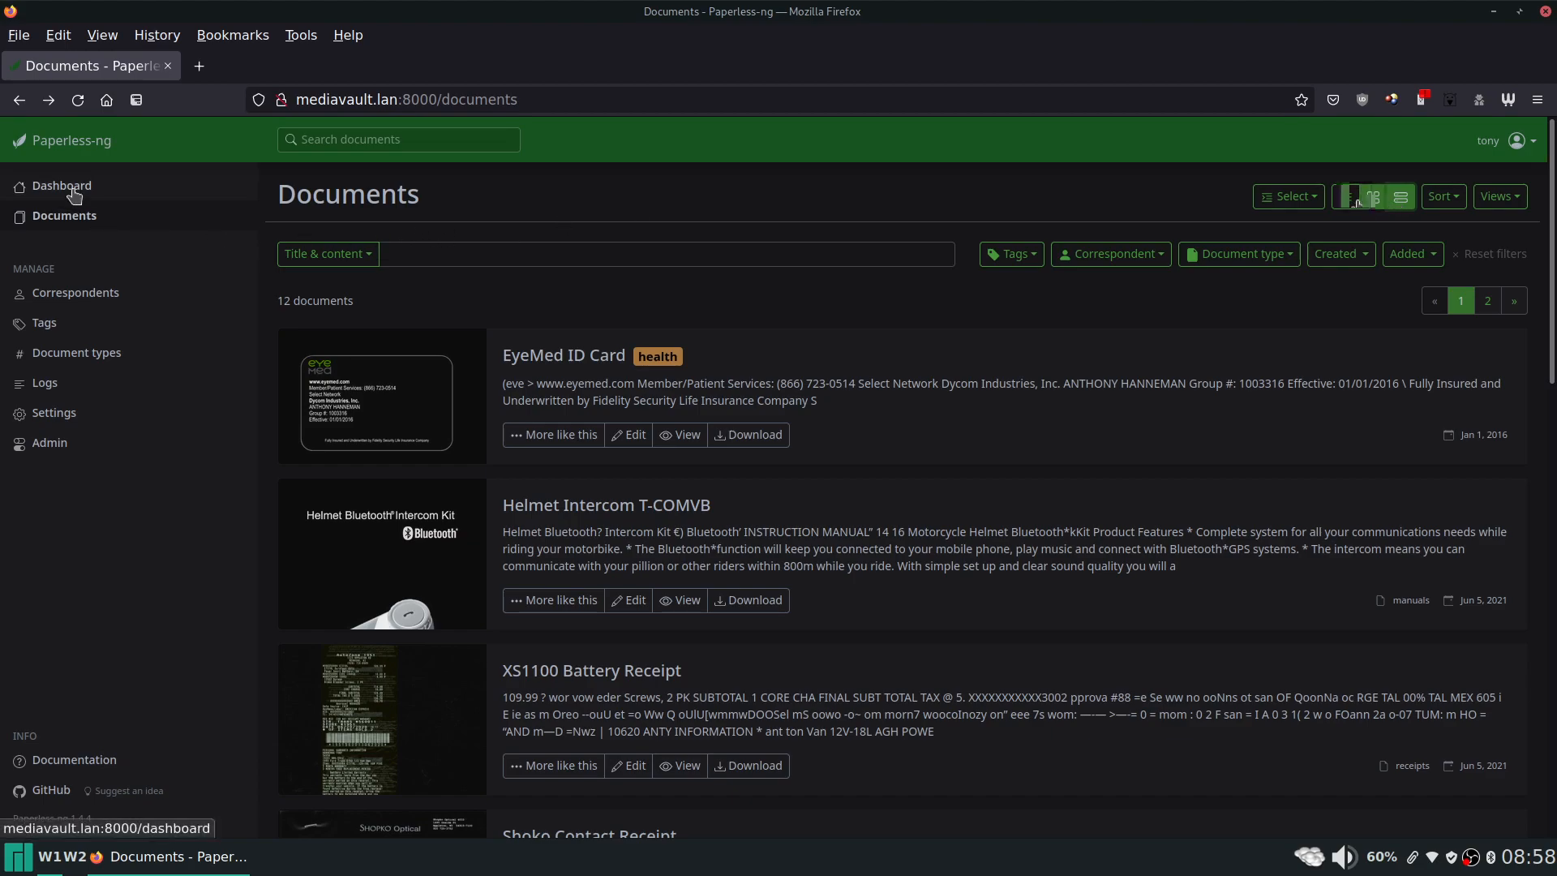
{"action": "left_click", "coordinate": [62, 186]}
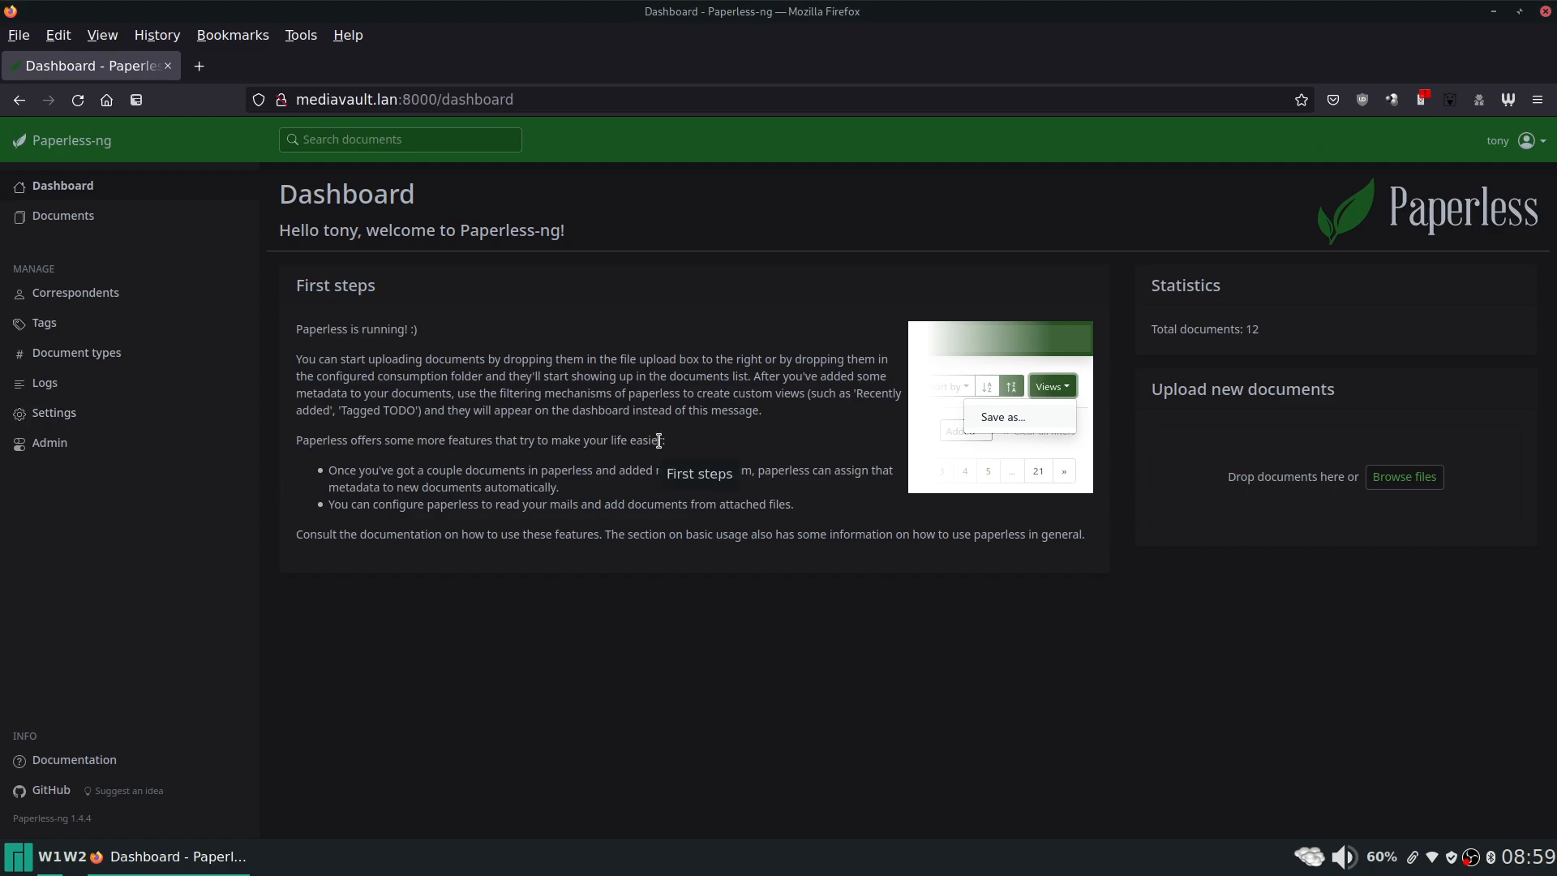
{"action": "mouse_move", "coordinate": [372, 201]}
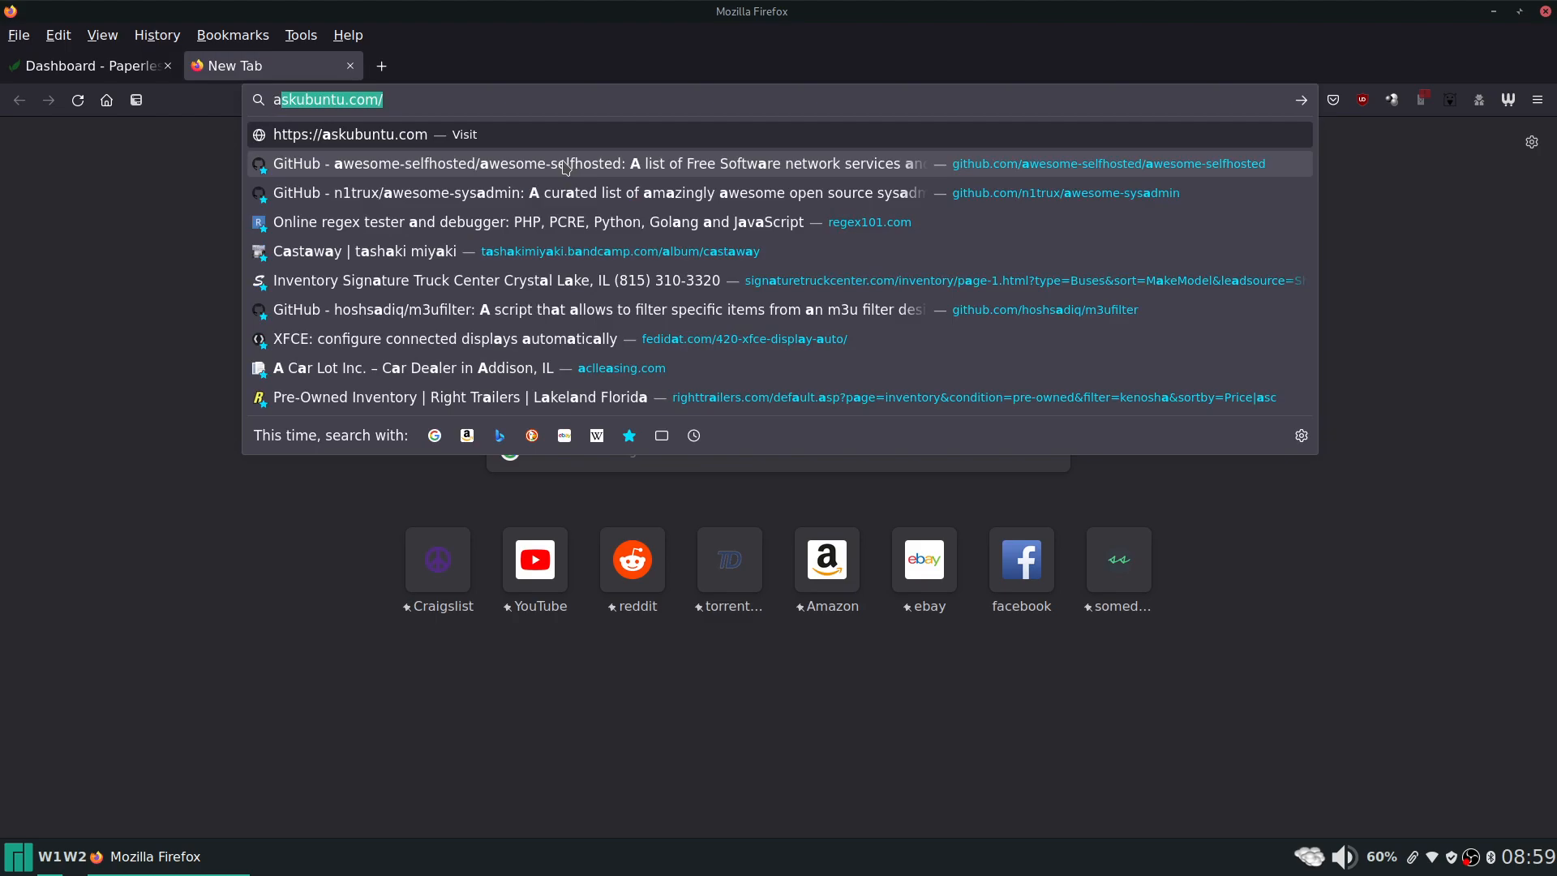
- Search the awesome-selfhosted README for 'paperless' and follow the Paperless-ng link to jonaswinkler's repository
{"action": "type", "text": "awe"}
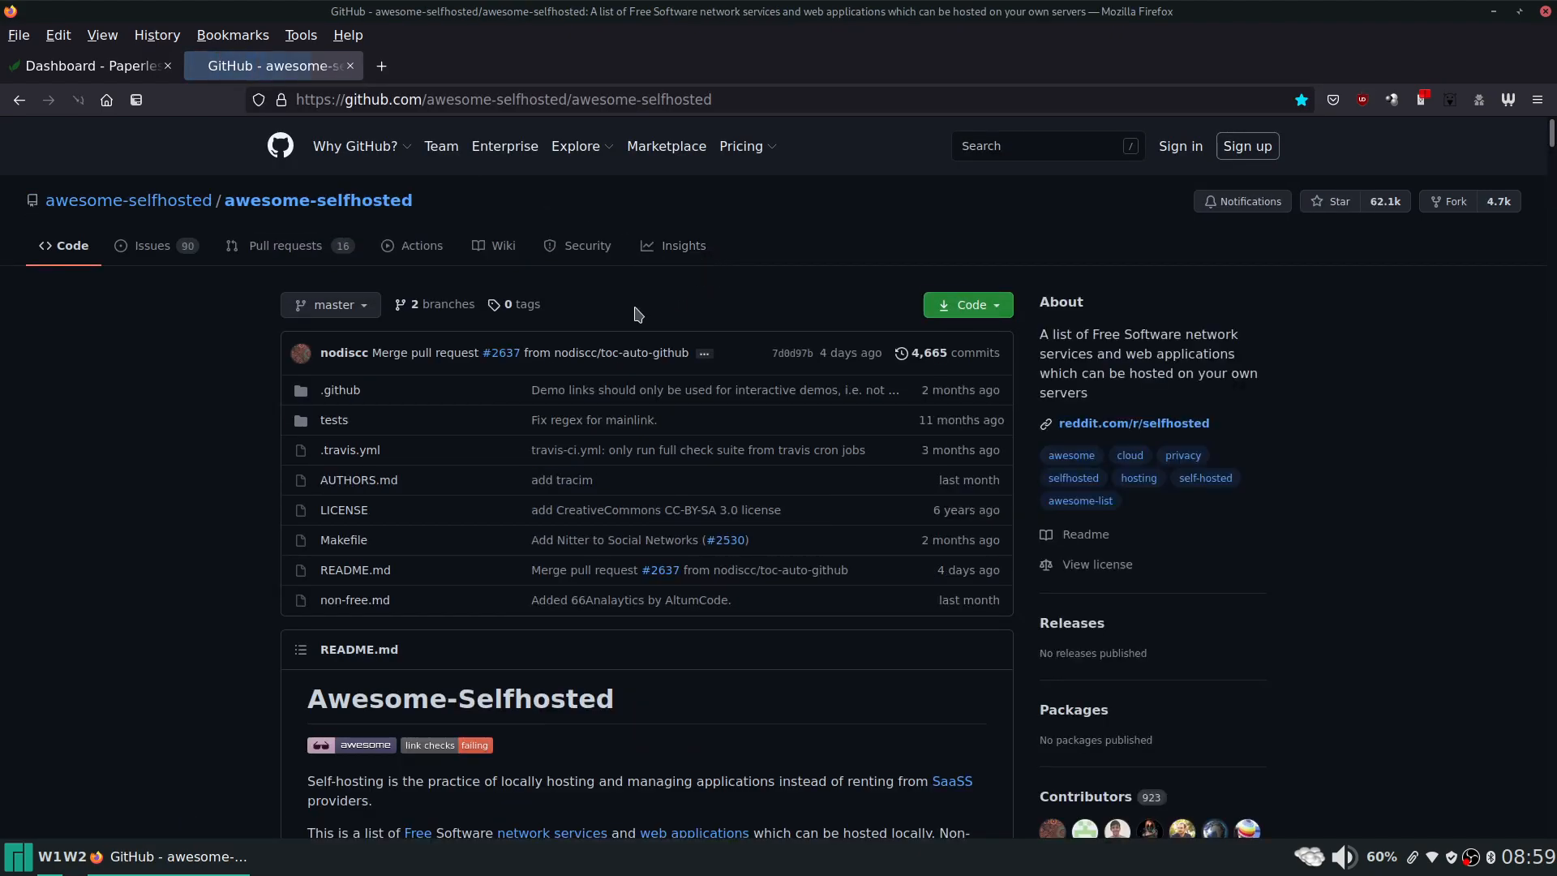
{"action": "type", "text": "paperless"}
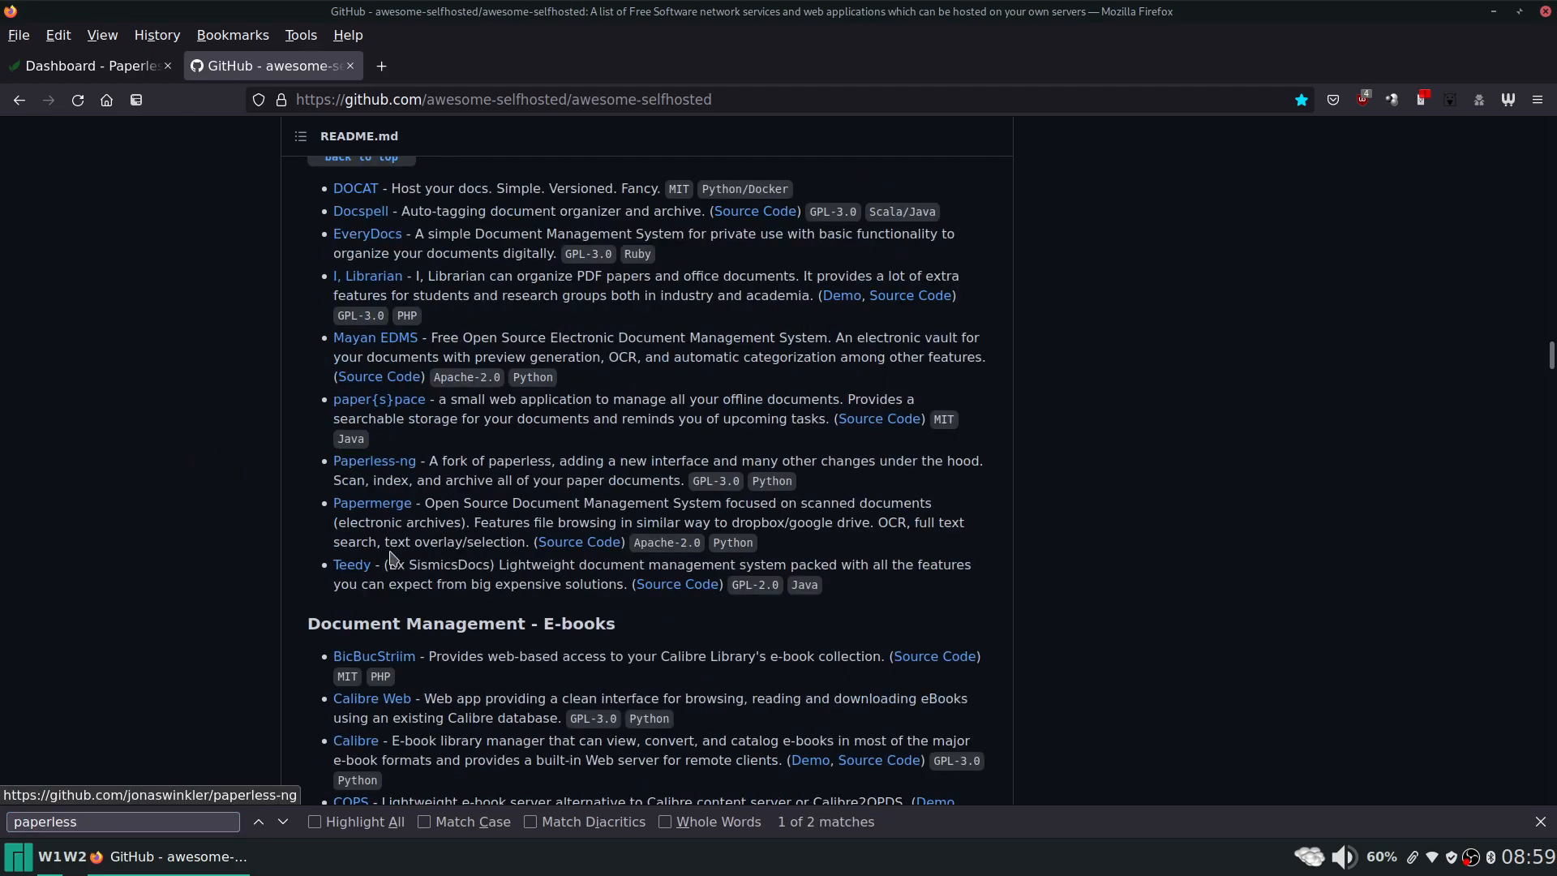
{"action": "right_click", "coordinate": [666, 570]}
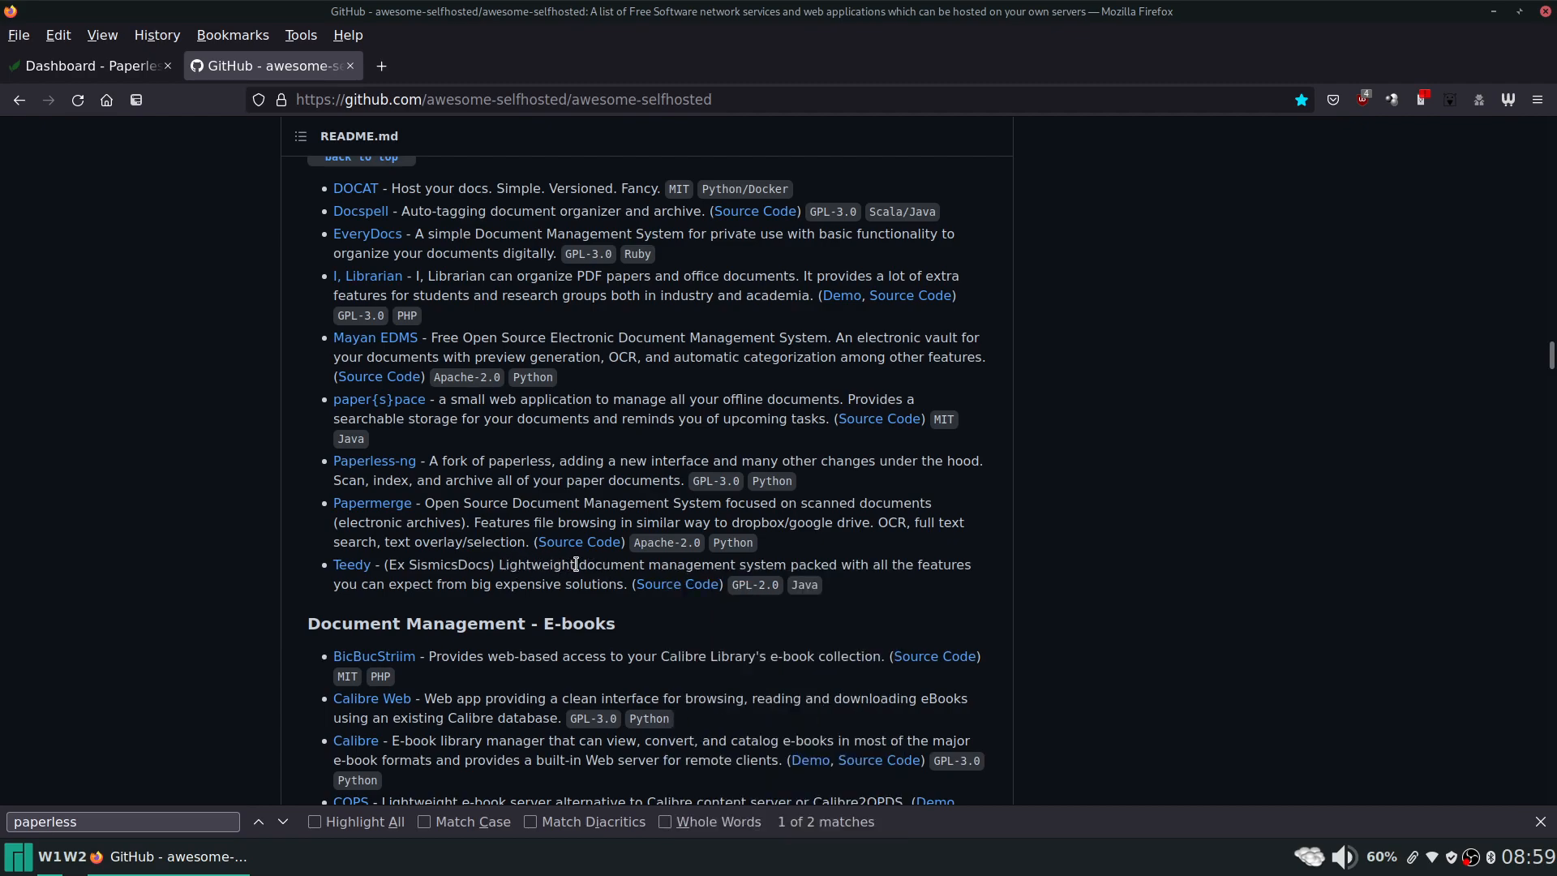
{"action": "mouse_move", "coordinate": [572, 578]}
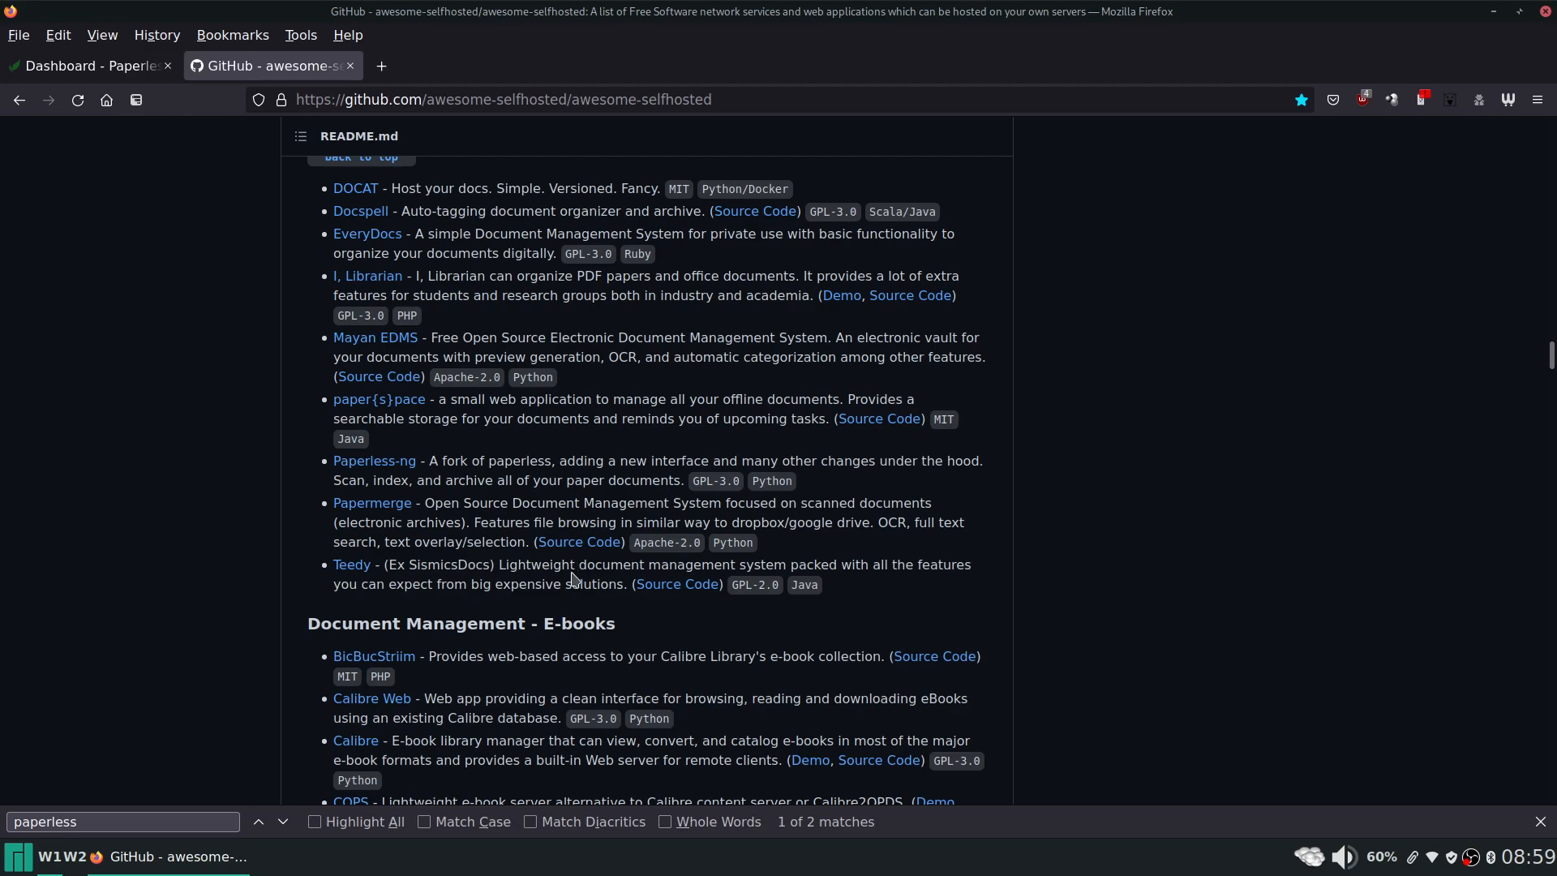
{"action": "mouse_move", "coordinate": [438, 475]}
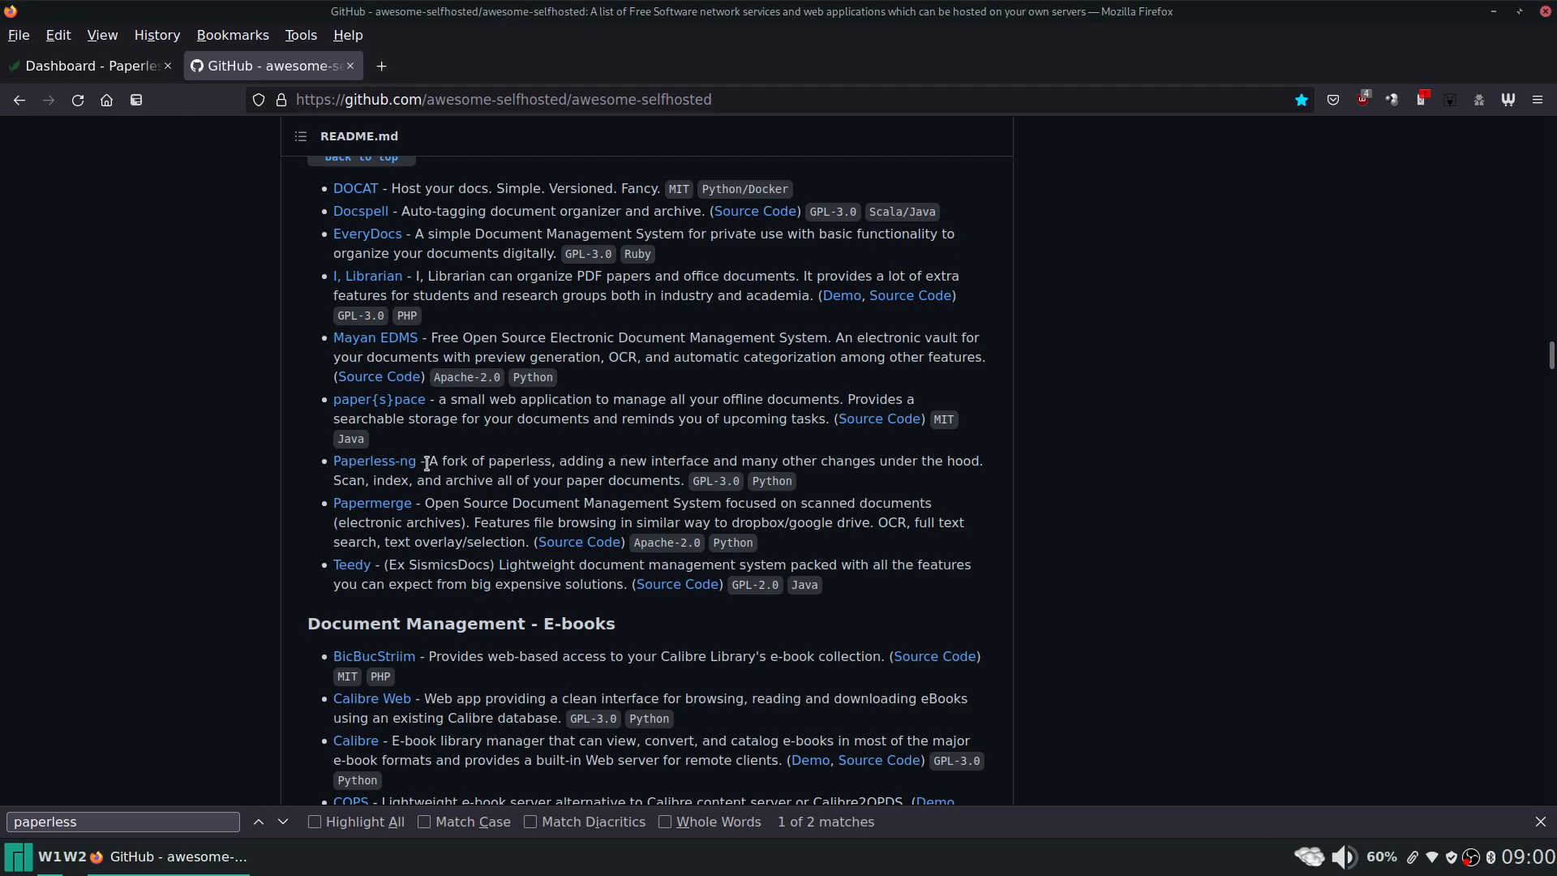
{"action": "mouse_move", "coordinate": [442, 539]}
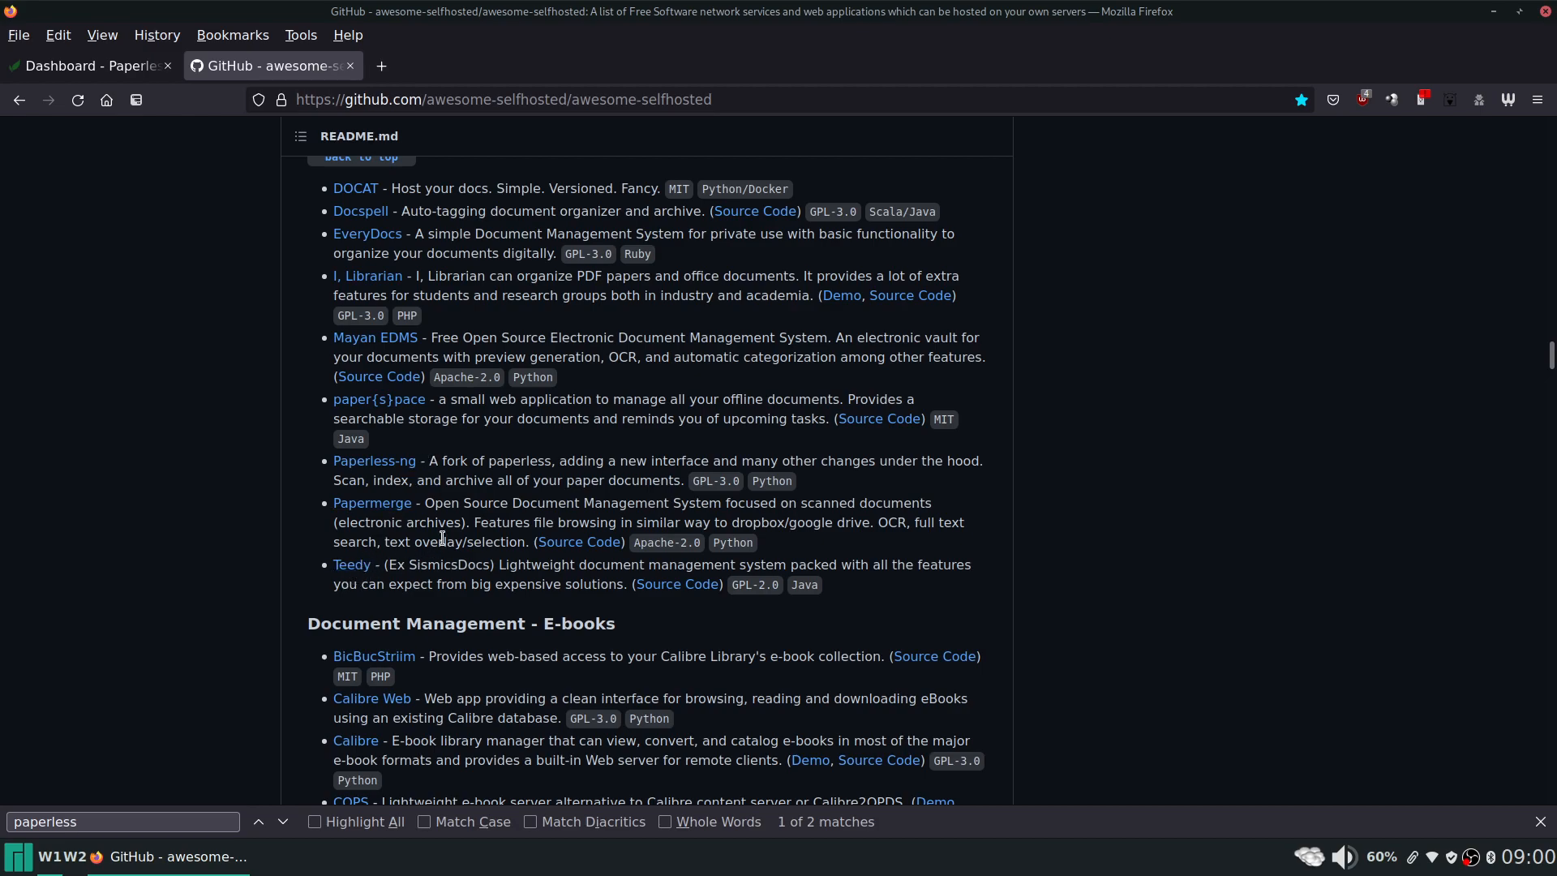
{"action": "mouse_move", "coordinate": [258, 496]}
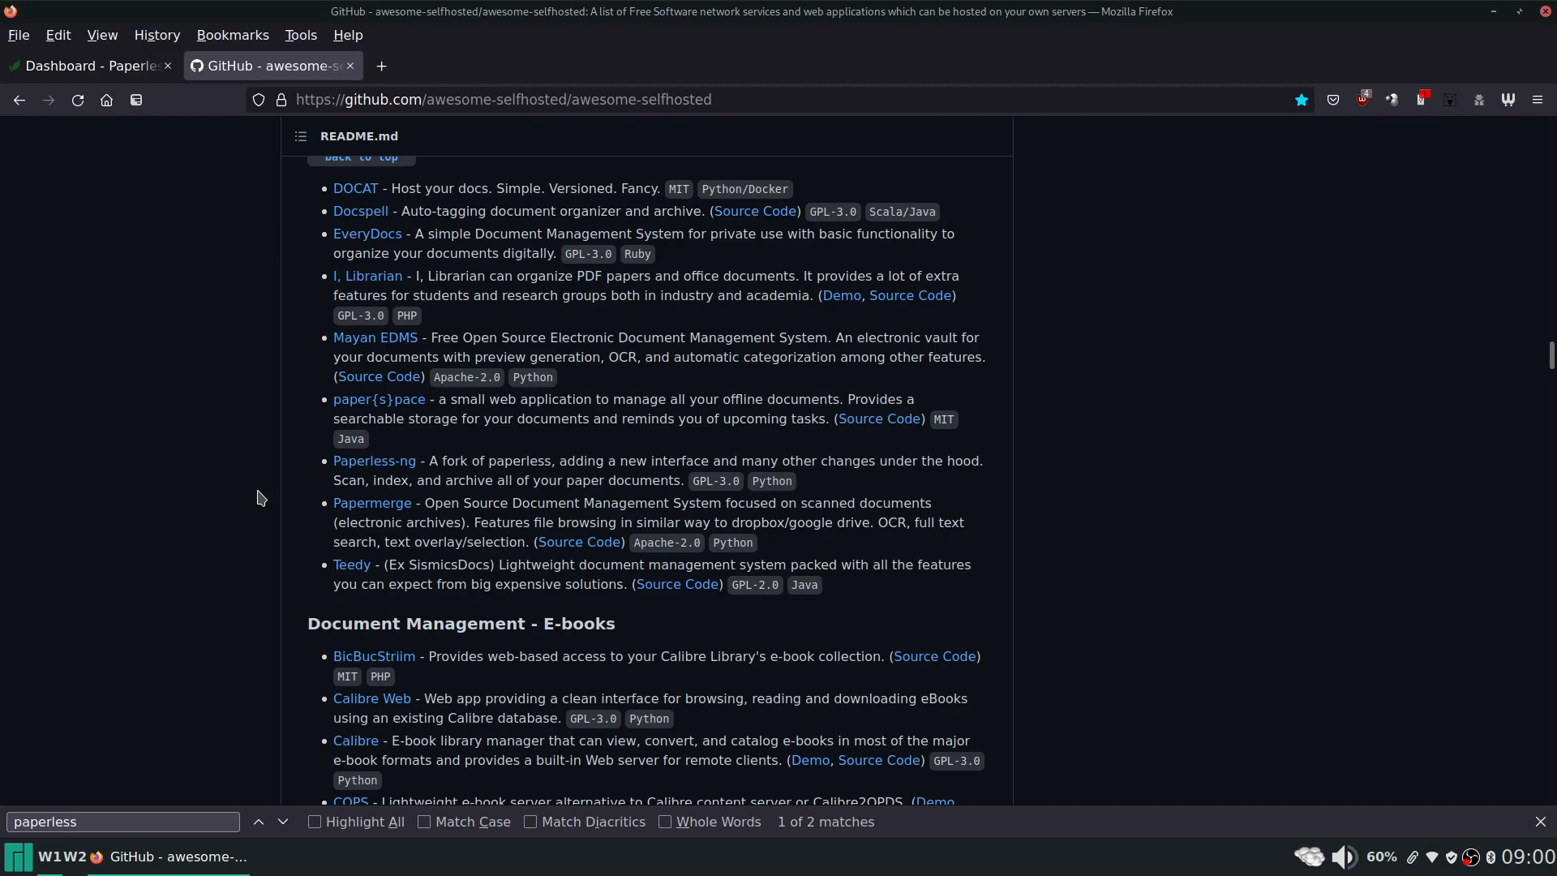
{"action": "mouse_move", "coordinate": [277, 484]}
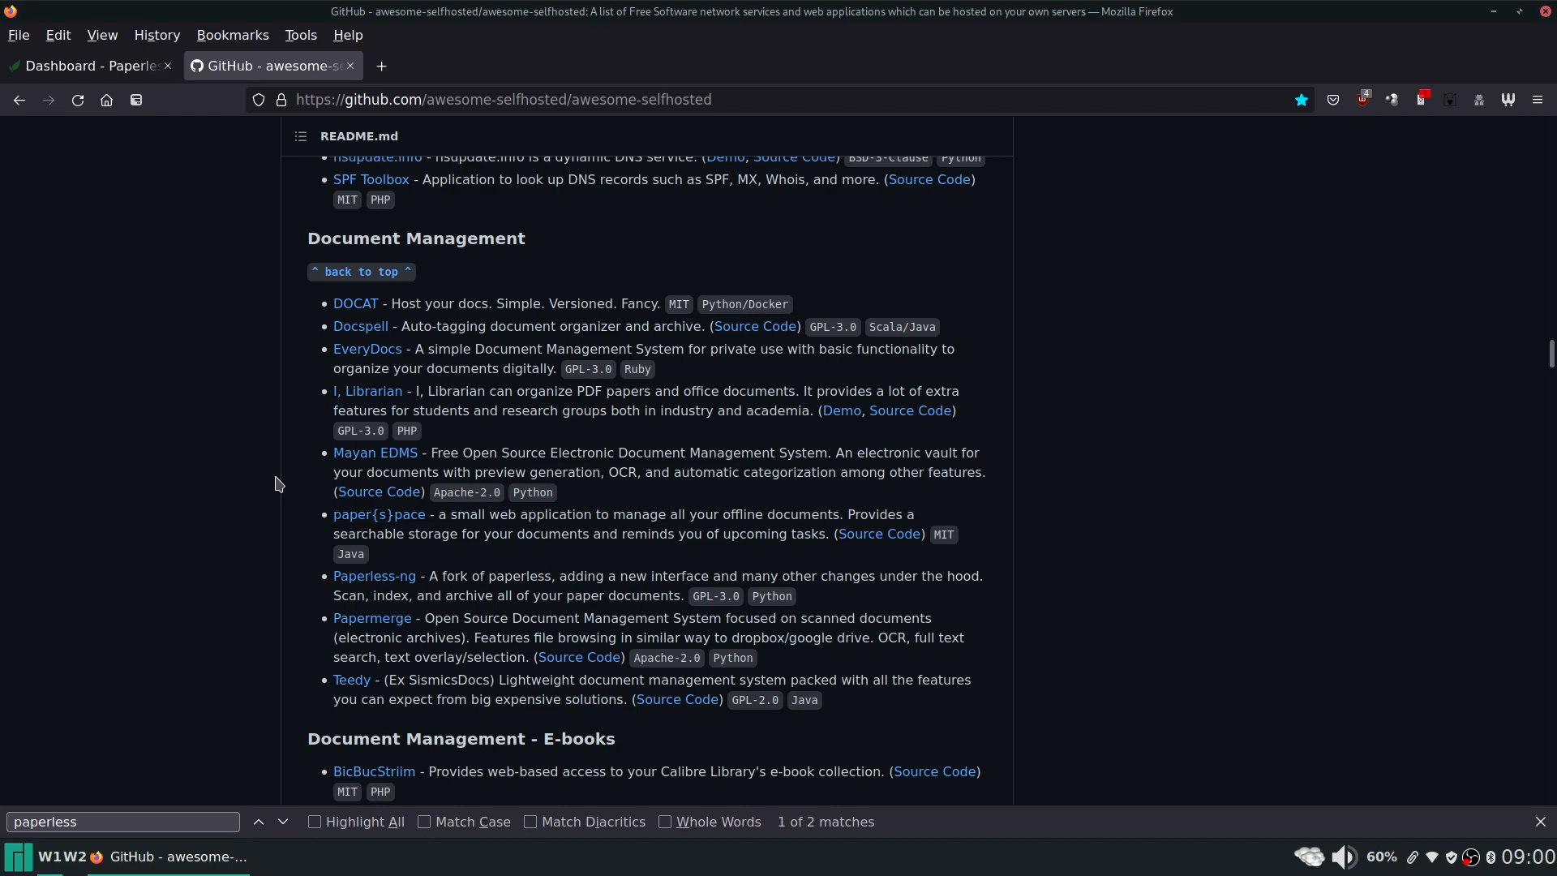
{"action": "mouse_move", "coordinate": [446, 574]}
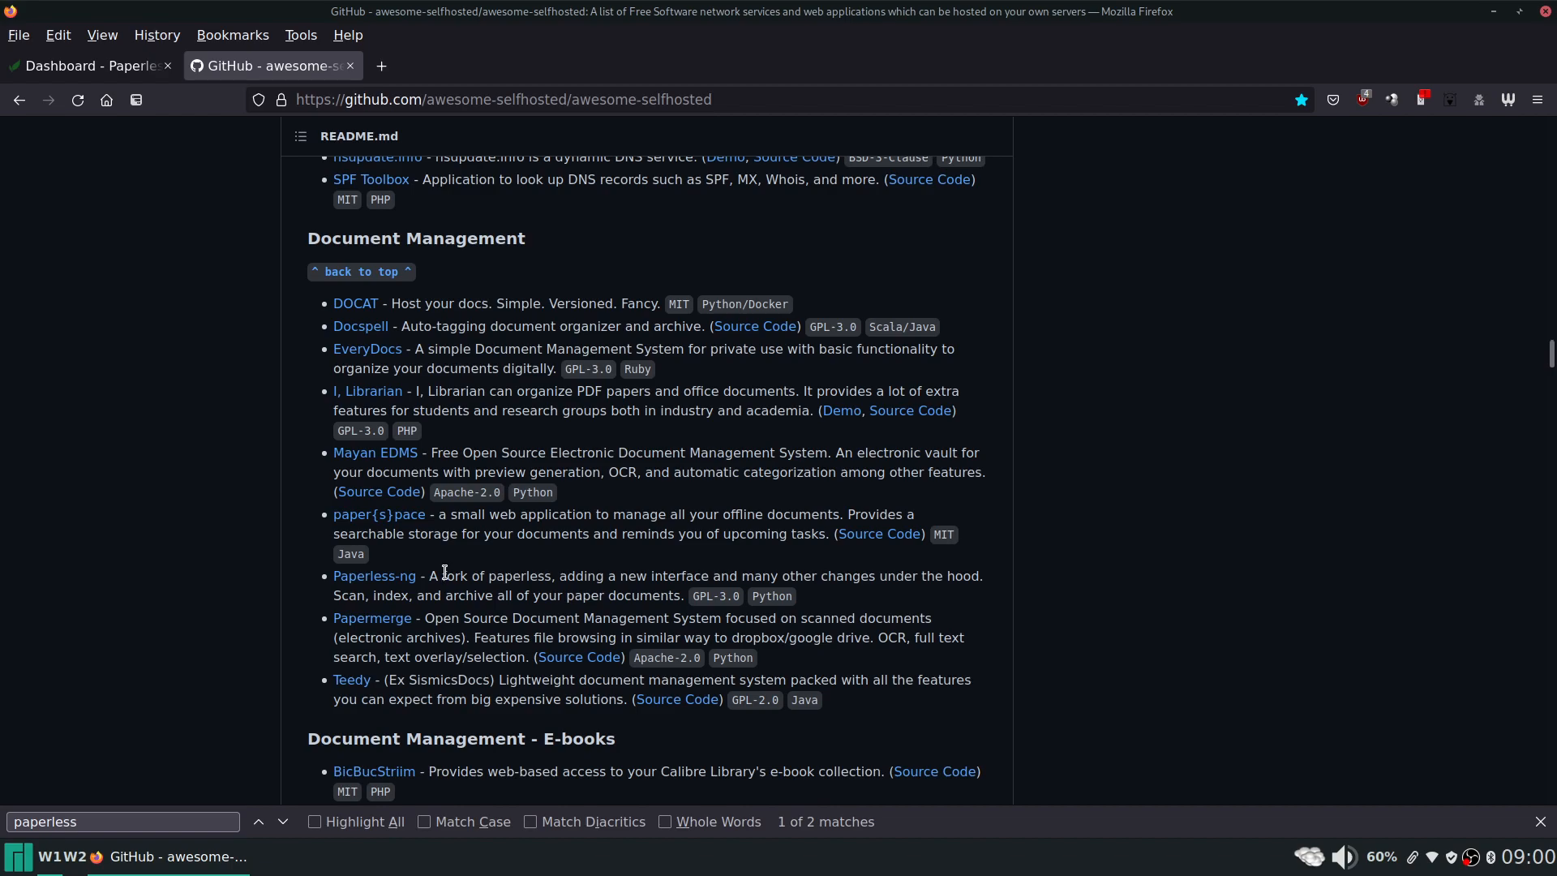
{"action": "mouse_move", "coordinate": [449, 563]}
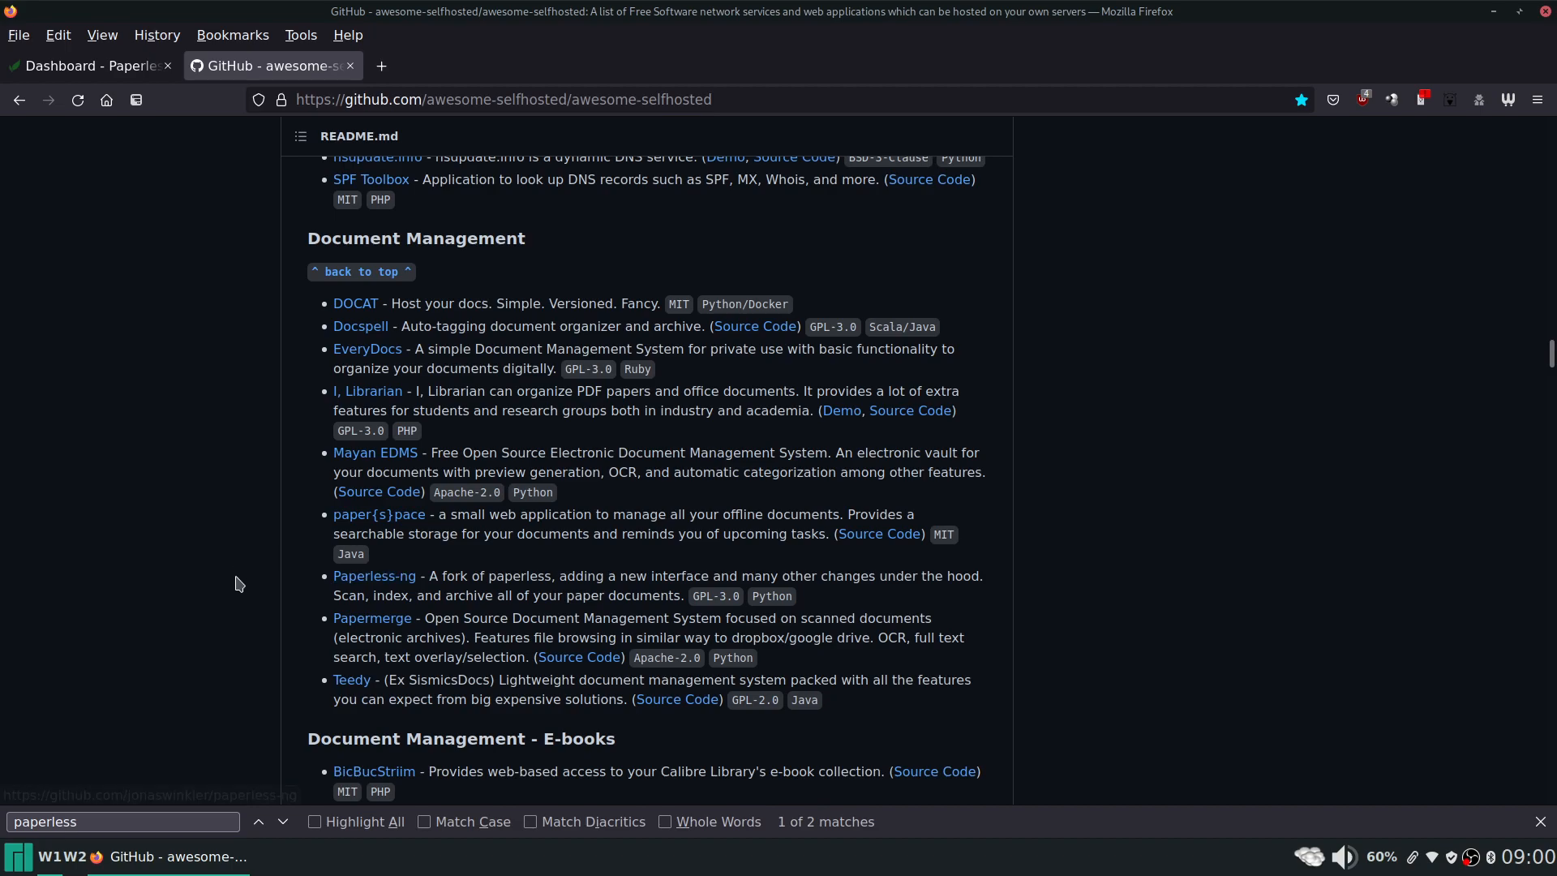
{"action": "mouse_move", "coordinate": [441, 633]}
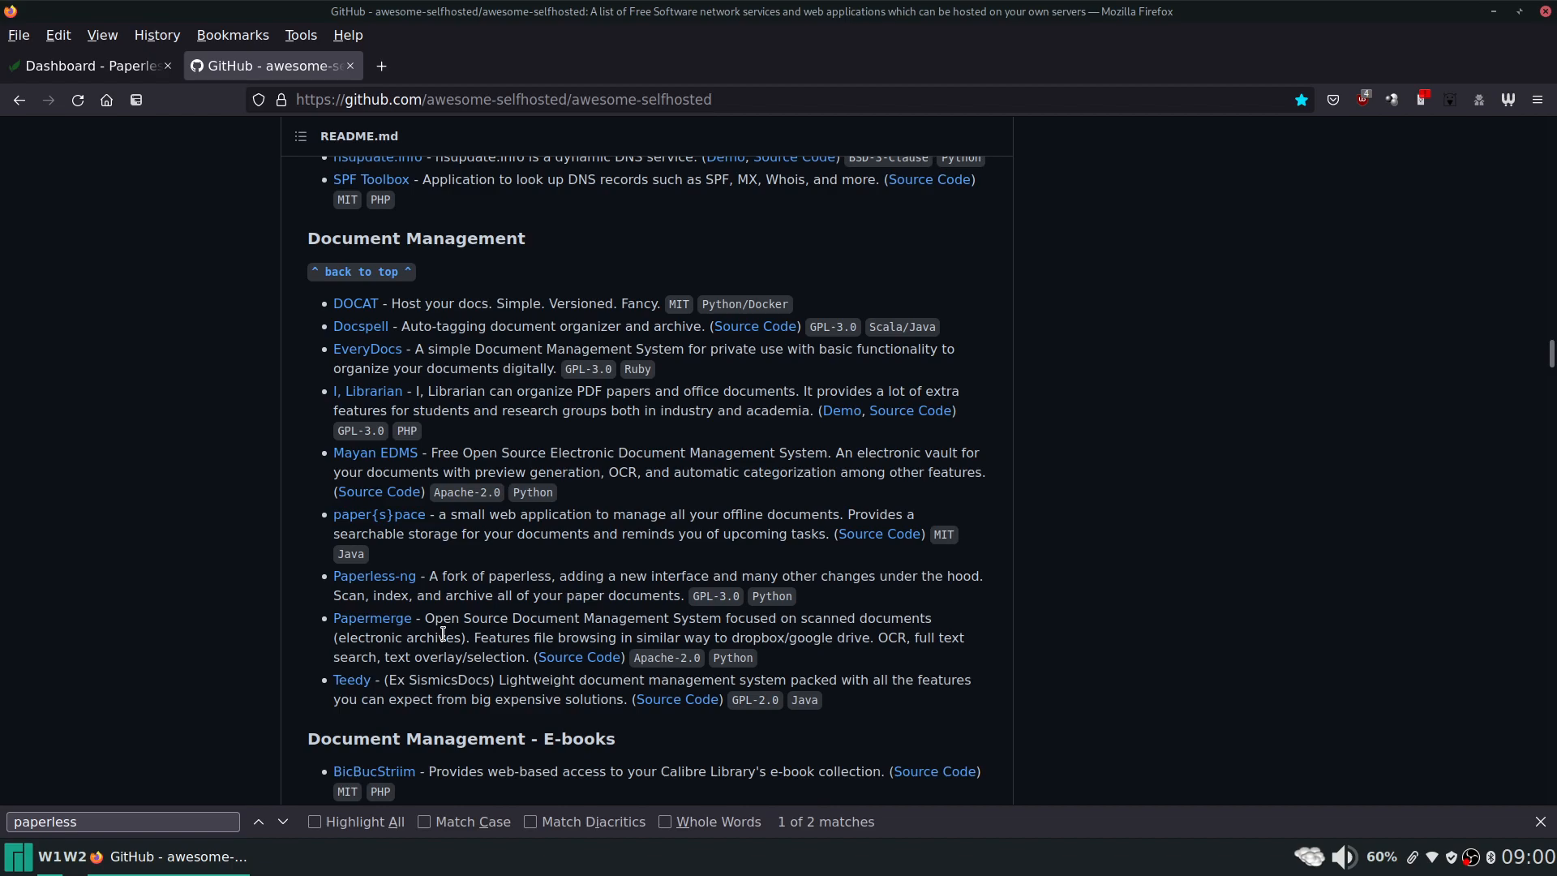
{"action": "mouse_move", "coordinate": [399, 454]}
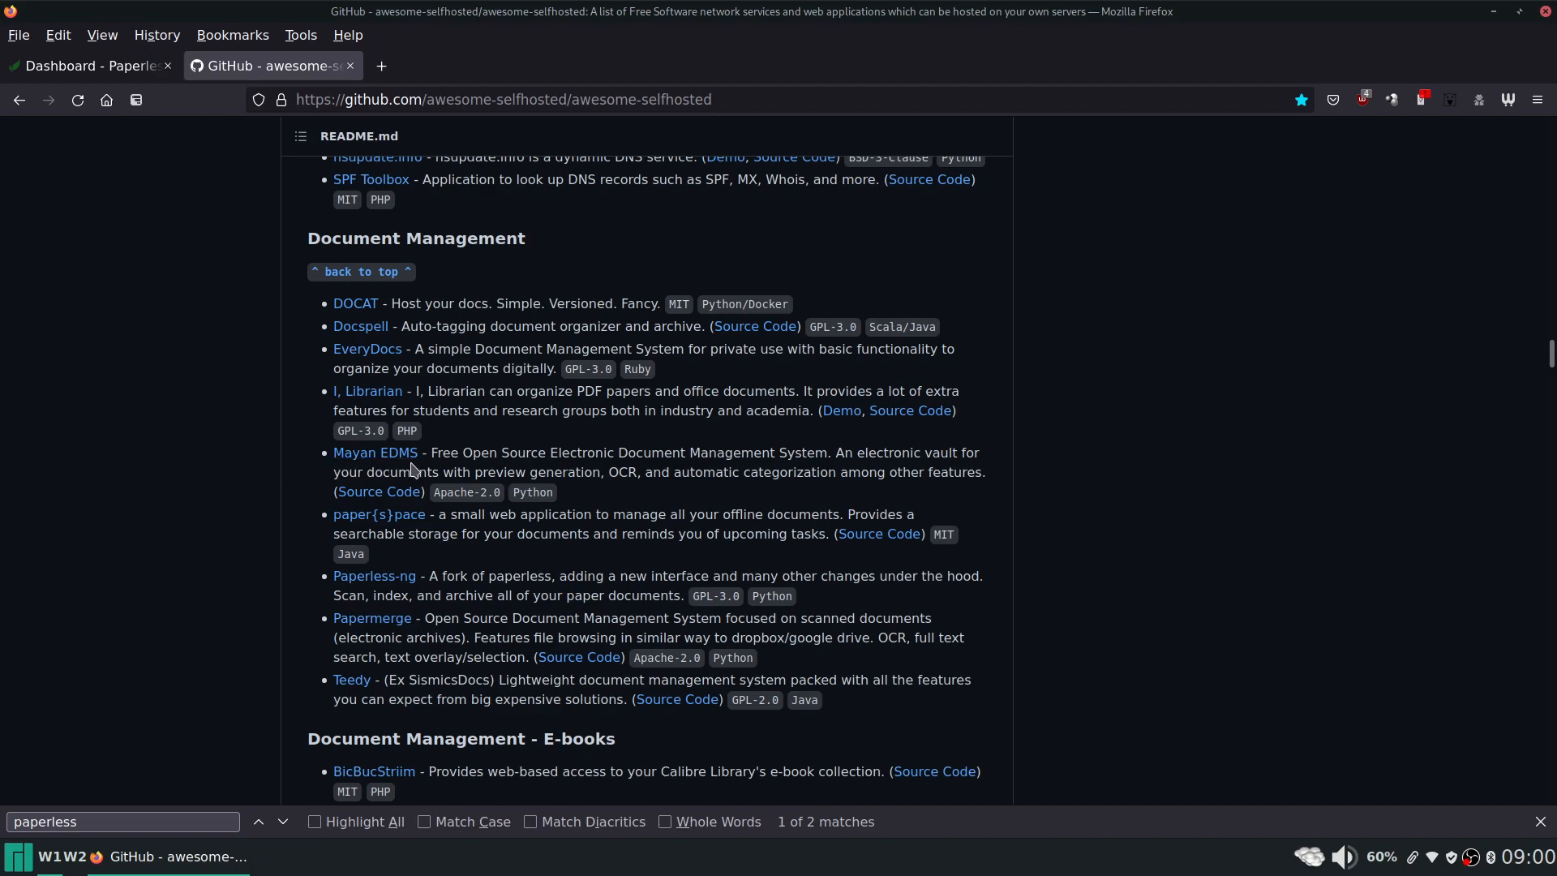
{"action": "mouse_move", "coordinate": [423, 469]}
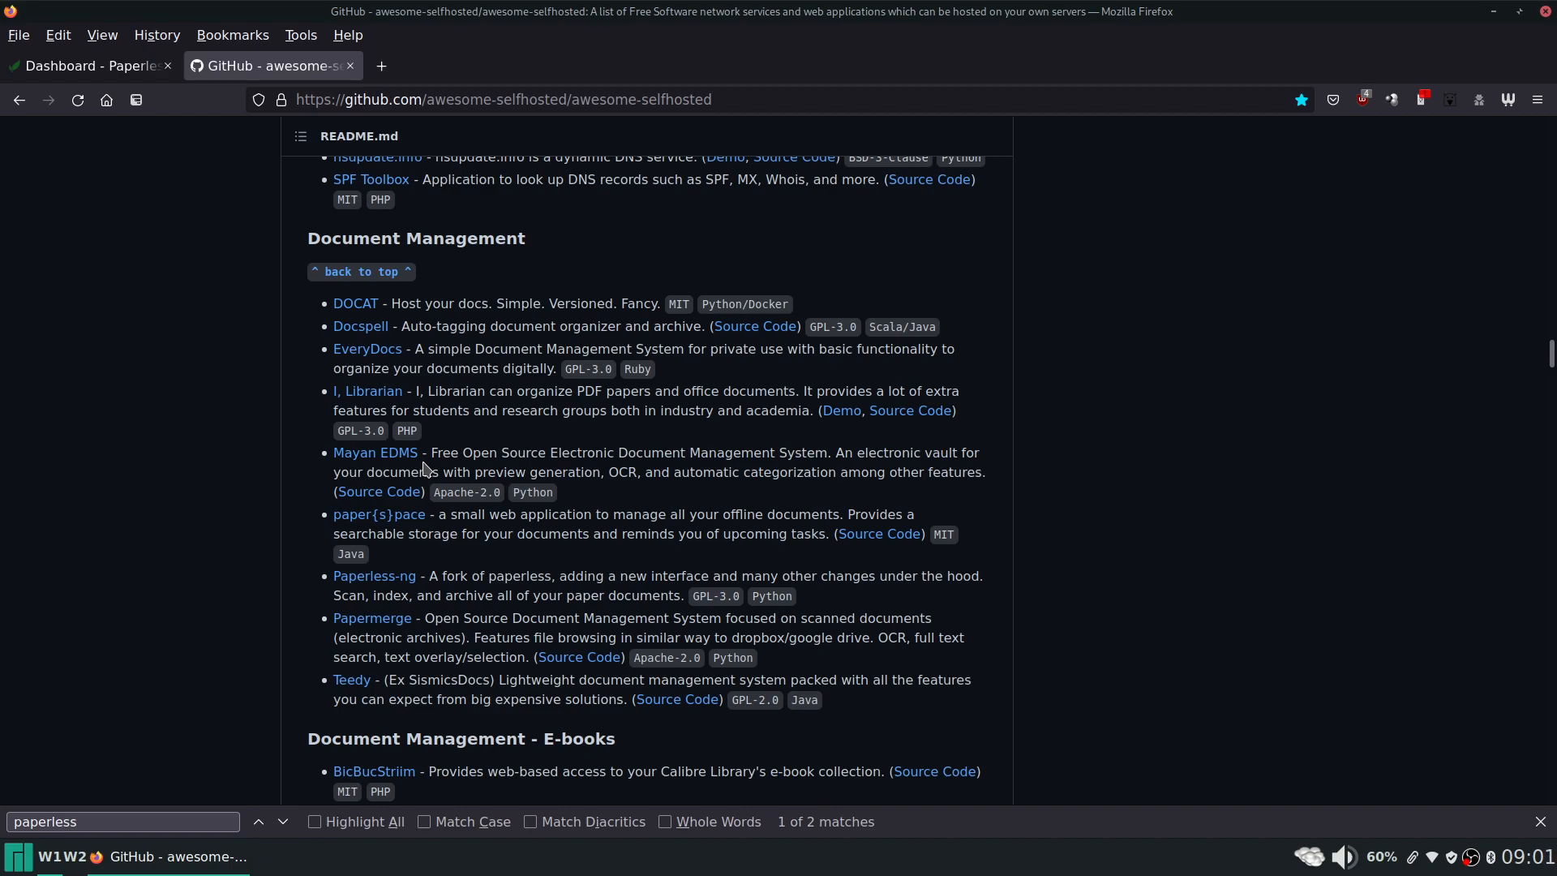
{"action": "mouse_move", "coordinate": [250, 384]}
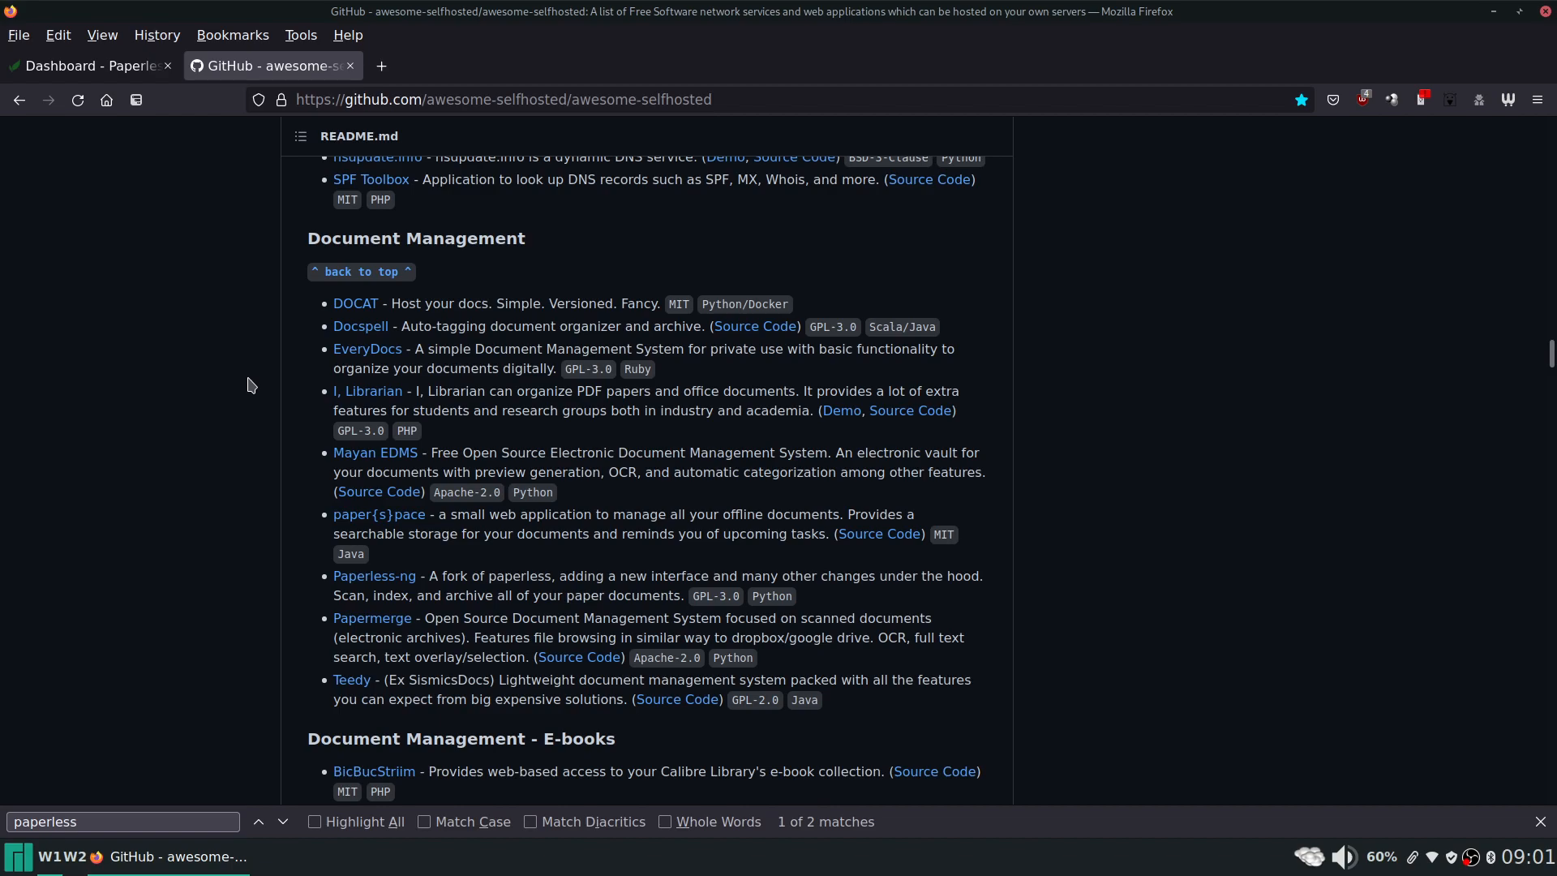
{"action": "left_click", "coordinate": [374, 575]}
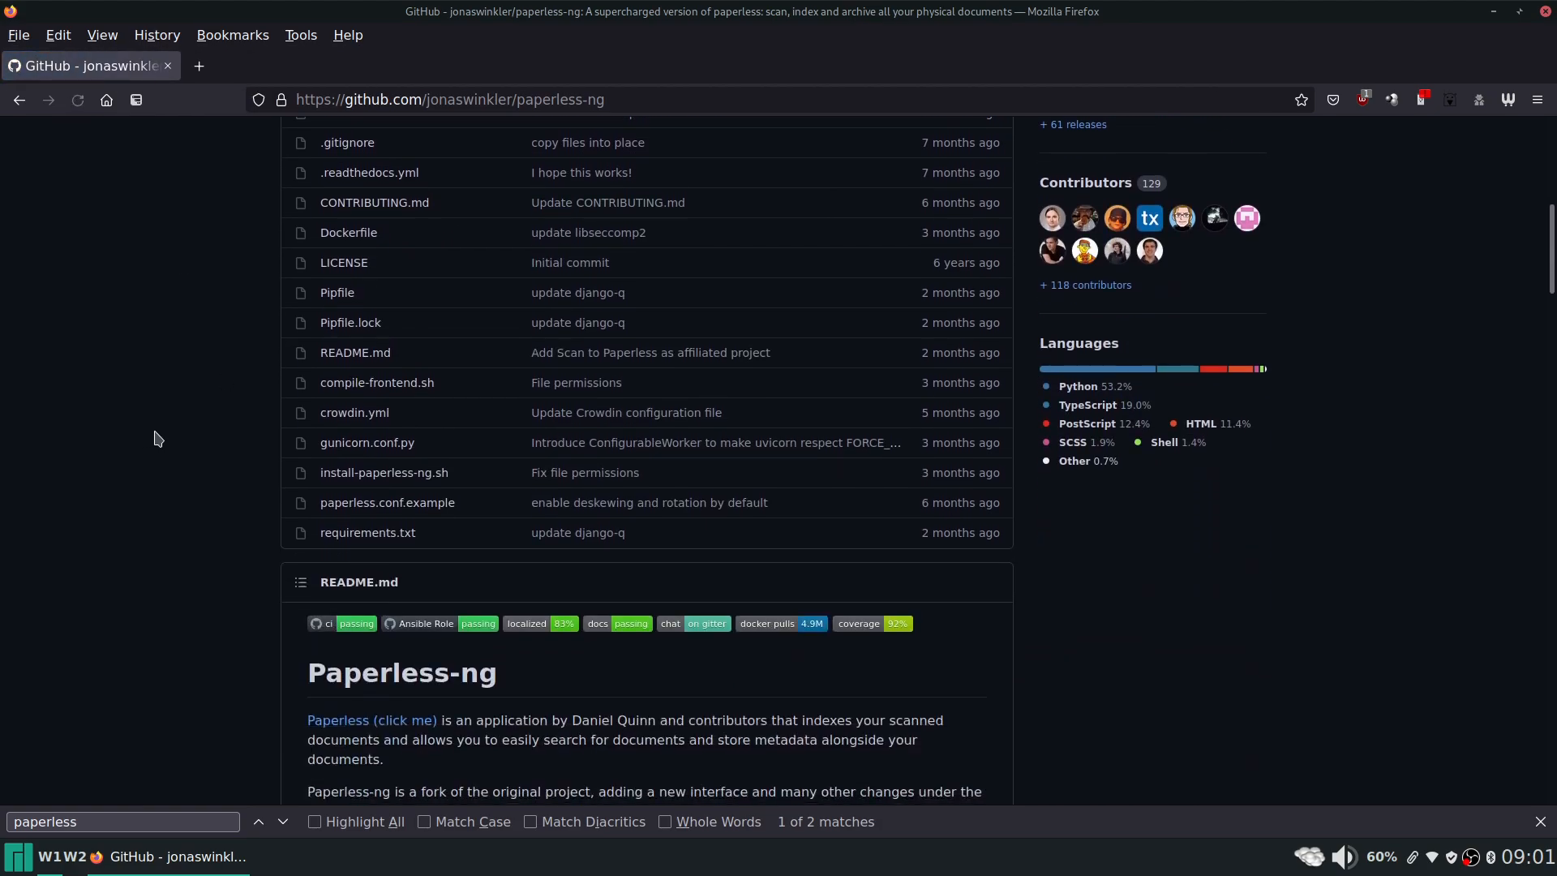
{"action": "scroll", "scroll_direction": "down", "scroll_amount": 3}
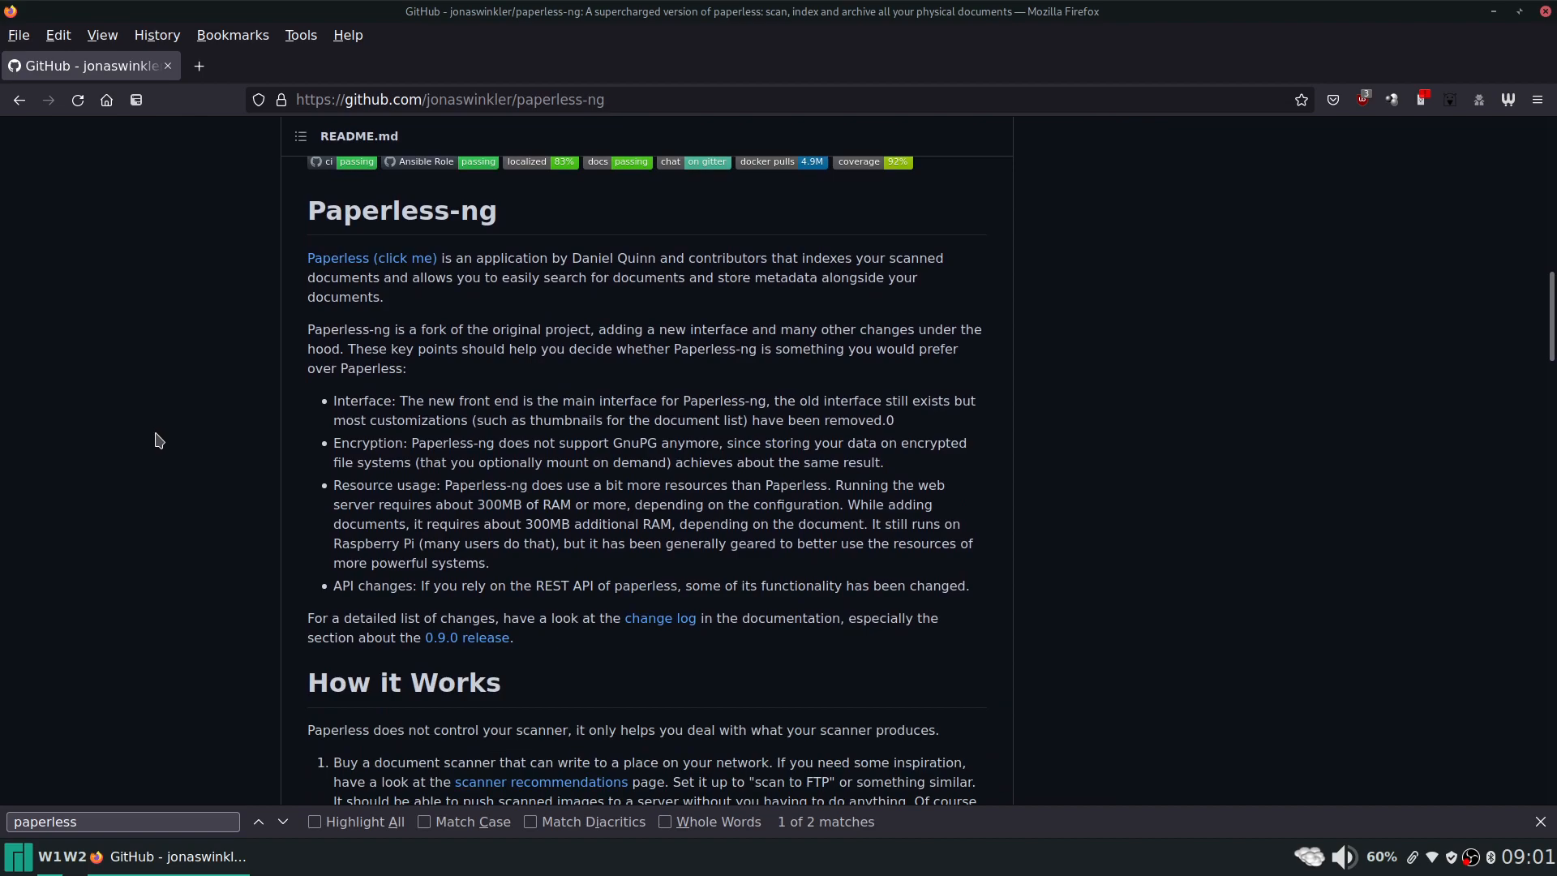
{"action": "mouse_move", "coordinate": [388, 314]}
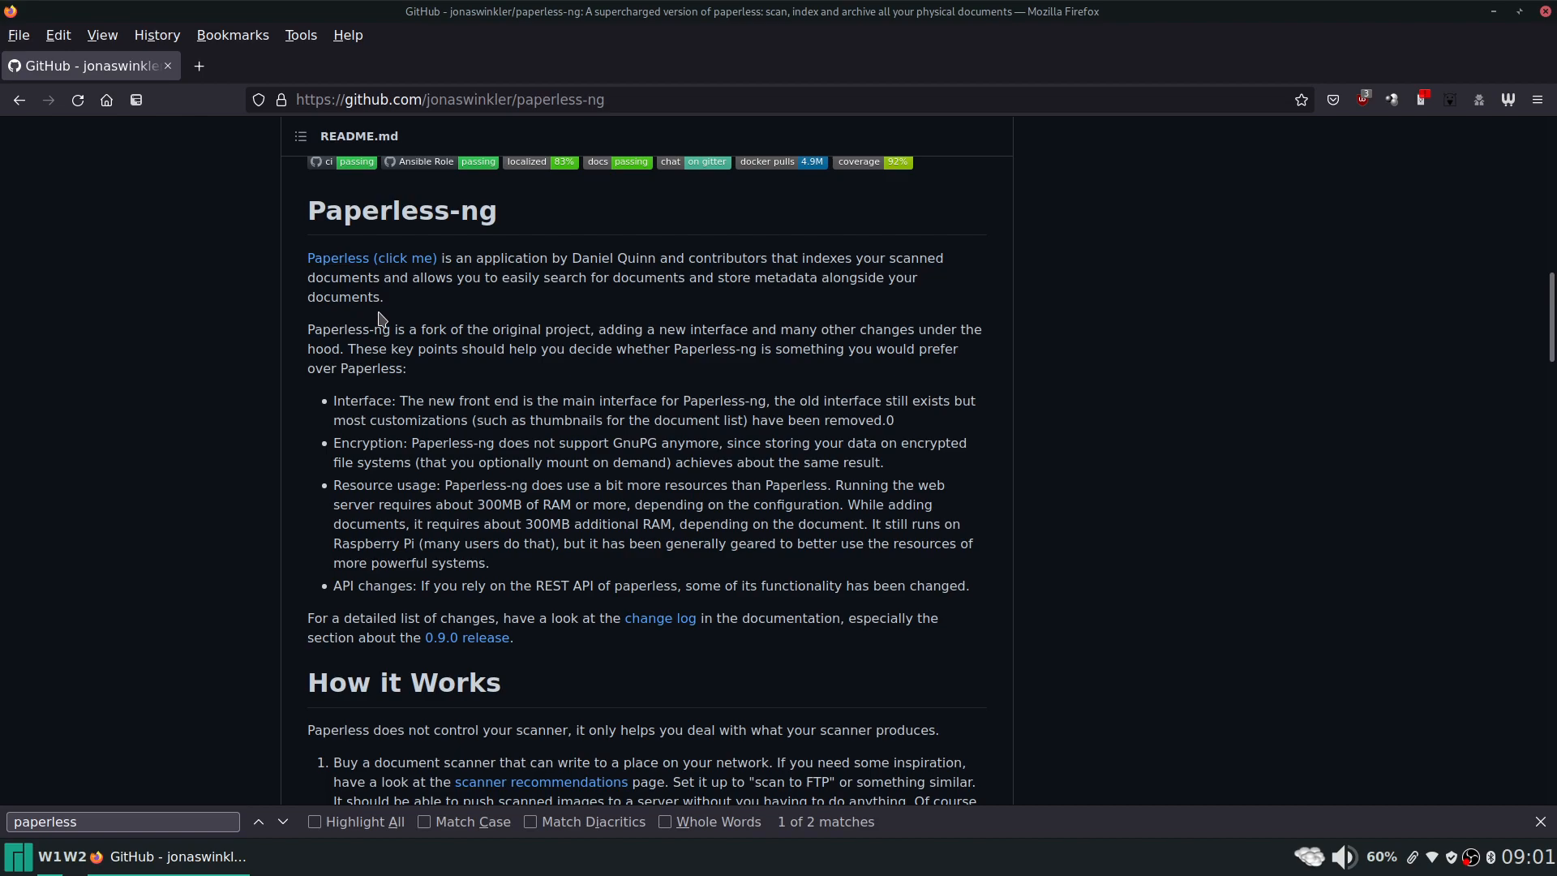
{"action": "mouse_move", "coordinate": [598, 393]}
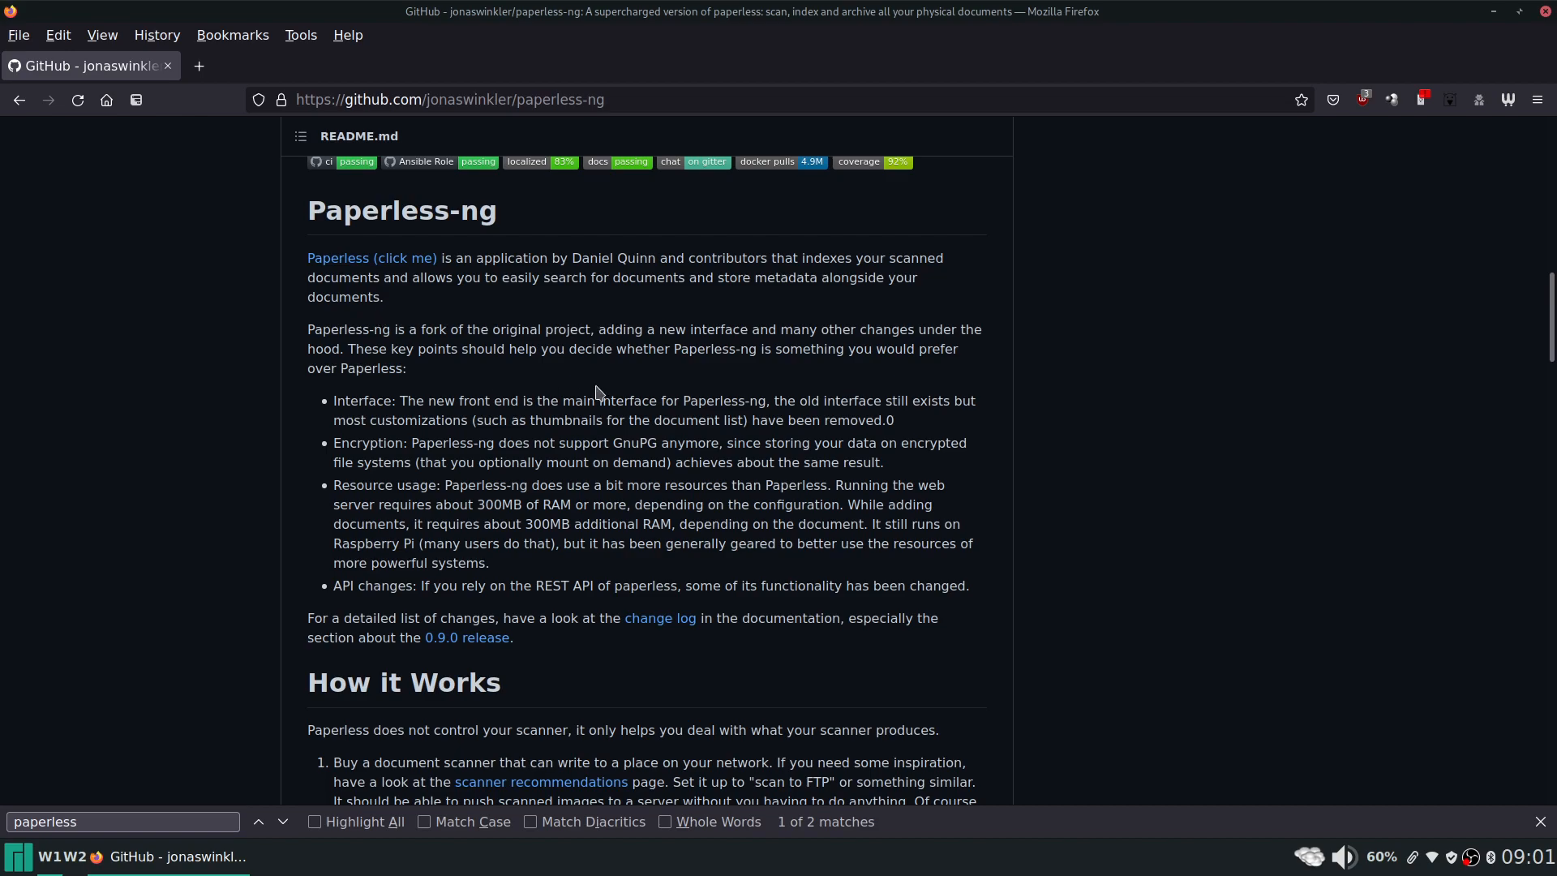
{"action": "scroll", "scroll_direction": "down", "scroll_amount": 3}
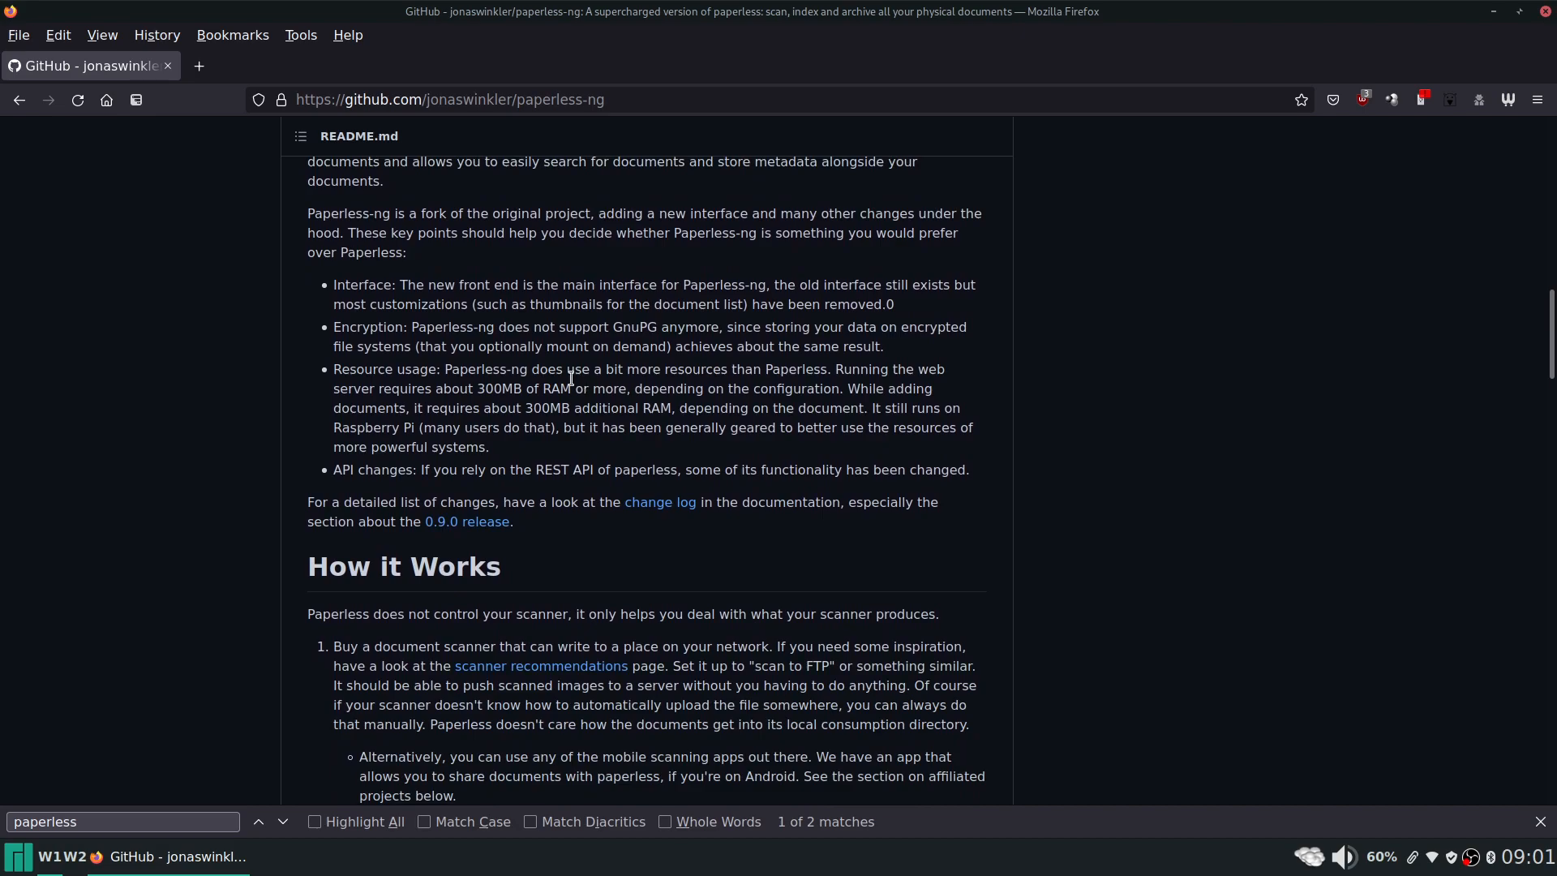
{"action": "scroll", "scroll_direction": "down", "scroll_amount": 3}
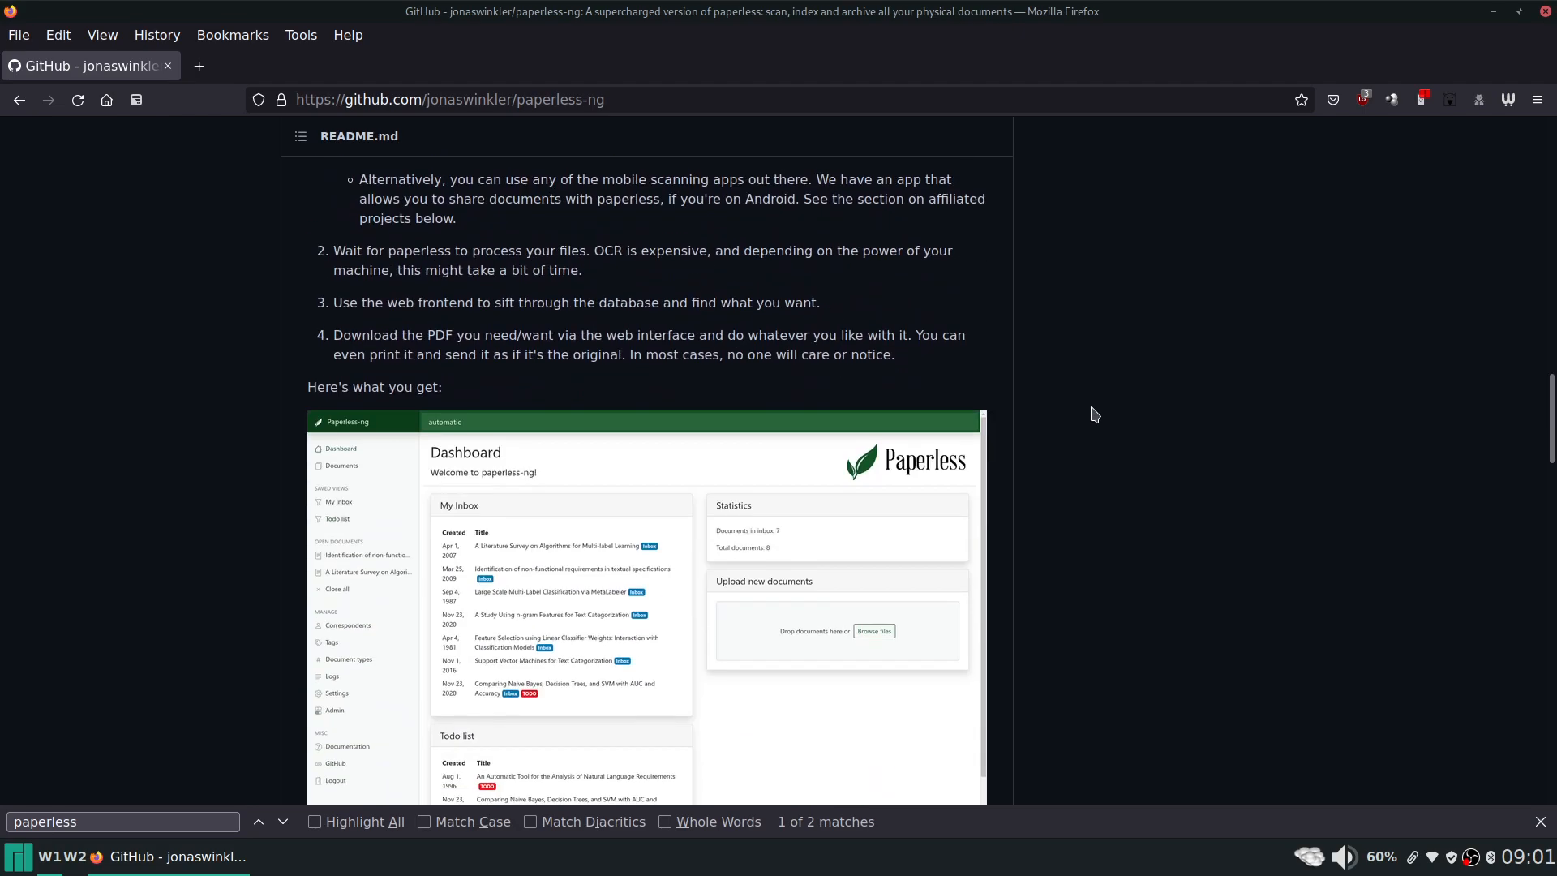
{"action": "scroll", "scroll_direction": "down", "scroll_amount": 3}
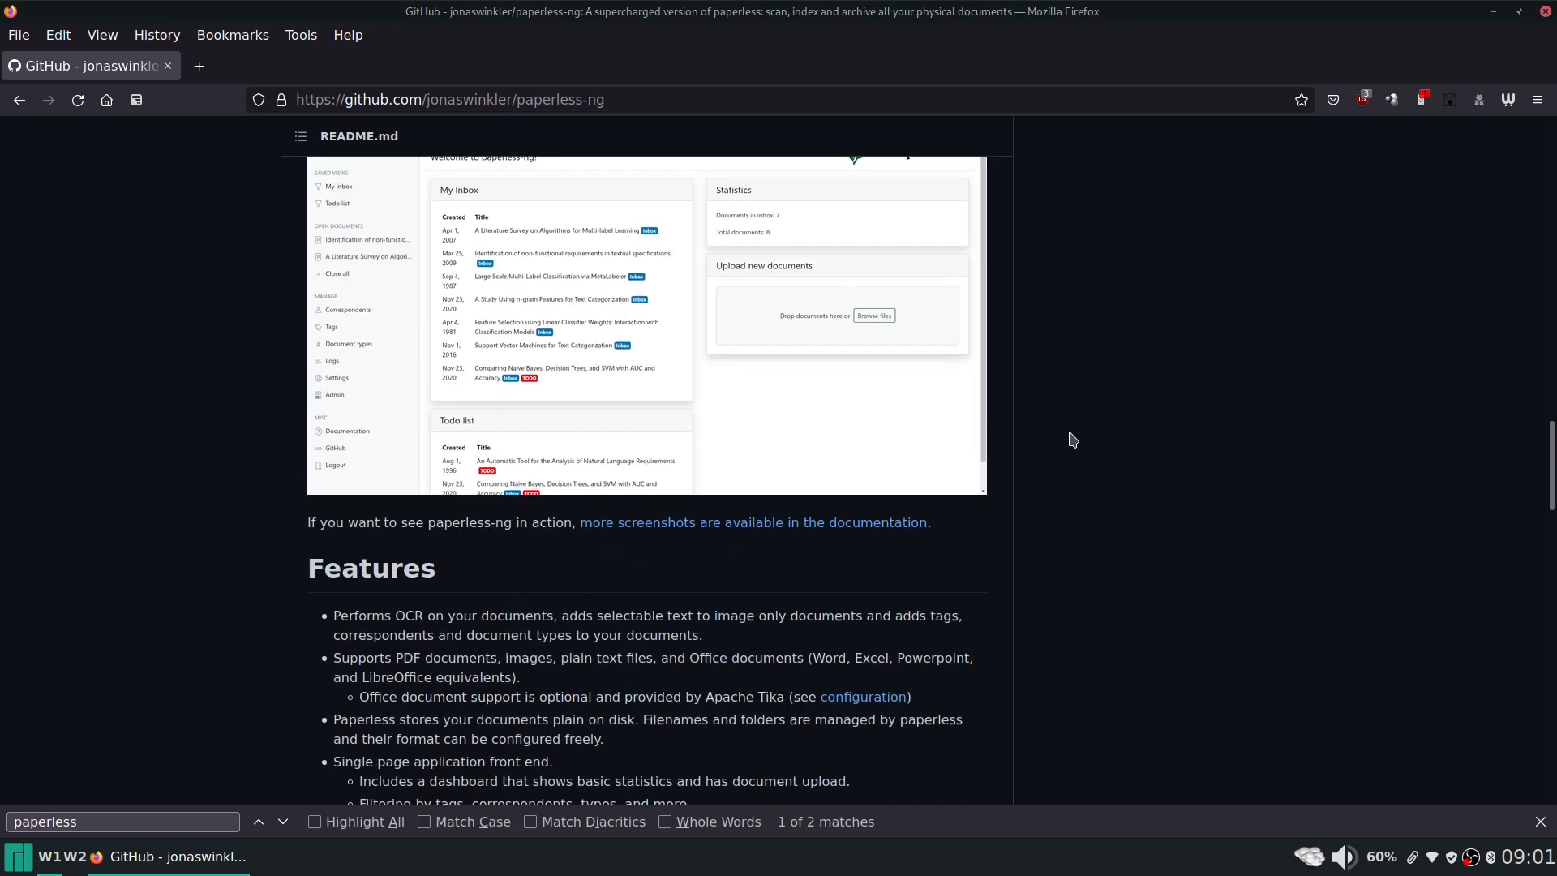
{"action": "scroll", "scroll_direction": "down", "scroll_amount": 3}
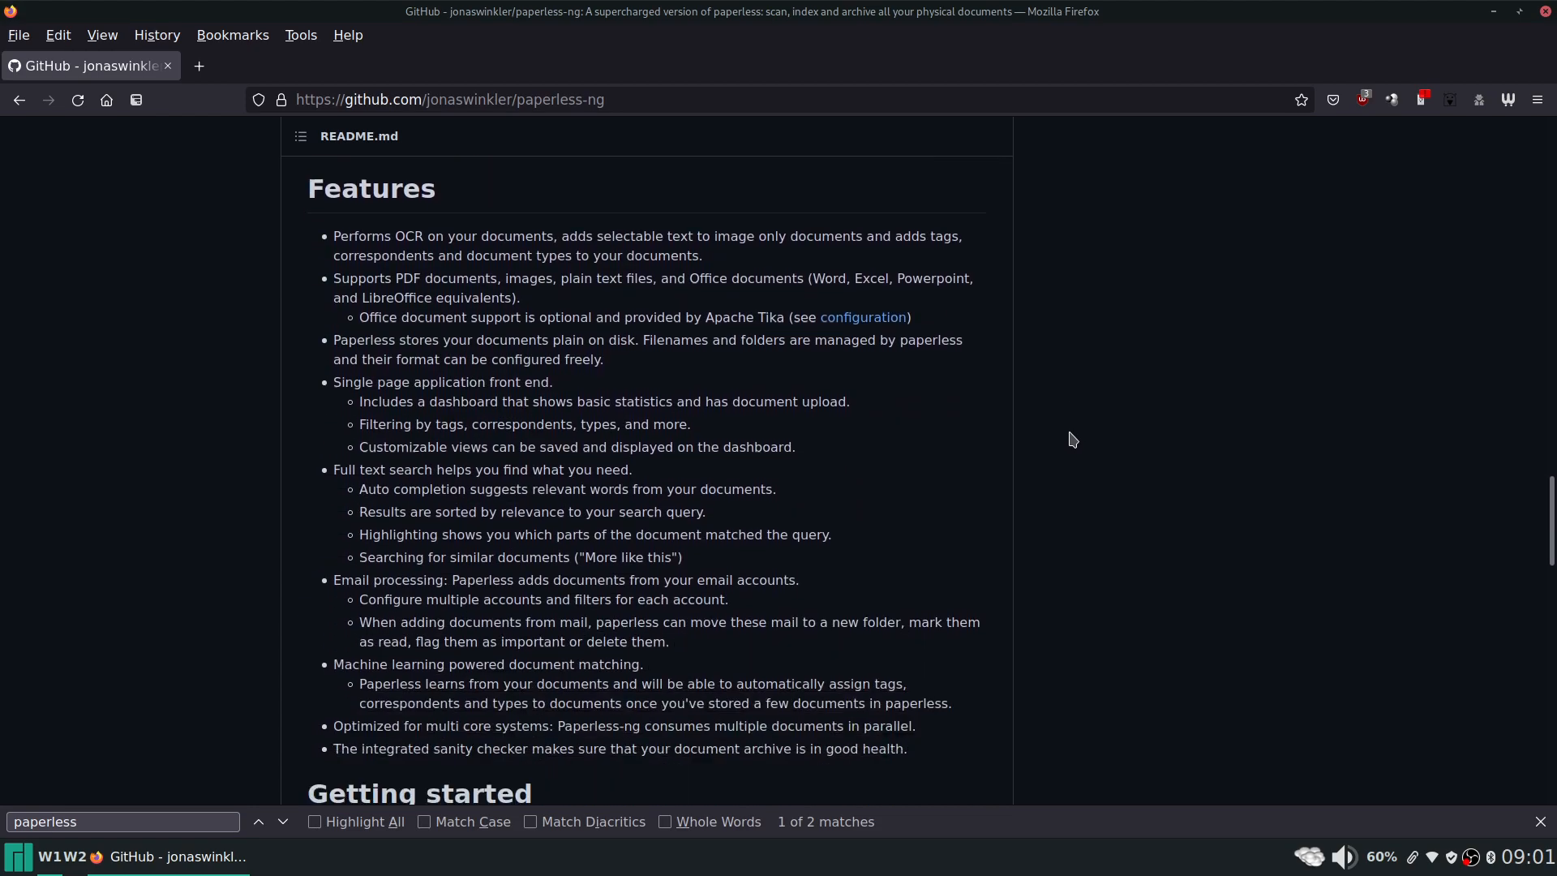
{"action": "scroll", "scroll_direction": "down", "scroll_amount": 3}
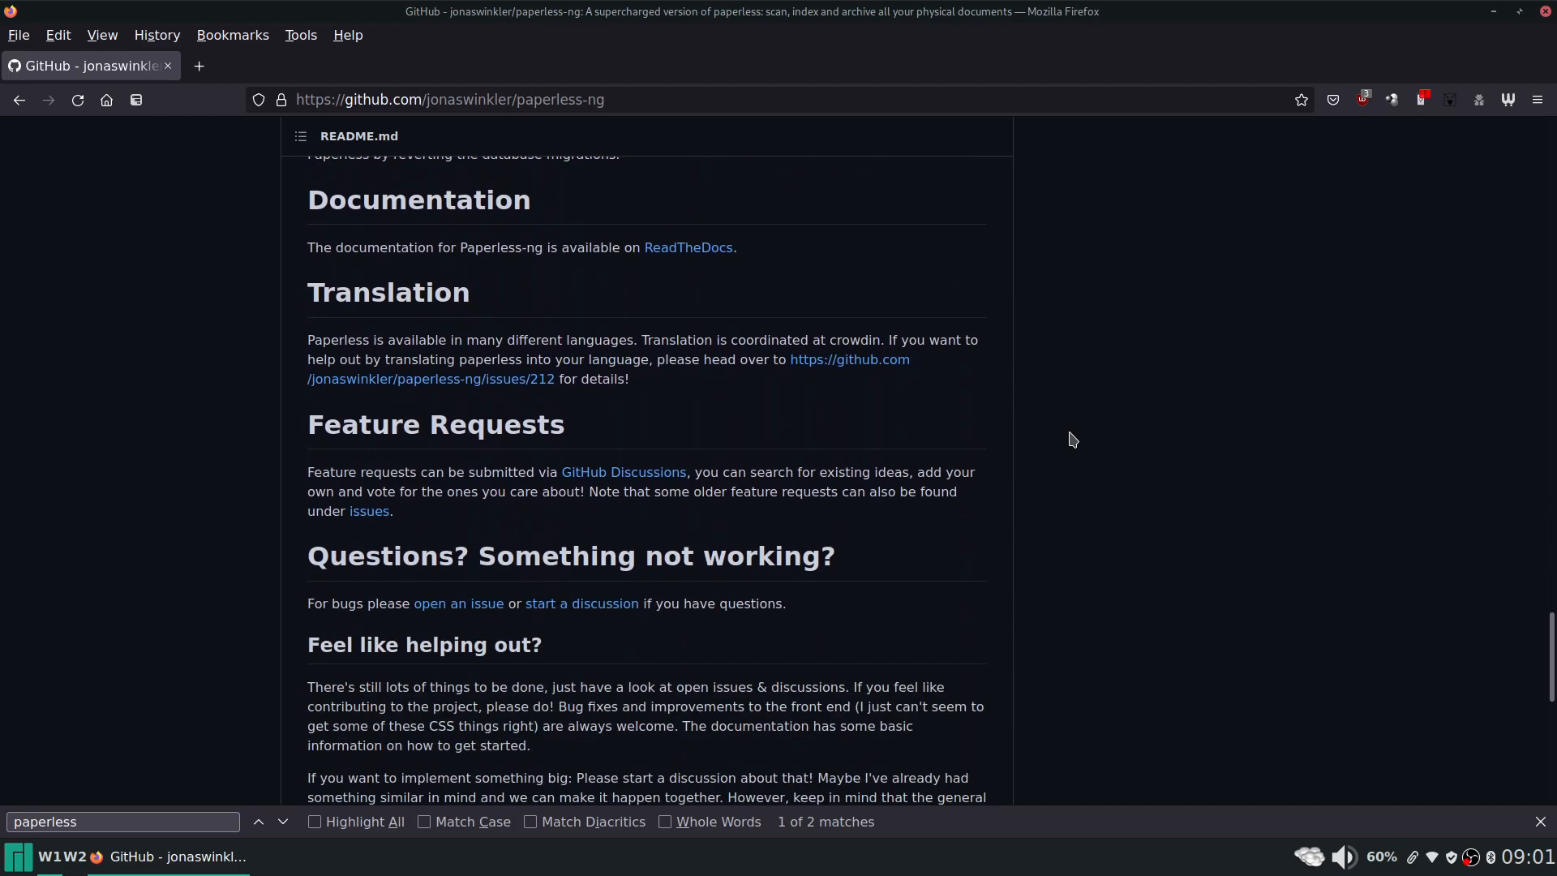
{"action": "scroll", "scroll_direction": "down", "scroll_amount": 3}
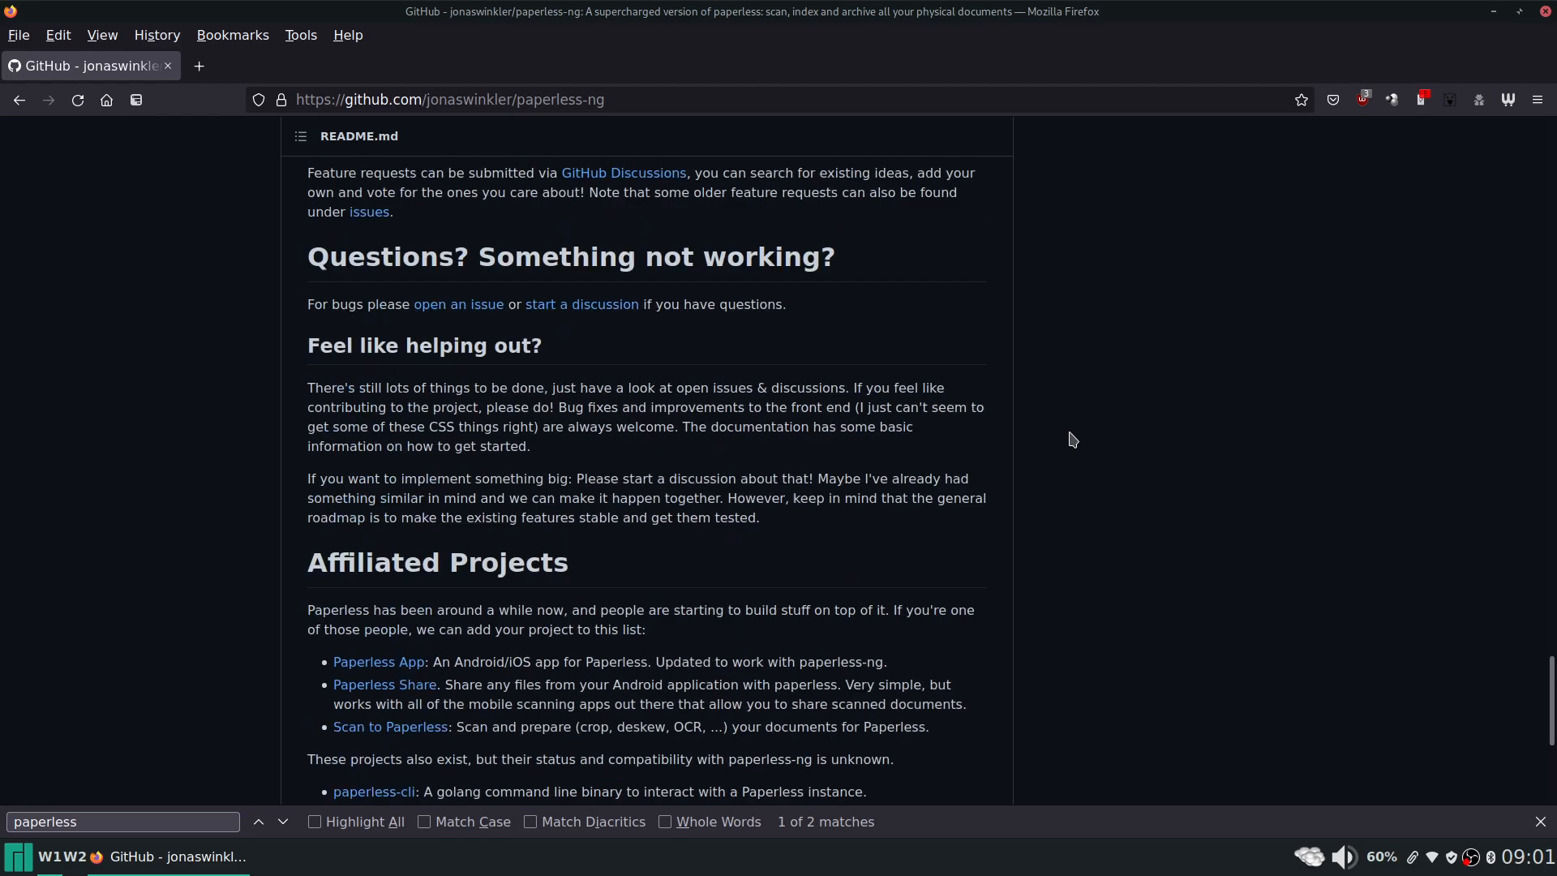
{"action": "scroll", "scroll_direction": "up", "scroll_amount": 3}
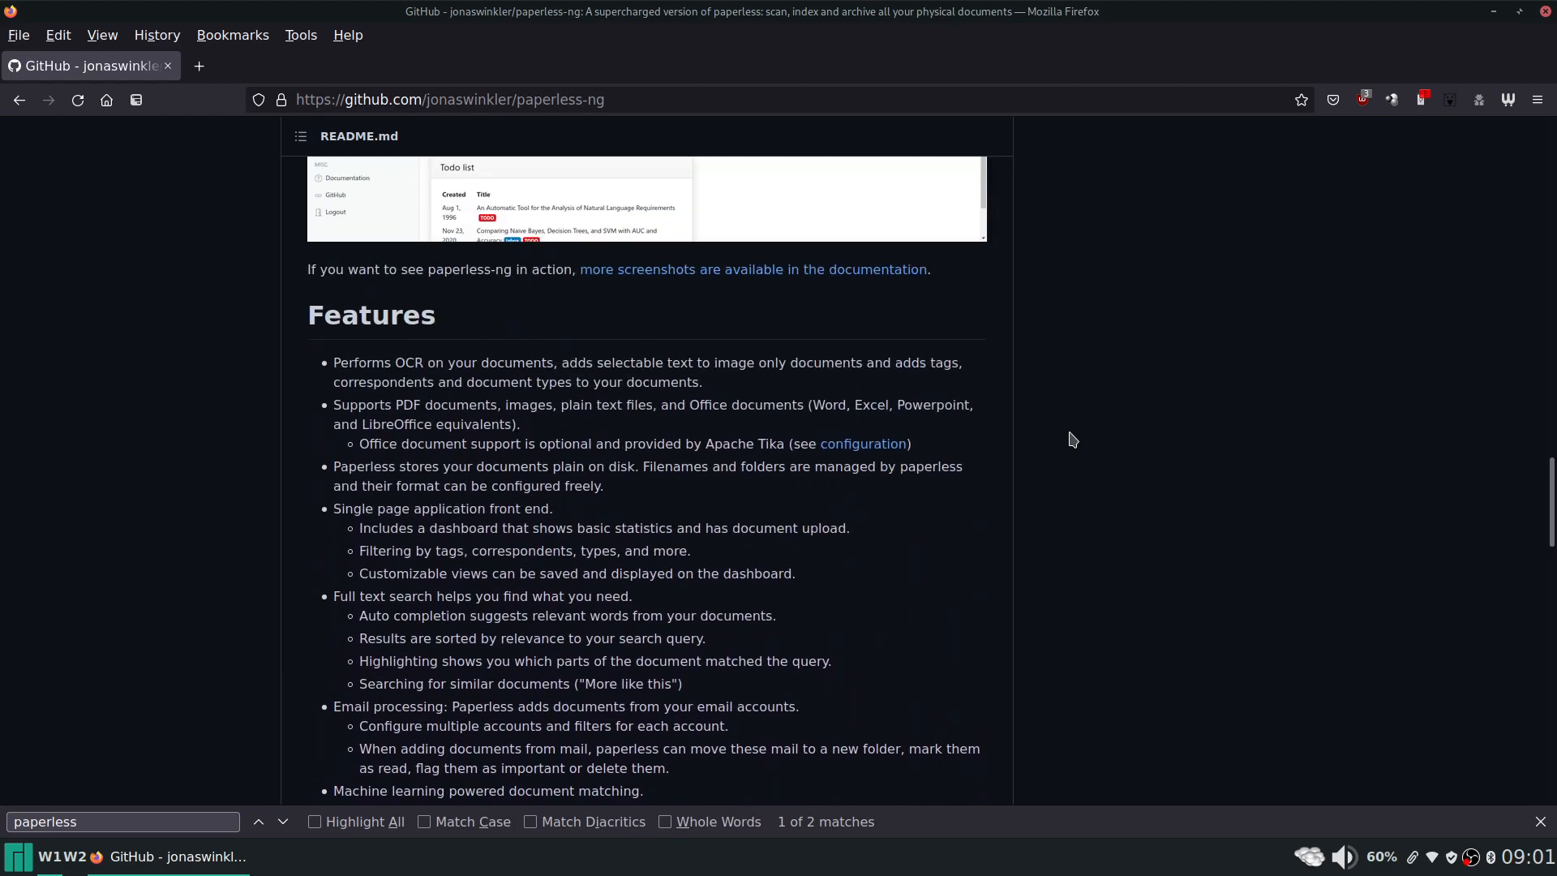
{"action": "scroll", "scroll_direction": "down", "scroll_amount": 3}
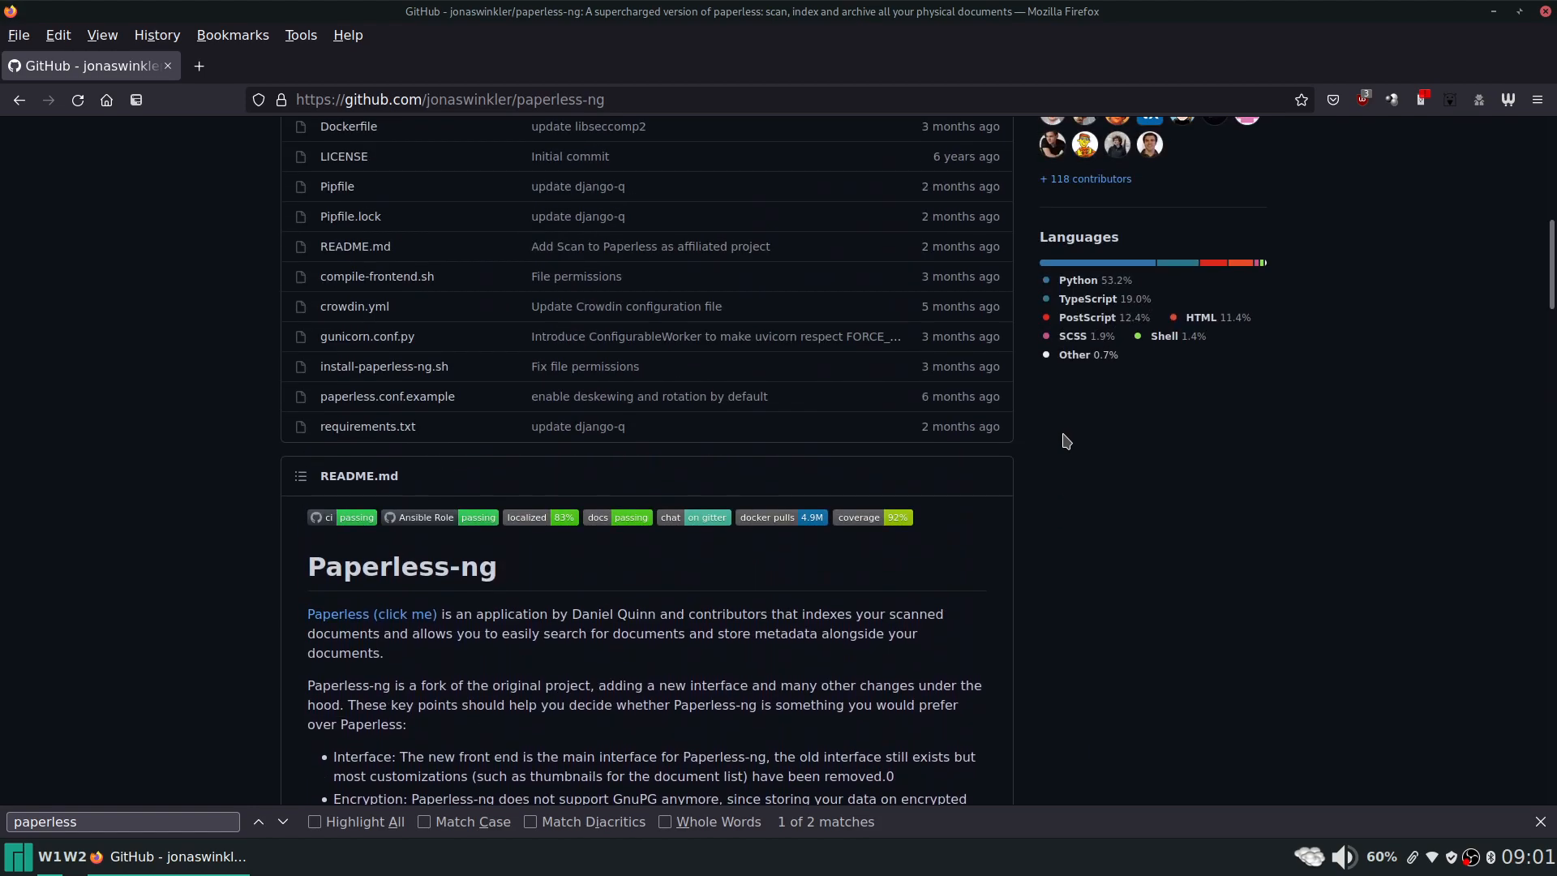
{"action": "scroll", "scroll_direction": "down", "scroll_amount": 3}
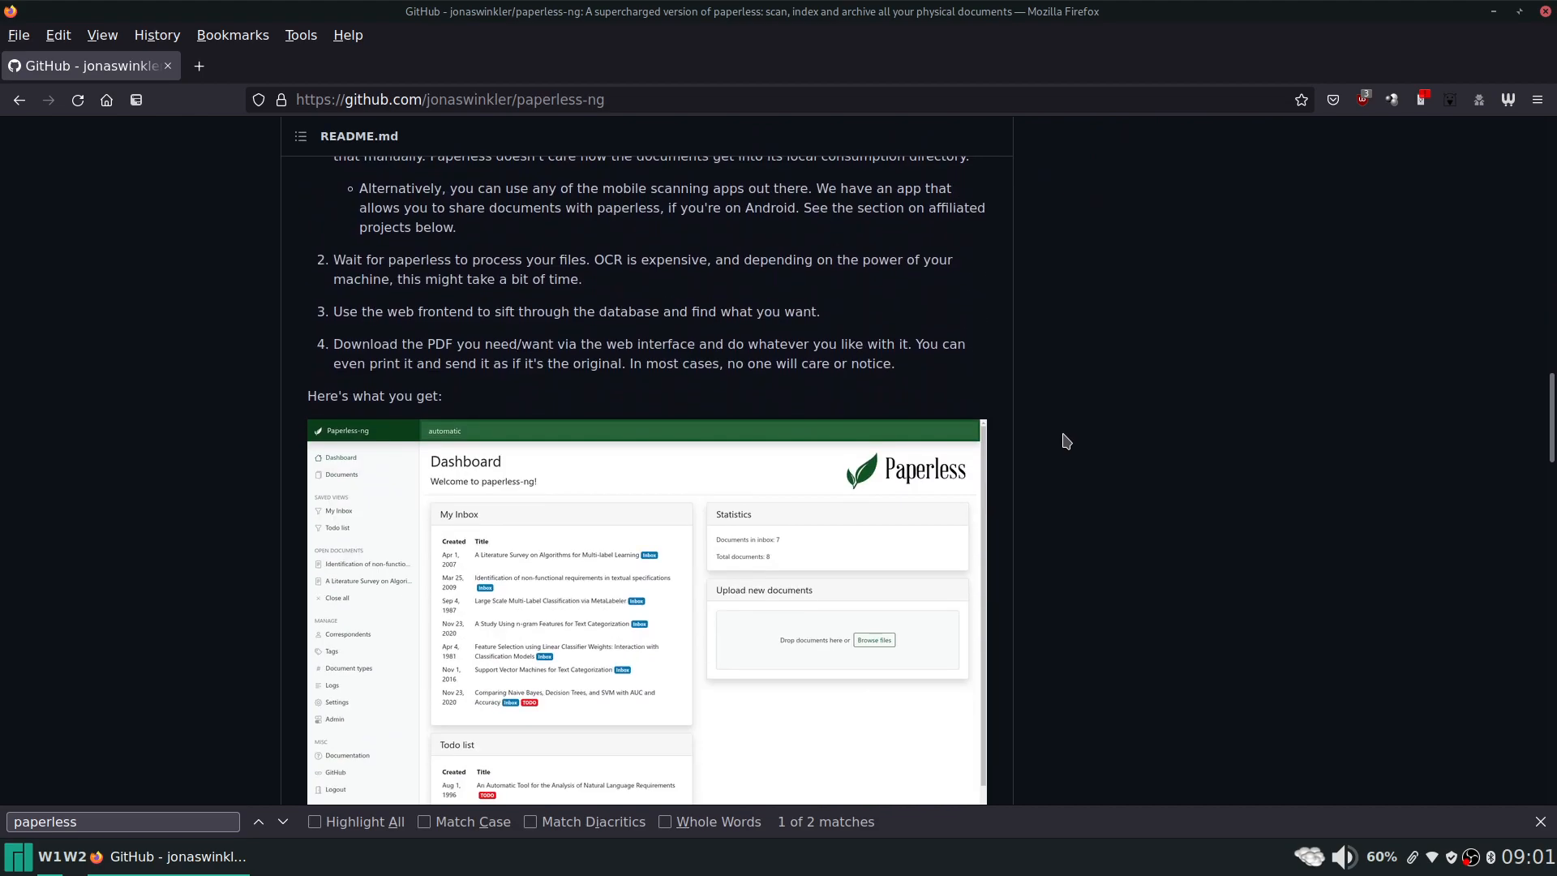
{"action": "scroll", "scroll_direction": "down", "scroll_amount": 3}
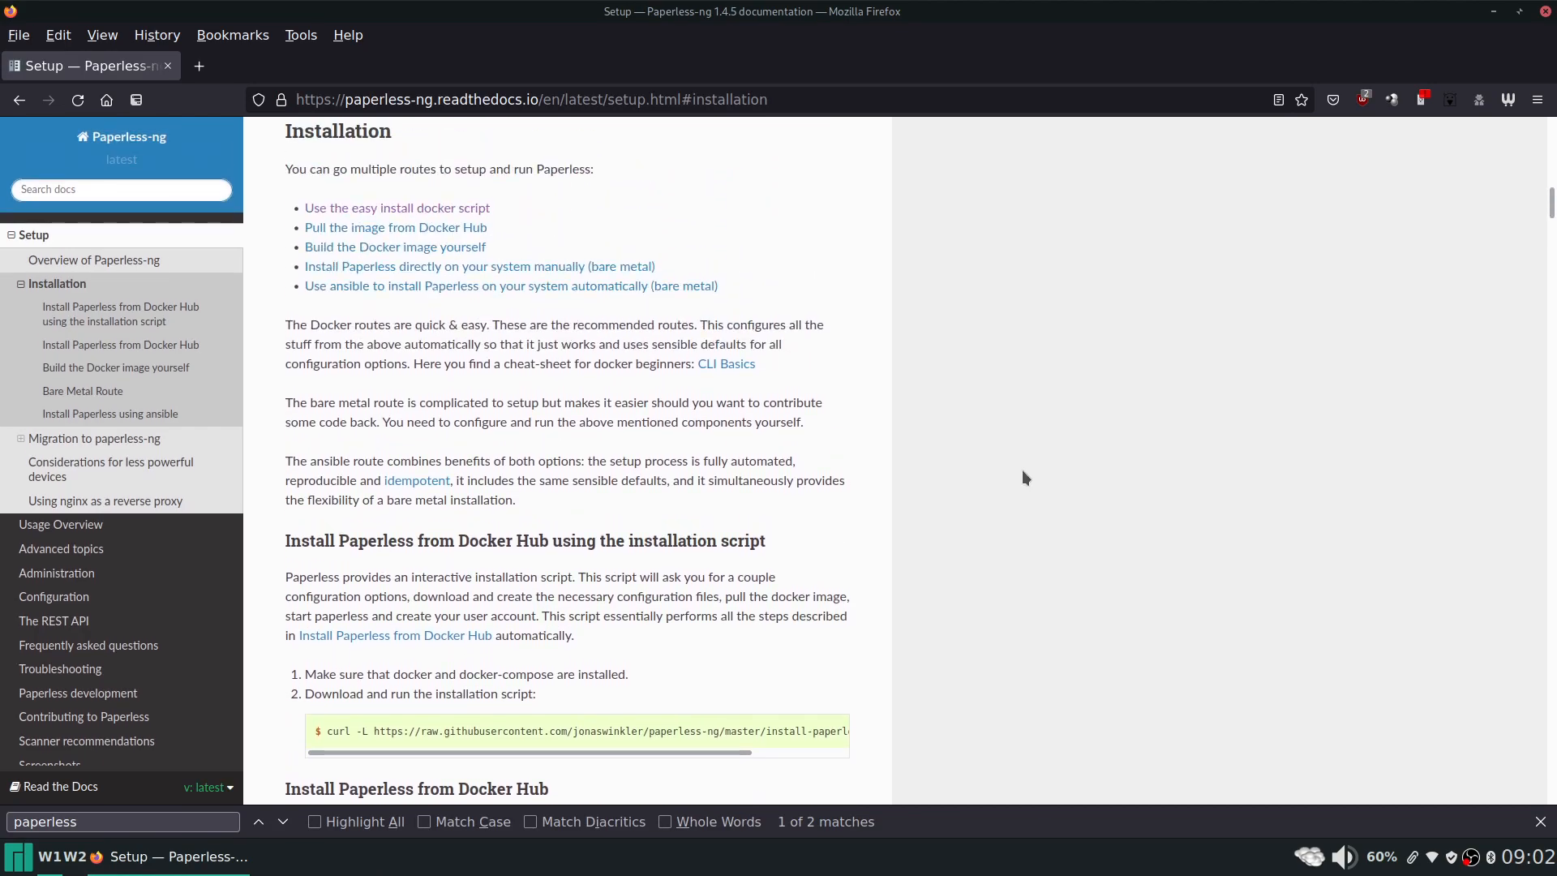
- Scroll the Setup > Installation page down to 'Install Paperless from Docker Hub' and its Docker caution
{"action": "scroll", "scroll_direction": "down", "scroll_amount": 3}
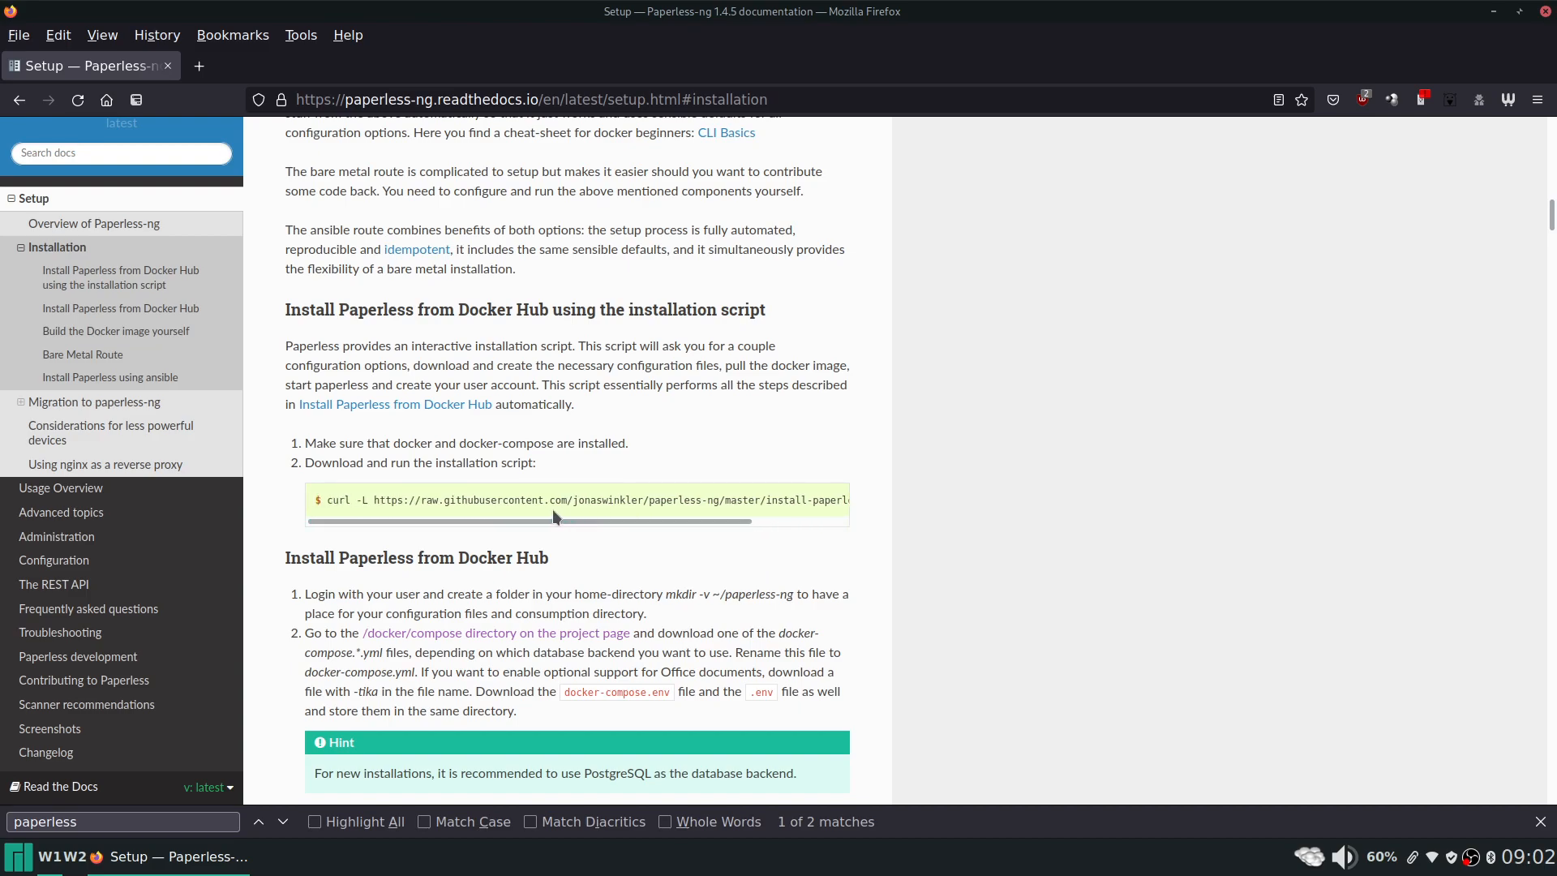
{"action": "mouse_move", "coordinate": [567, 517]}
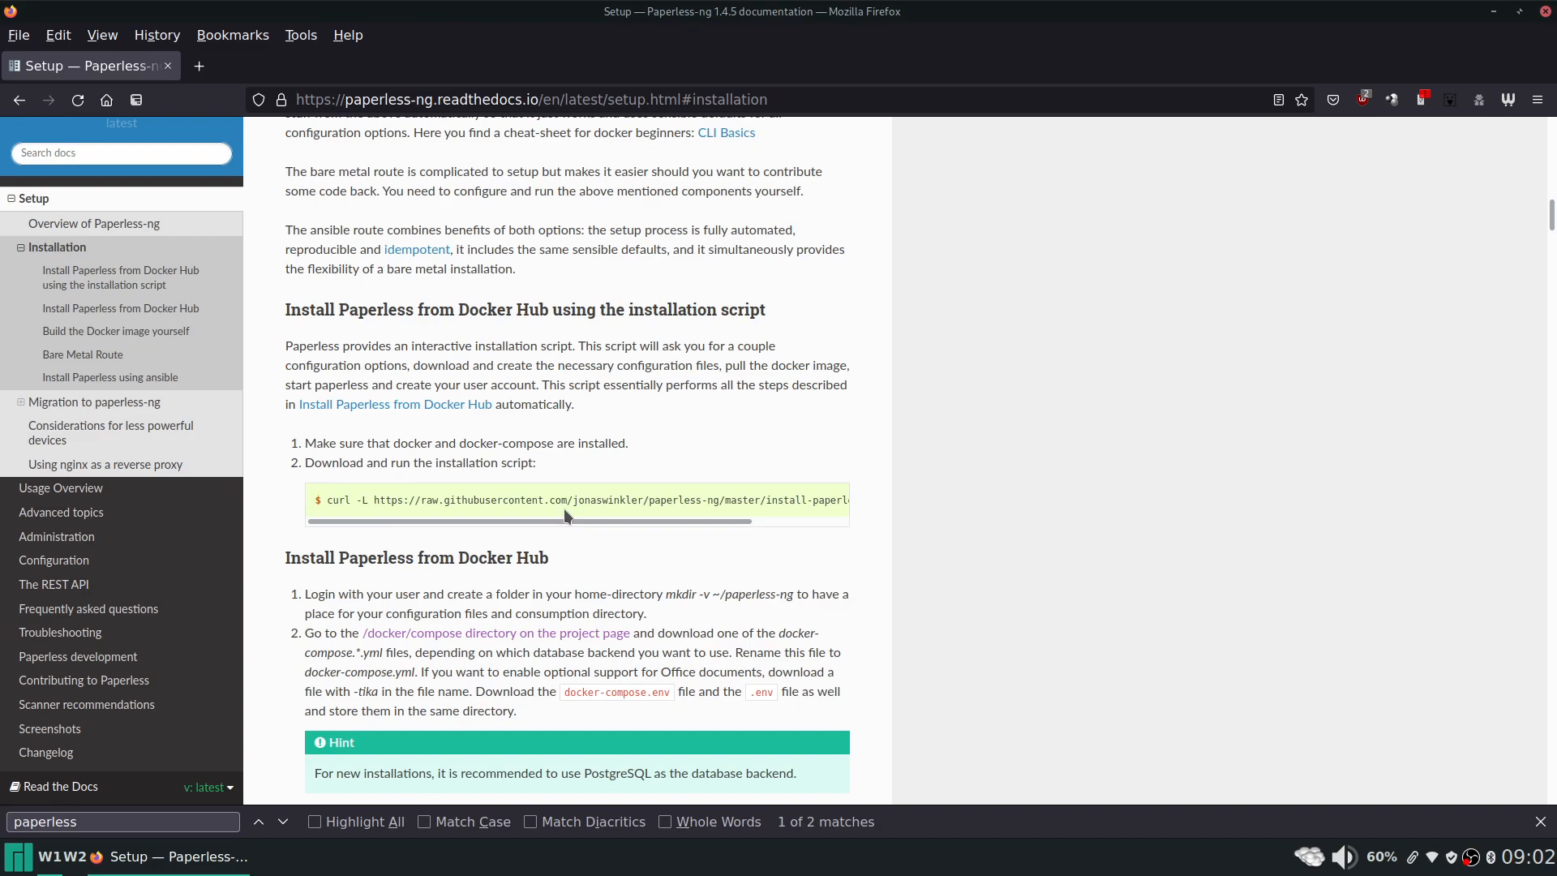
{"action": "mouse_move", "coordinate": [567, 519]}
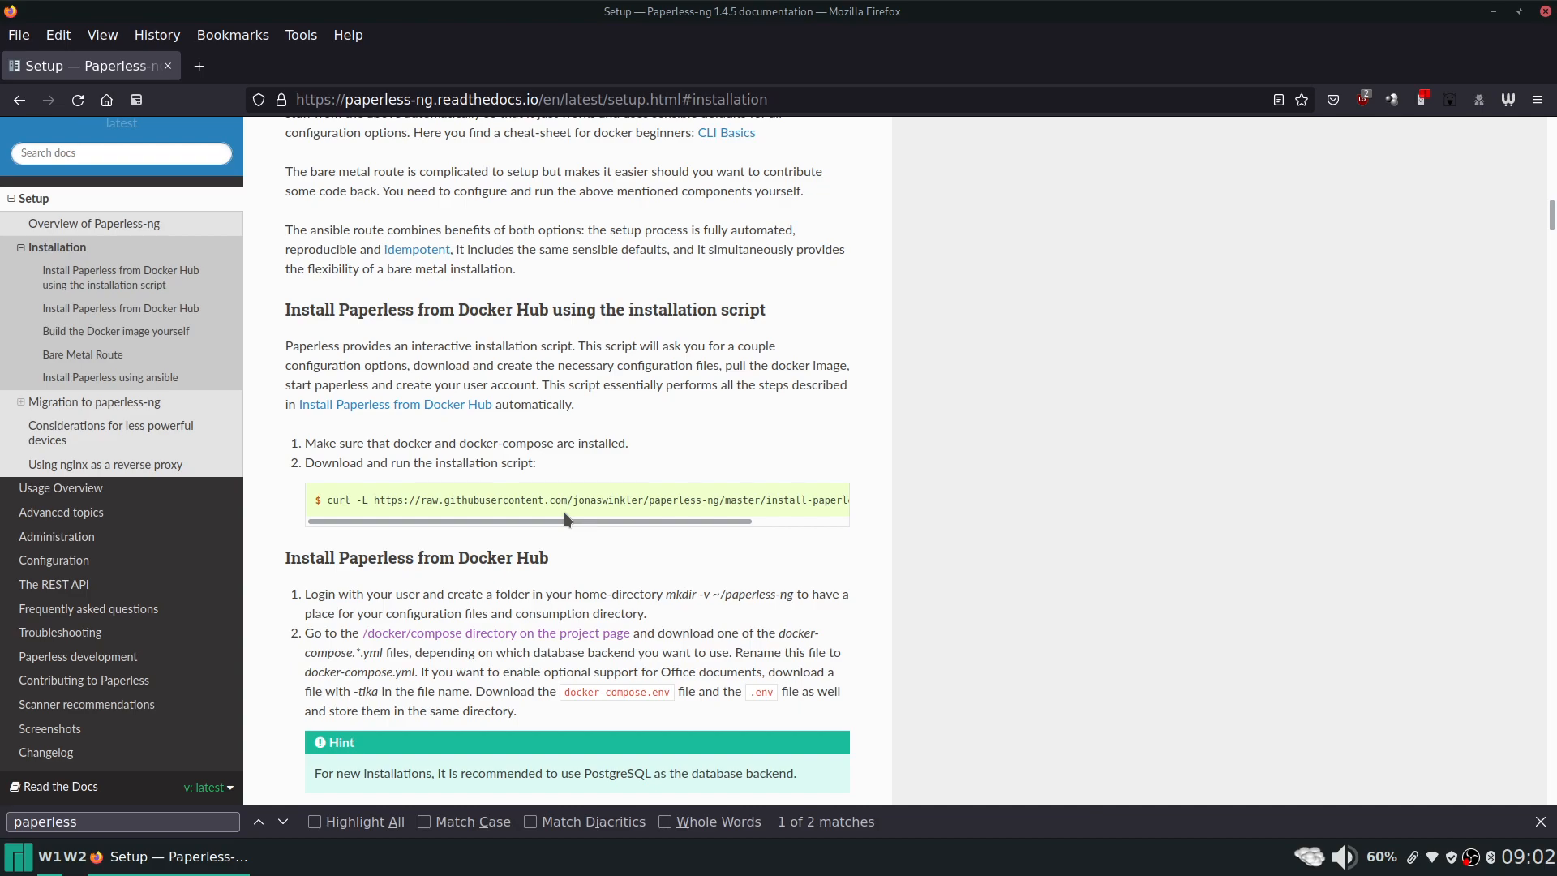
{"action": "mouse_move", "coordinate": [704, 521]}
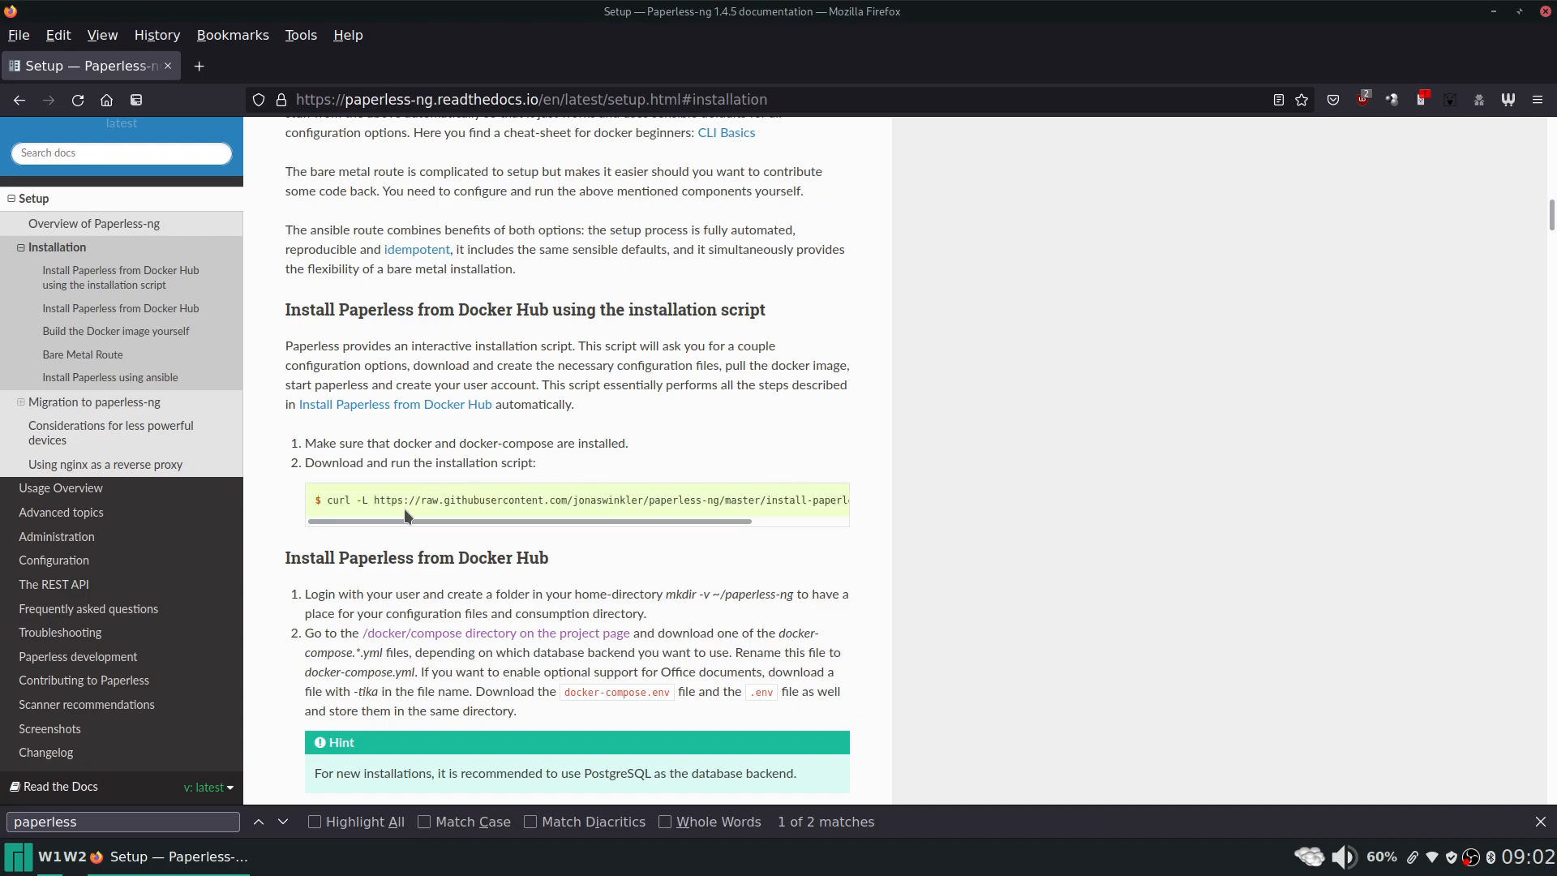
{"action": "mouse_move", "coordinate": [395, 526]}
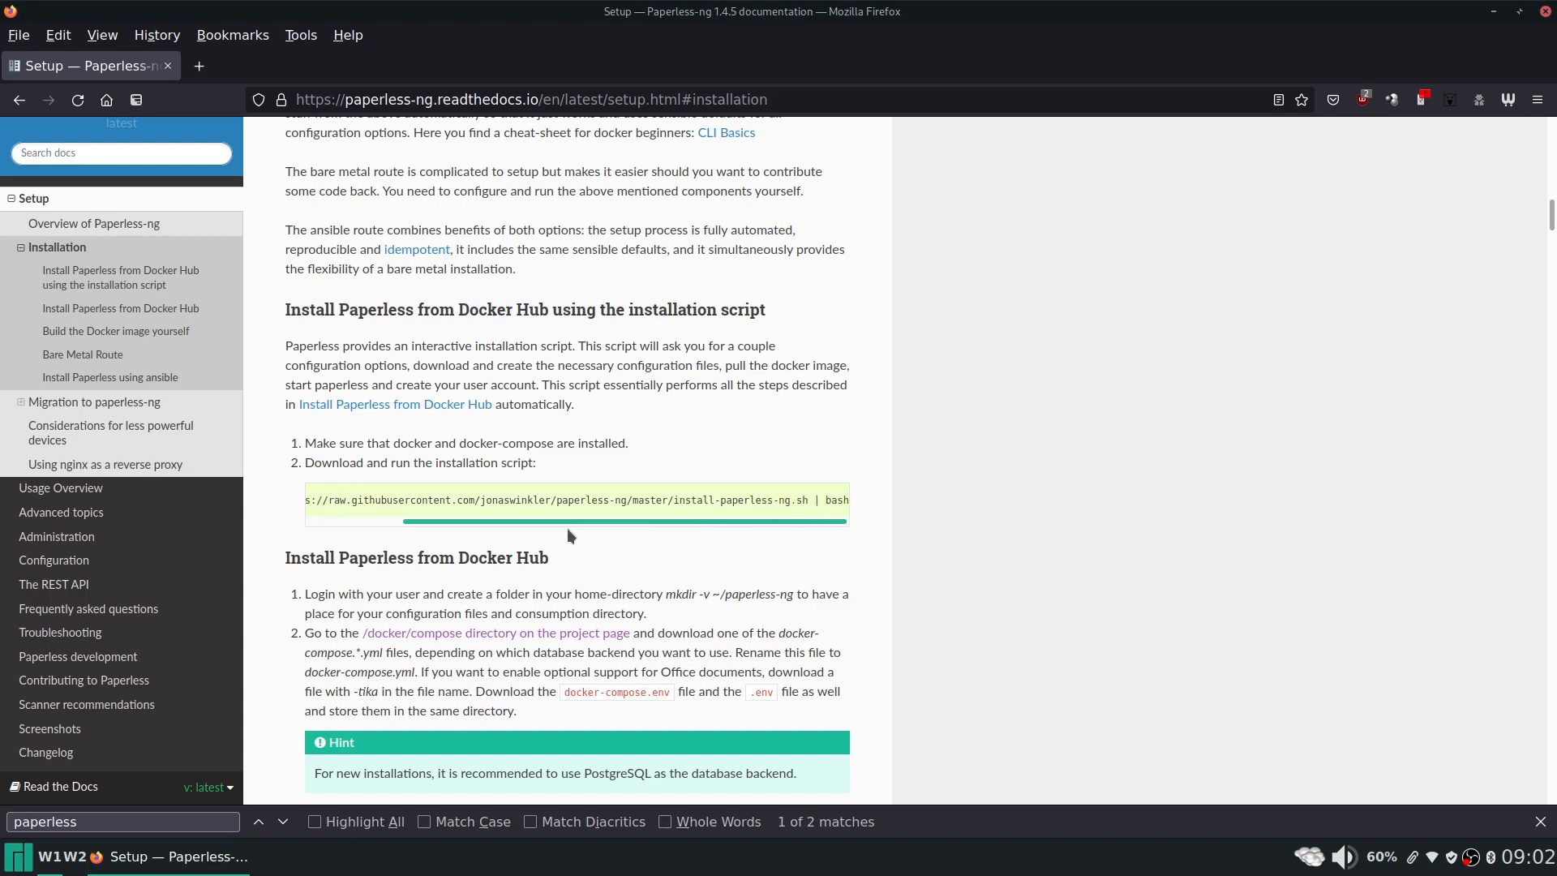
{"action": "scroll", "scroll_direction": "down", "scroll_amount": 3}
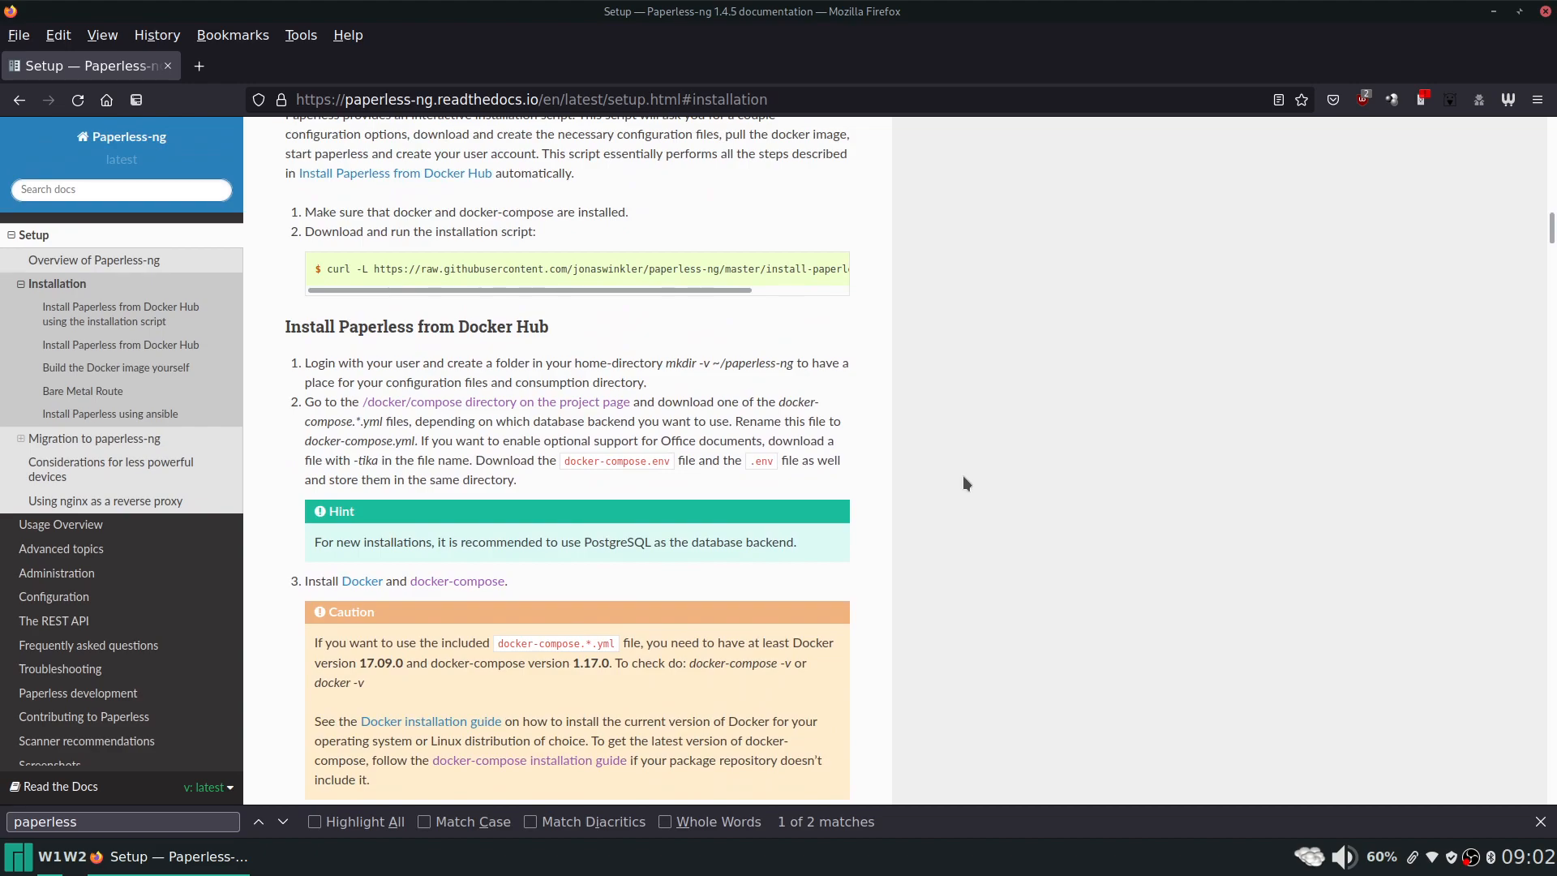
{"action": "scroll", "scroll_direction": "down", "scroll_amount": 3}
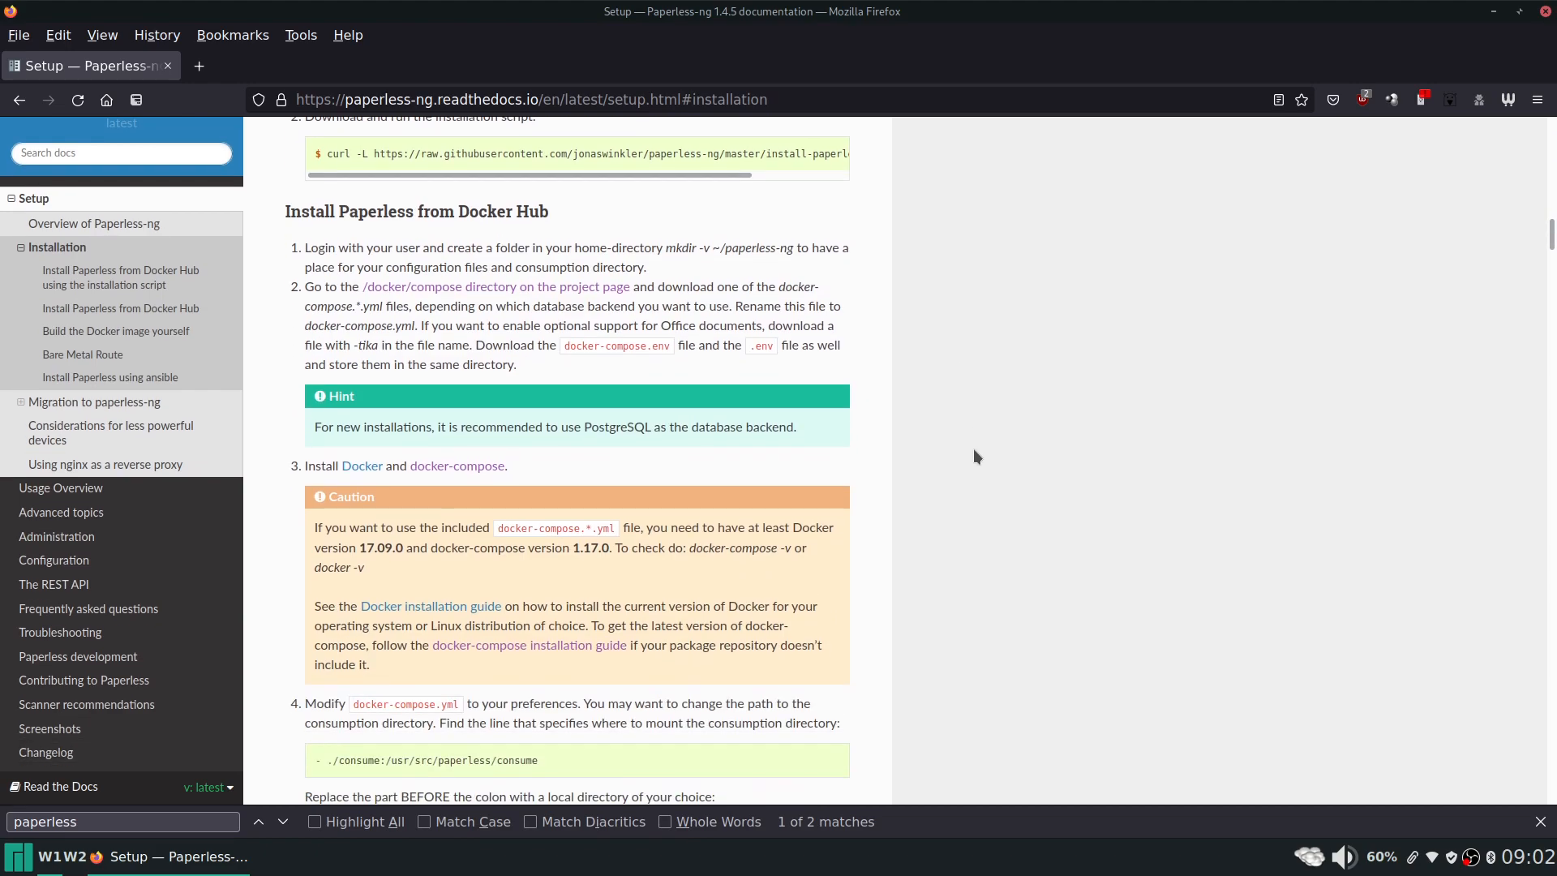
{"action": "mouse_move", "coordinate": [934, 351]}
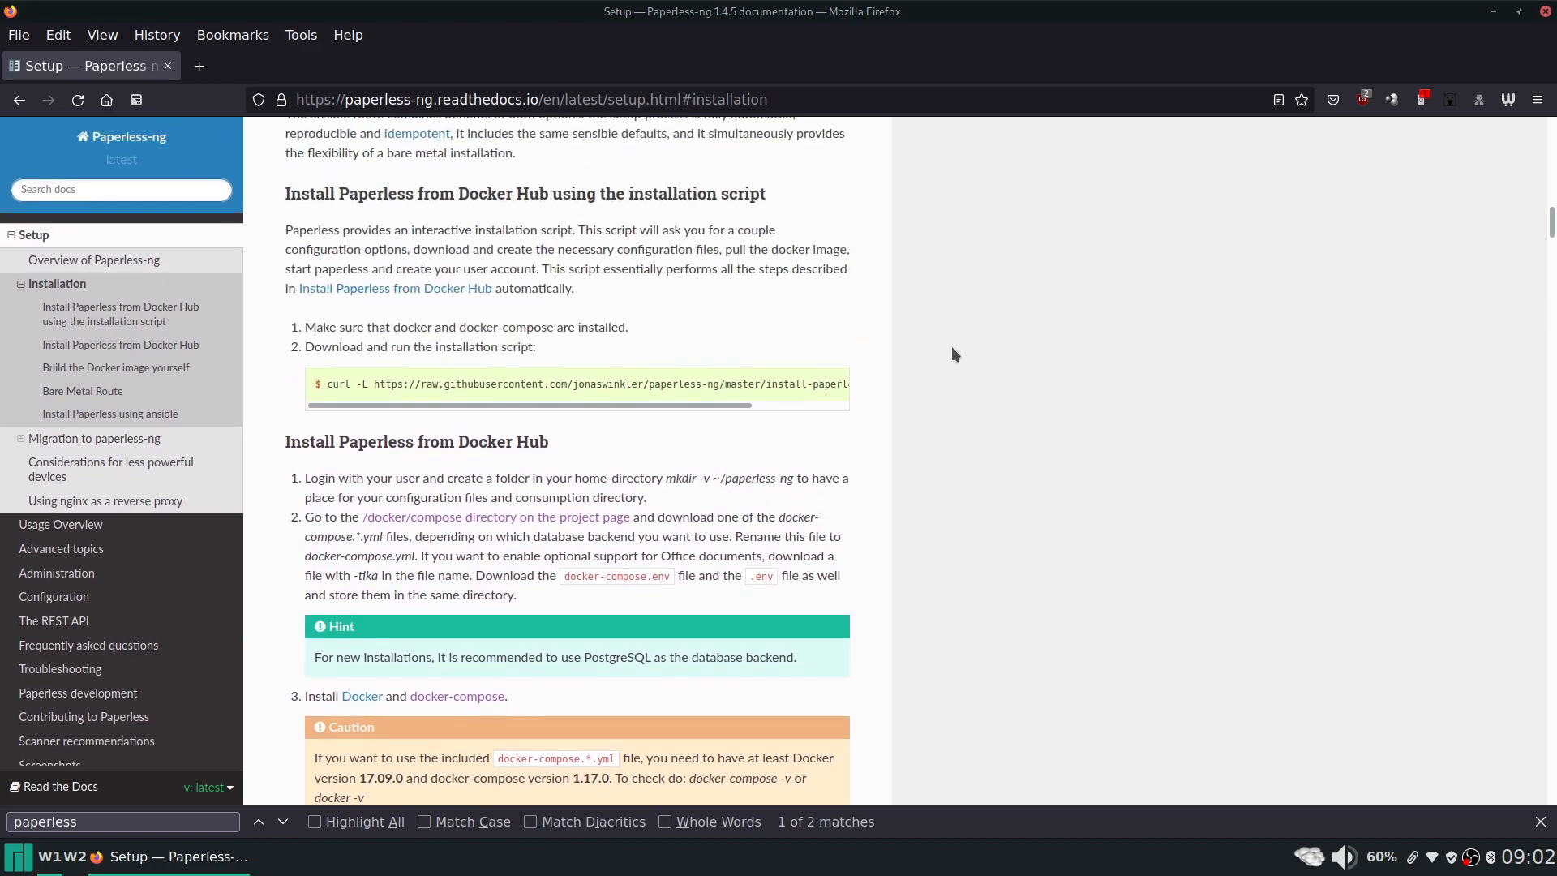
{"action": "mouse_move", "coordinate": [959, 352]}
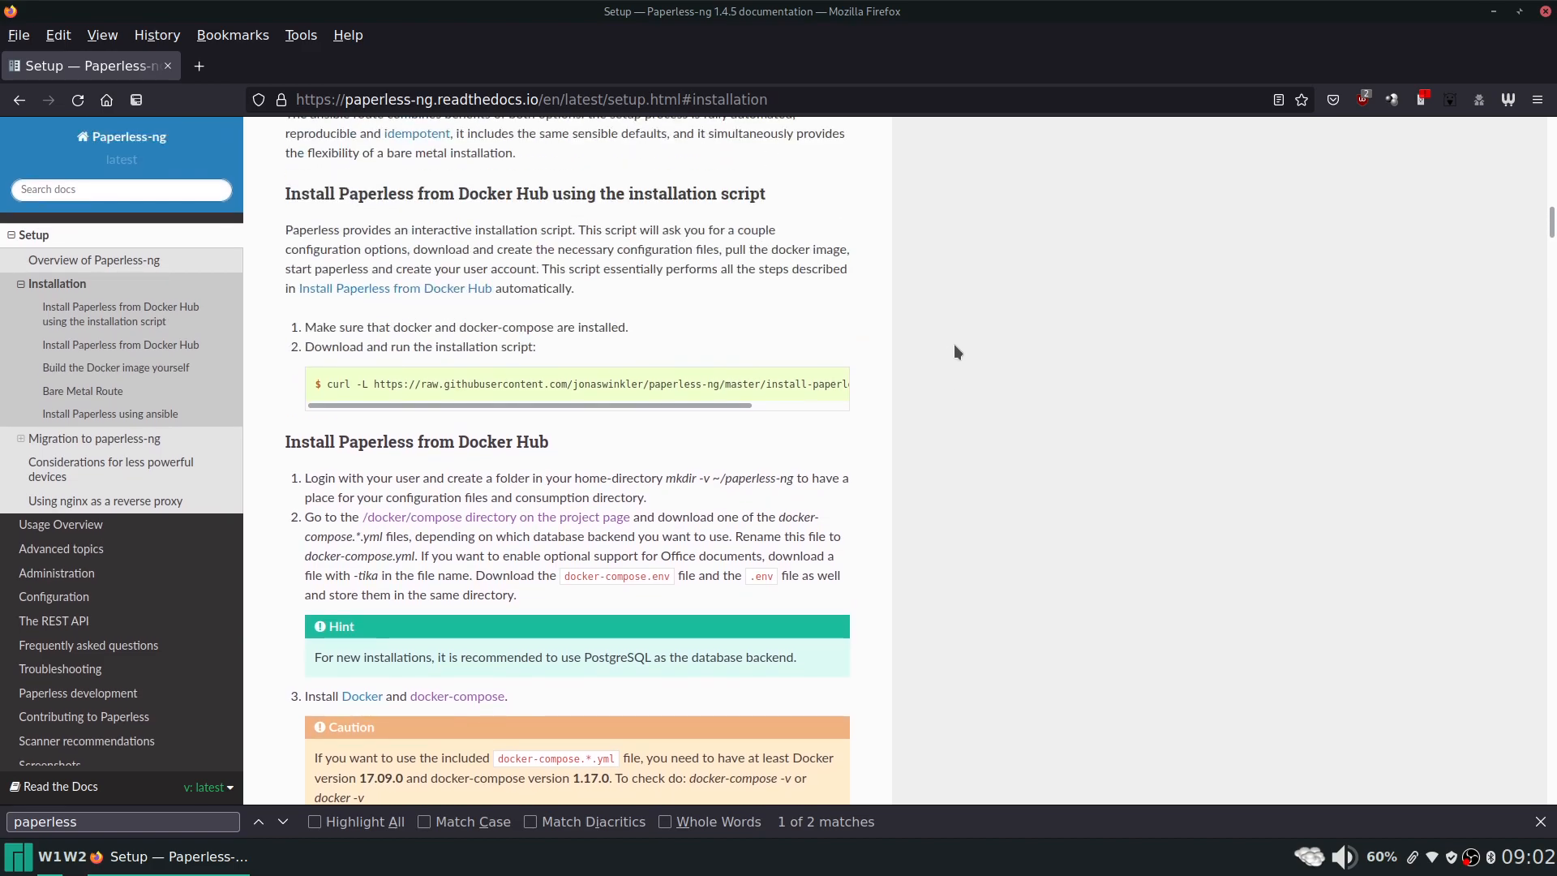
{"action": "scroll", "scroll_direction": "down", "scroll_amount": 3}
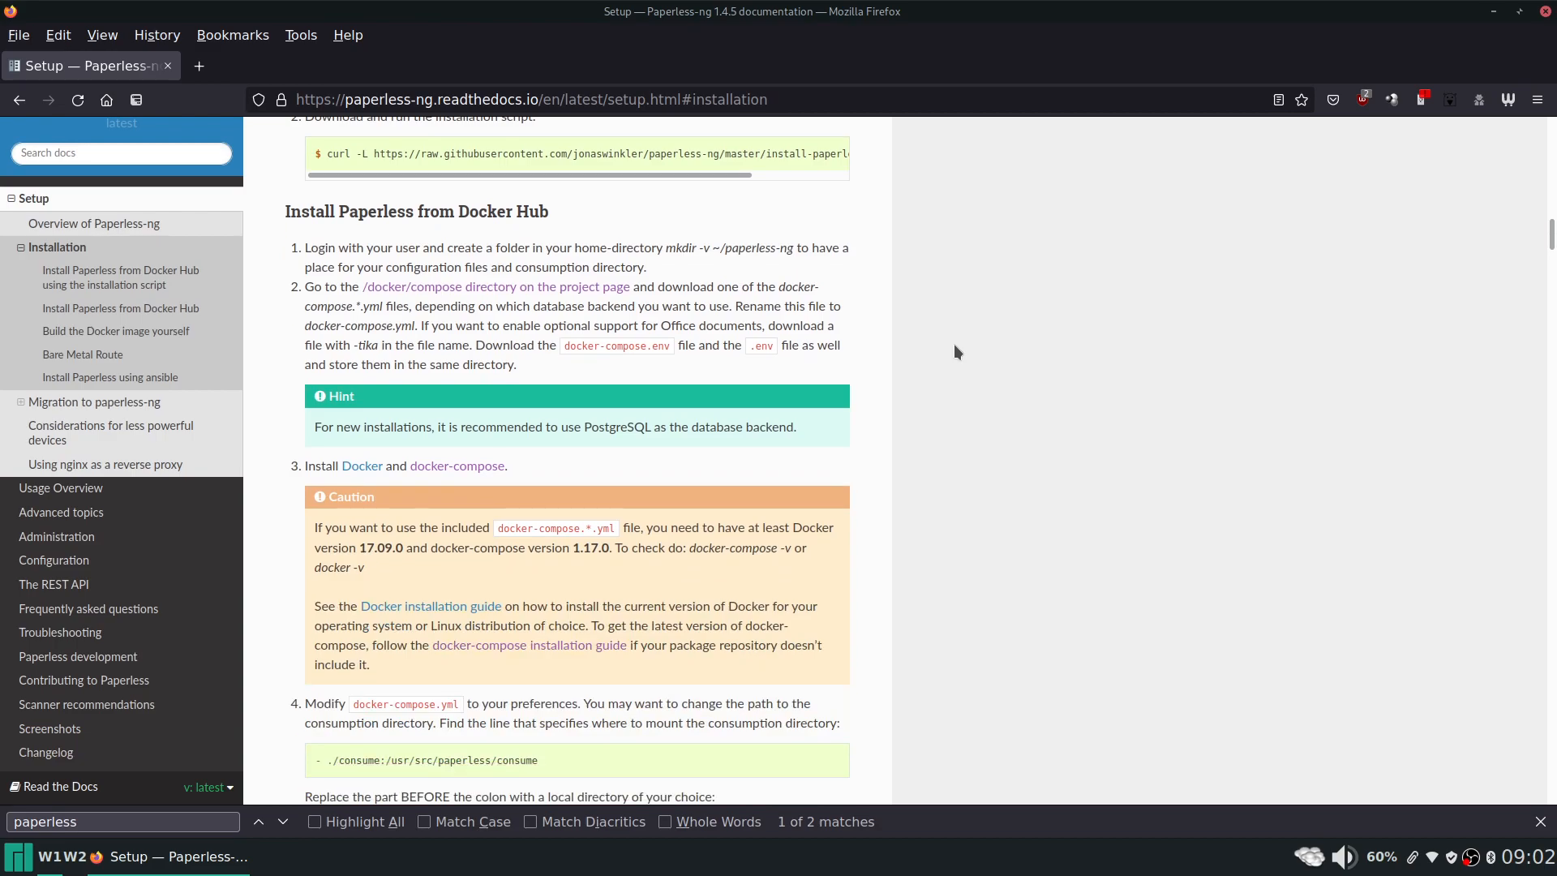
{"action": "mouse_move", "coordinate": [878, 343]}
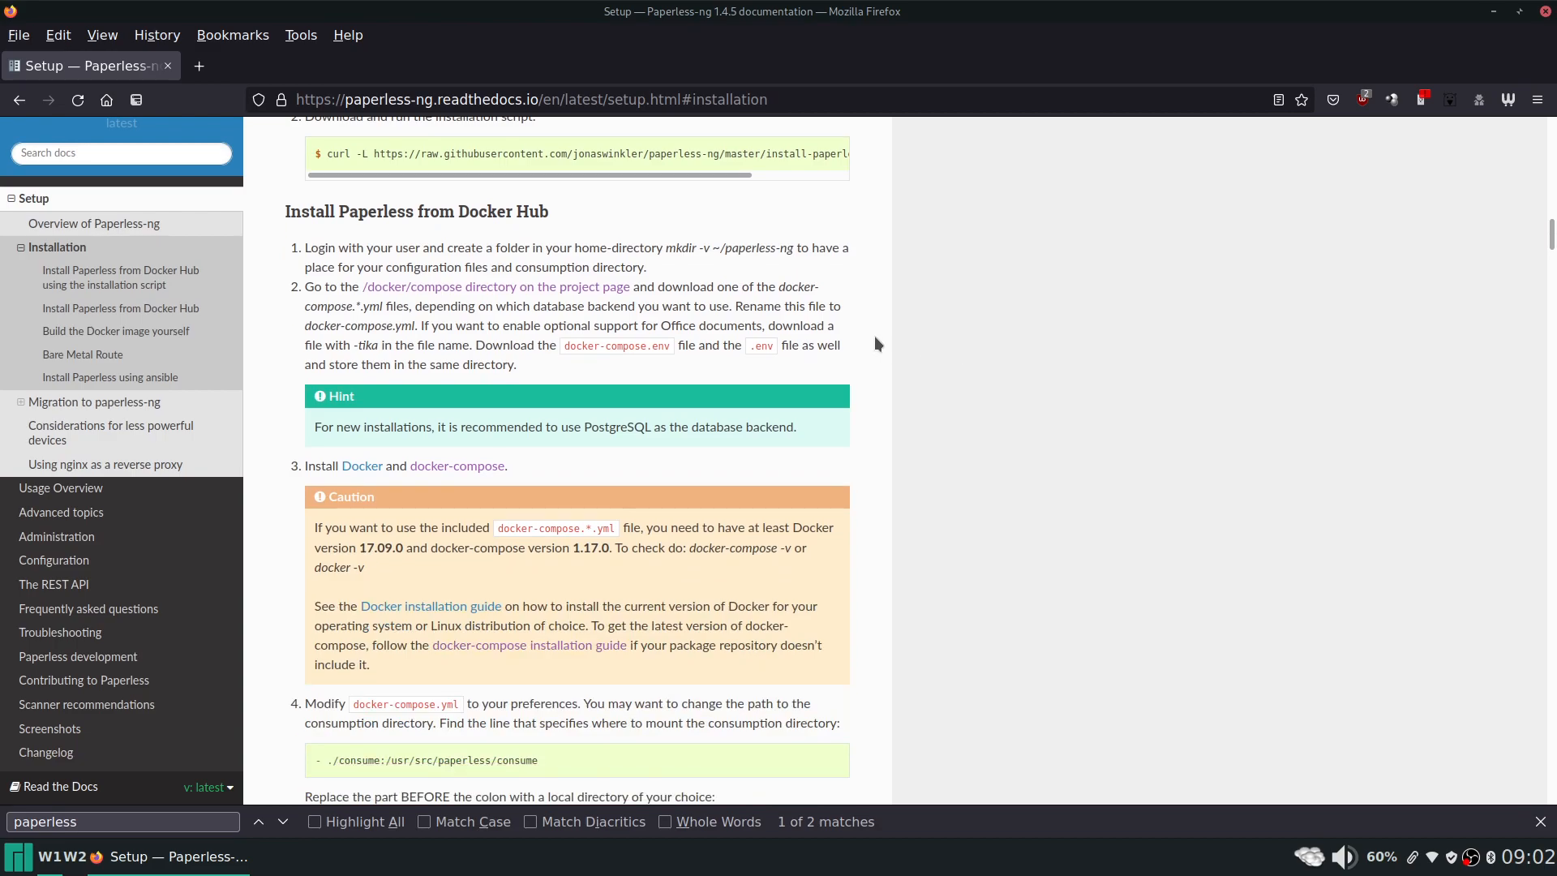
{"action": "mouse_move", "coordinate": [852, 324]}
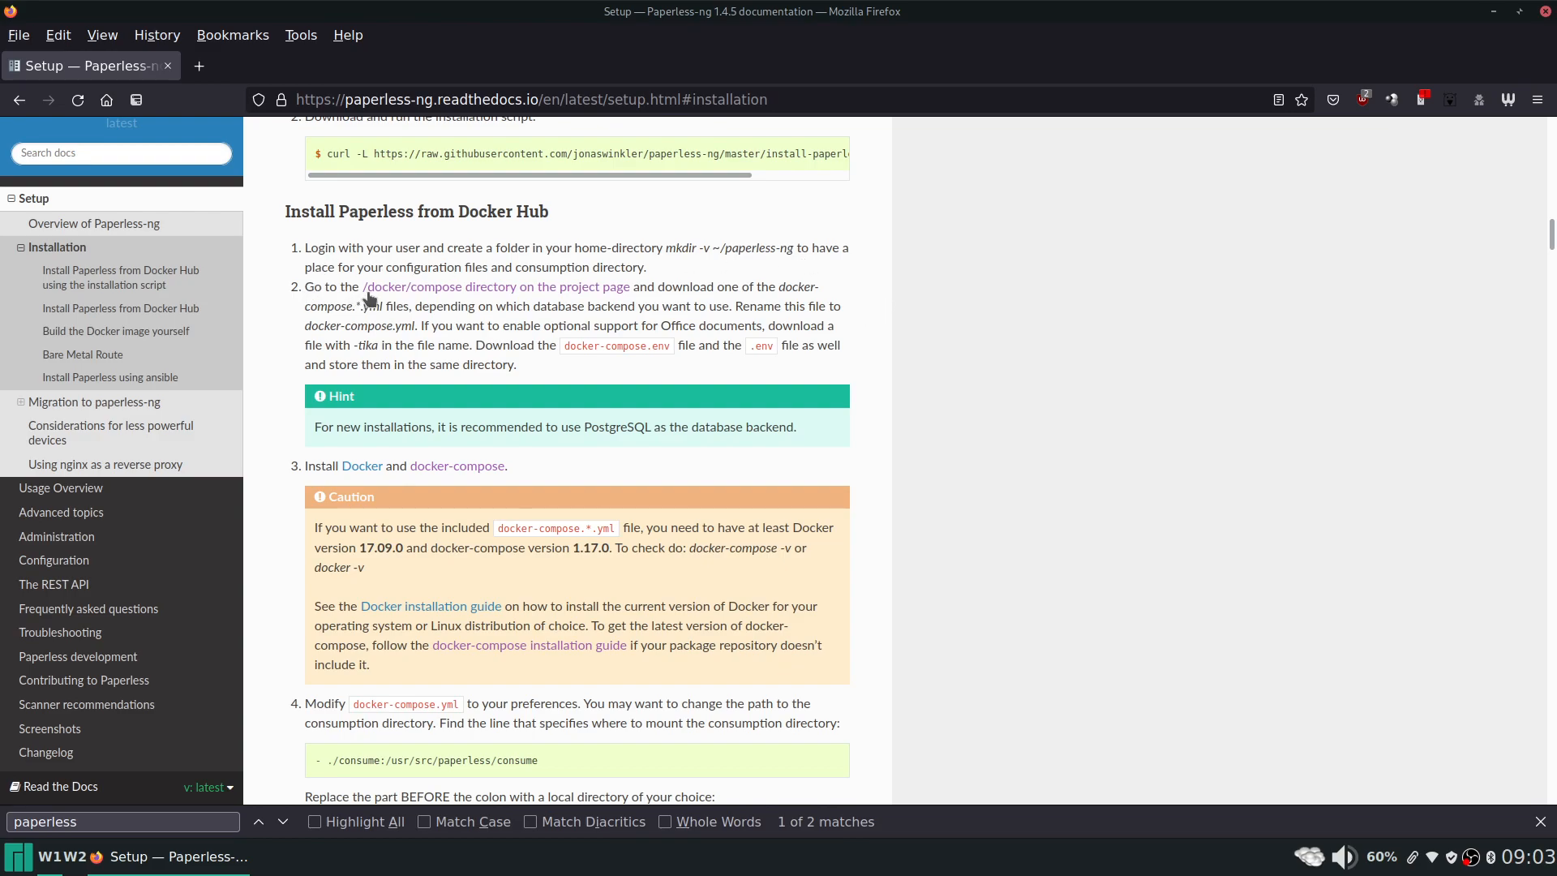
{"action": "mouse_move", "coordinate": [643, 262]}
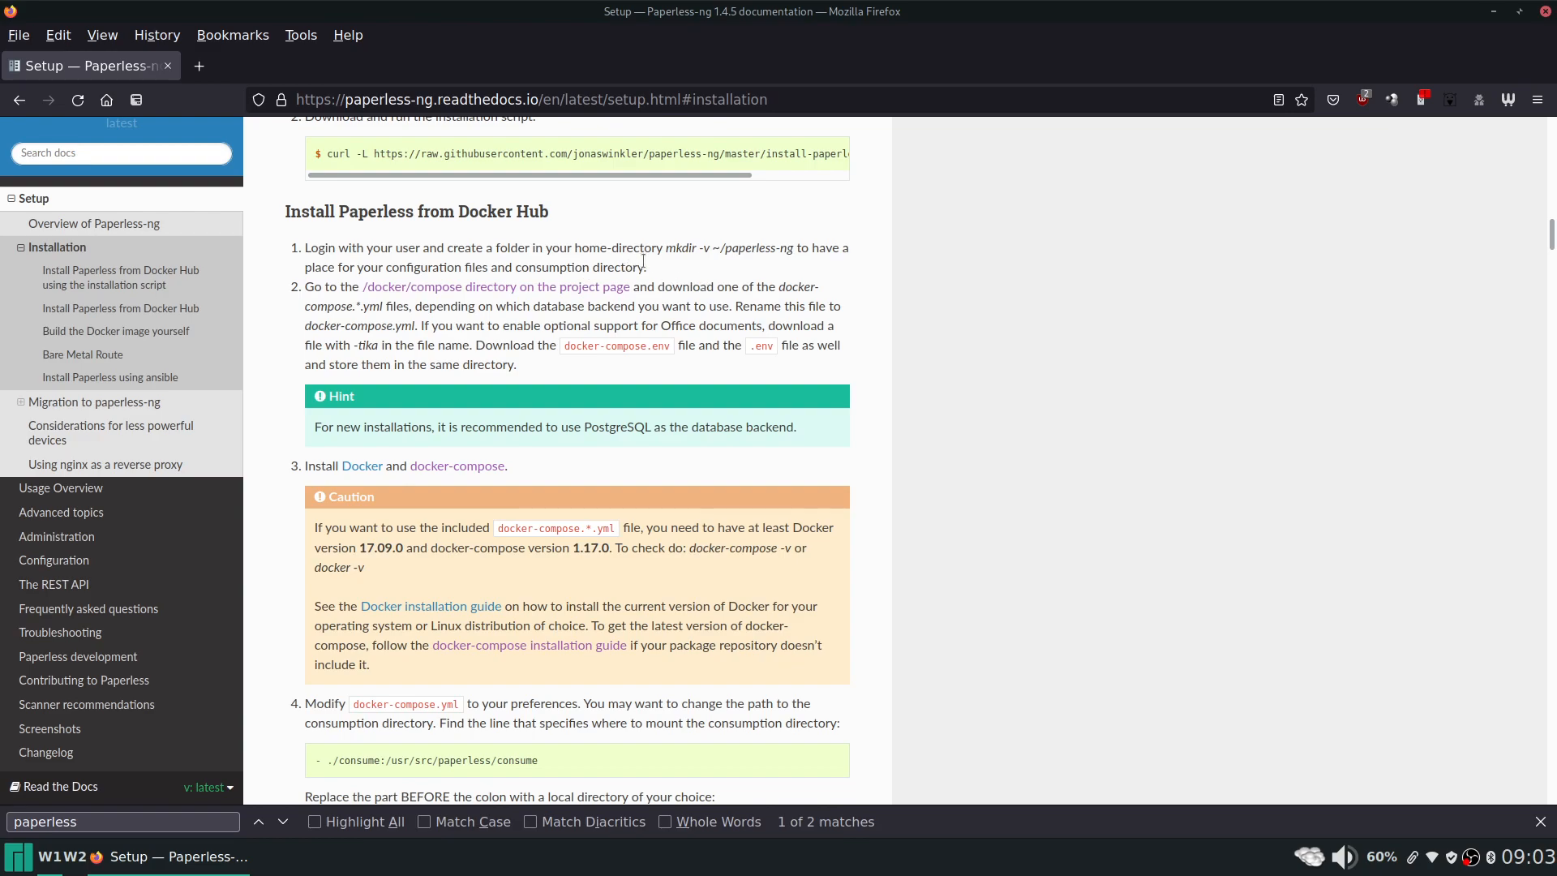
{"action": "mouse_move", "coordinate": [967, 322]}
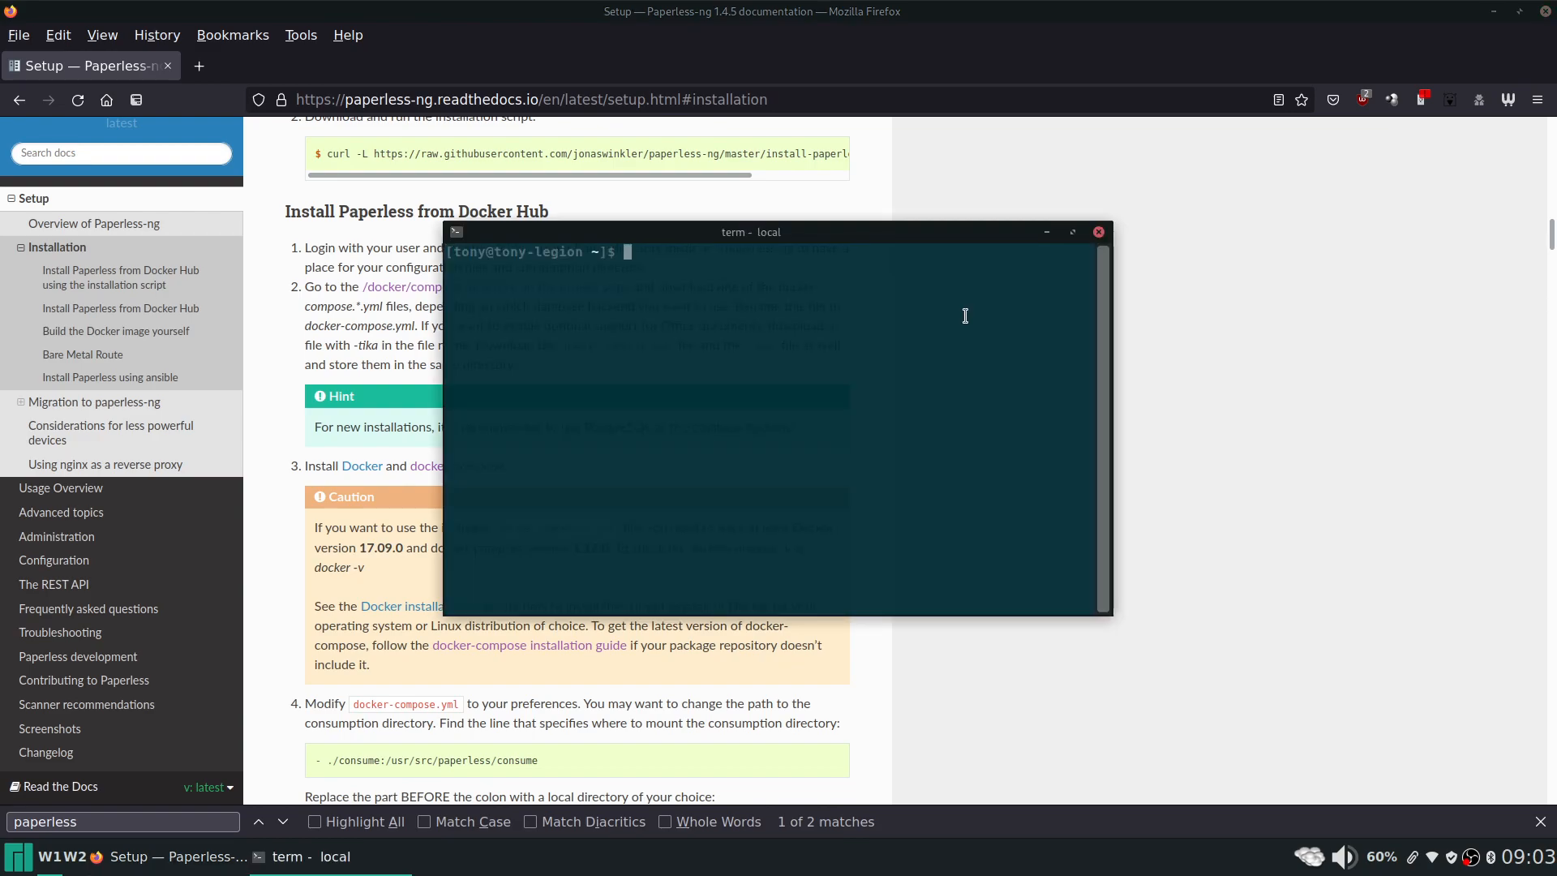
- SSH into the server at 192.168.1.2 and list the contents of /shares/docker
{"action": "type", "text": "ssh tony@1"}
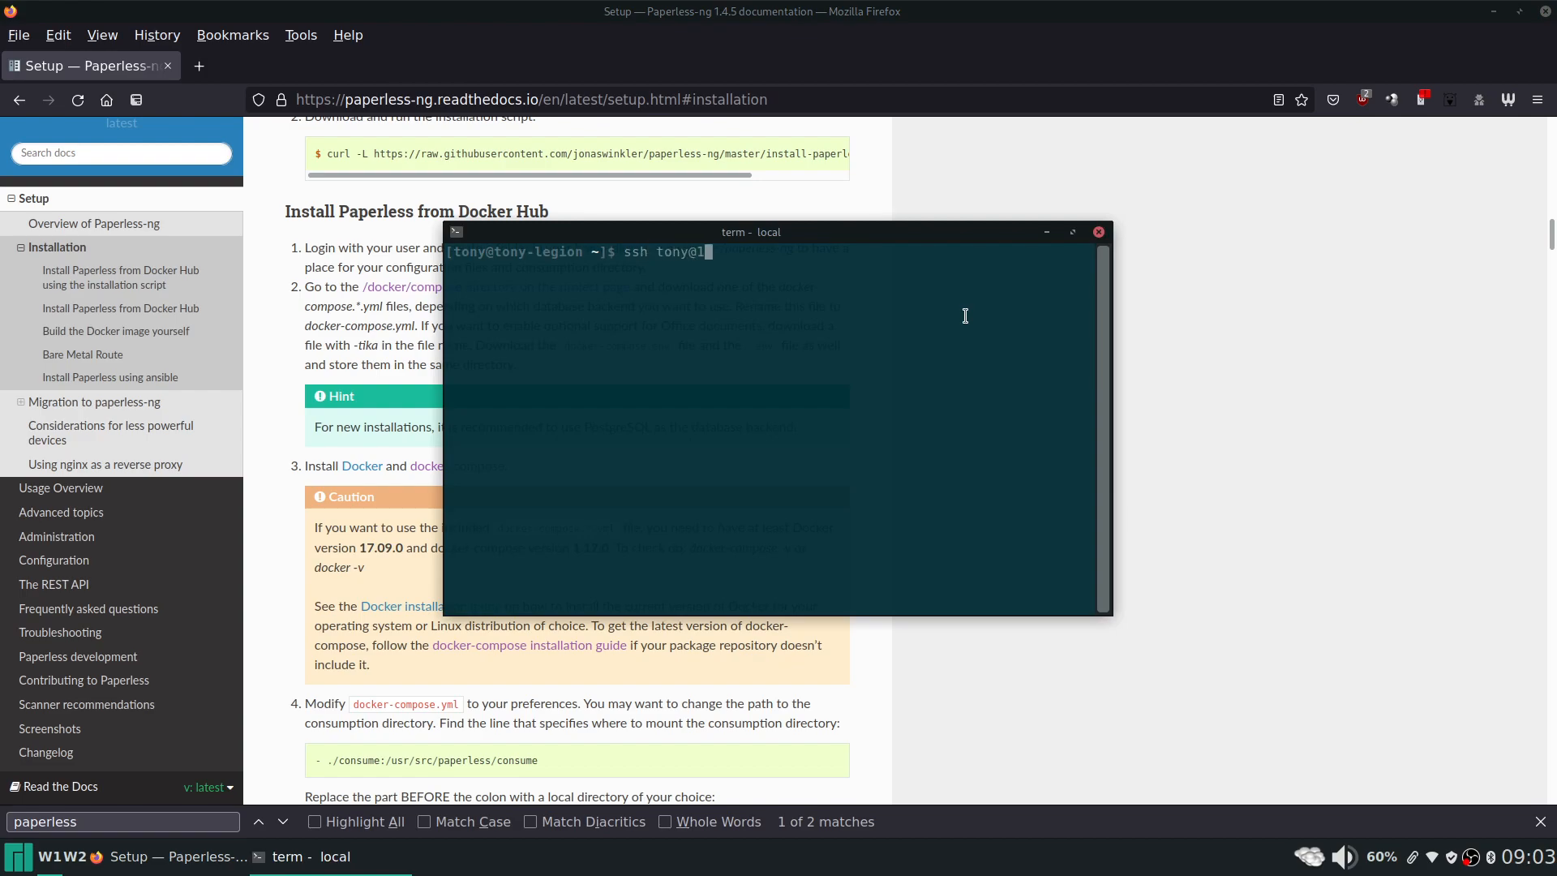
{"action": "type", "text": "92.168.1.208"}
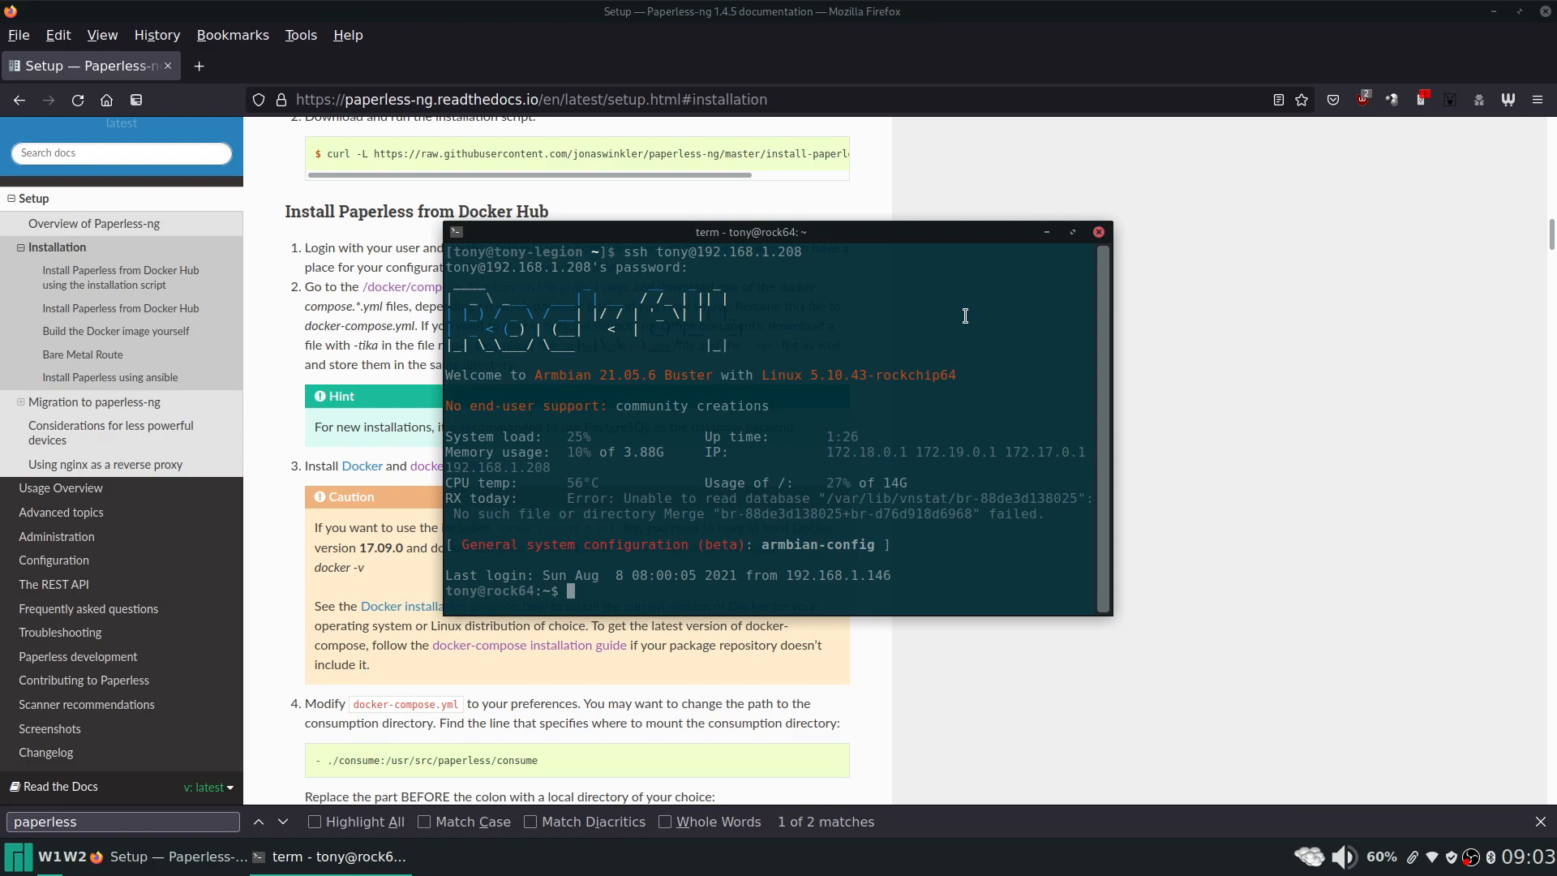
{"action": "type", "text": "/shares/"}
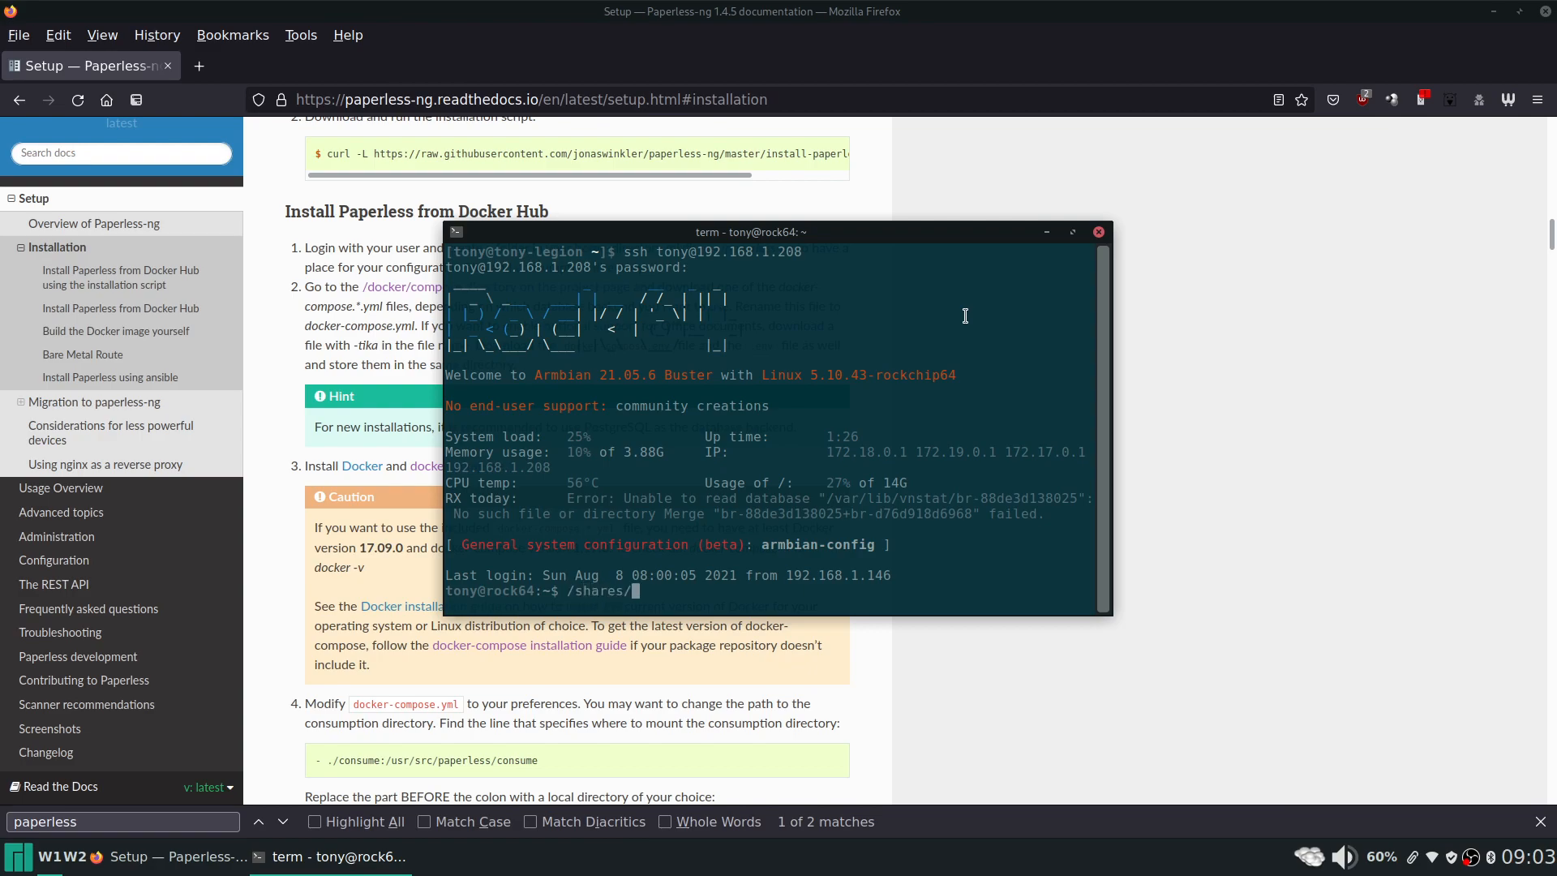
{"action": "type", "text": "cd /"}
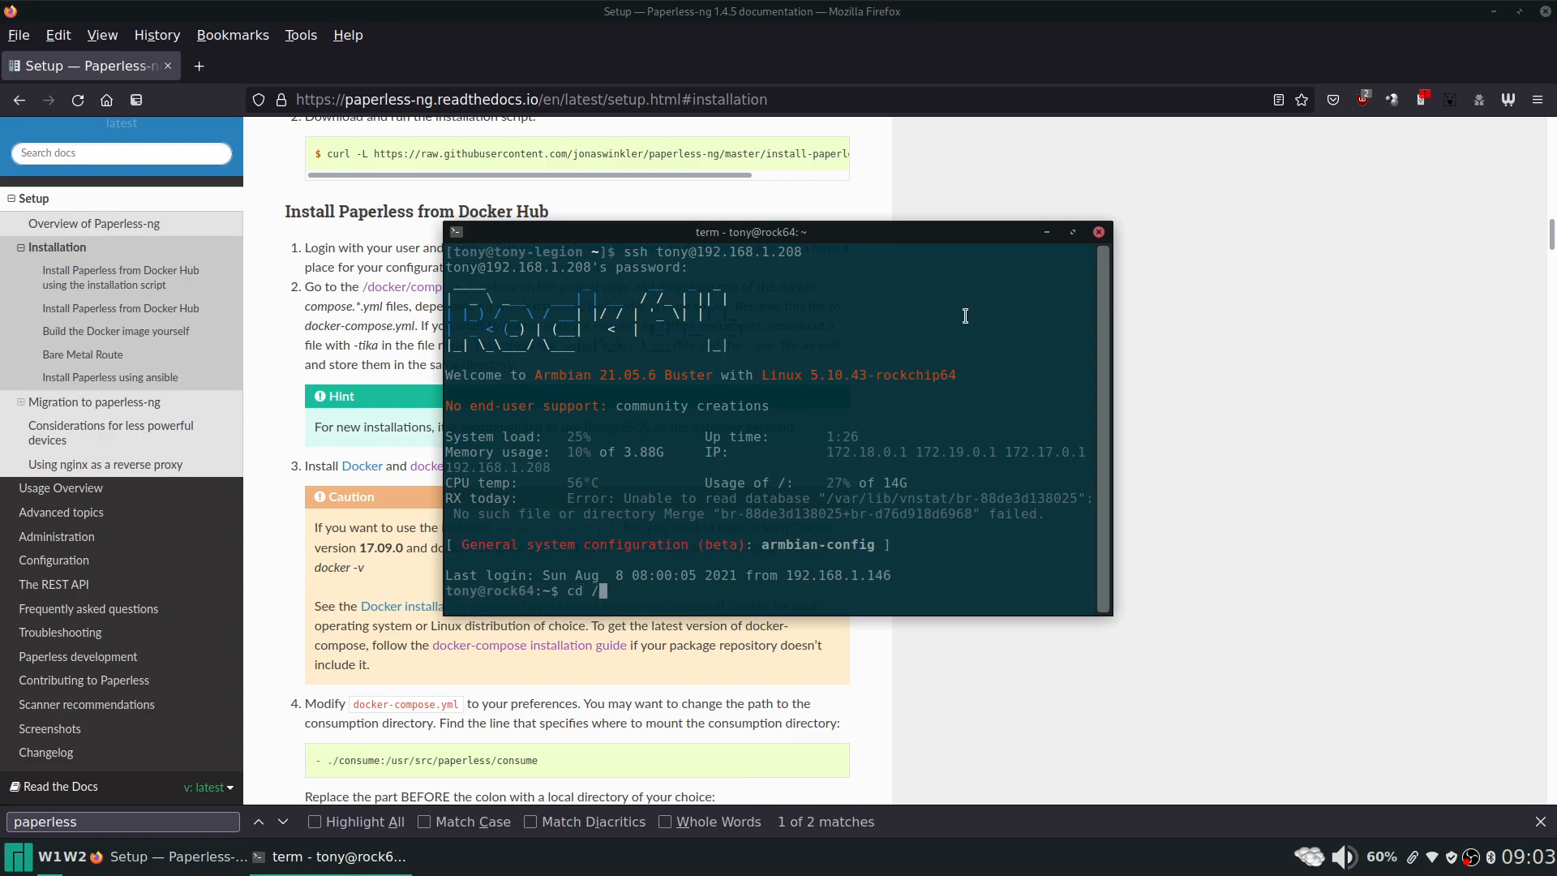
{"action": "type", "text": "shares/"}
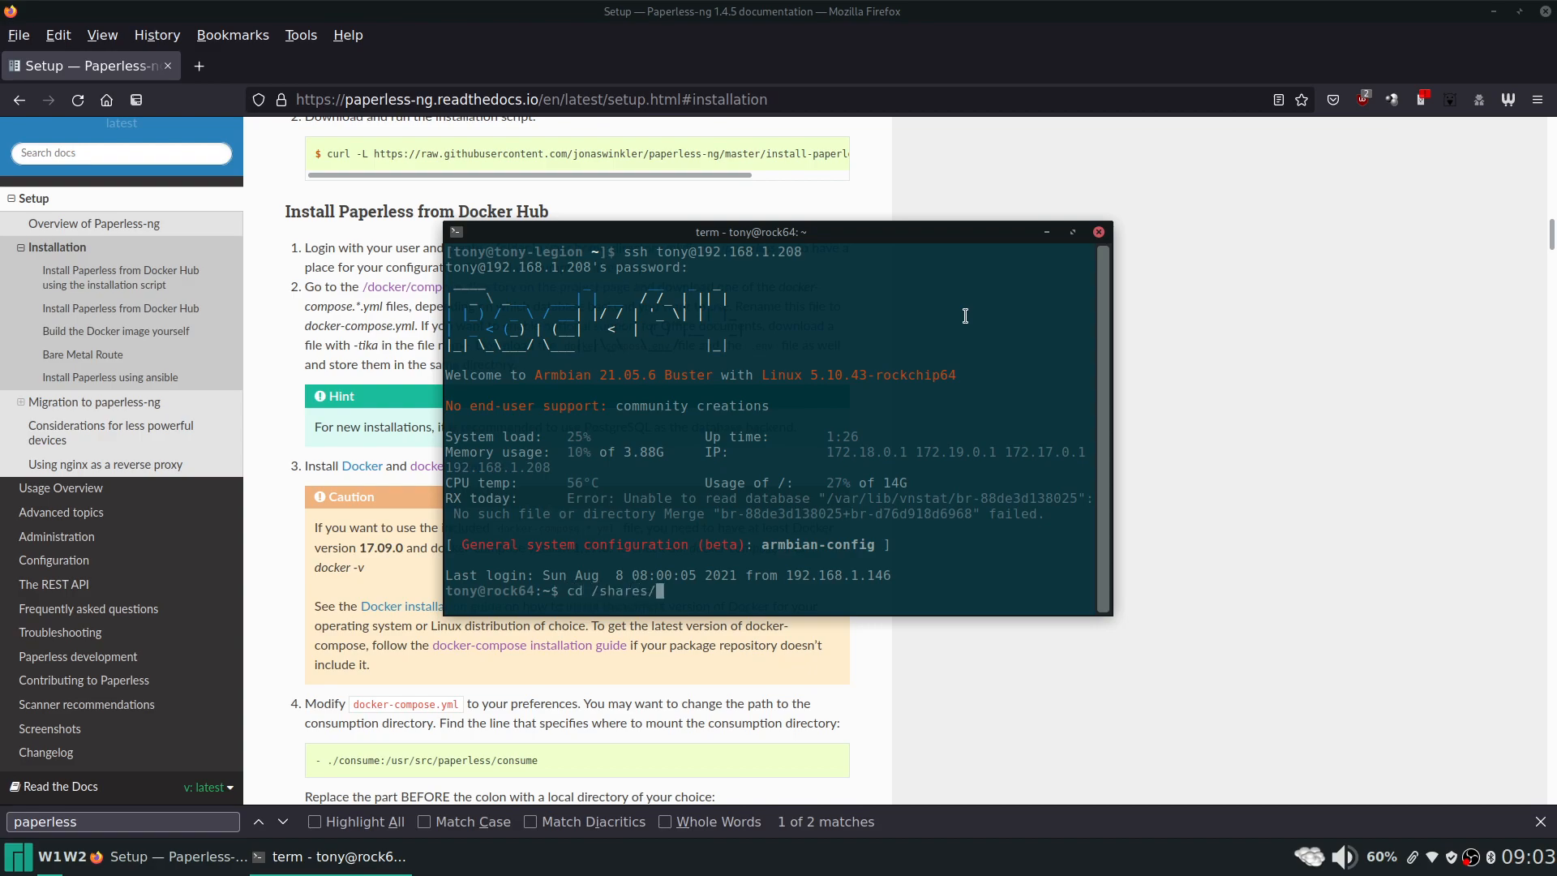
{"action": "type", "text": "docker/"}
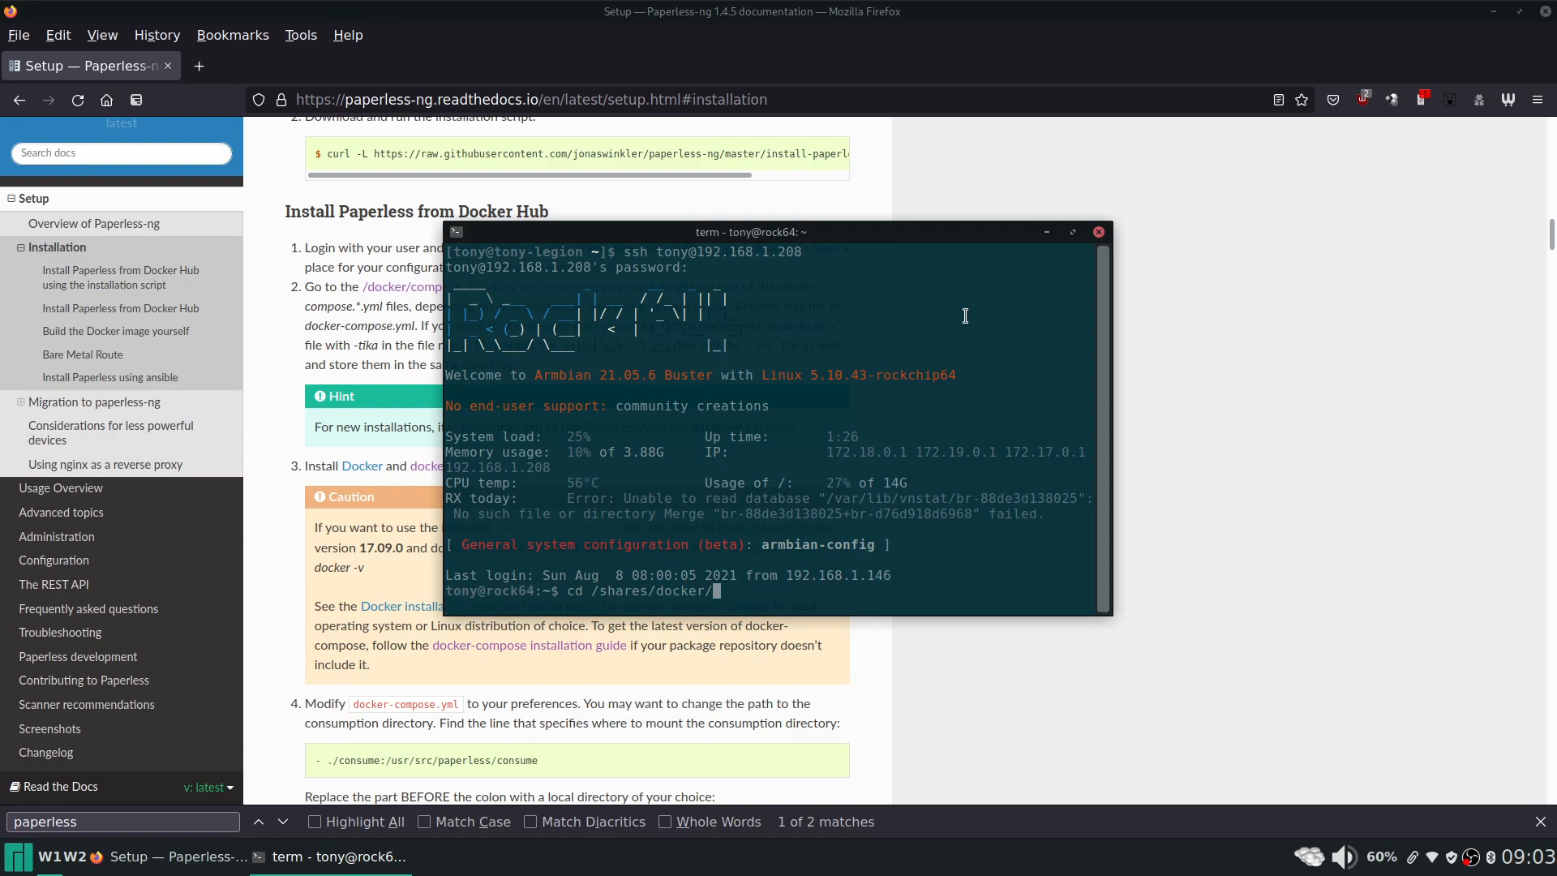
{"action": "type", "text": "ls"}
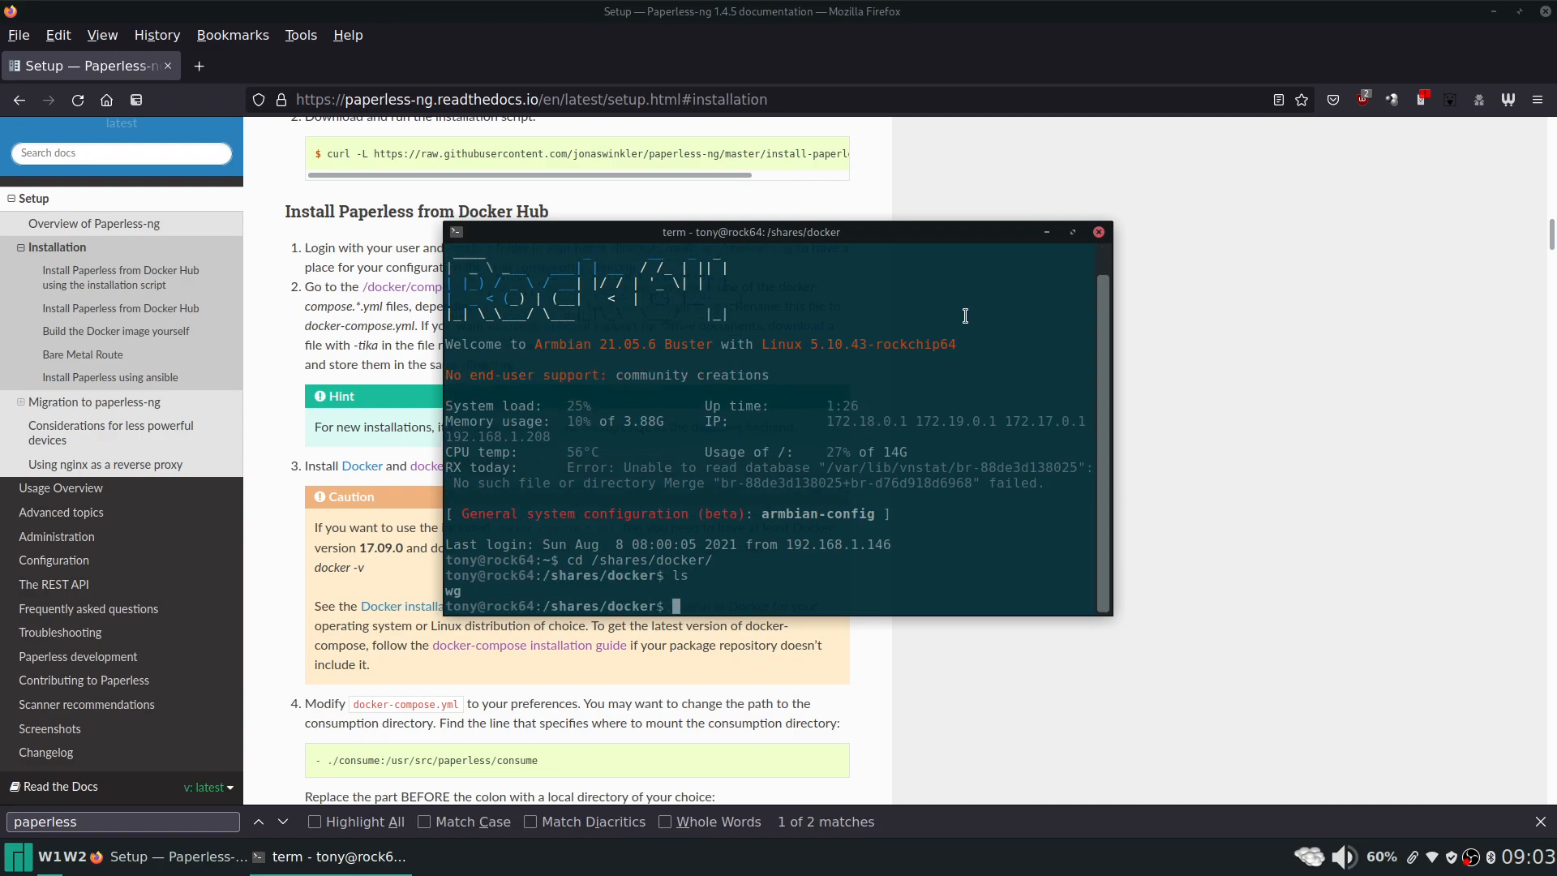
- Create and enter the paperless folder, then copy the docker-compose.sqlite.yml link from GitHub
{"action": "type", "text": "mkdir"}
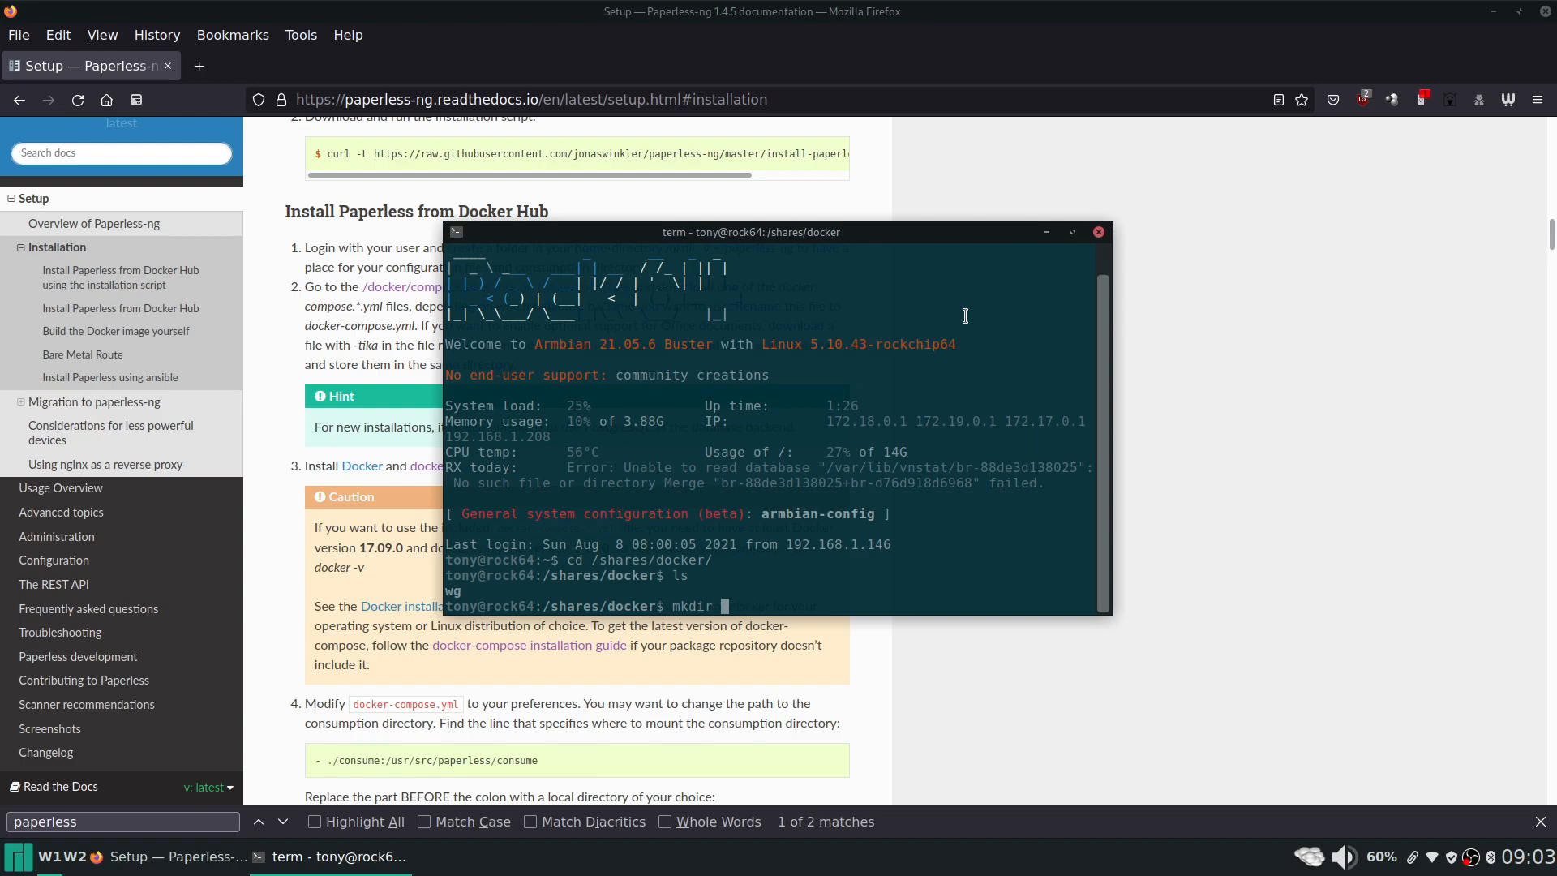
{"action": "type", "text": "paperl"}
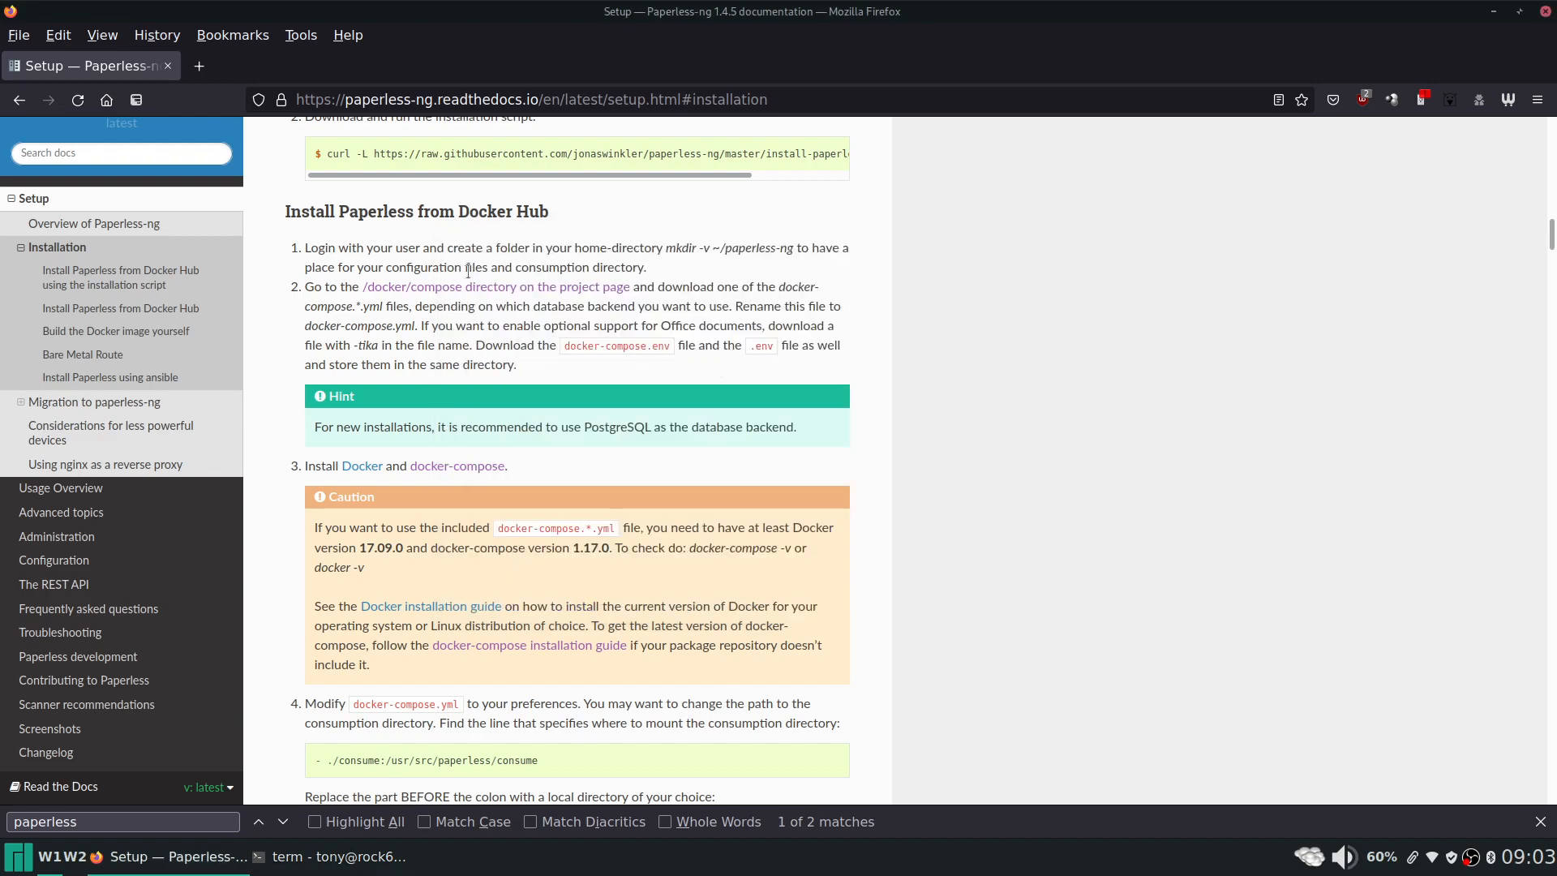
{"action": "mouse_move", "coordinate": [509, 288]}
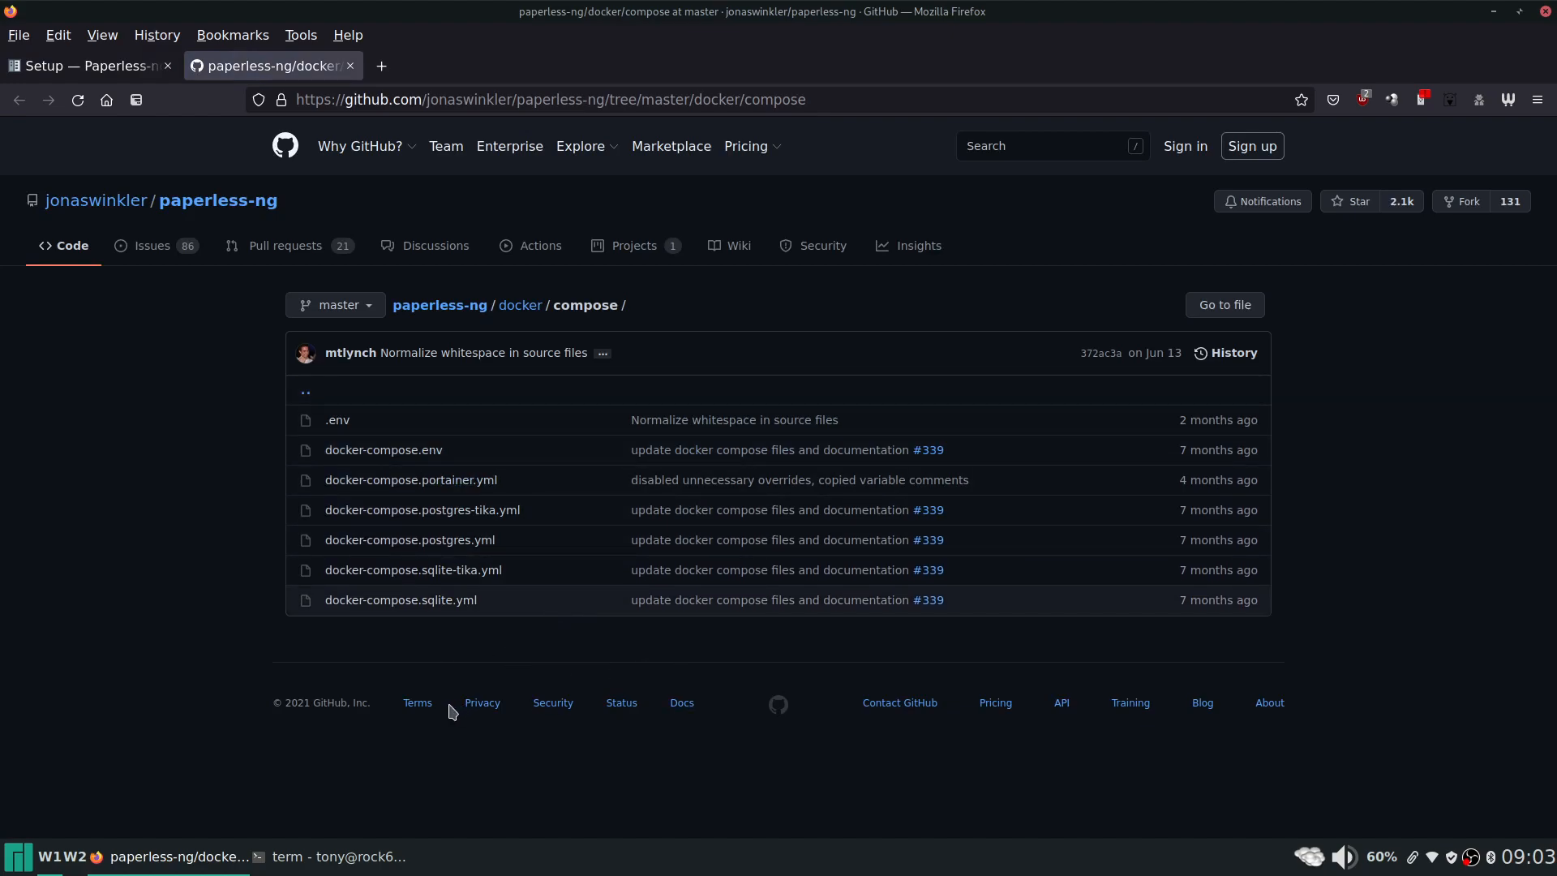
{"action": "mouse_move", "coordinate": [518, 665]}
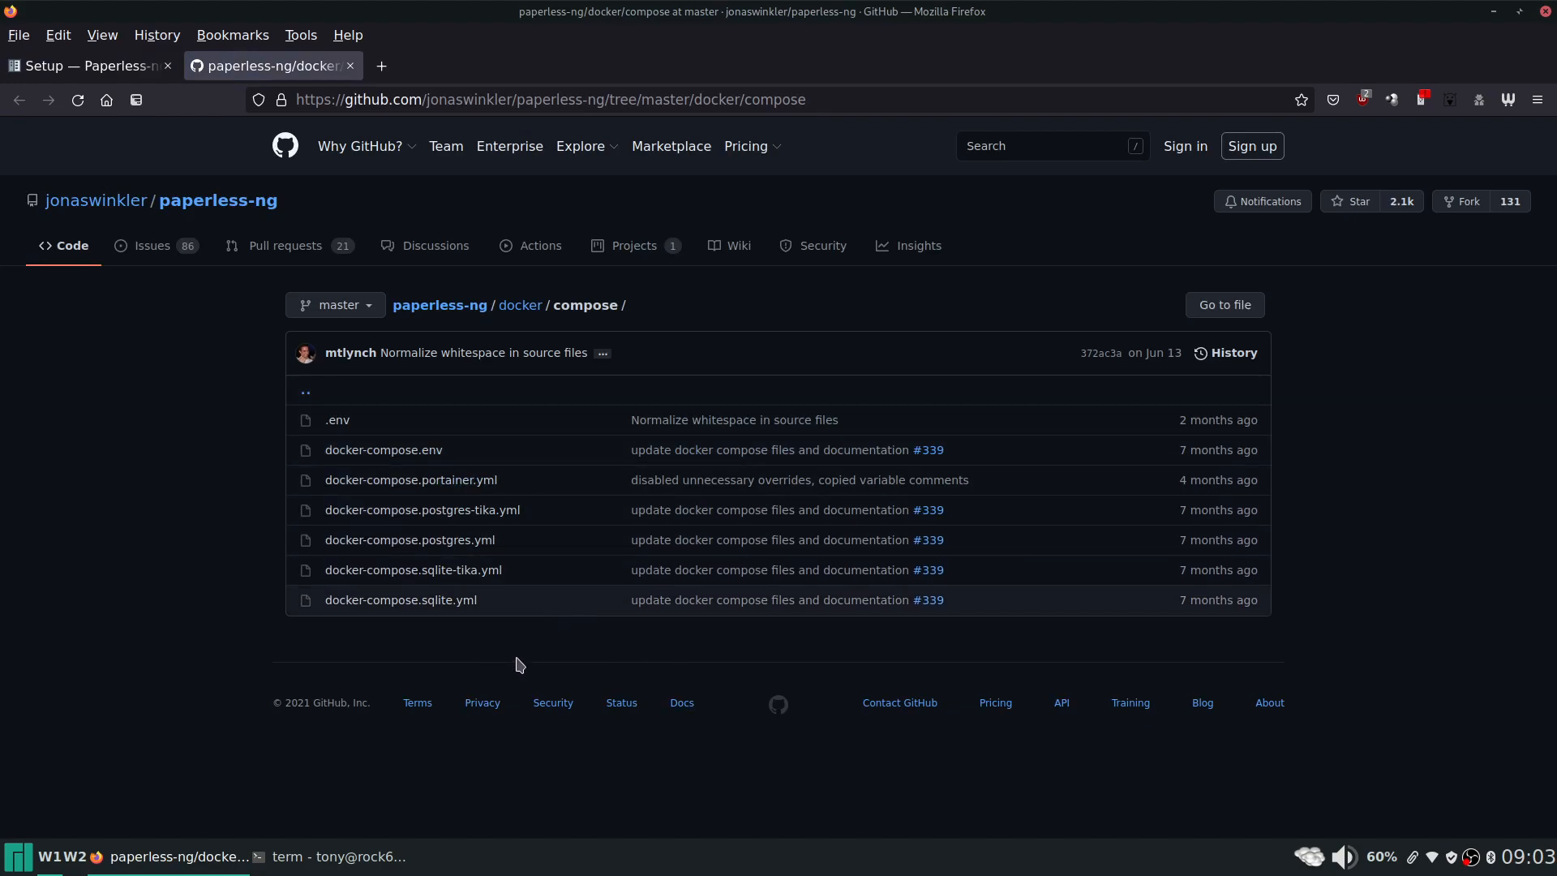
{"action": "mouse_move", "coordinate": [462, 521]}
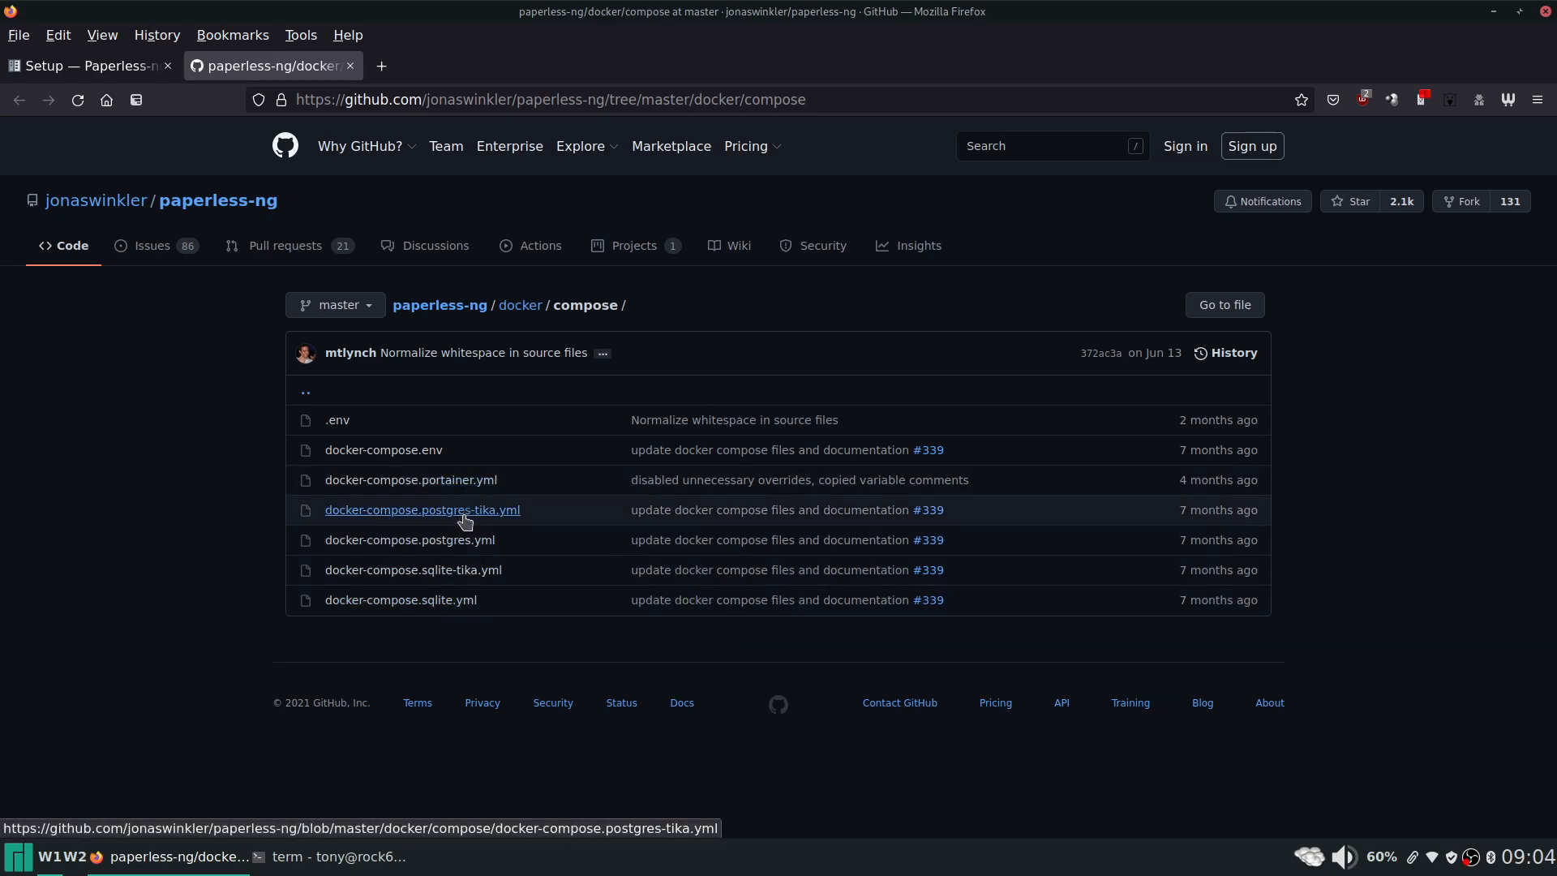
{"action": "mouse_move", "coordinate": [532, 636]}
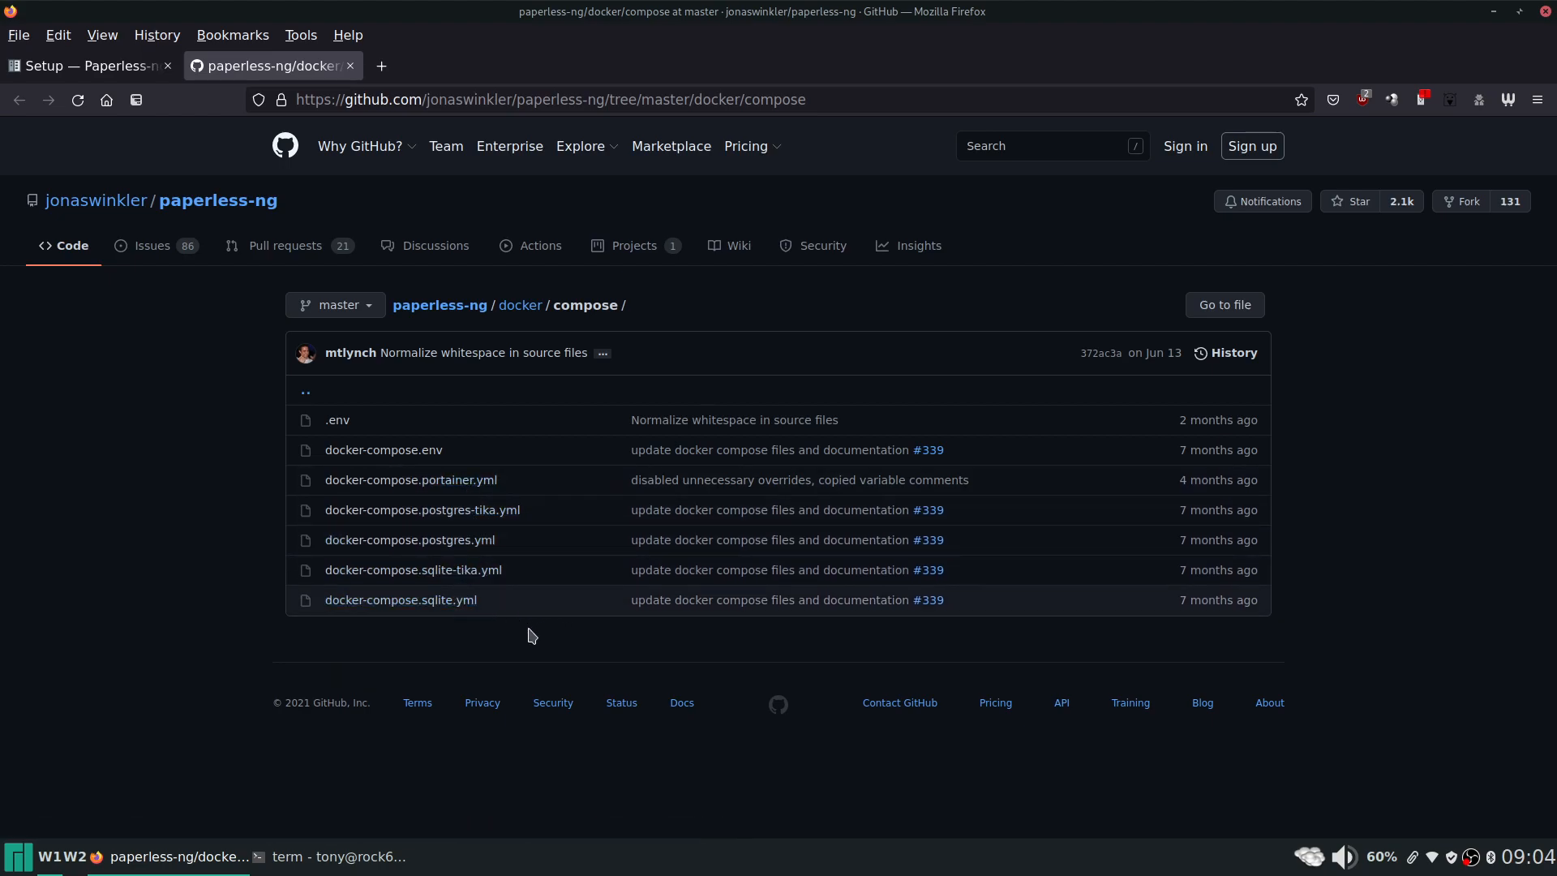
{"action": "right_click", "coordinate": [401, 601]}
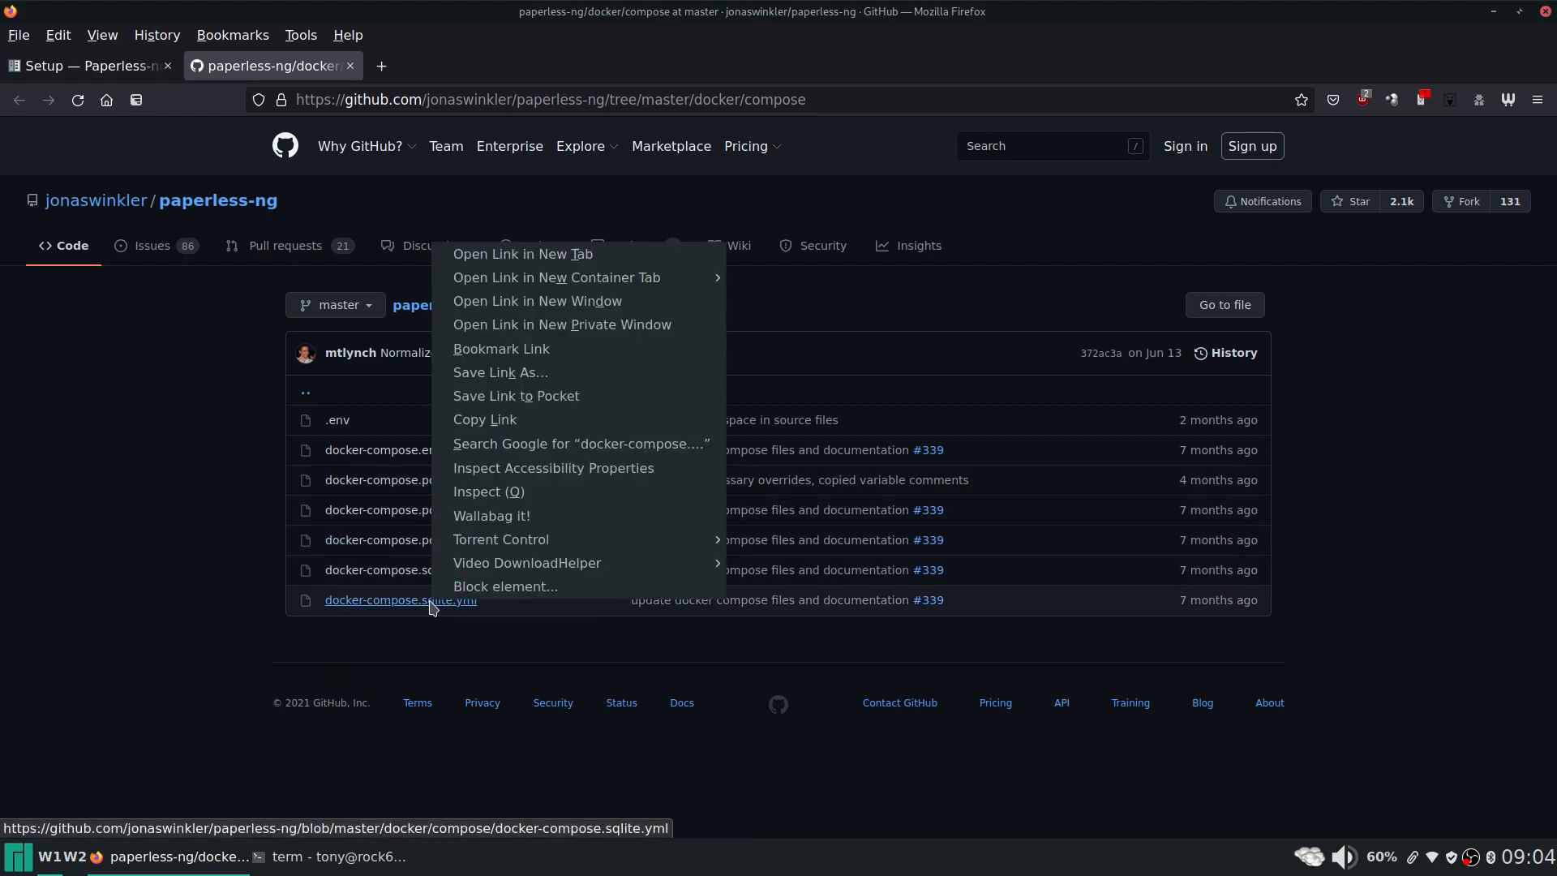
{"action": "mouse_move", "coordinate": [533, 419]}
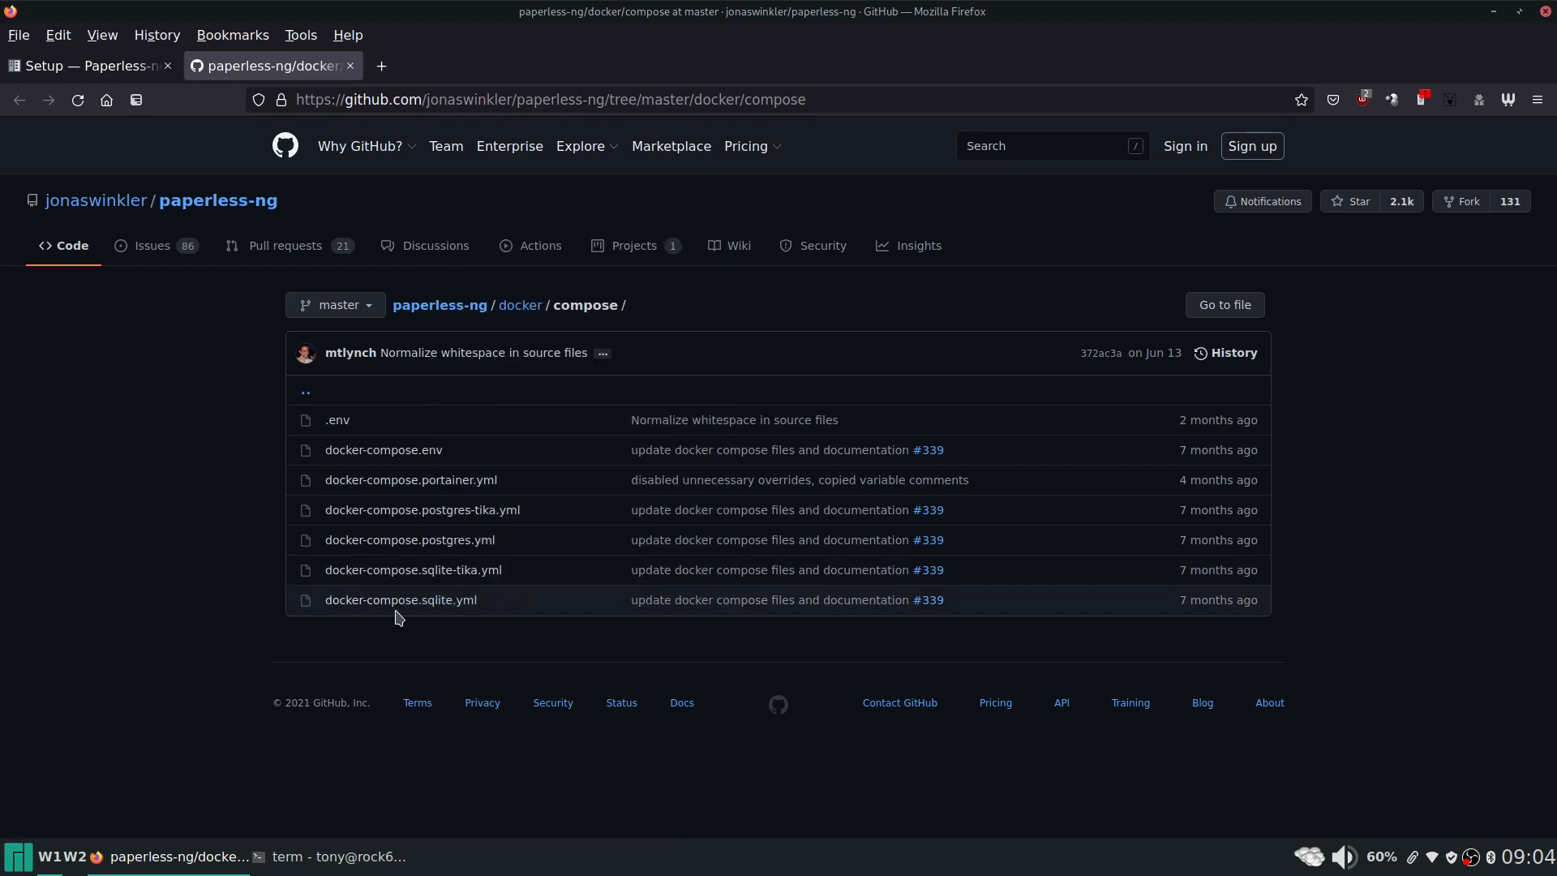
{"action": "right_click", "coordinate": [401, 599]}
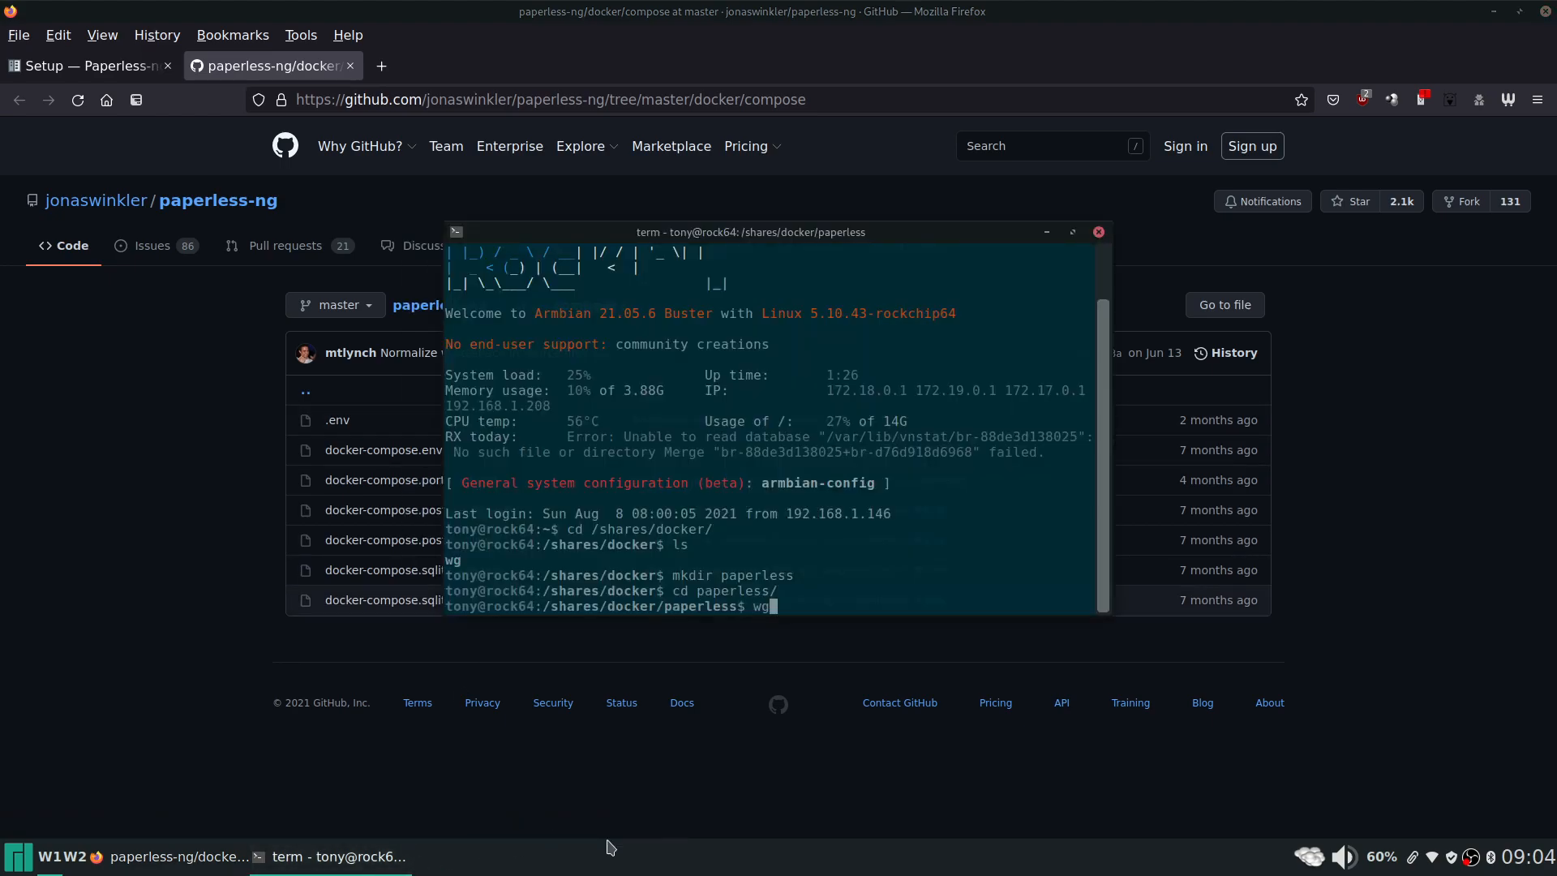
- Download docker-compose.sqlite.yml with wget and rename it to docker-compose.yml
{"action": "type", "text": "et"}
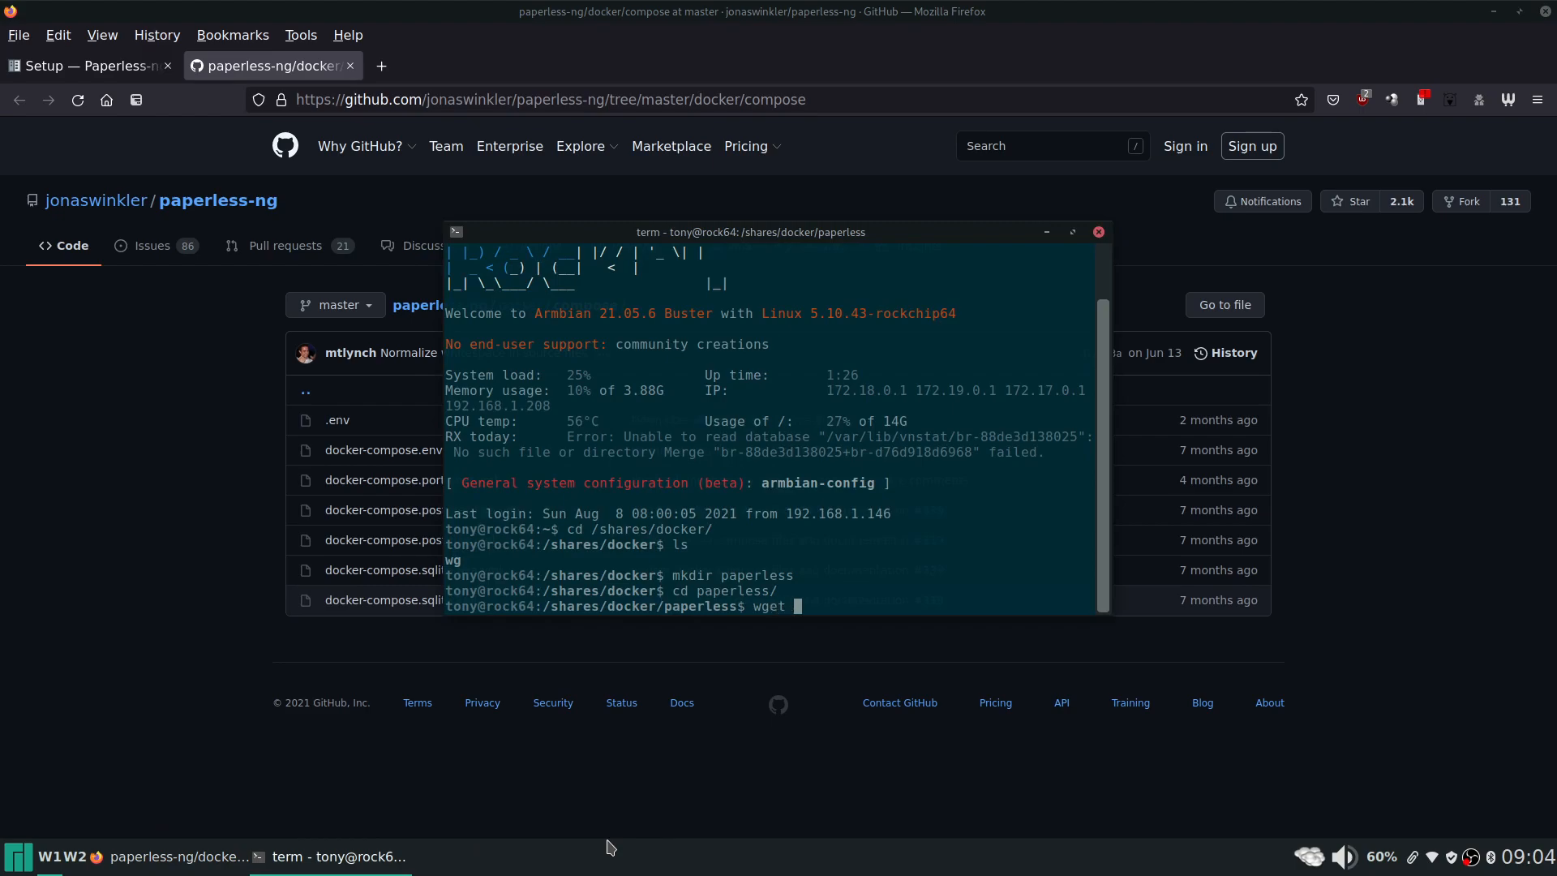
{"action": "key", "text": "Return"}
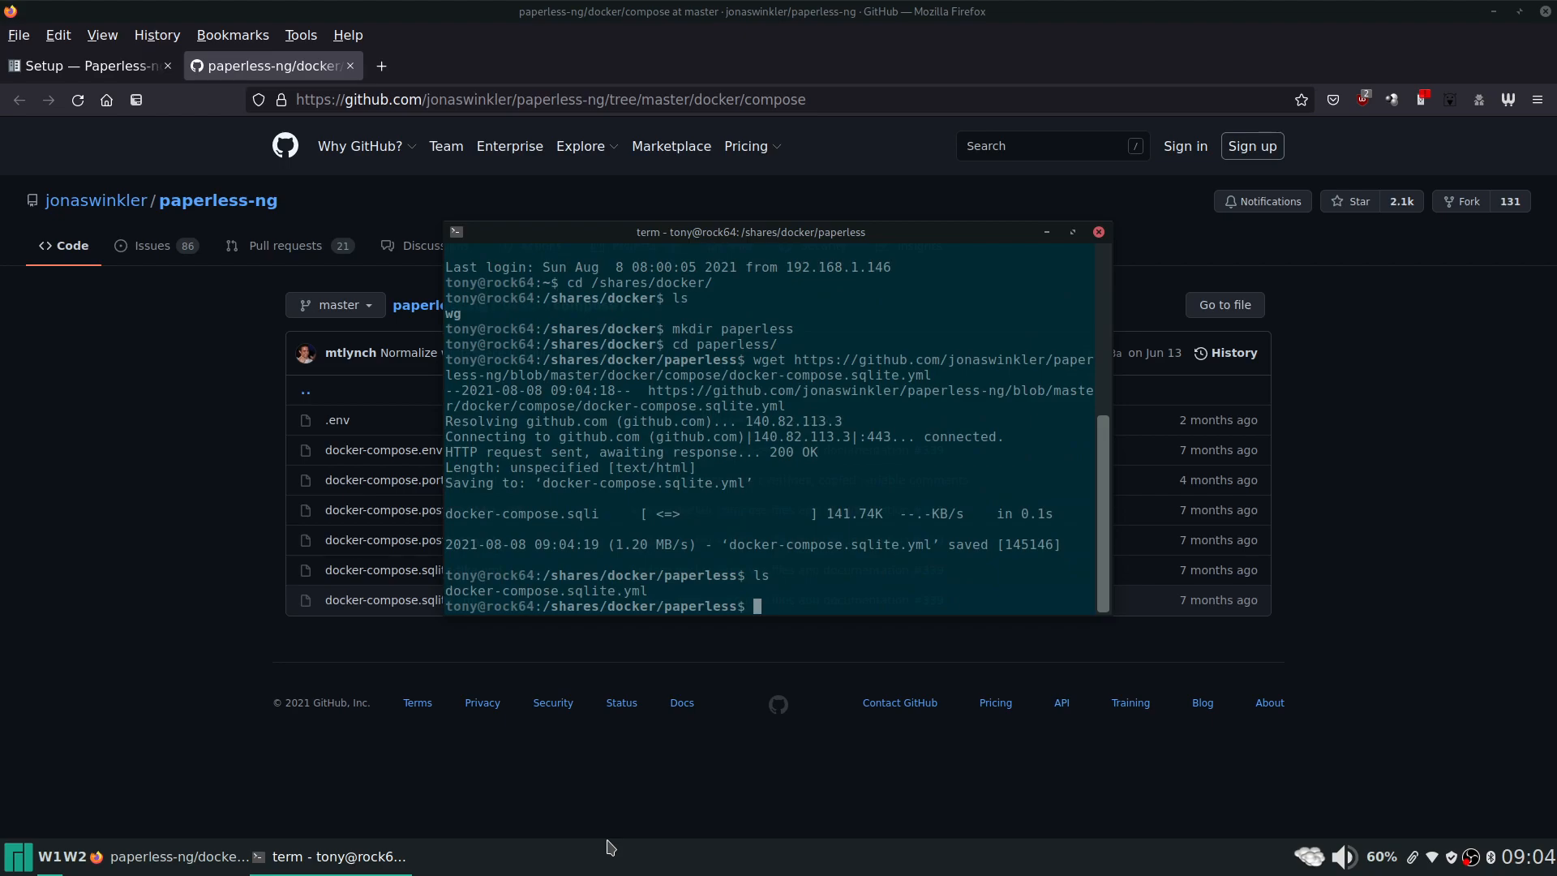
{"action": "type", "text": "mv docker-compose.sqlite.yml"}
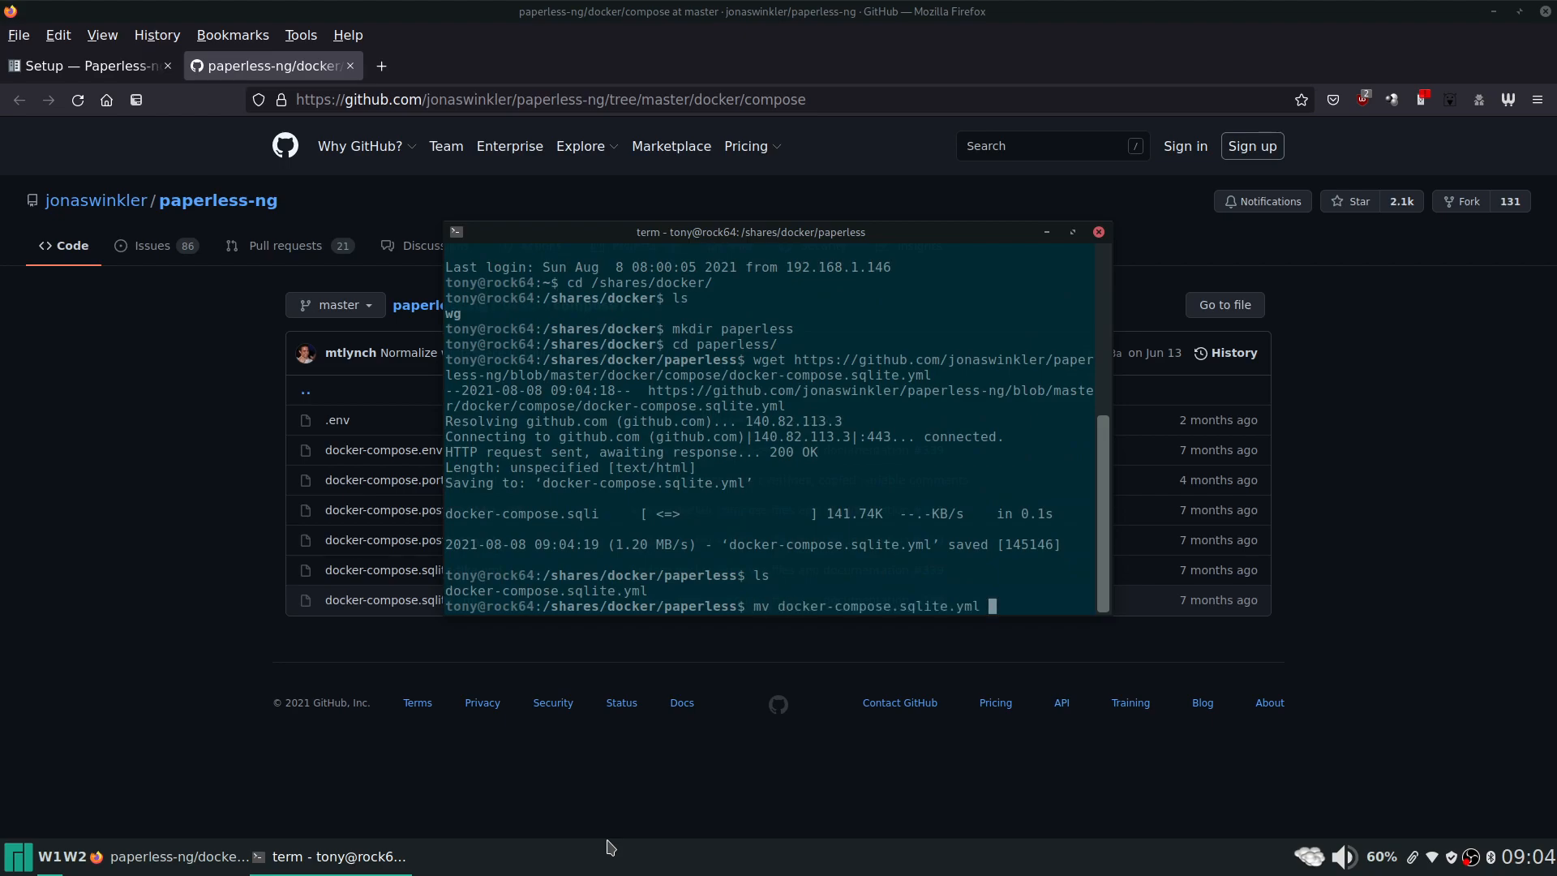
{"action": "type", "text": "dock"}
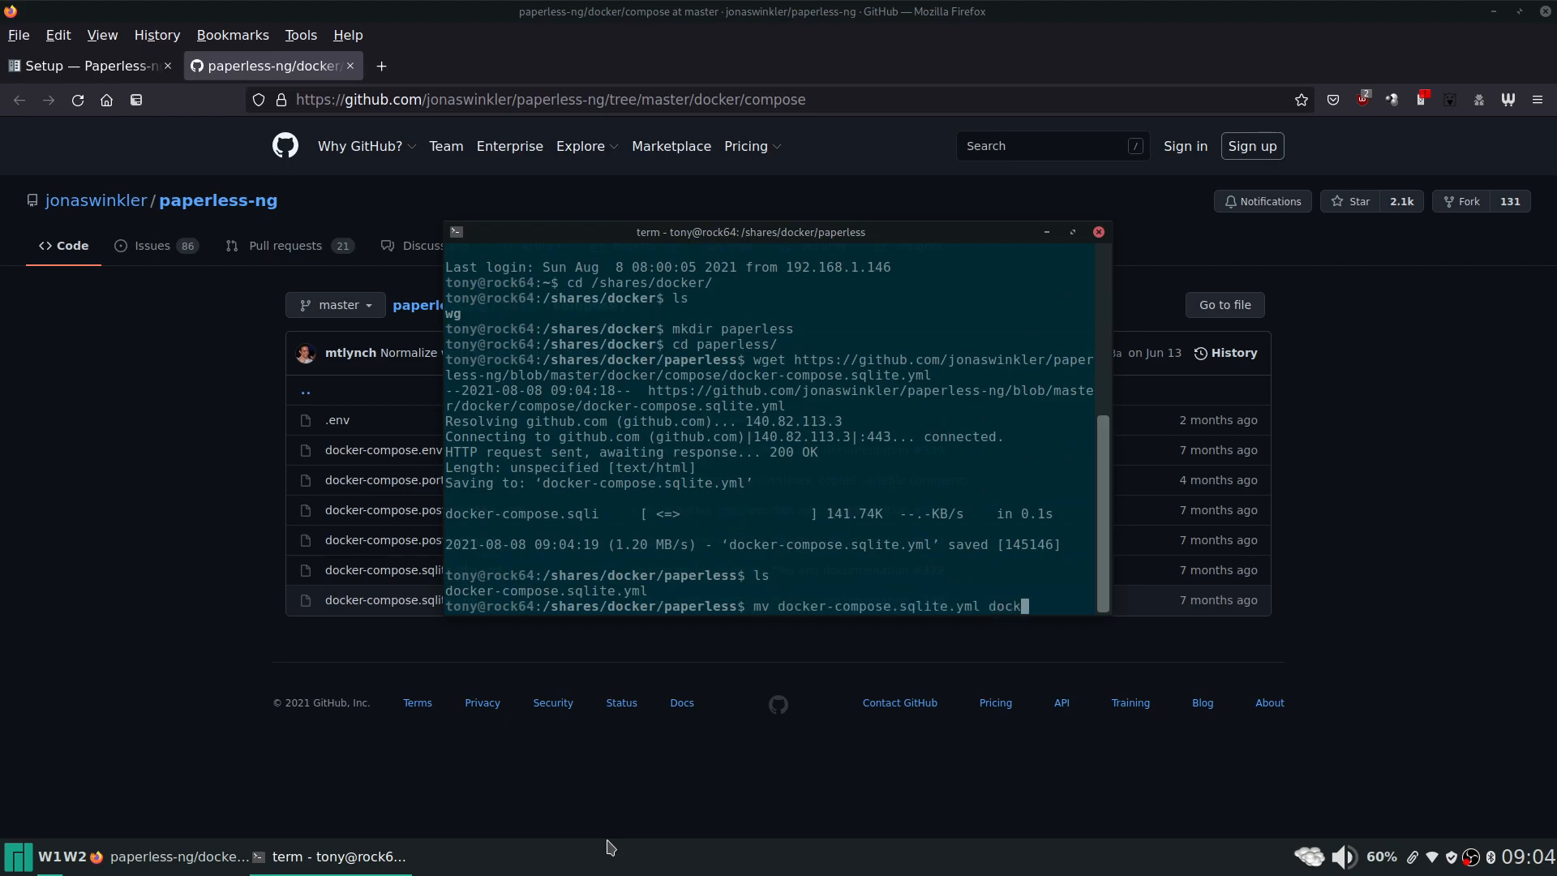
{"action": "type", "text": "eromp"}
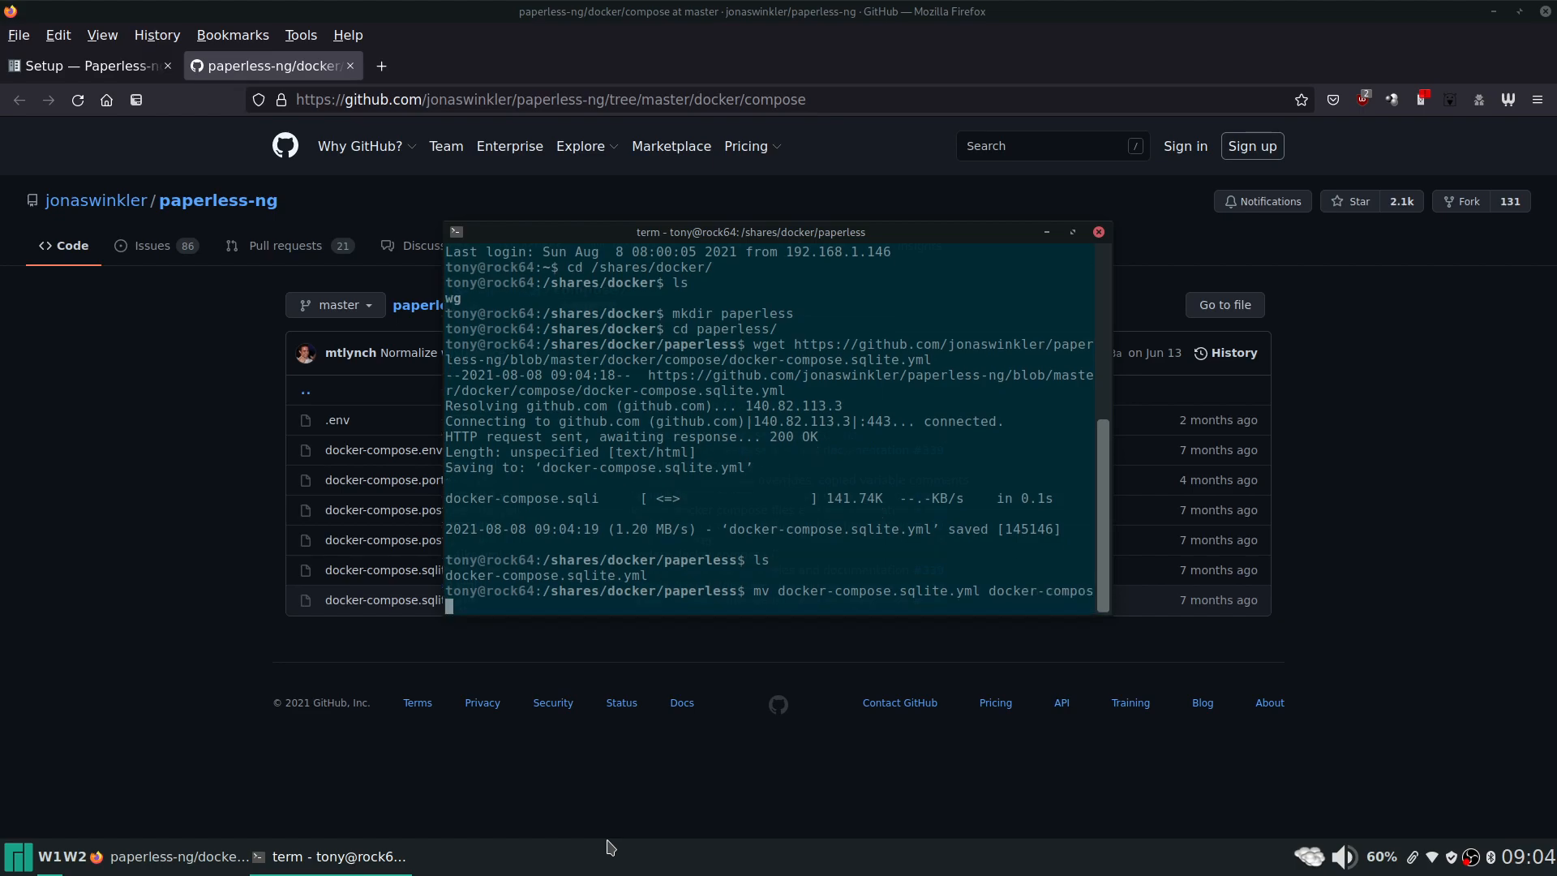
{"action": "type", "text": "e.y"}
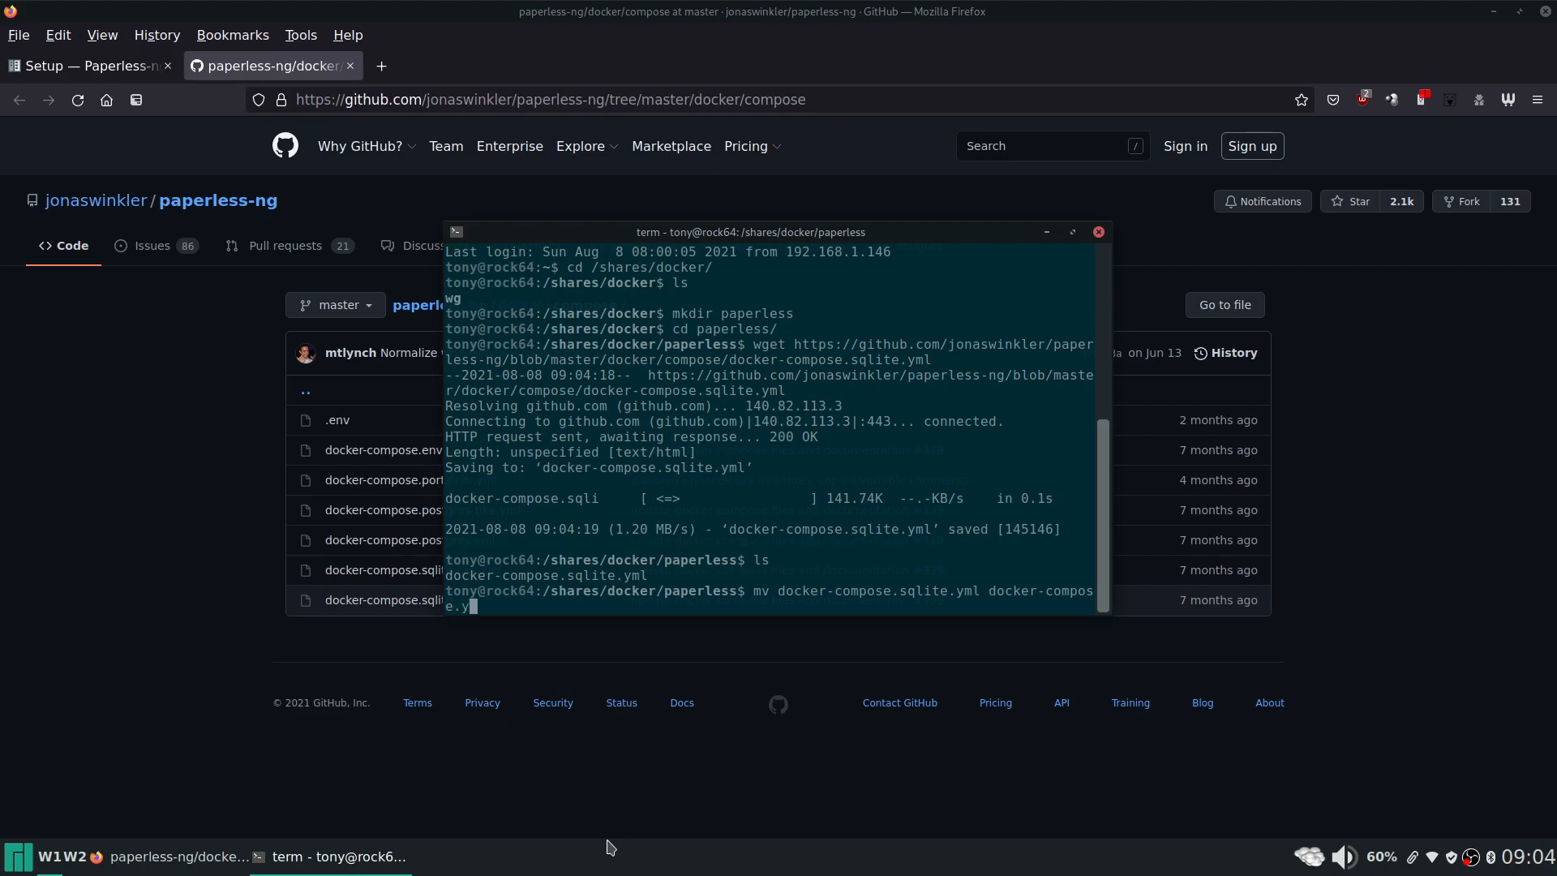
{"action": "key", "text": "Return"}
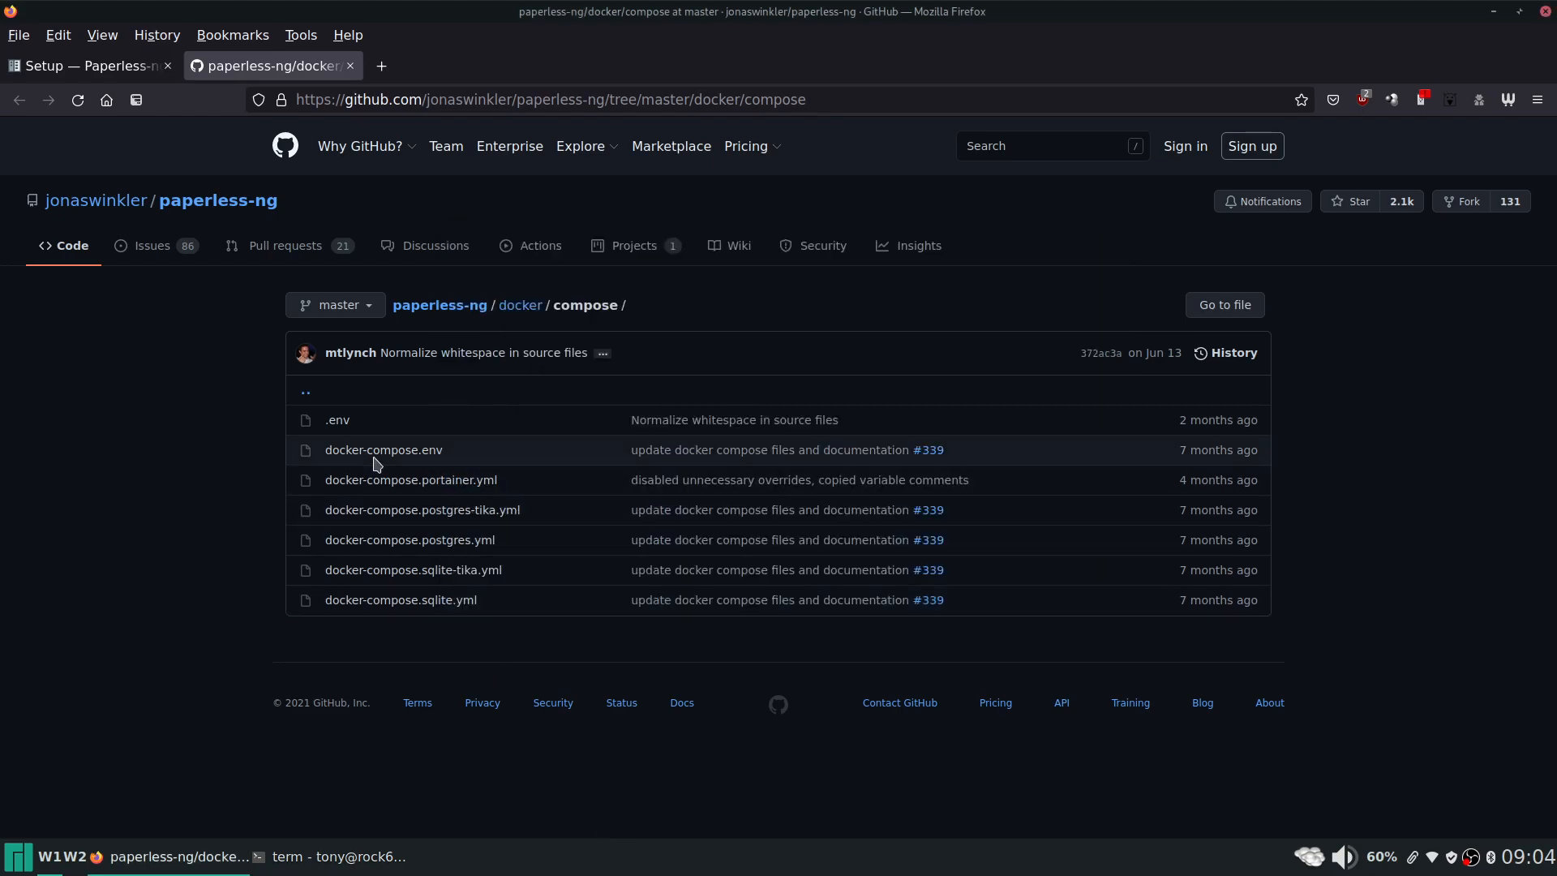
{"action": "mouse_move", "coordinate": [397, 455]}
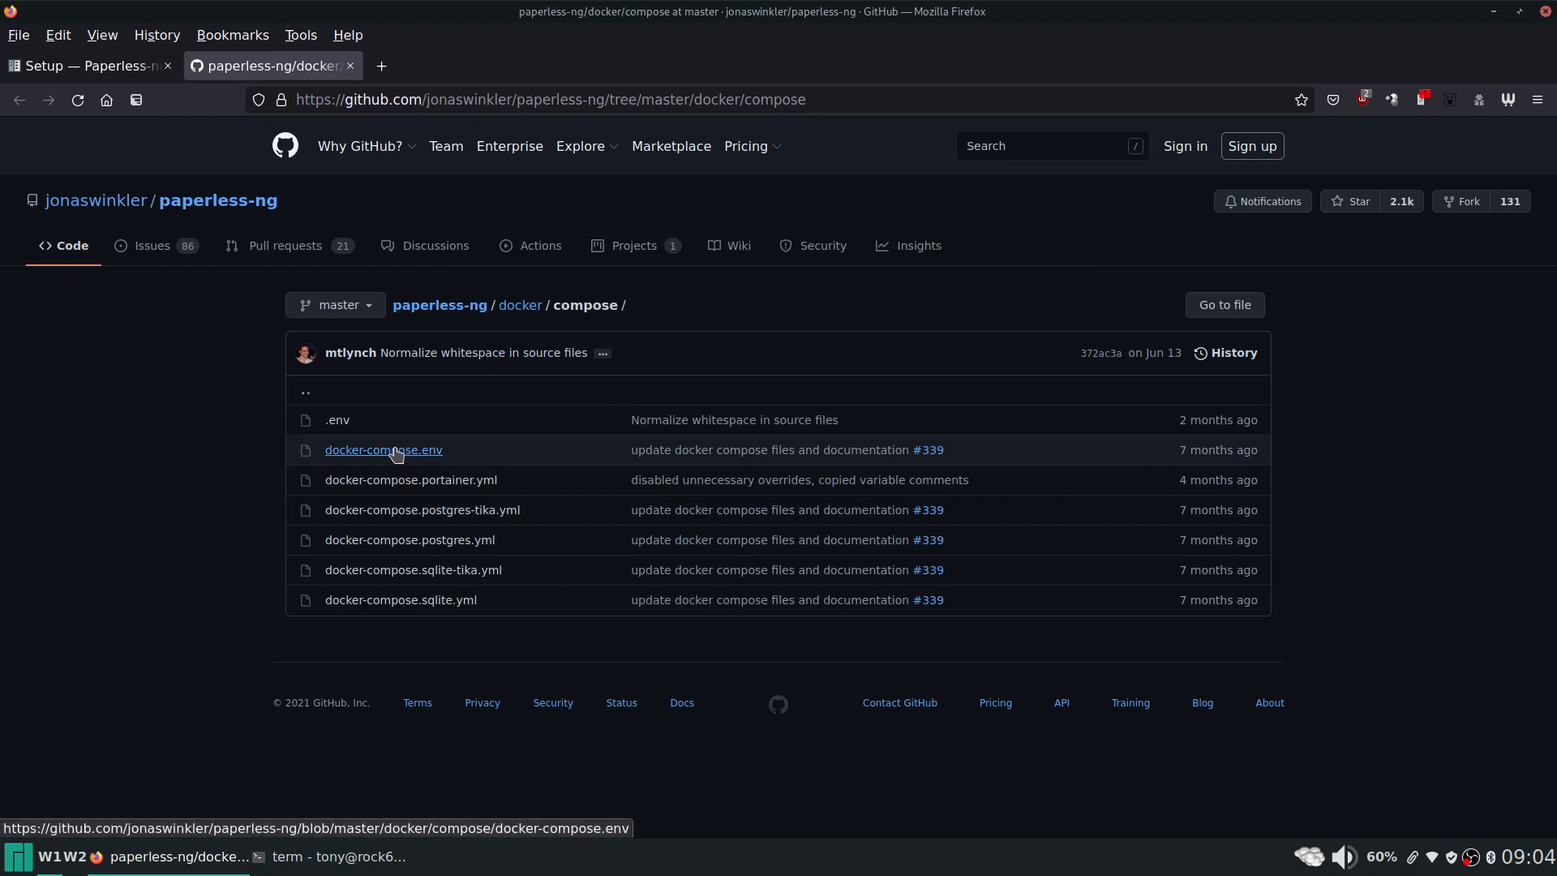
{"action": "mouse_move", "coordinate": [538, 656]}
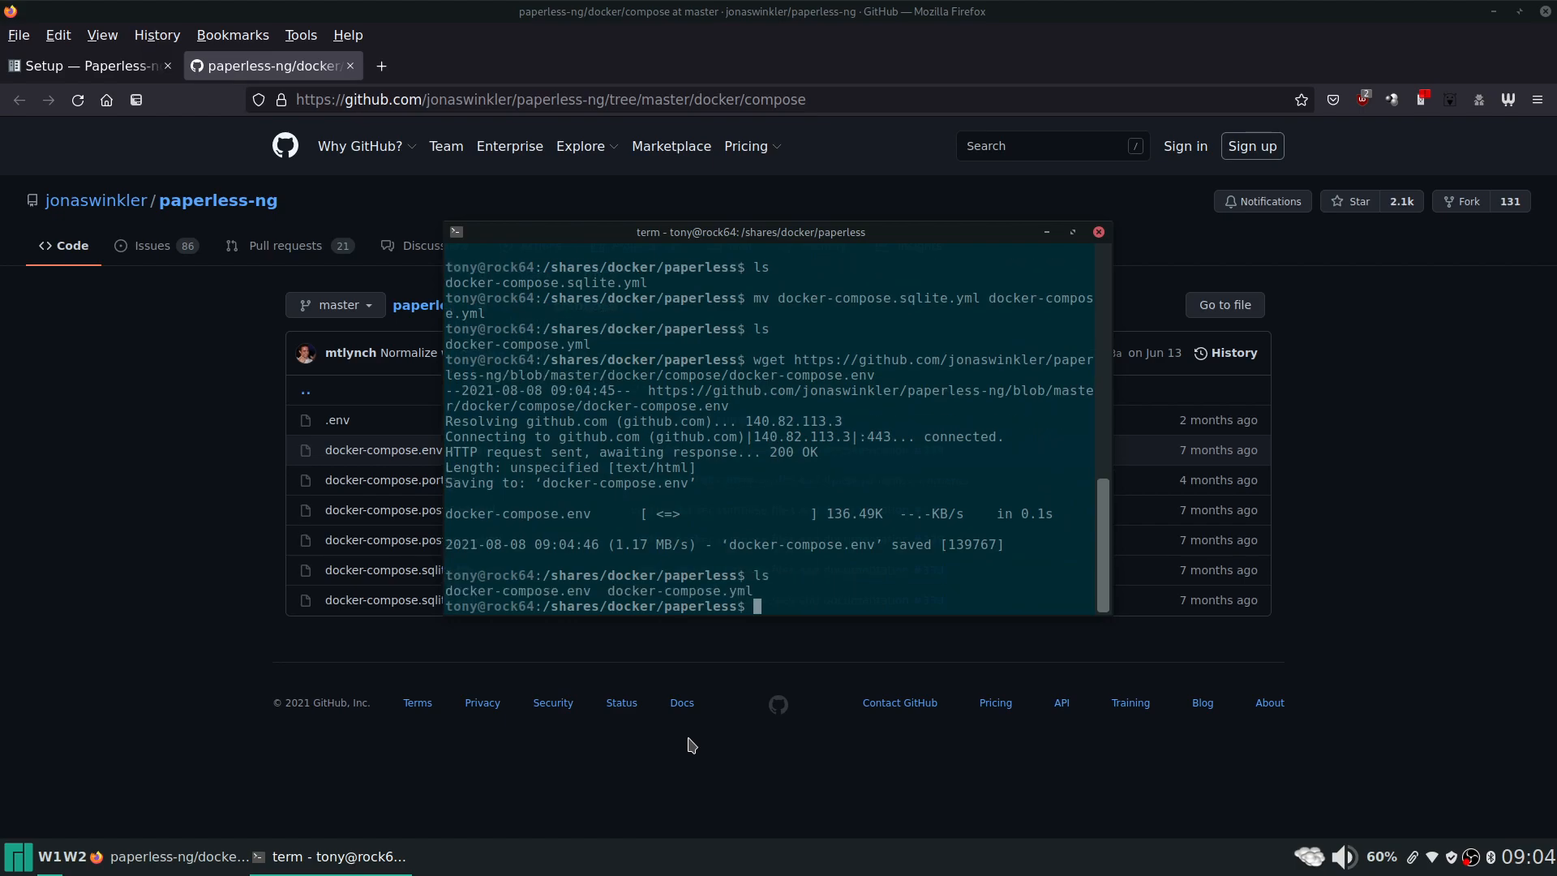
- Return to the setup guide for the docker-compose.env link, then refocus the server terminal
{"action": "left_click", "coordinate": [89, 64]}
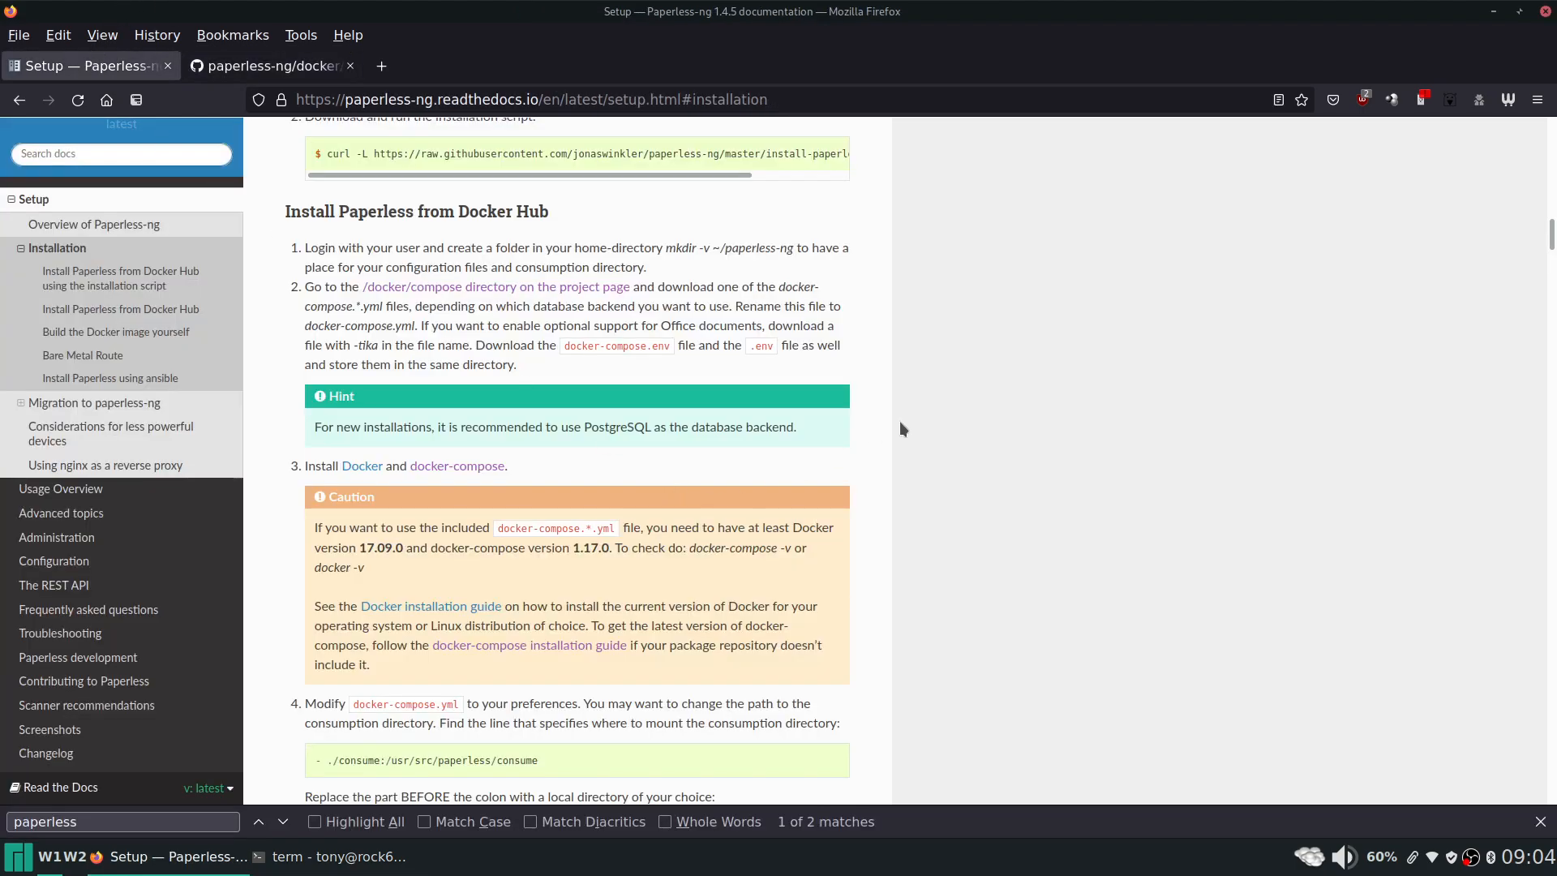
{"action": "scroll", "scroll_direction": "down", "scroll_amount": 3}
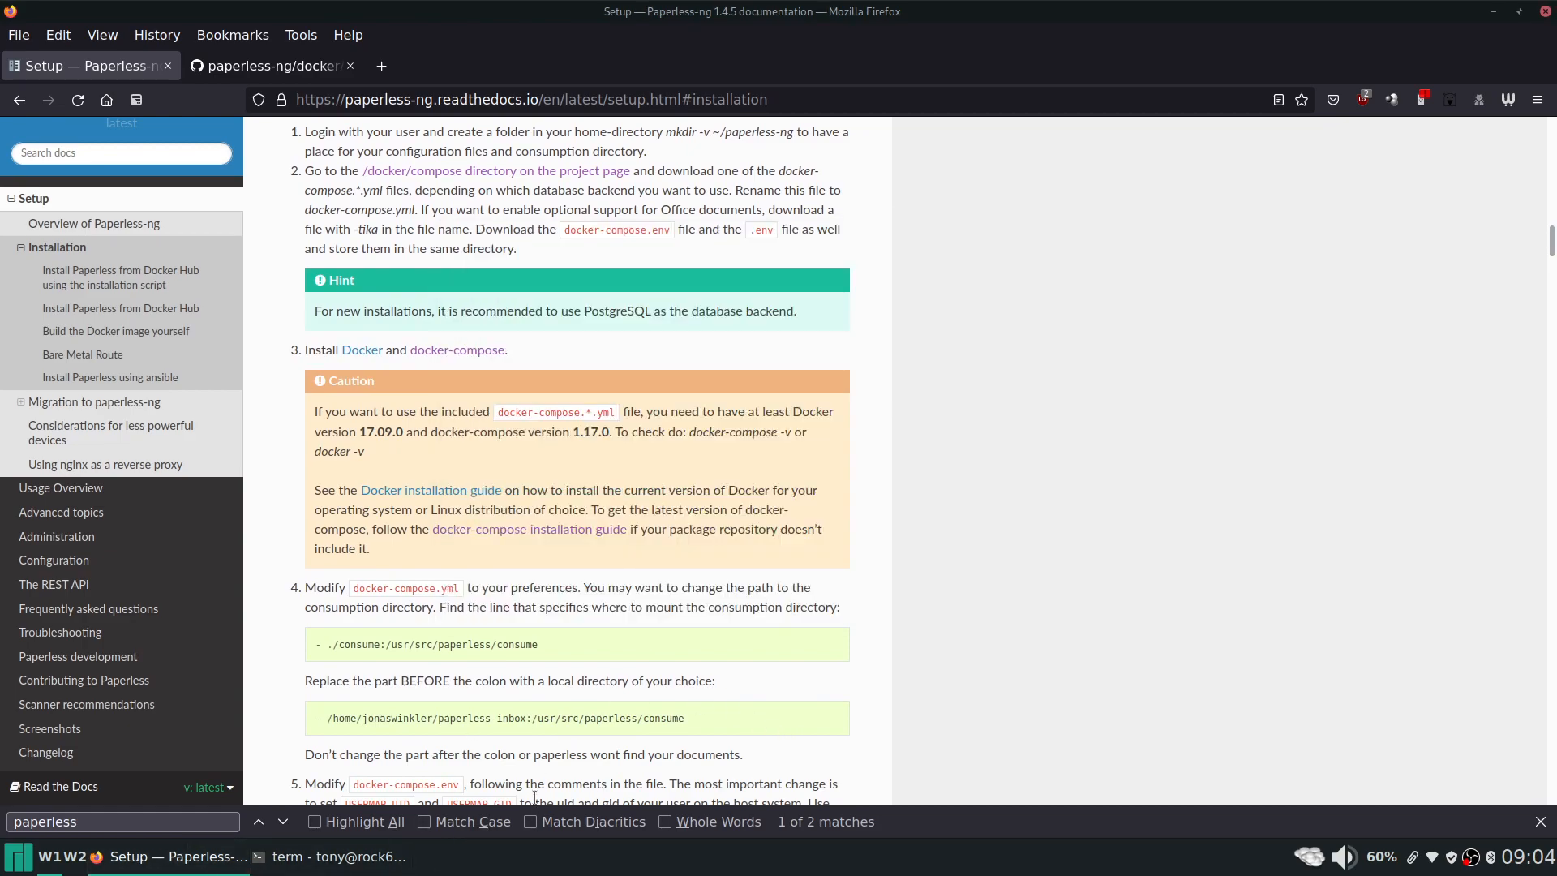
{"action": "left_click", "coordinate": [333, 857]}
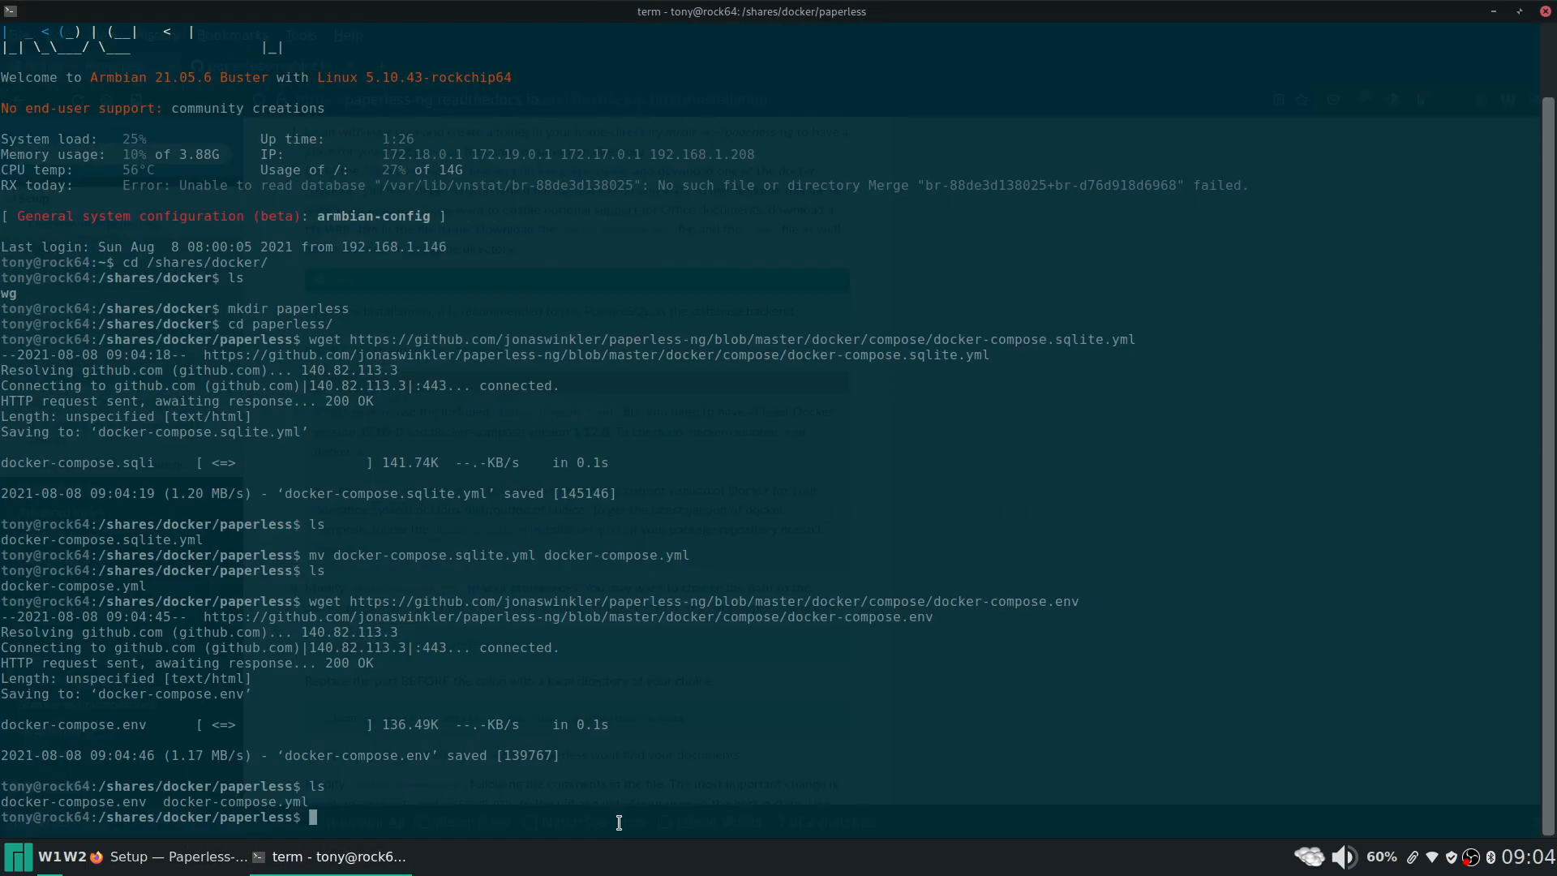
- Inspect docker-compose.yml in nano, exit without saving, and cat docker-compose.env
{"action": "type", "text": "nano"}
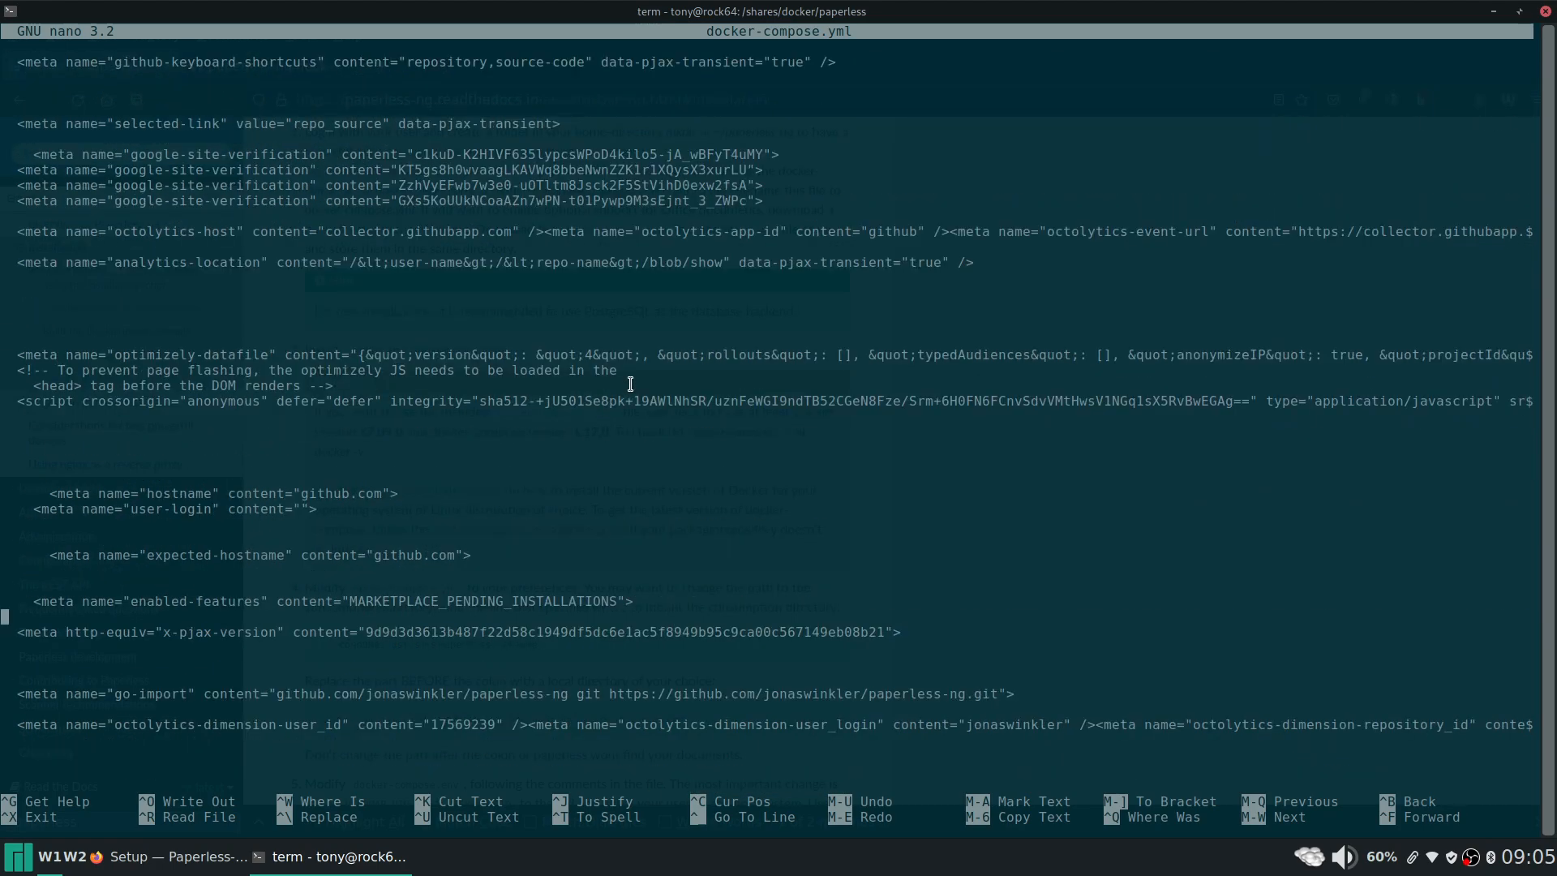
{"action": "scroll", "scroll_direction": "down", "scroll_amount": 3}
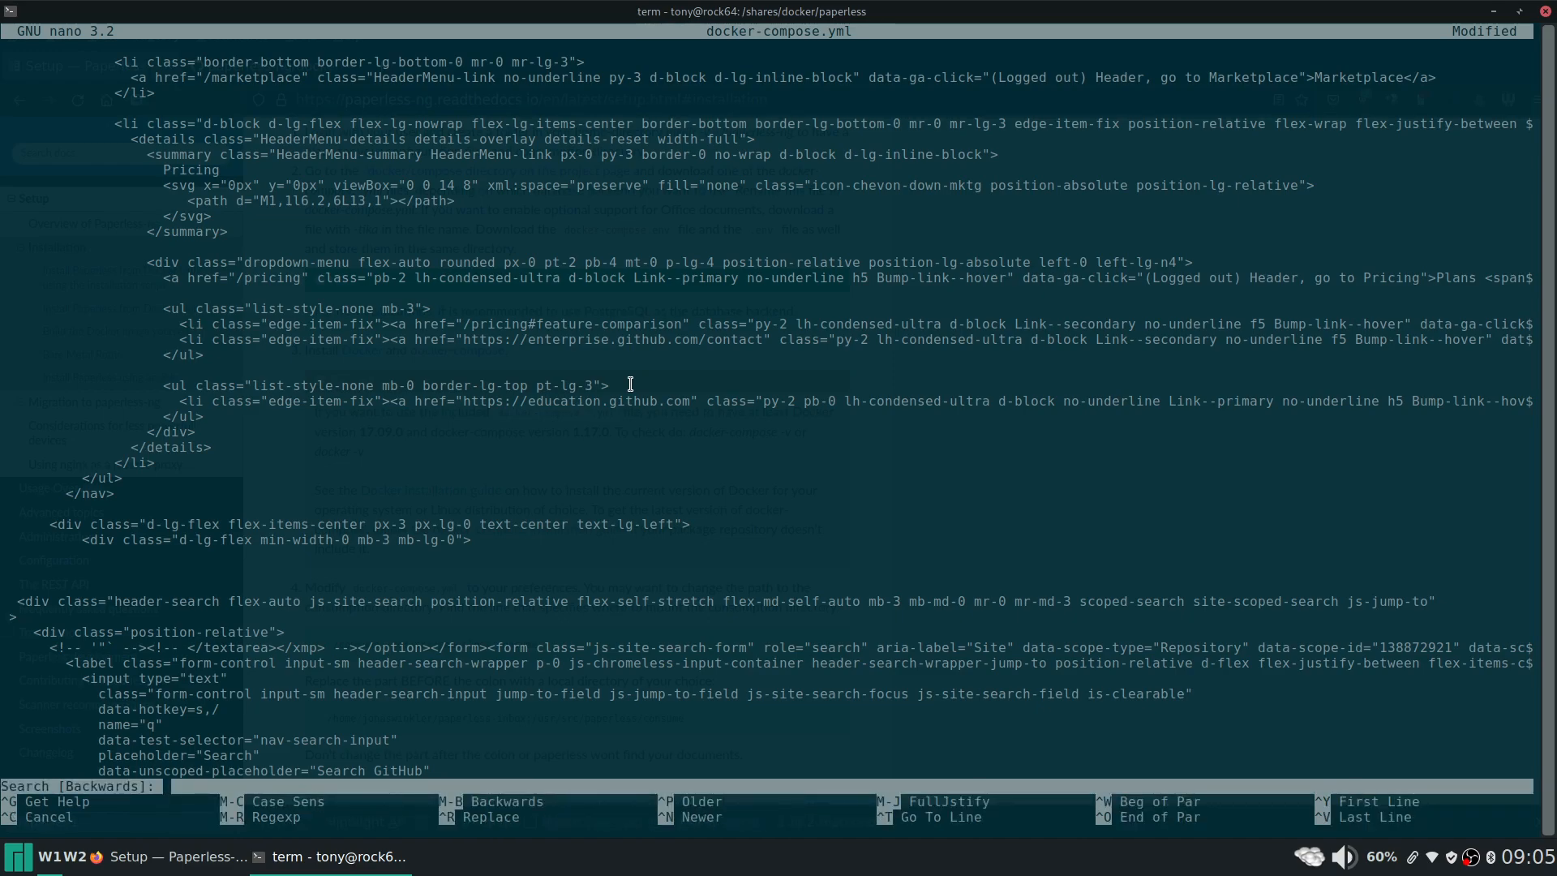
{"action": "key", "text": "ctrl+x"}
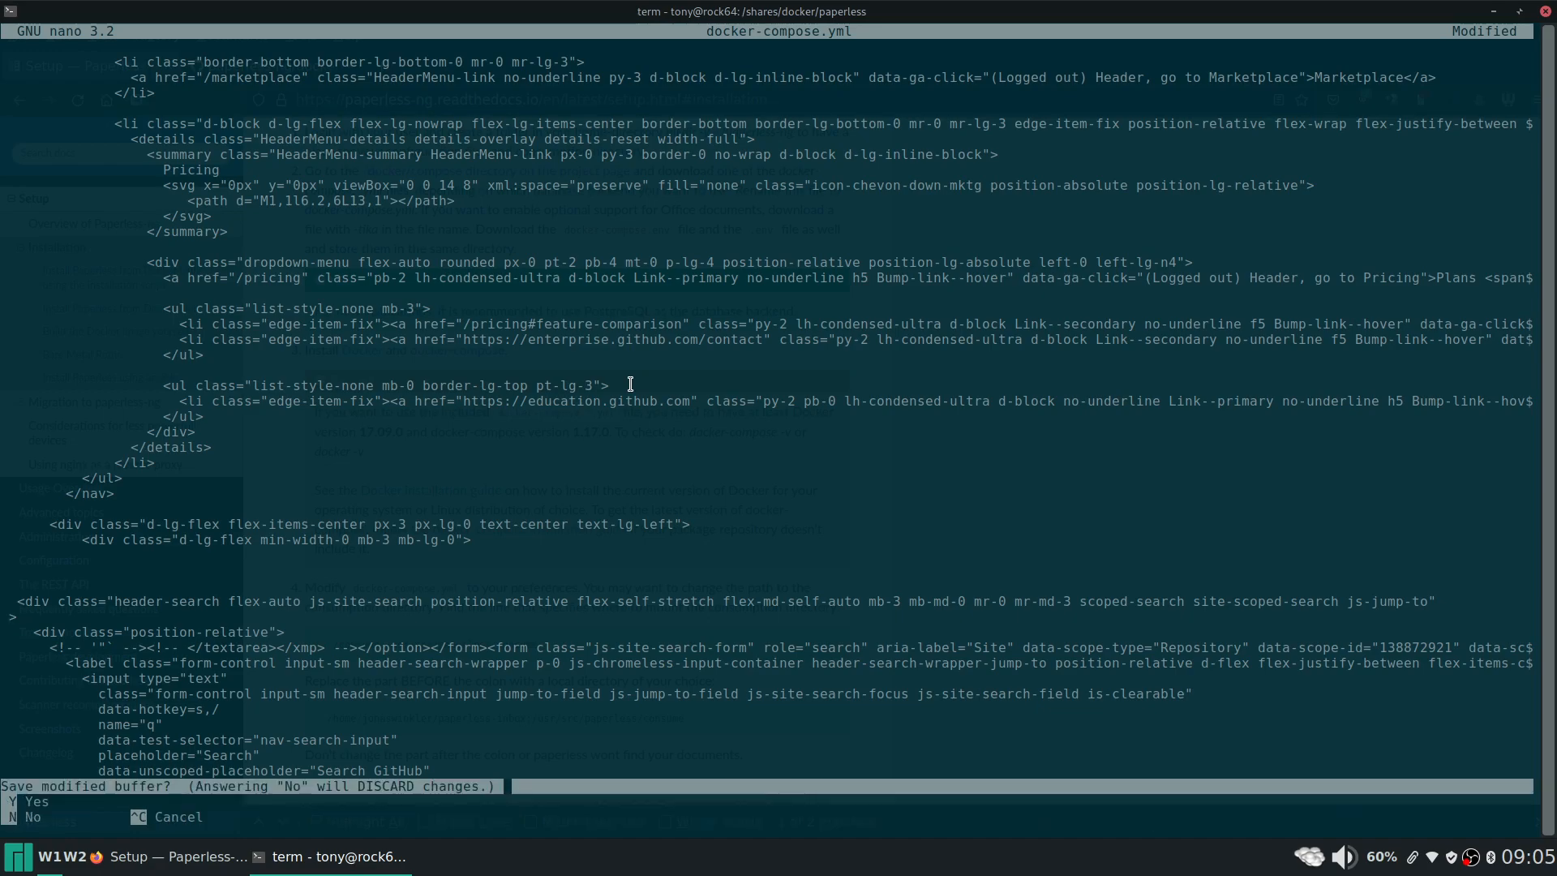
{"action": "key", "text": "n"}
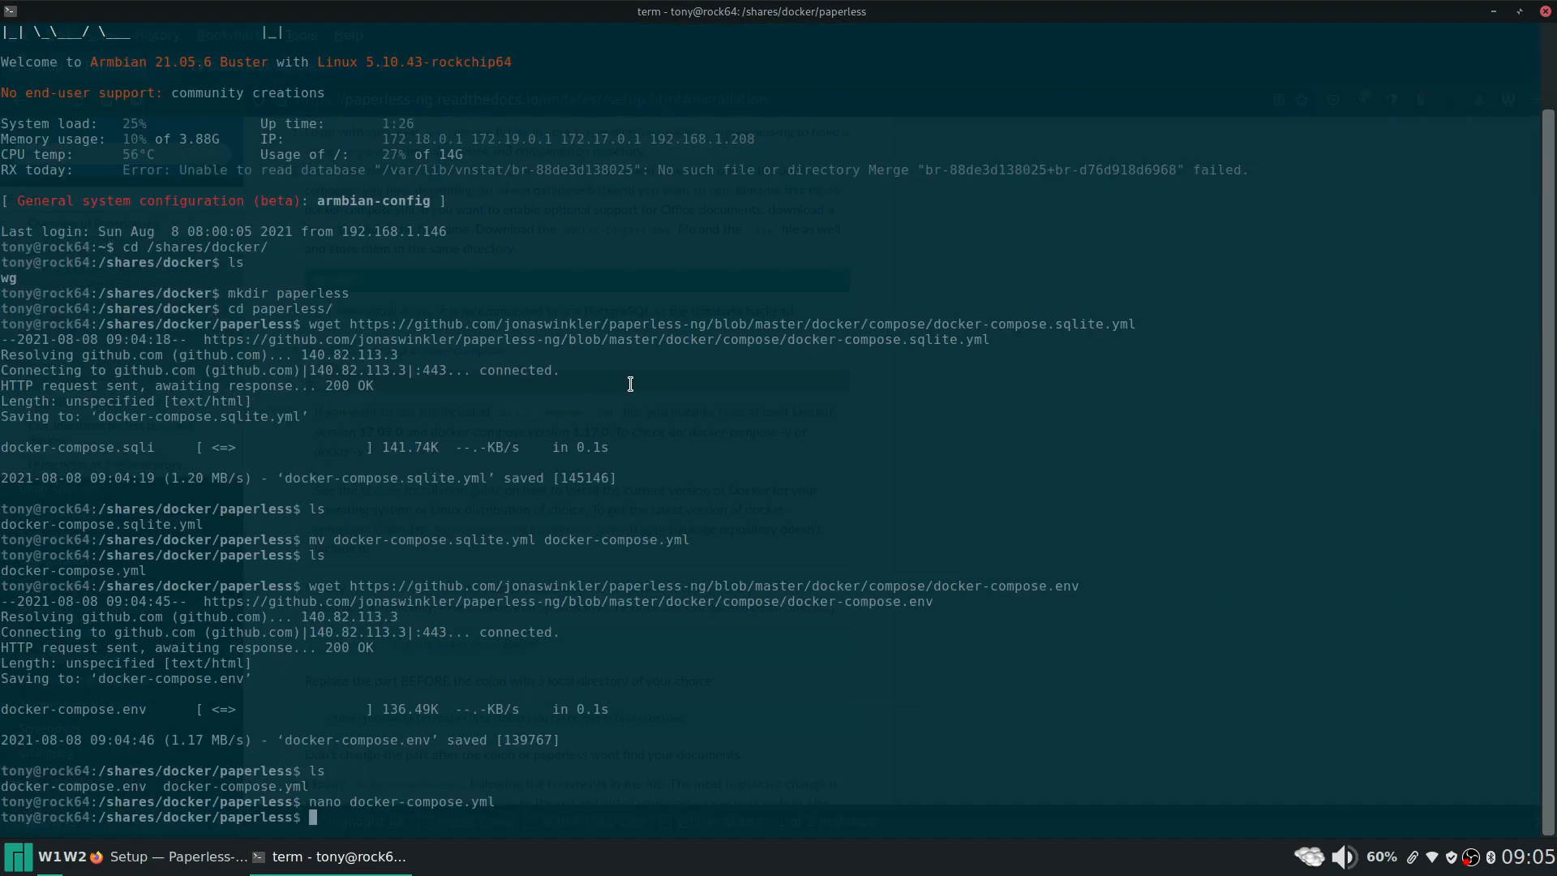
{"action": "type", "text": "cat docker-compose.env"}
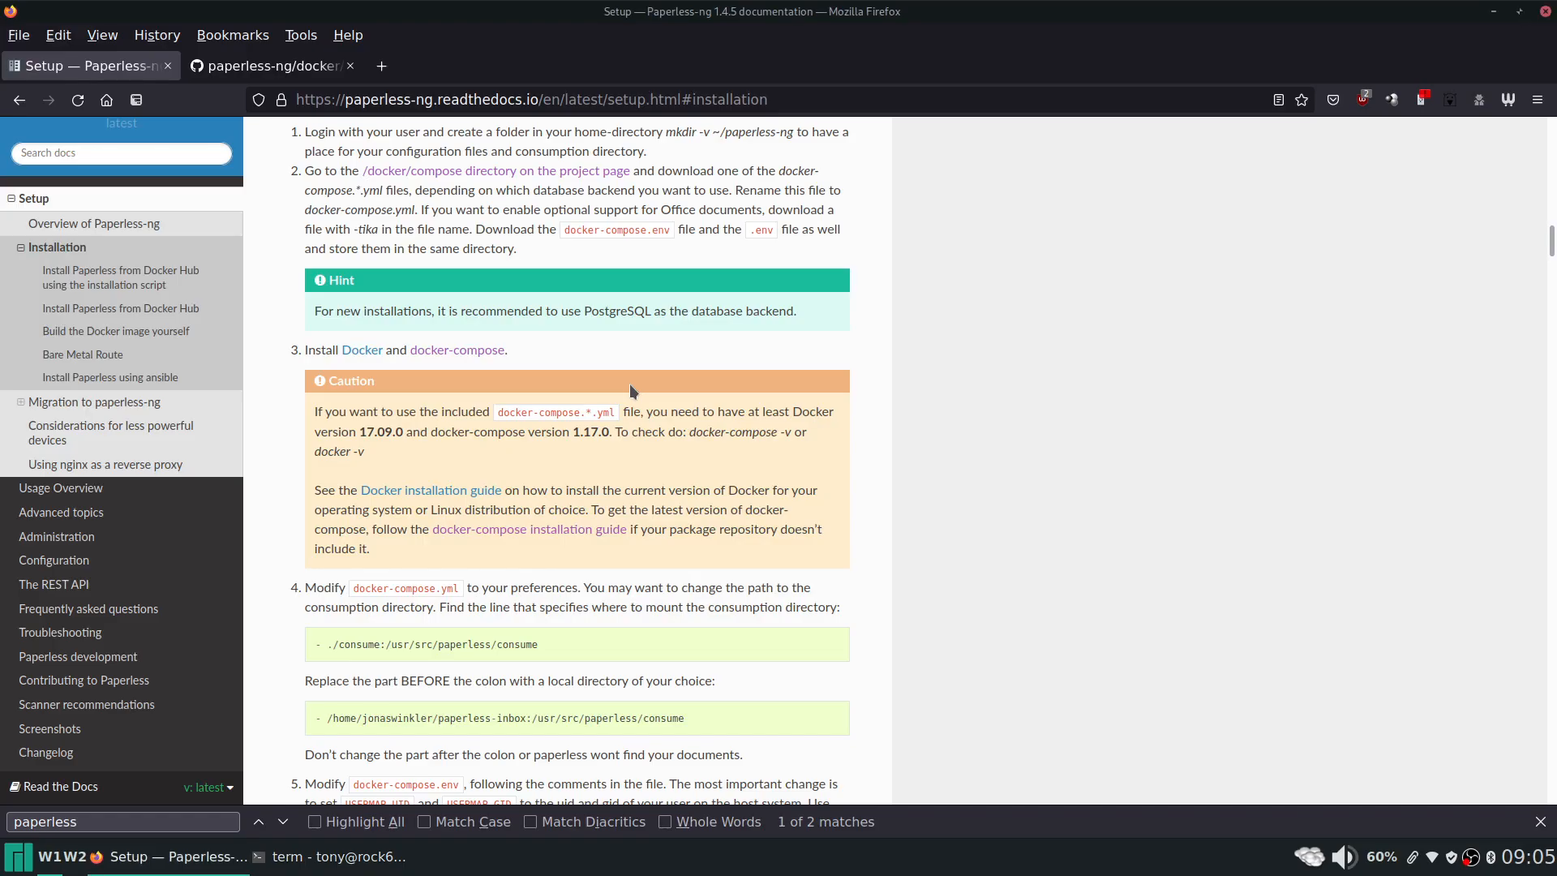
- Open the SQLite compose file on GitHub and delete everything in the paperless folder with rm ./*
{"action": "left_click", "coordinate": [268, 65]}
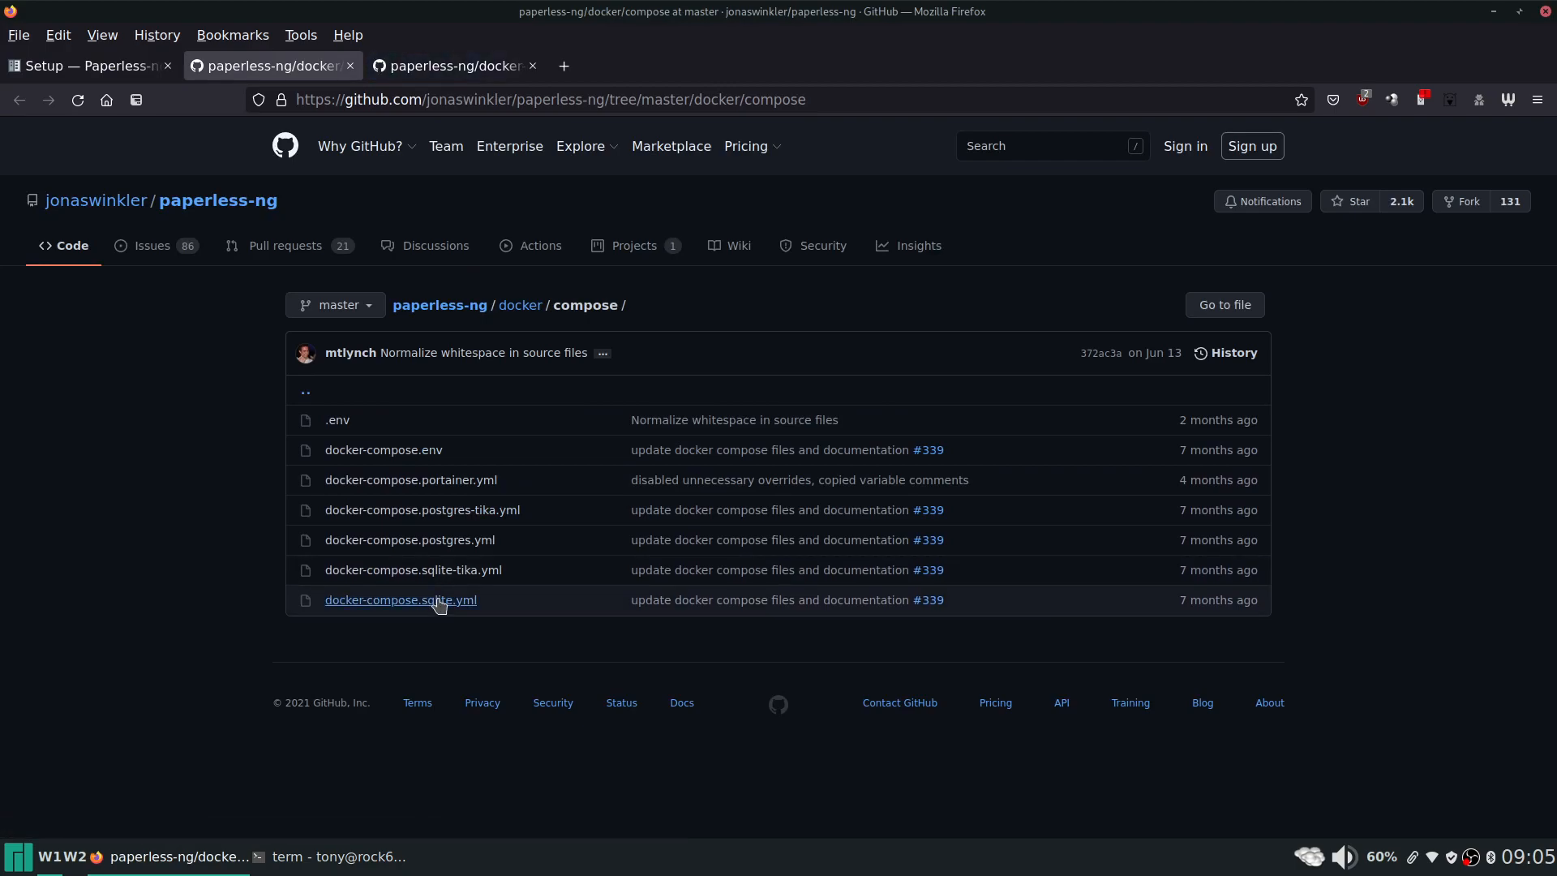
{"action": "left_click", "coordinate": [383, 450]}
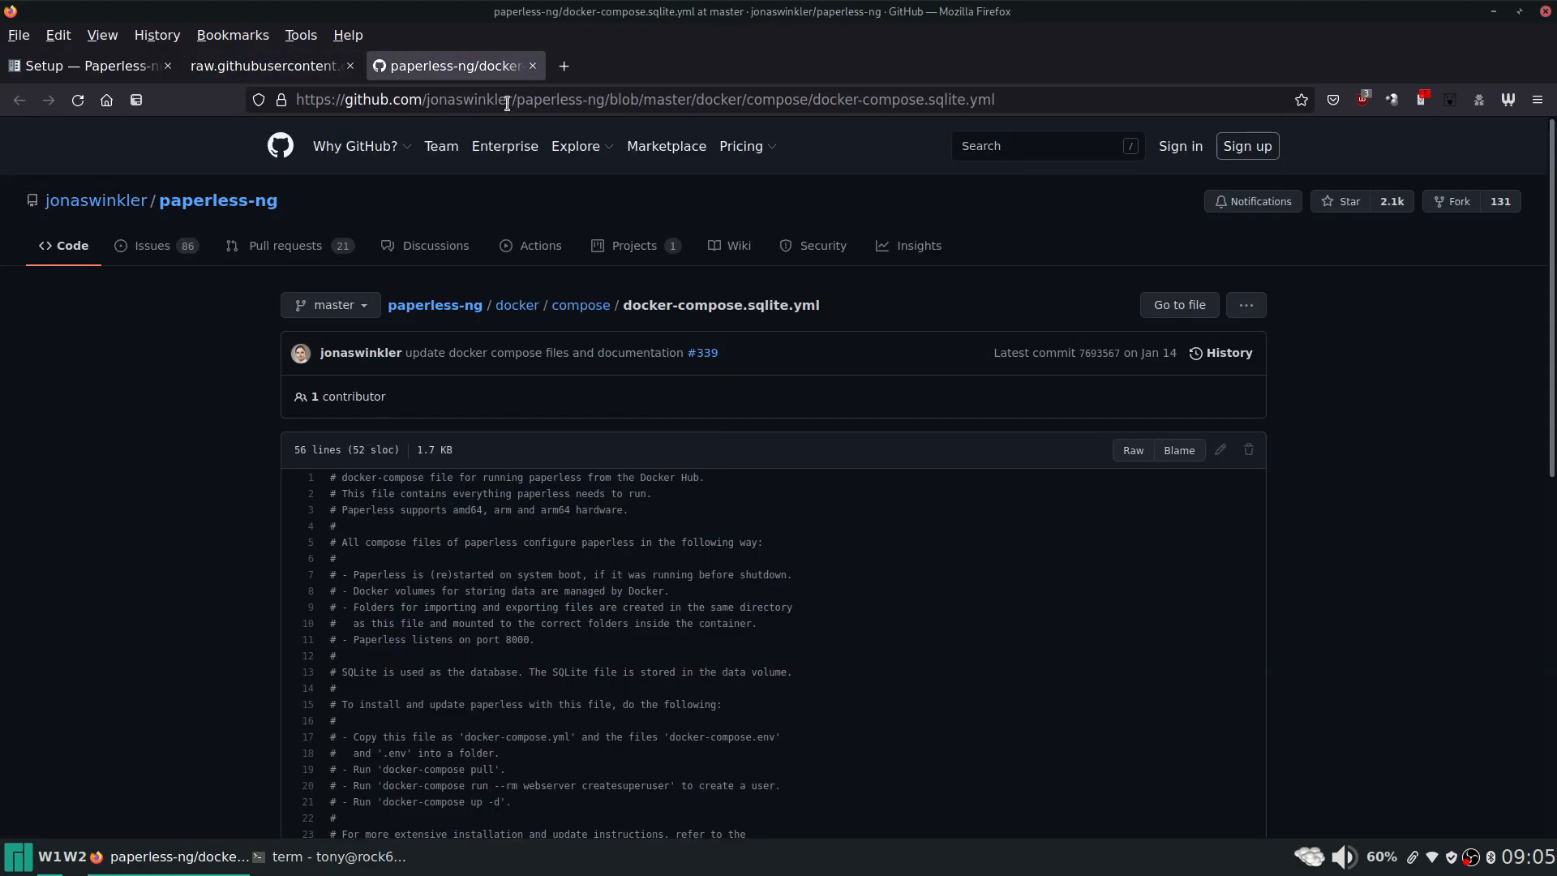
{"action": "left_click", "coordinate": [1133, 450]}
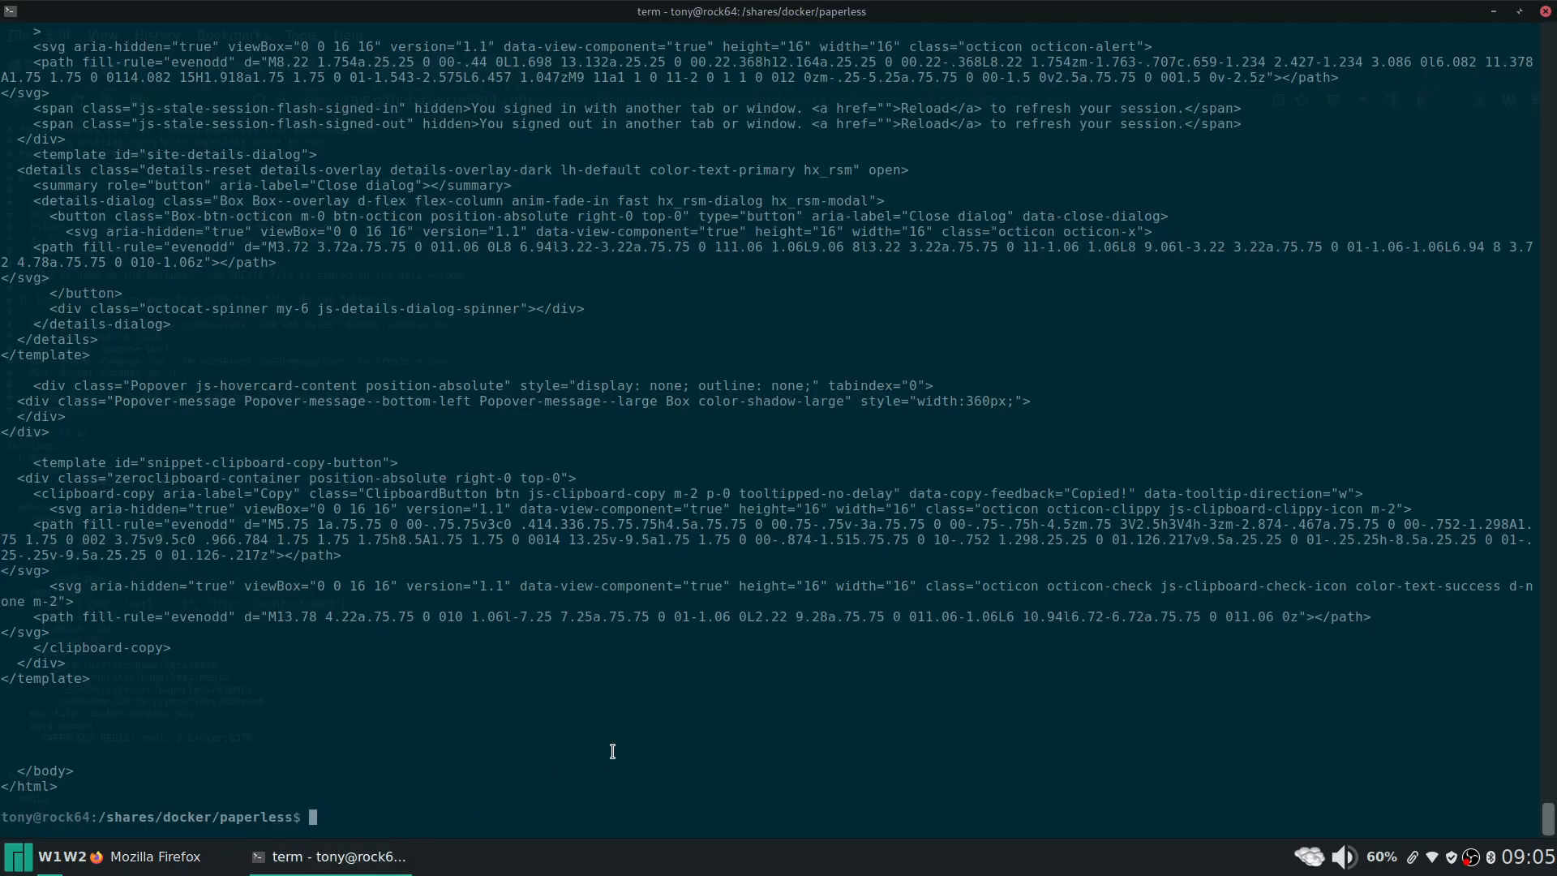
{"action": "type", "text": "rm"}
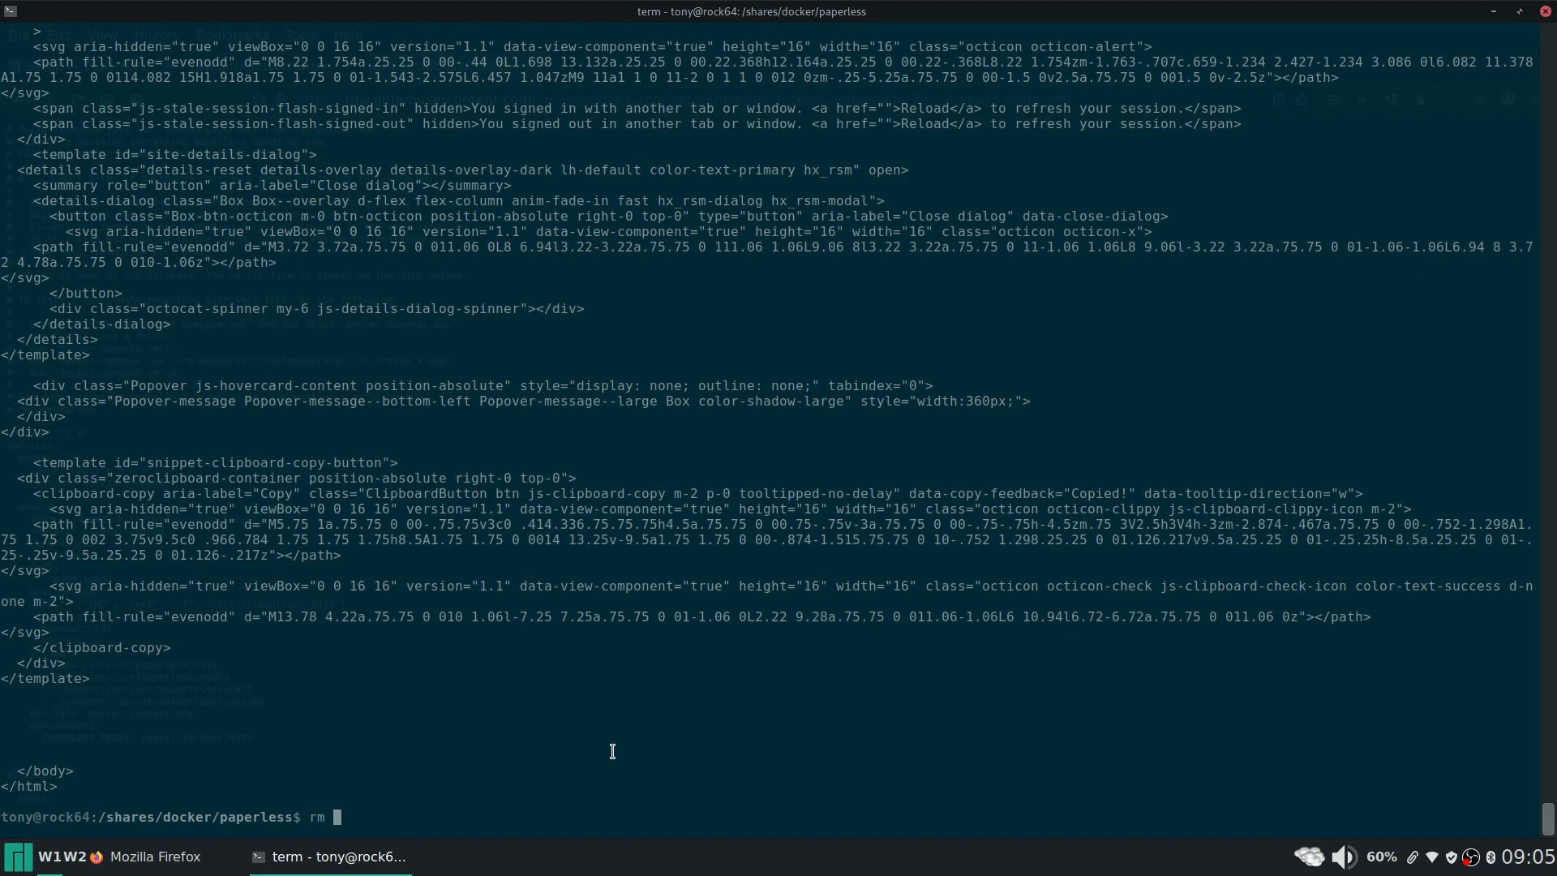
{"action": "type", "text": "./*"}
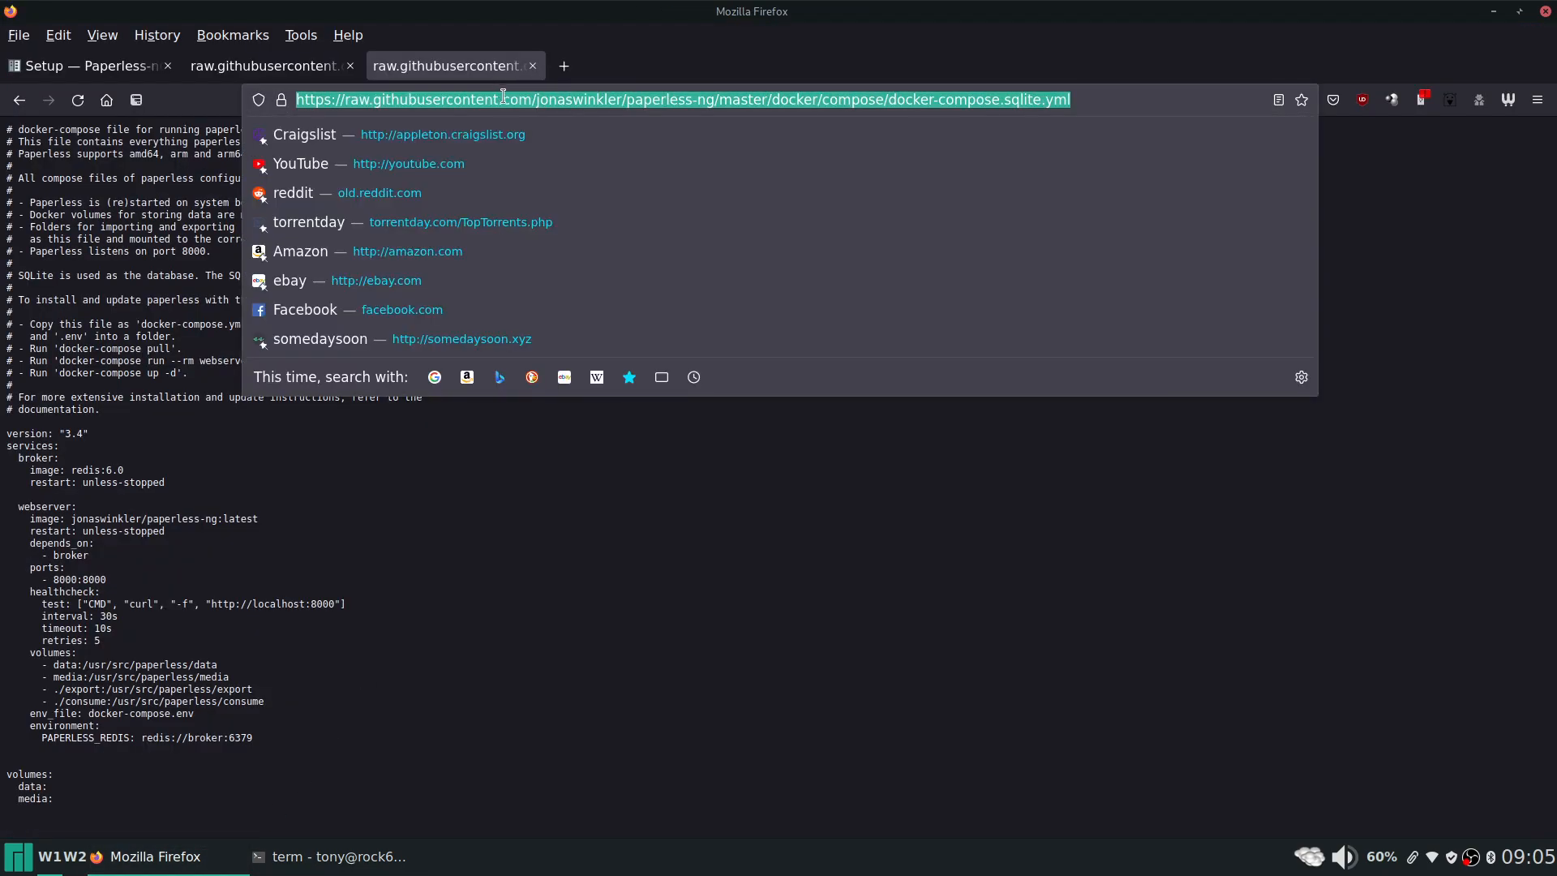
- Re-download docker-compose.yml (wget -O) and docker-compose.env from raw GitHub URLs, then open the compose file
{"action": "left_click", "coordinate": [329, 856]}
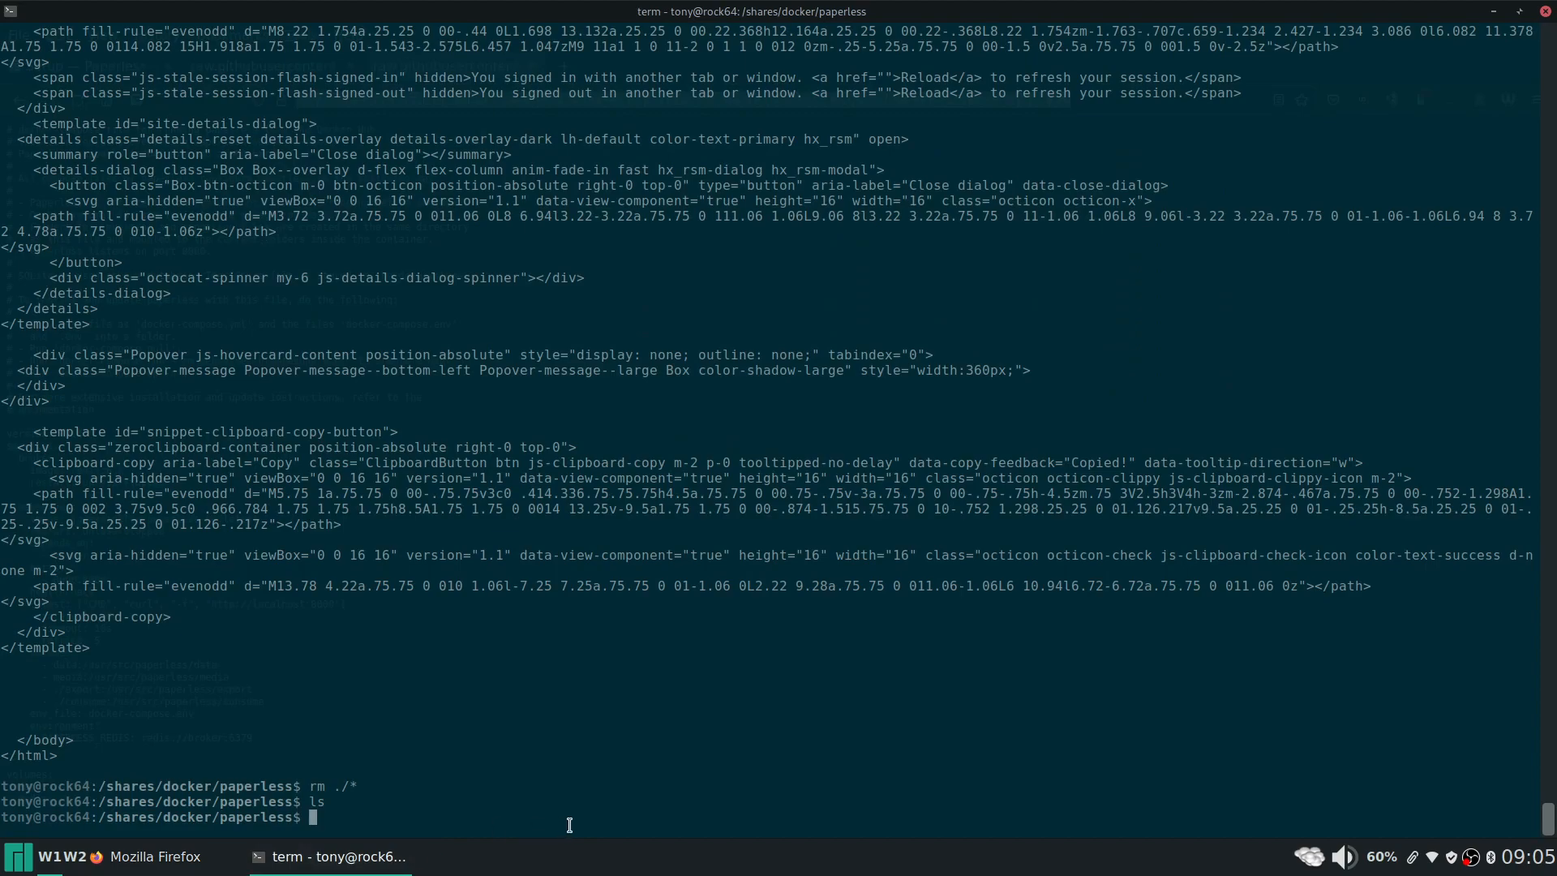
{"action": "type", "text": "wget -"}
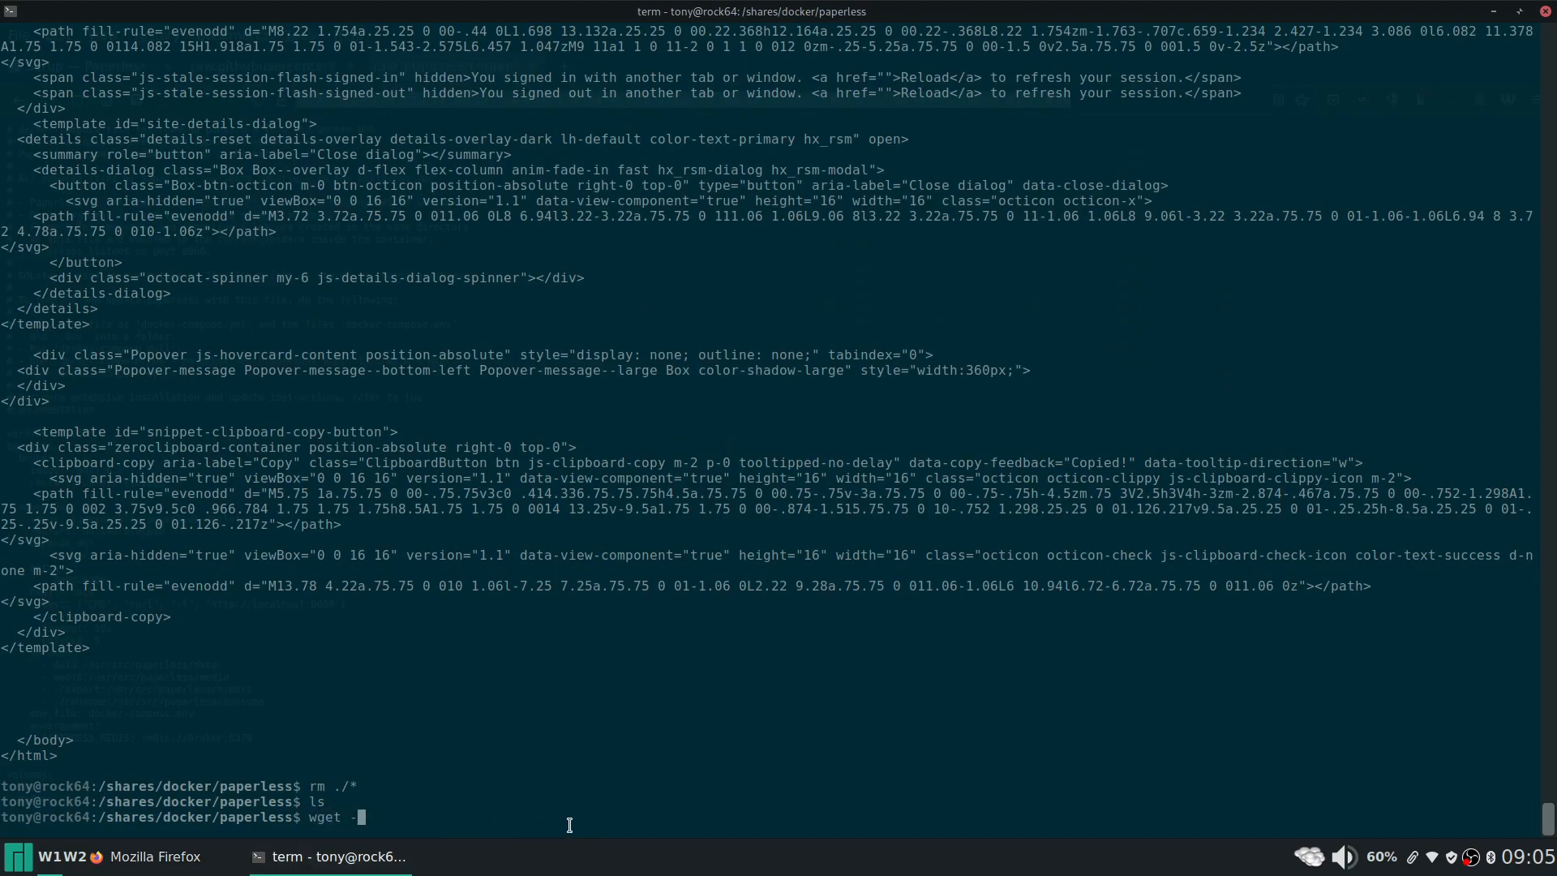
{"action": "type", "text": "O docker-"}
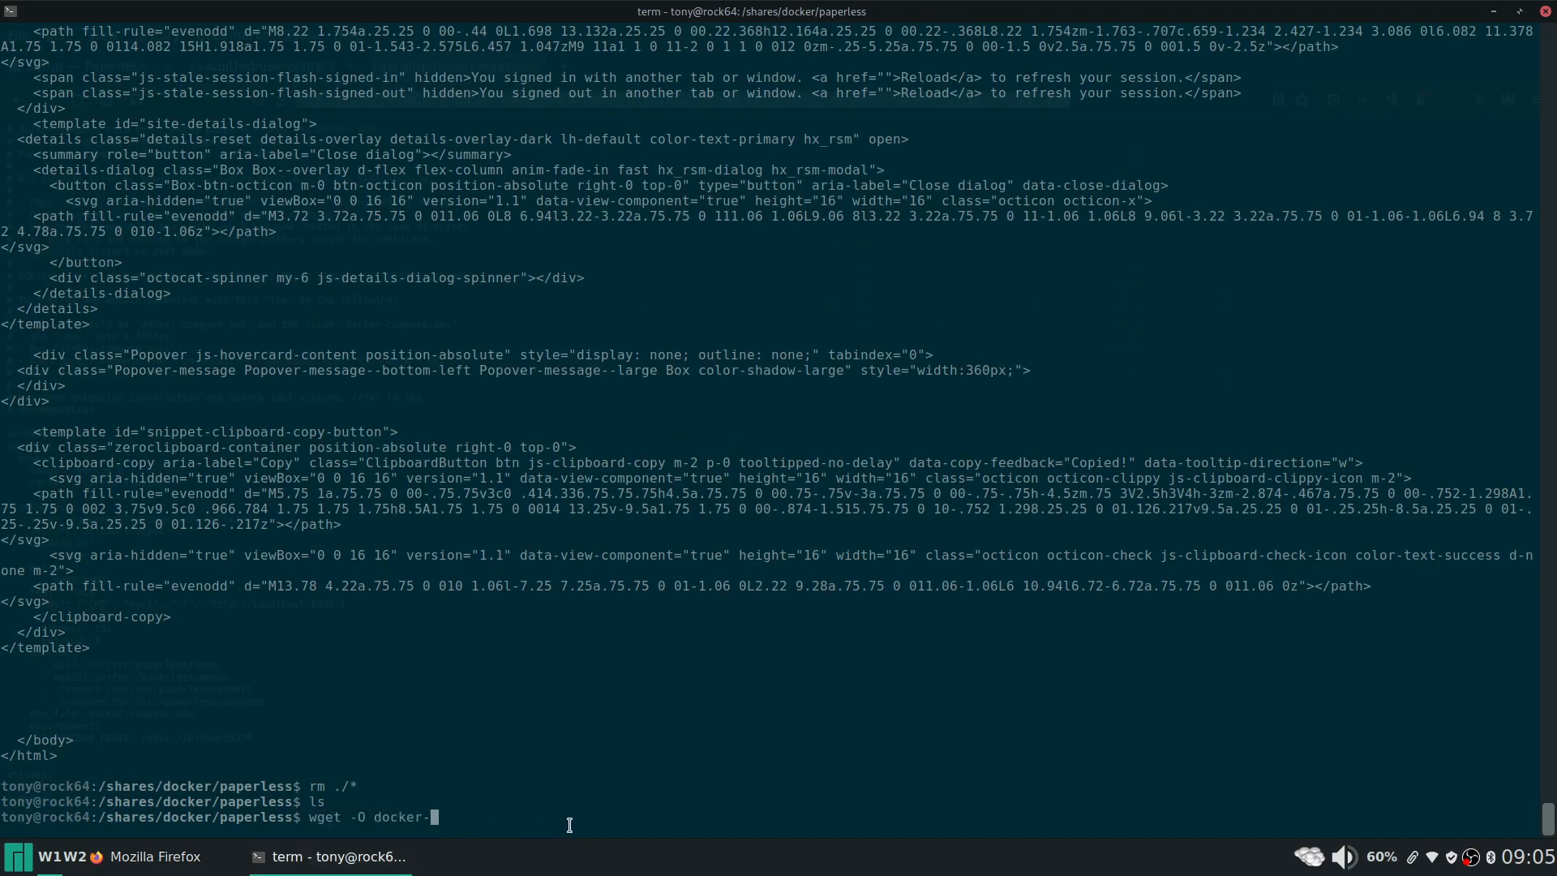
{"action": "type", "text": "compose"}
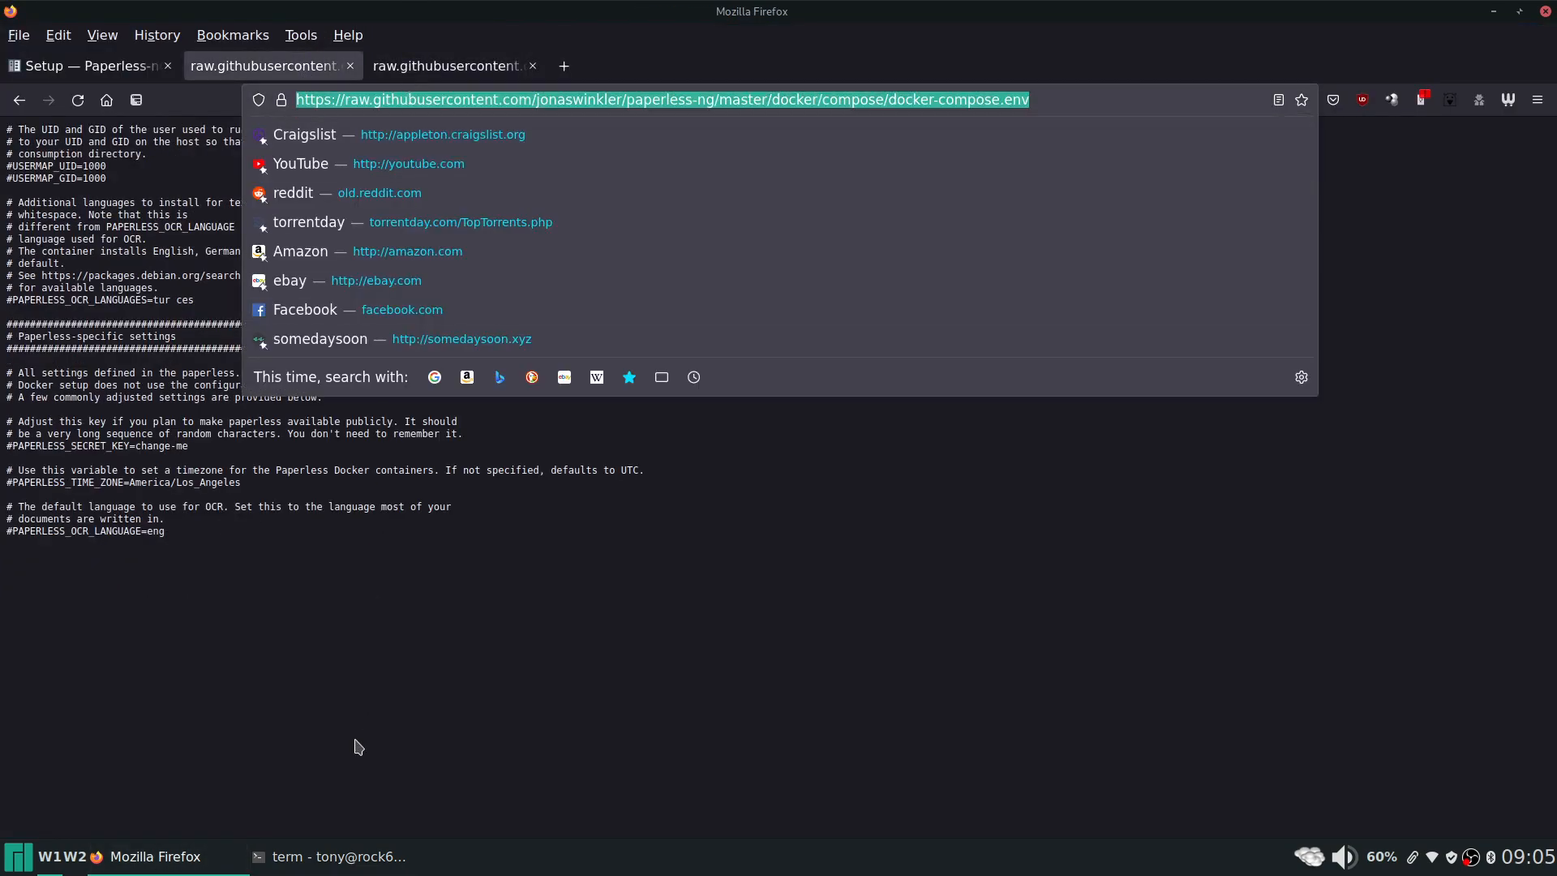
{"action": "left_click", "coordinate": [328, 856]}
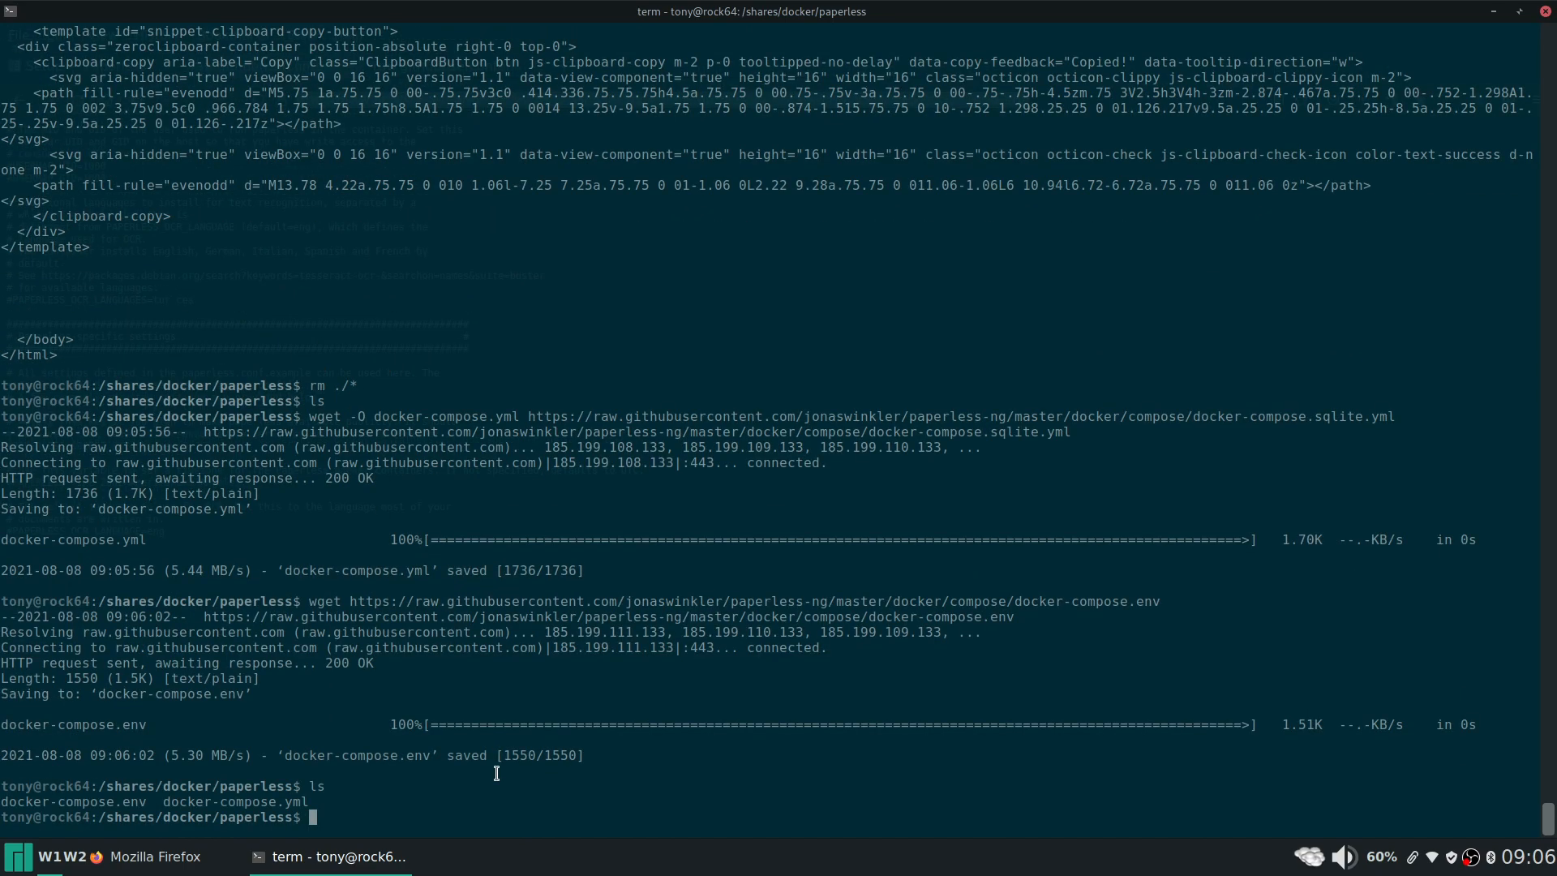
{"action": "type", "text": "nano docker-compose."}
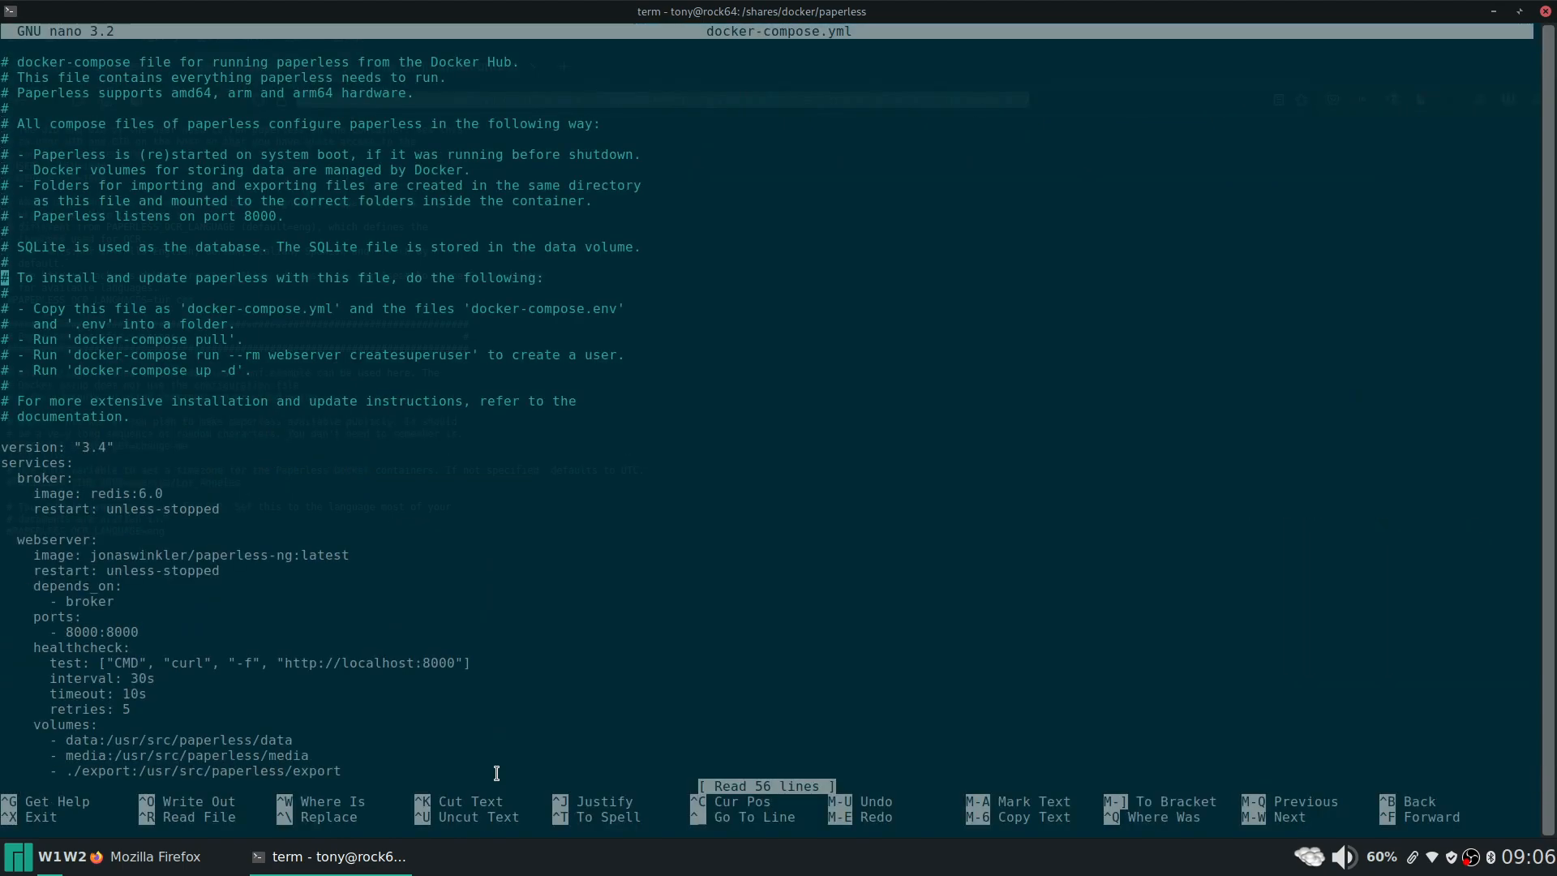
- Change the webserver port mapping in docker-compose.yml to 8600:8000 and save the file
{"action": "scroll", "scroll_direction": "down", "scroll_amount": 3}
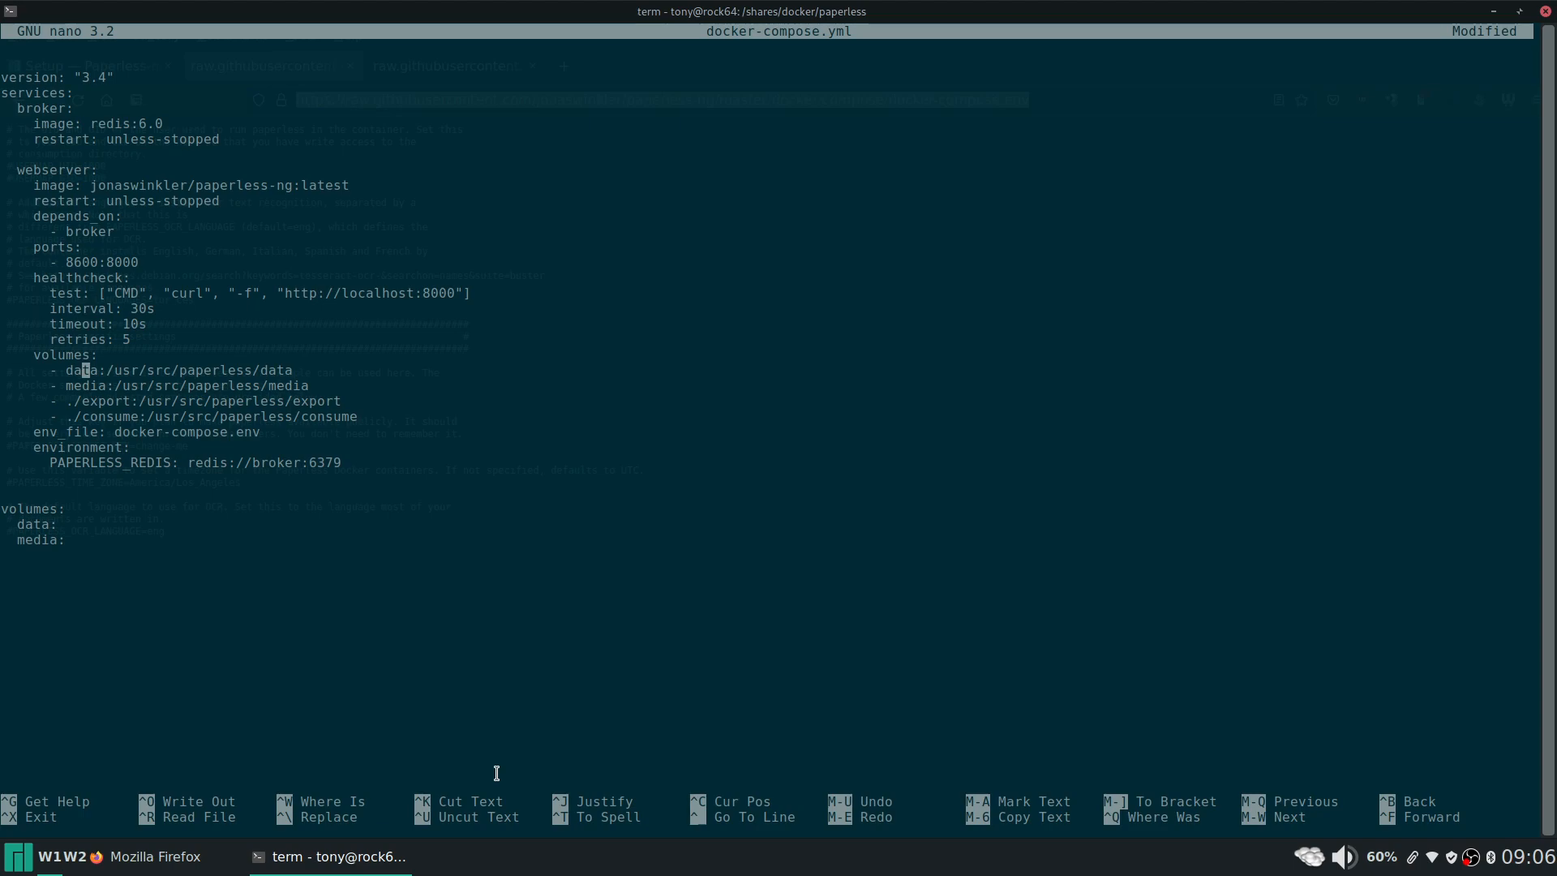
{"action": "key", "text": "ctrl+x"}
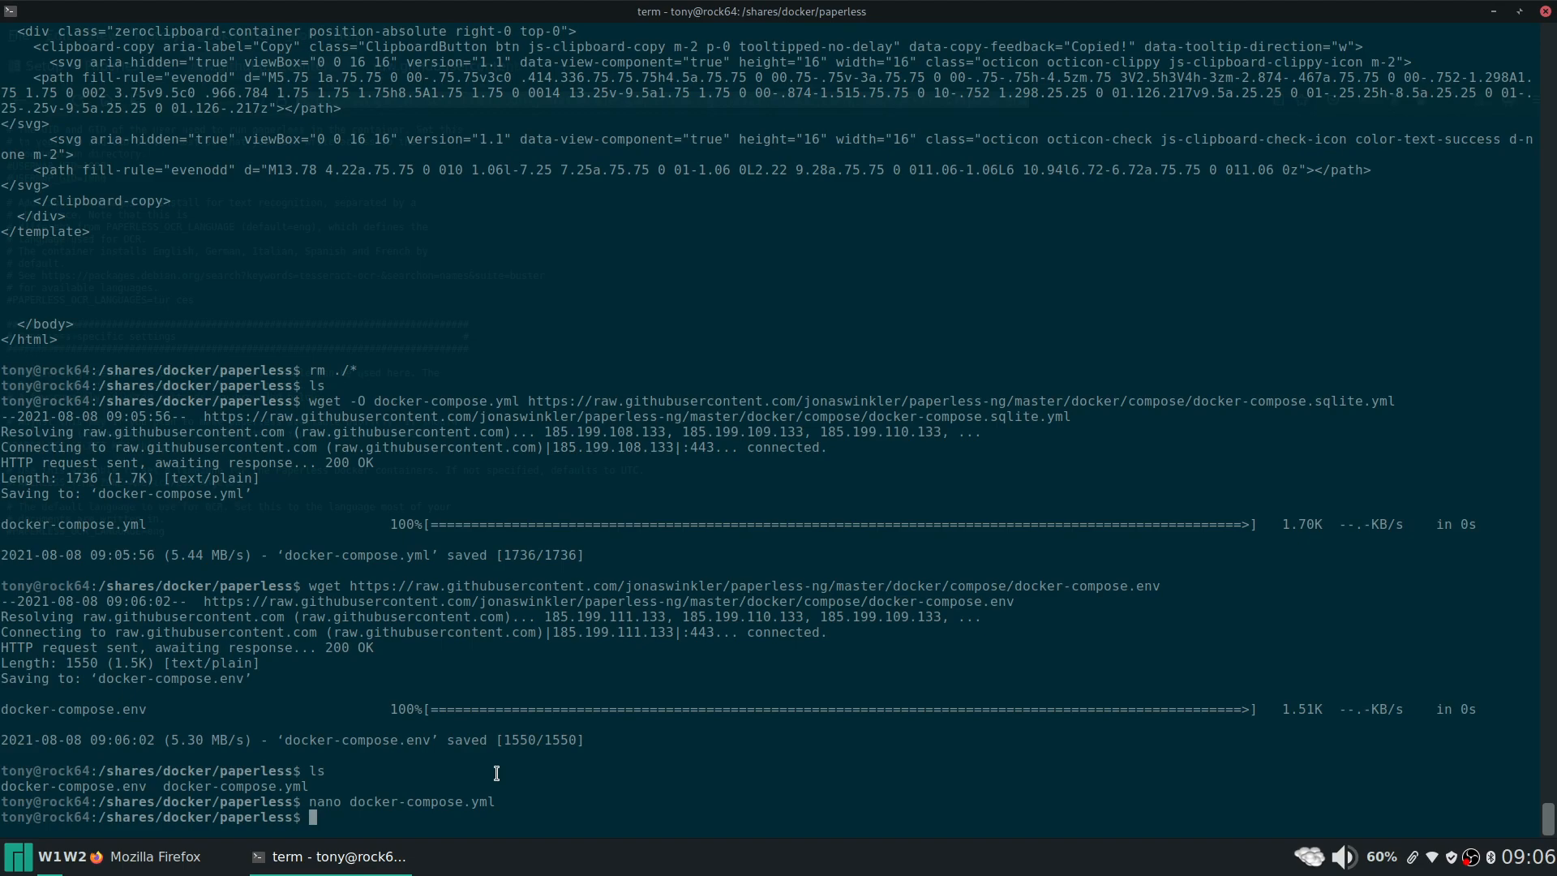
- Uncomment USERMAP_UID/GID, PAPERLESS_SECRET_KEY and PAPERLESS_TIME_ZONE, setting America/Chicago, and save
{"action": "type", "text": "nano docker-compose.env"}
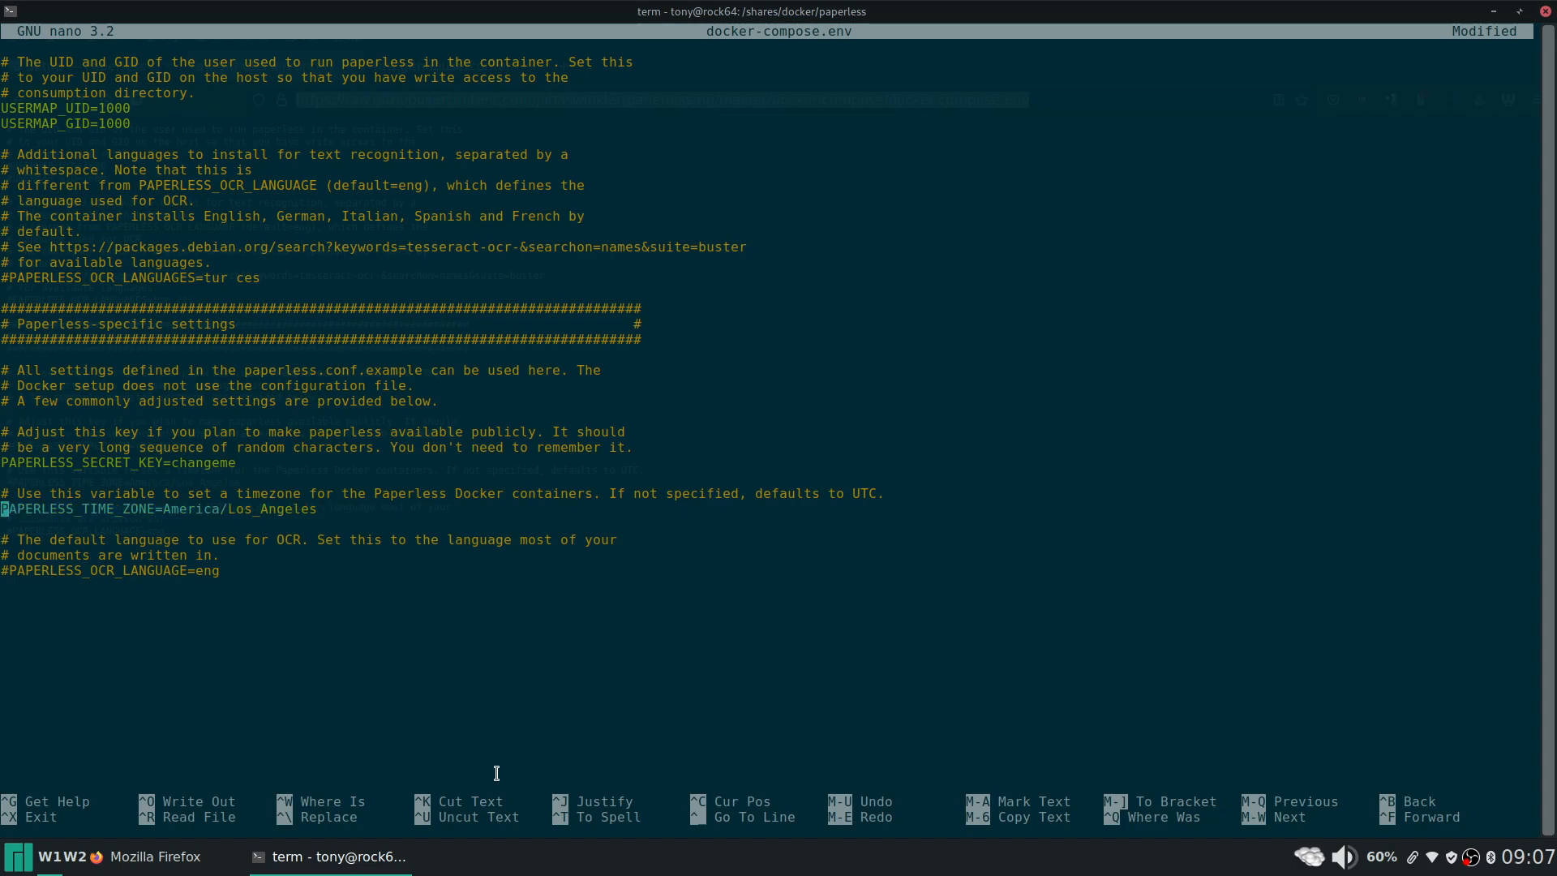
{"action": "key", "text": "BackSpace"}
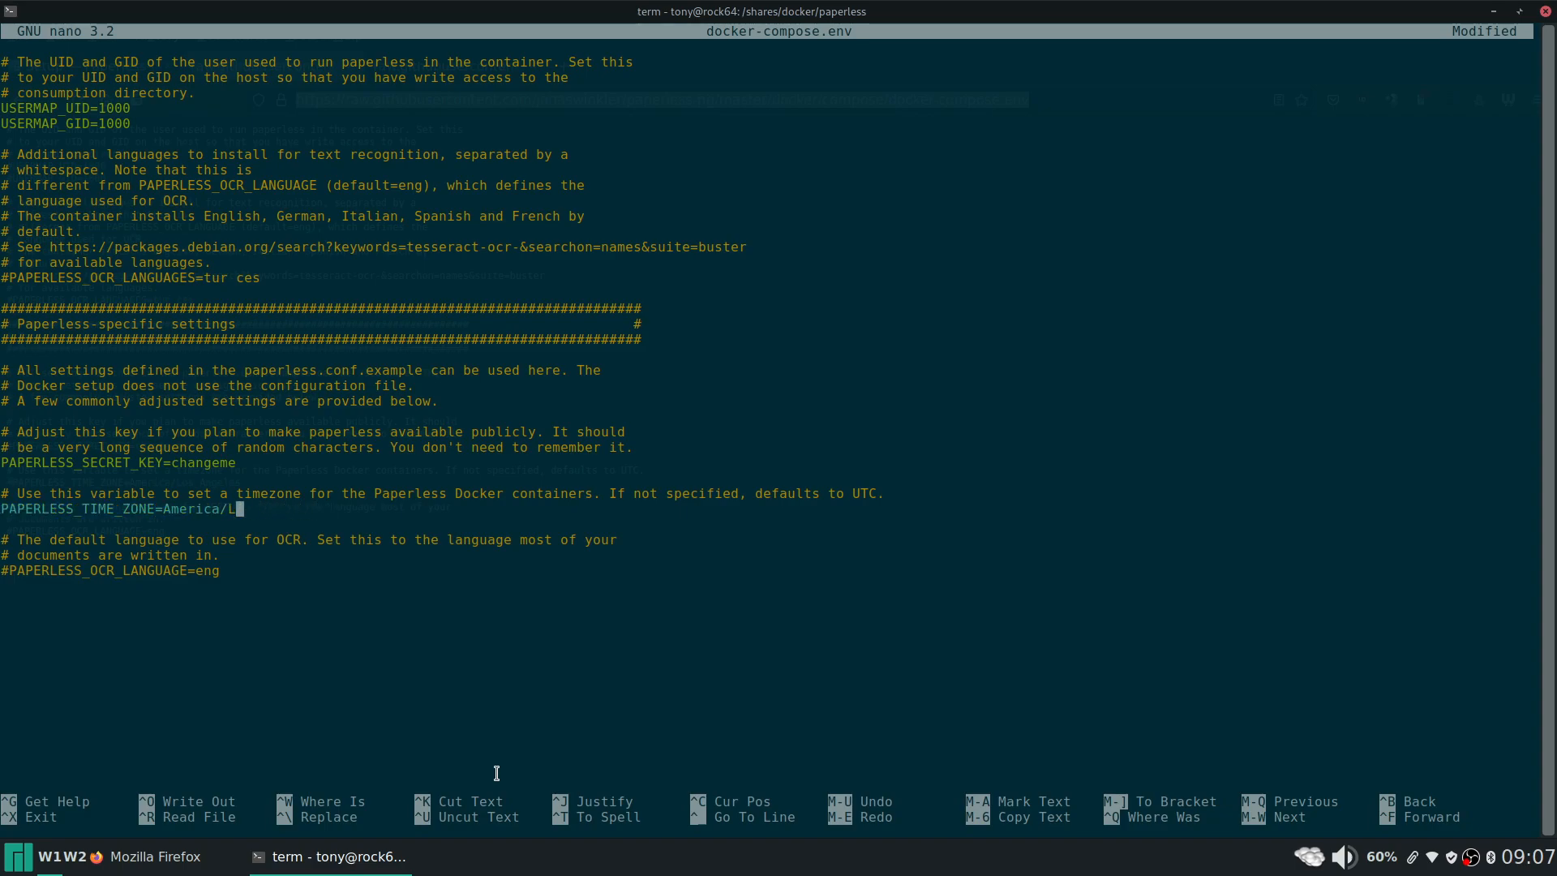
{"action": "type", "text": "hicago"}
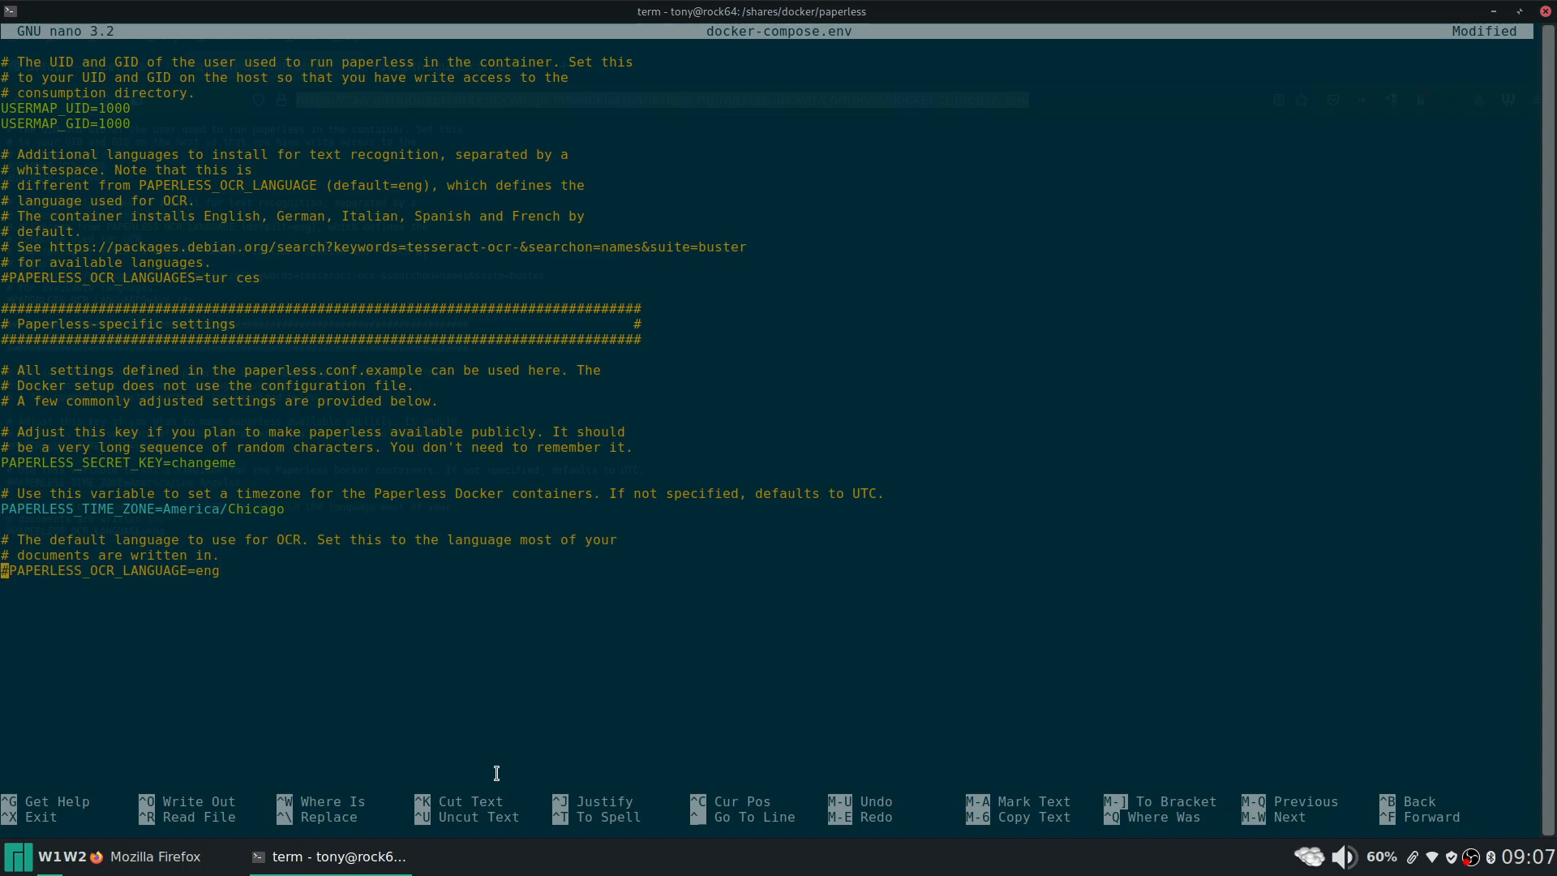
{"action": "key", "text": "ctrl+x"}
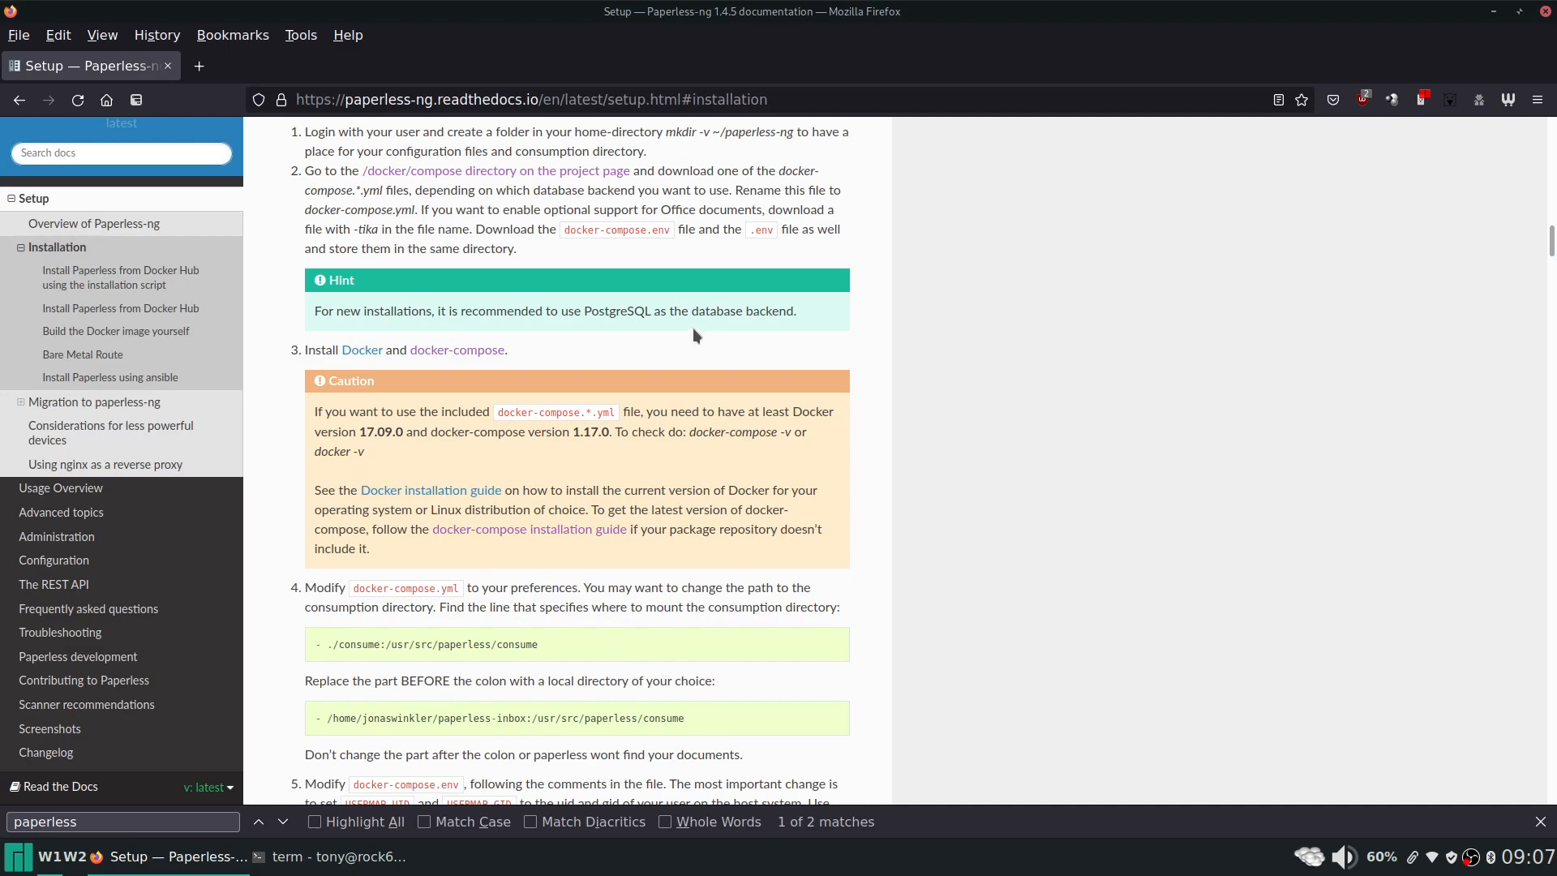
{"action": "scroll", "scroll_direction": "down", "scroll_amount": 3}
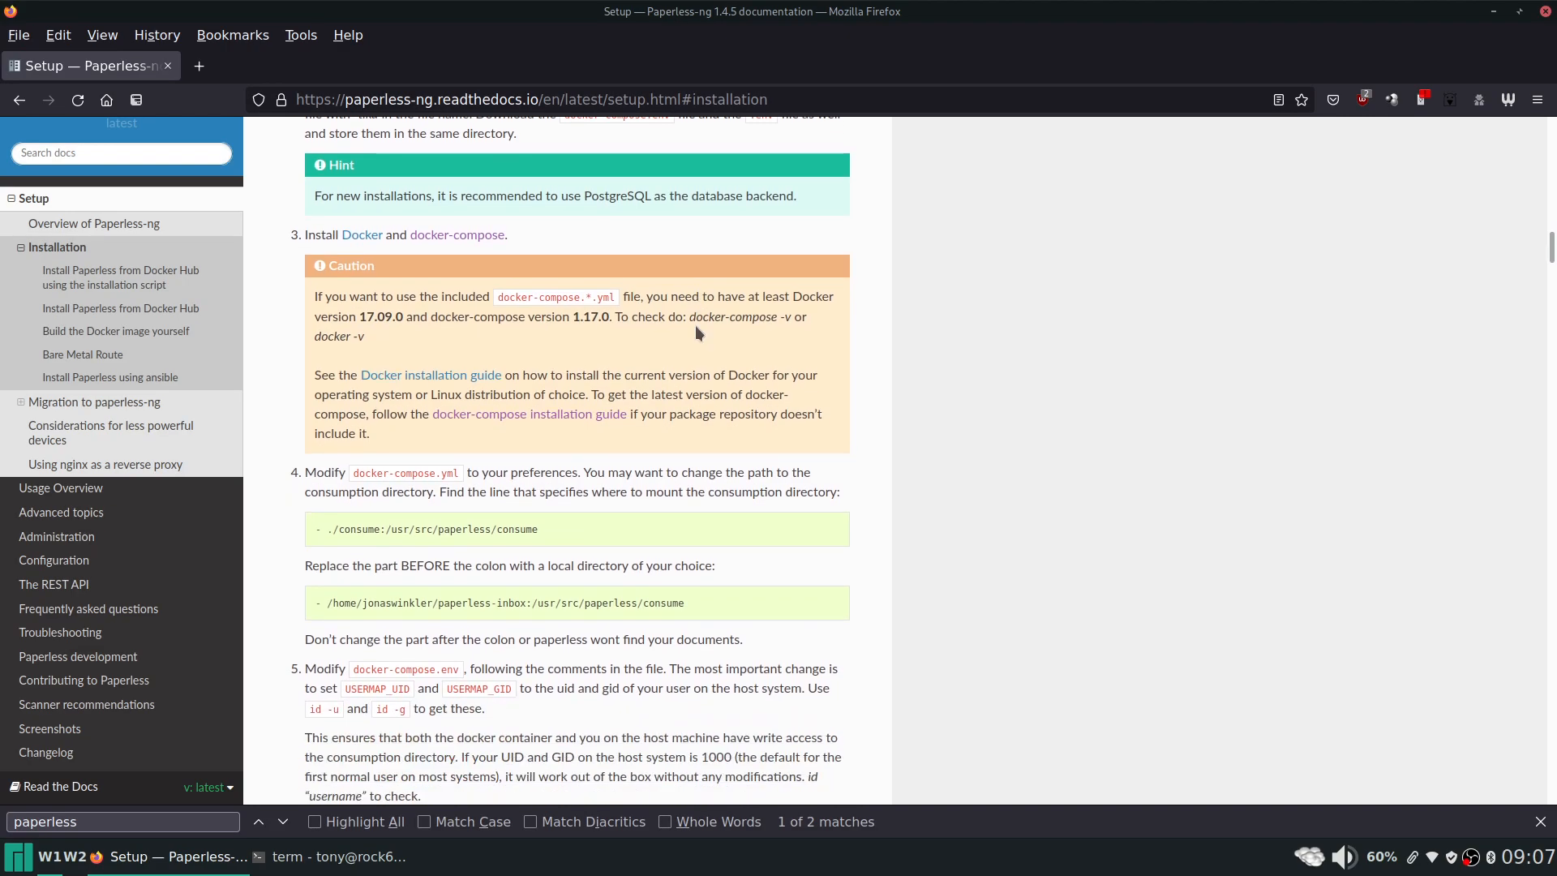
- Scroll the installation page to steps 6–8, then switch back to the server terminal
{"action": "scroll", "scroll_direction": "down", "scroll_amount": 3}
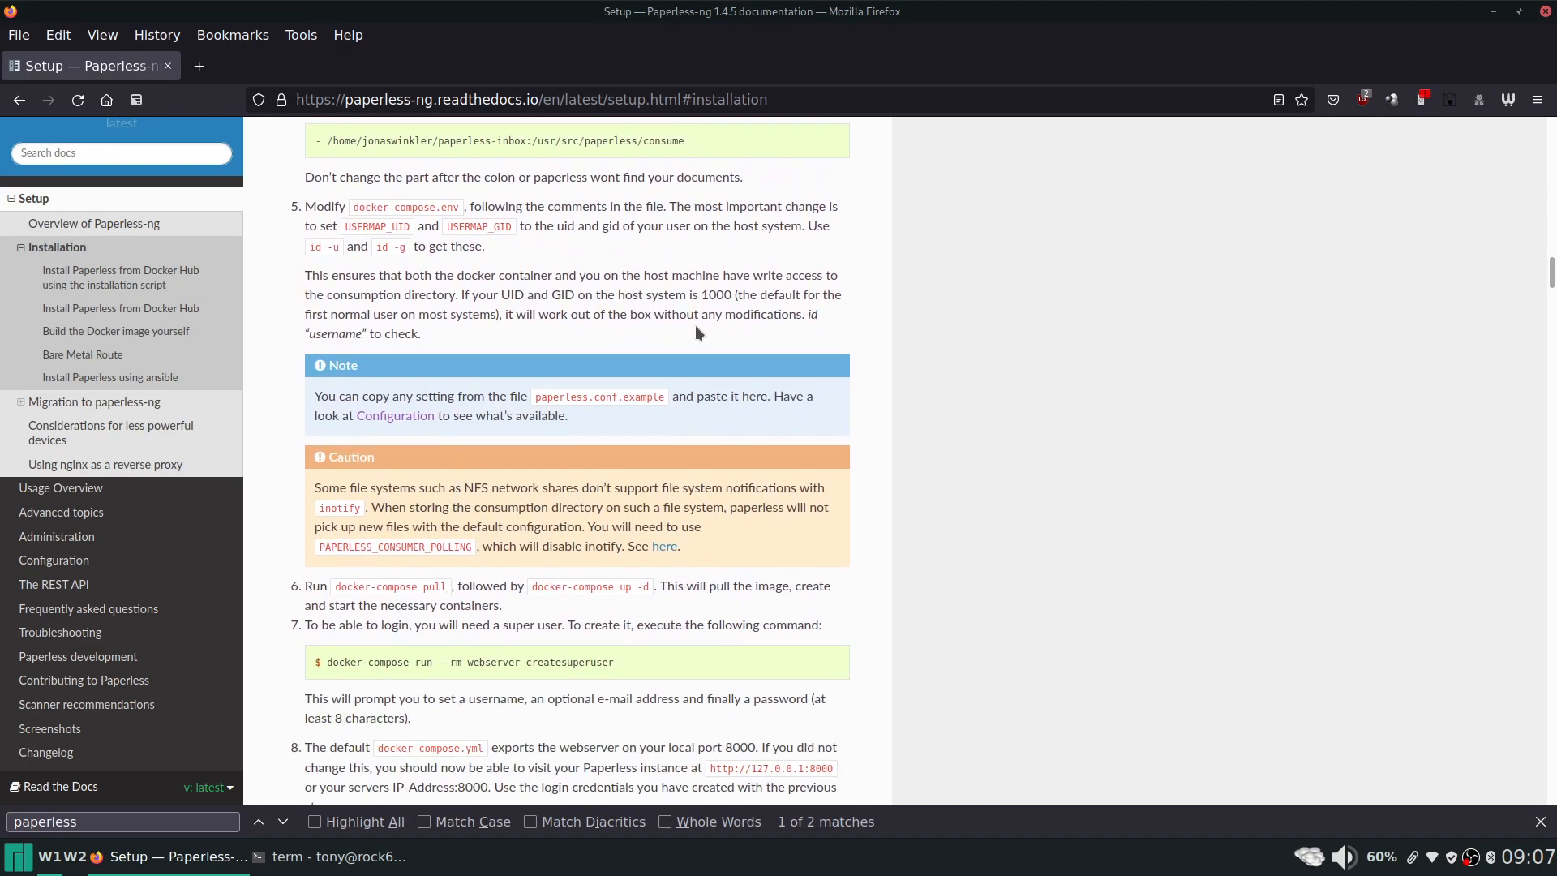
{"action": "scroll", "scroll_direction": "down", "scroll_amount": 3}
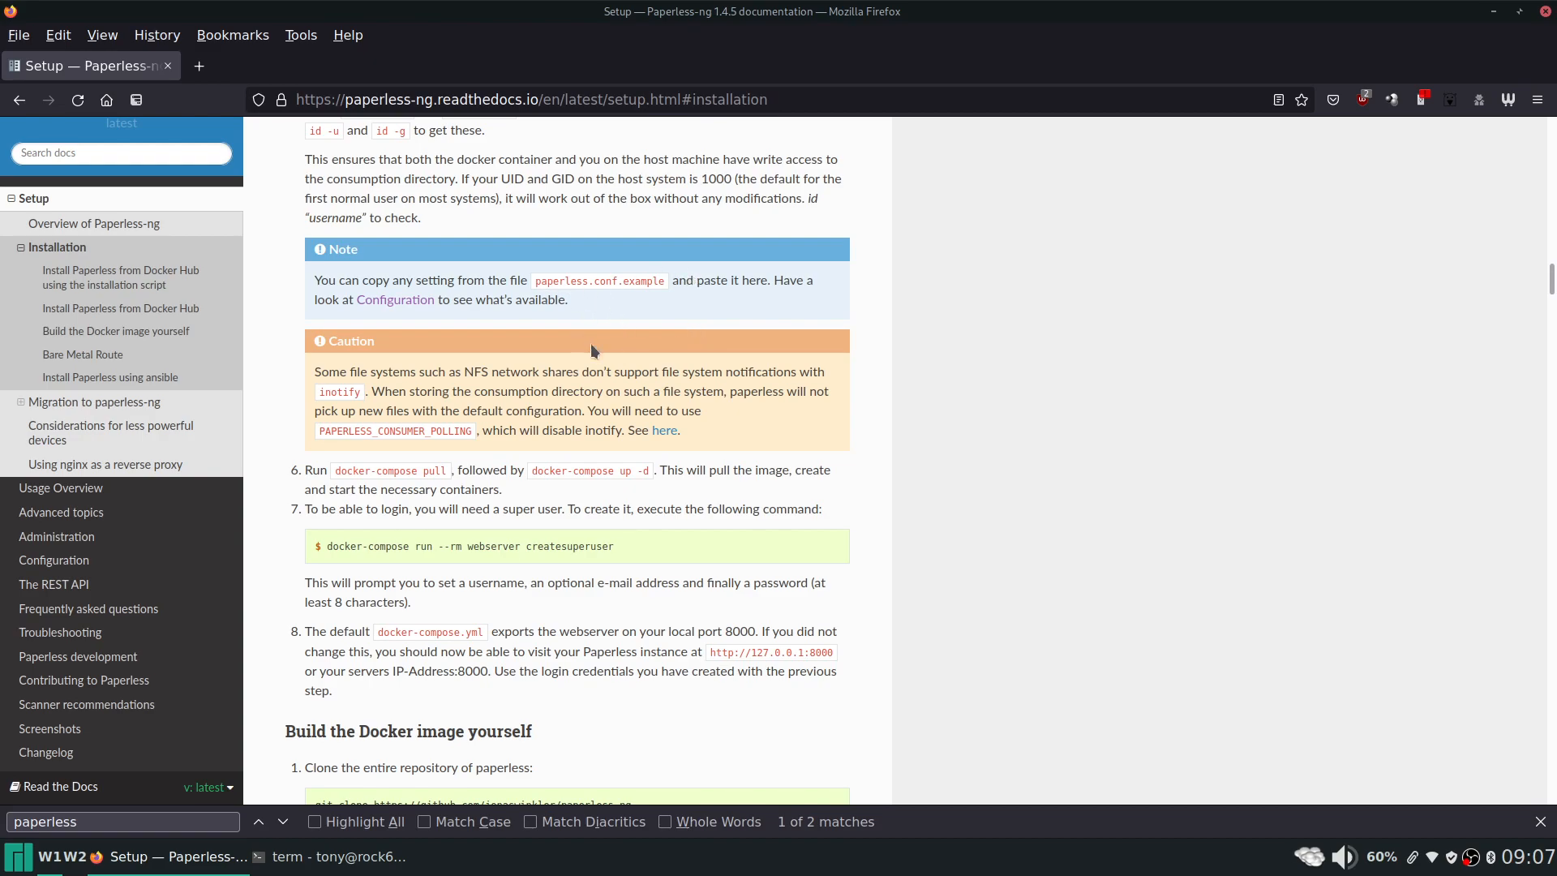
{"action": "mouse_move", "coordinate": [655, 473]}
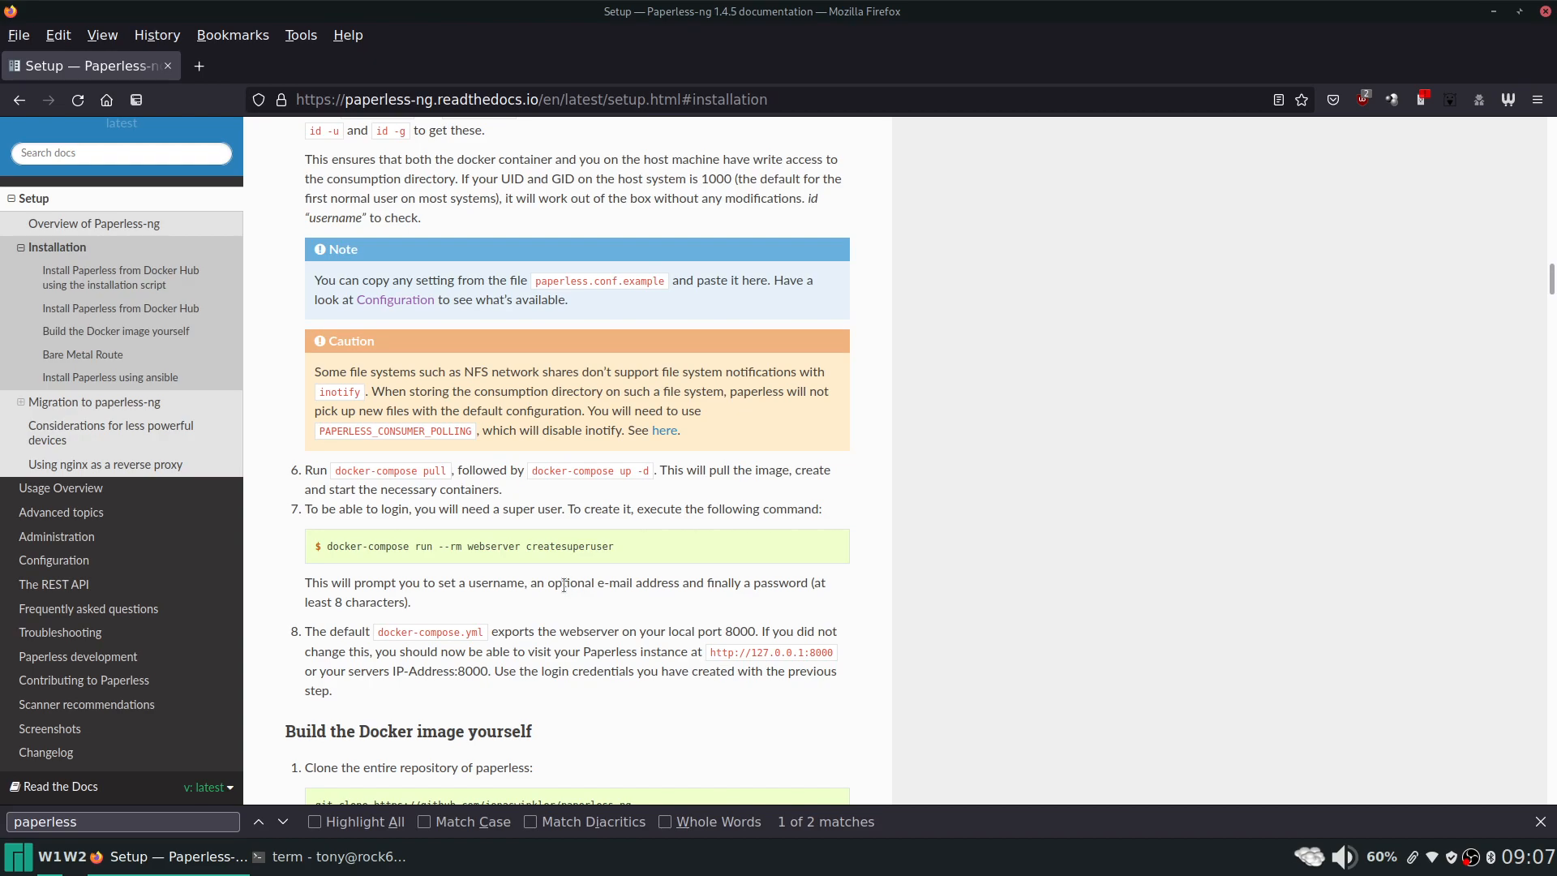
{"action": "left_click", "coordinate": [321, 856]}
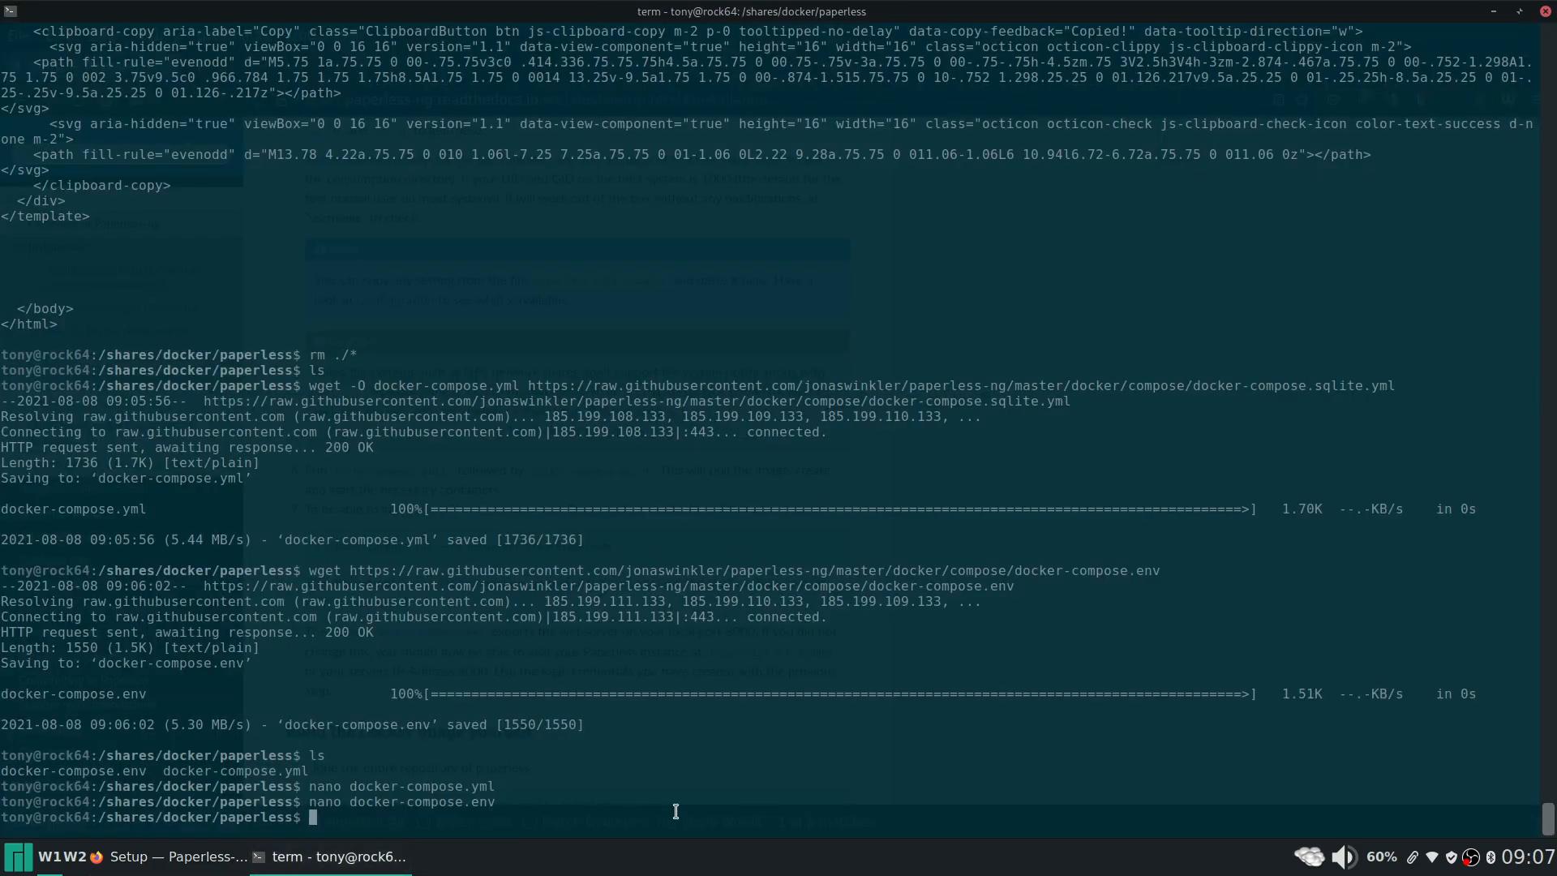
- Run sudo docker-compose pull for the broker and webserver images, then docker-compose up -d
{"action": "type", "text": "sudo docker compose pull"}
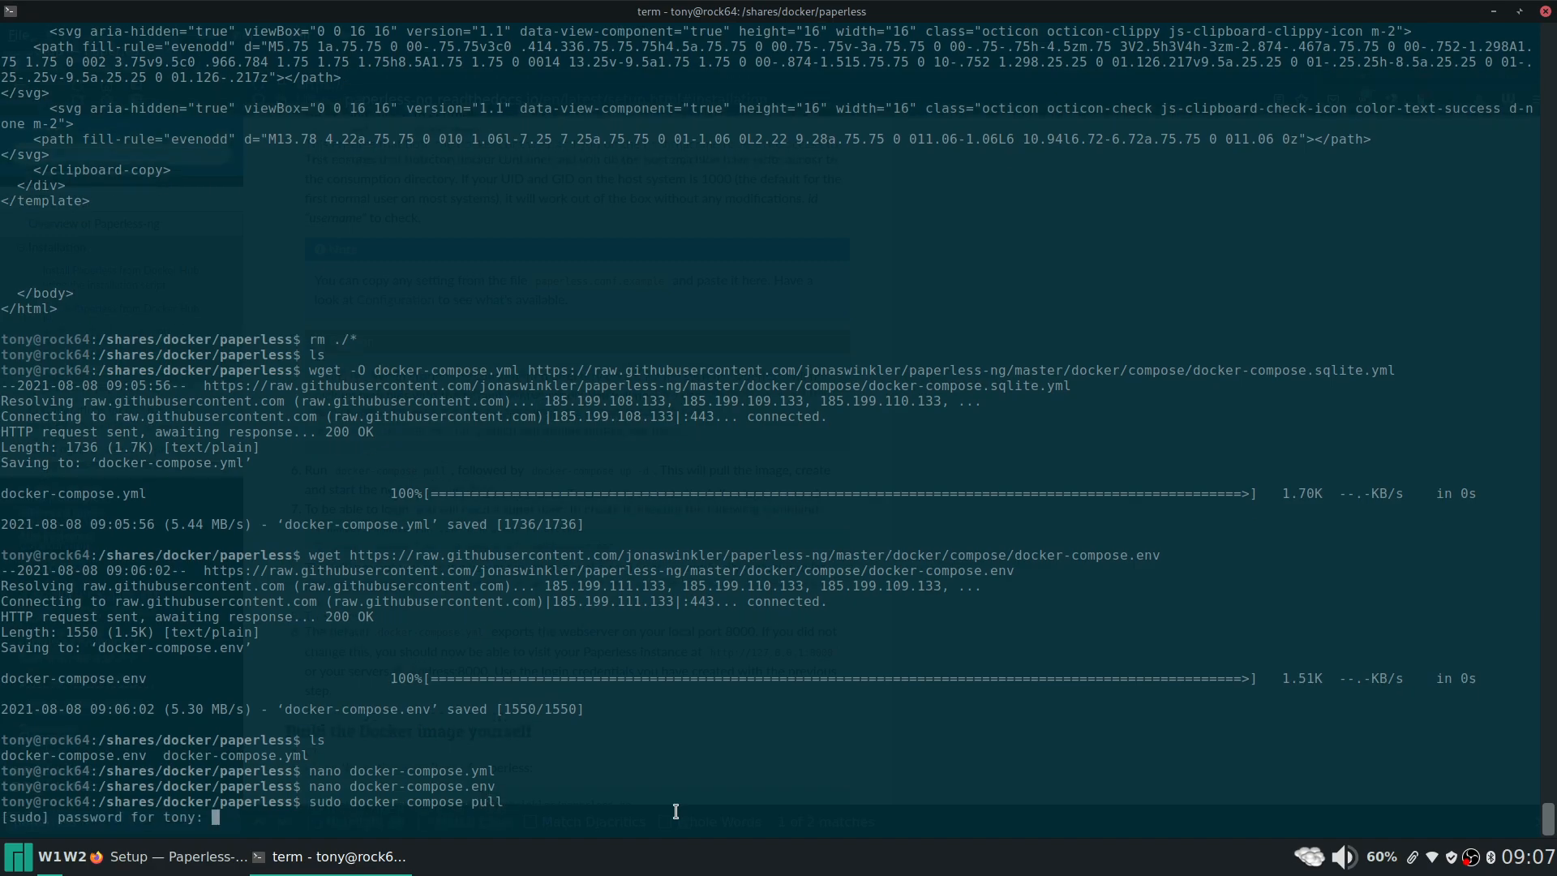
{"action": "key", "text": "Return"}
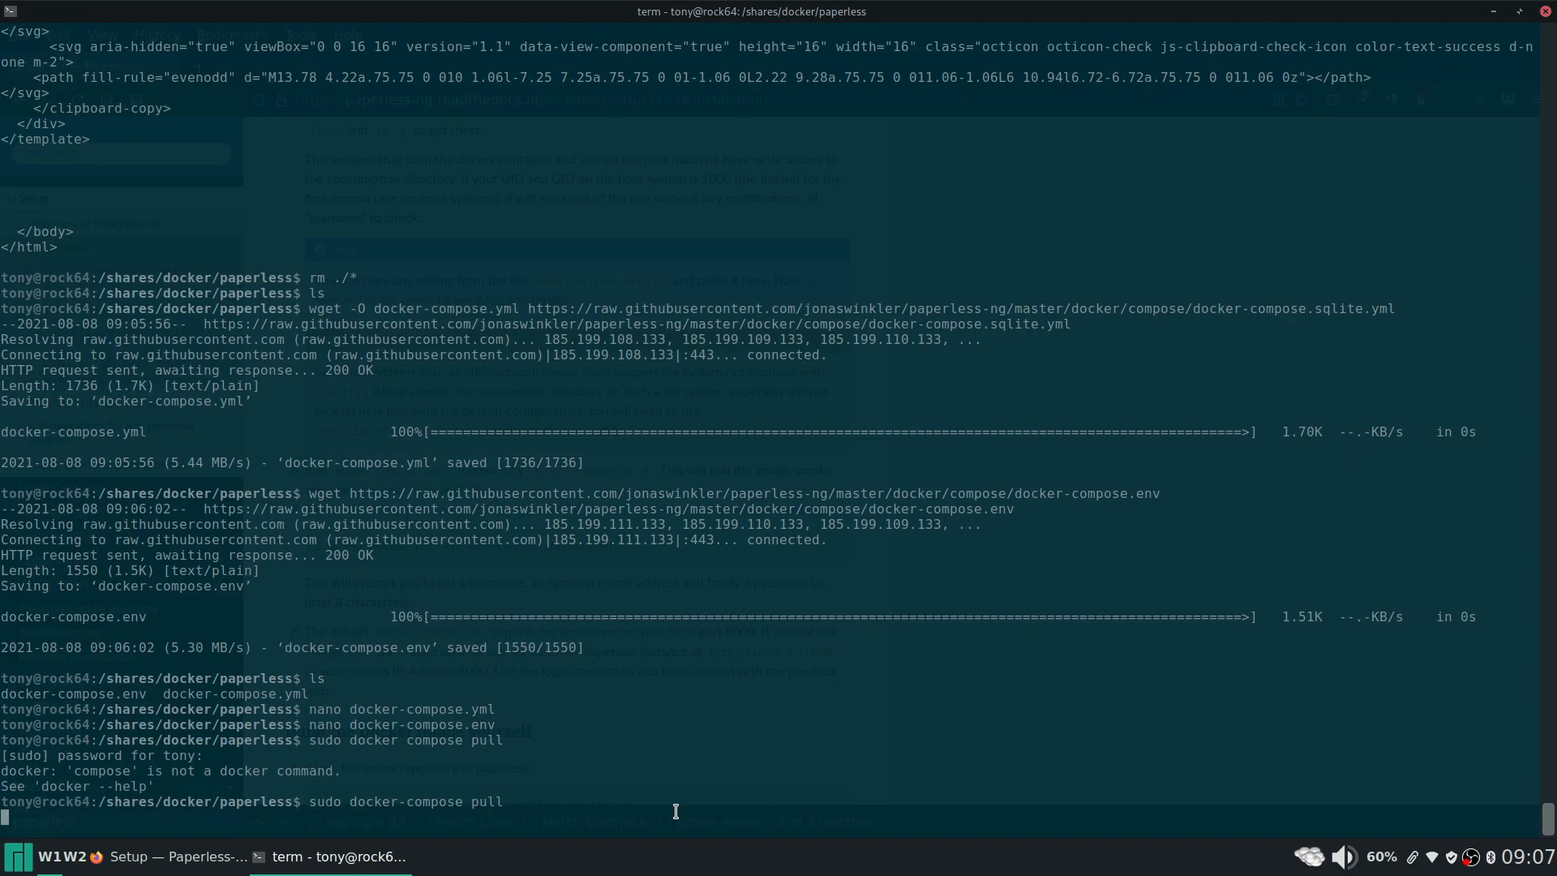
{"action": "key", "text": "Return"}
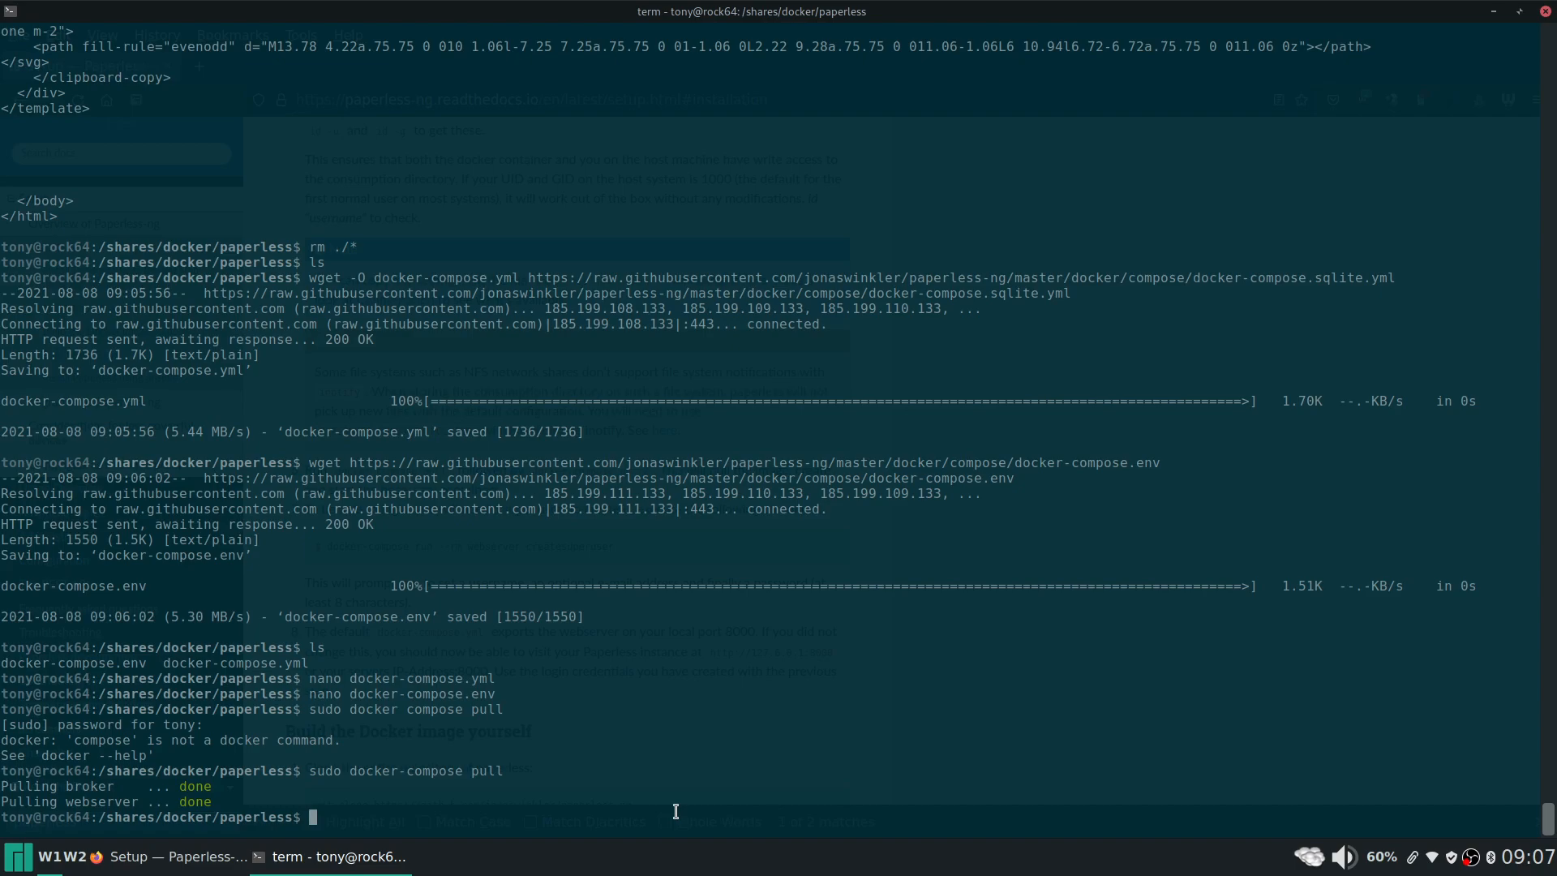
{"action": "type", "text": "sudo docker-compose pull"}
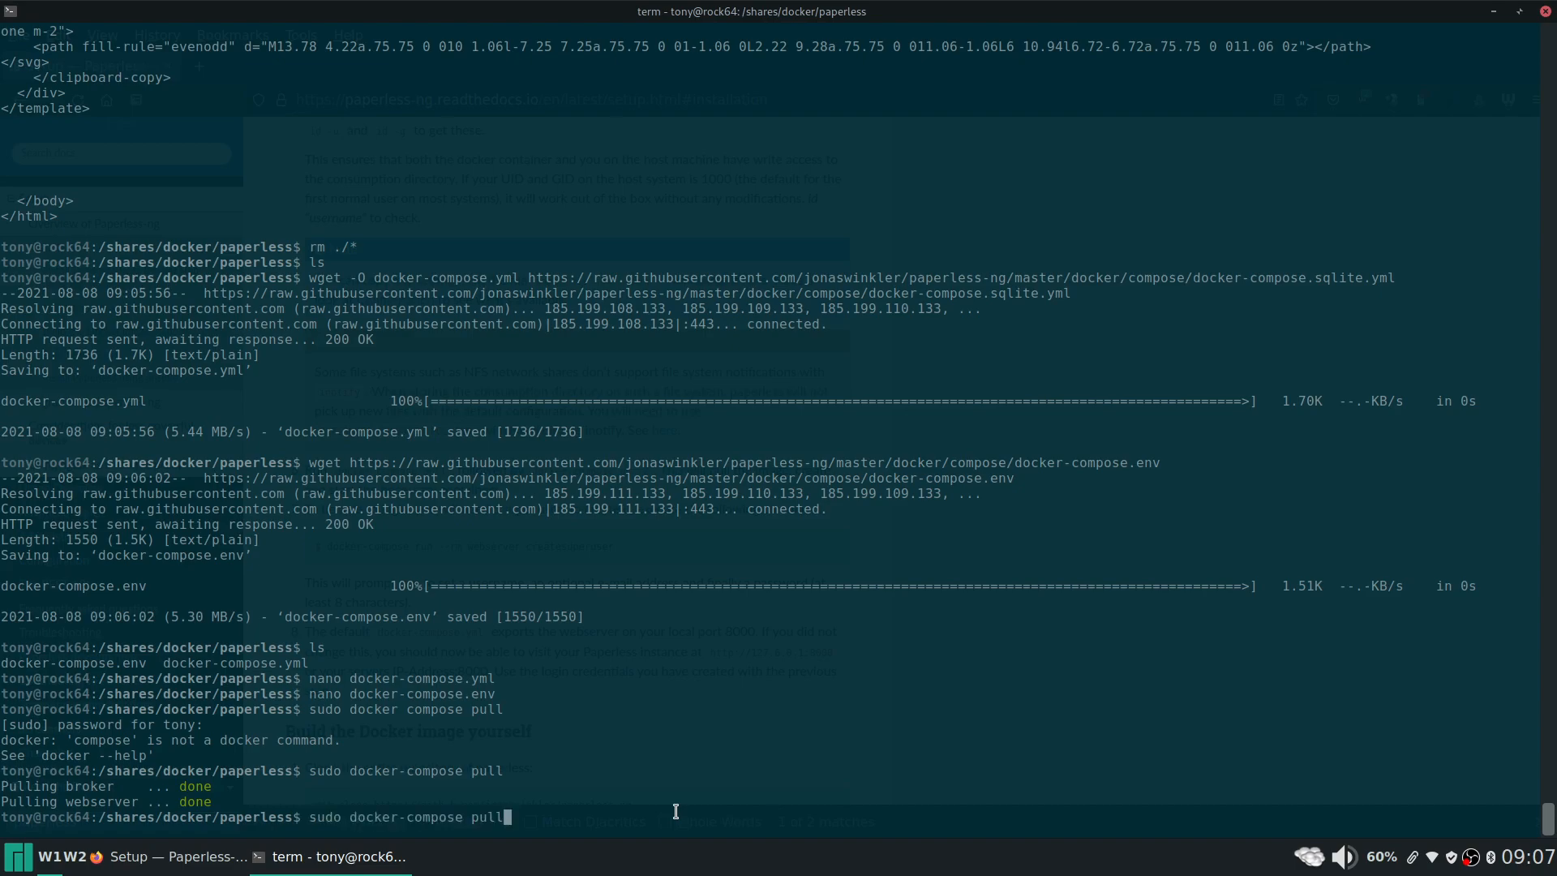
{"action": "type", "text": "up -d"}
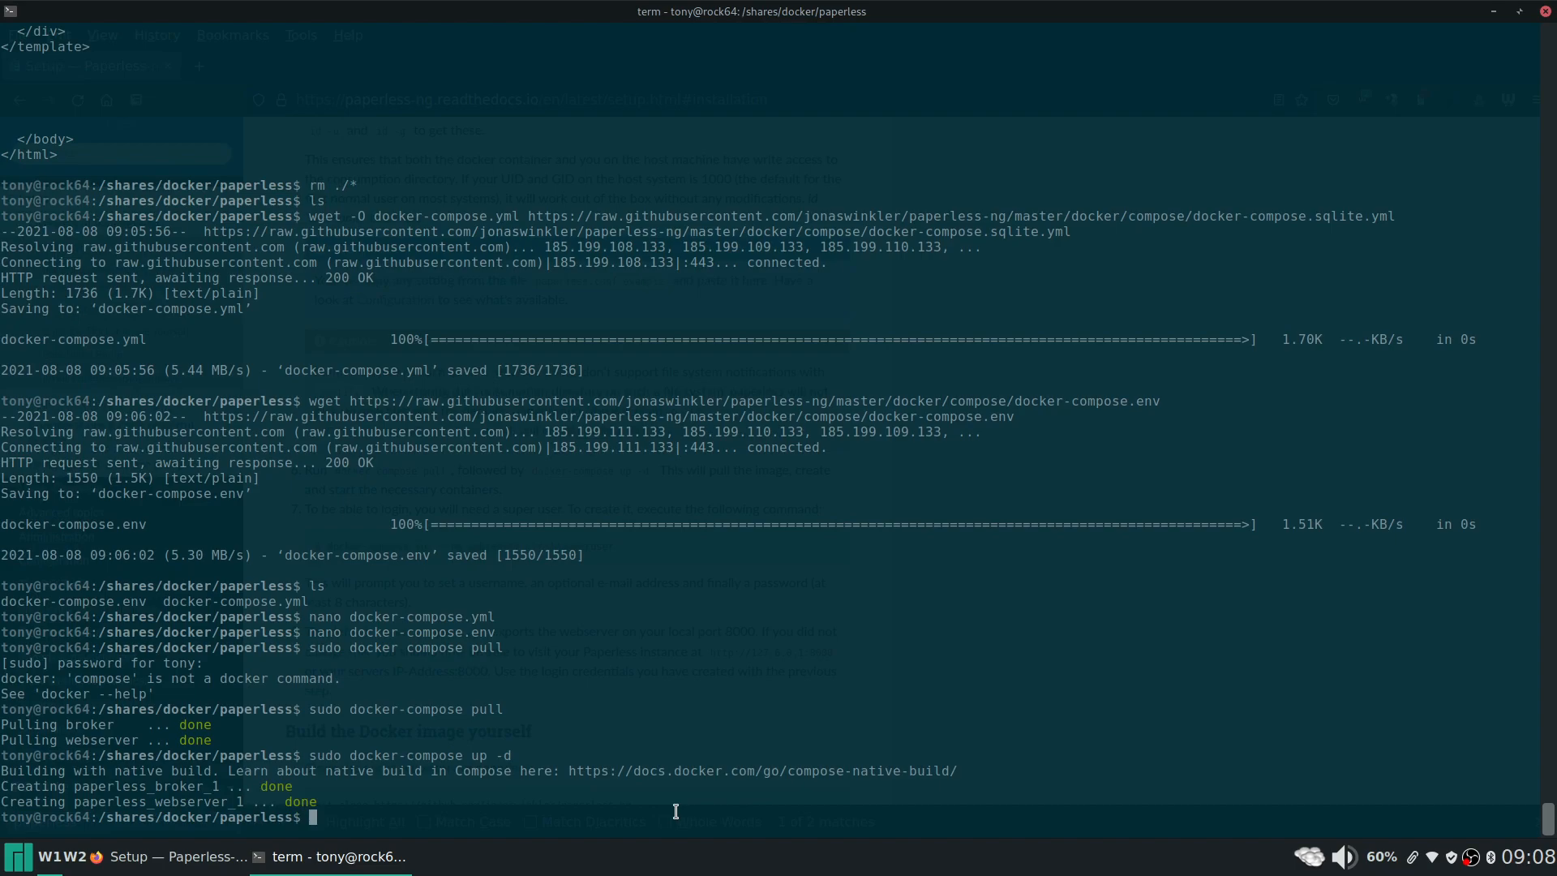
{"action": "mouse_move", "coordinate": [357, 744]}
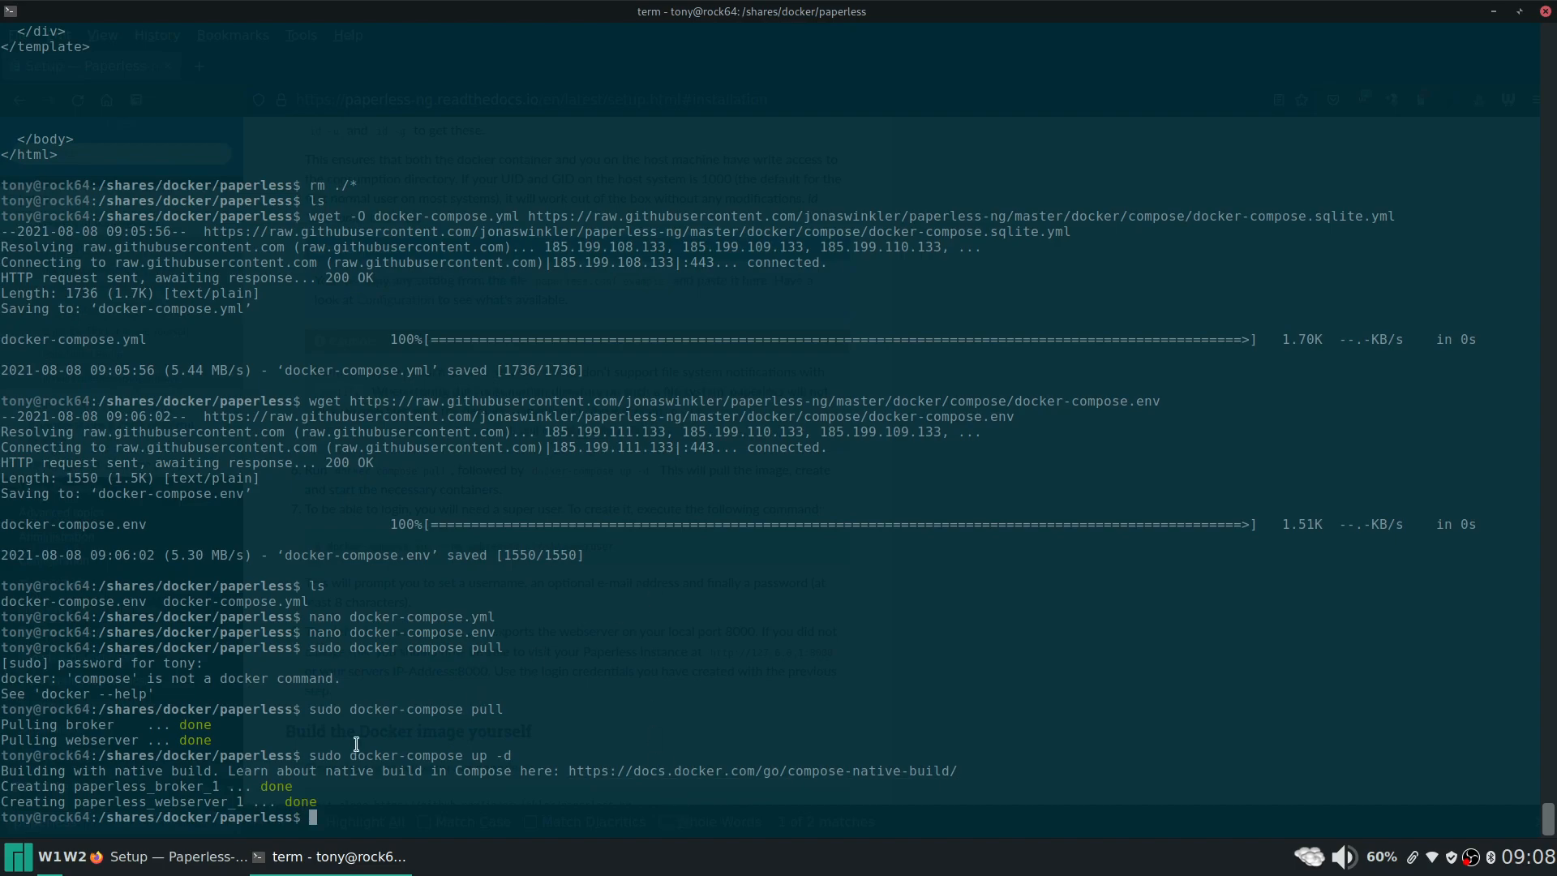
- Load 192.168.1.208:8600 in a new Firefox tab to reach the Paperless-ng dashboard
{"action": "left_click", "coordinate": [171, 857]}
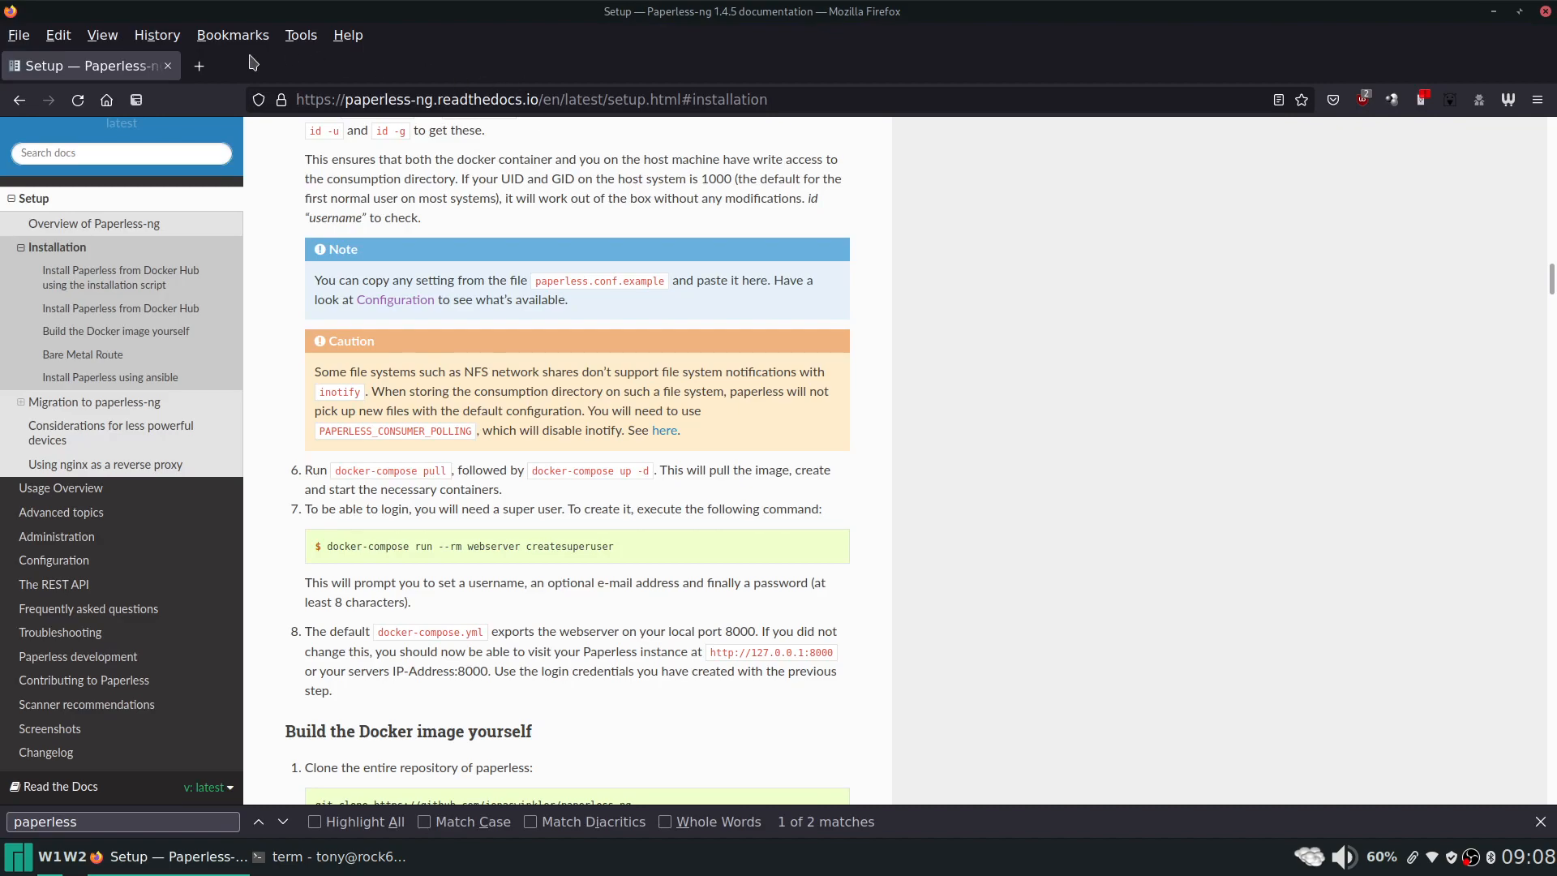
{"action": "left_click", "coordinate": [199, 66]}
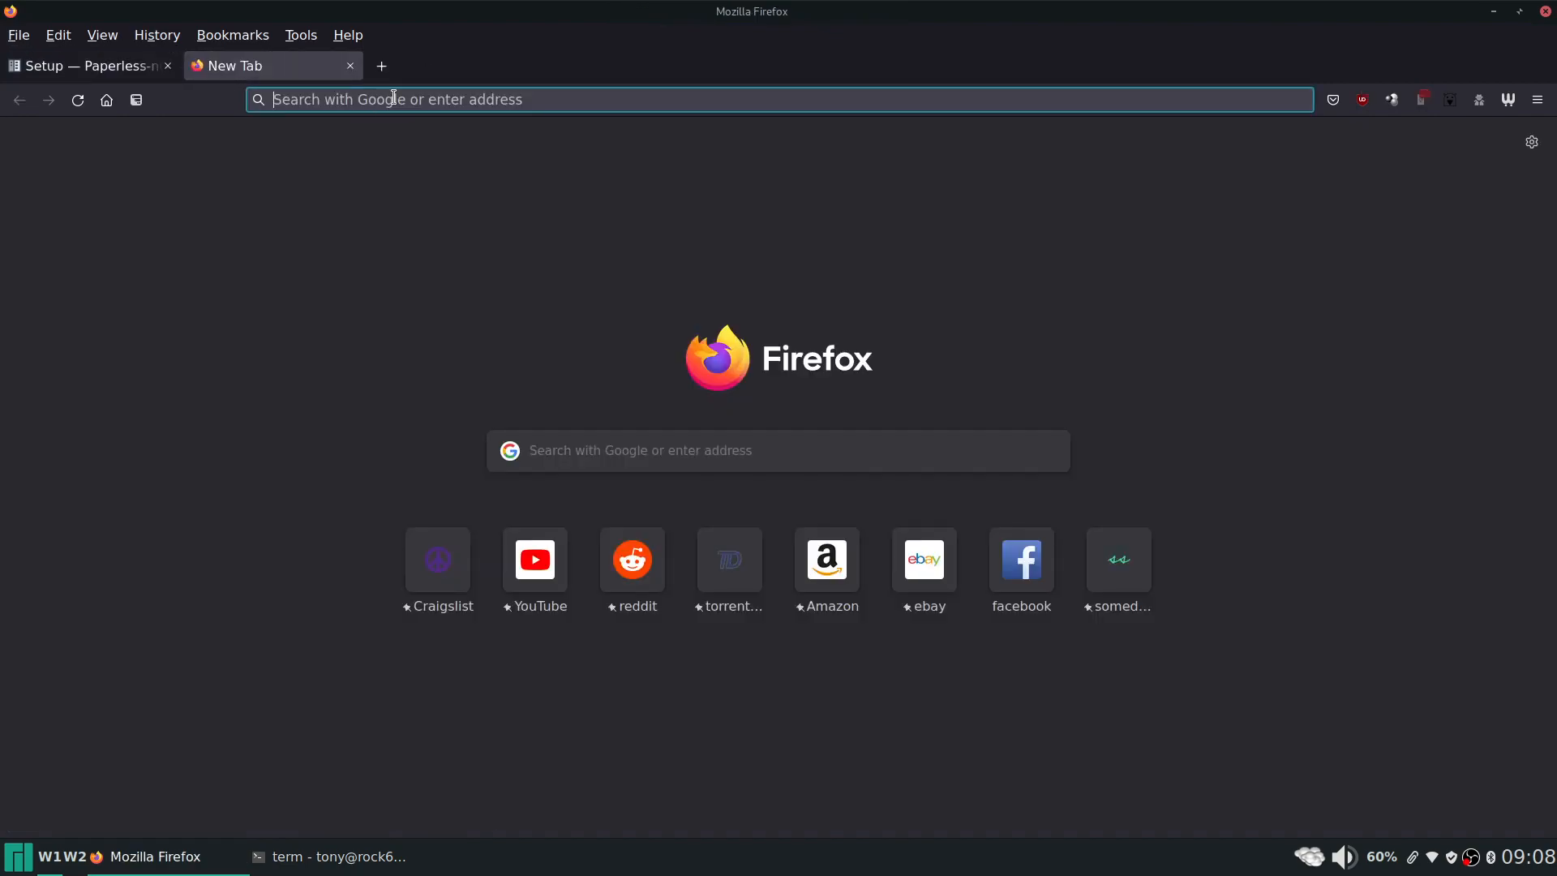
{"action": "type", "text": "192.168.1.208"}
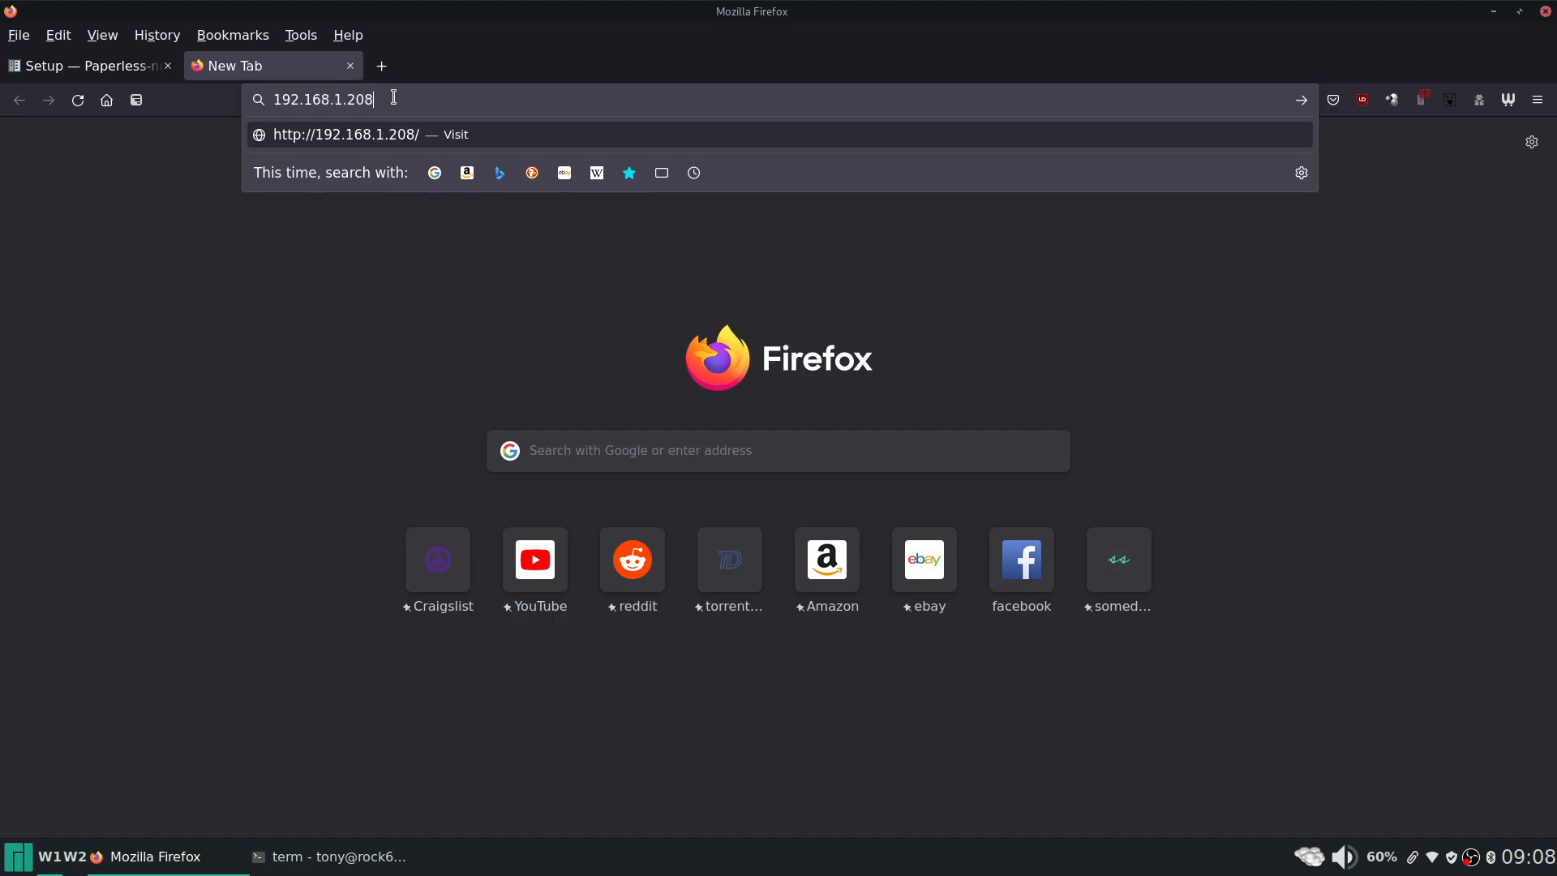
{"action": "type", "text": ":8600"}
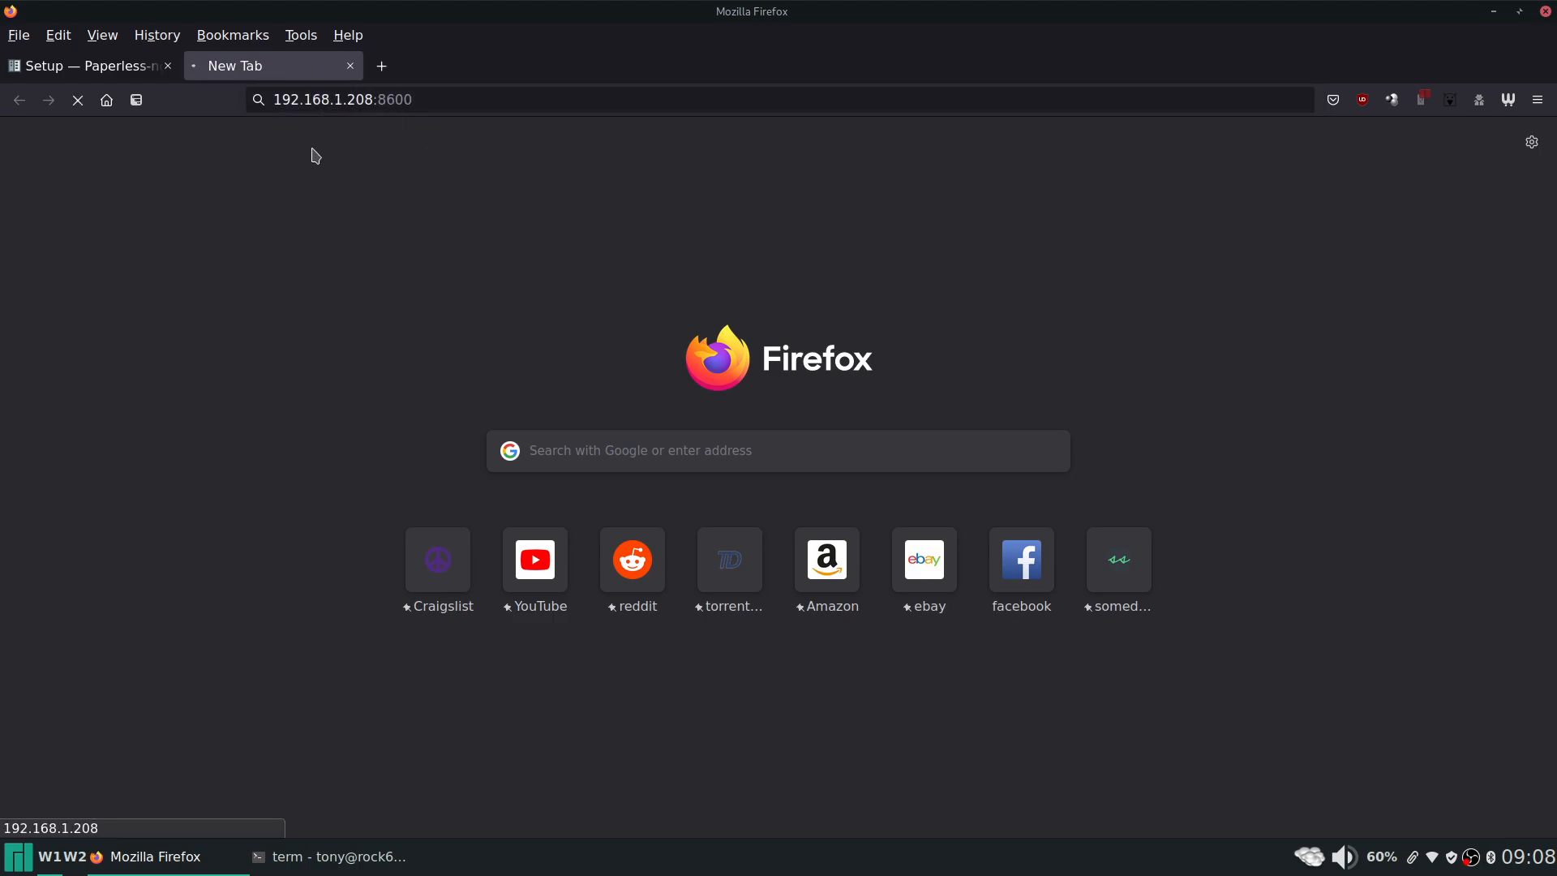
{"action": "mouse_move", "coordinate": [304, 668]}
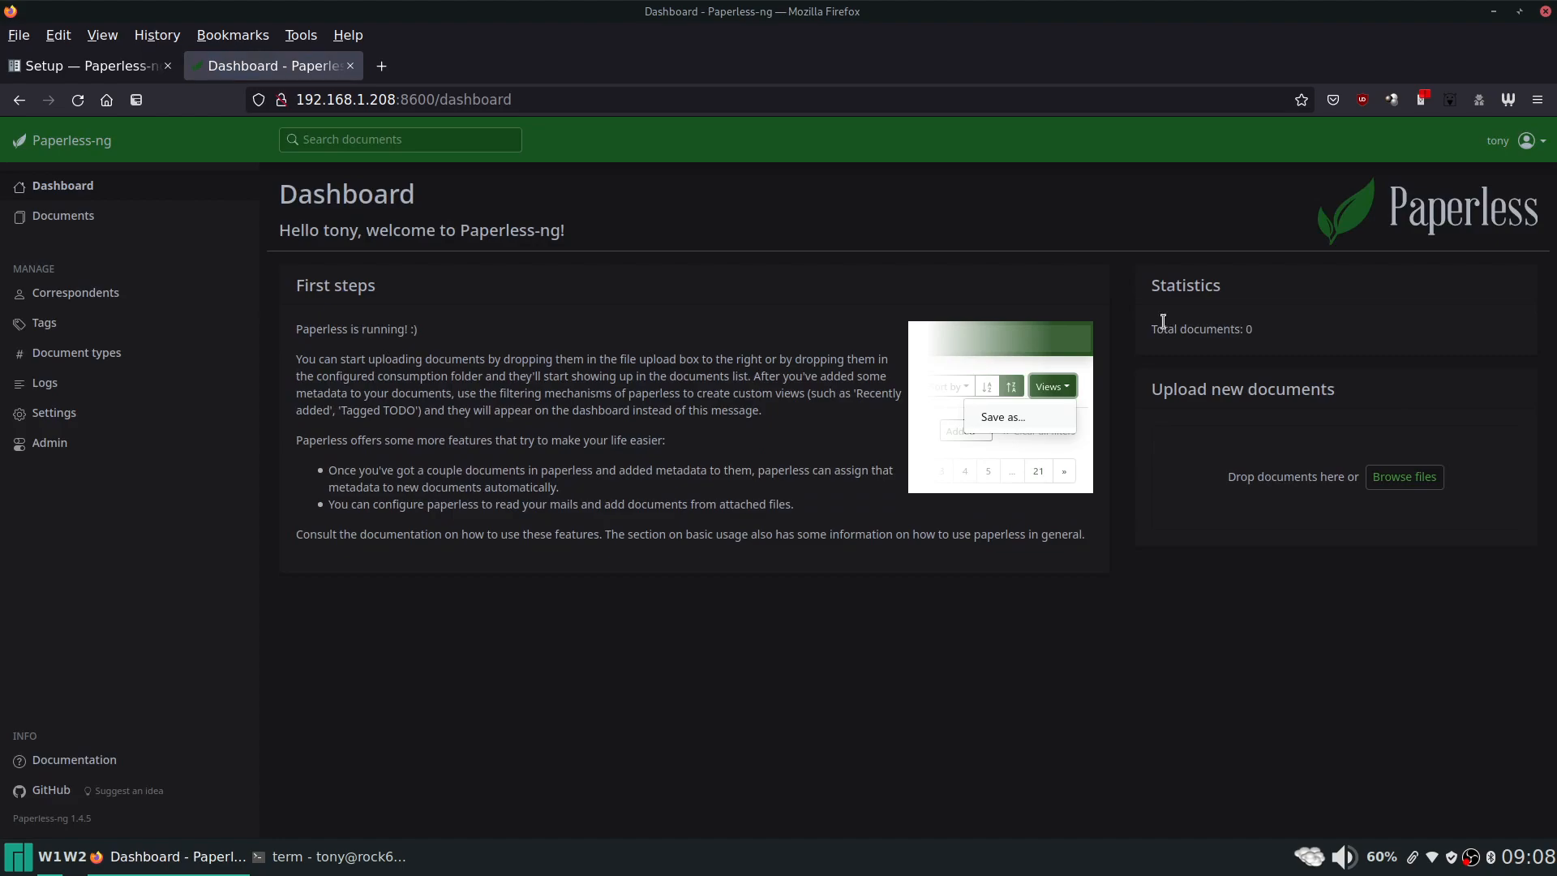
{"action": "mouse_move", "coordinate": [318, 285]}
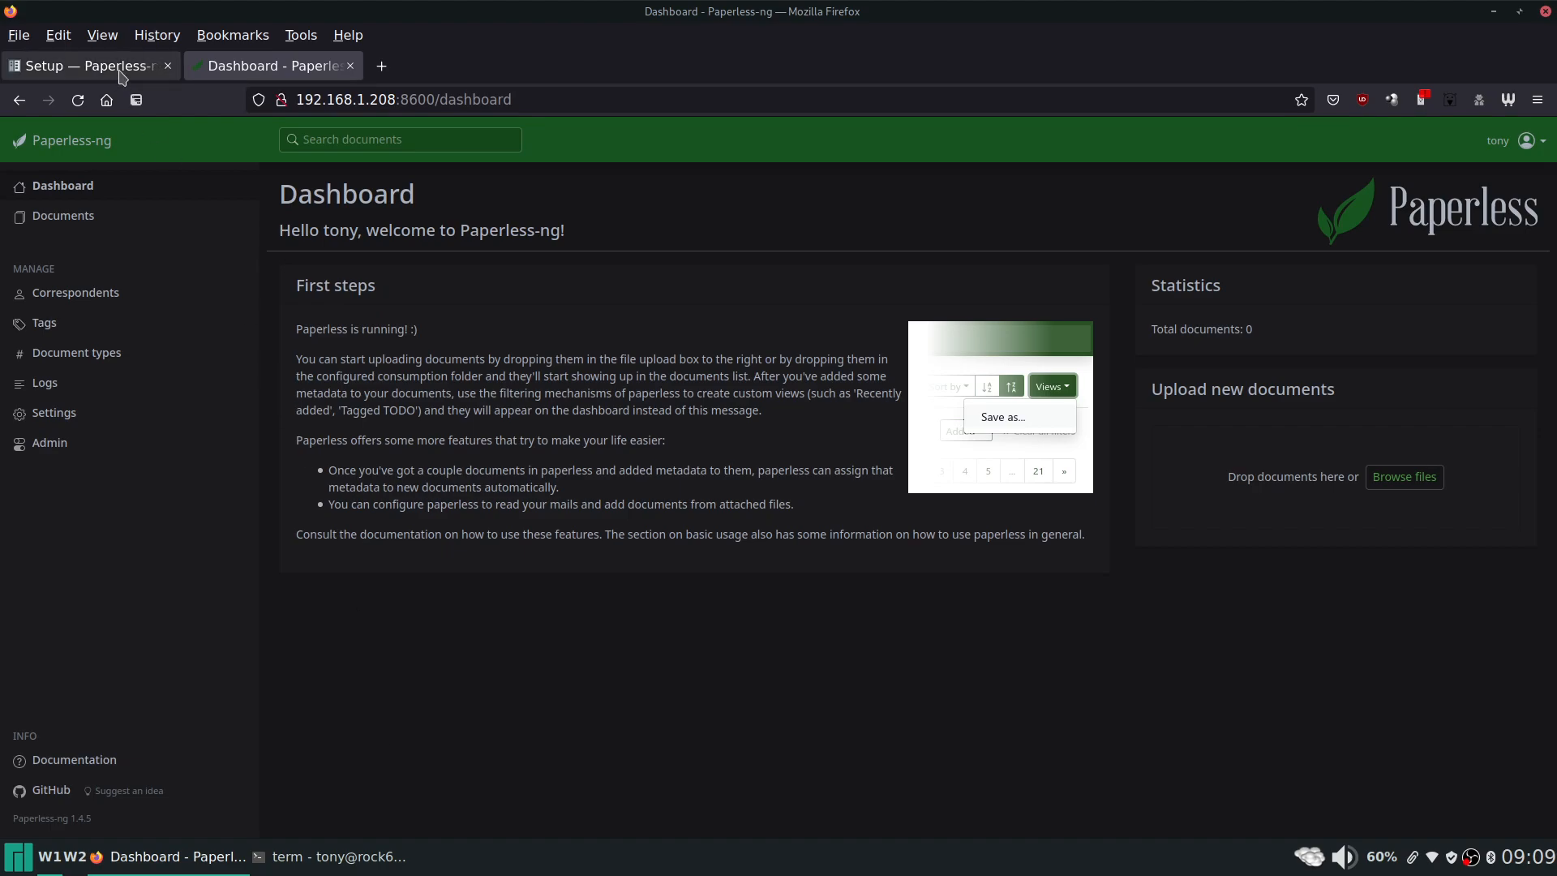
{"action": "mouse_move", "coordinate": [120, 78]}
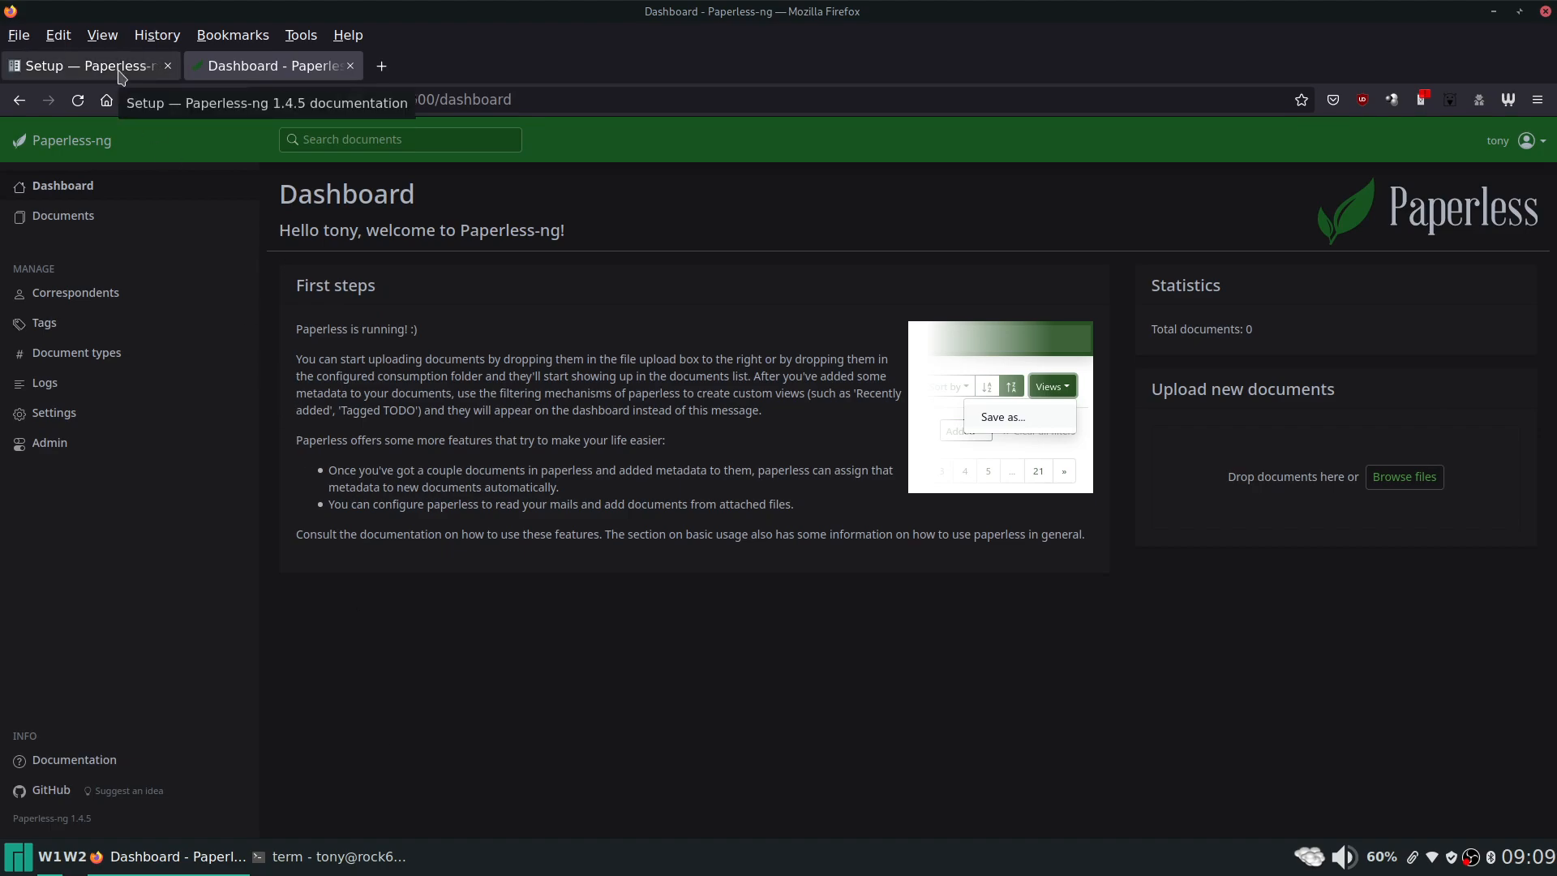
- Scroll the installation steps in the setup docs, then return to the dashboard and terminal
{"action": "left_click", "coordinate": [81, 65]}
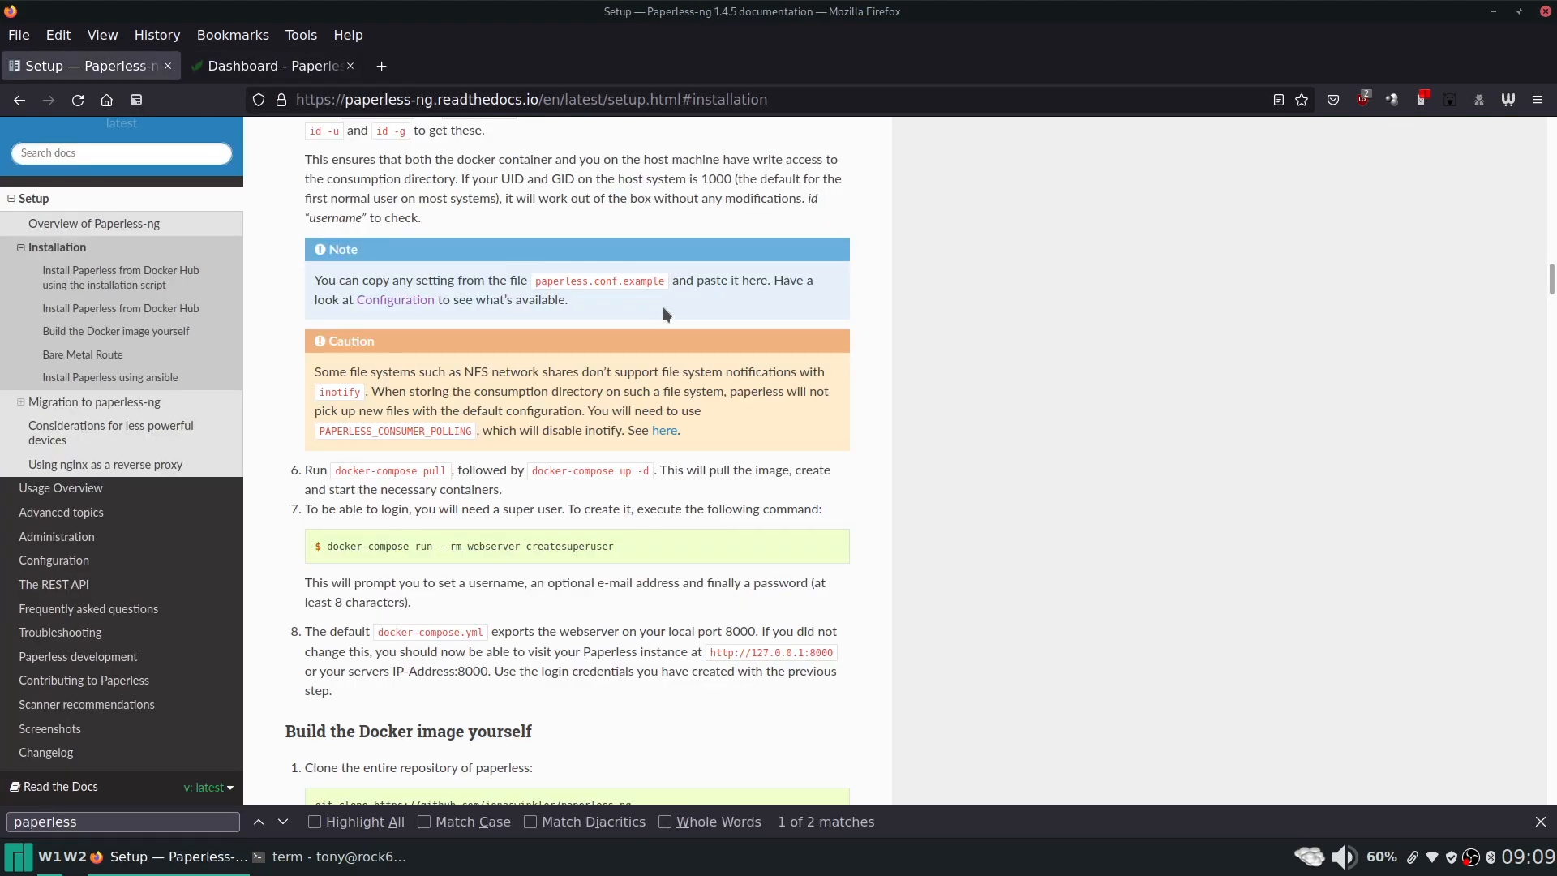
{"action": "left_click", "coordinate": [332, 857]}
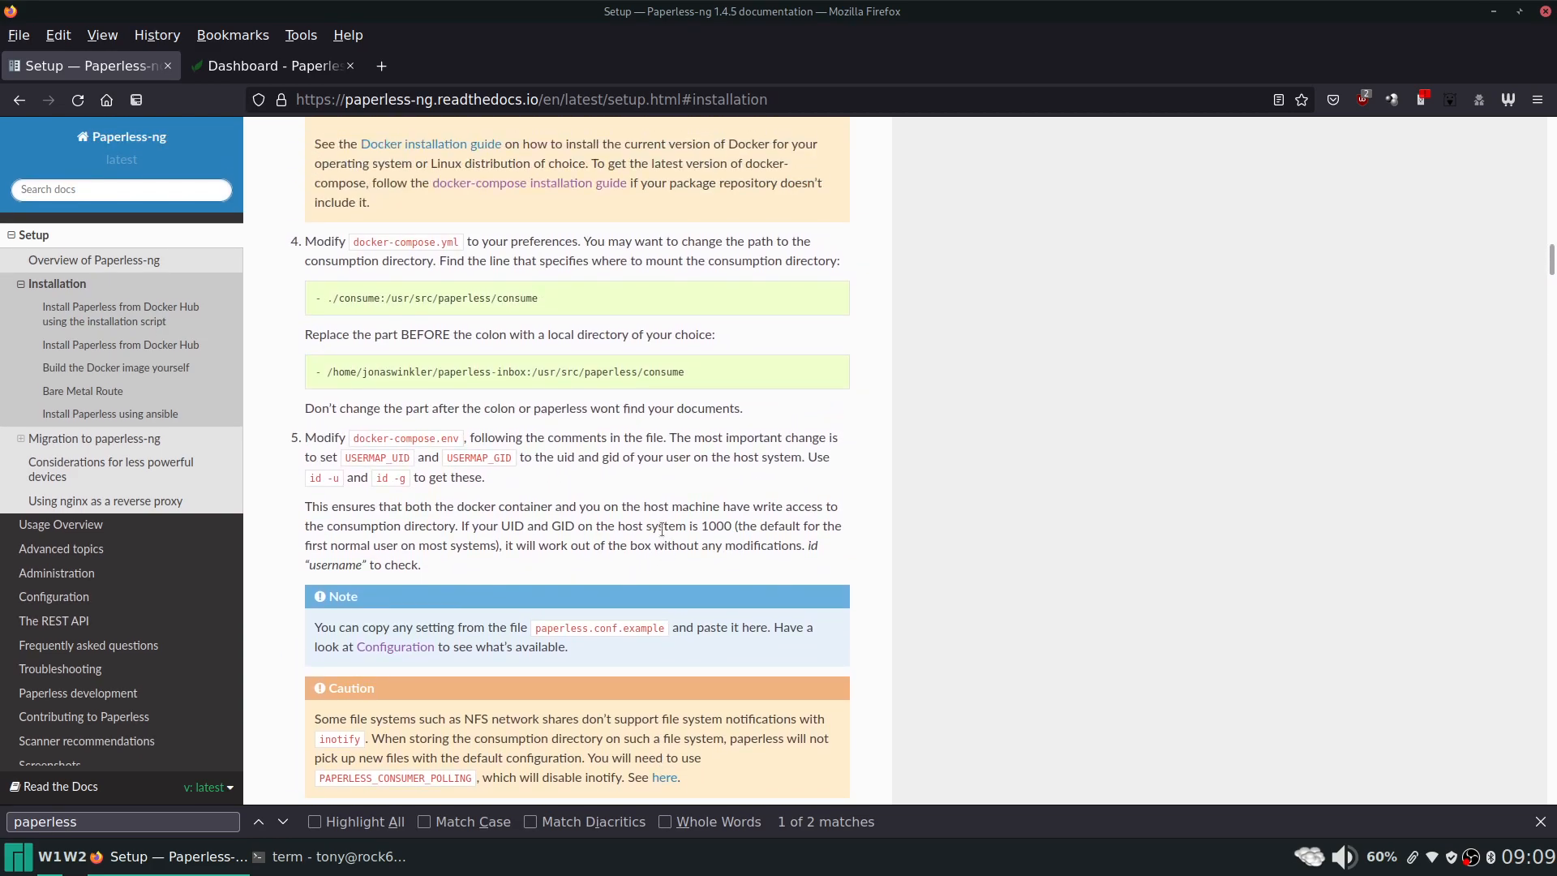
{"action": "scroll", "scroll_direction": "down", "scroll_amount": 3}
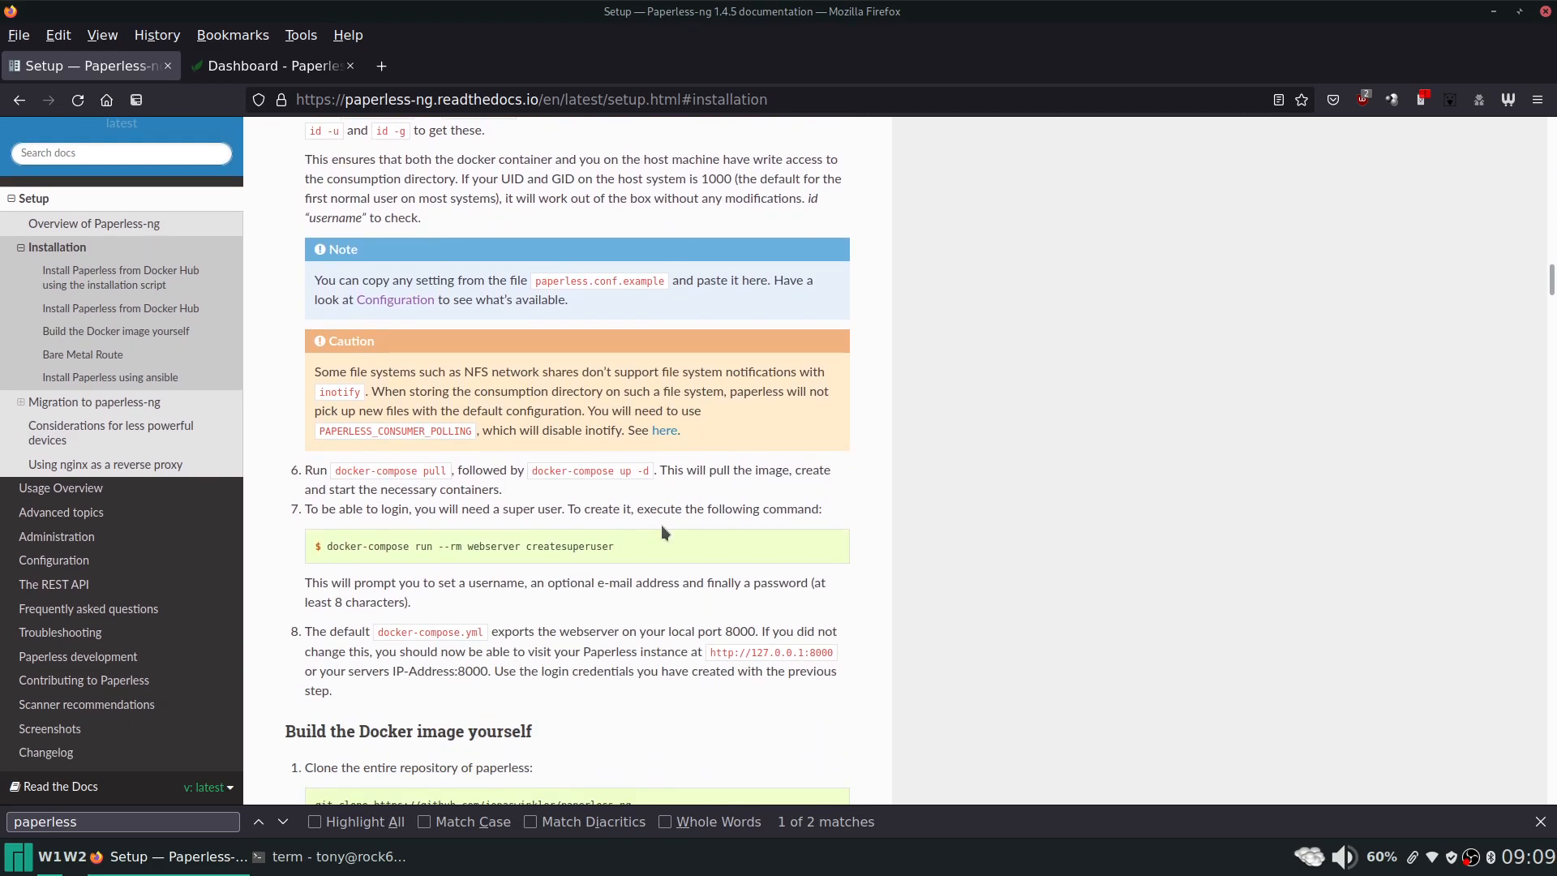
{"action": "scroll", "scroll_direction": "down", "scroll_amount": 3}
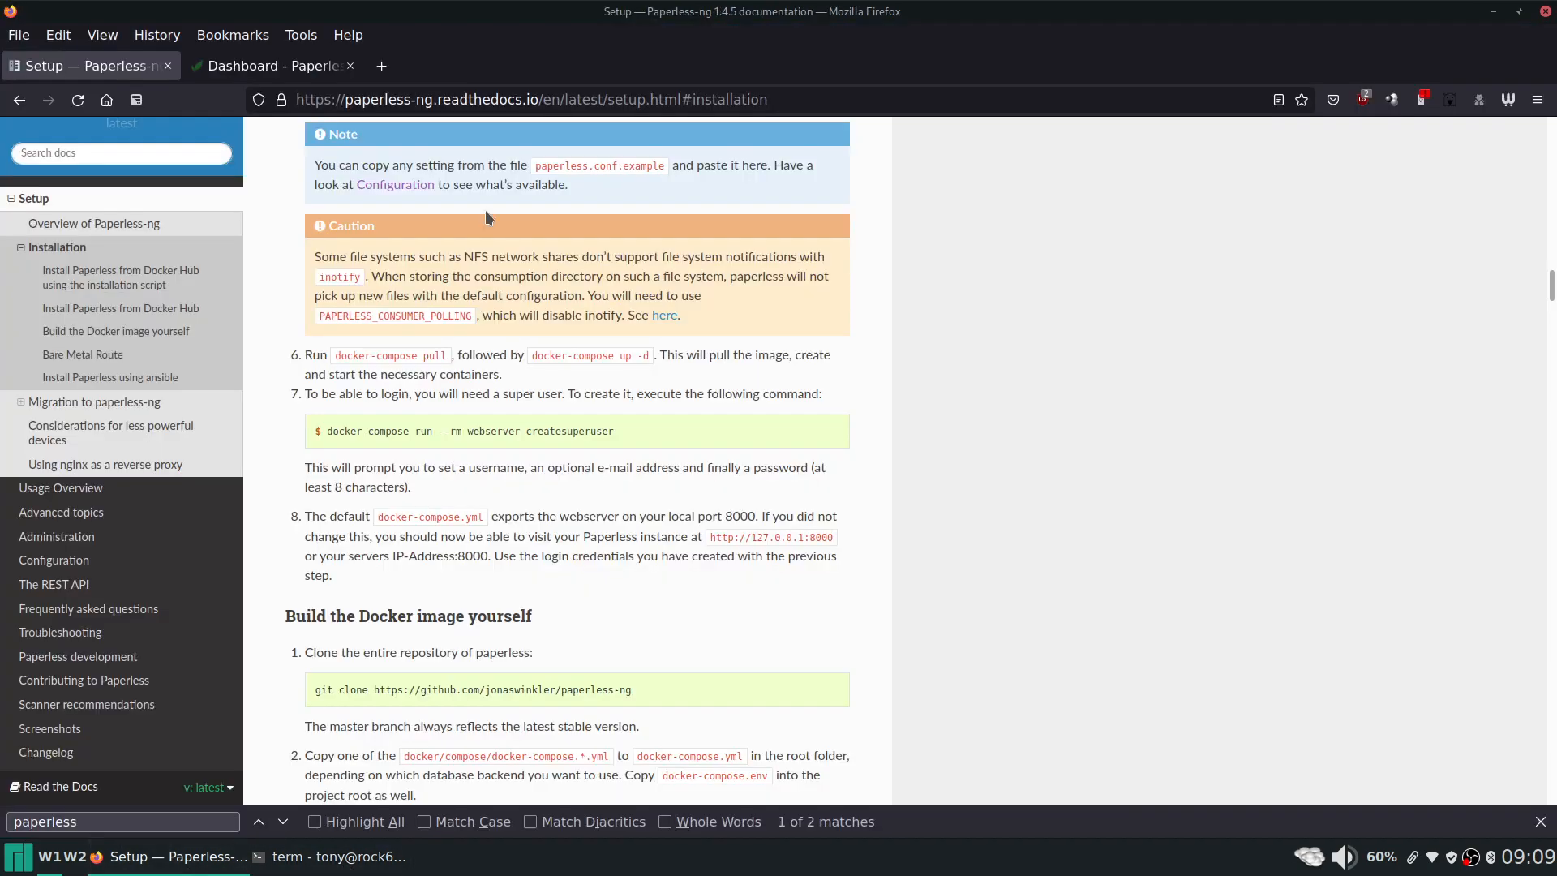
{"action": "left_click", "coordinate": [273, 66]}
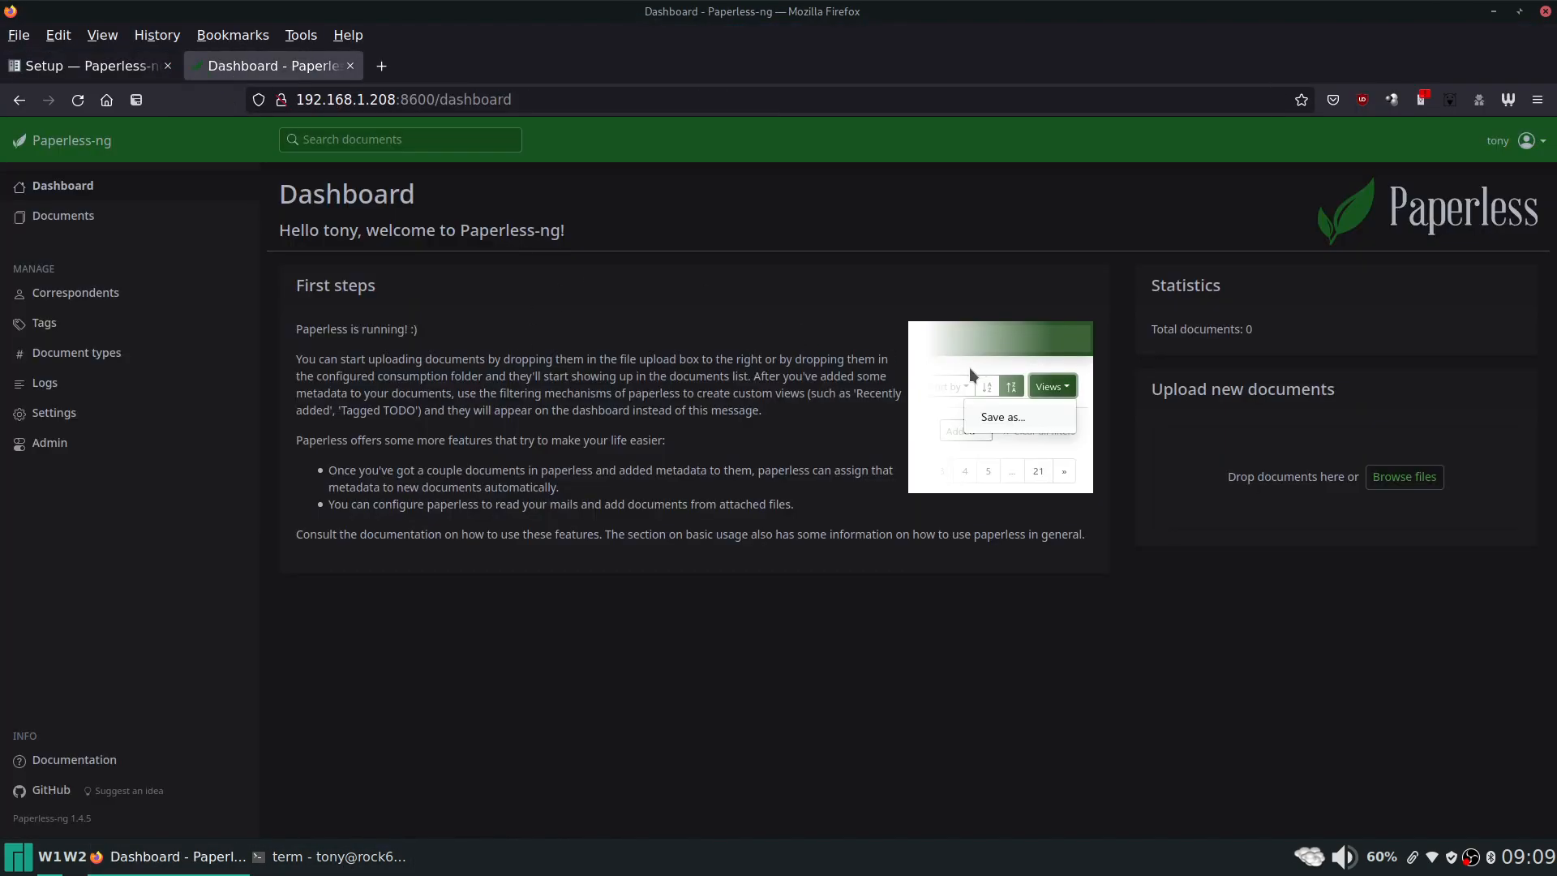
{"action": "left_click", "coordinate": [334, 857]}
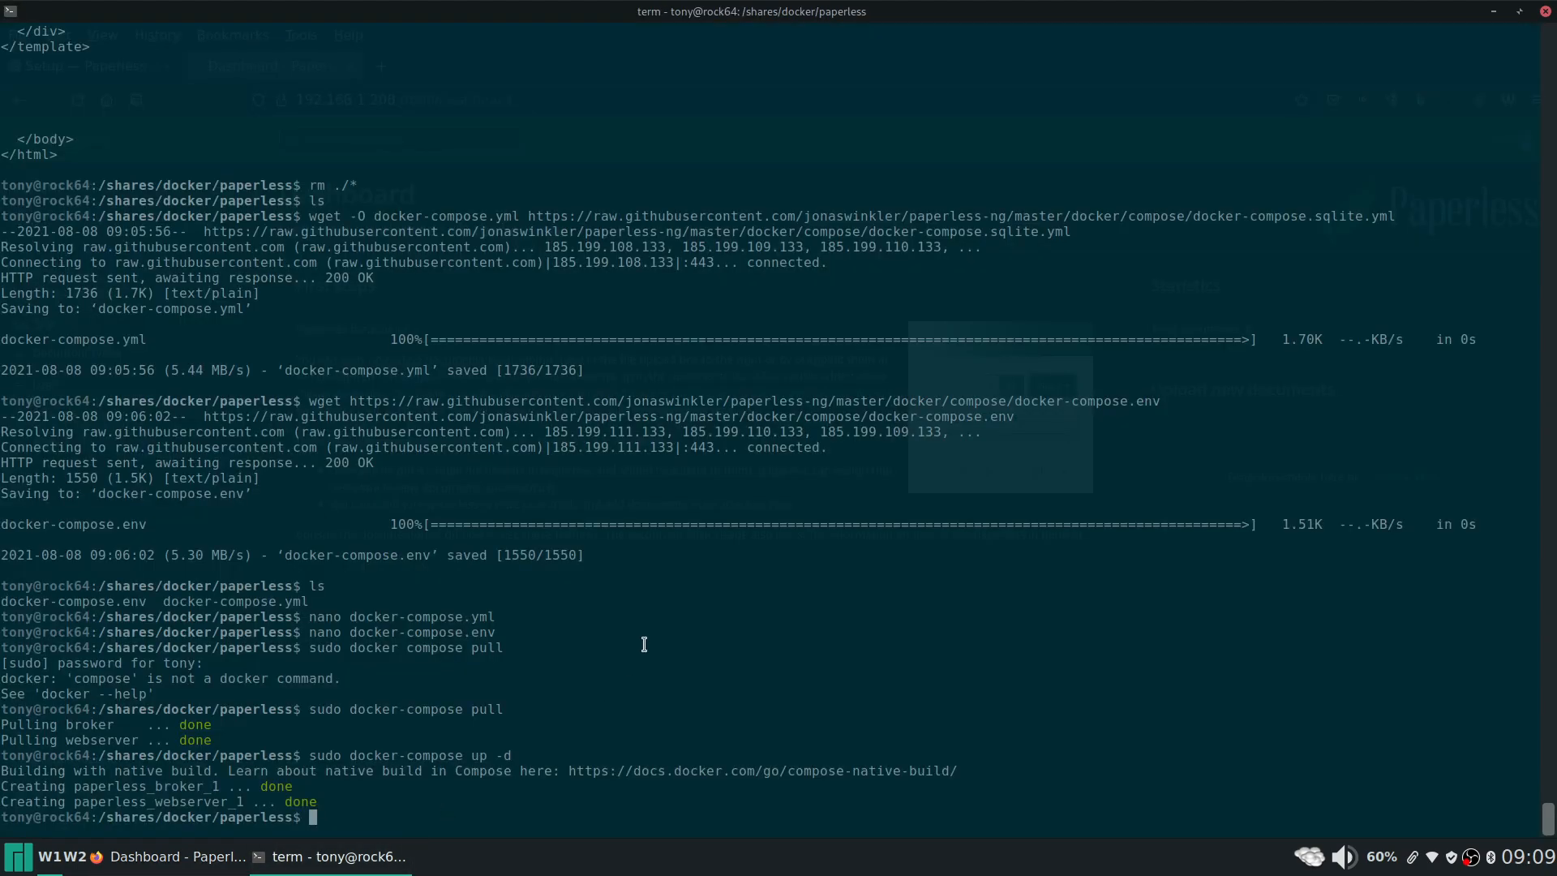
{"action": "mouse_move", "coordinate": [378, 761]}
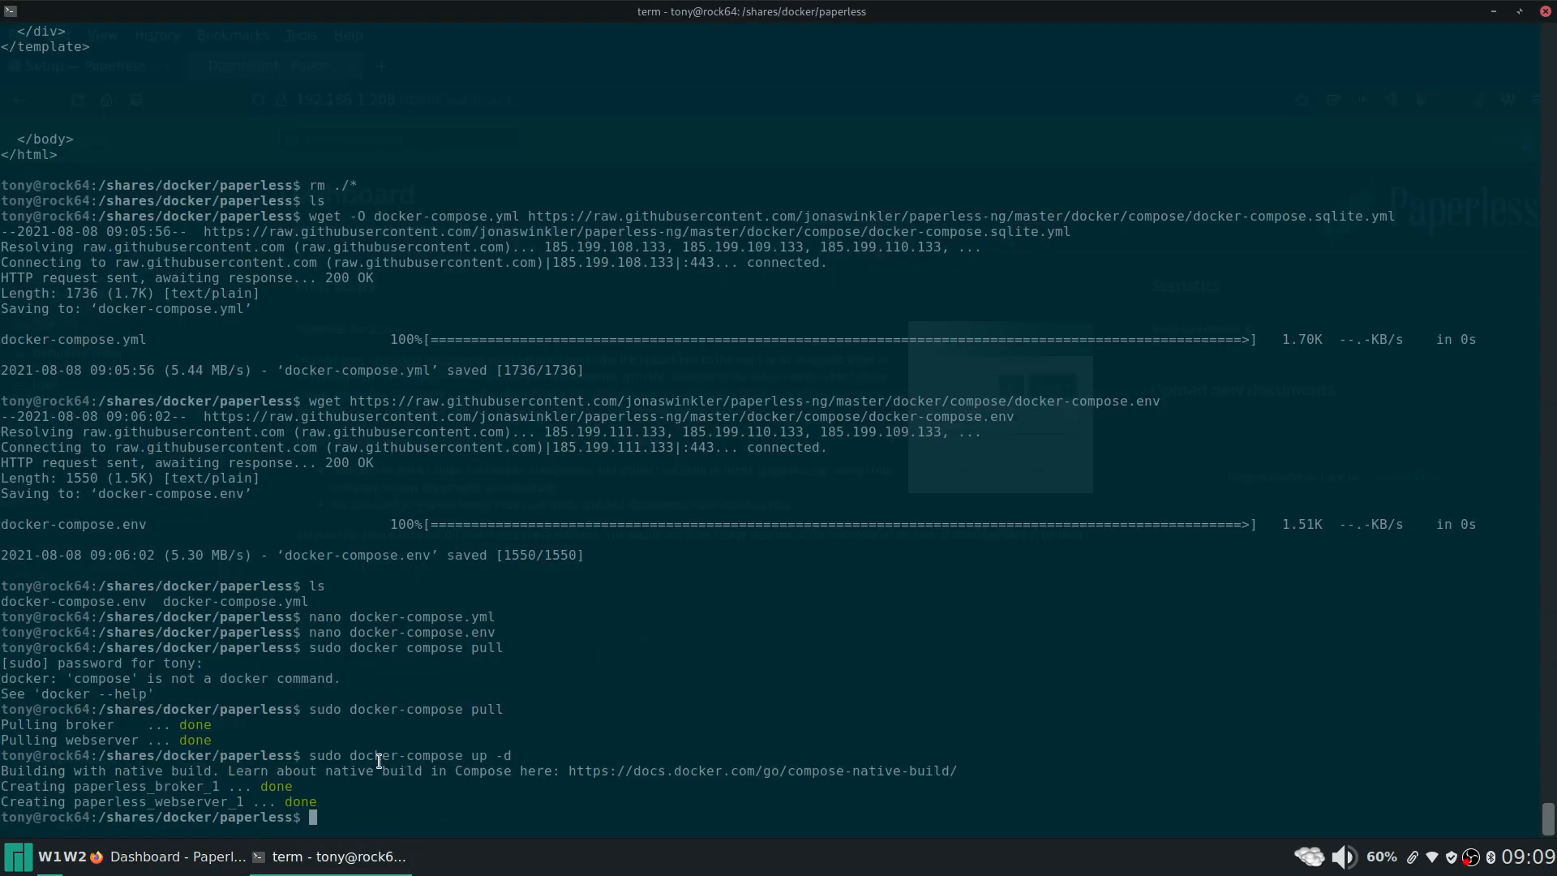
- Open docker-compose.yml in nano and scroll to the webserver's 8600:8000 ports
{"action": "type", "text": "nano docker-compose.yml"}
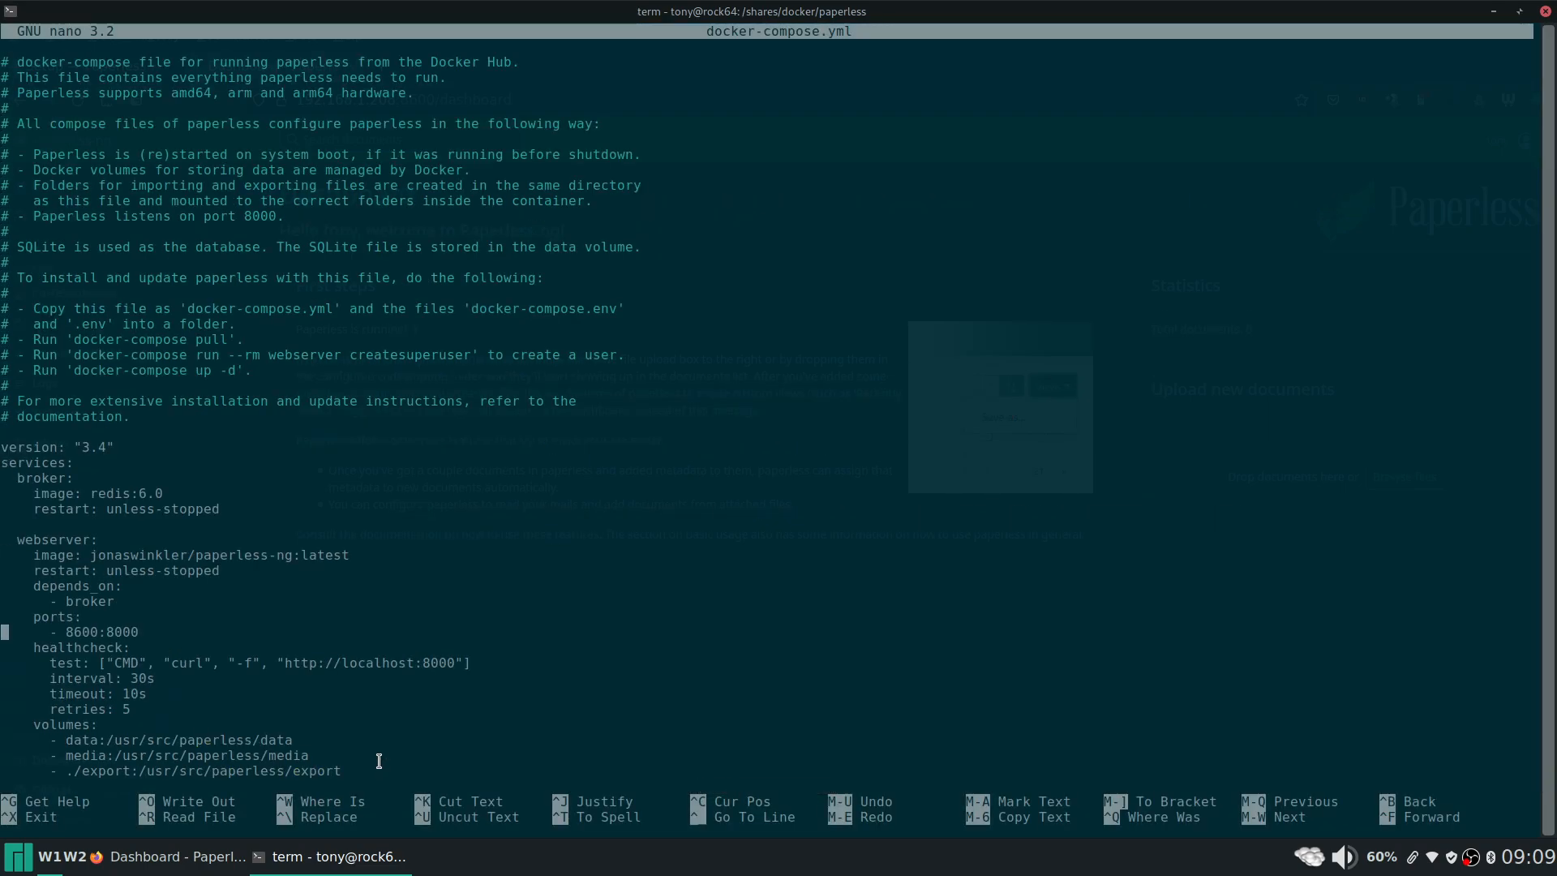
{"action": "scroll", "scroll_direction": "down", "scroll_amount": 3}
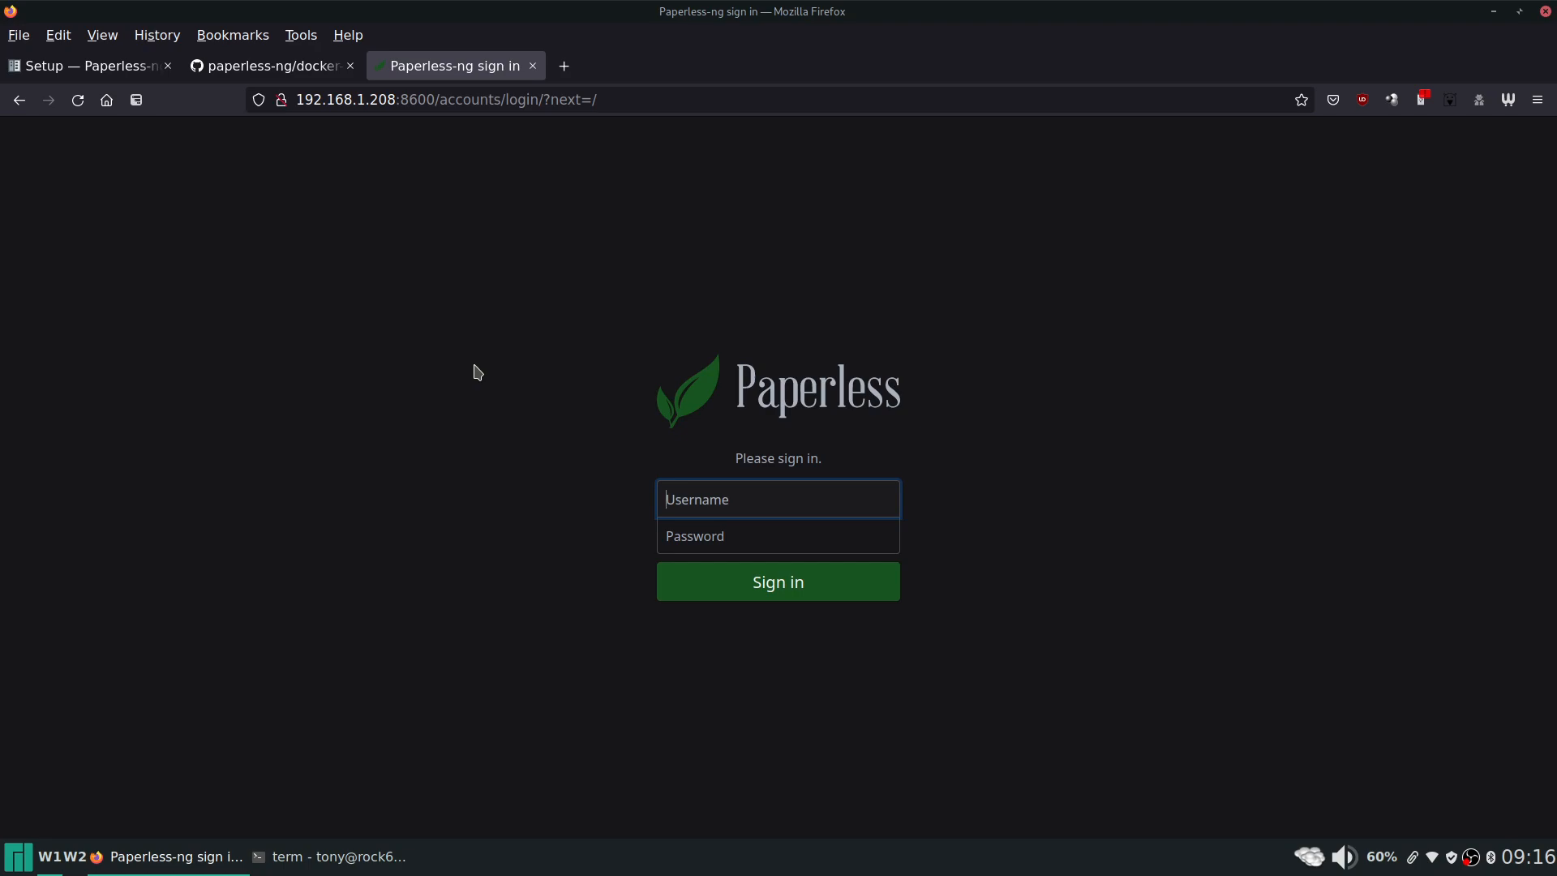
{"action": "mouse_move", "coordinate": [380, 172]}
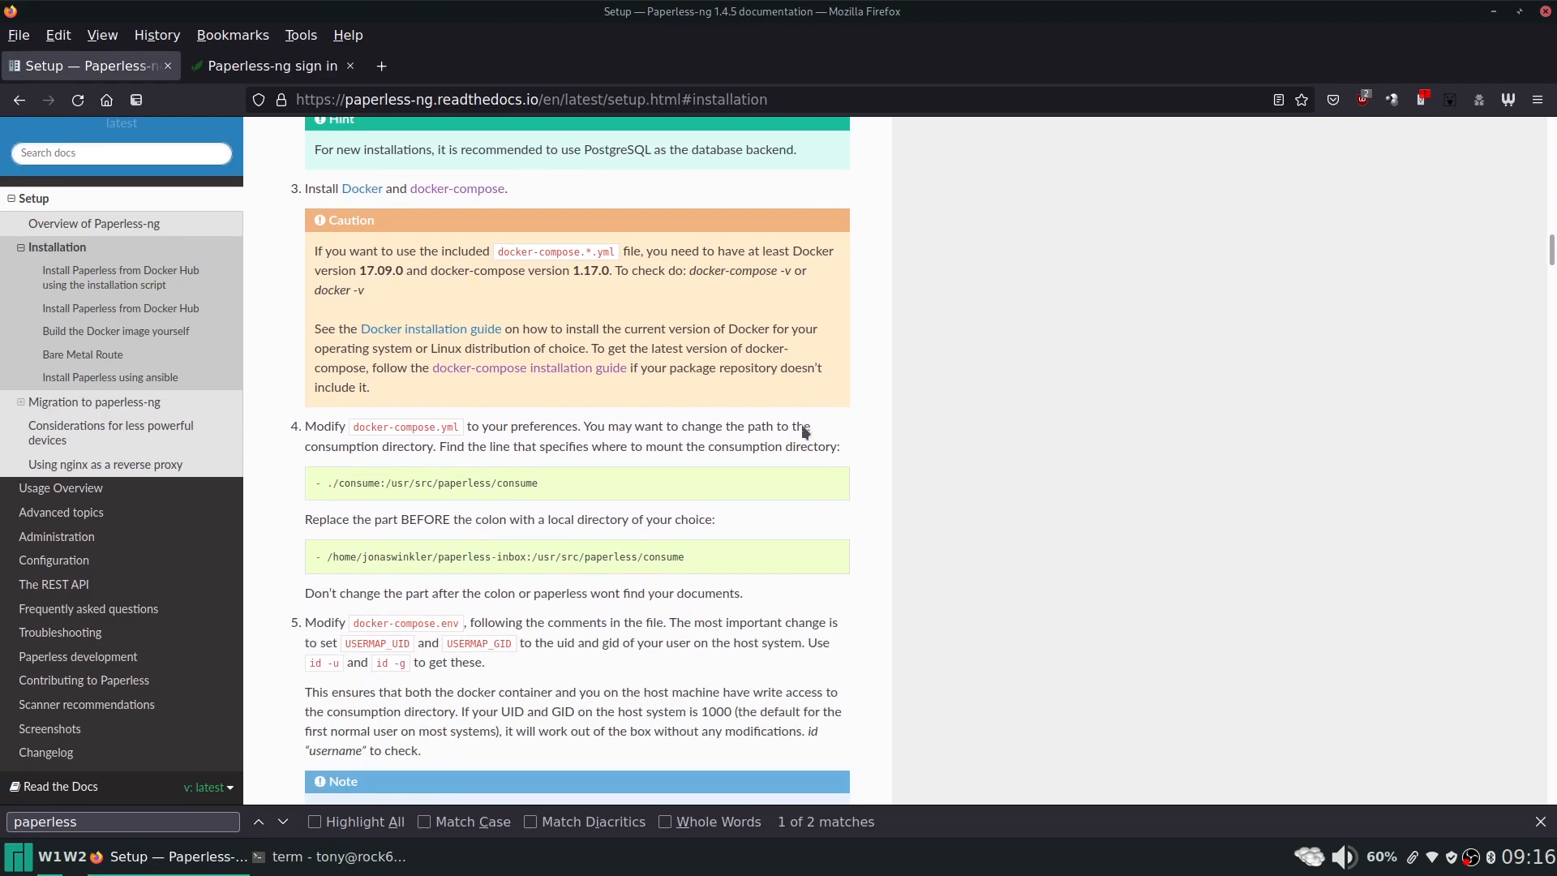
{"action": "mouse_move", "coordinate": [619, 479]}
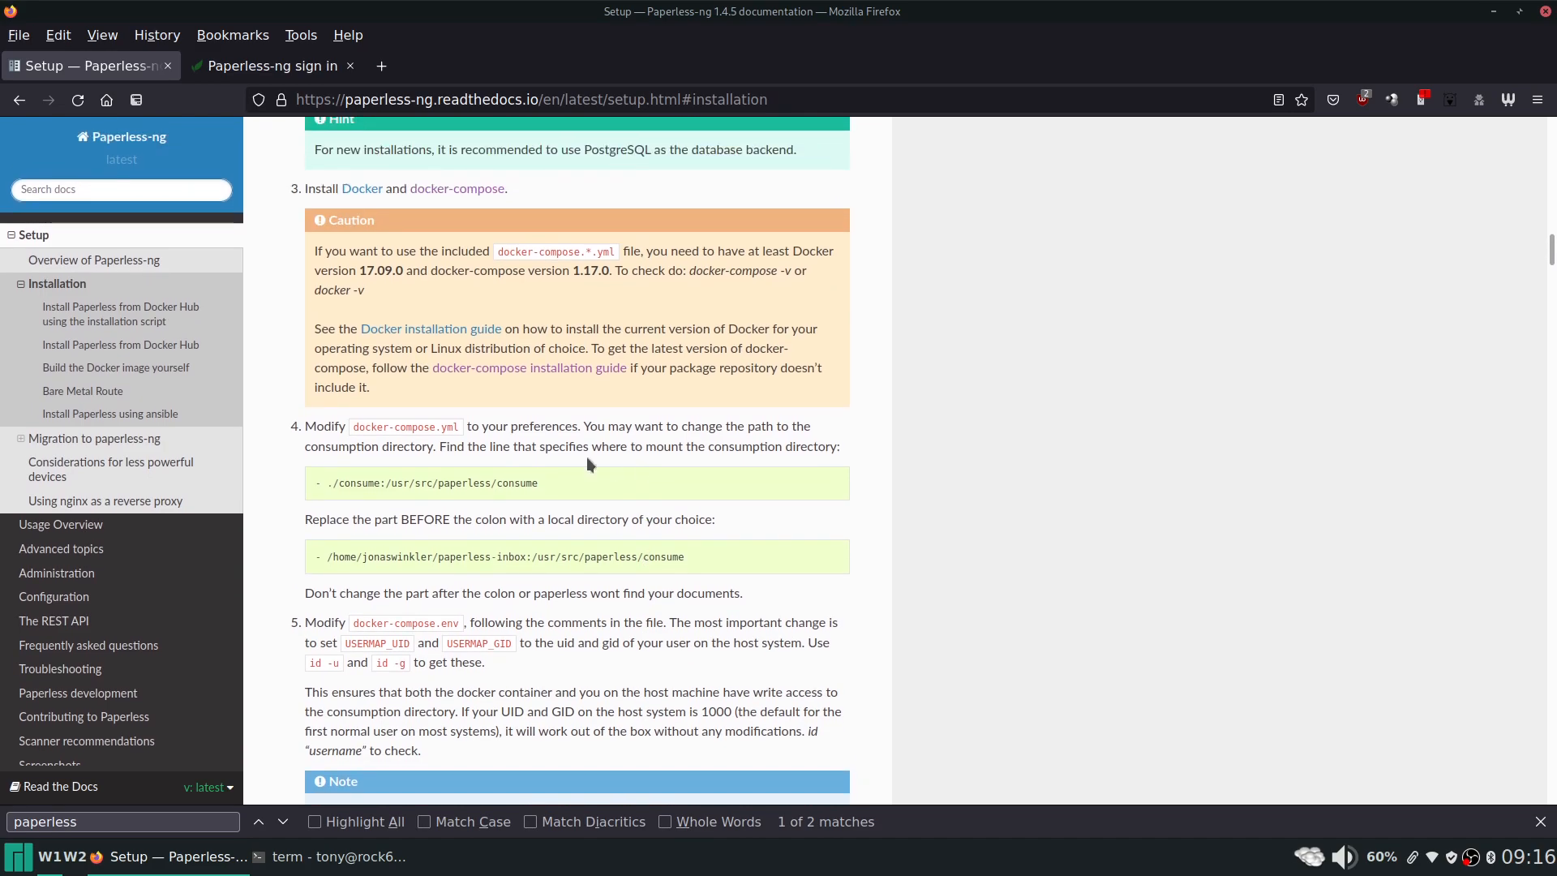
- Scroll the setup guide to step 7, docker-compose run --rm webserver createsuperuser
{"action": "scroll", "scroll_direction": "down", "scroll_amount": 3}
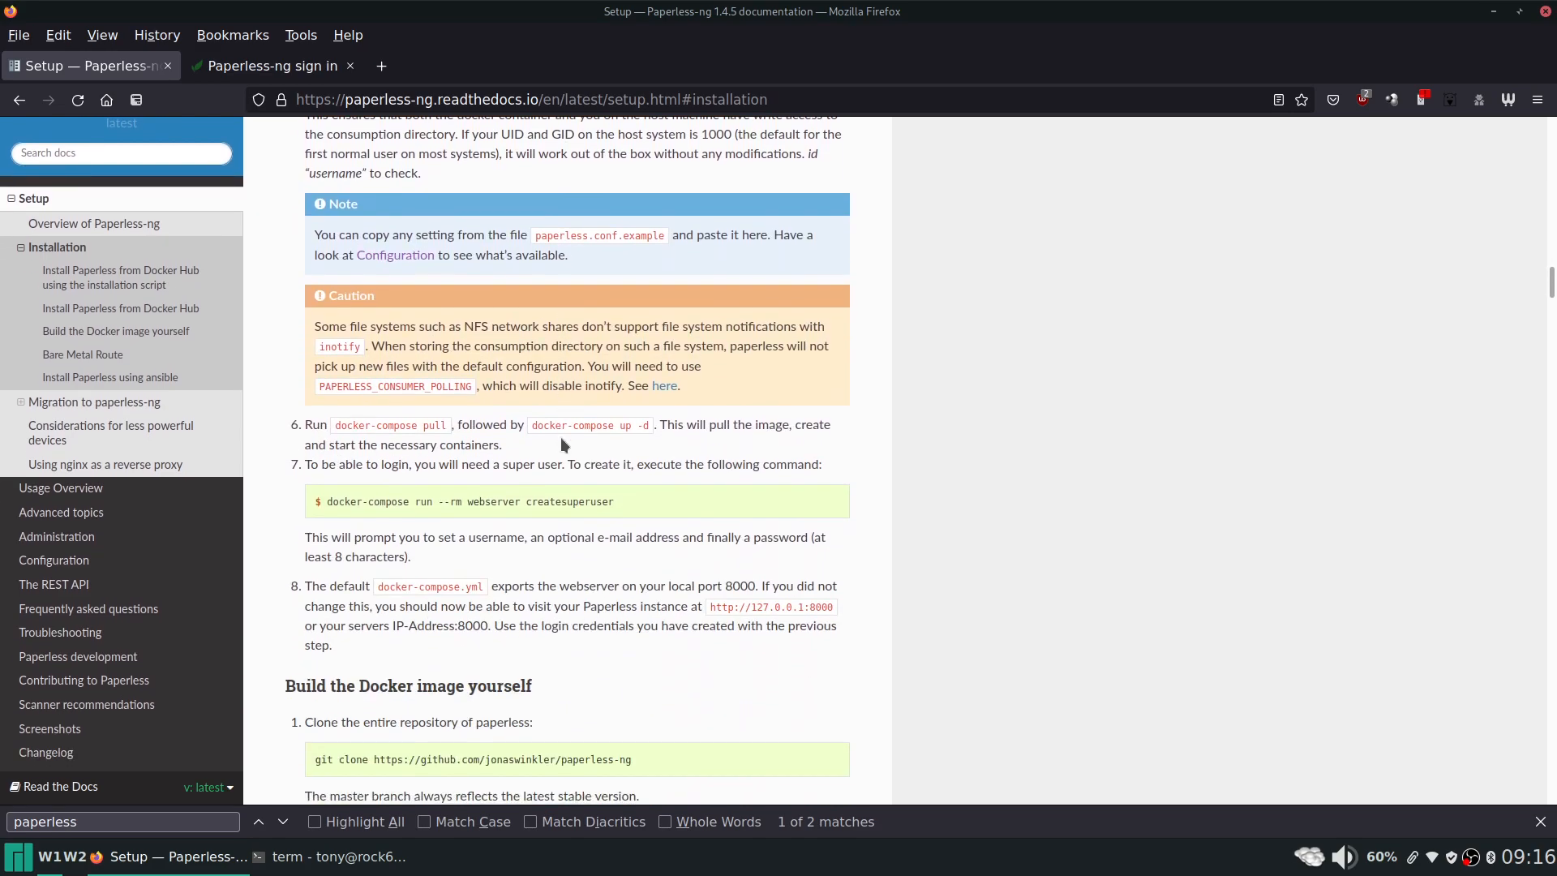
{"action": "scroll", "scroll_direction": "down", "scroll_amount": 3}
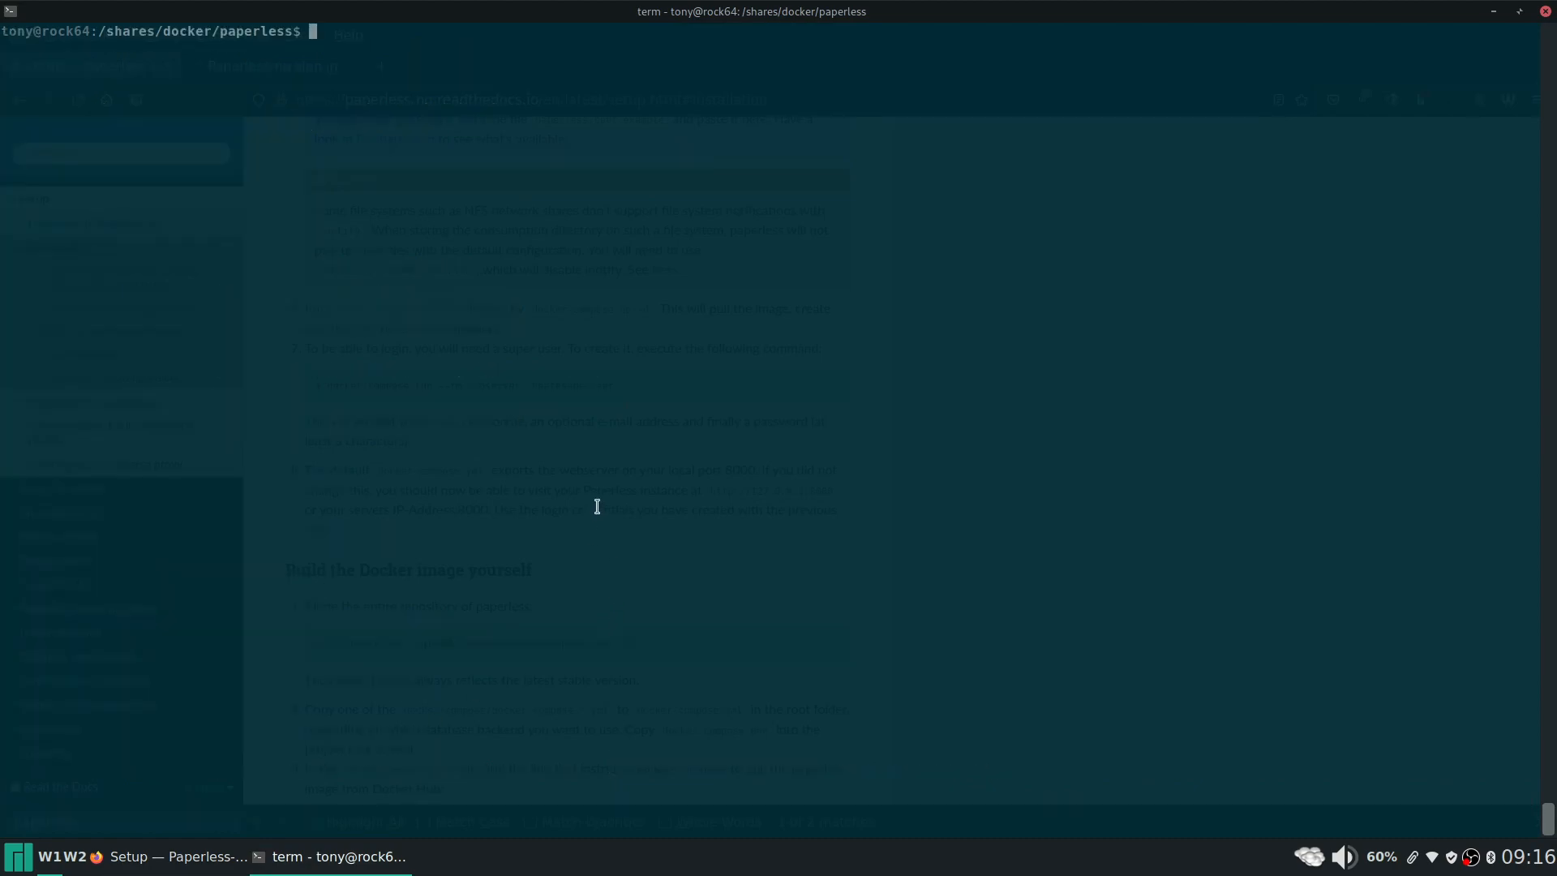
- Run createsuperuser, rerun it with sudo !!, and register superuser tony with email and password
{"action": "type", "text": "docker-compose run --rm webserver createsuperuser"}
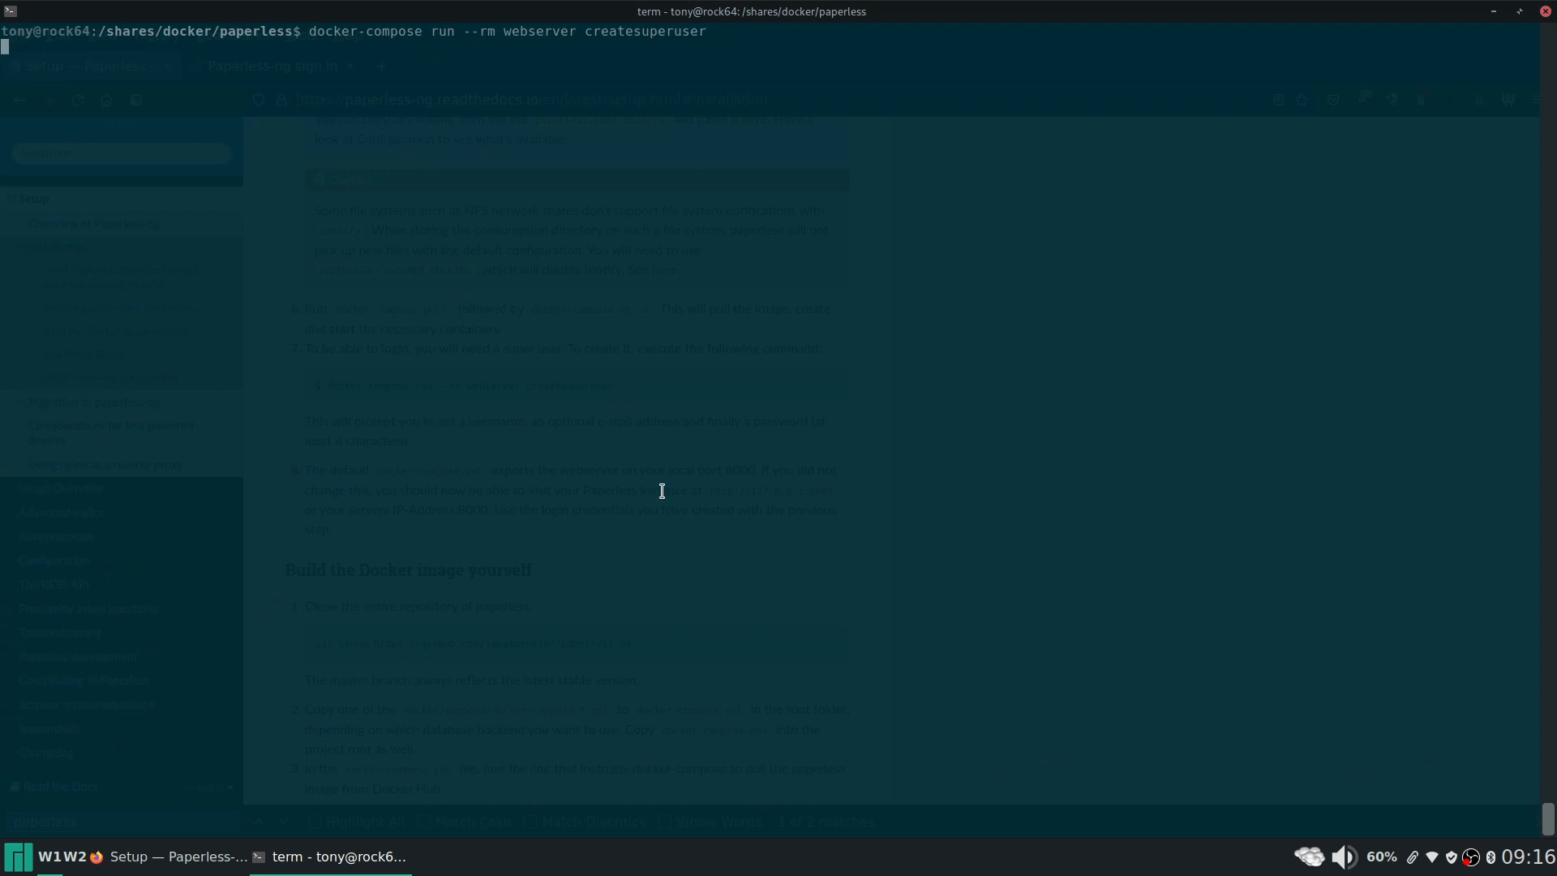
{"action": "mouse_move", "coordinate": [684, 509]}
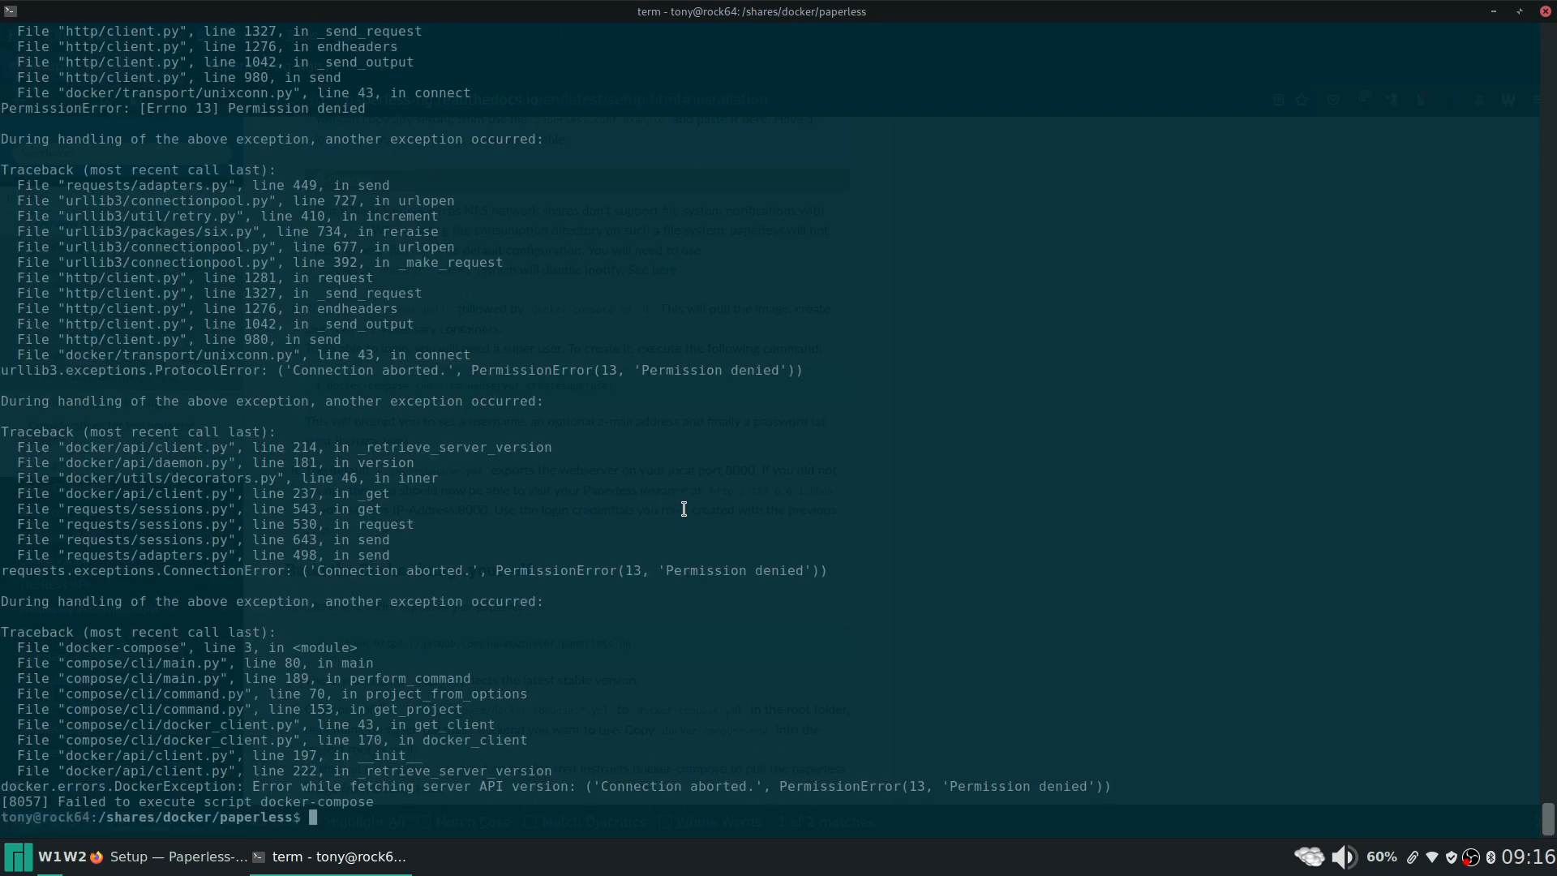
{"action": "type", "text": "sudo !!"}
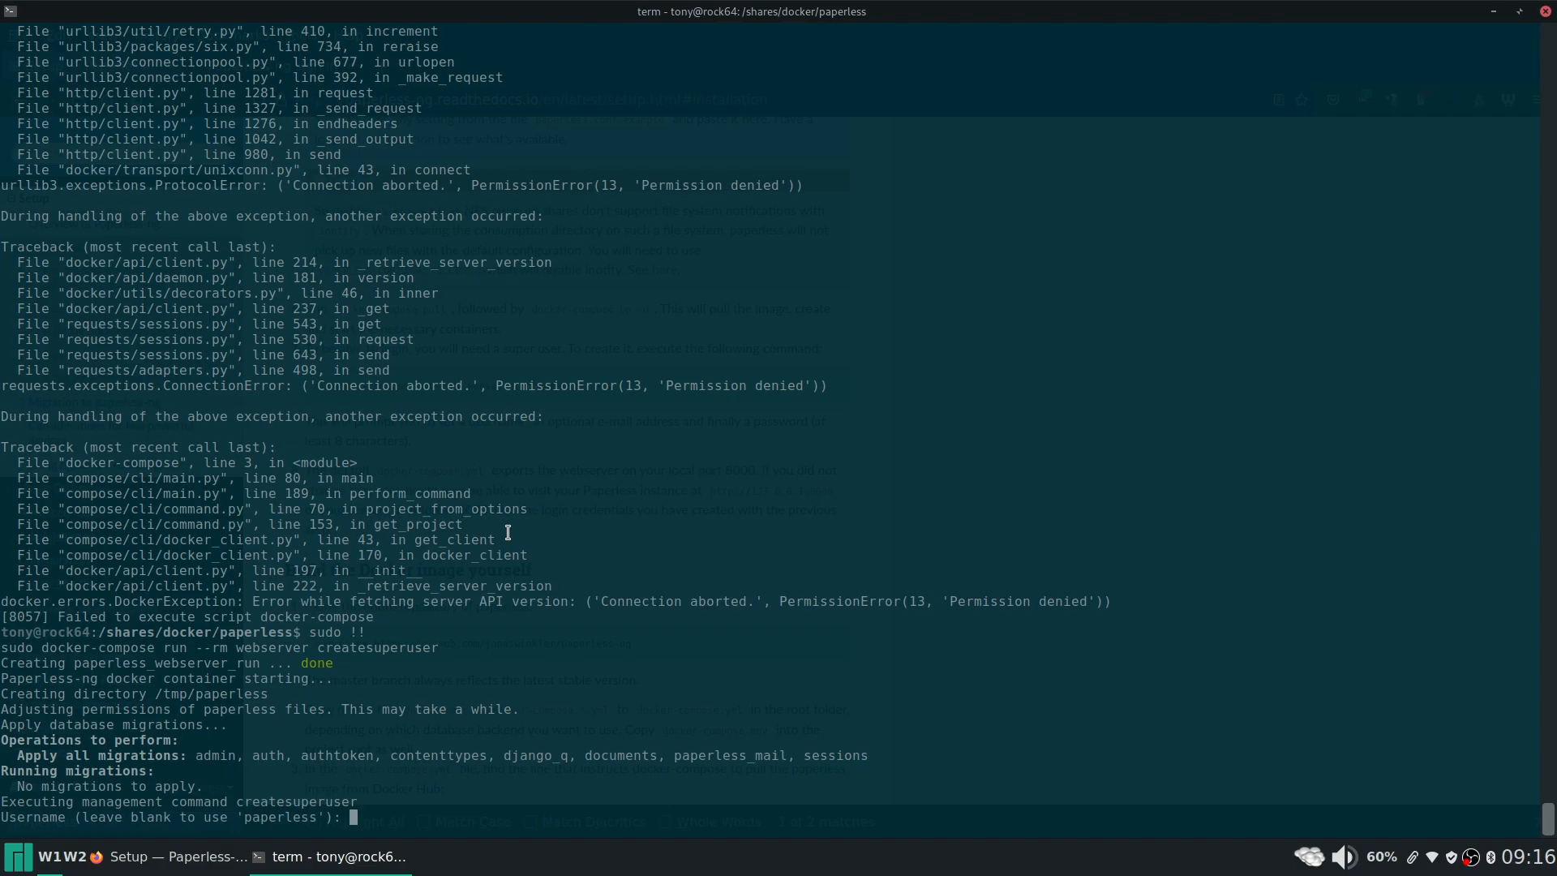
{"action": "type", "text": "tony"}
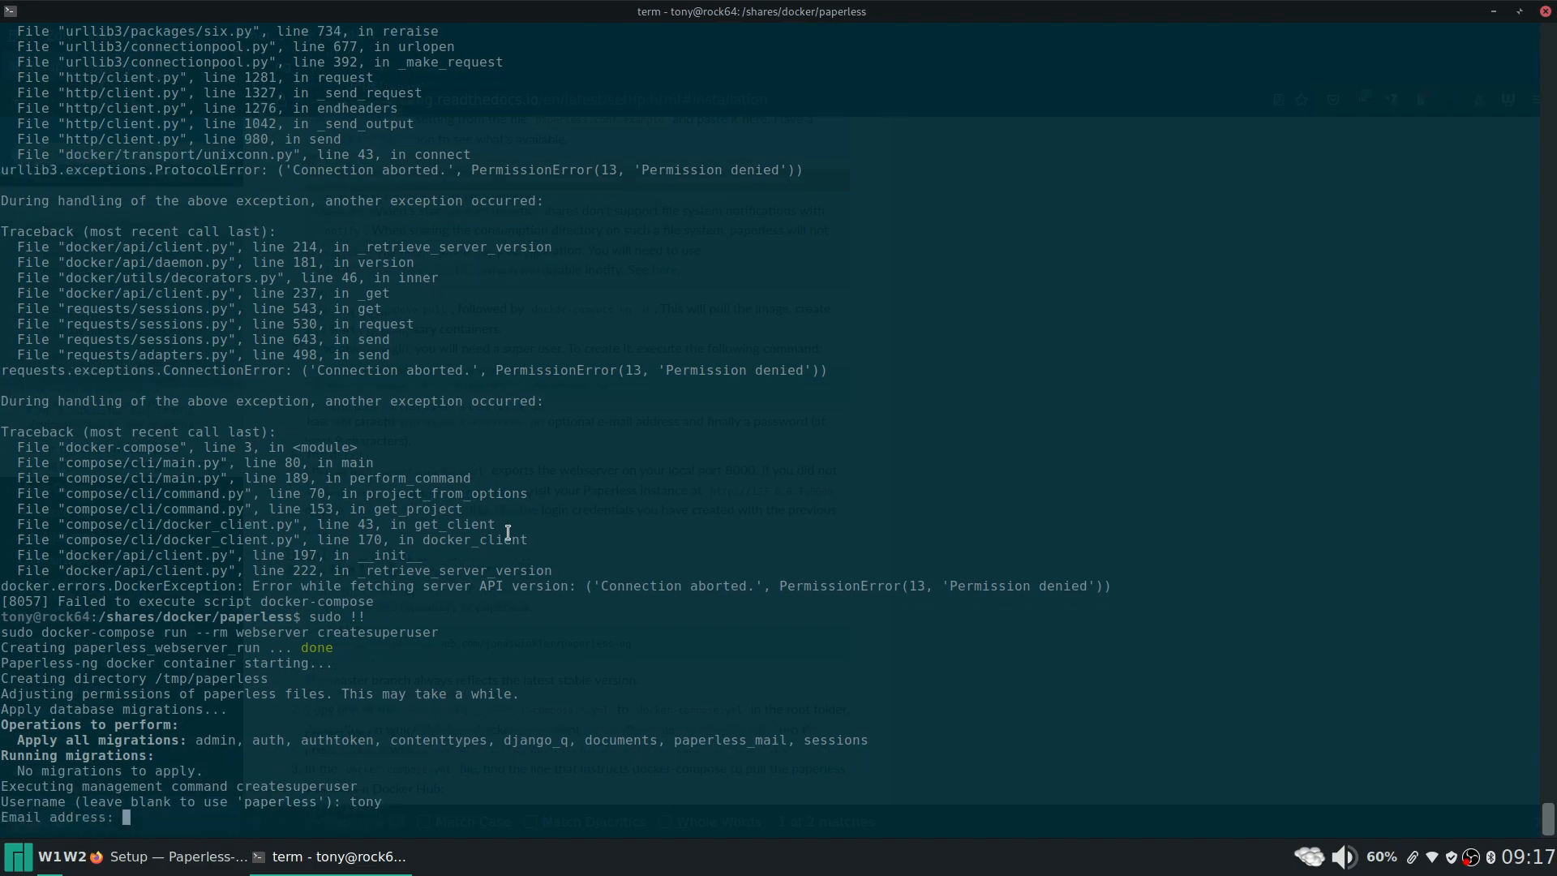
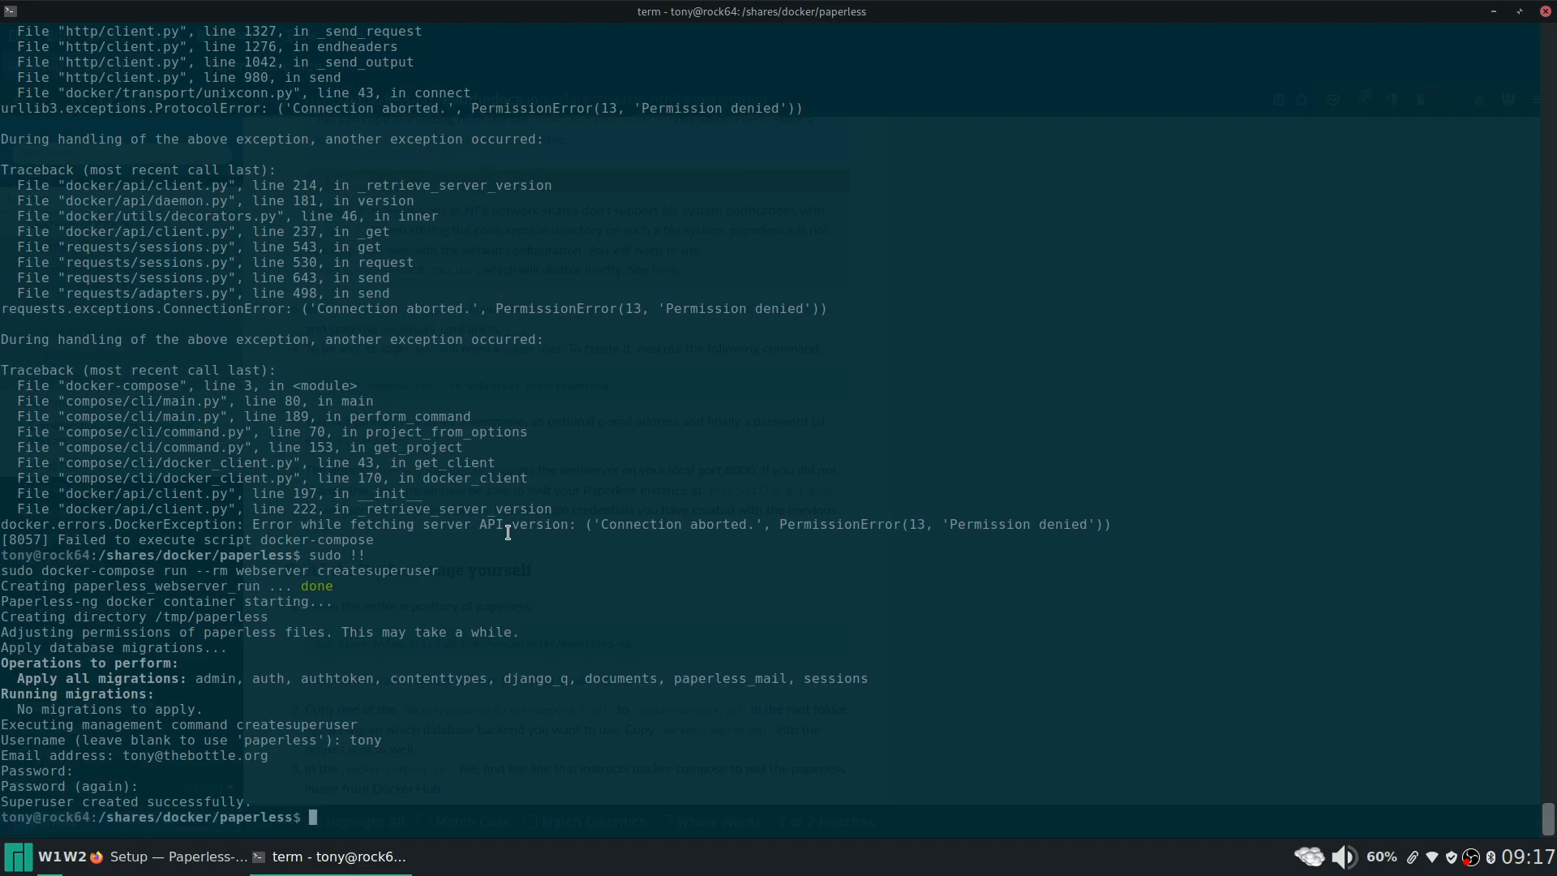
{"action": "left_click", "coordinate": [138, 857]}
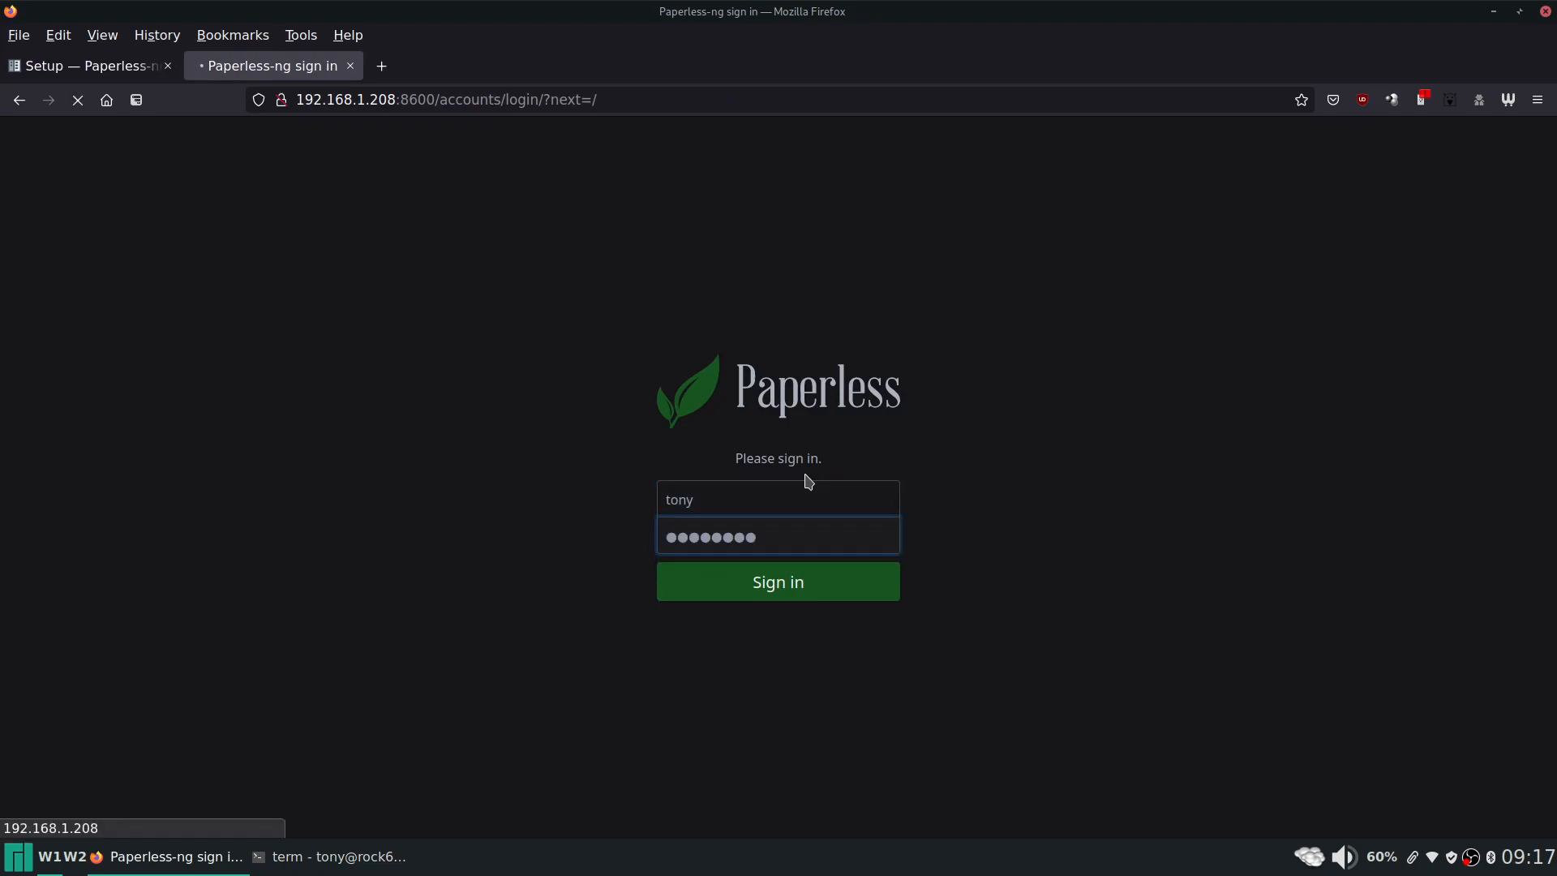
- Sign in as tony to the empty dashboard, then return to the terminal
{"action": "left_click", "coordinate": [778, 582]}
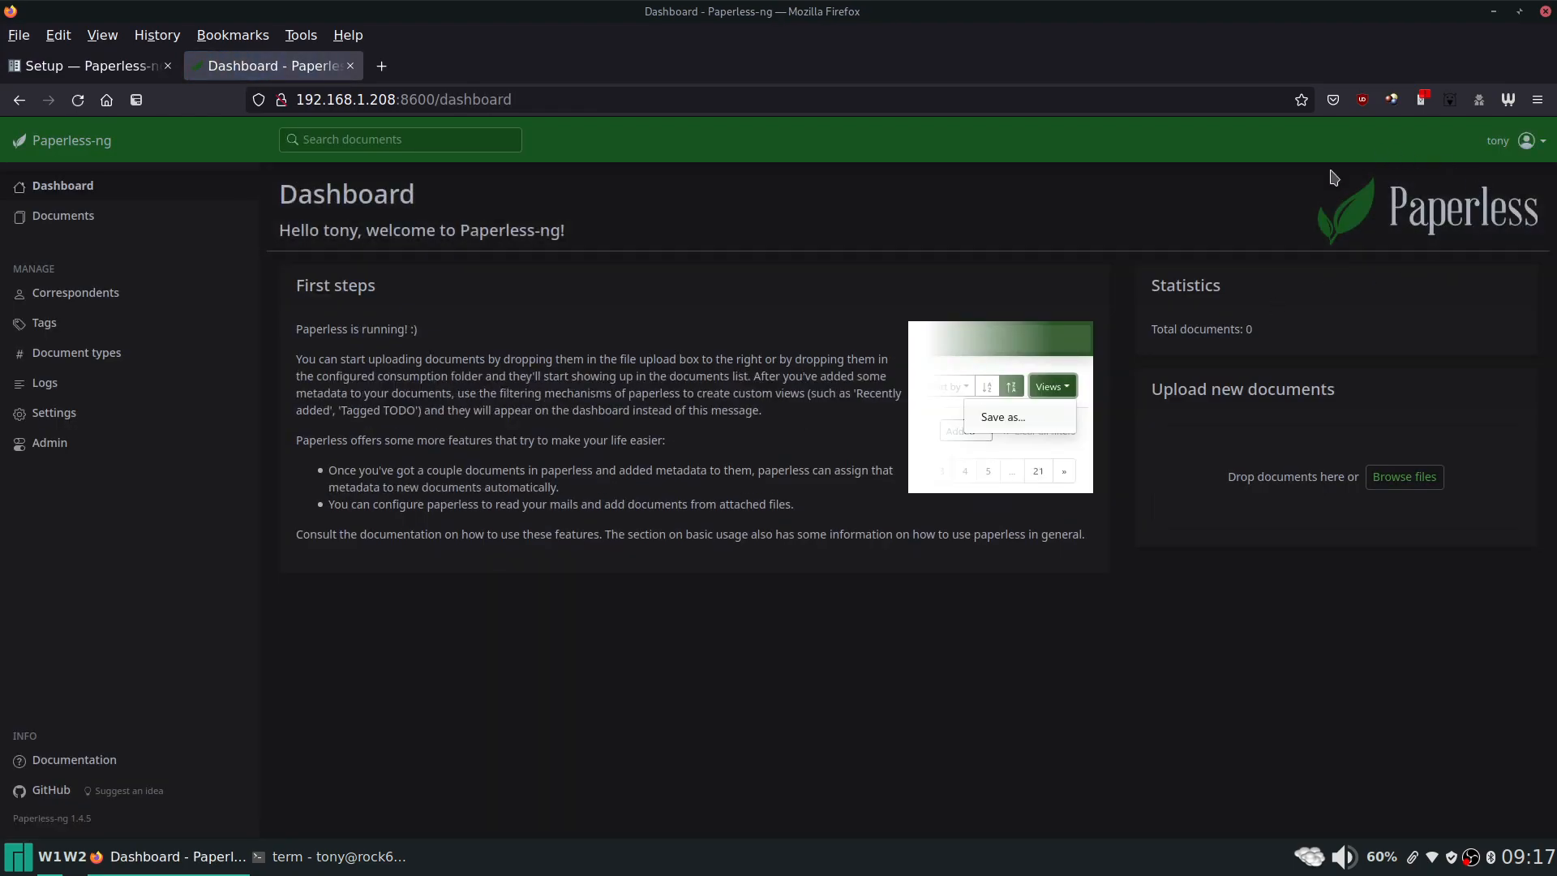
{"action": "mouse_move", "coordinate": [484, 304]}
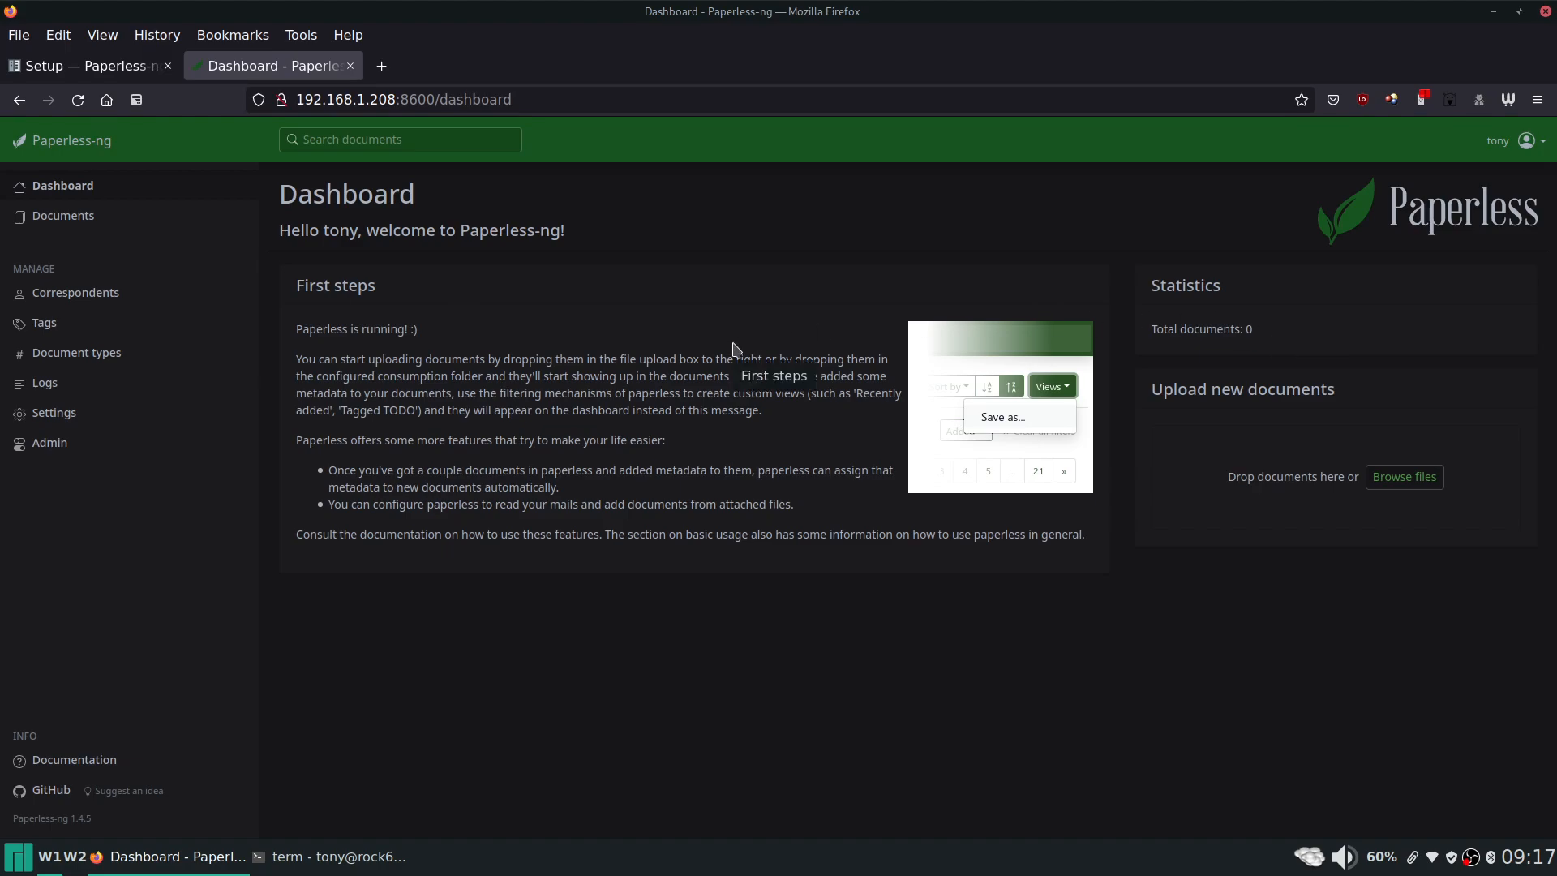
{"action": "mouse_move", "coordinate": [281, 47]}
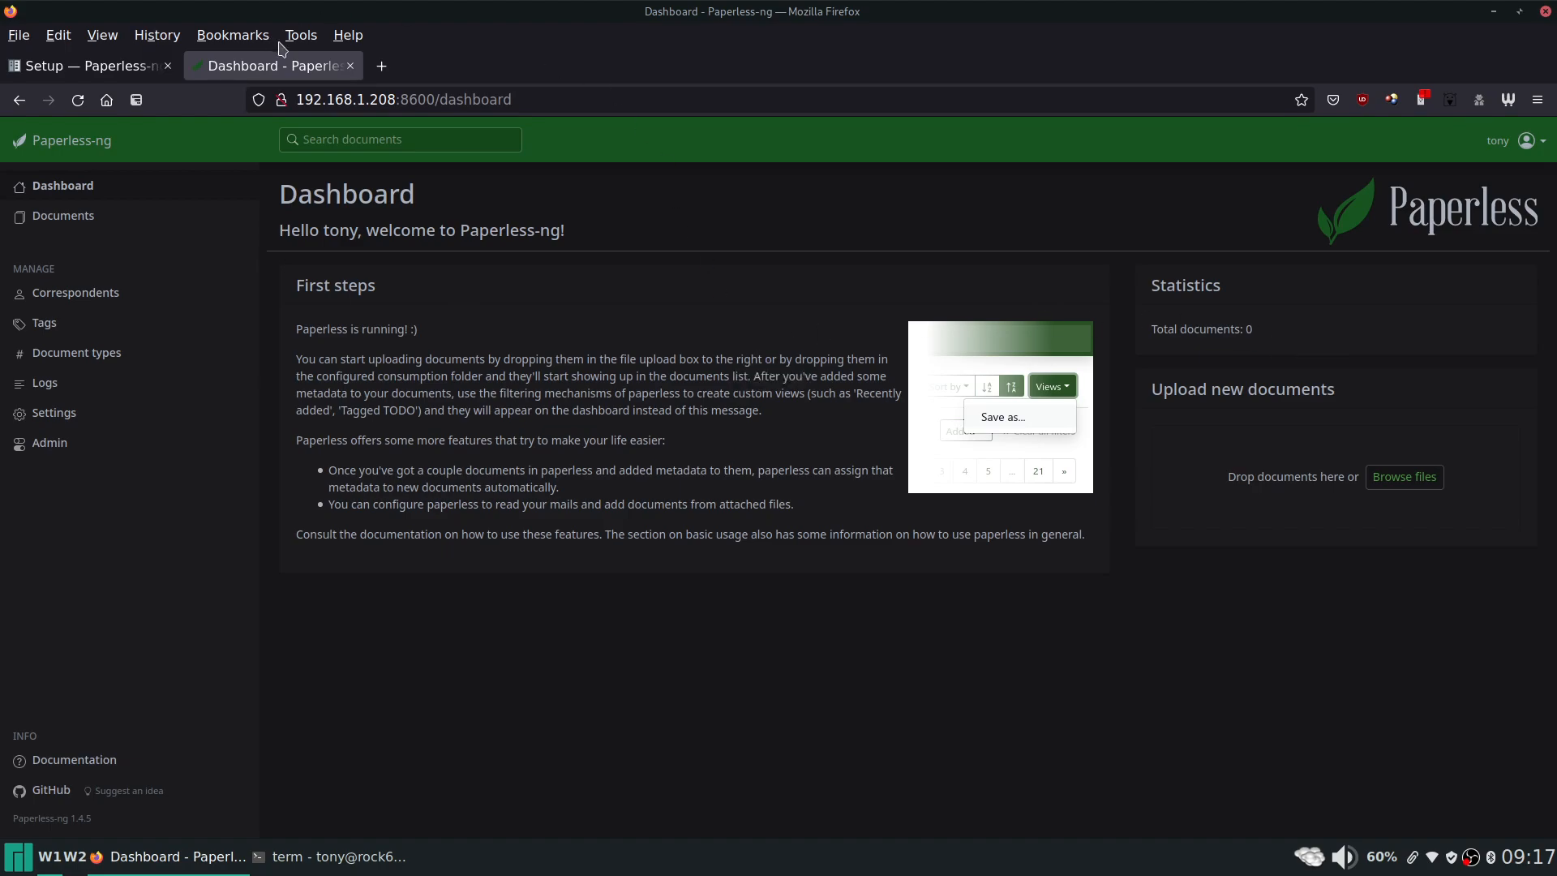
{"action": "mouse_move", "coordinate": [294, 66]}
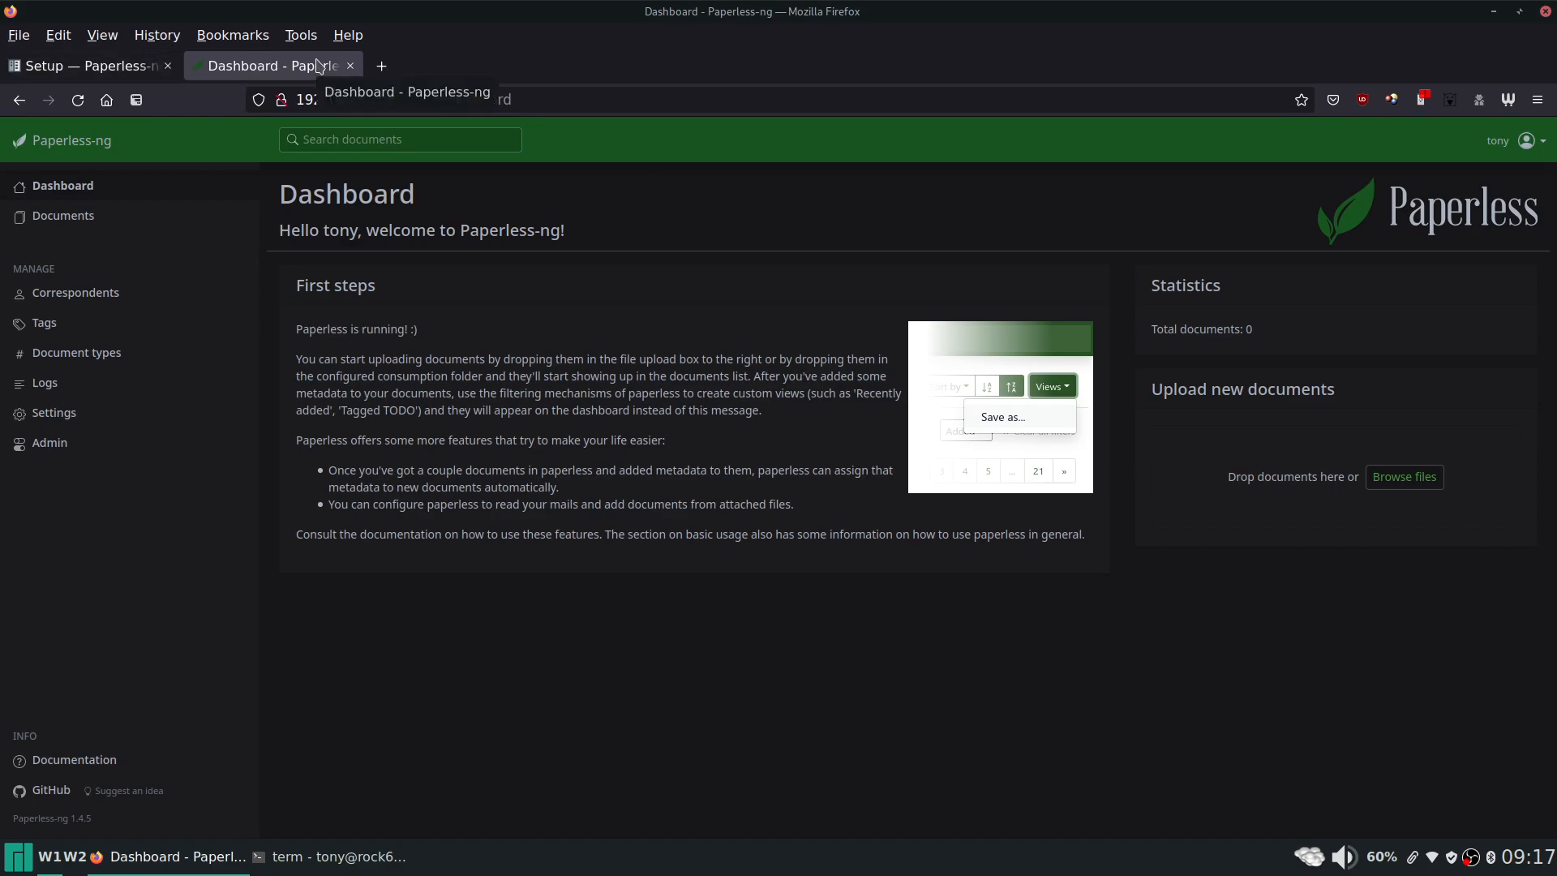
{"action": "left_click", "coordinate": [82, 66]}
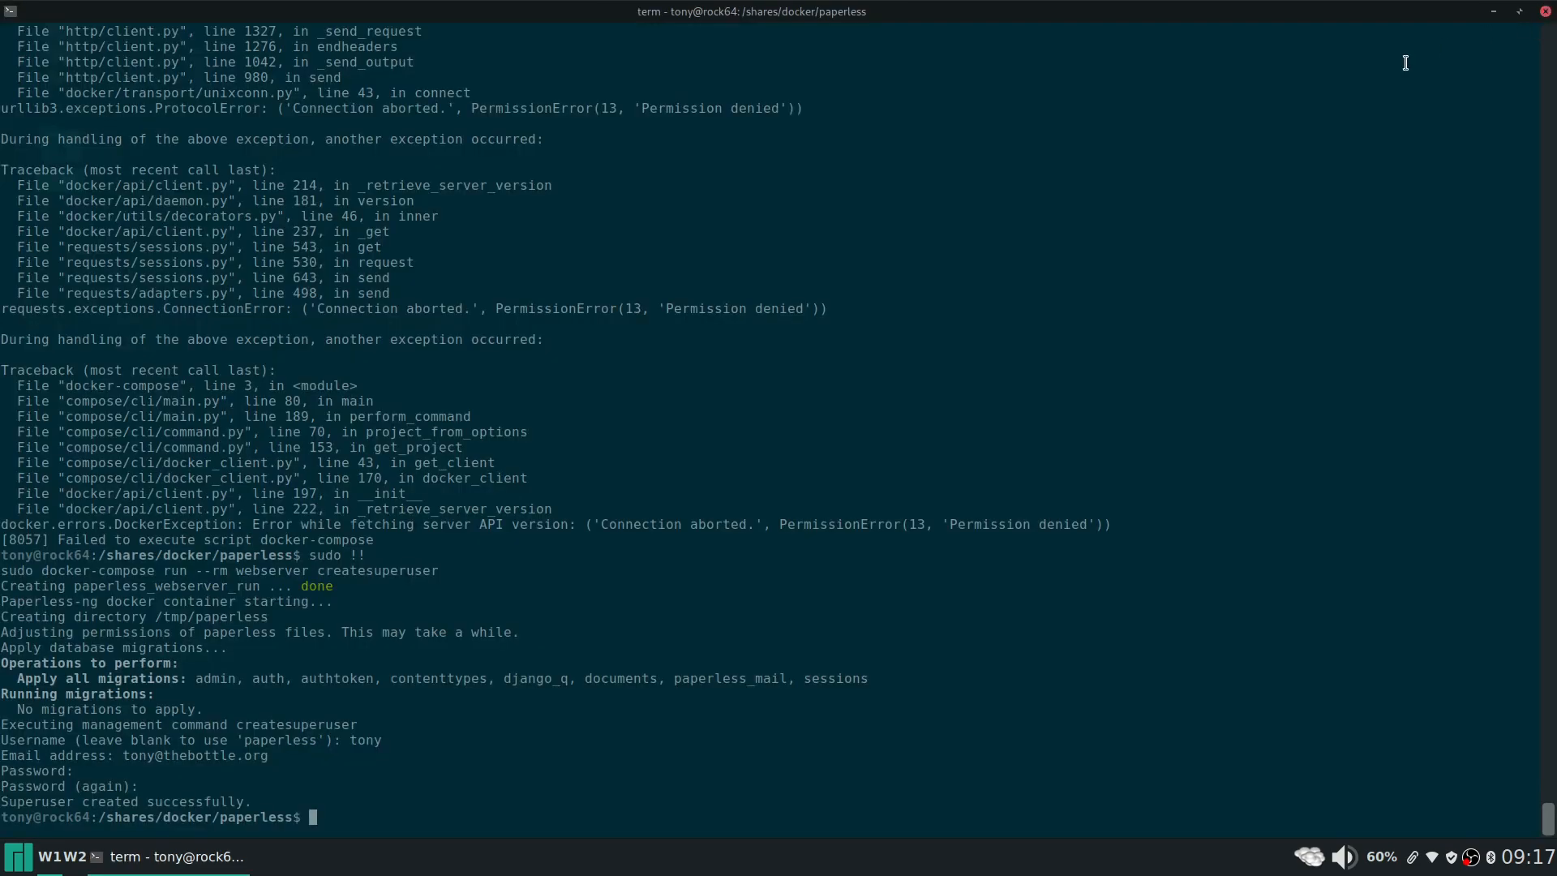
{"action": "mouse_move", "coordinate": [1220, 138]}
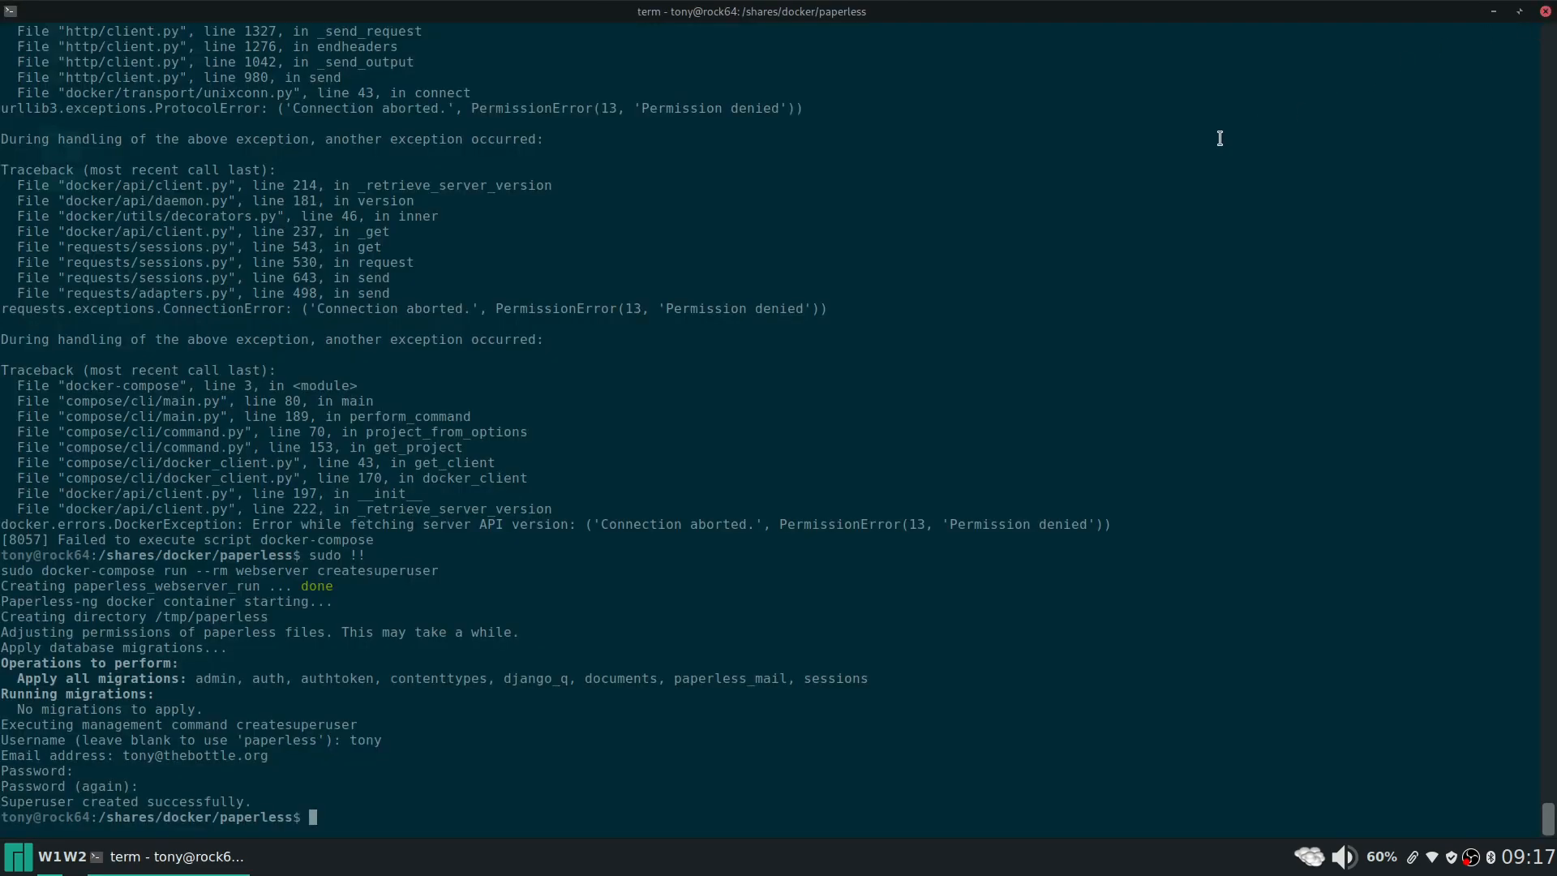